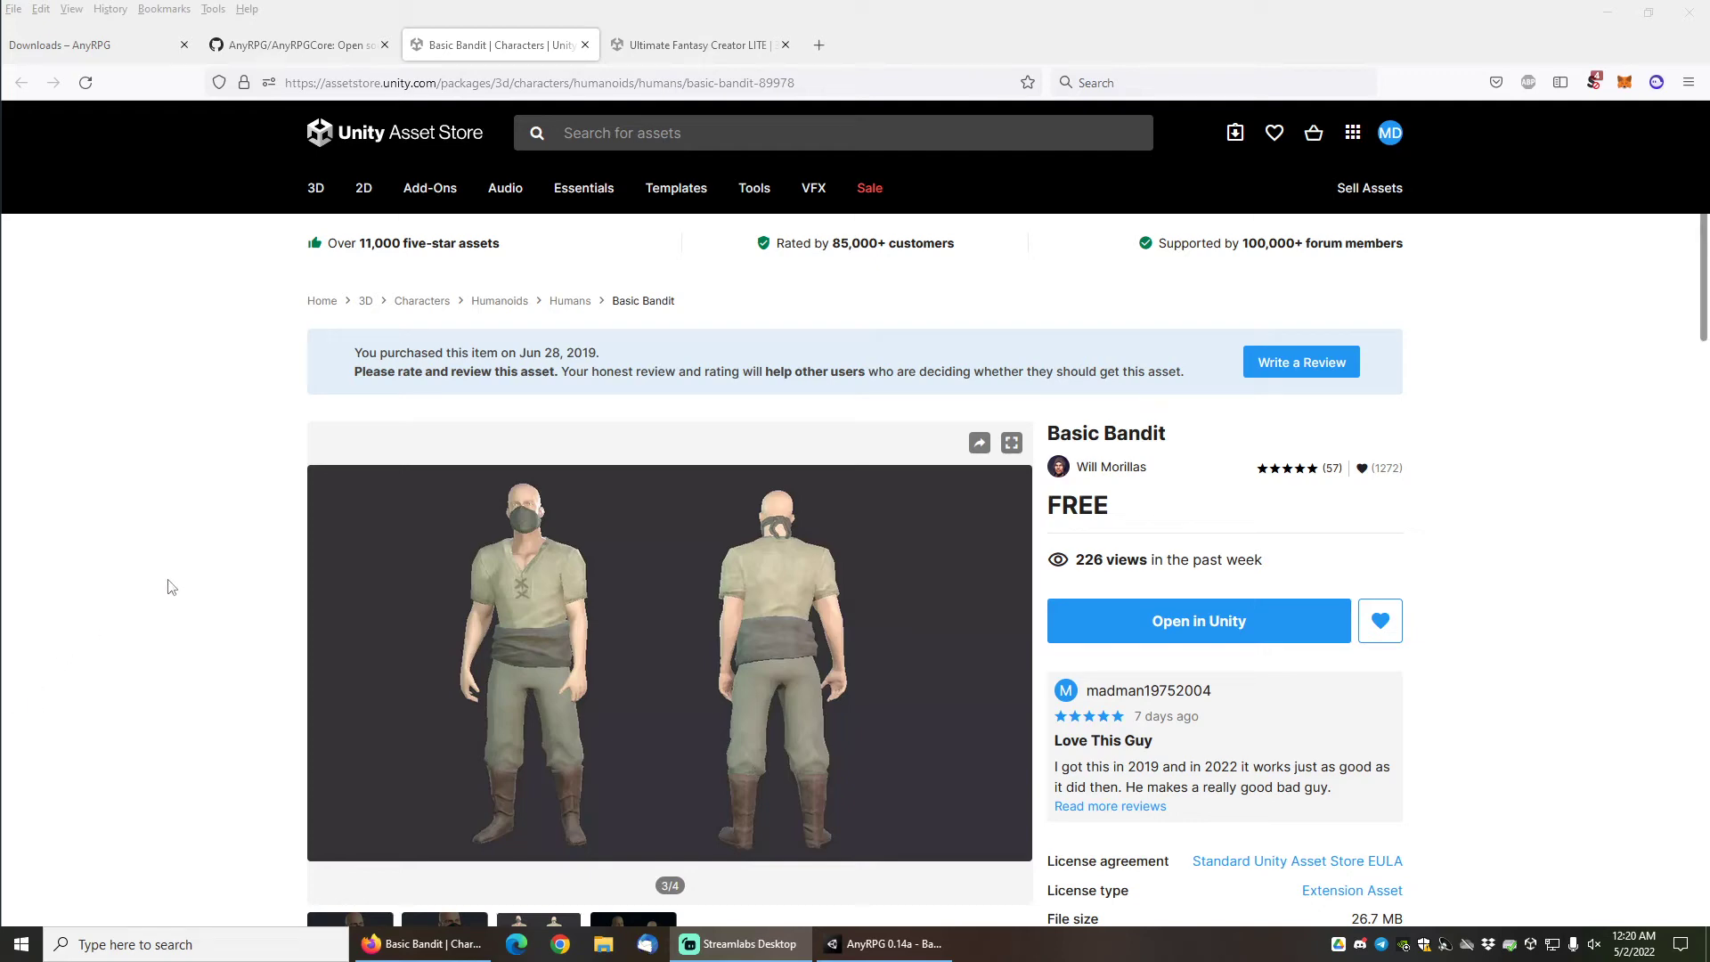
mouse_move(178, 557)
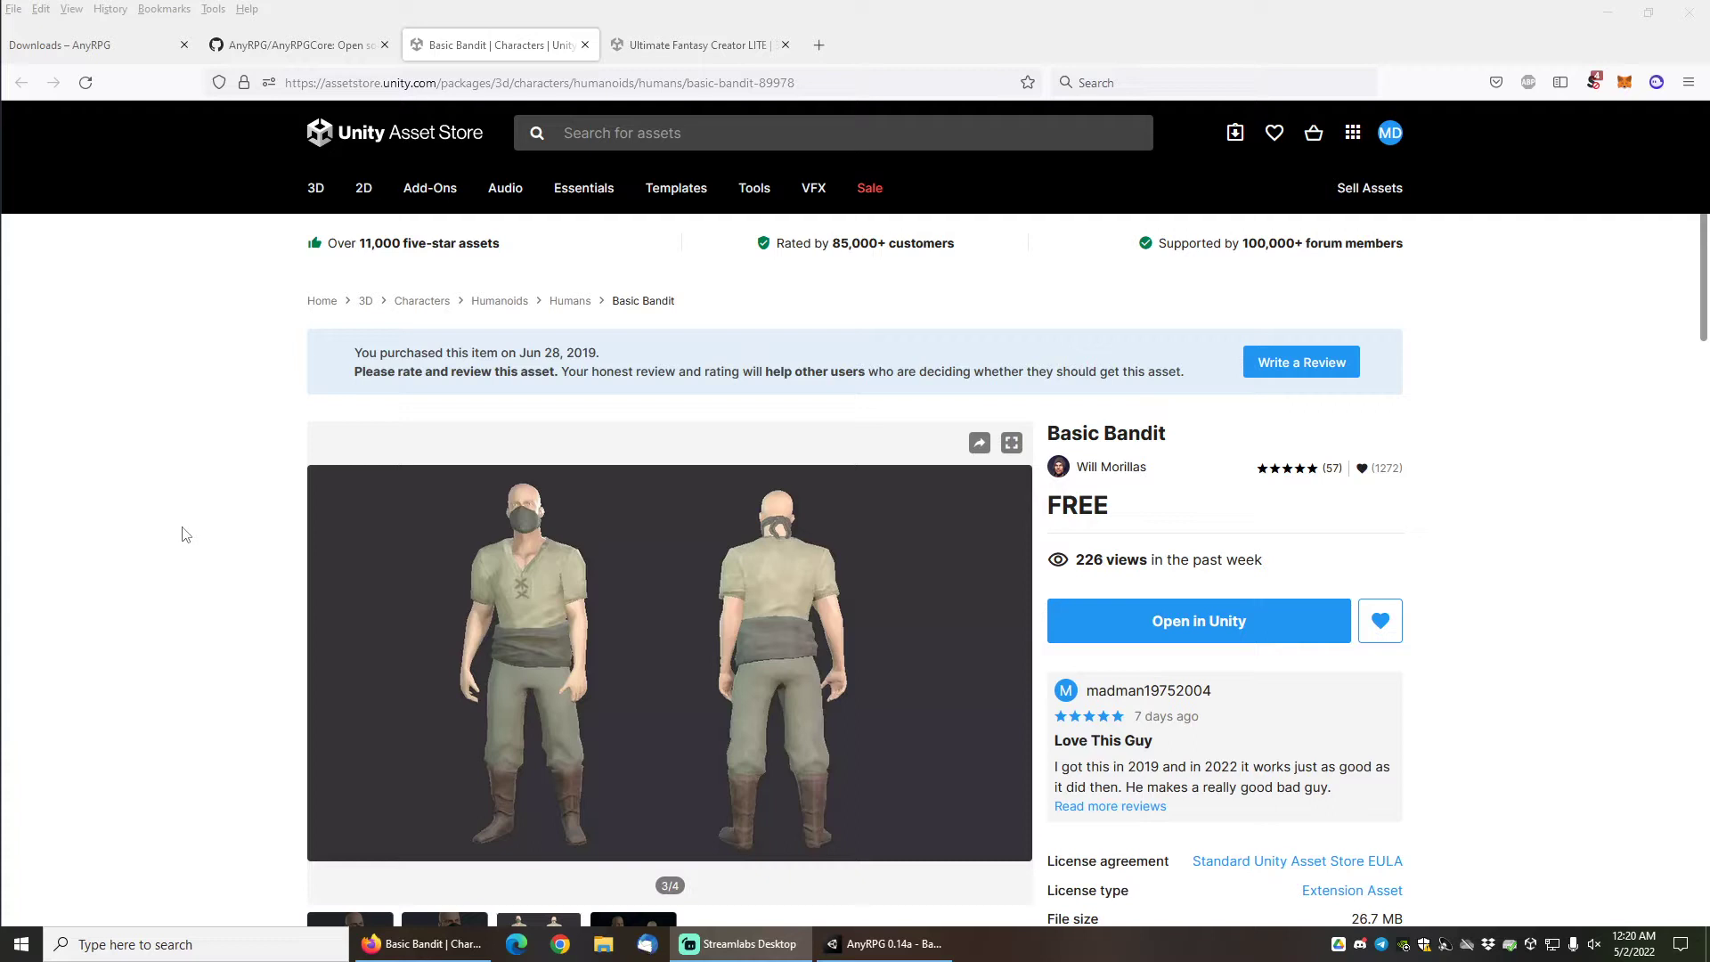
mouse_move(197, 529)
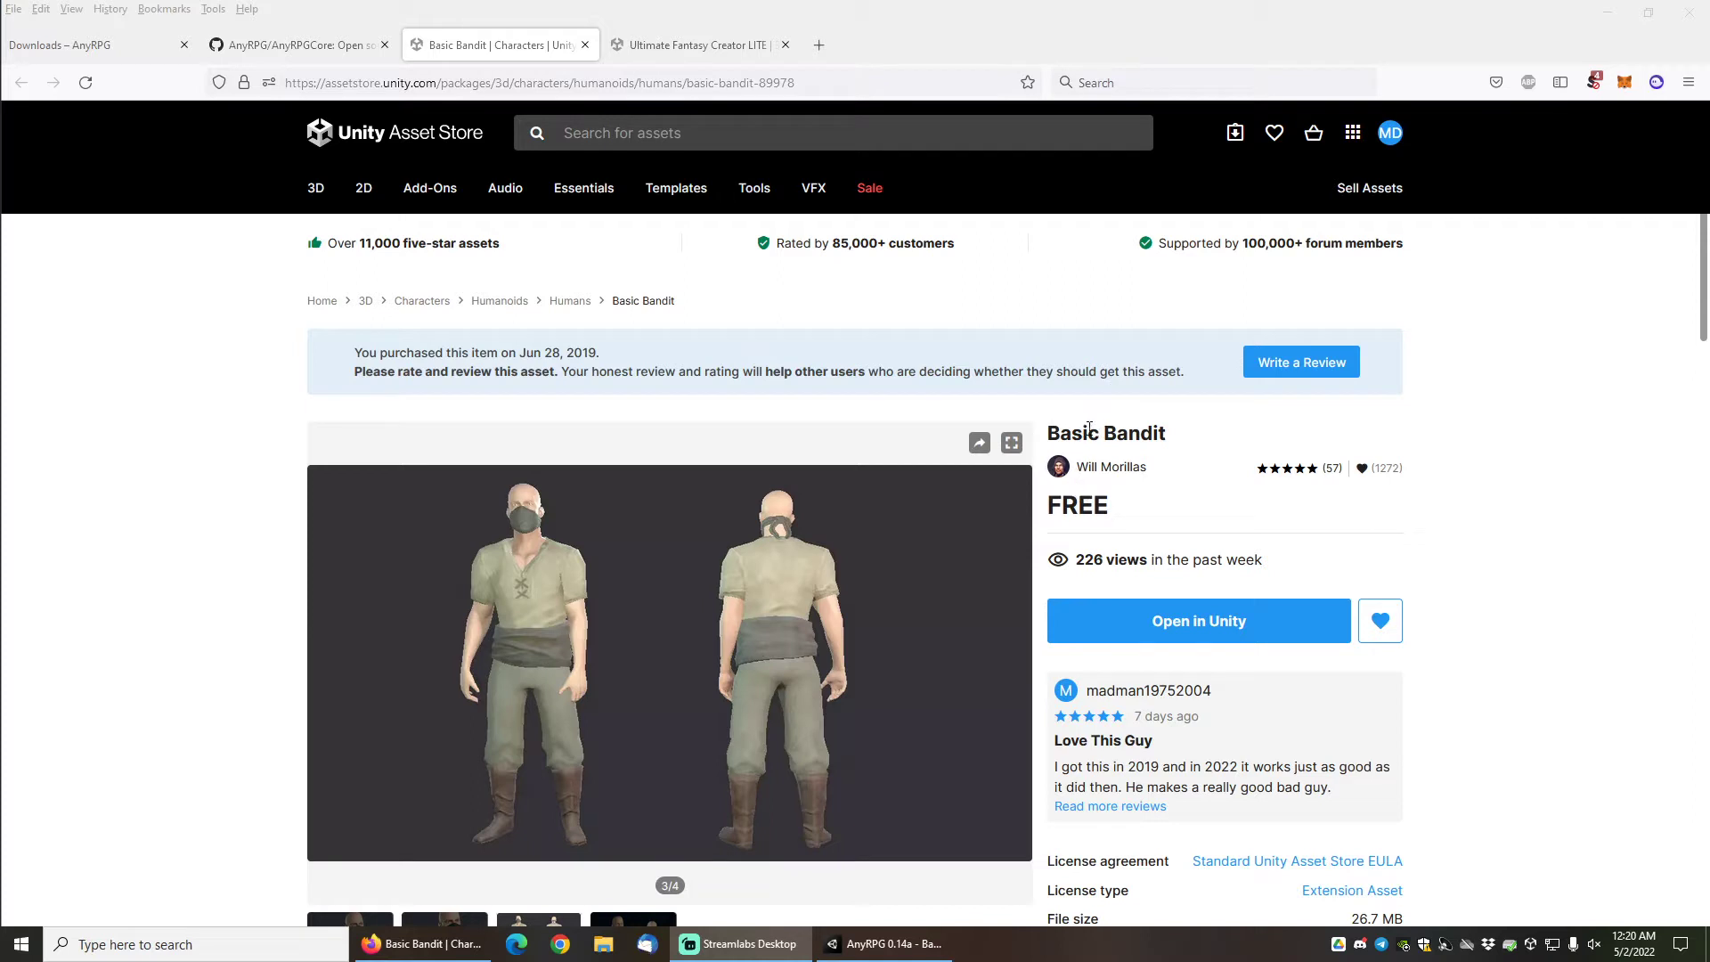
mouse_move(158, 541)
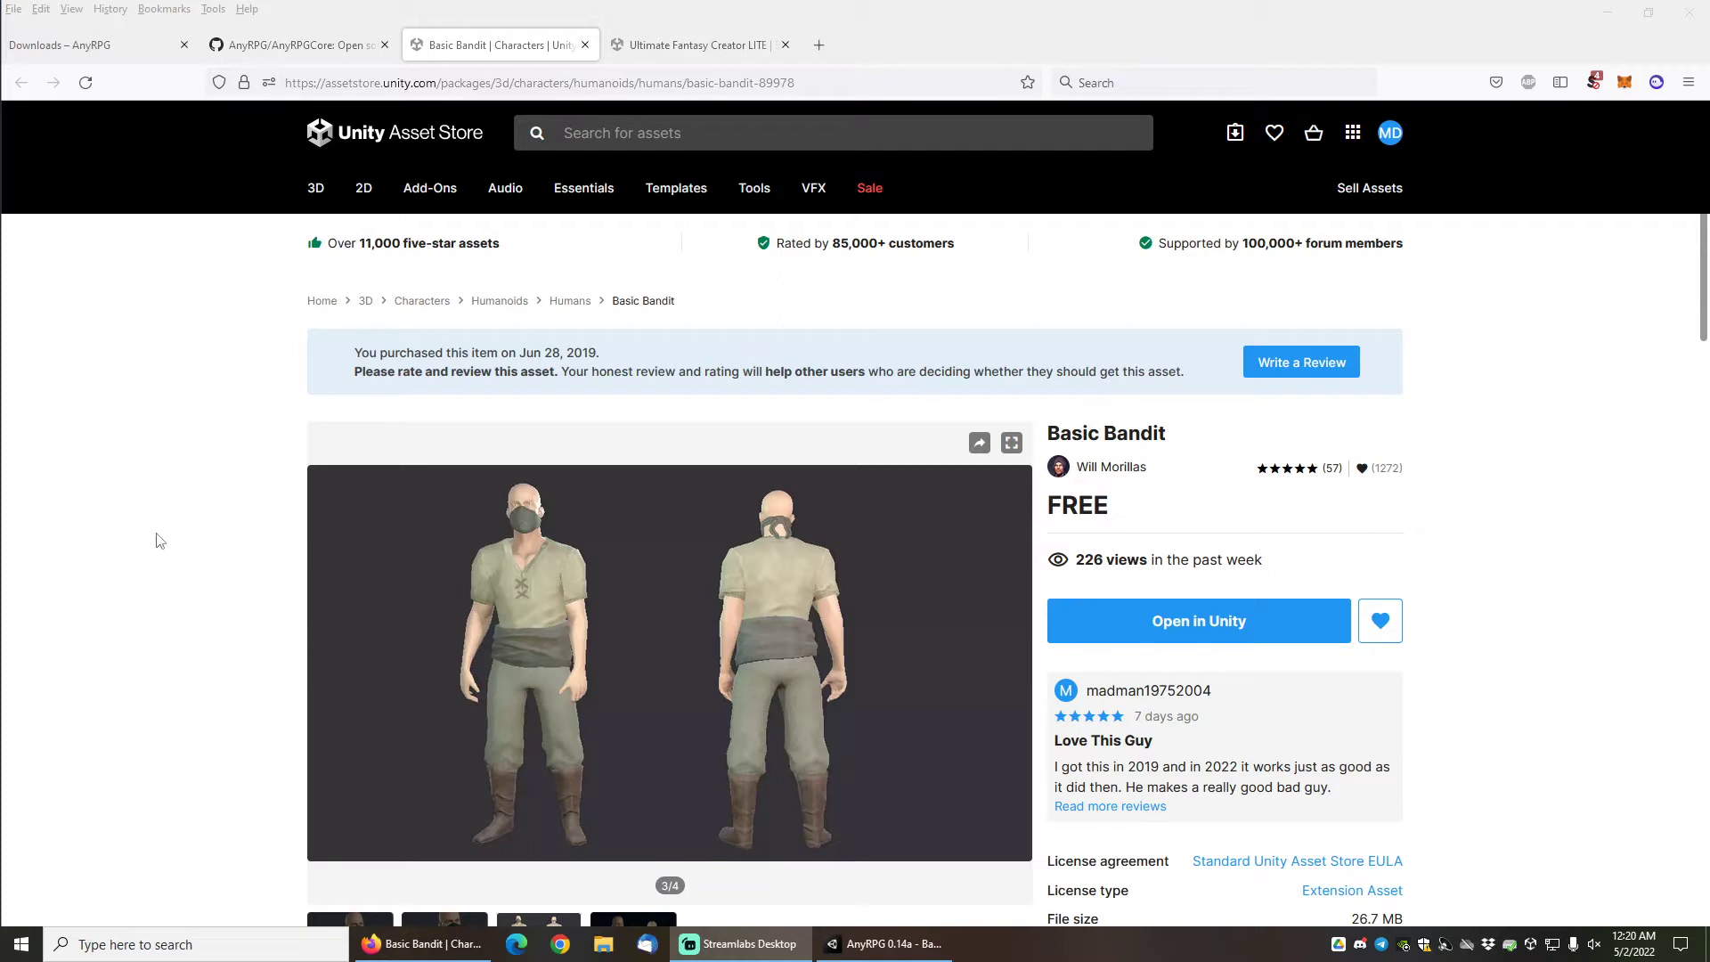
mouse_move(196, 408)
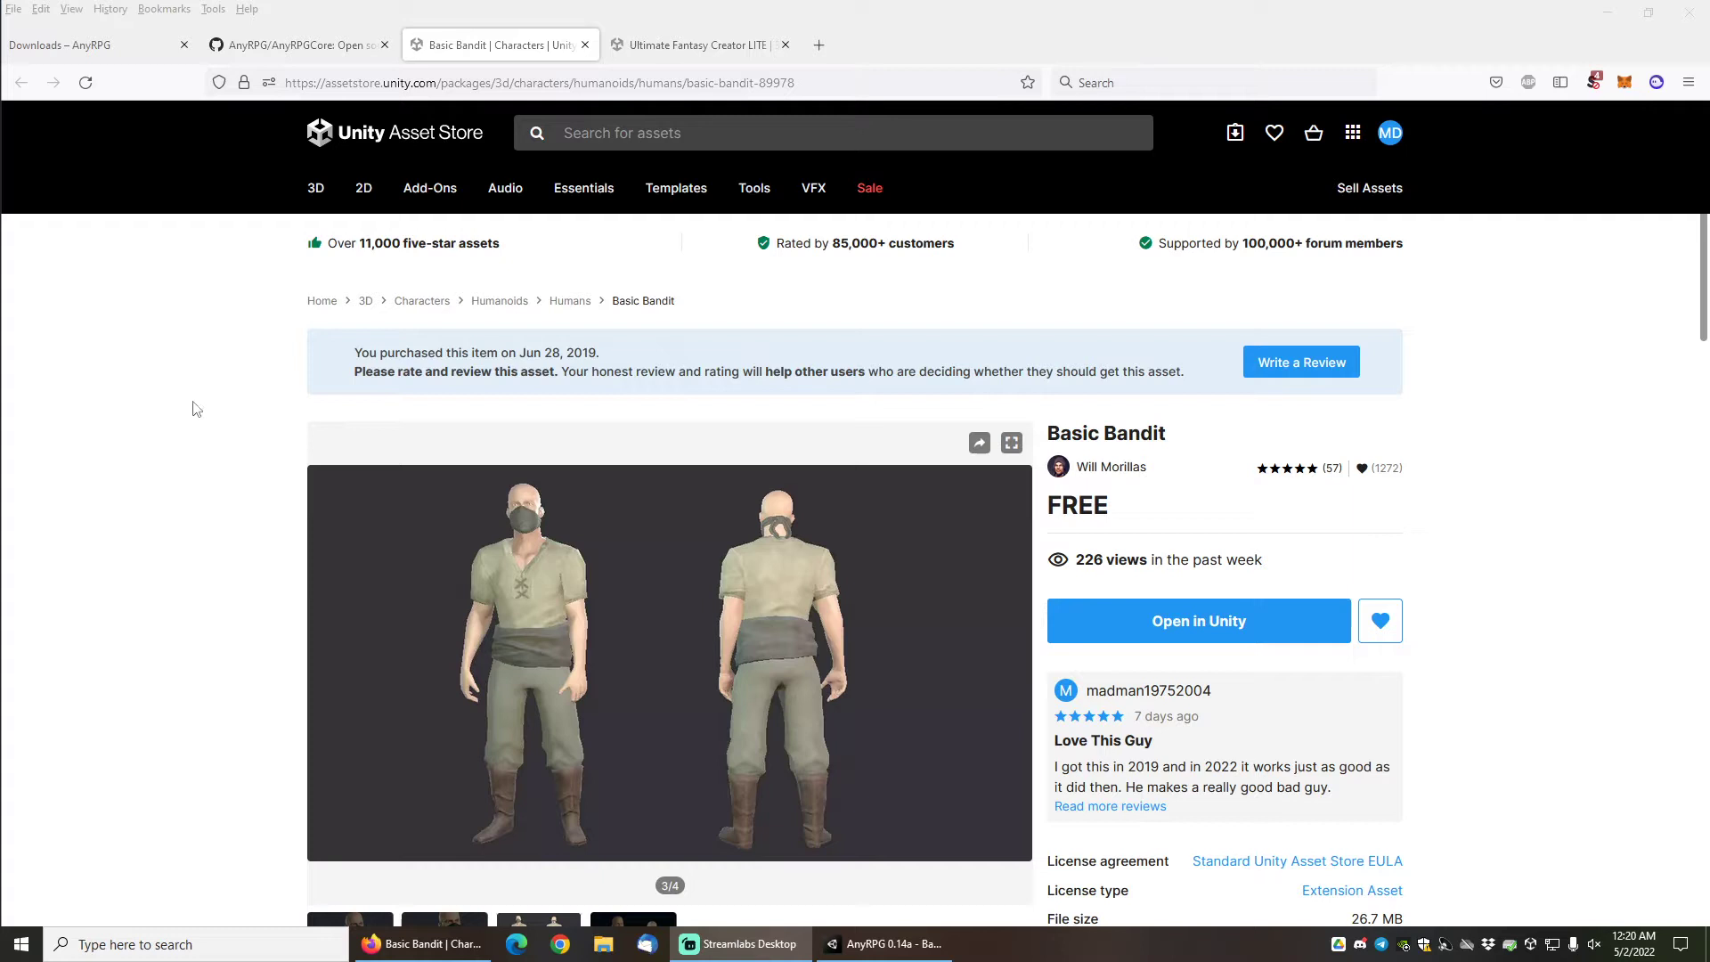
mouse_move(218, 405)
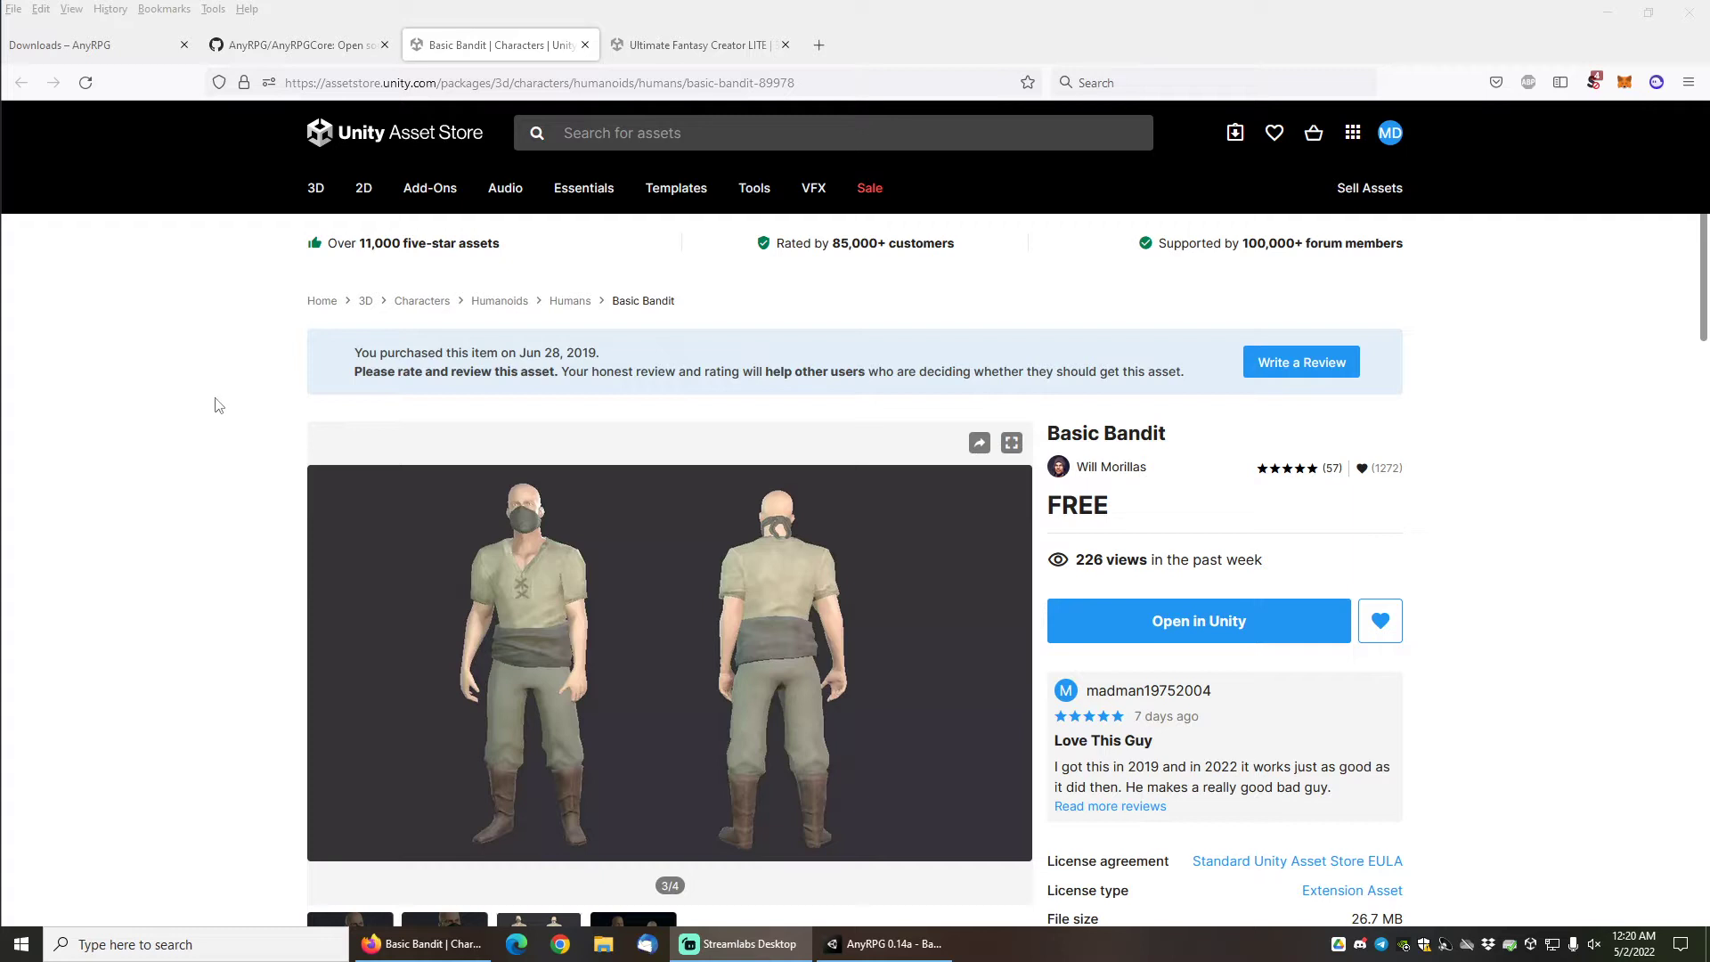
mouse_move(216, 442)
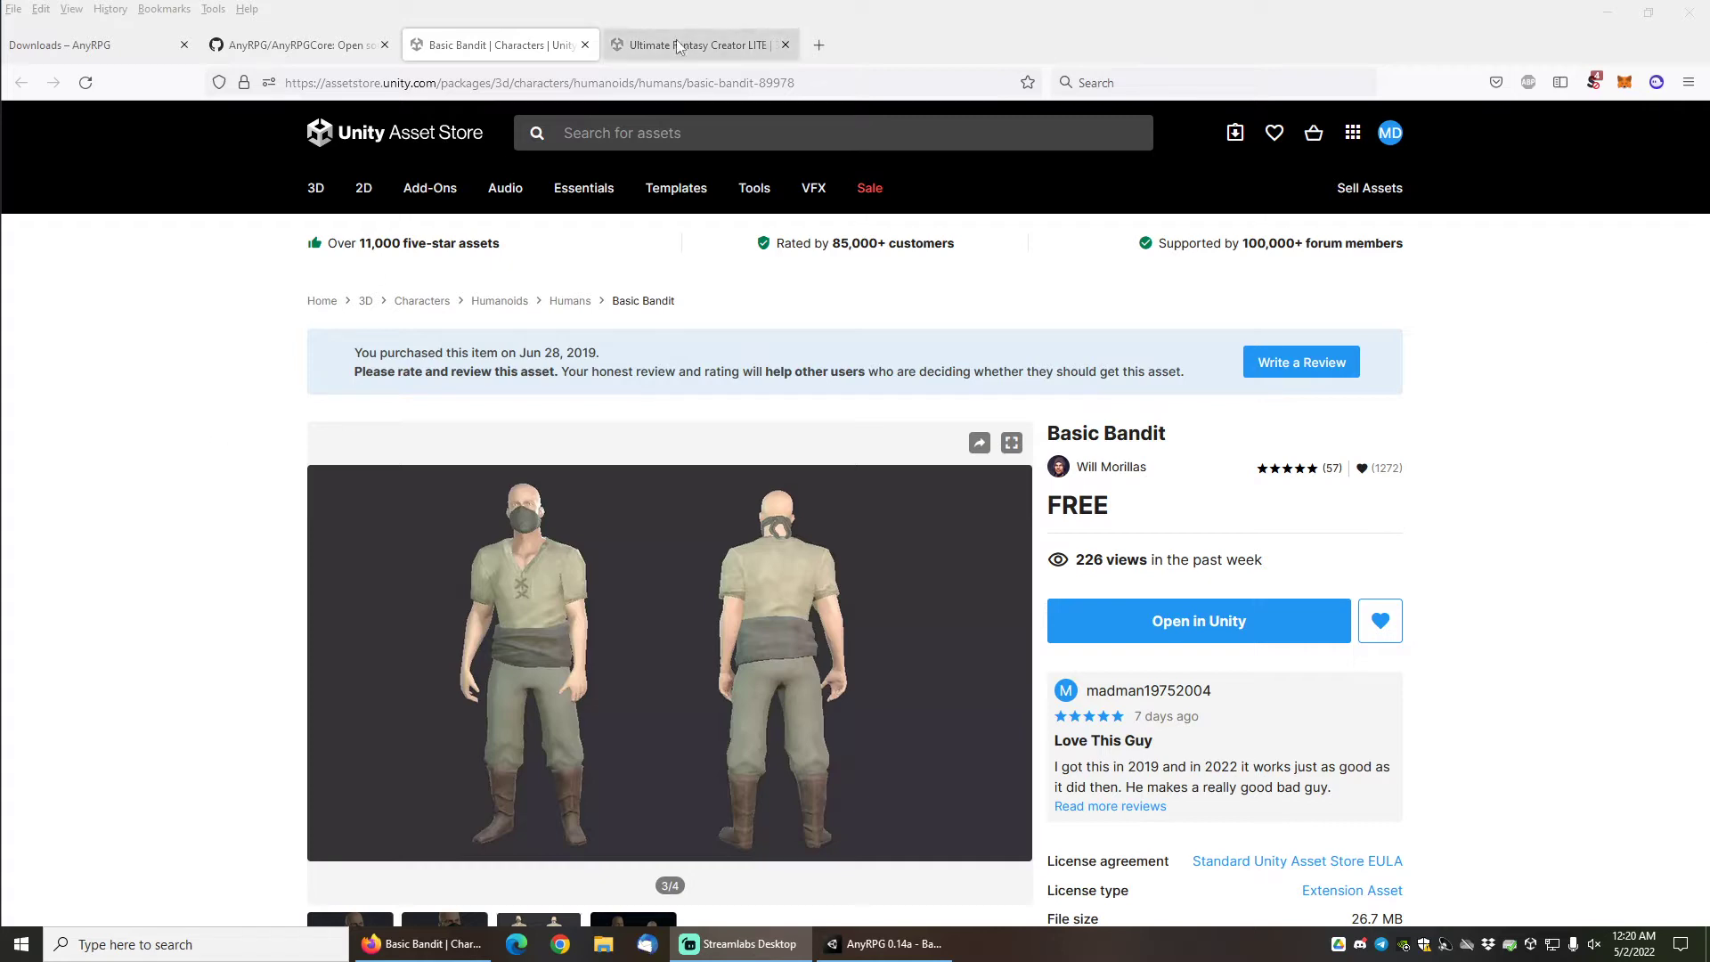
Review the Ultimate Fantasy Creator LITE page and scroll through the AnyRPG downloads page.
click(698, 45)
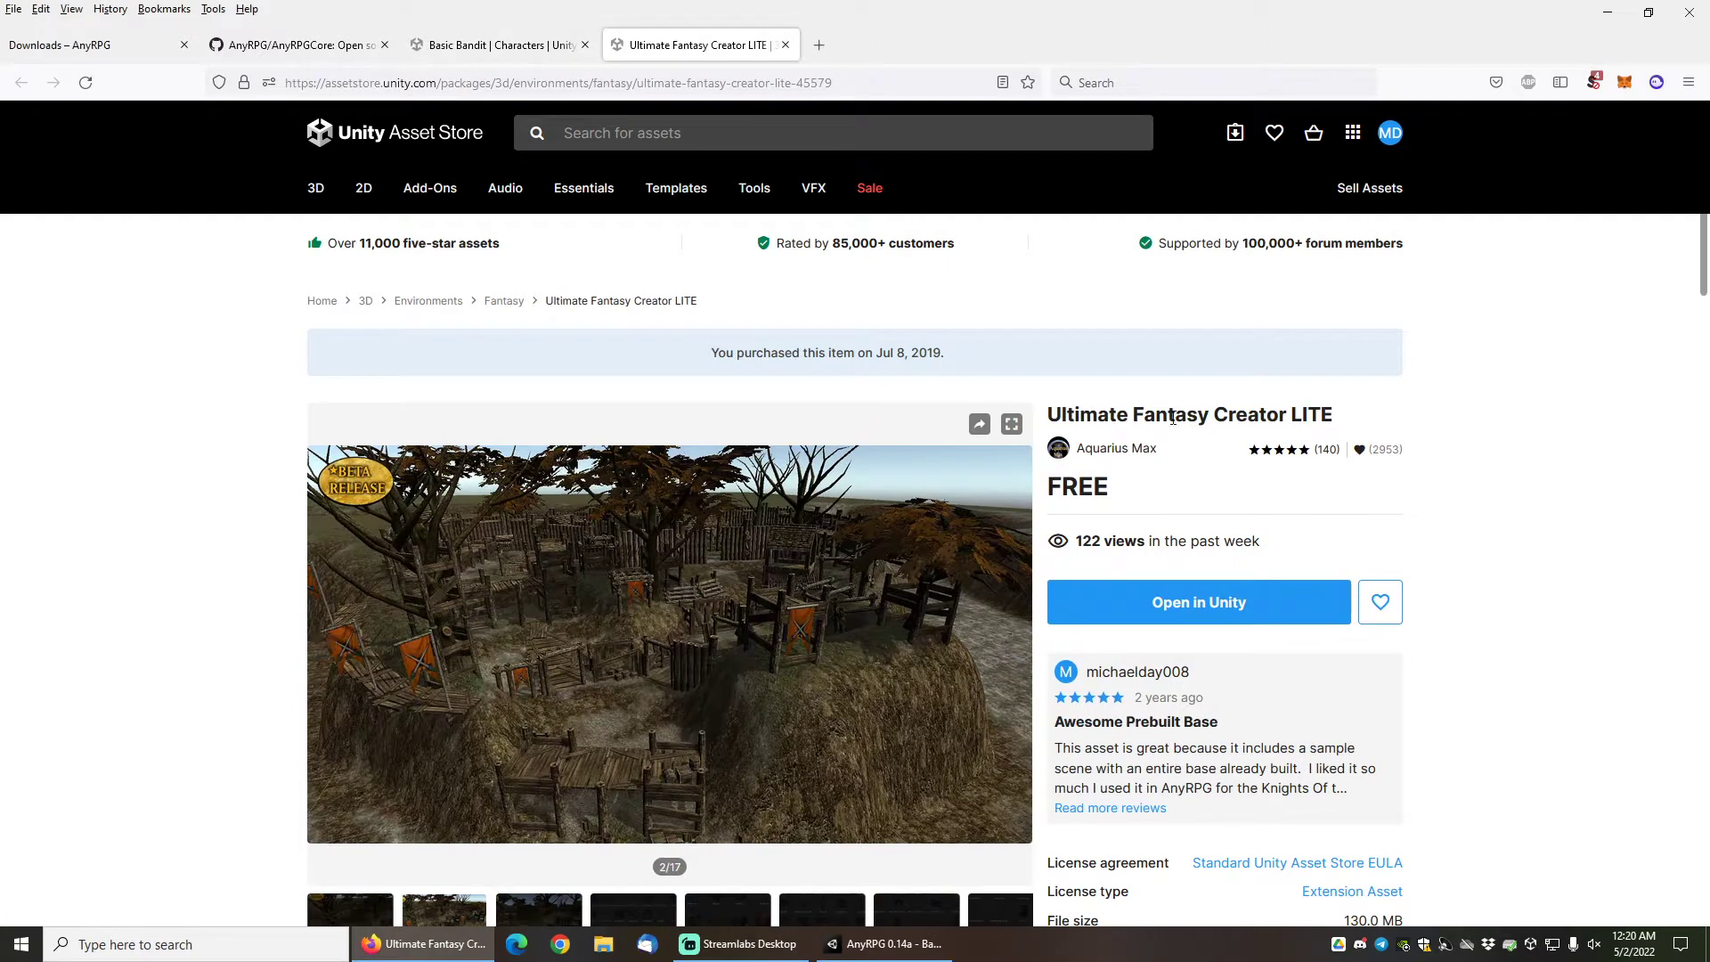
mouse_move(1137, 488)
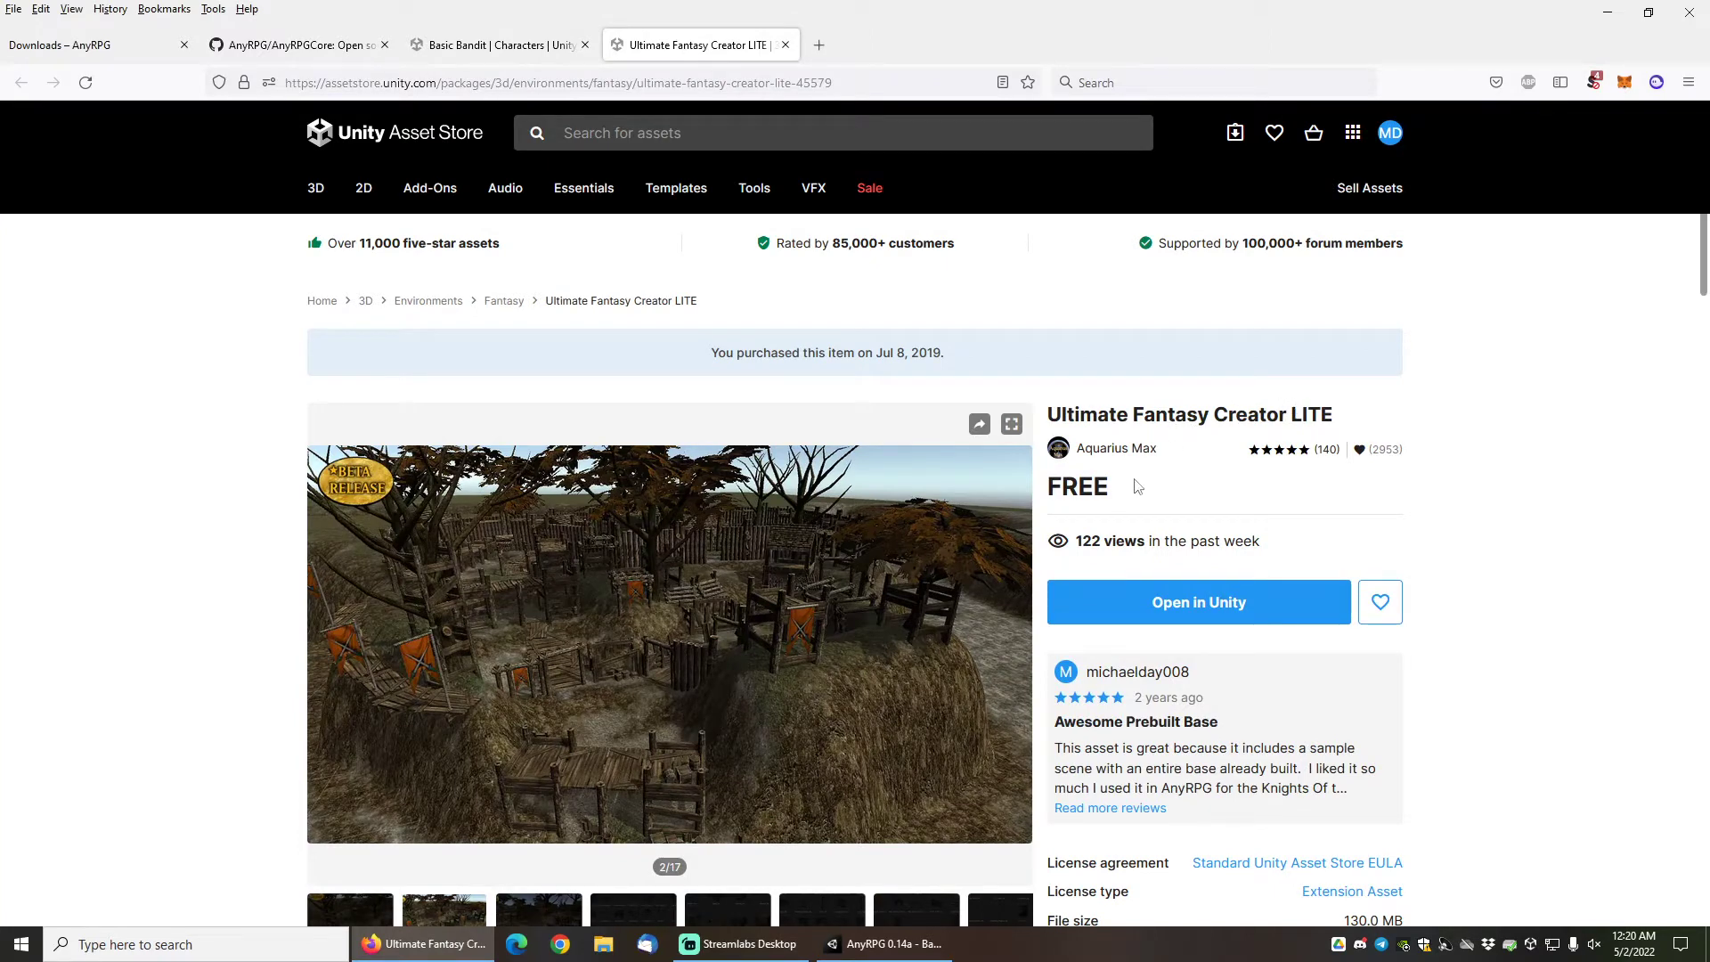
mouse_move(216, 572)
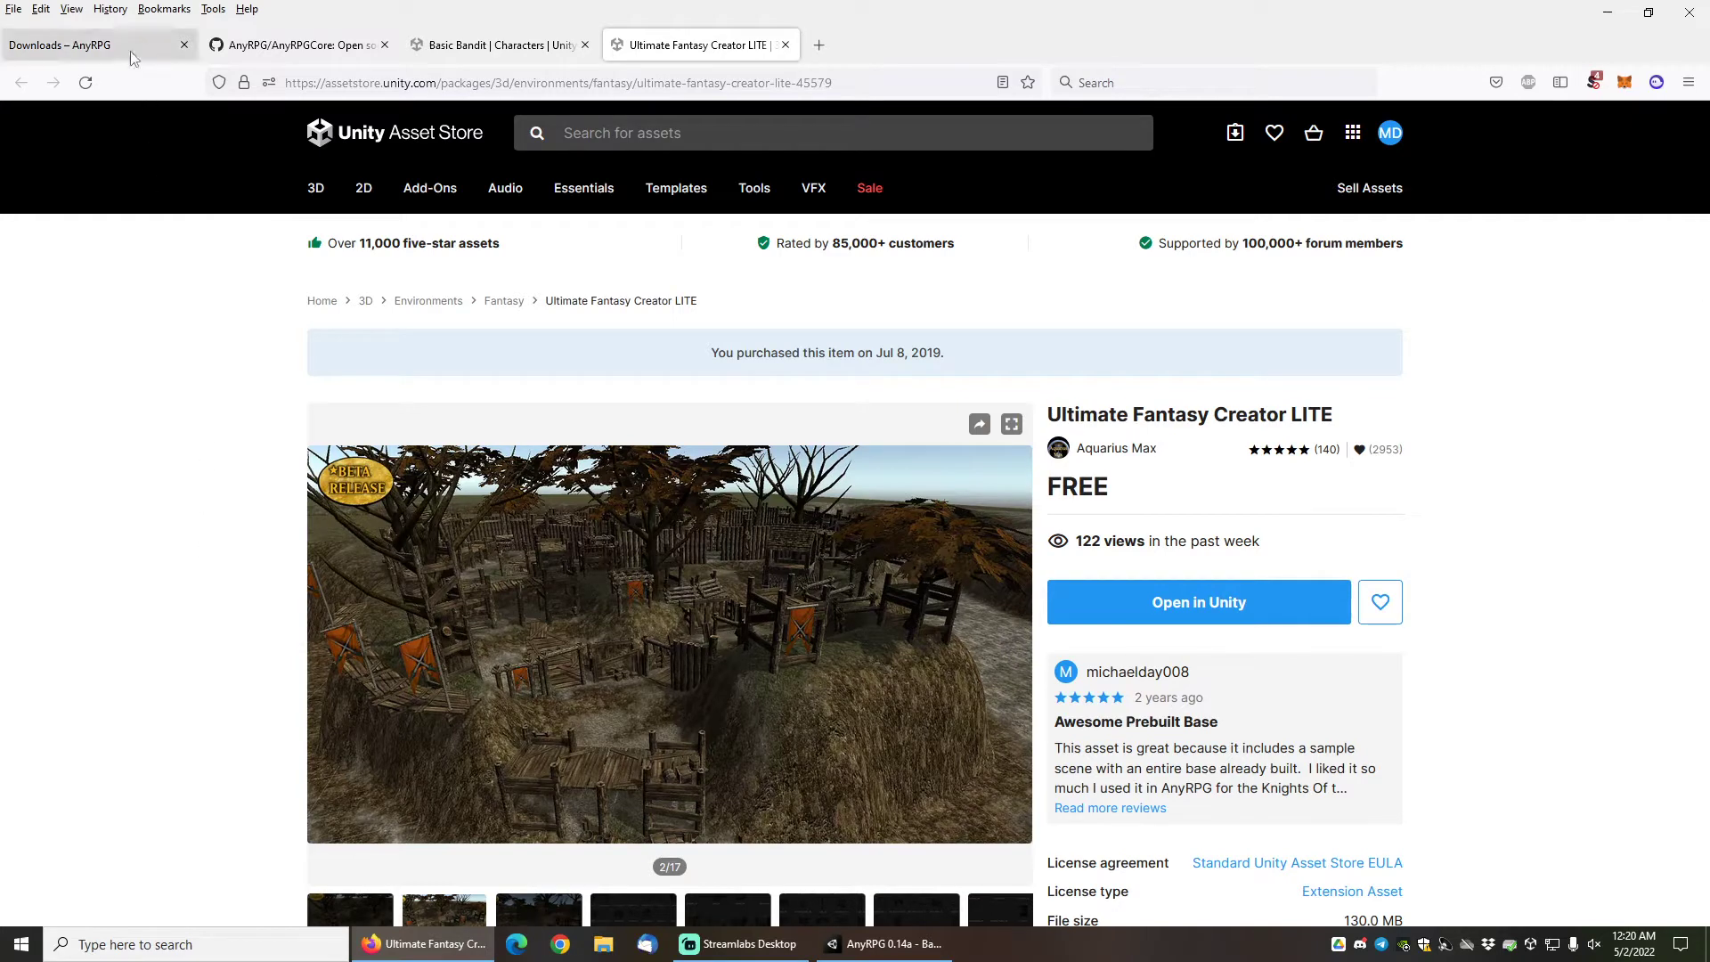
click(88, 45)
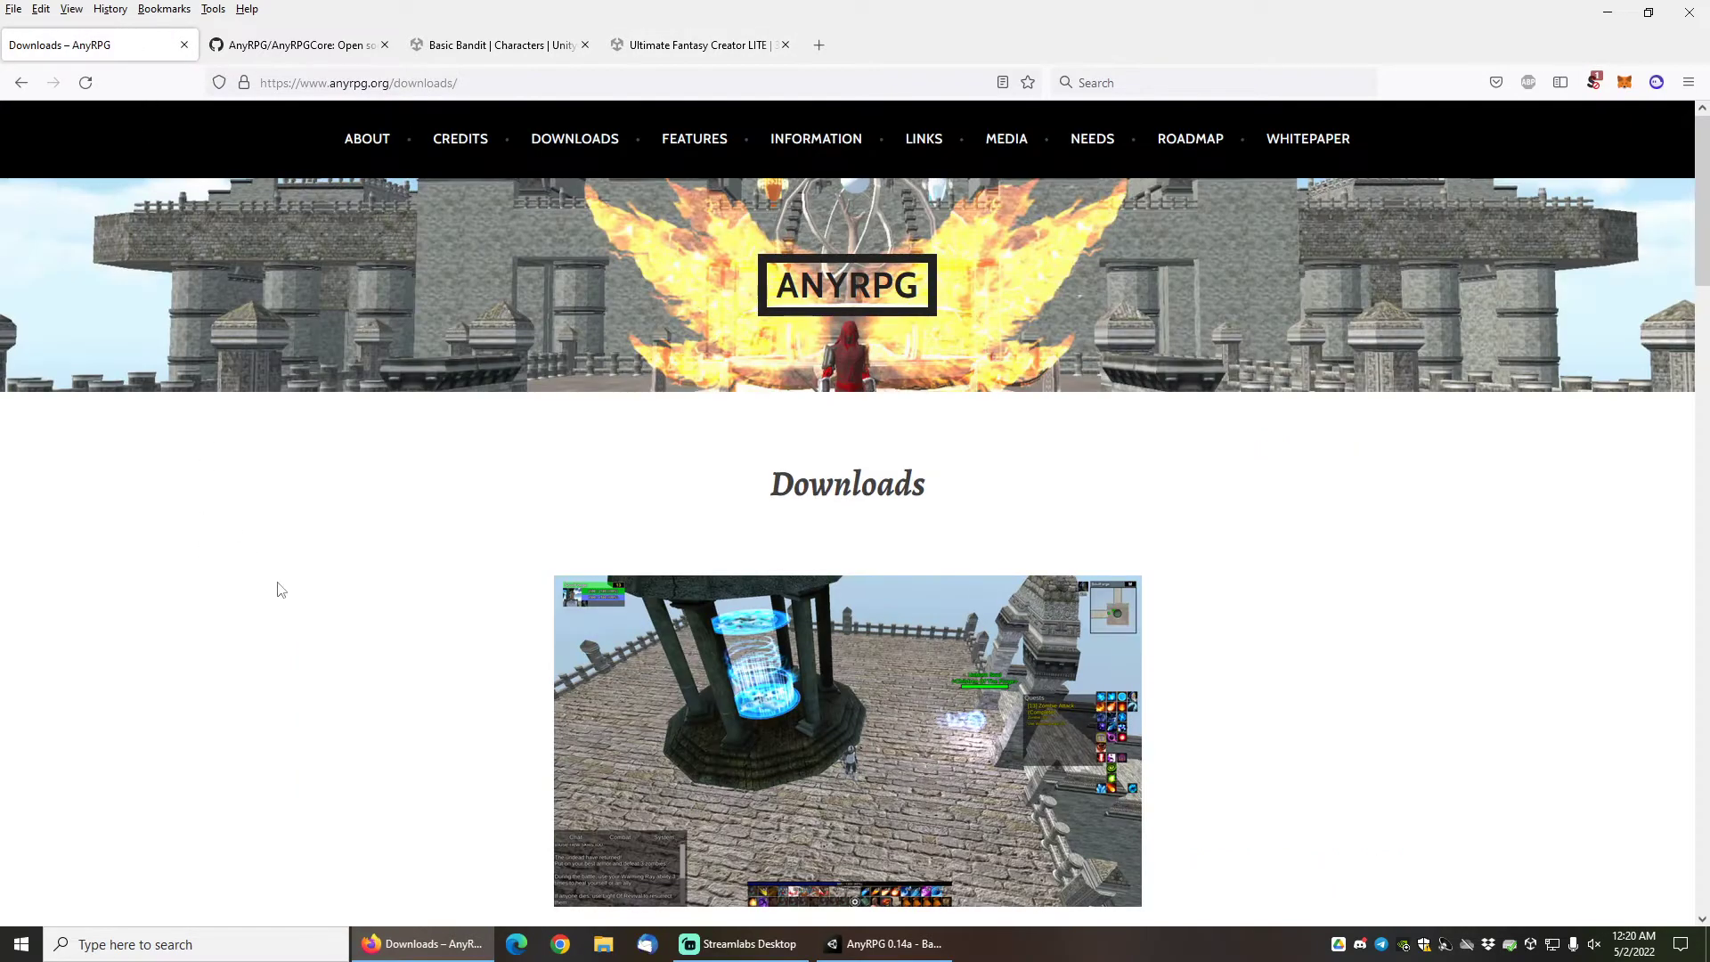
scroll(down, 3)
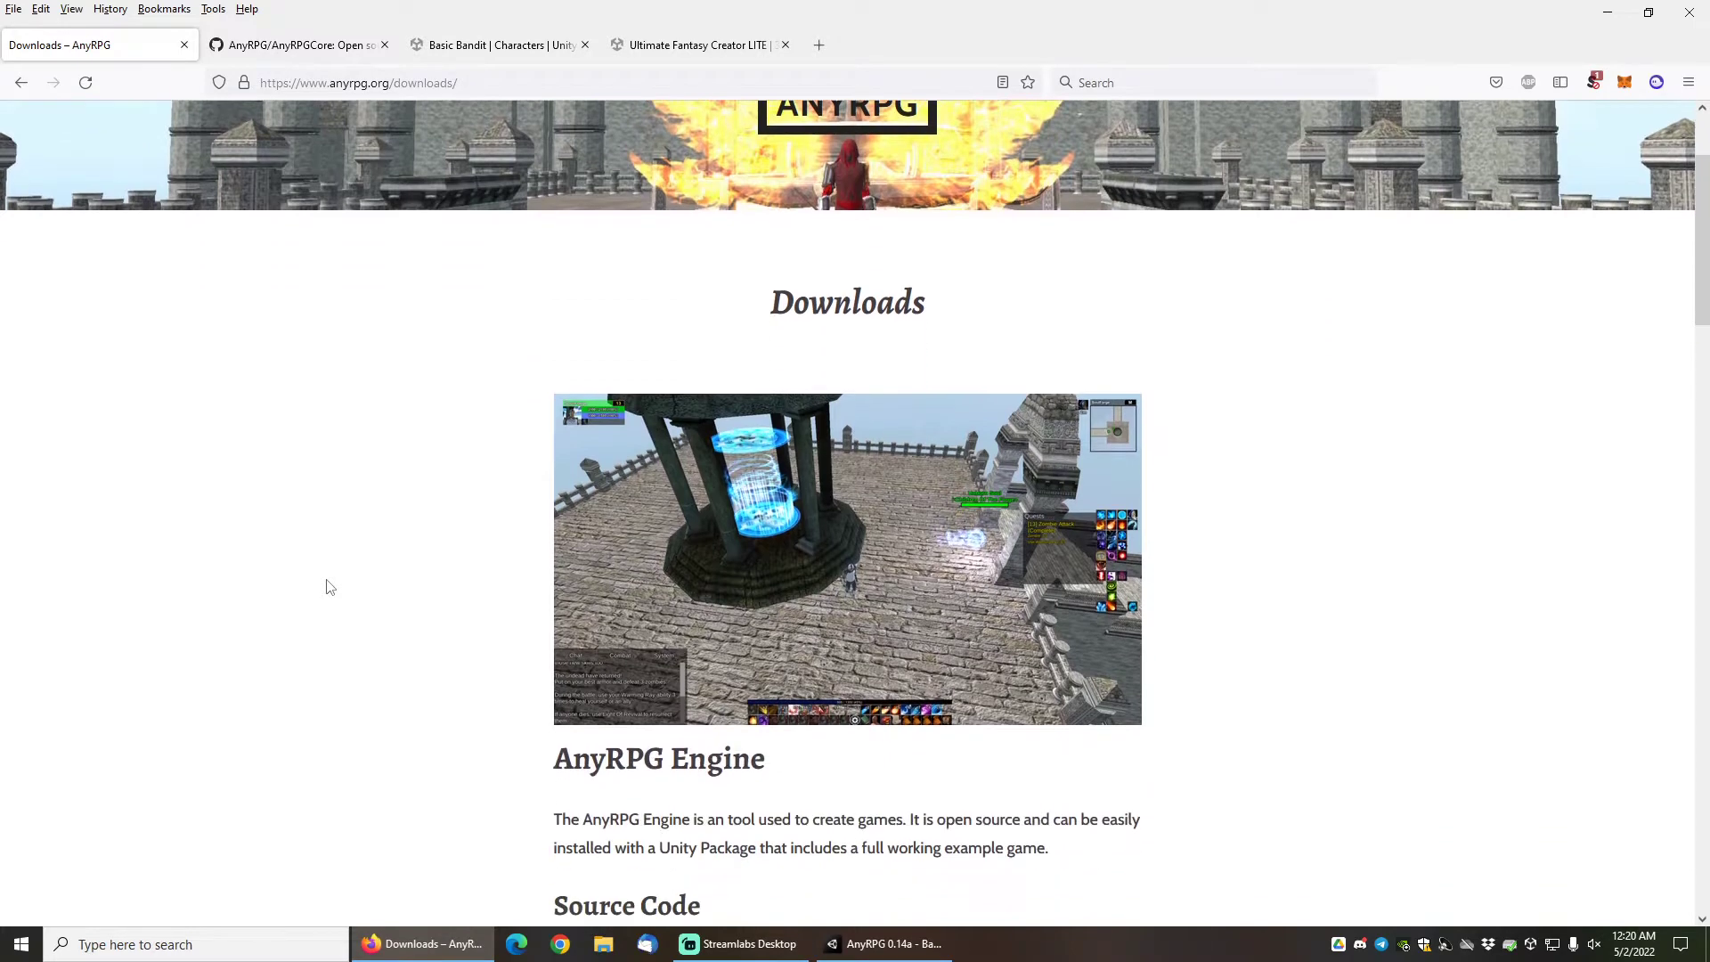
scroll(down, 3)
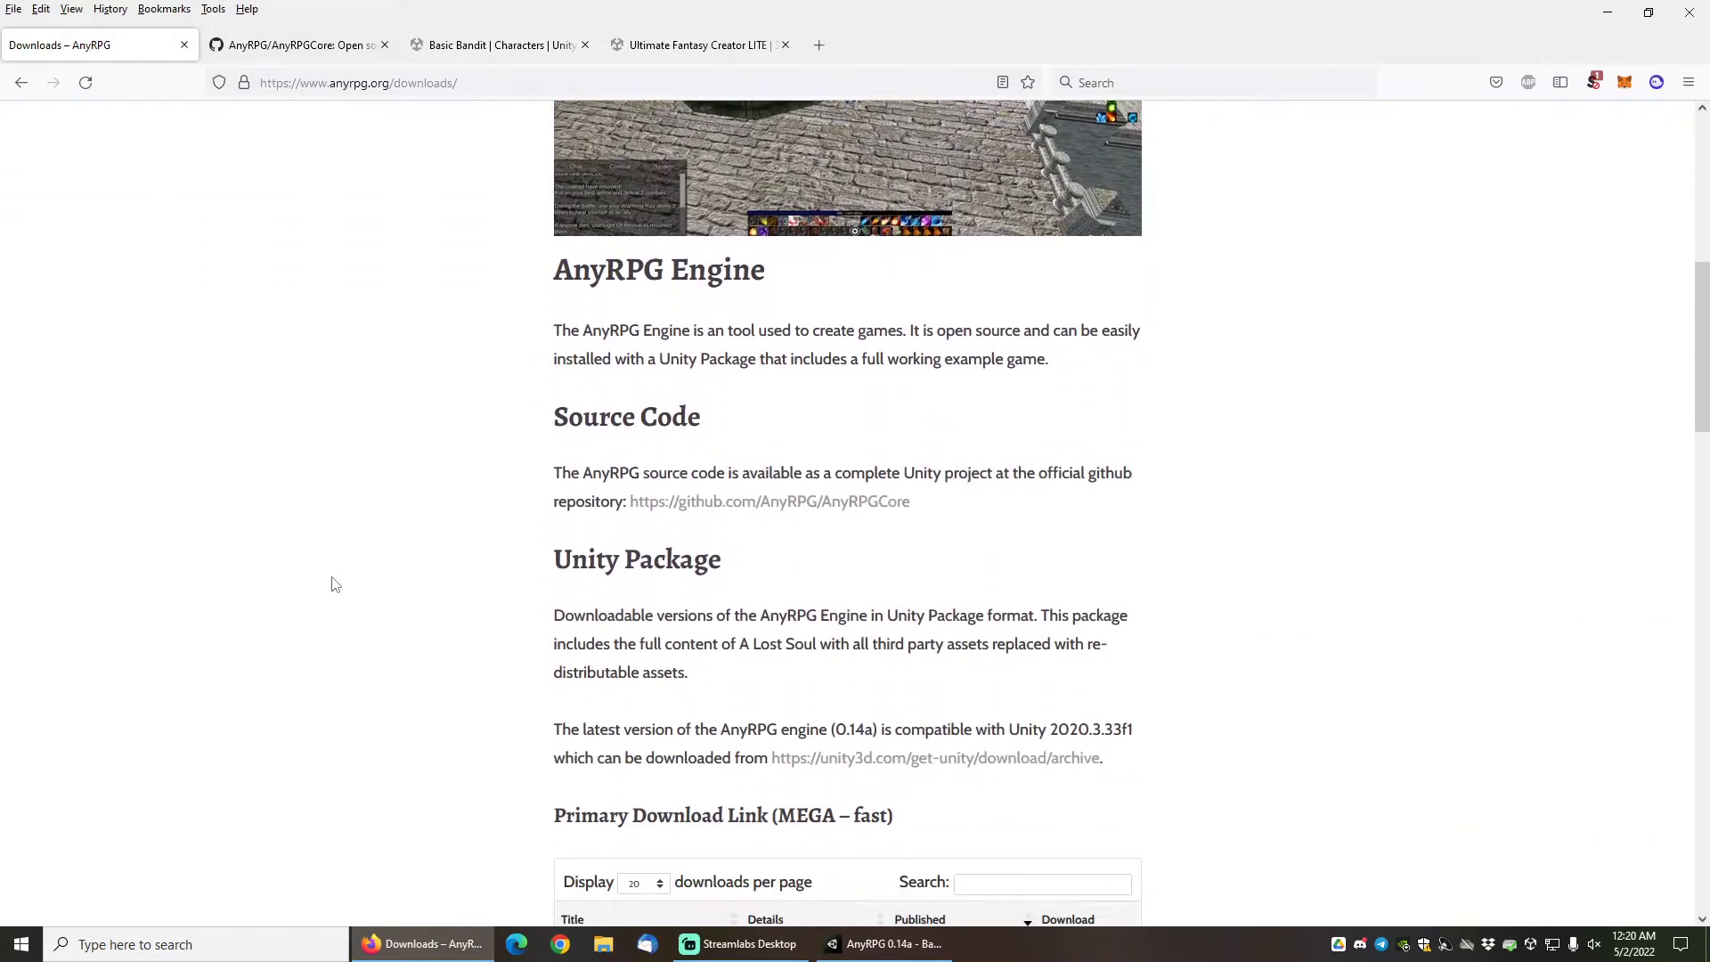
scroll(down, 3)
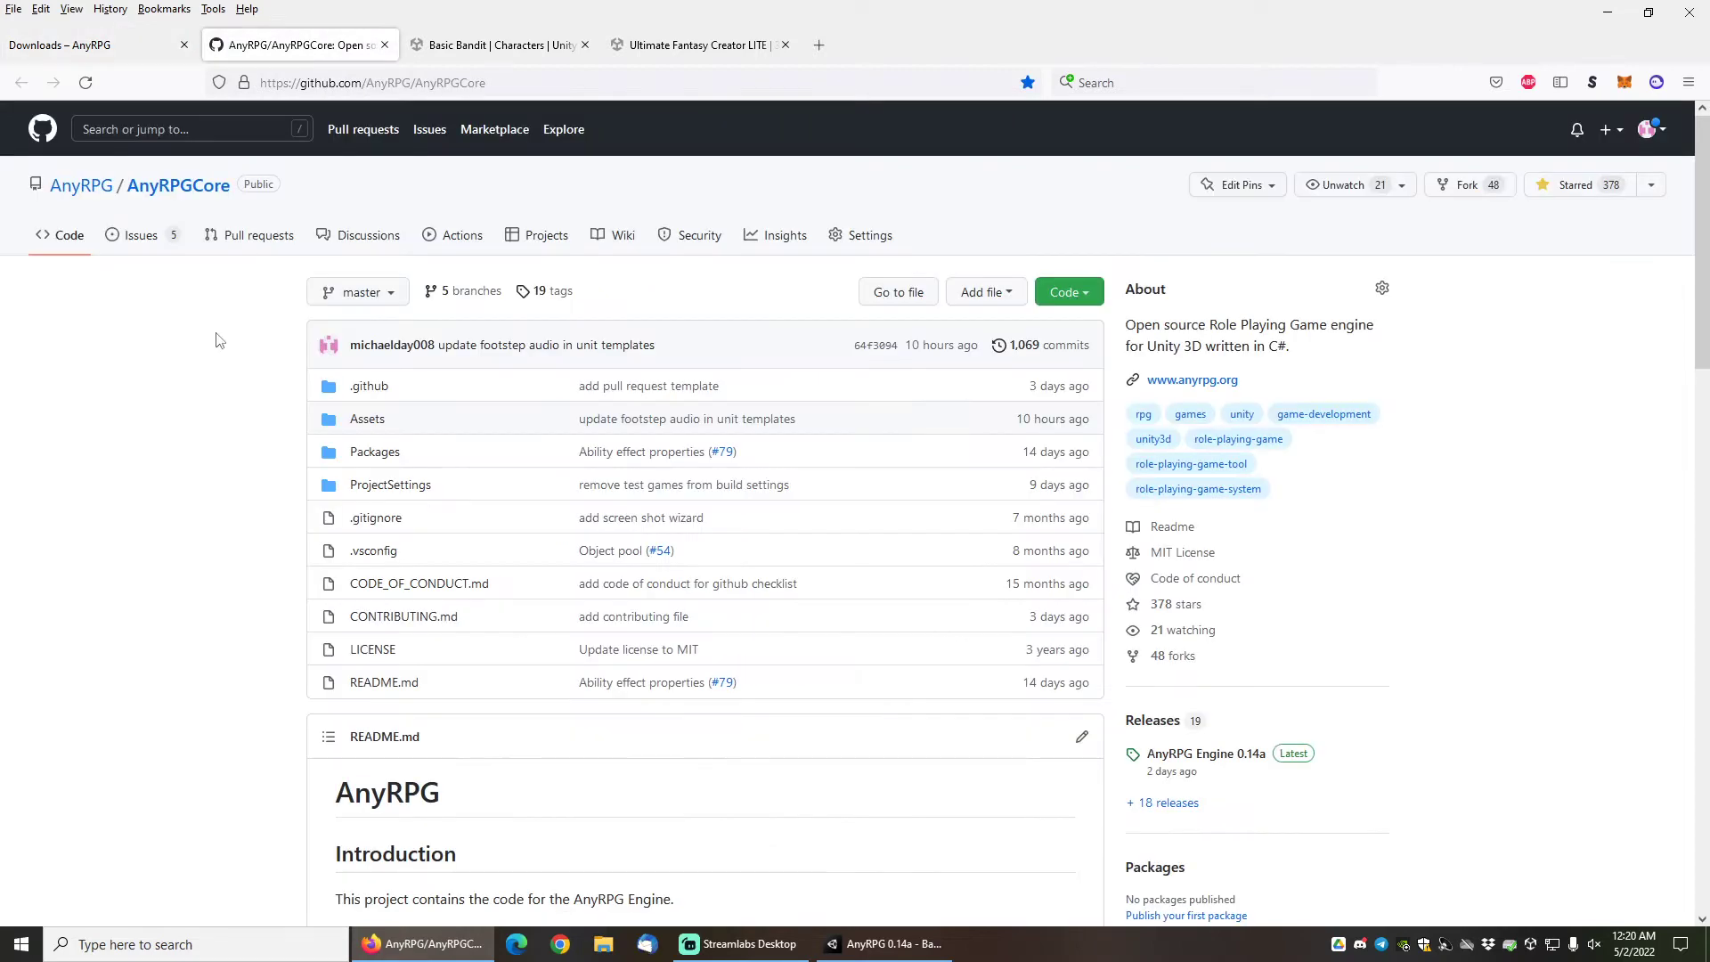
mouse_move(215, 401)
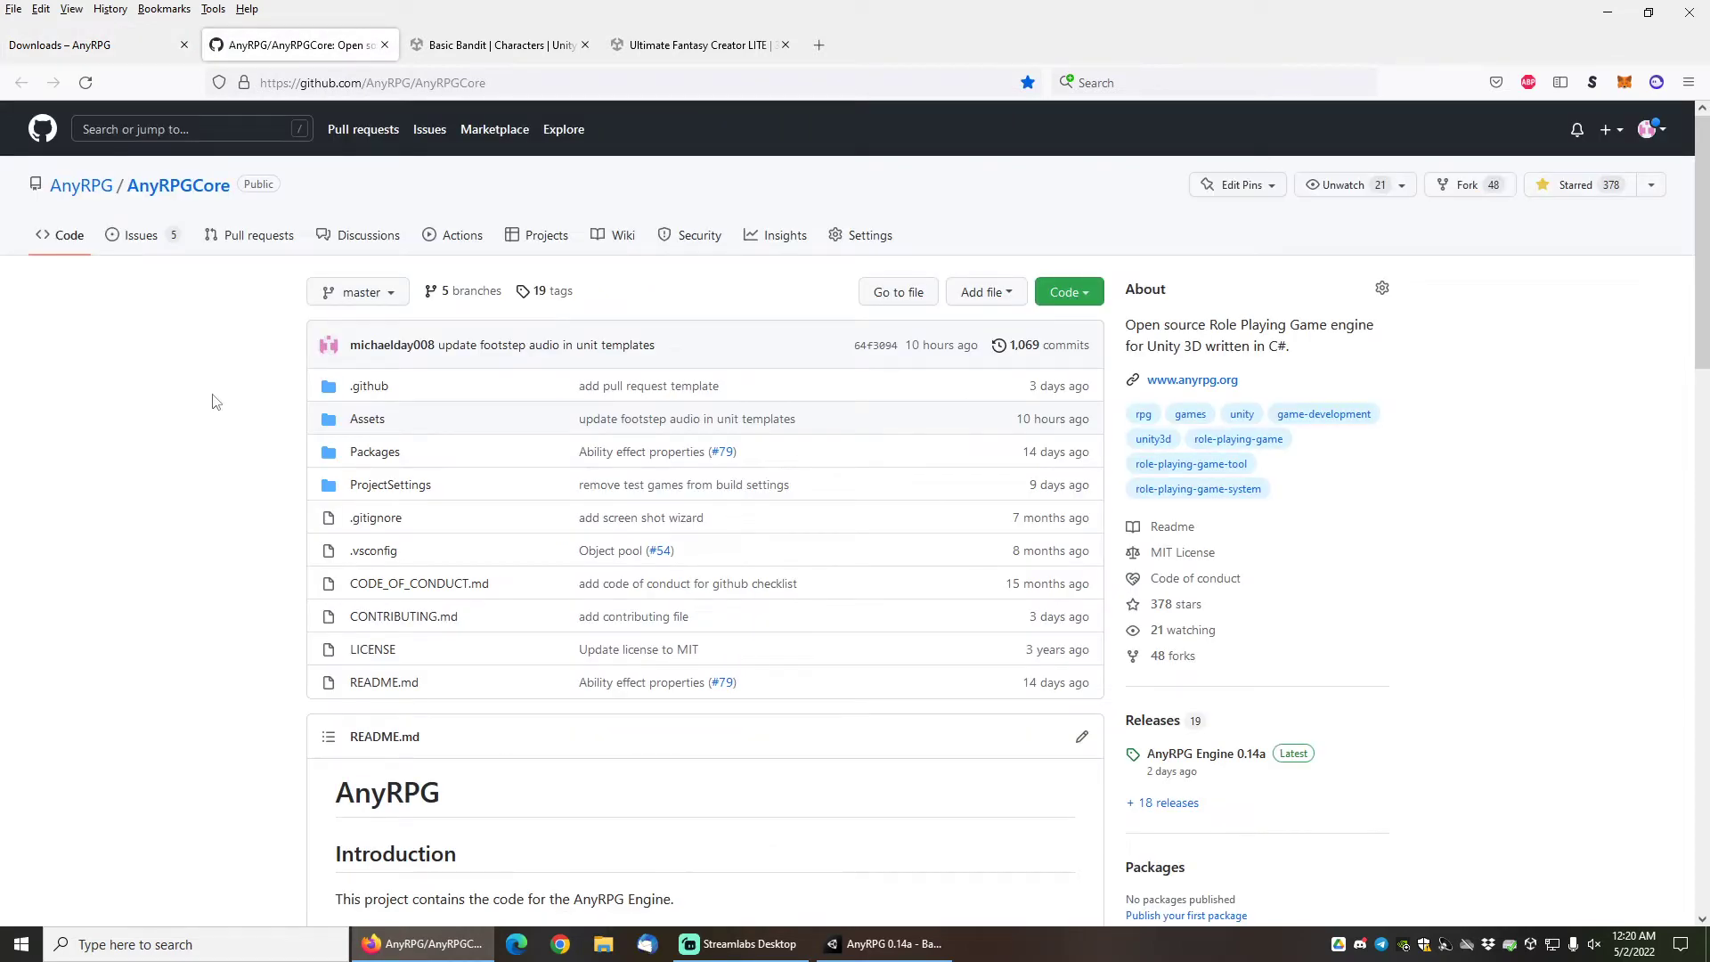
mouse_move(654, 850)
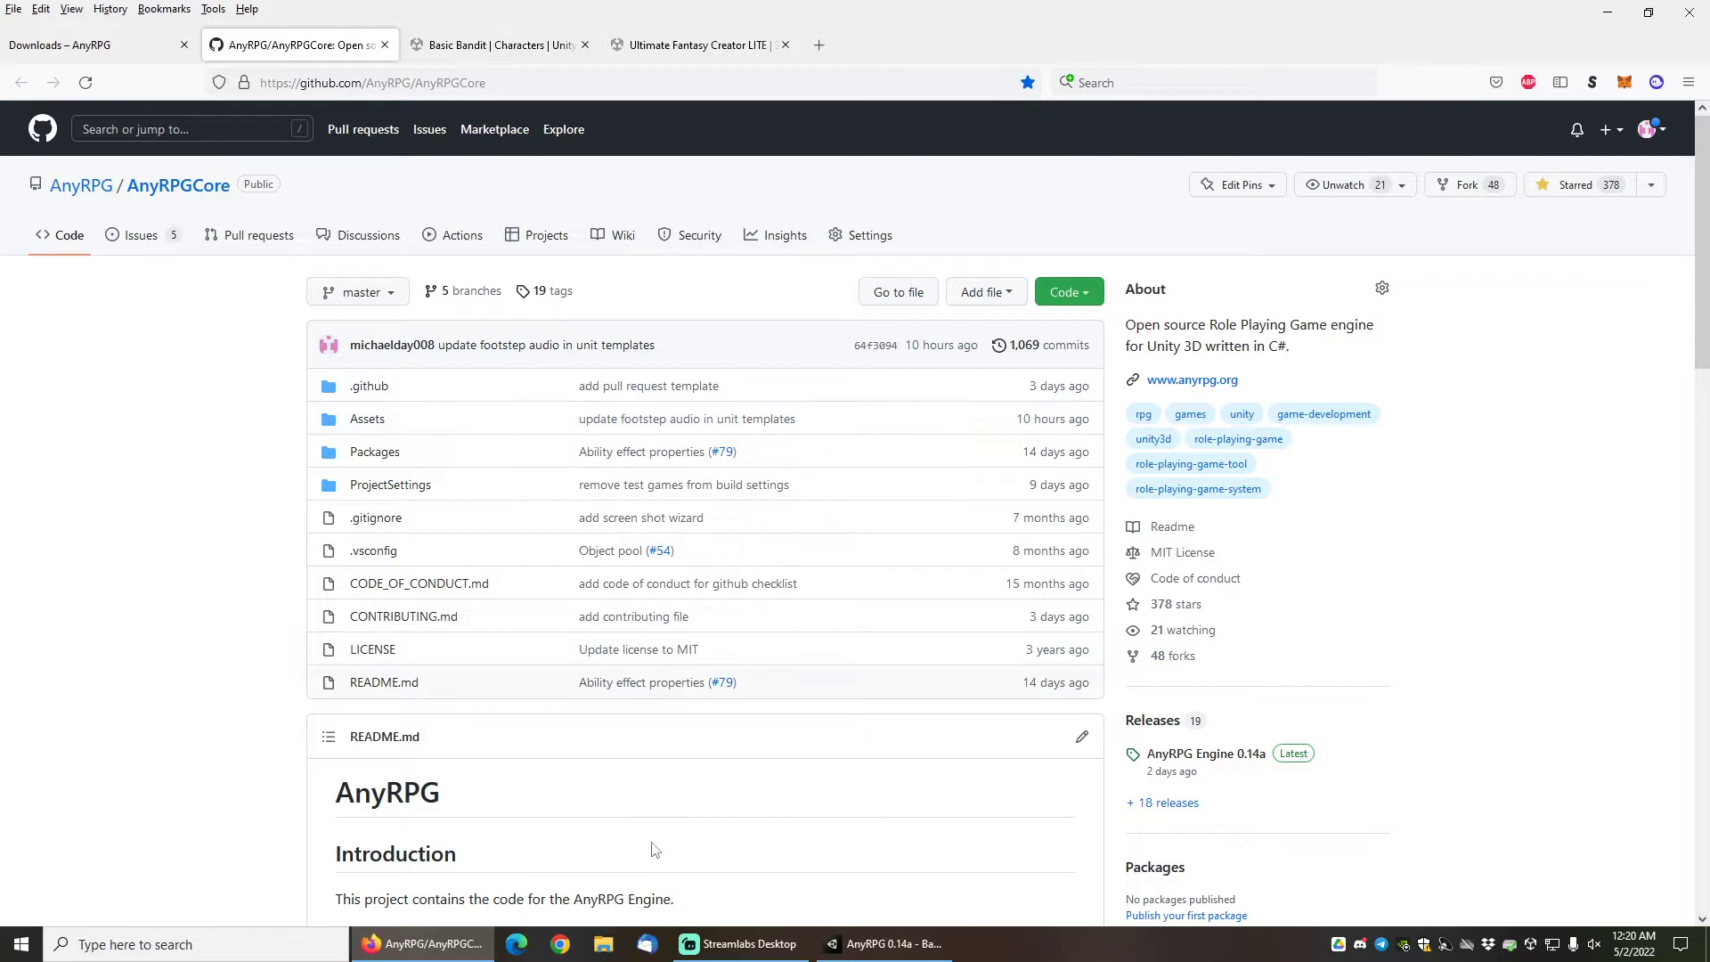
Bring Unity forward, select the Bandit_Camp_1A scene, and list the AnyRPG wizards.
click(884, 944)
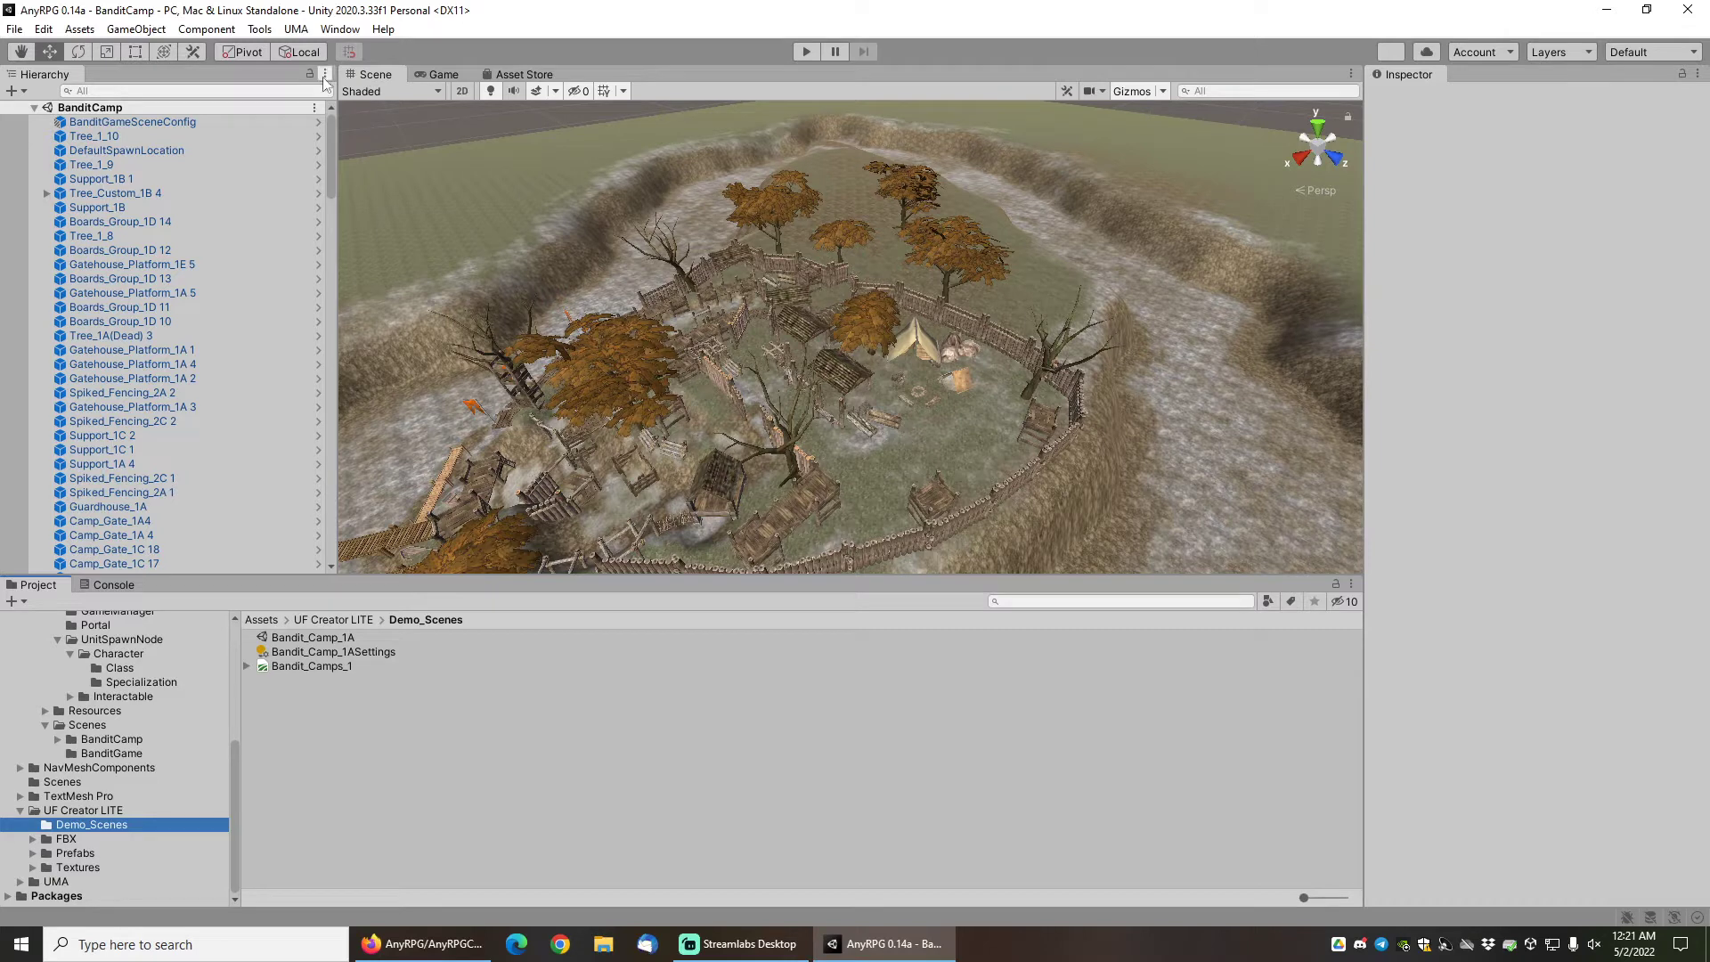
click(260, 28)
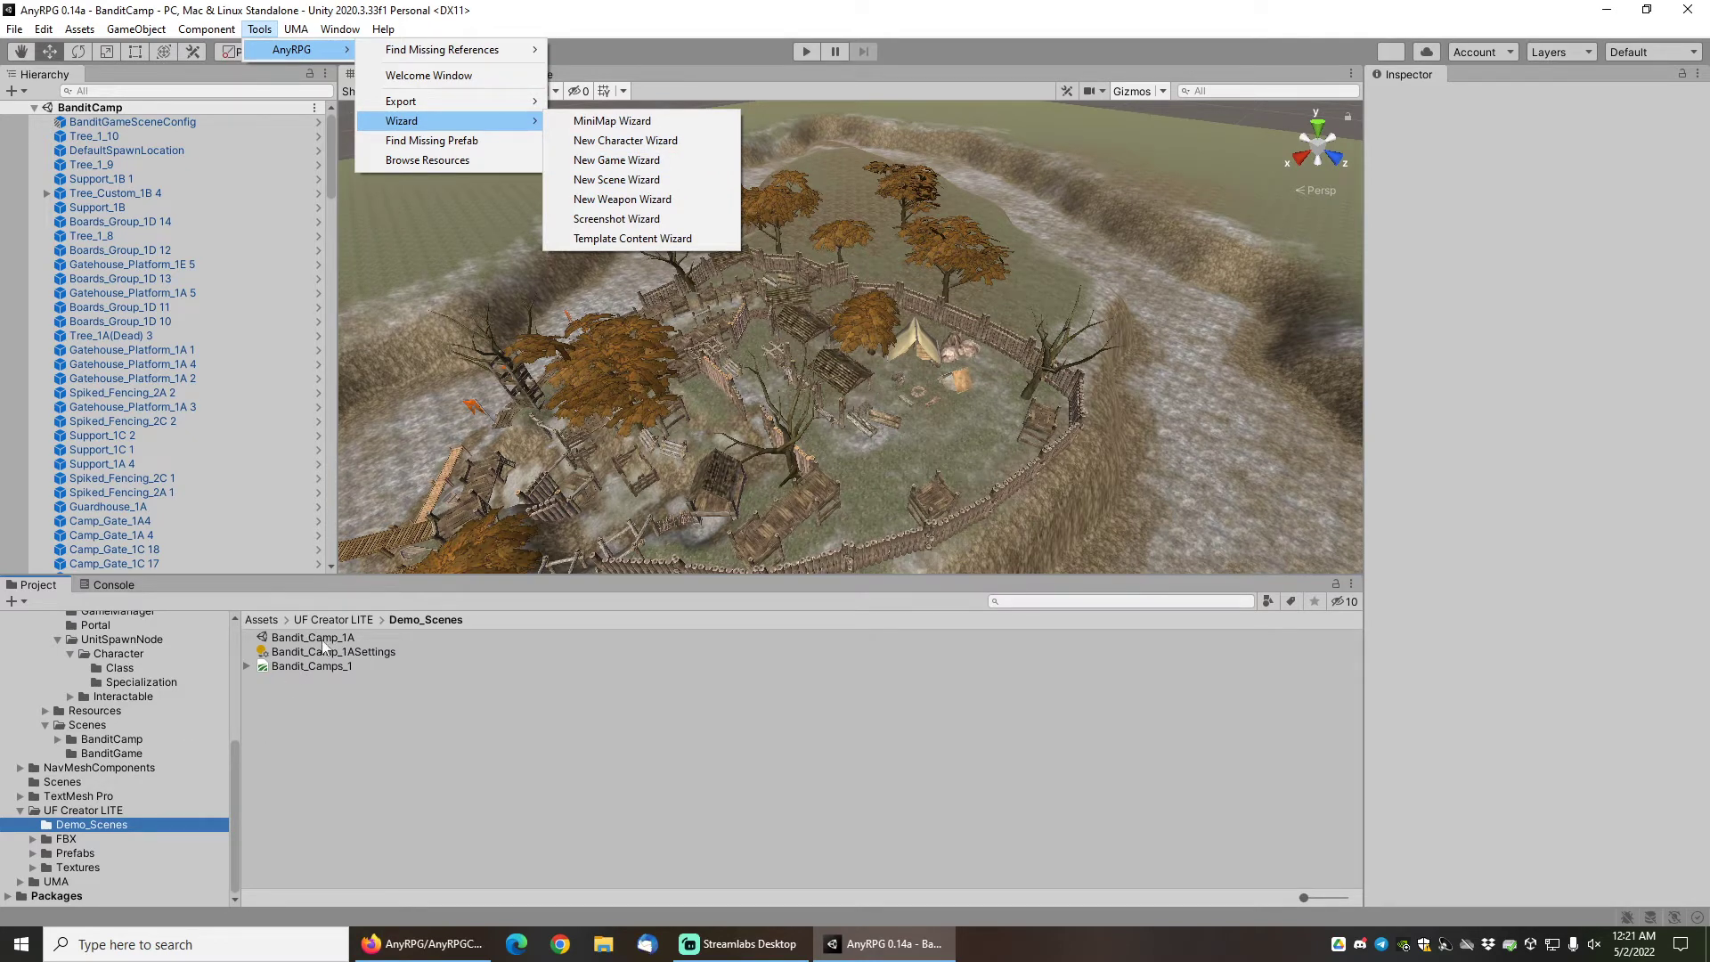
click(314, 638)
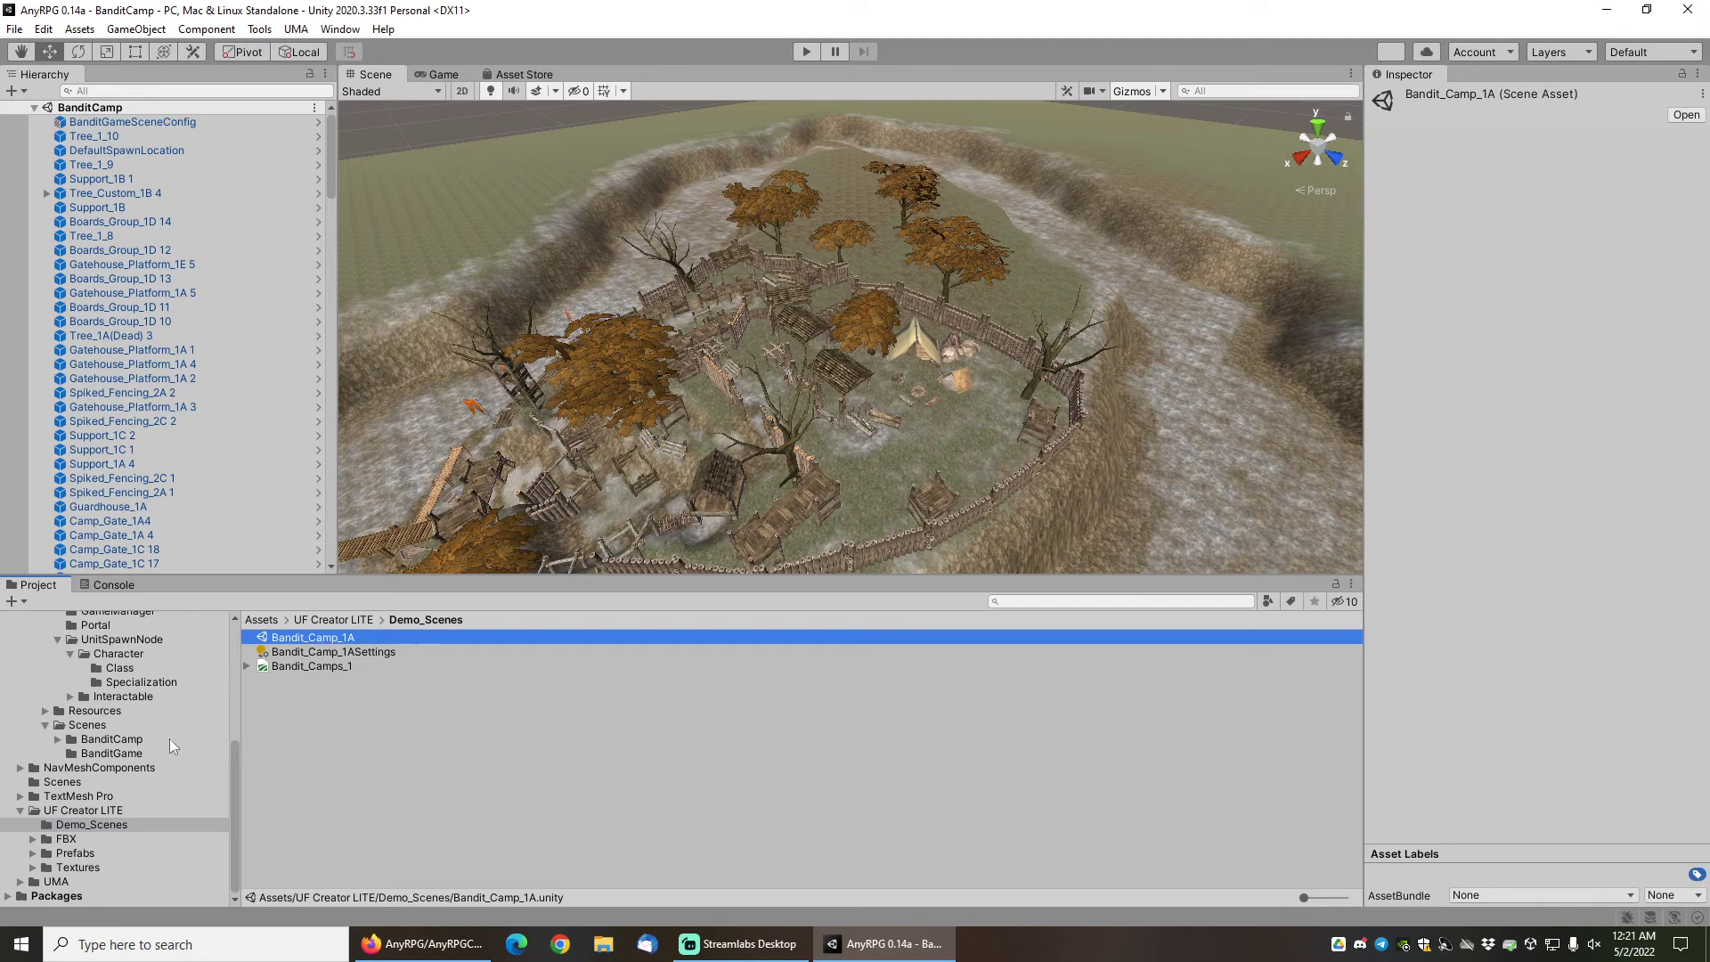
mouse_move(613, 541)
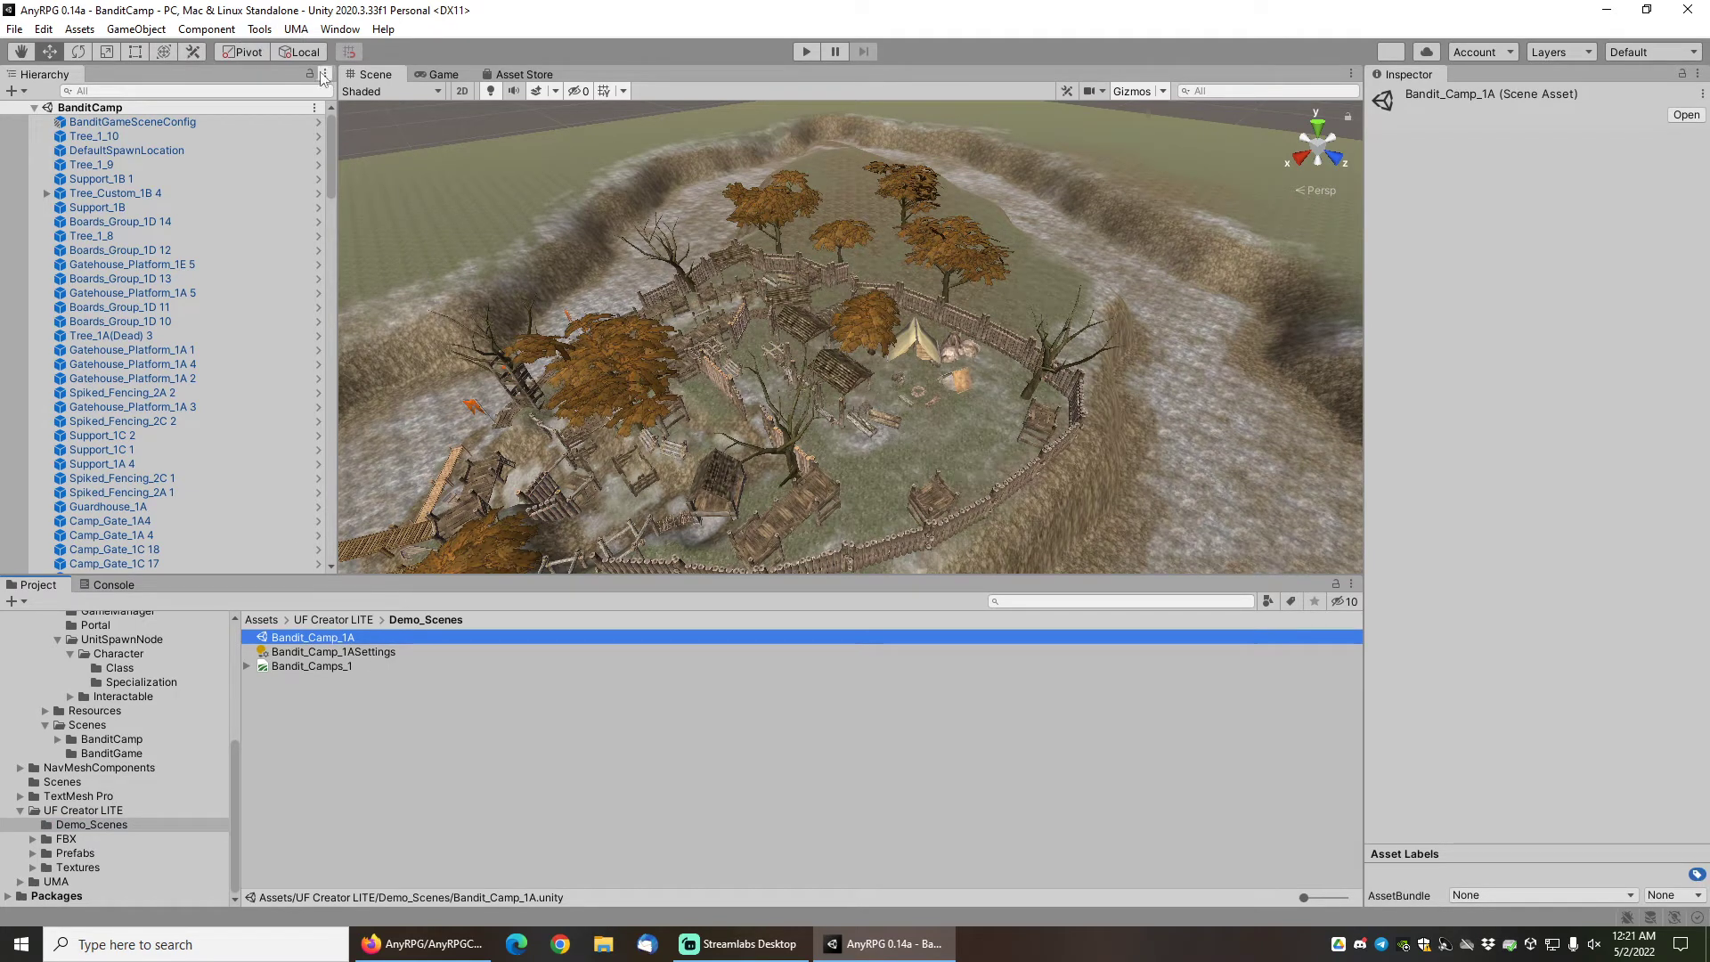
click(260, 28)
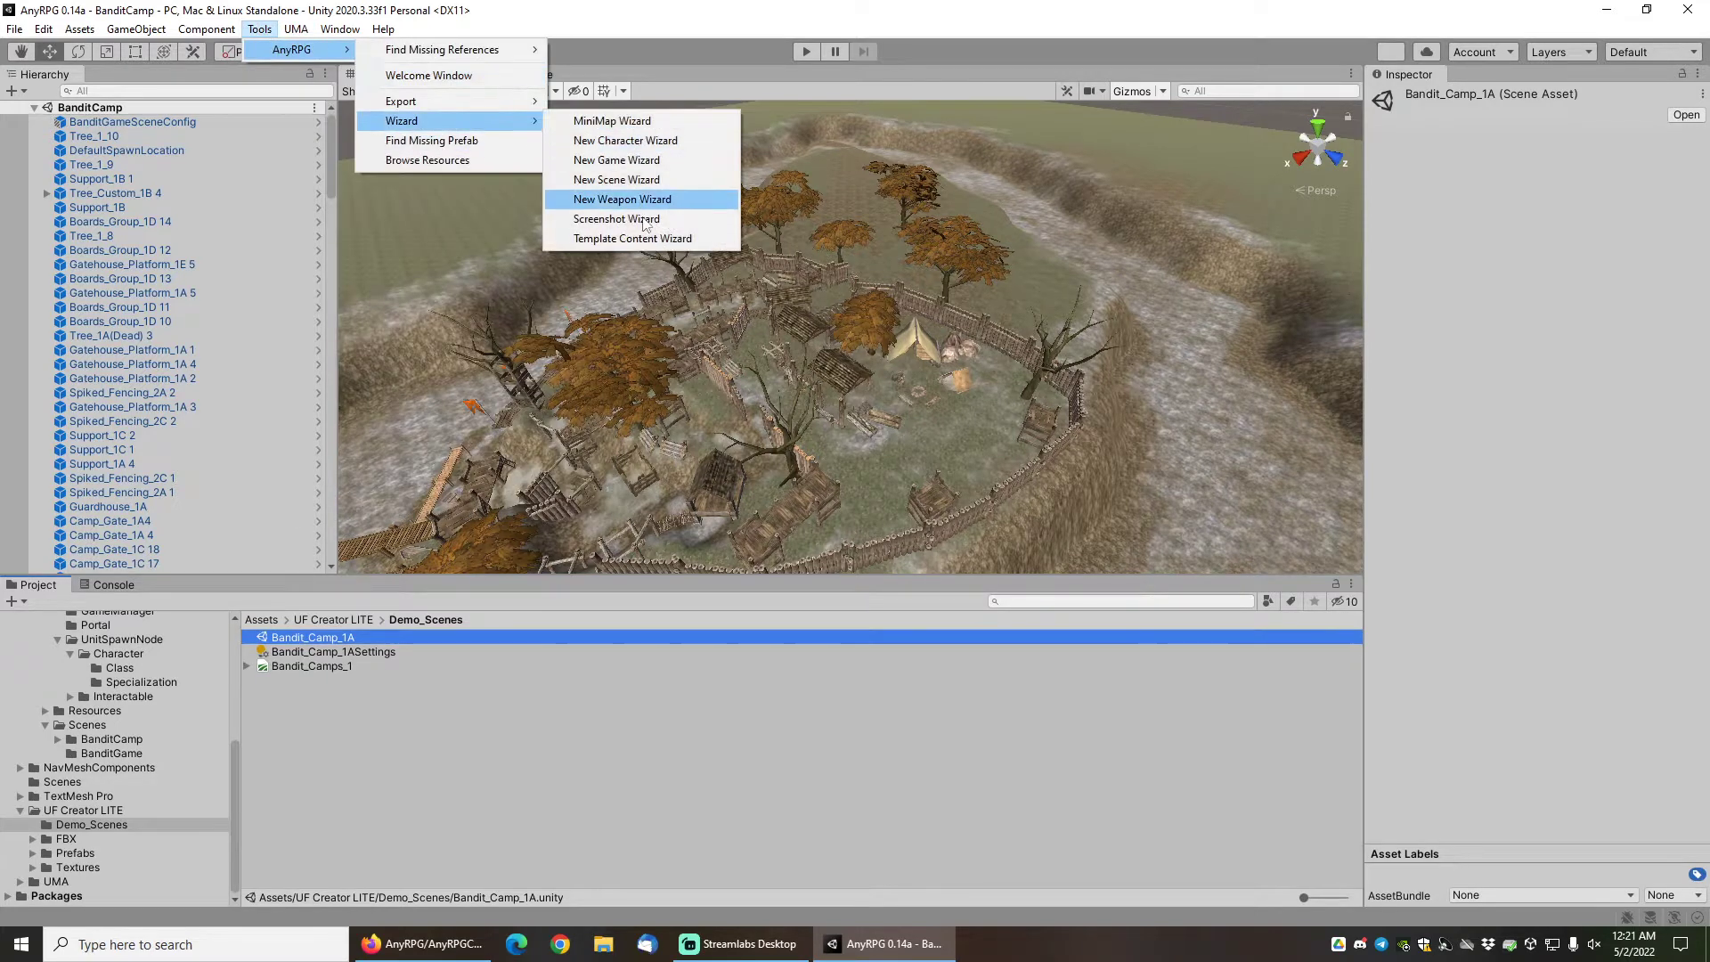
Start the Template Content Wizard and pick RPGCharacterClassesTemplatePackage via an 'rpgchar' search.
click(633, 236)
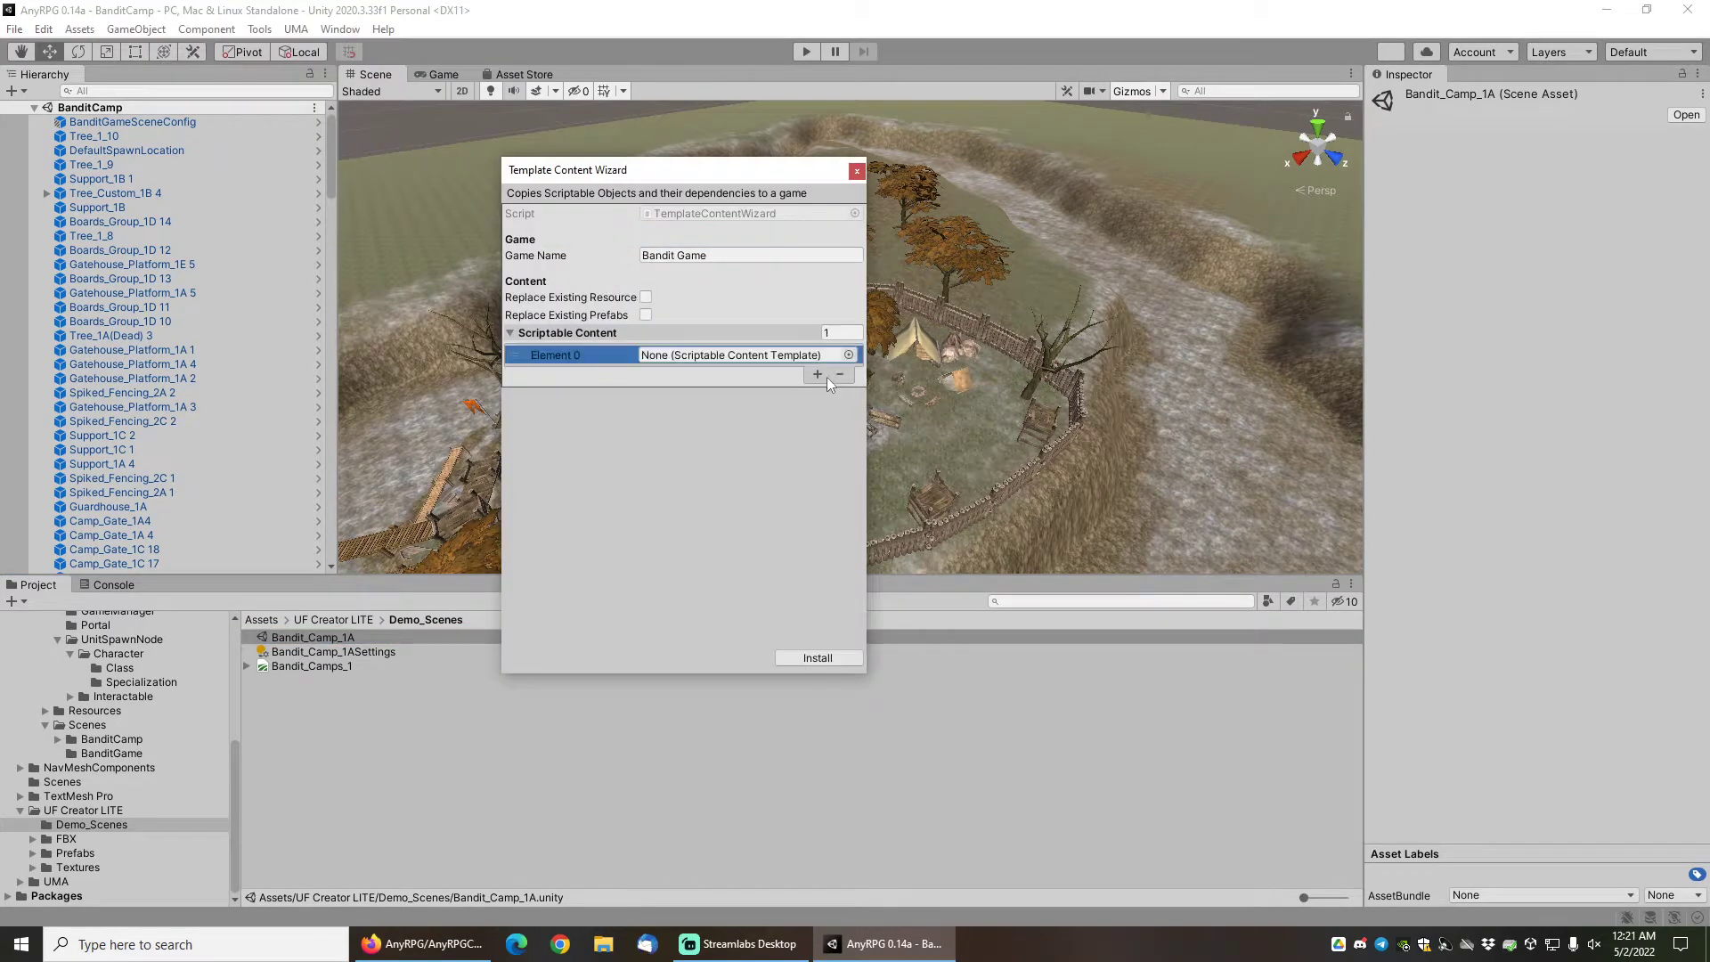
click(847, 354)
text(Enemyf)
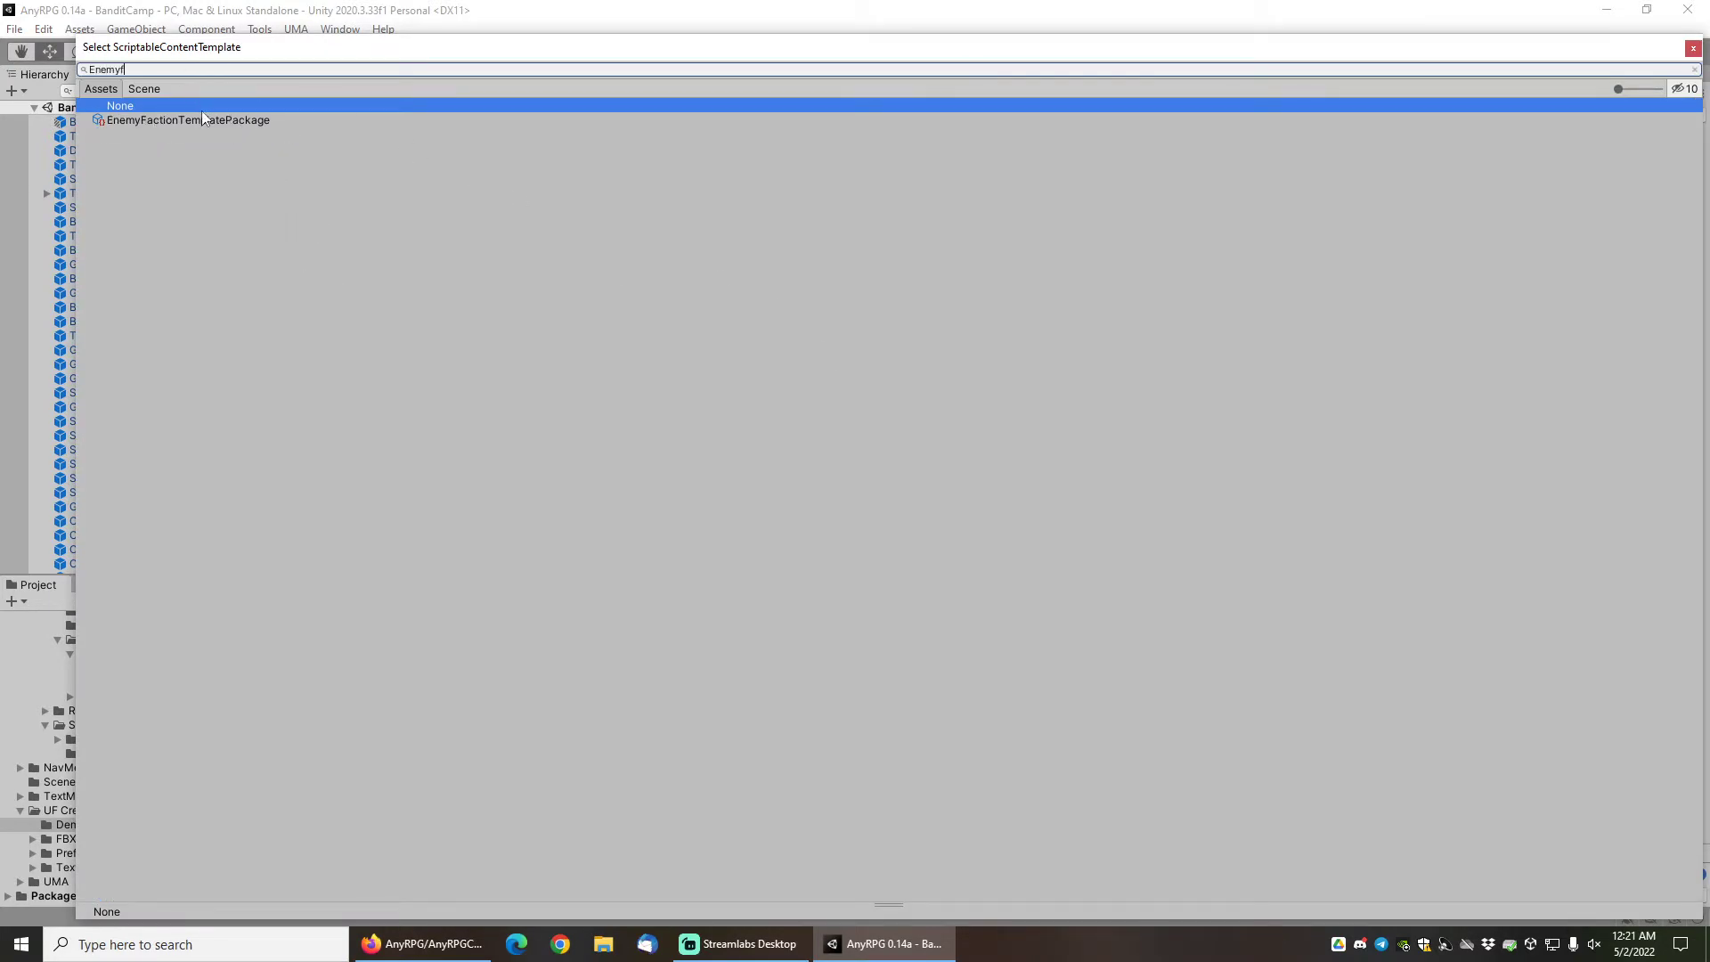
click(187, 120)
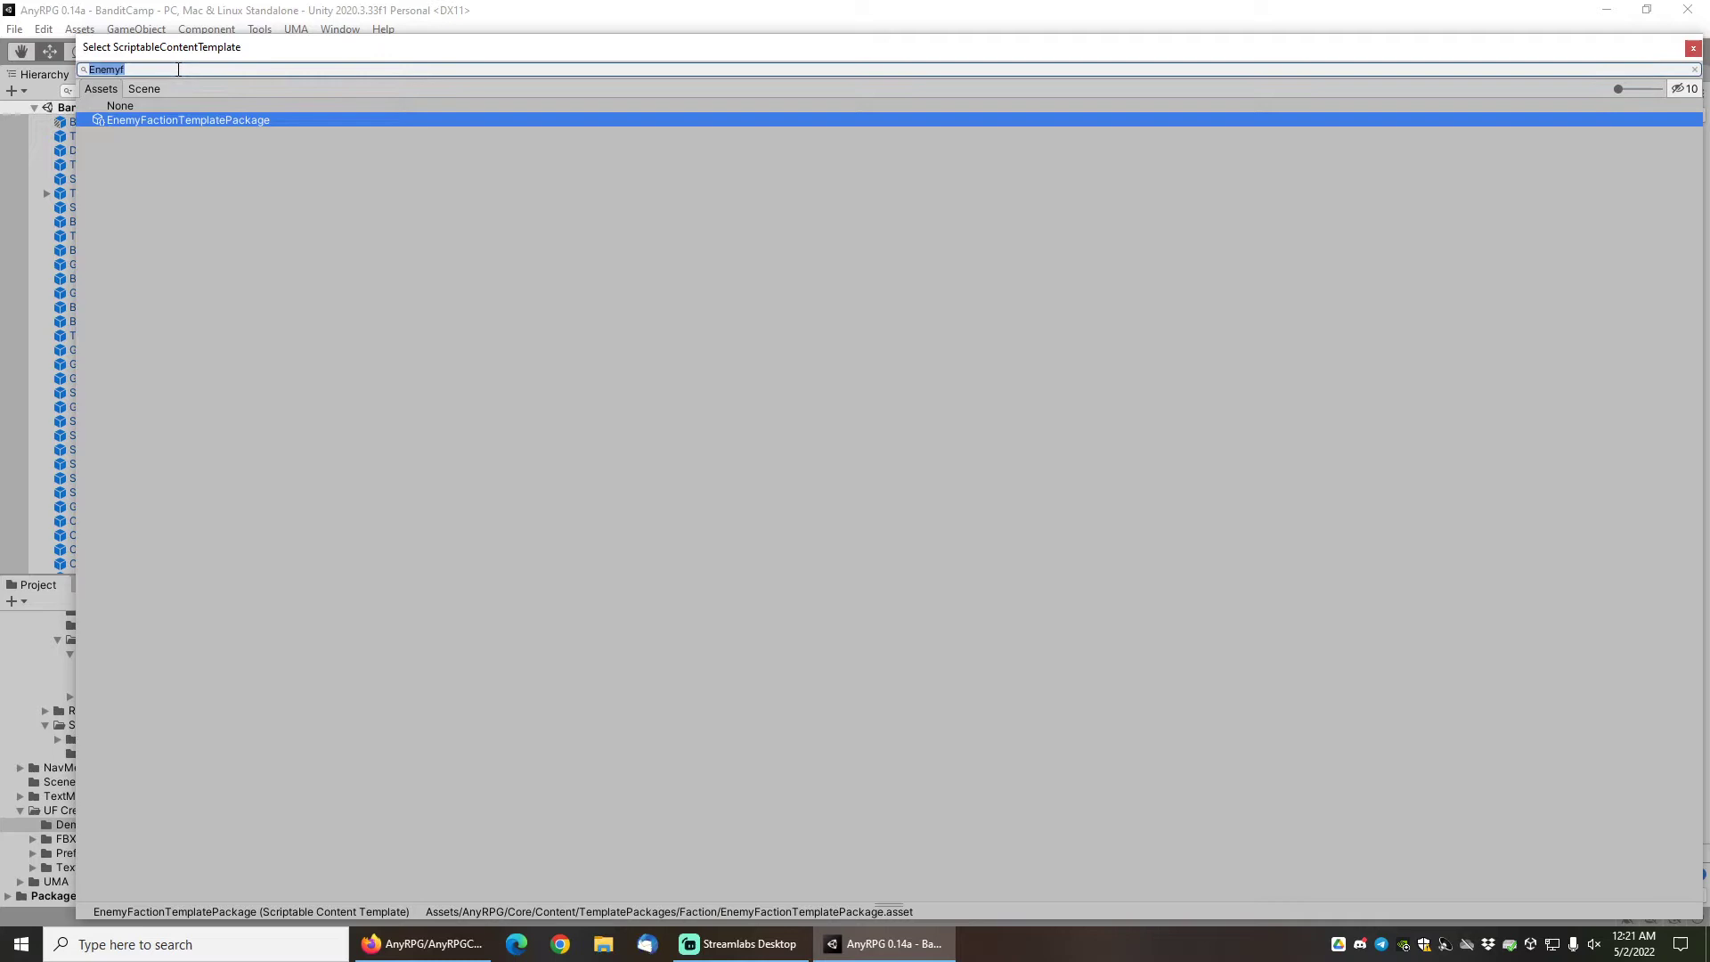
text(rpgchar)
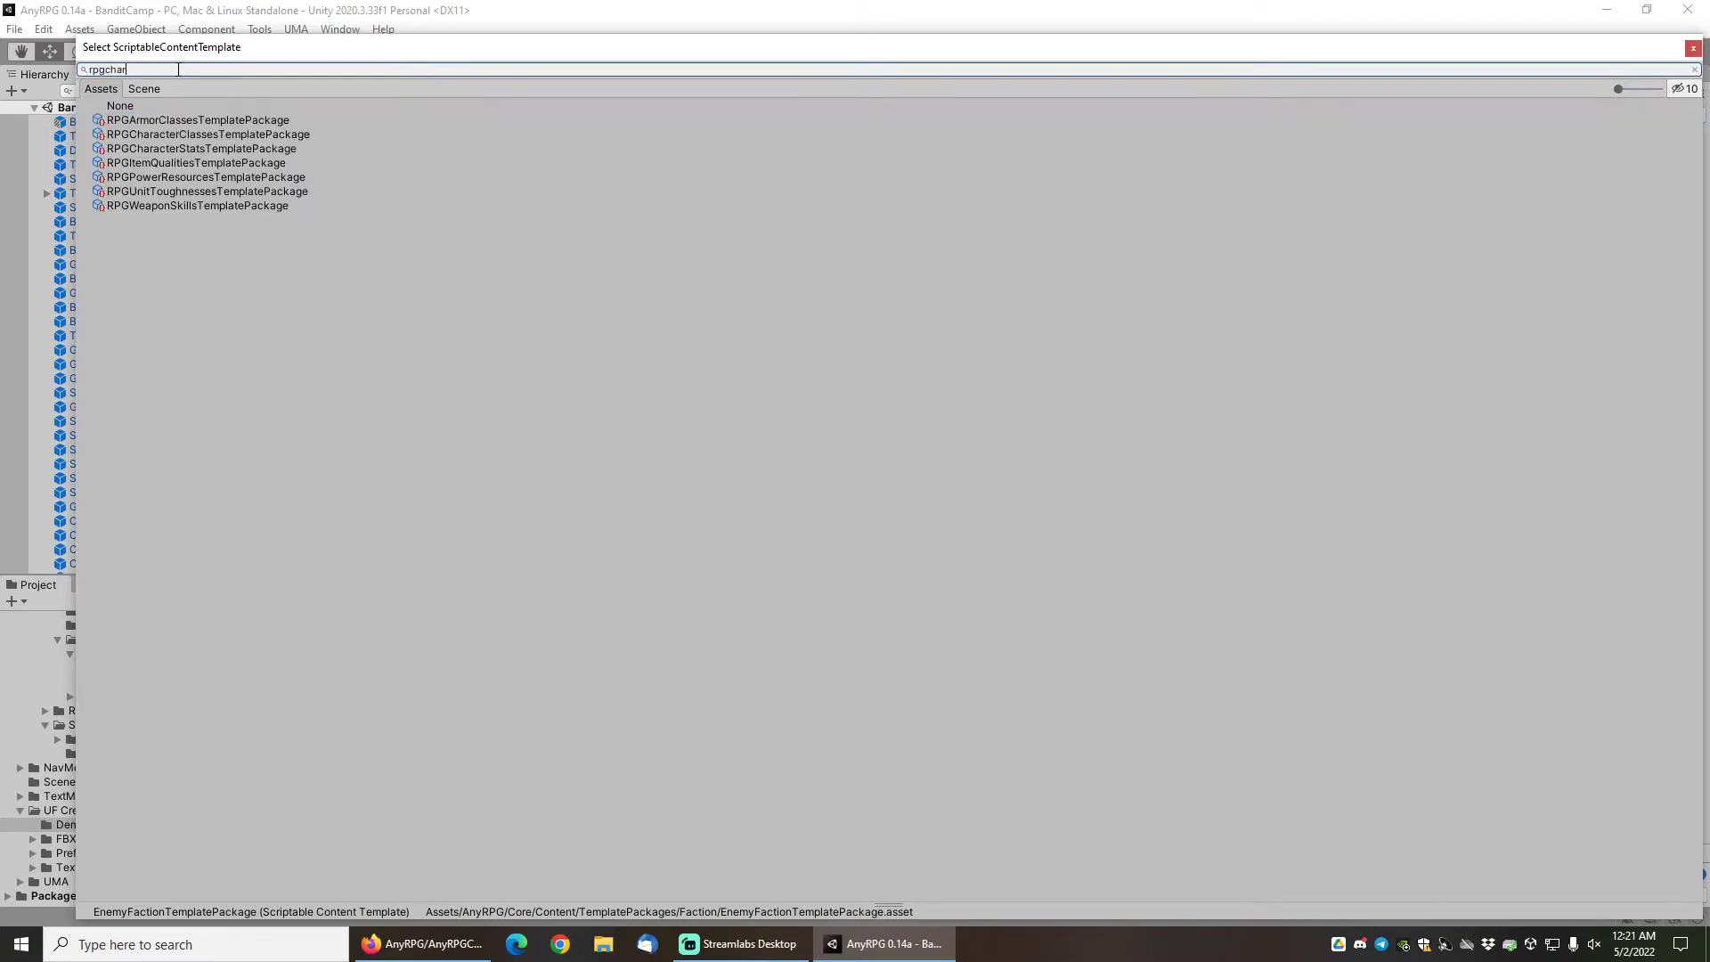
click(203, 119)
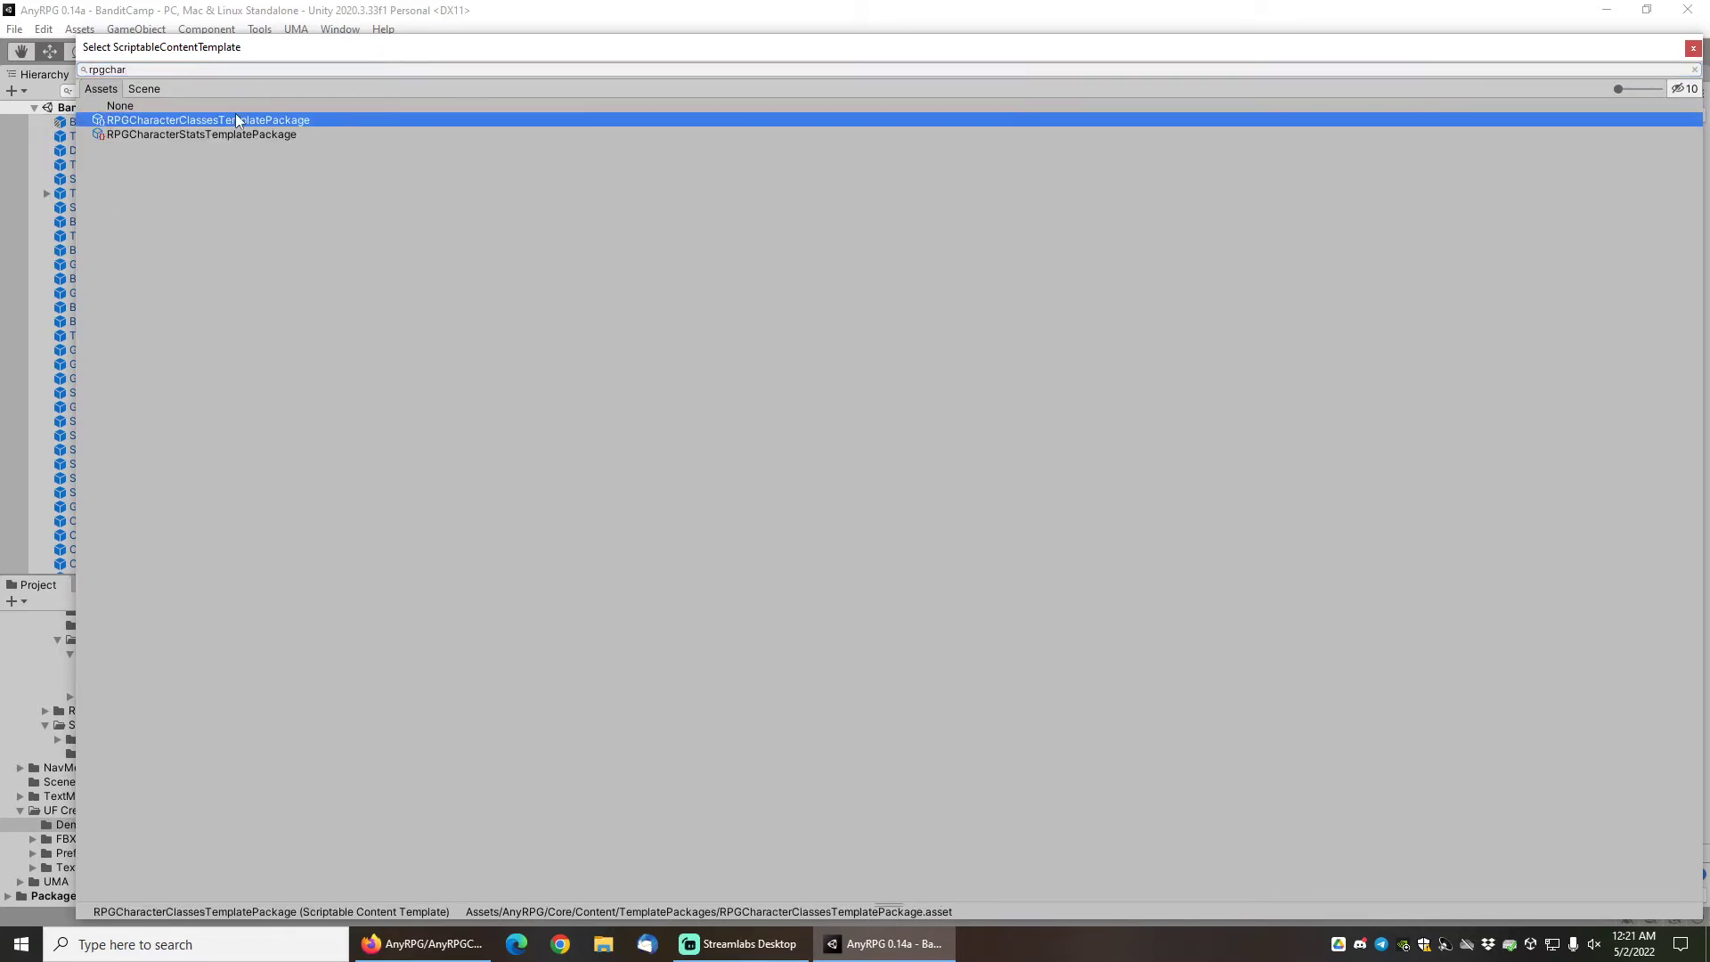
Assign KnightClassSpecializationTemplatePackage to the content slot and close the wizard.
text(knight)
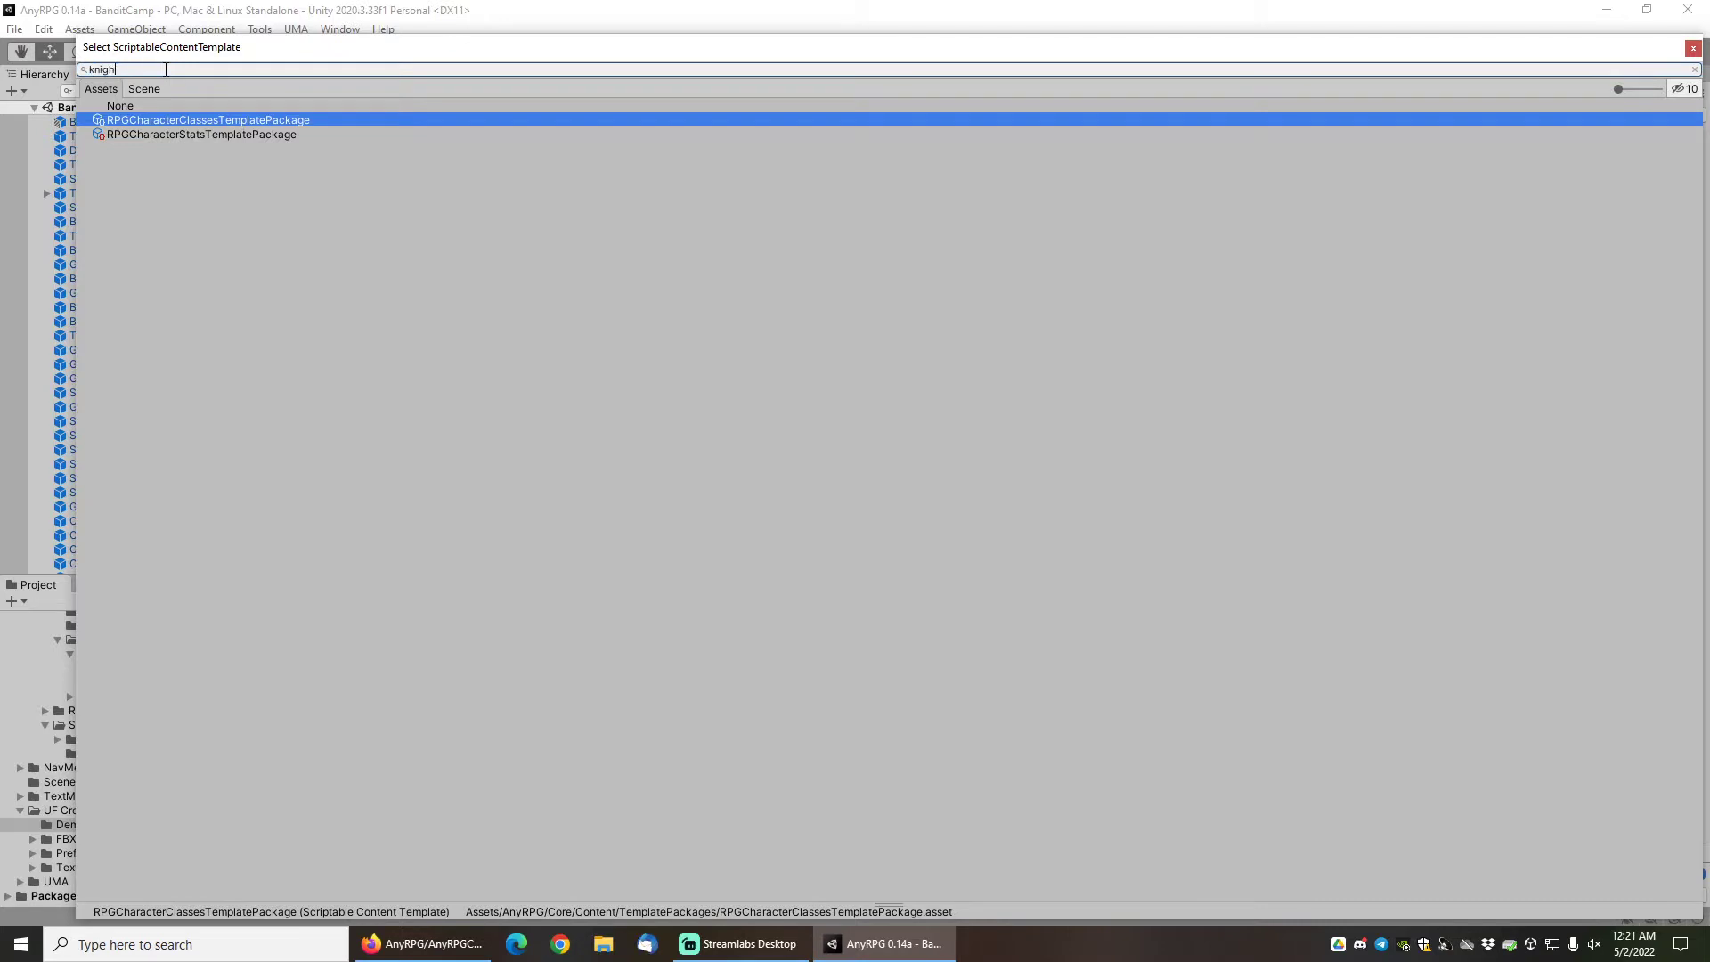
text(spec)
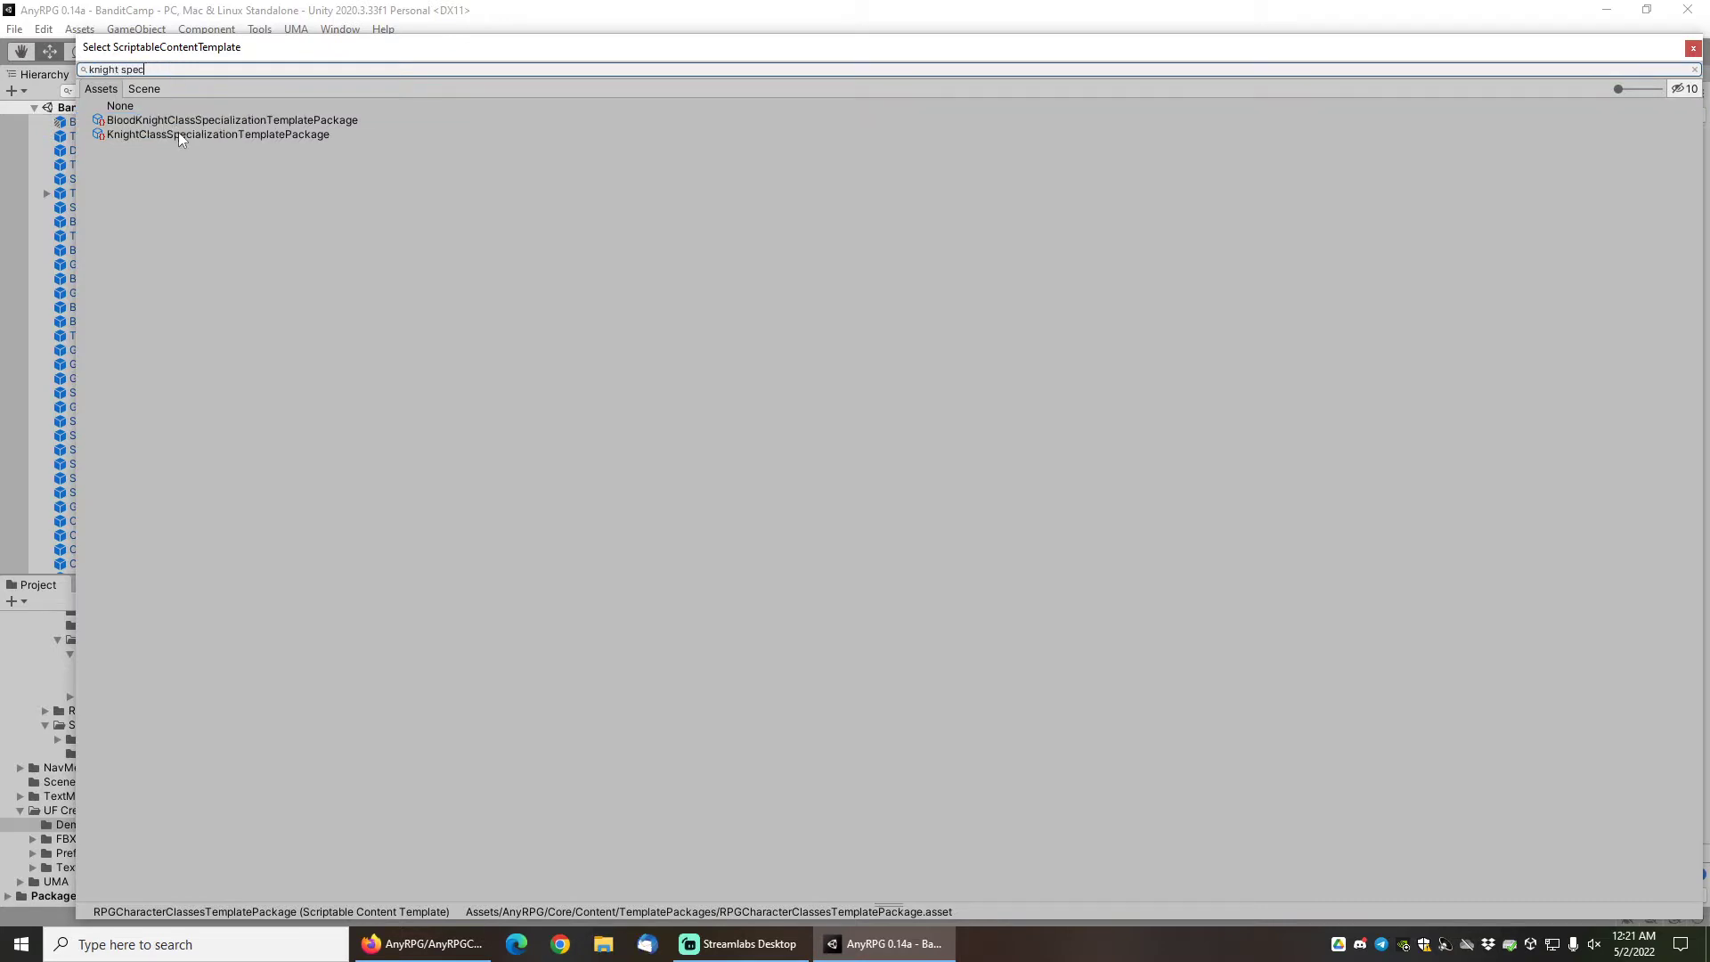
click(216, 133)
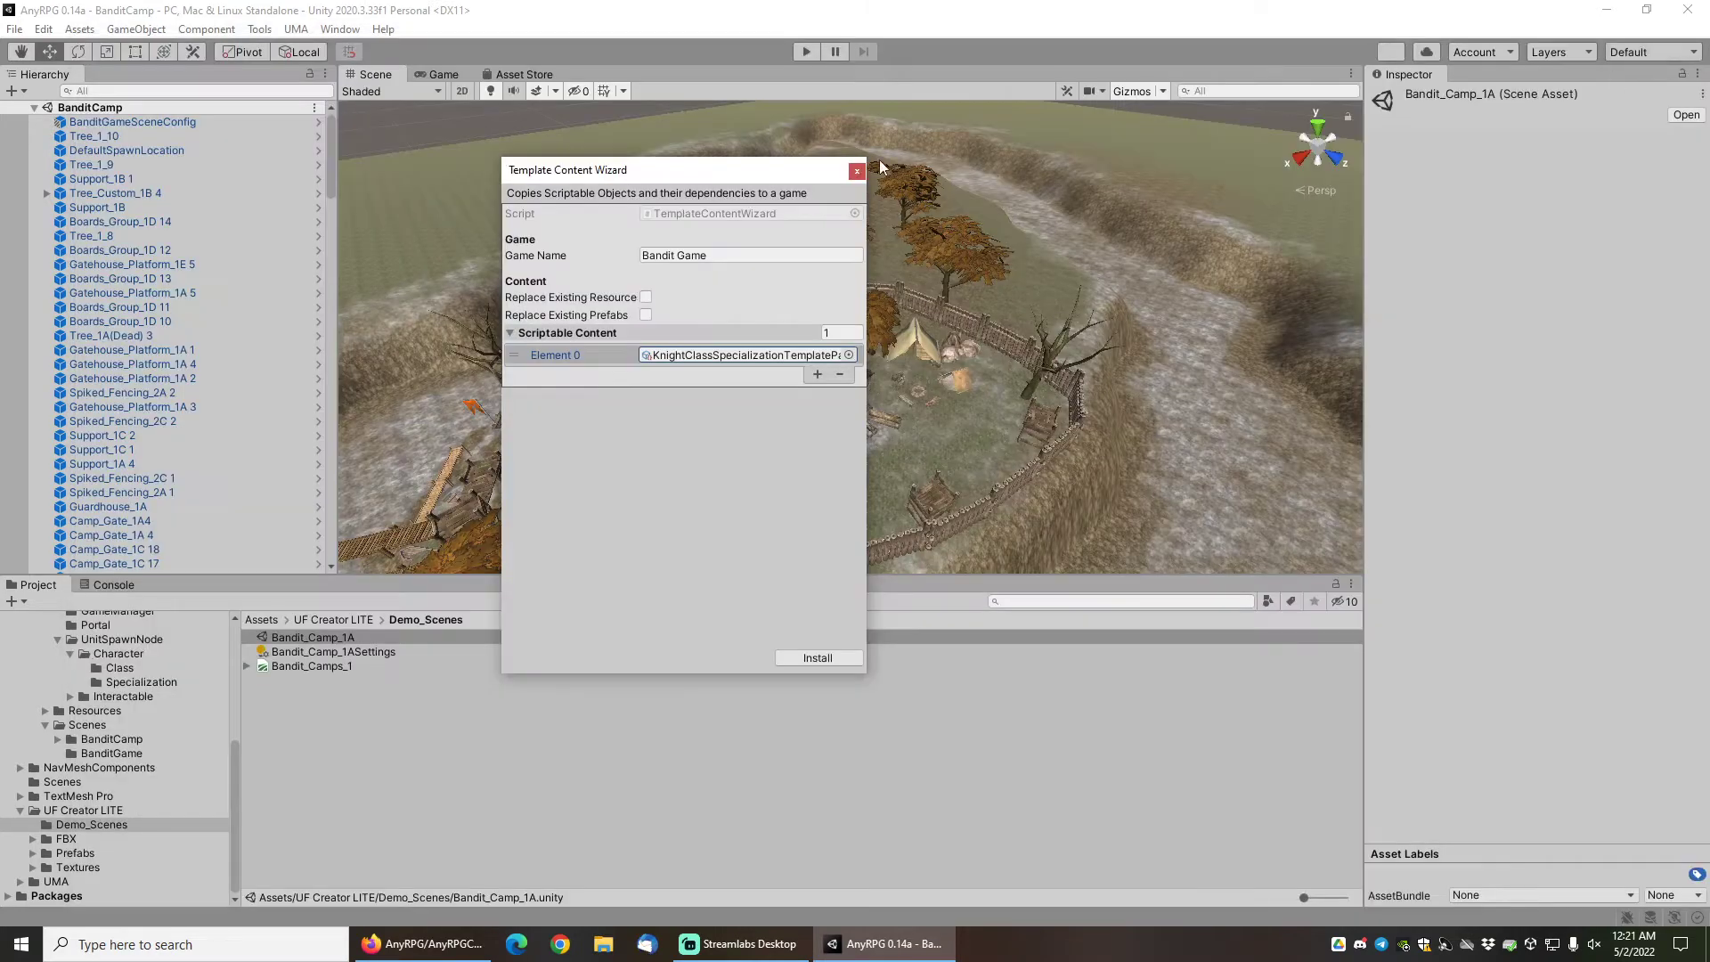
mouse_move(857, 173)
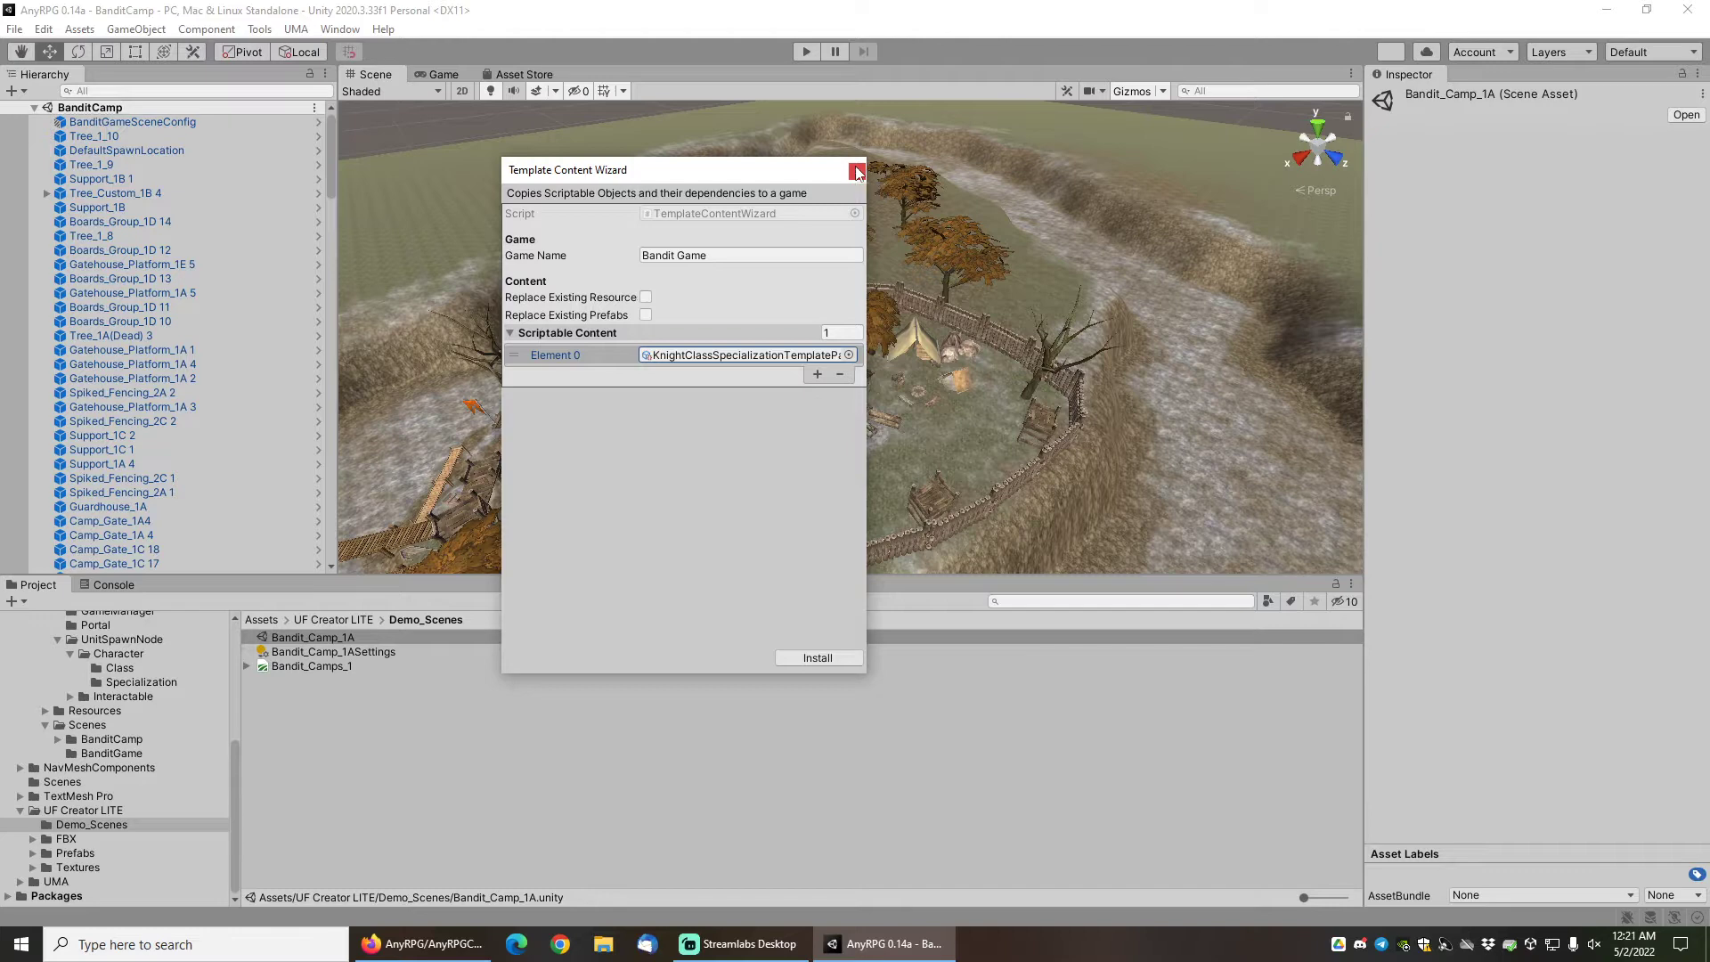
click(857, 171)
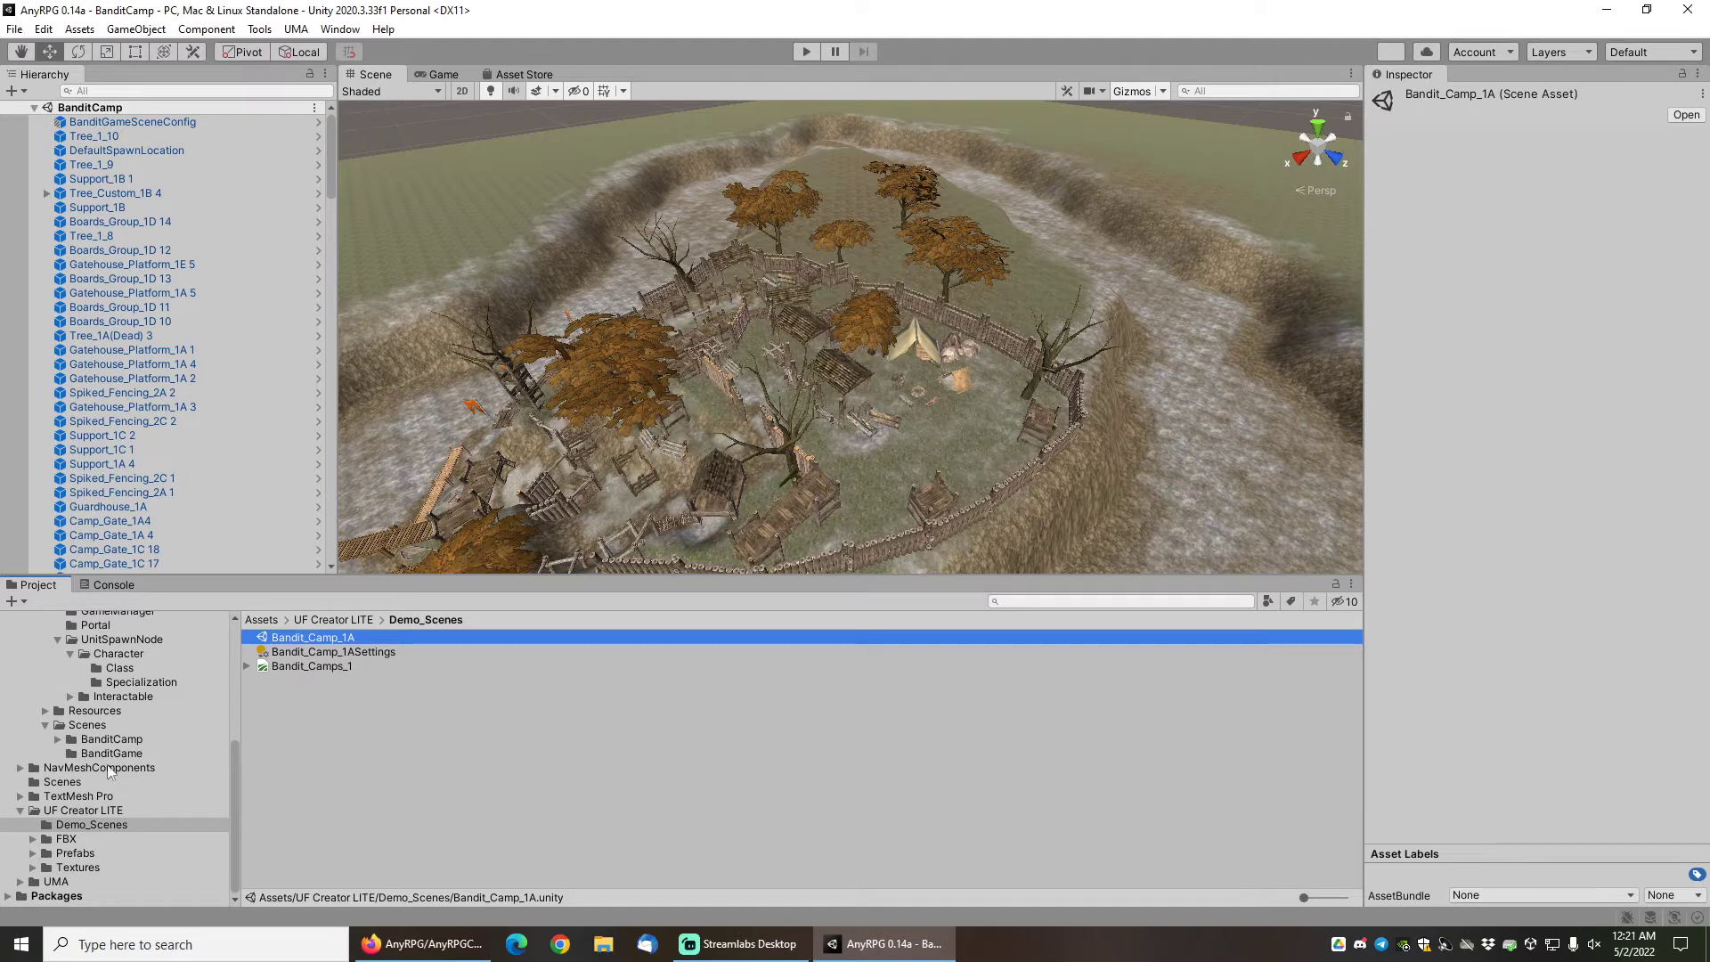
Show the BasicBandit folder and inspect Basic_BanditPrefab with its Animator details.
scroll(up, 3)
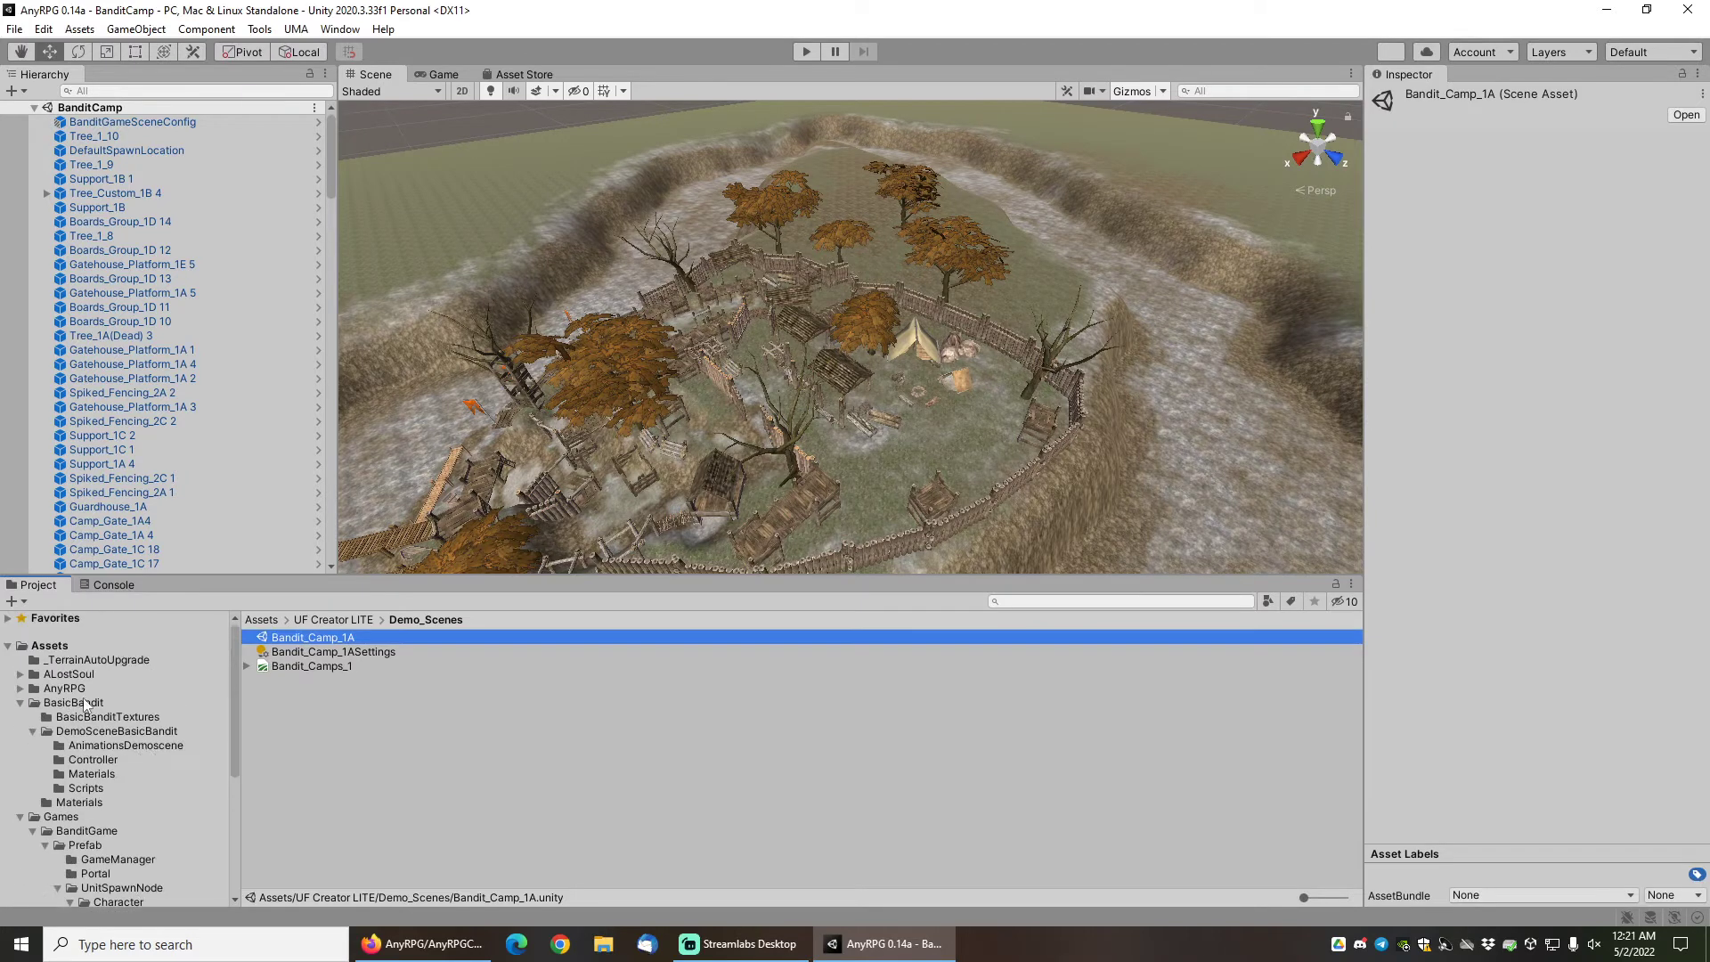
click(74, 702)
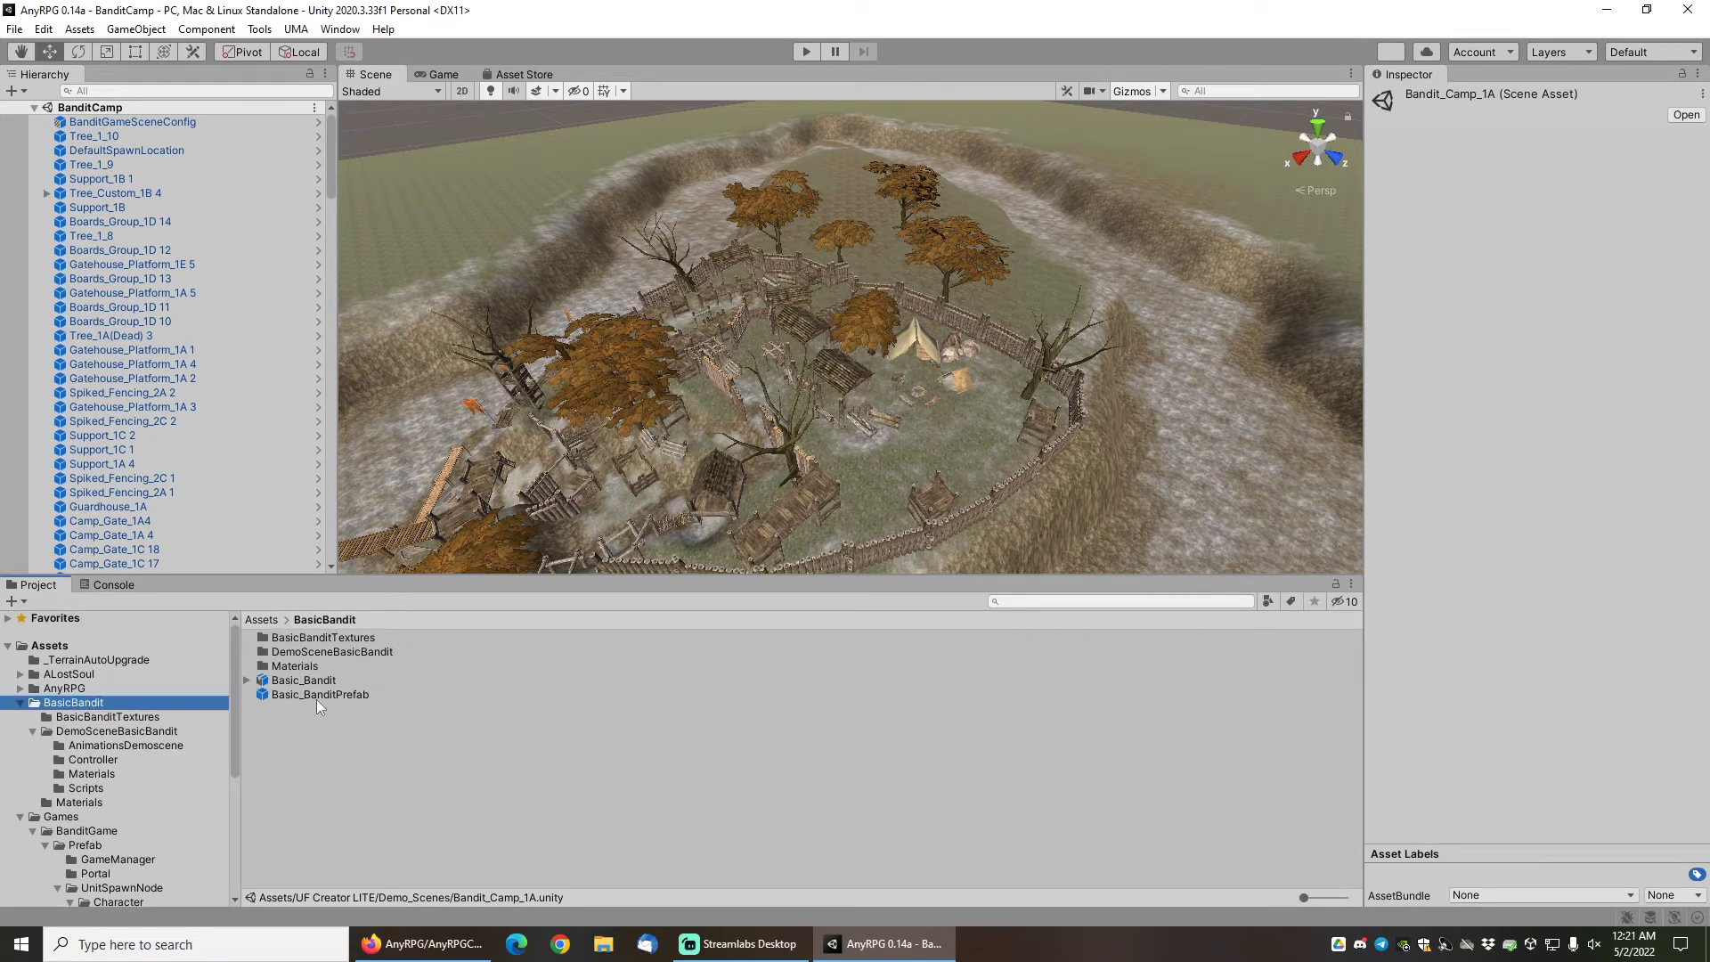
mouse_move(294, 704)
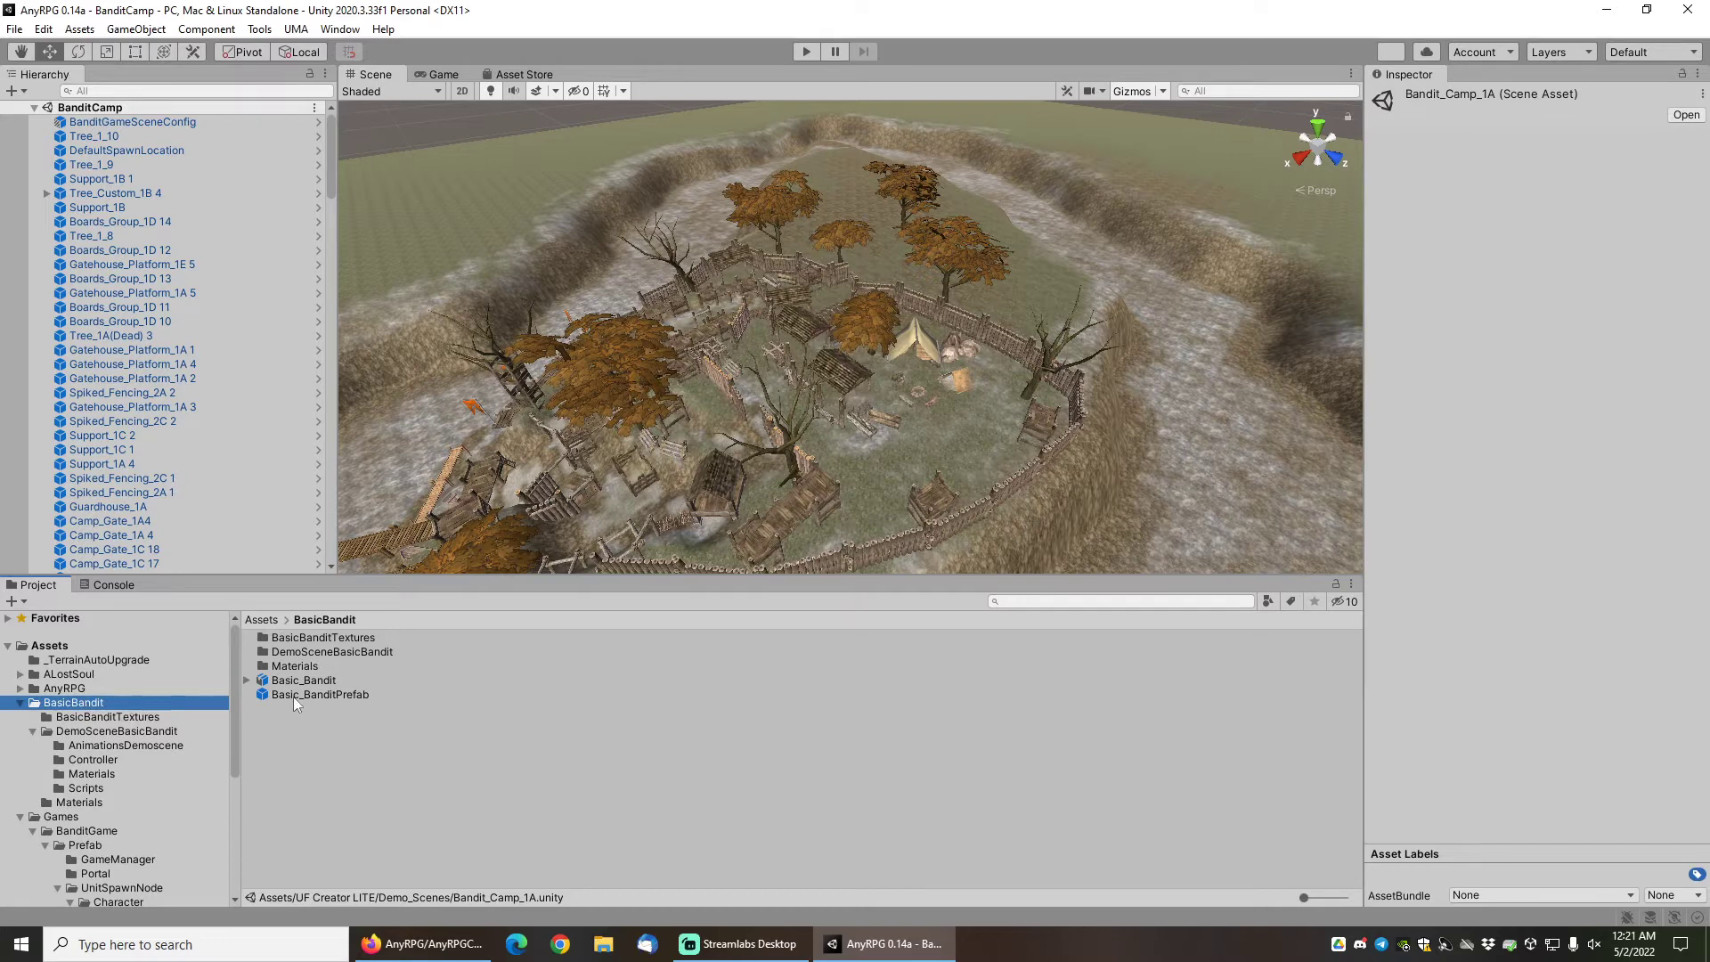
click(318, 695)
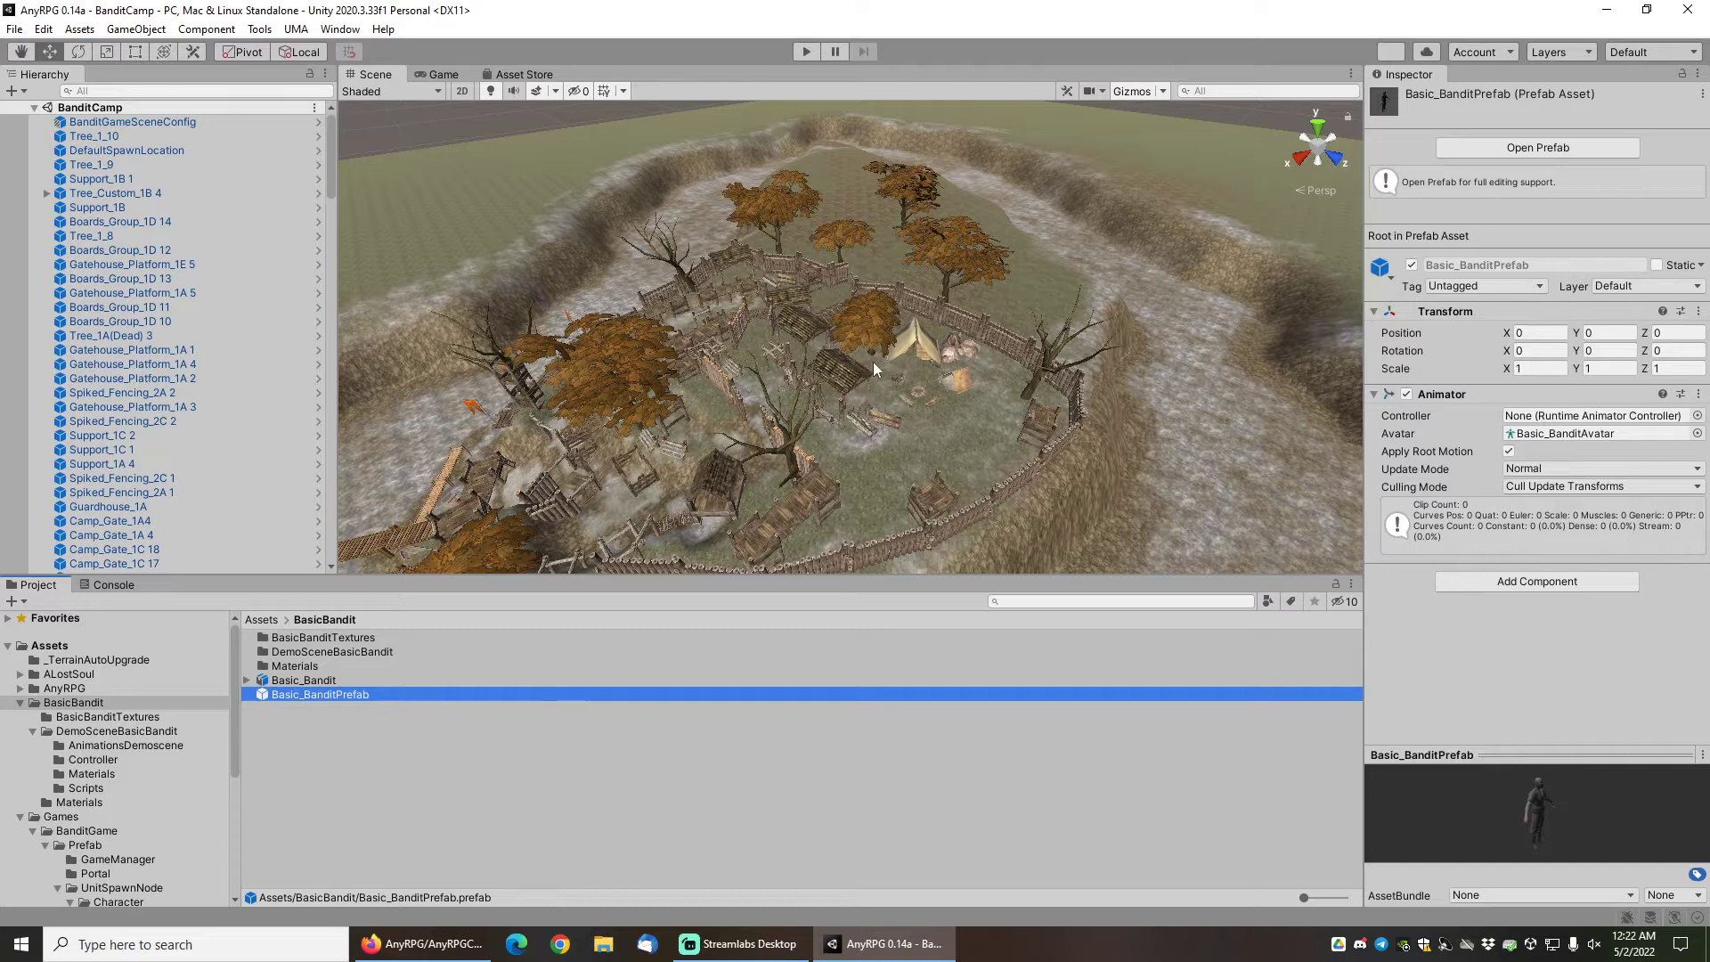
mouse_move(714, 344)
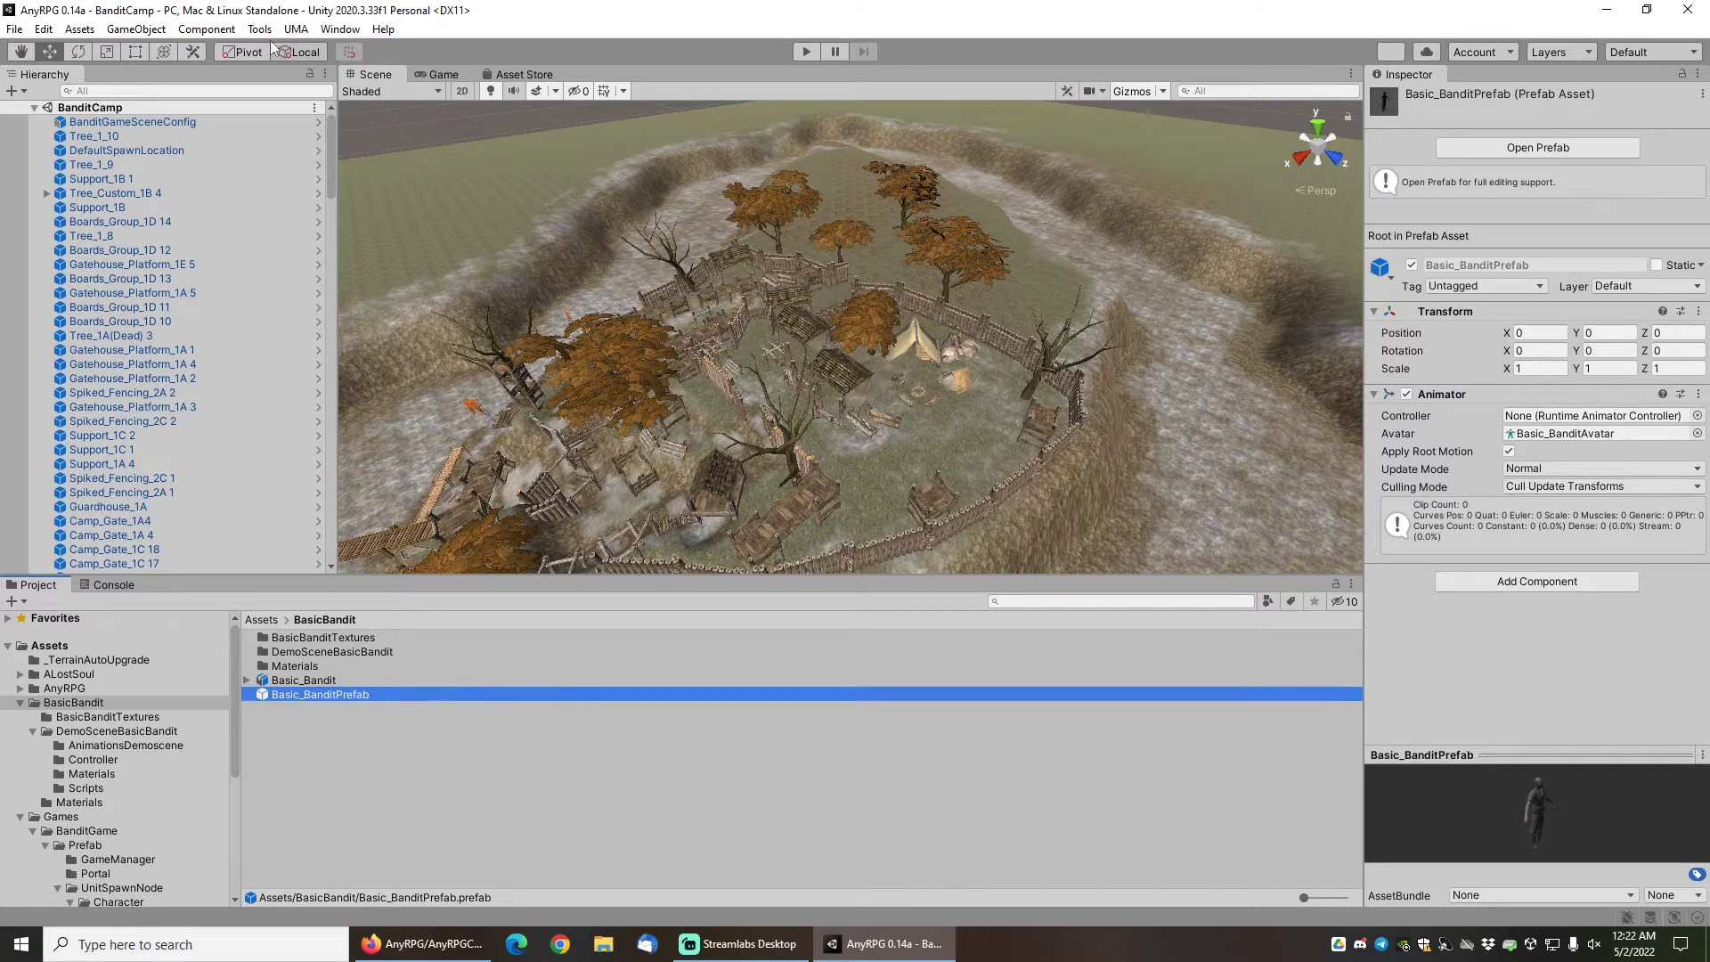
mouse_move(258, 29)
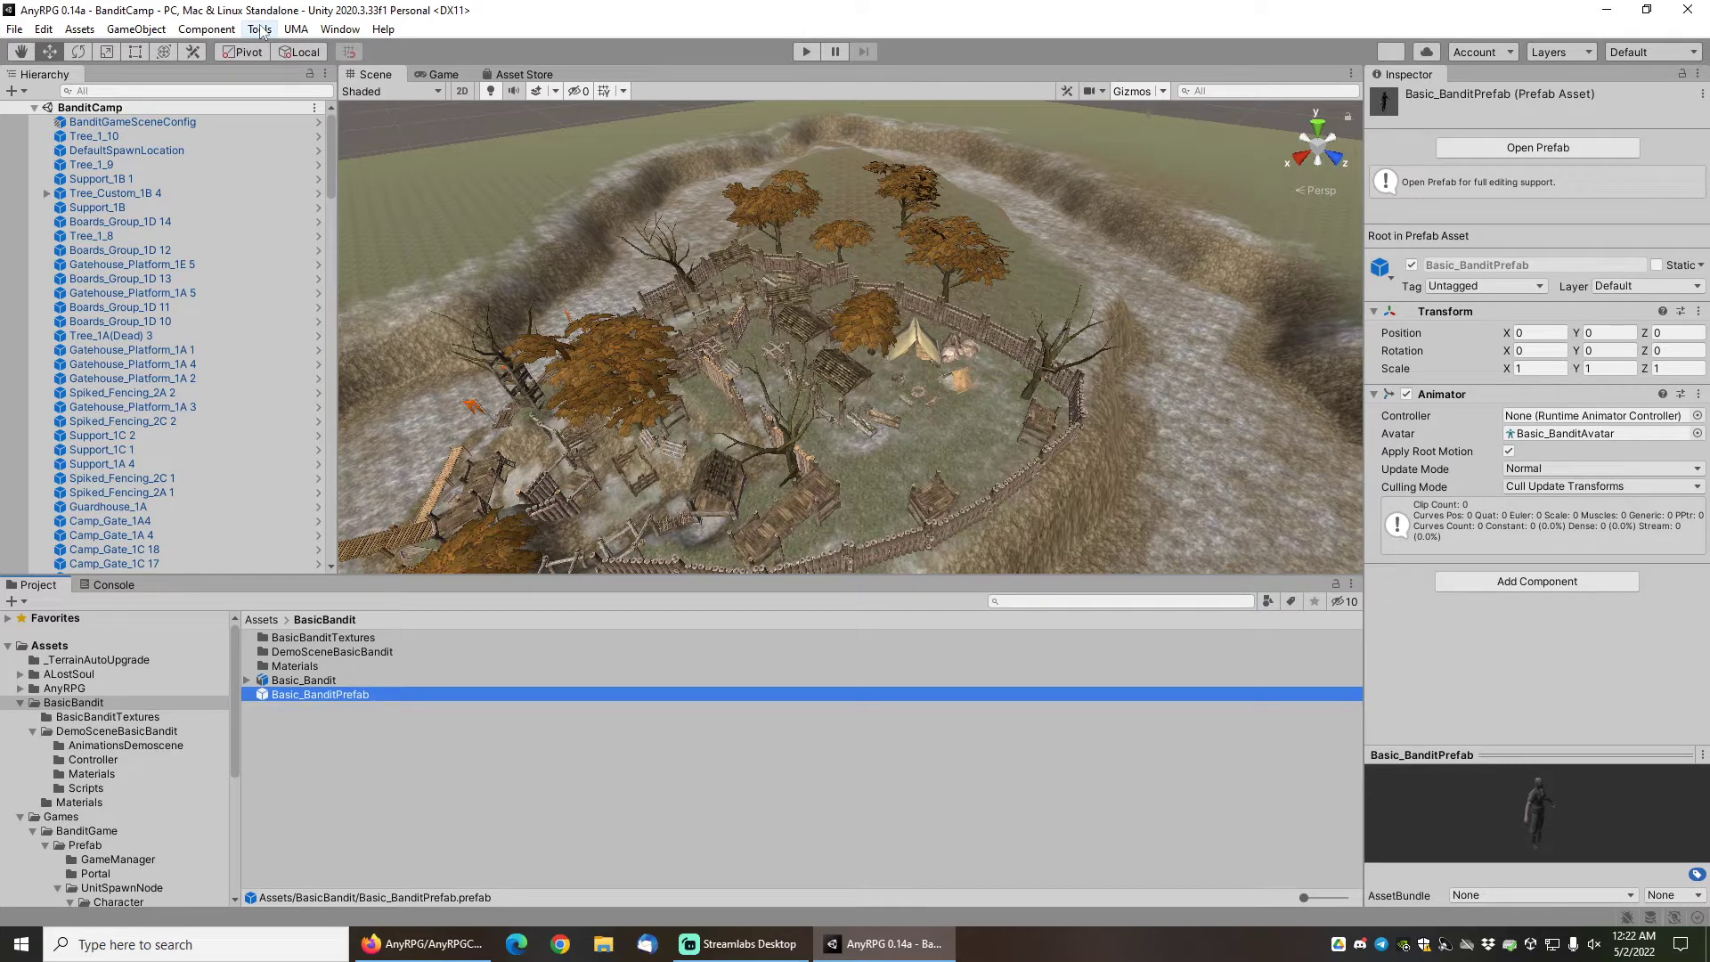
Start a New Character Wizard using Basic_BanditPrefab, the Humanoid attachment profile and weapon attachments.
click(260, 29)
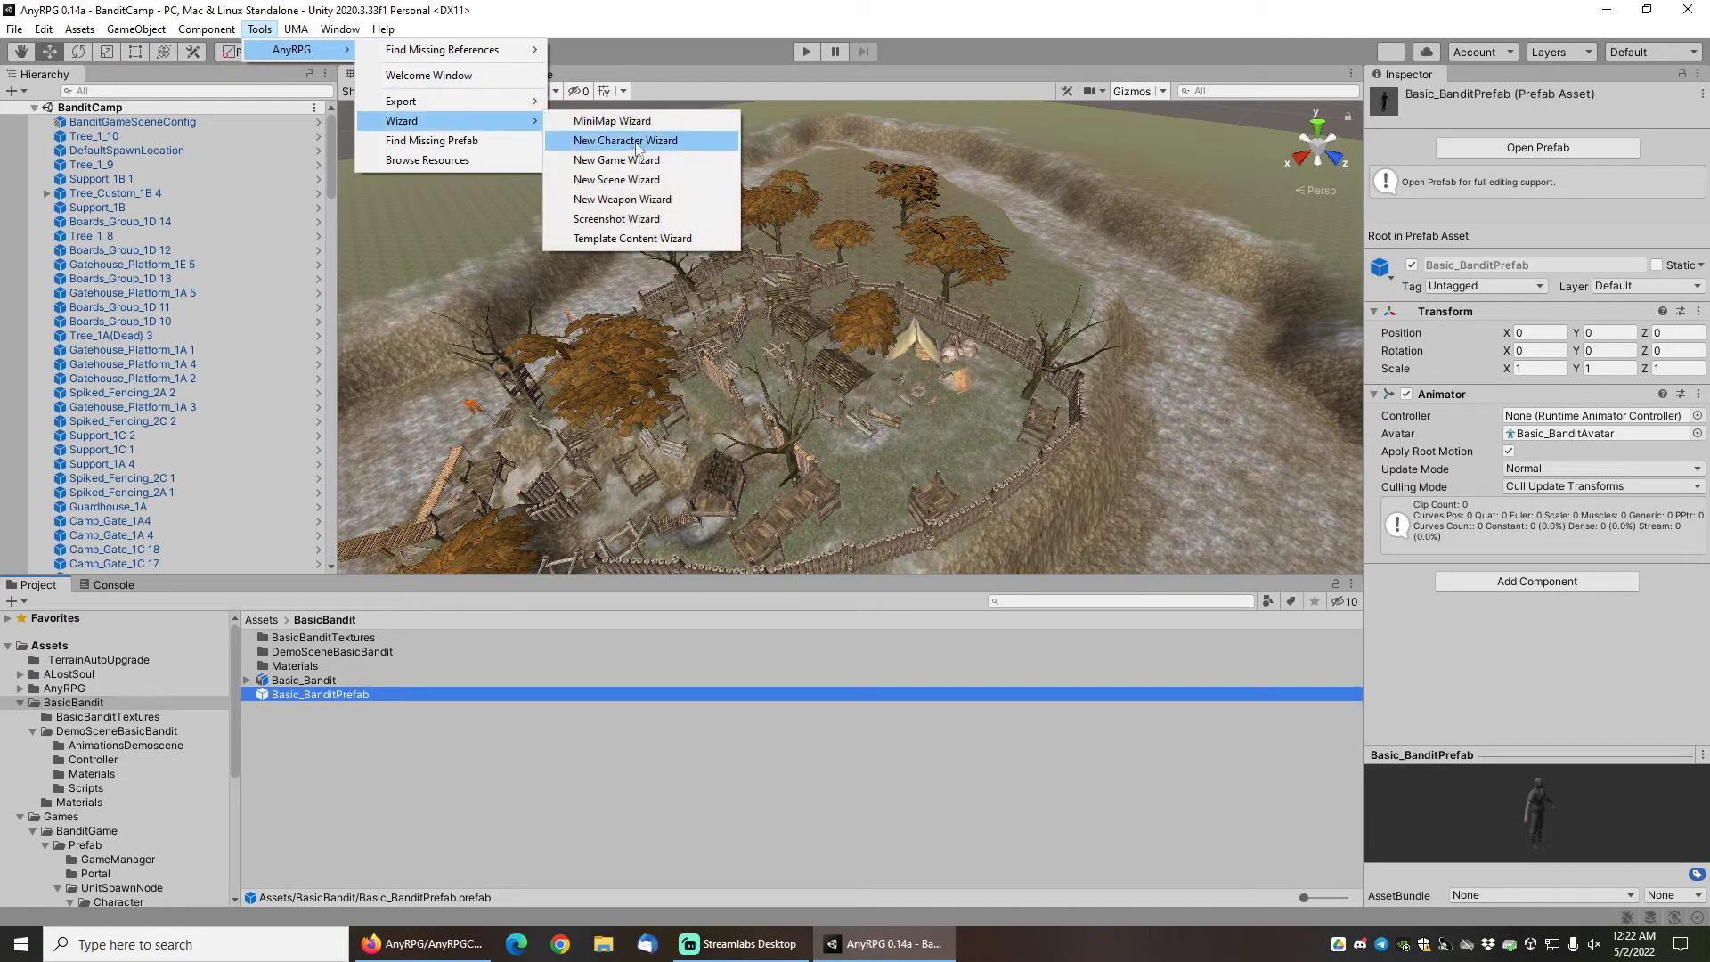
click(625, 139)
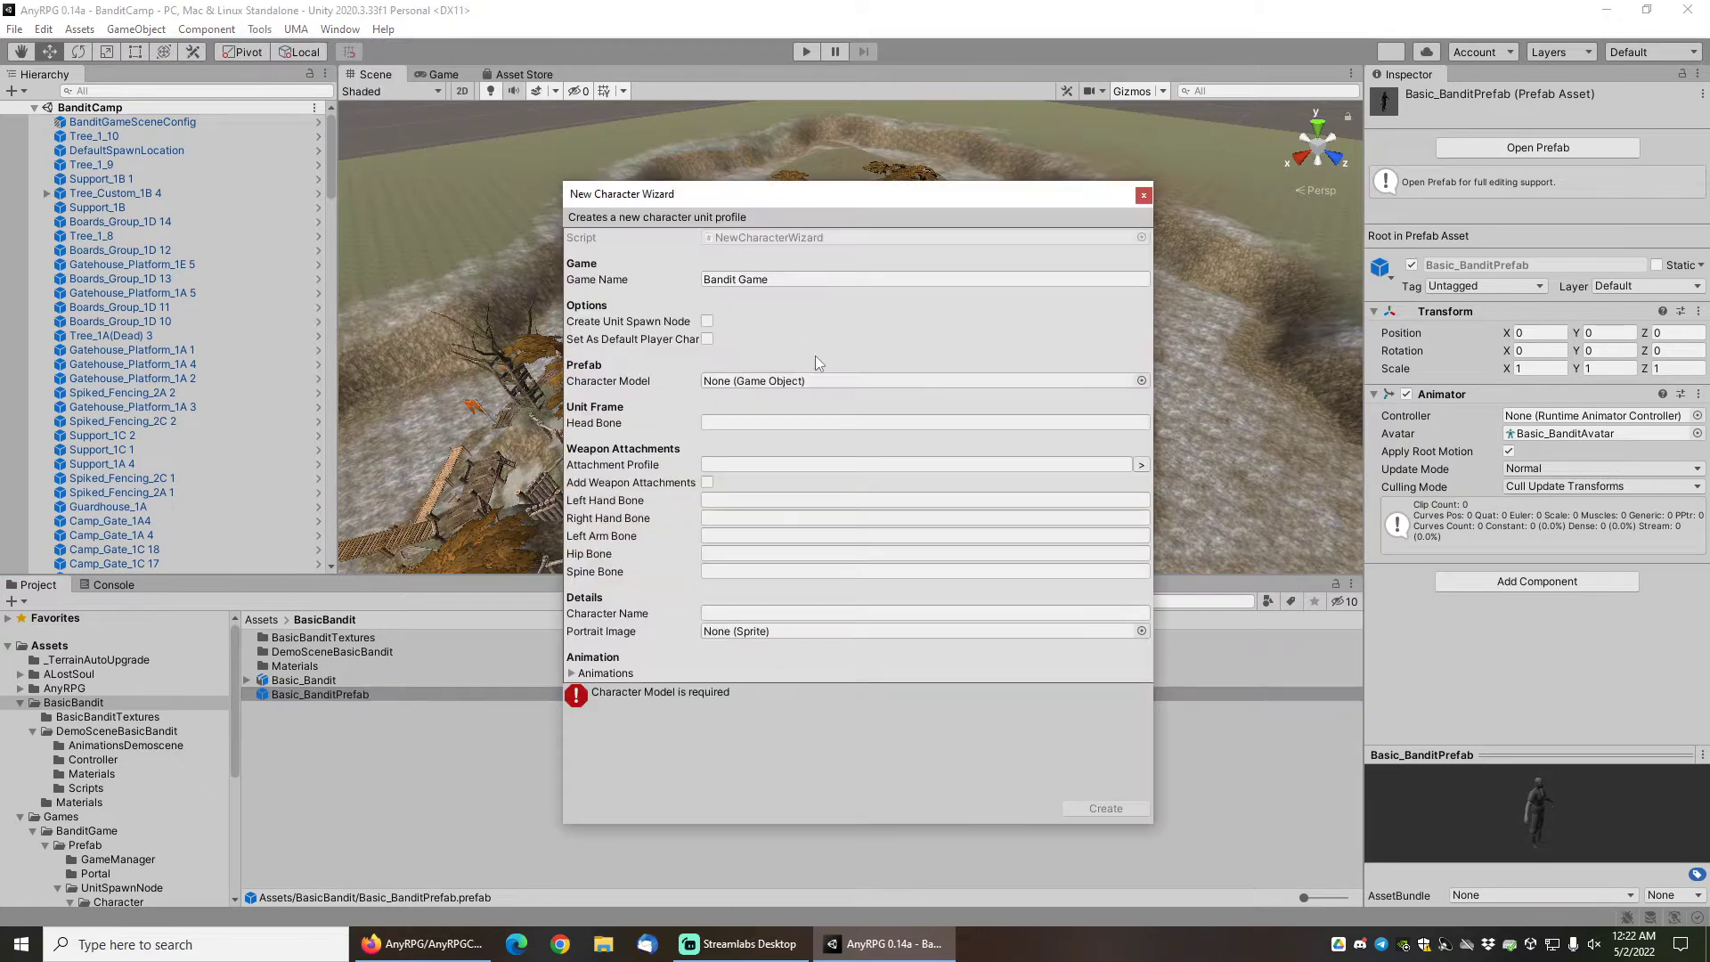
mouse_move(761, 331)
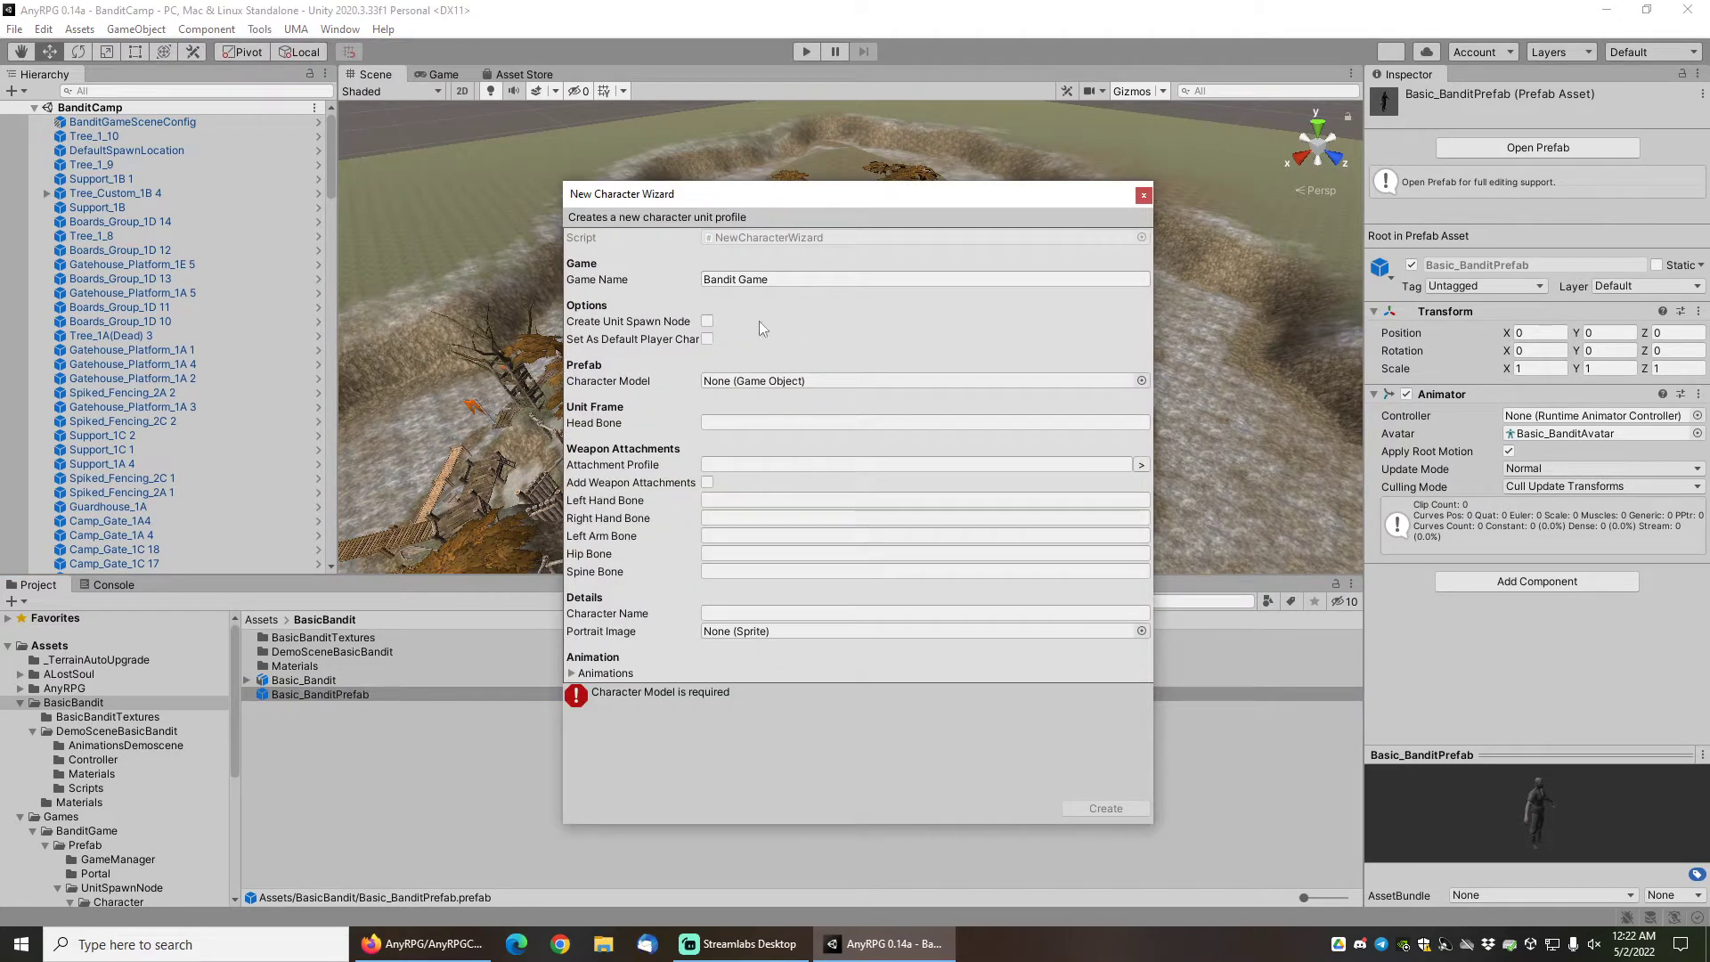
mouse_move(319, 695)
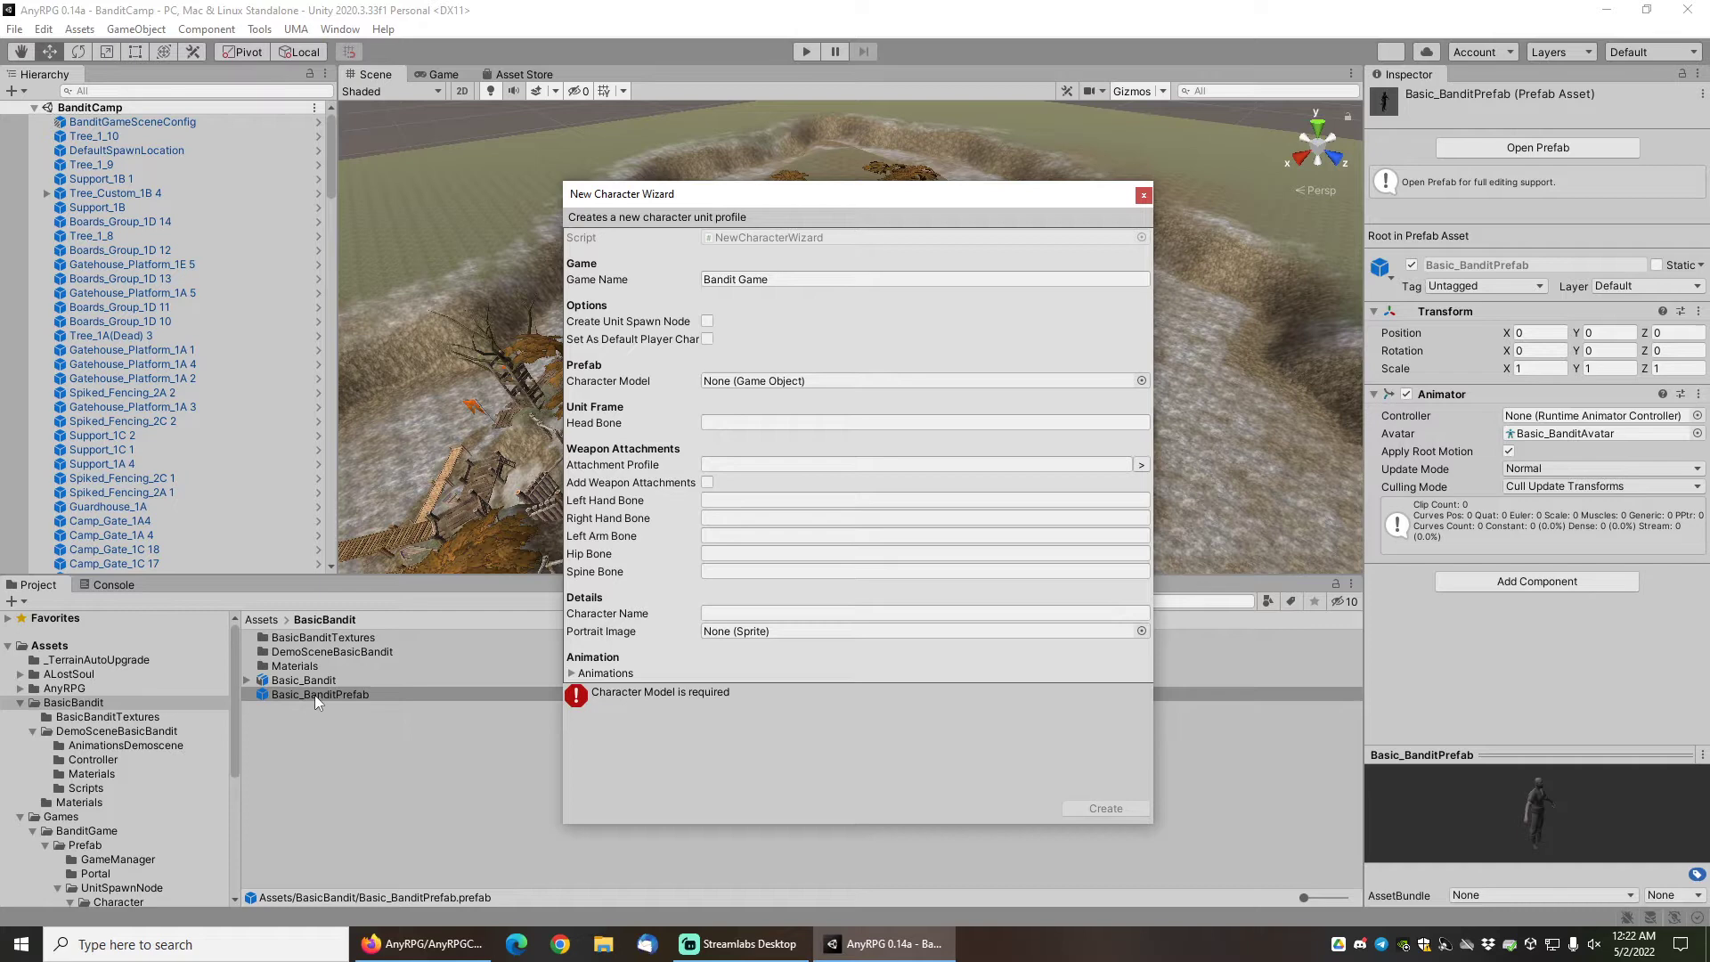
click(921, 380)
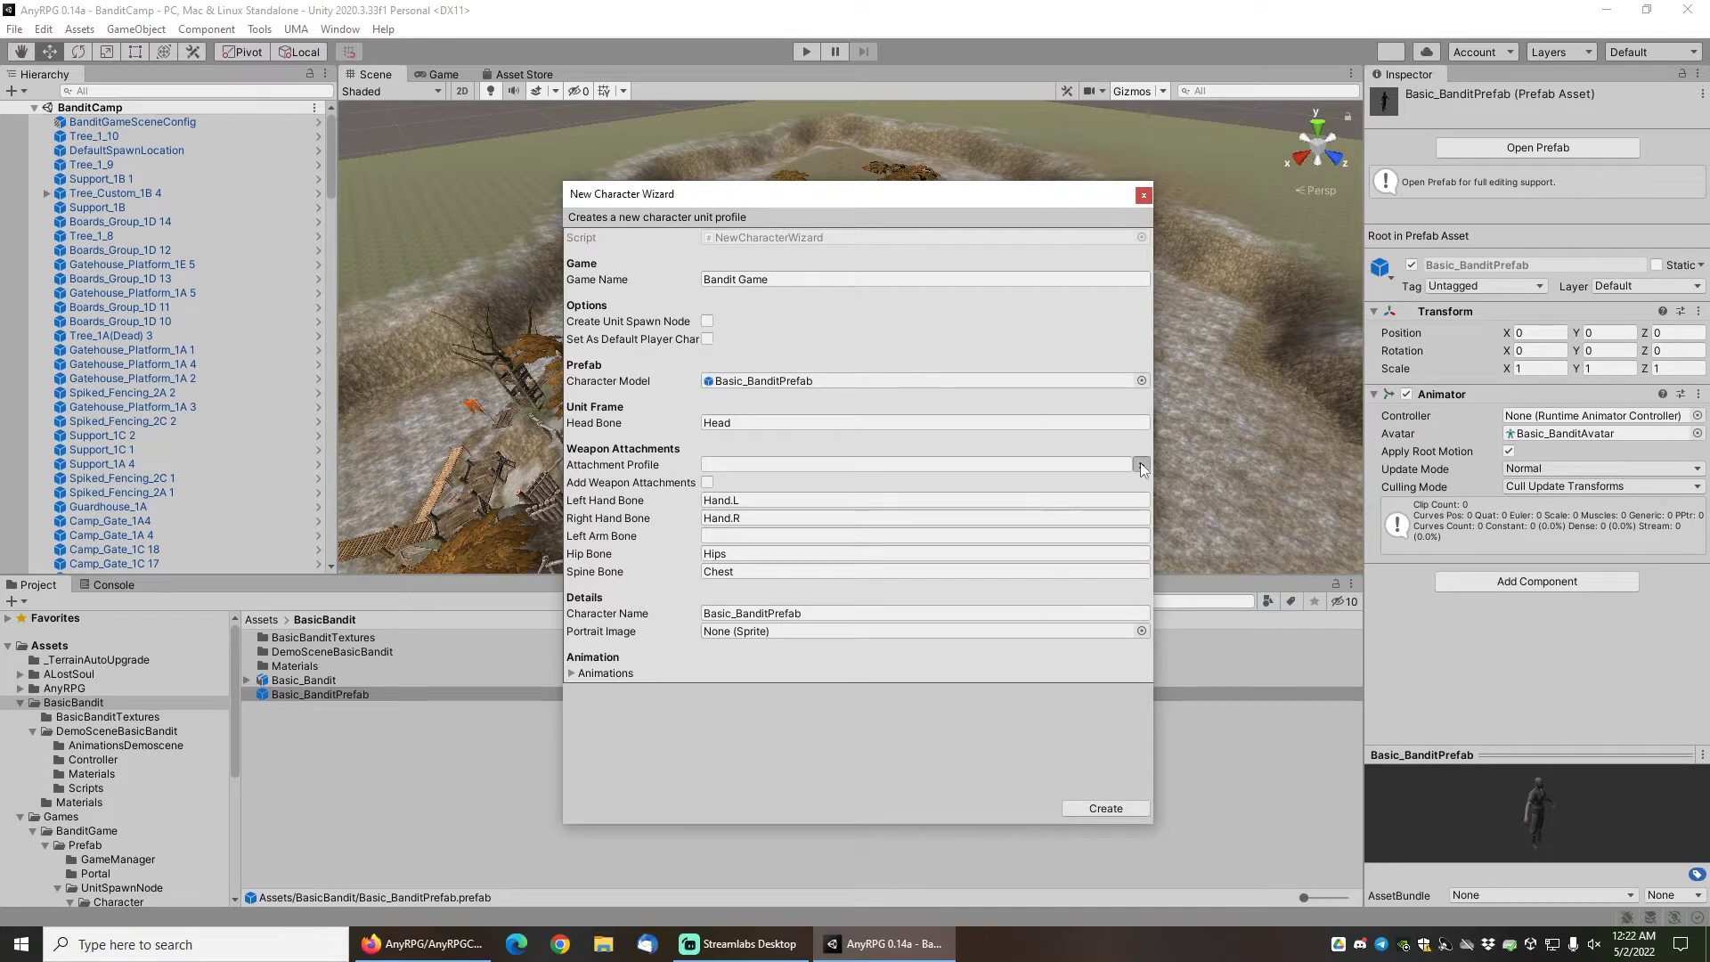
click(1140, 465)
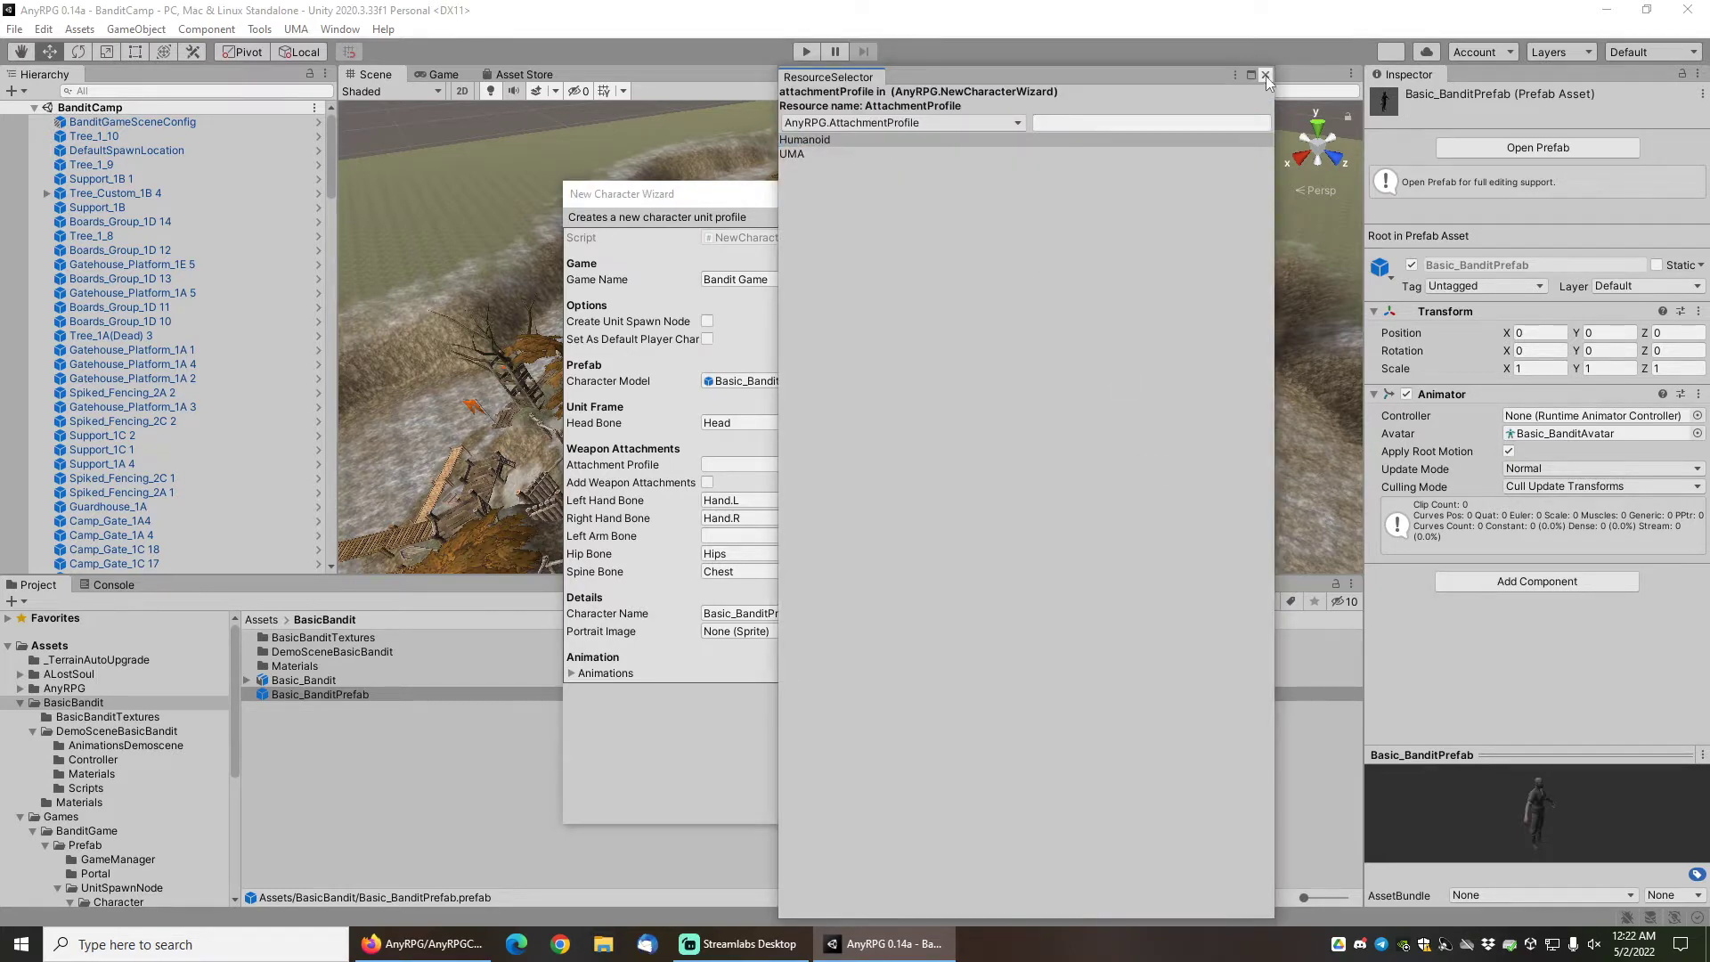
click(1265, 75)
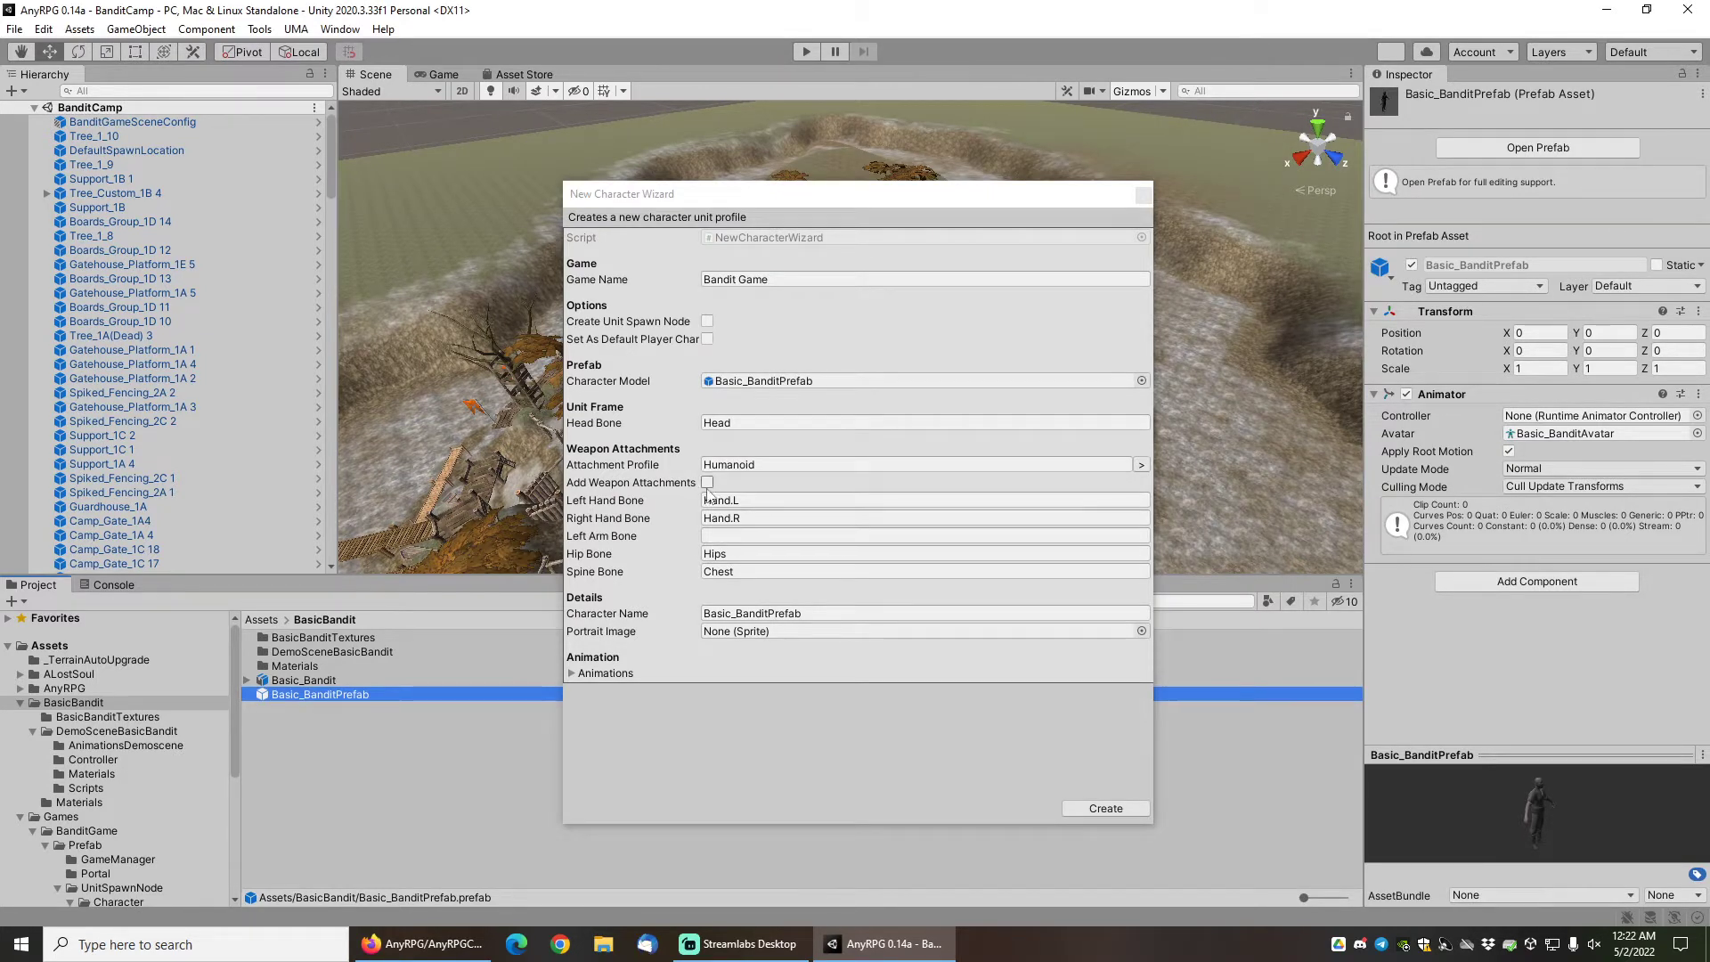
click(707, 483)
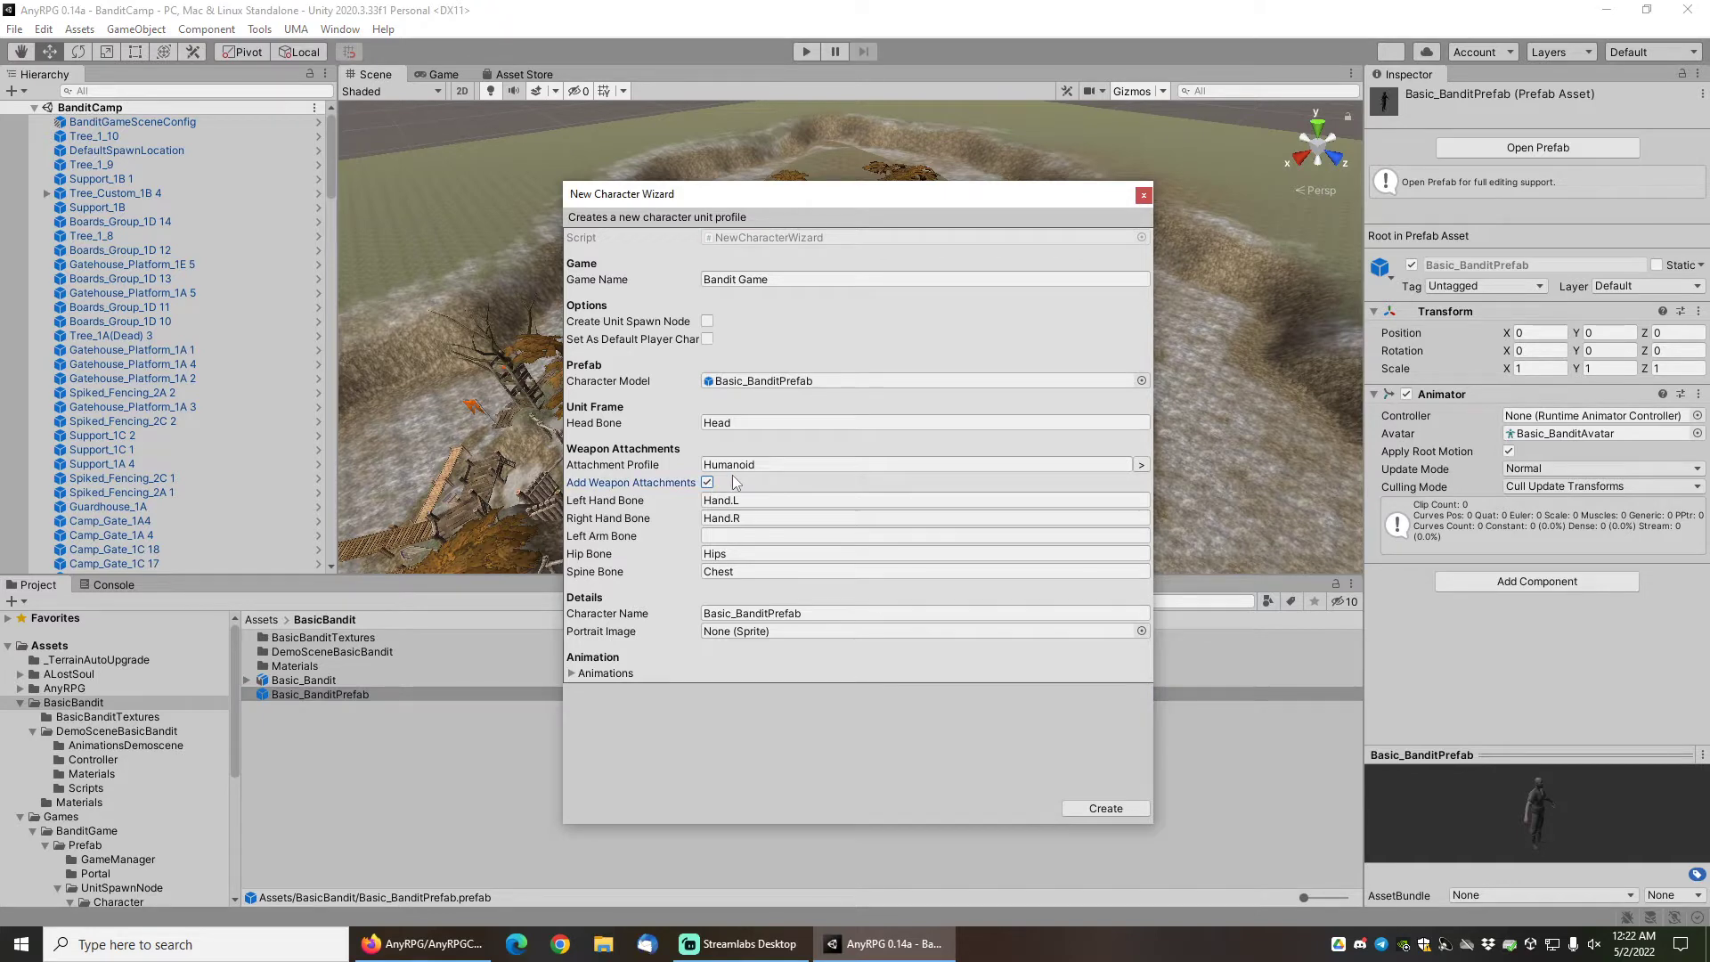
mouse_move(609, 547)
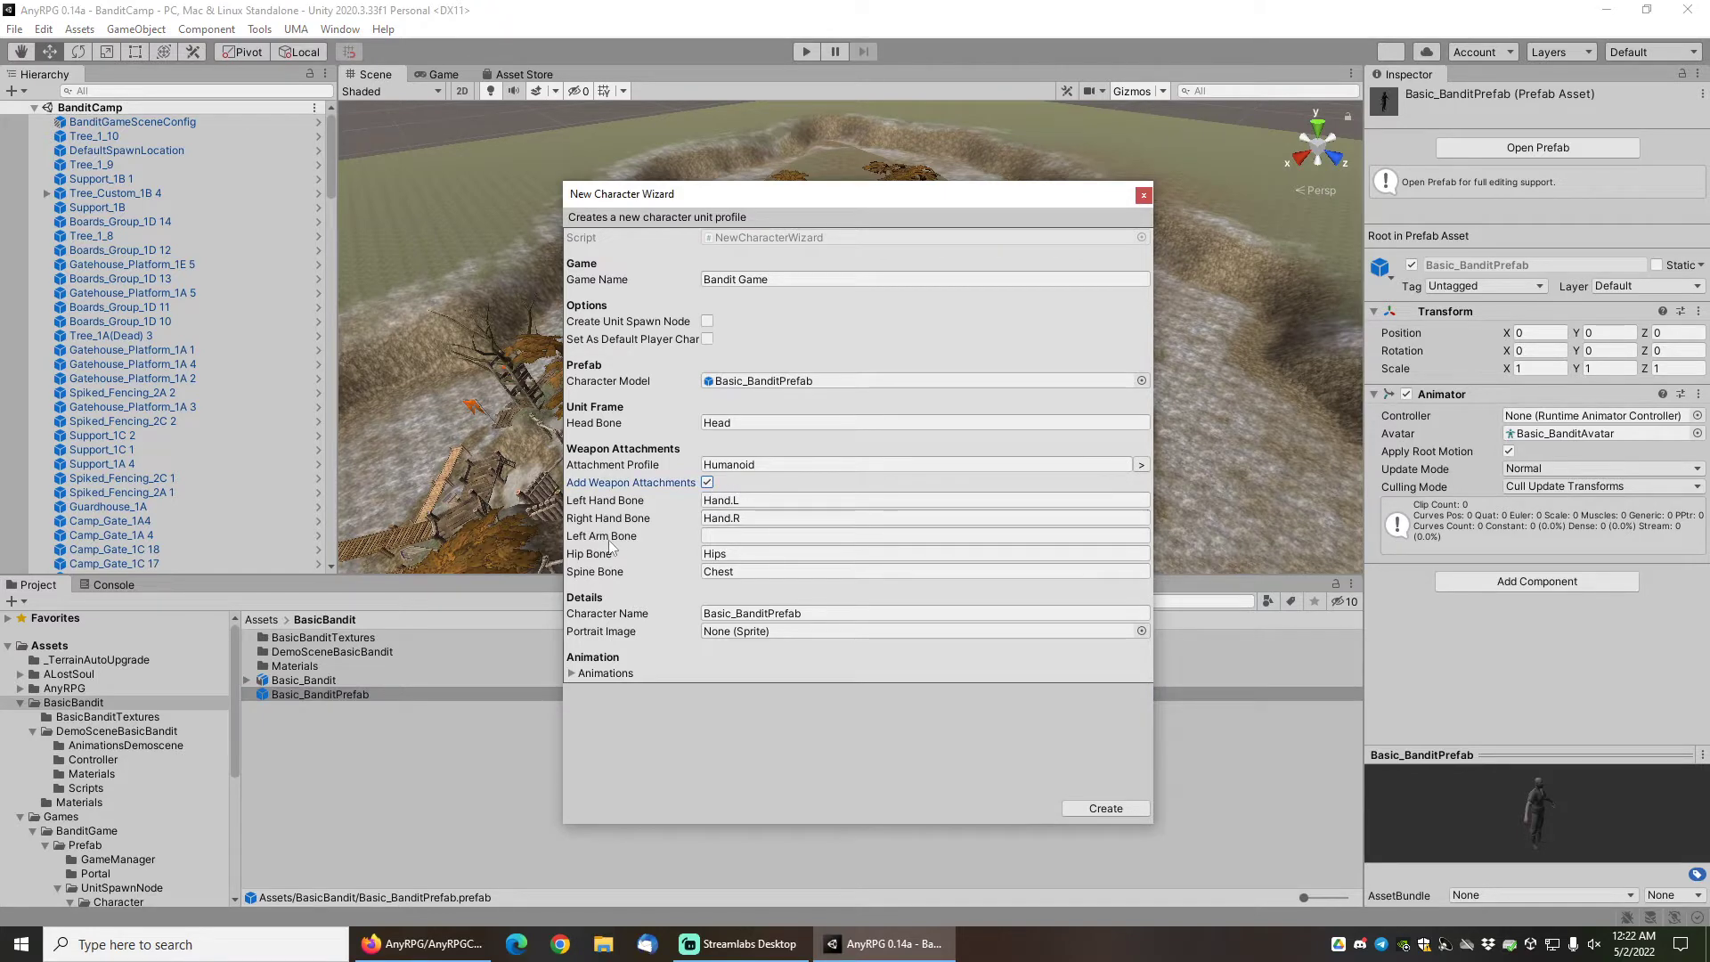
Begin the left arm bone field and compare the prefab's LowerArm.L and Hand.L bones.
click(924, 536)
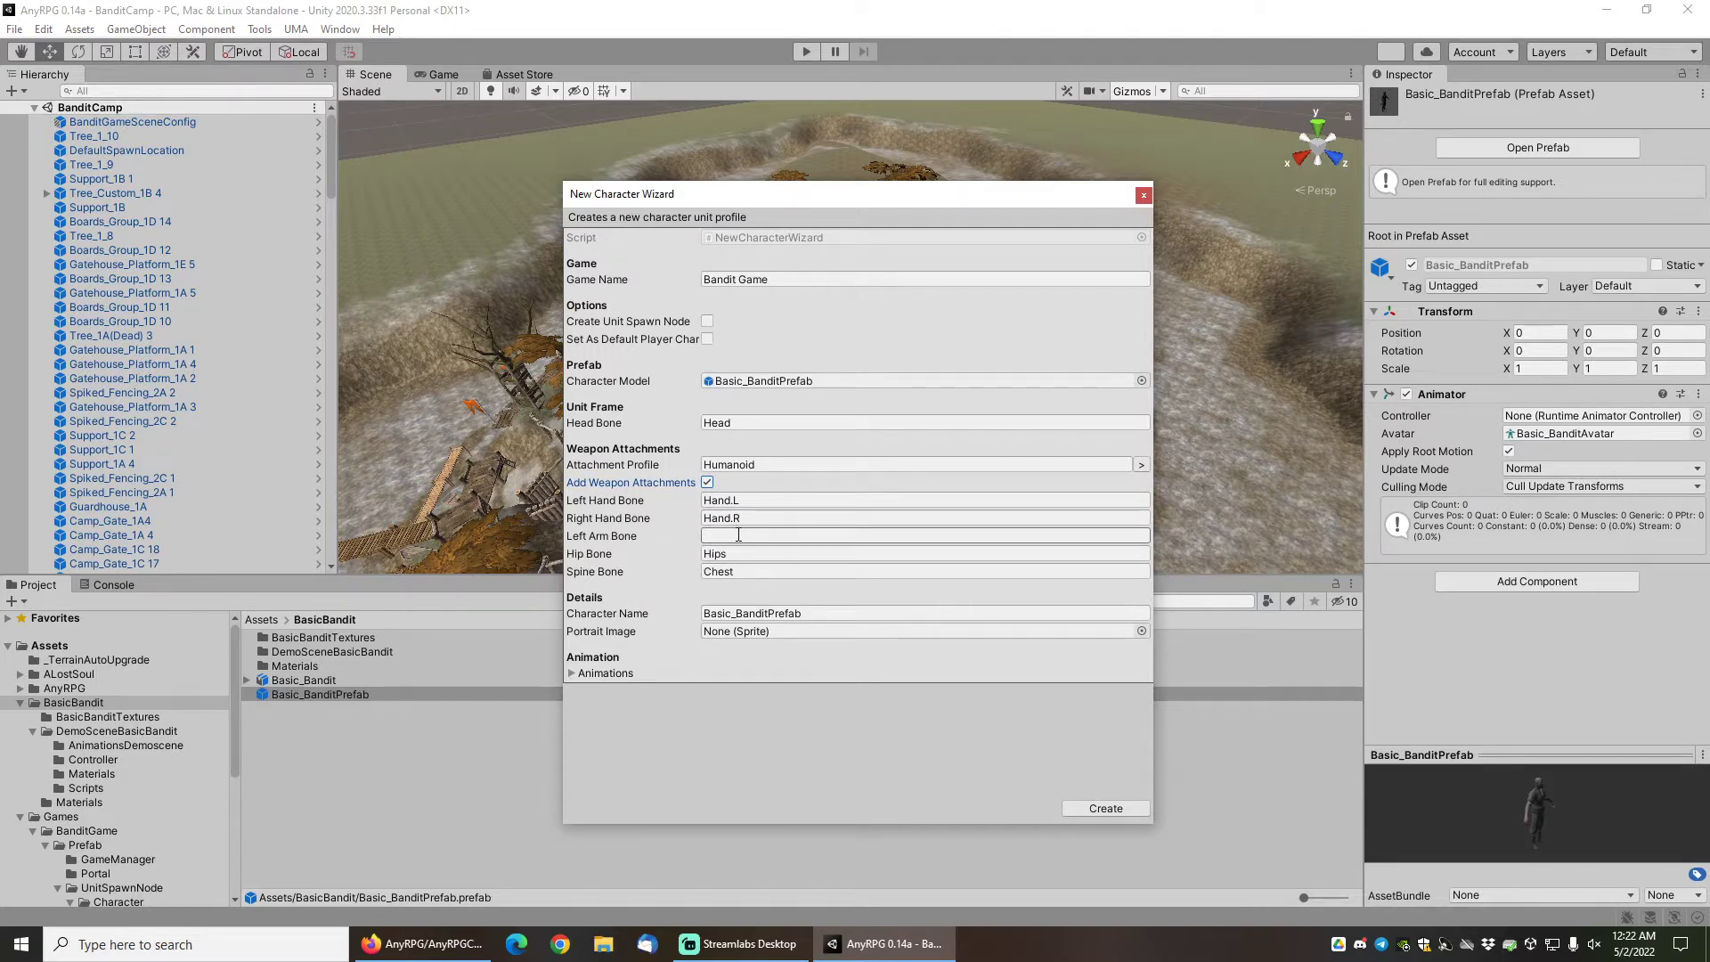
mouse_move(338, 705)
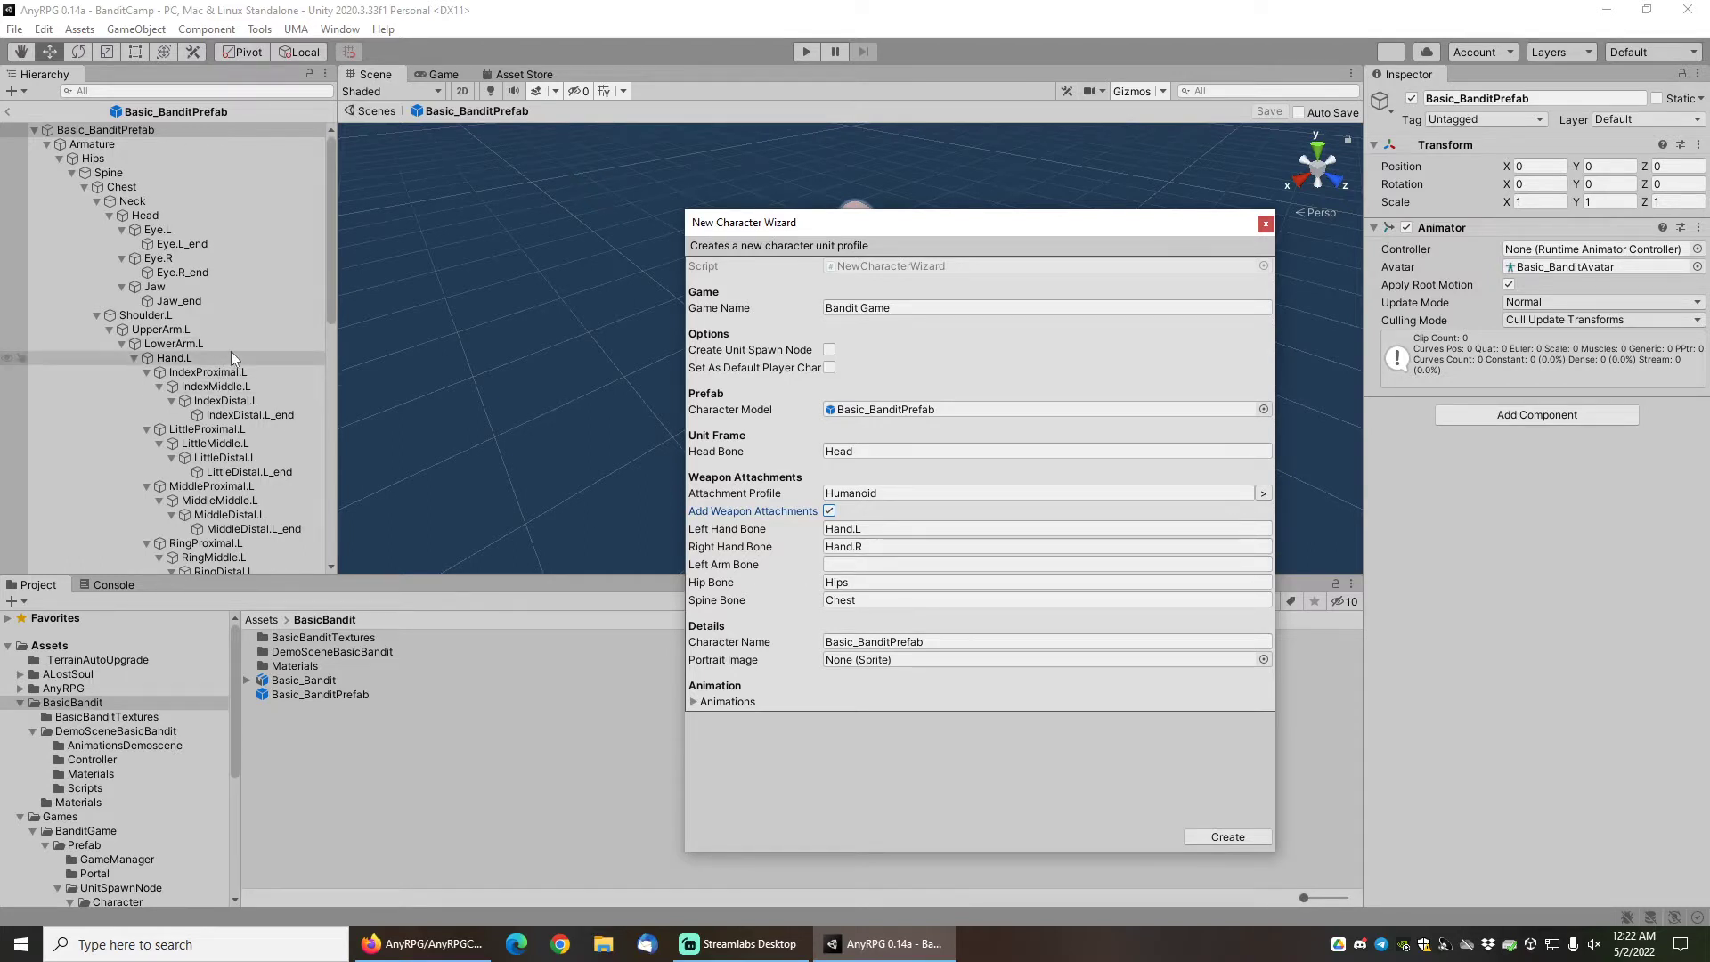
mouse_move(210, 365)
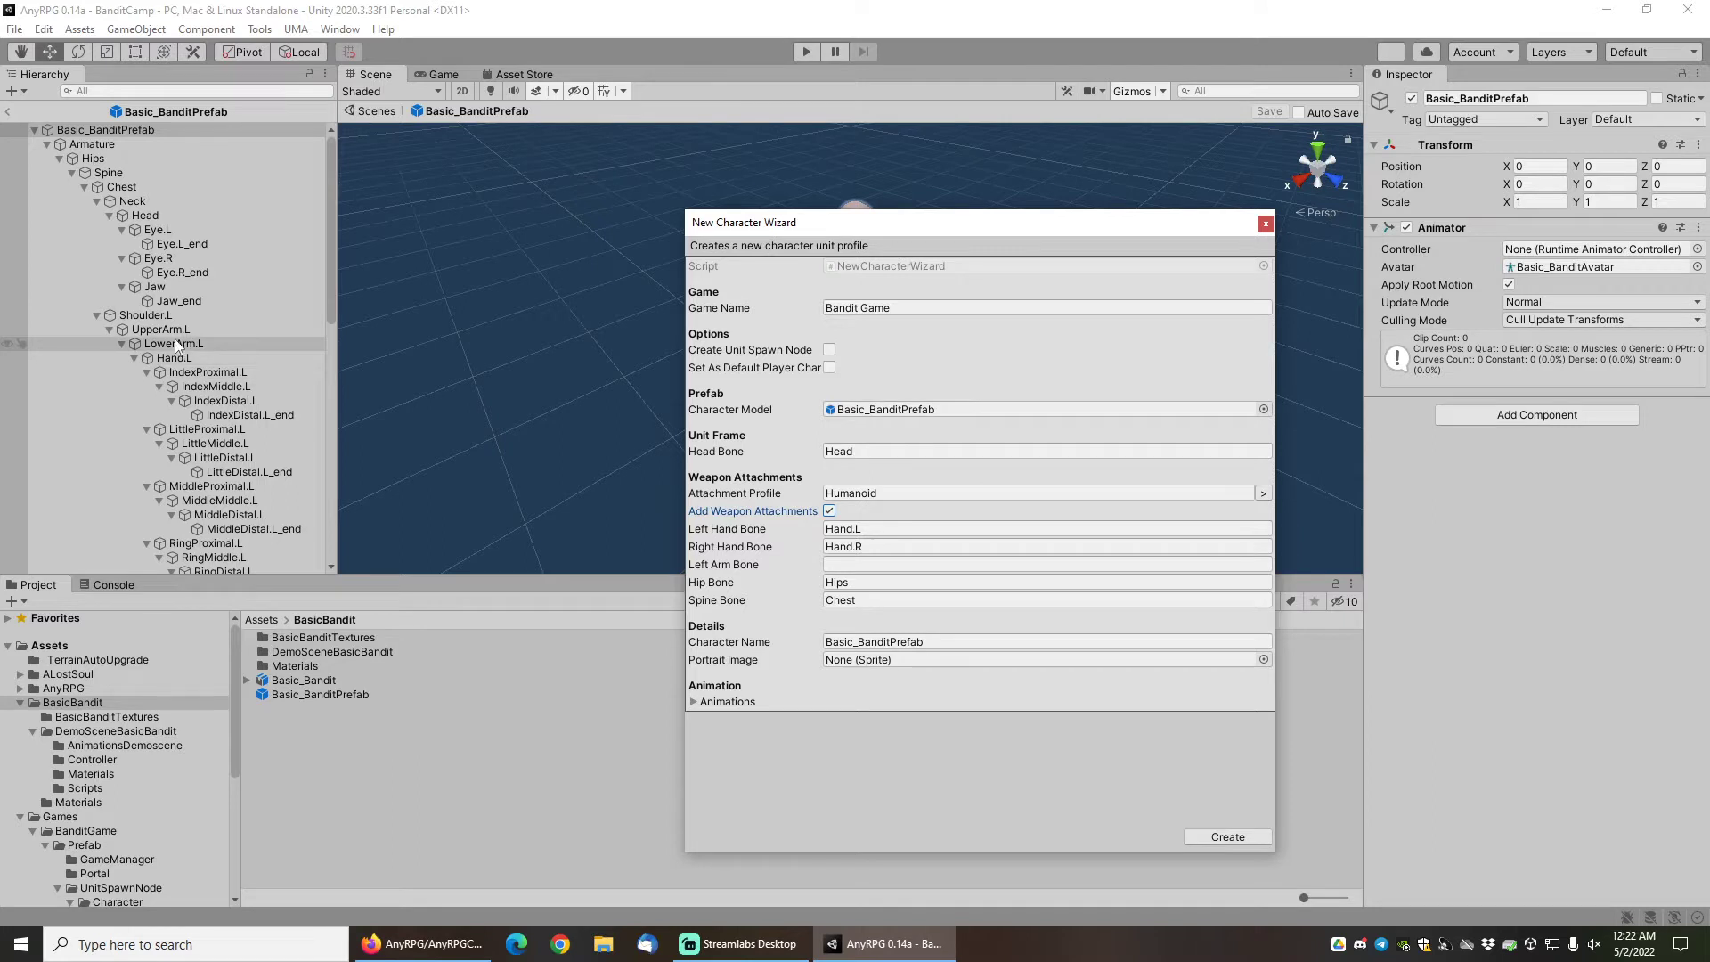
click(173, 344)
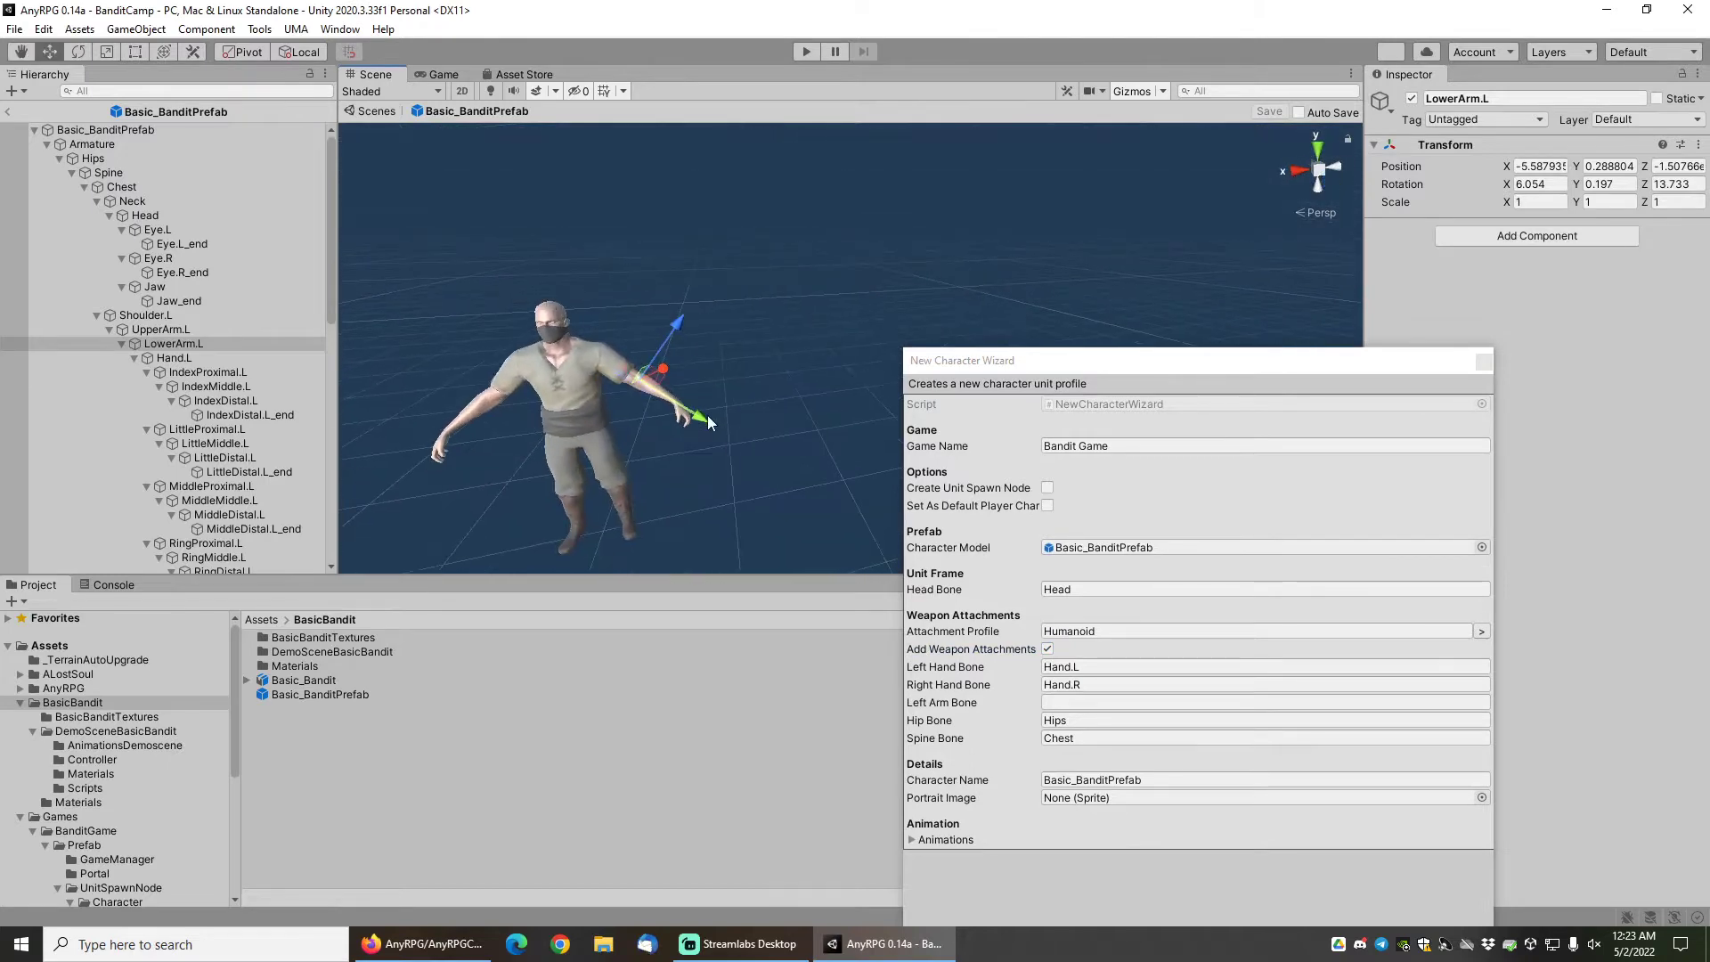
click(174, 358)
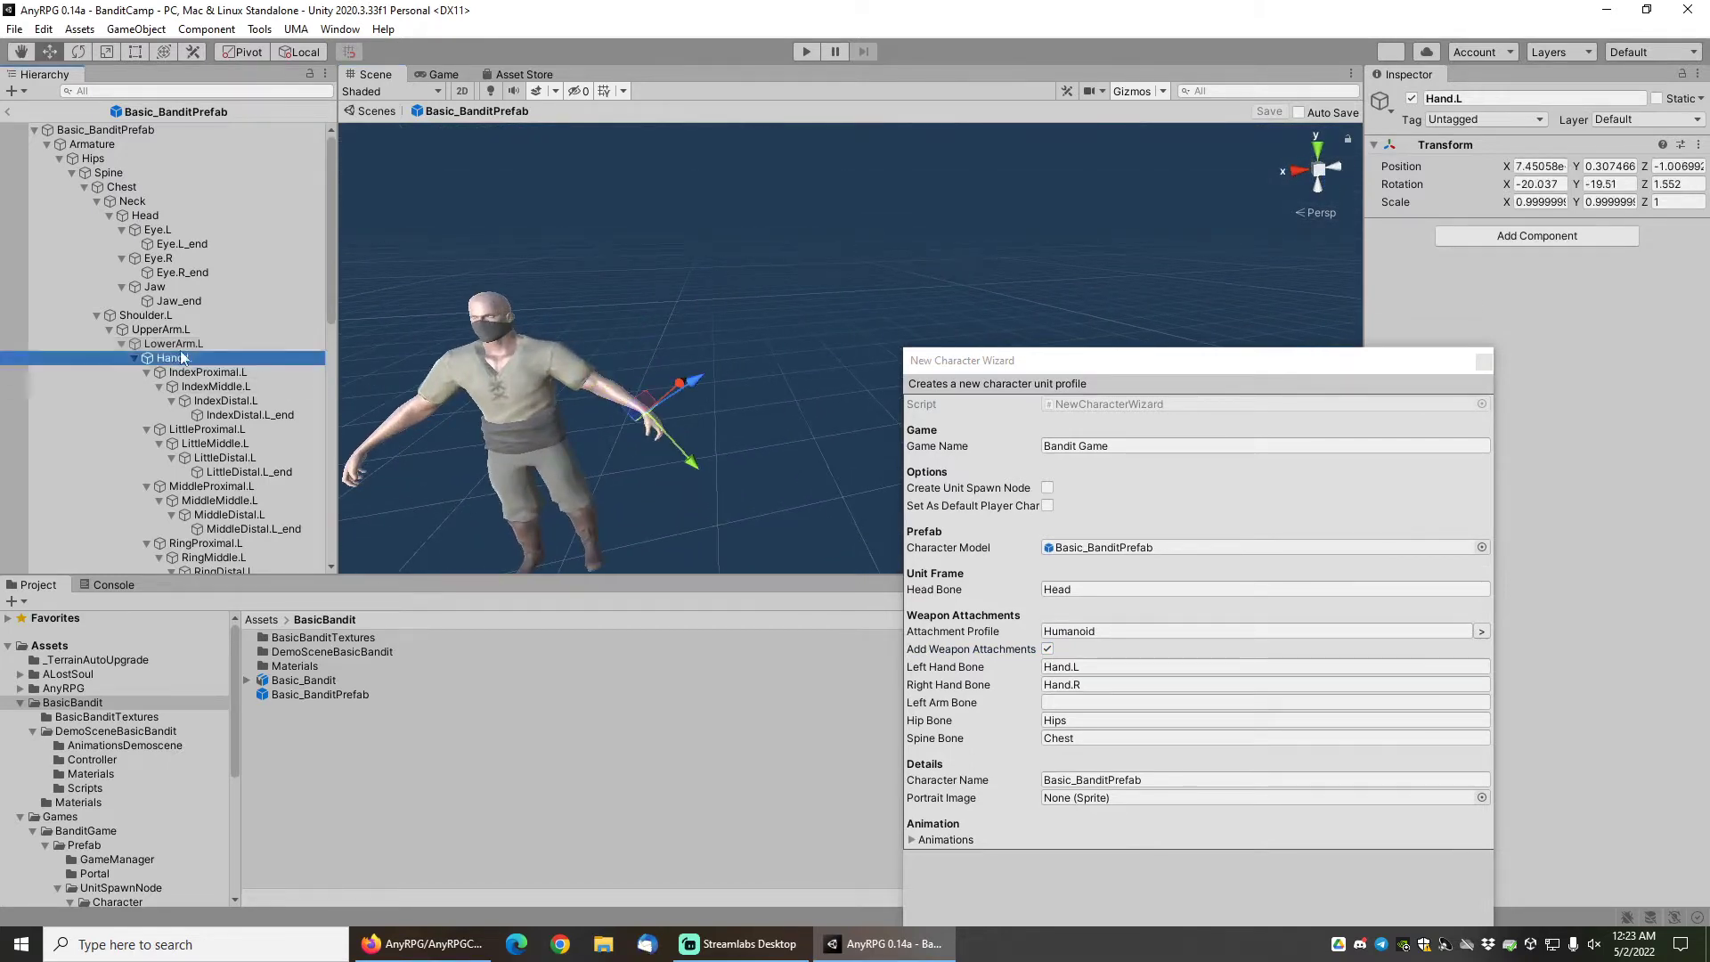
click(171, 343)
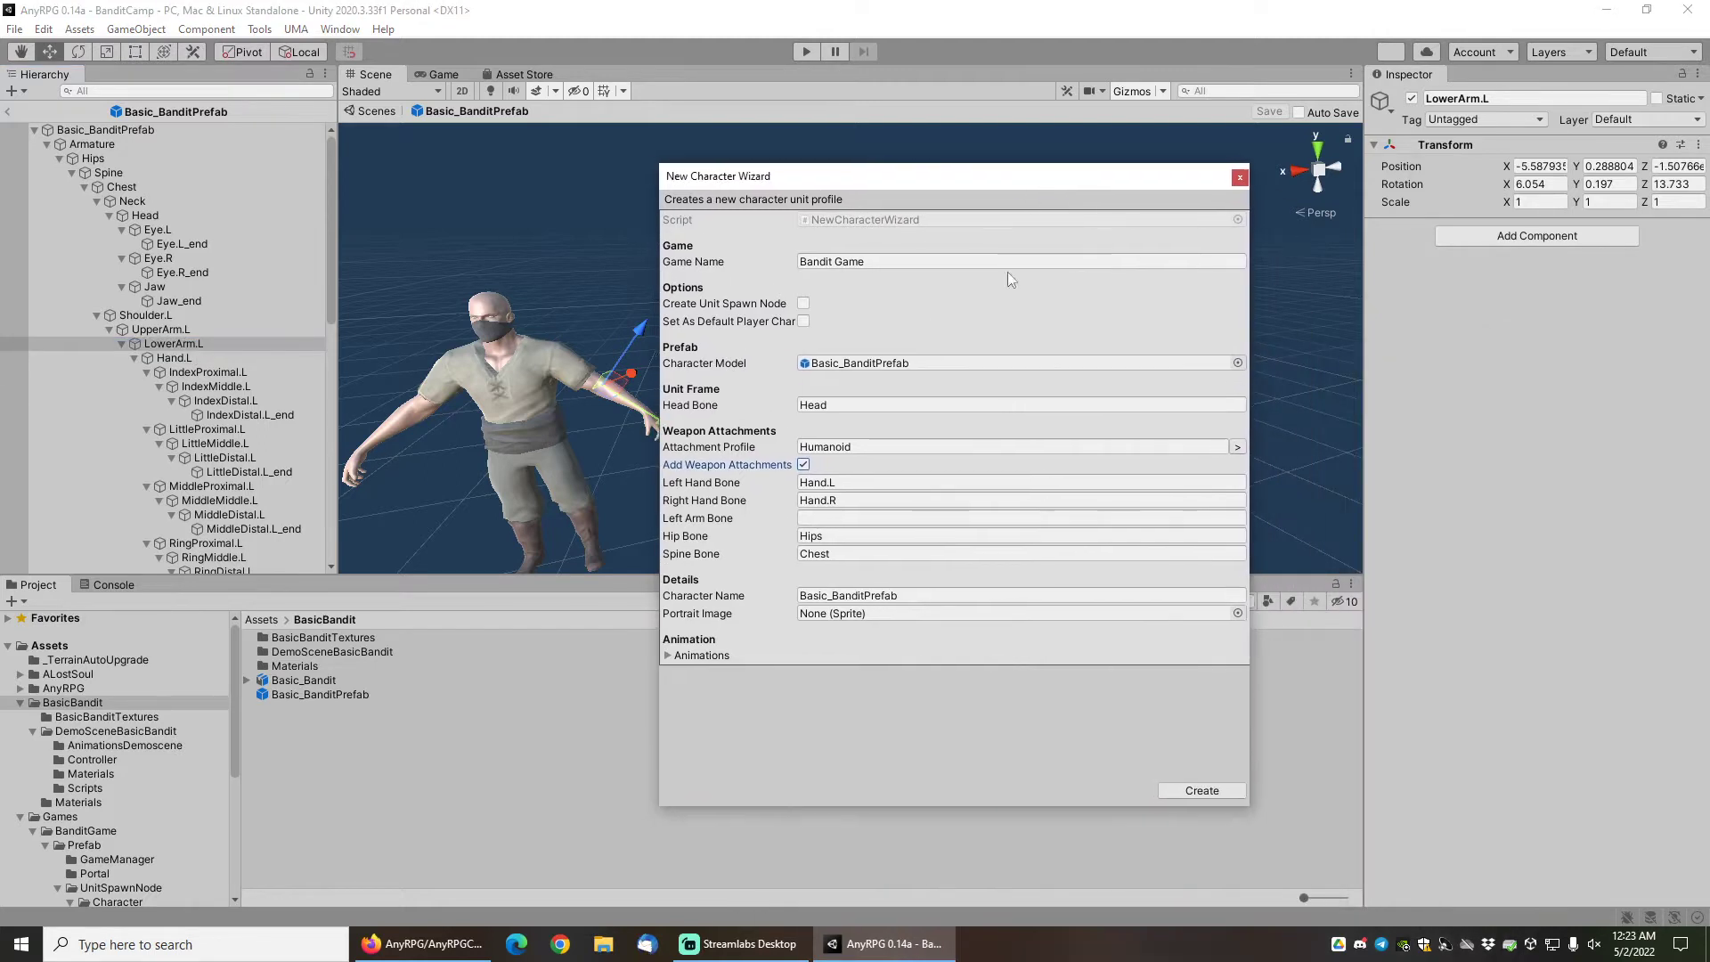
Enter LowerArm.L as left arm bone, name the character Bandit, and set it as default player.
text(LowerArm.L)
text(B)
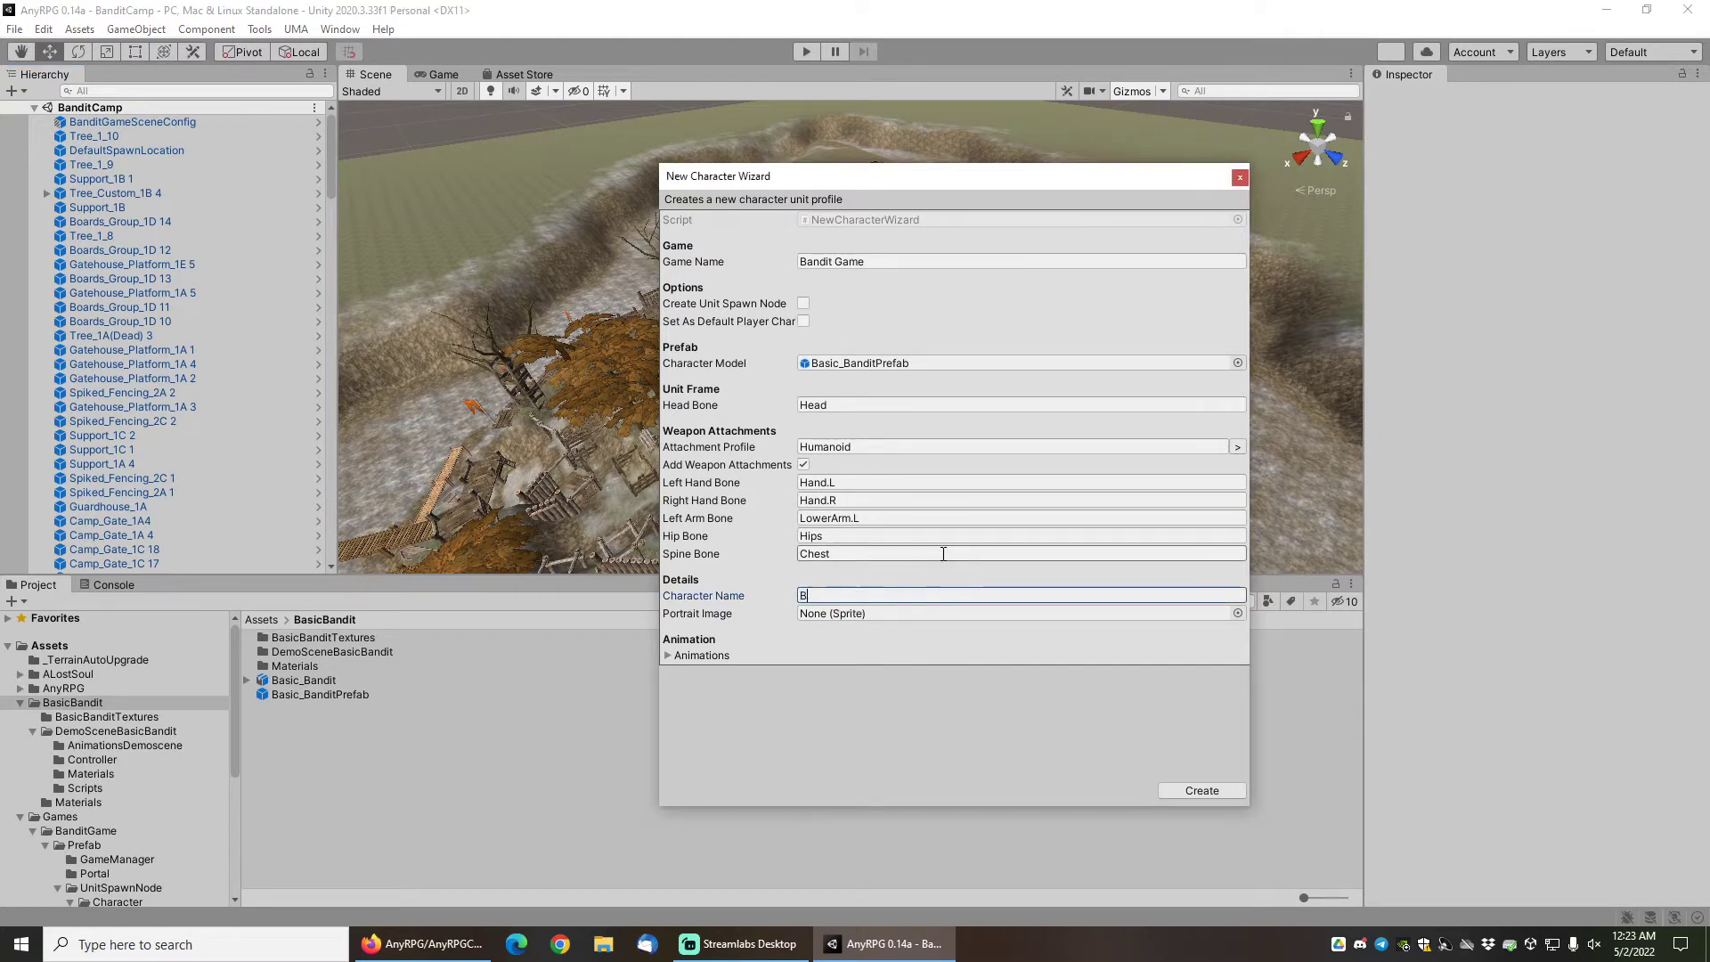
text(andit)
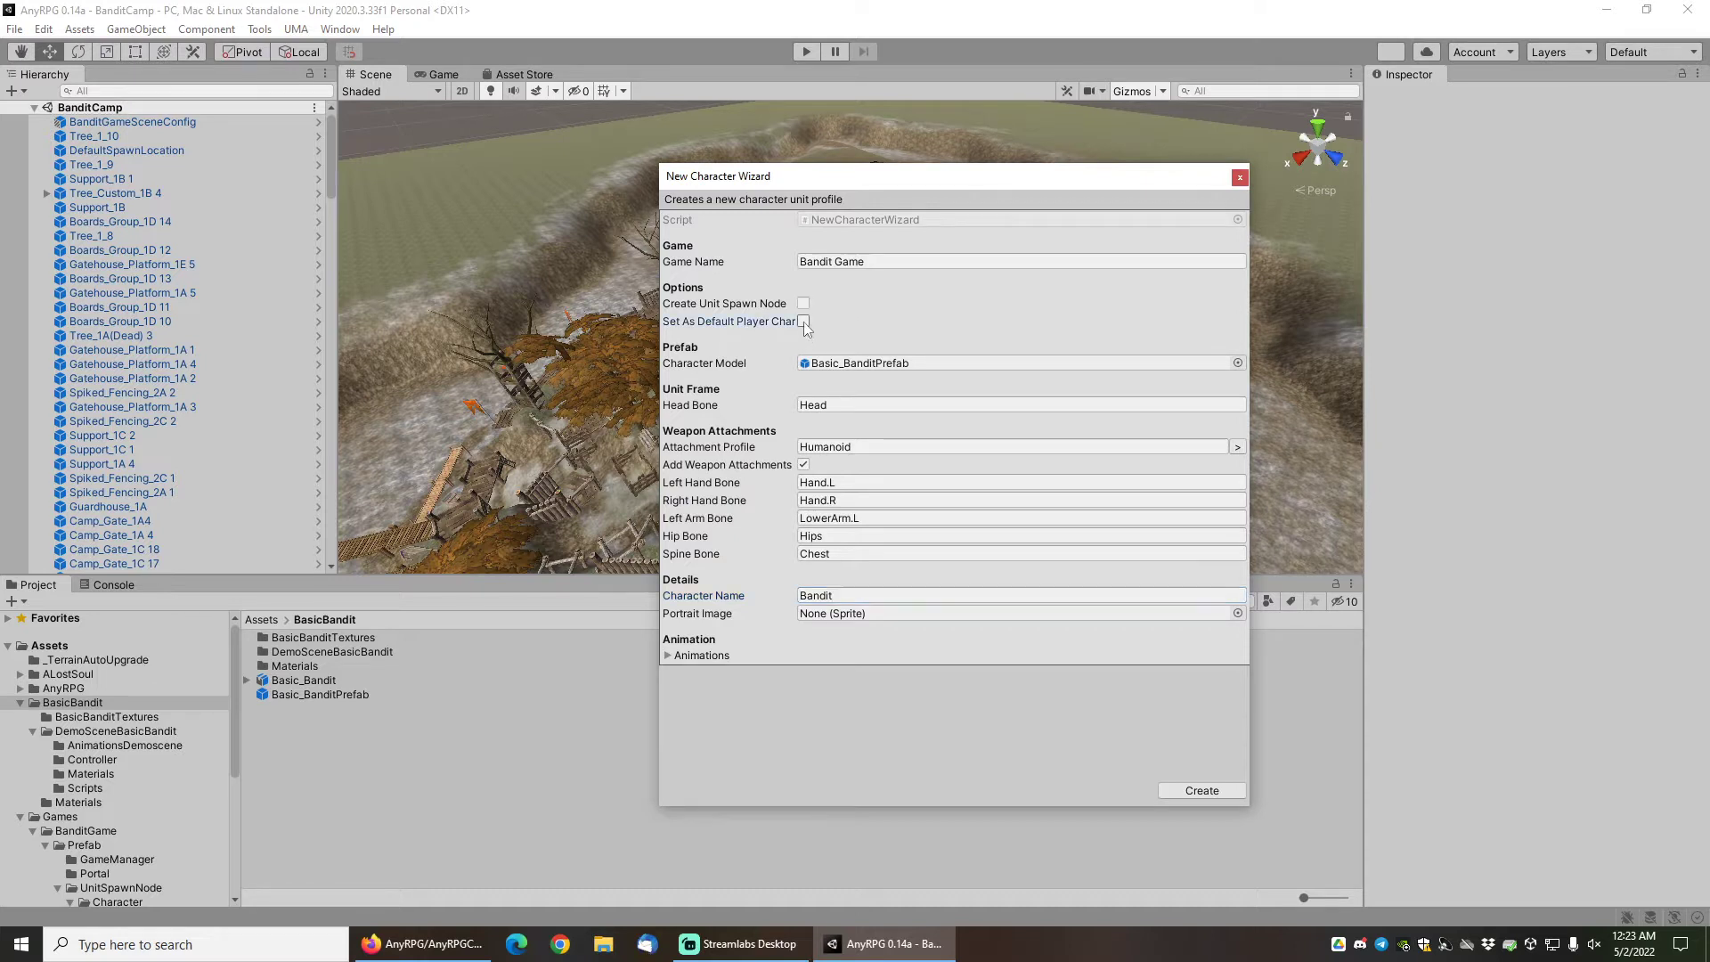
click(804, 321)
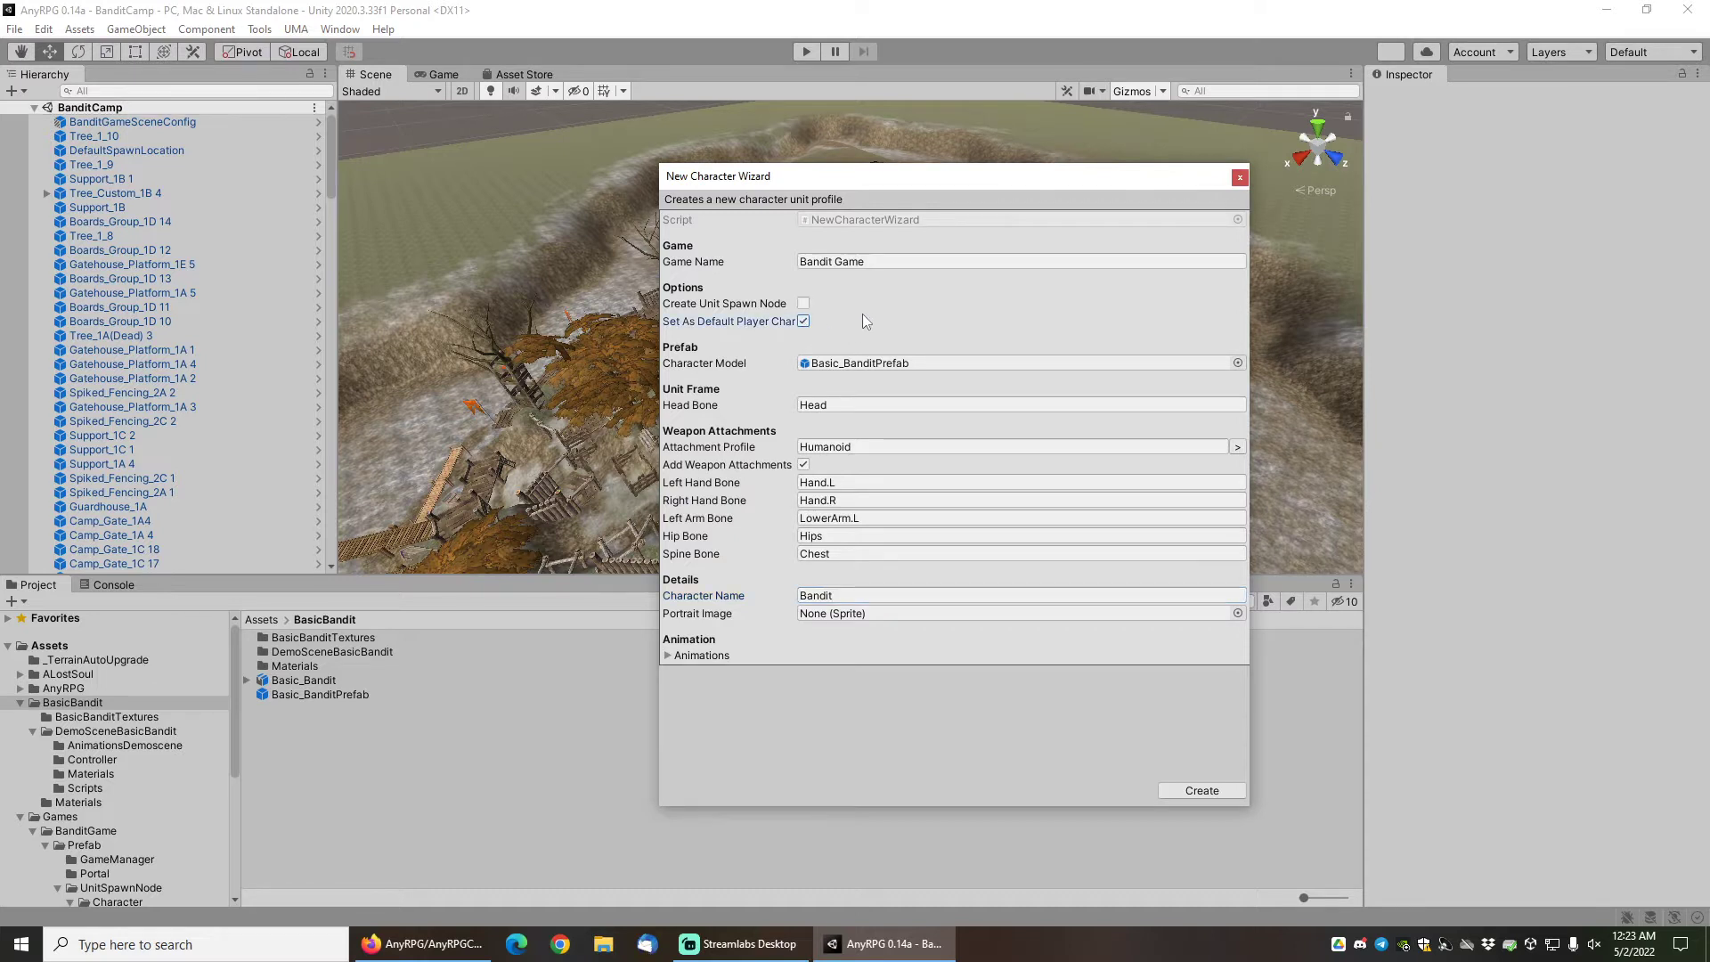
mouse_move(845, 328)
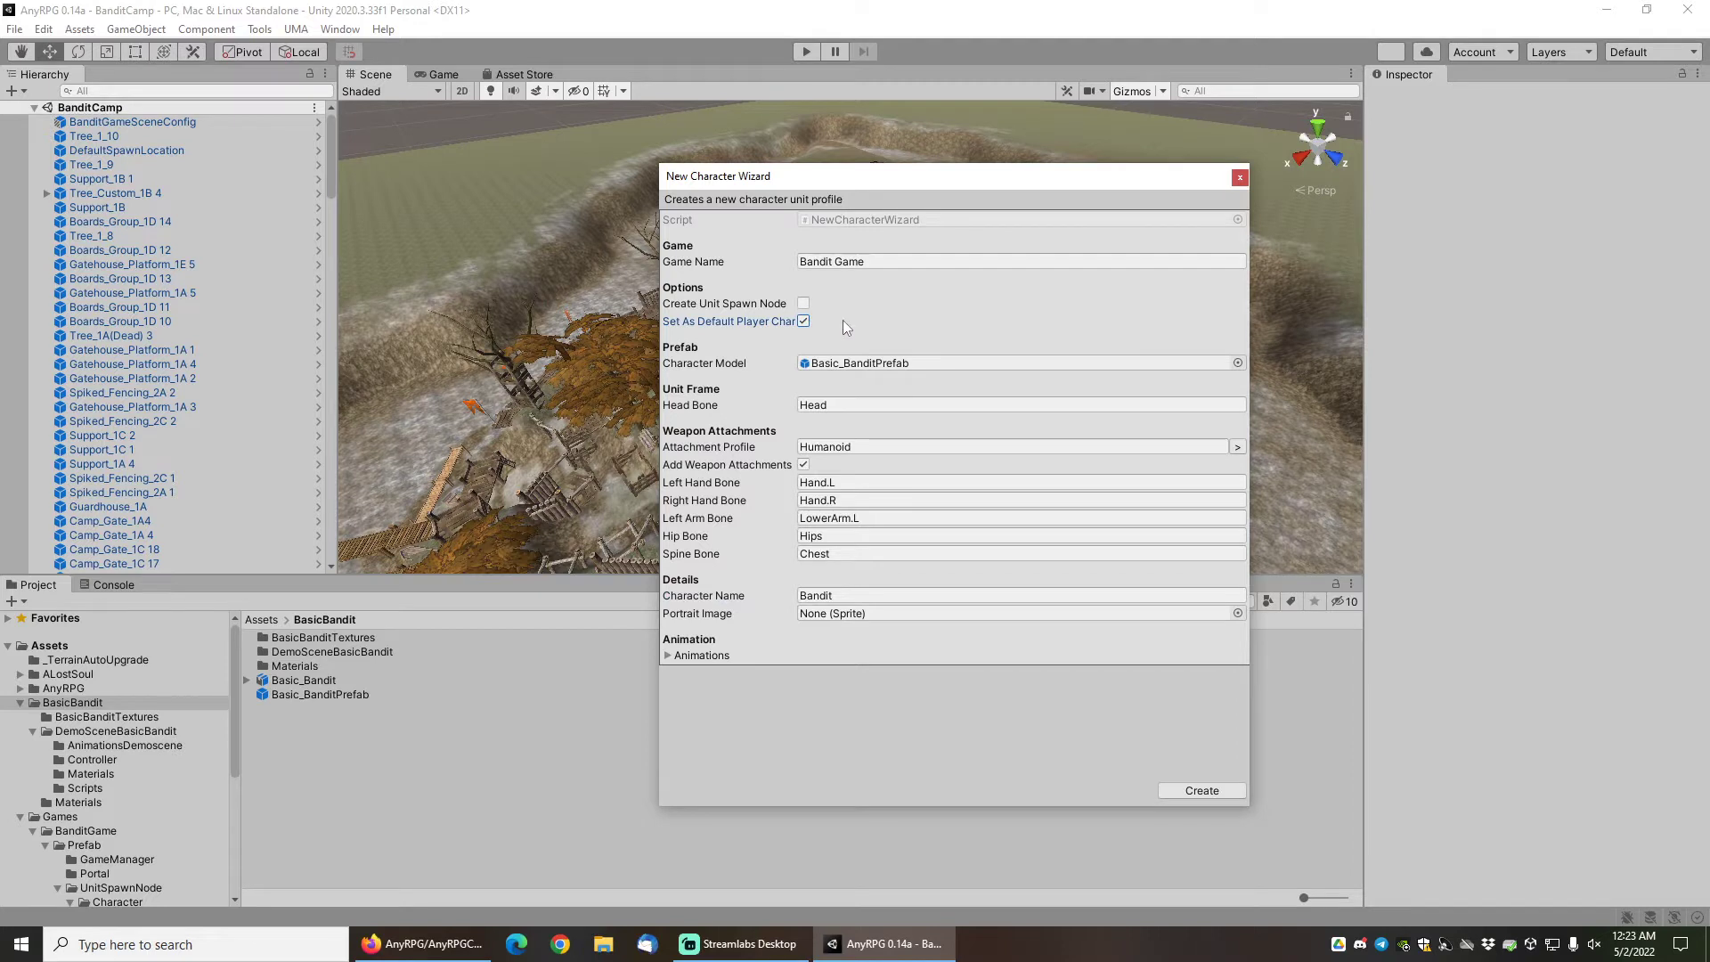
mouse_move(764, 328)
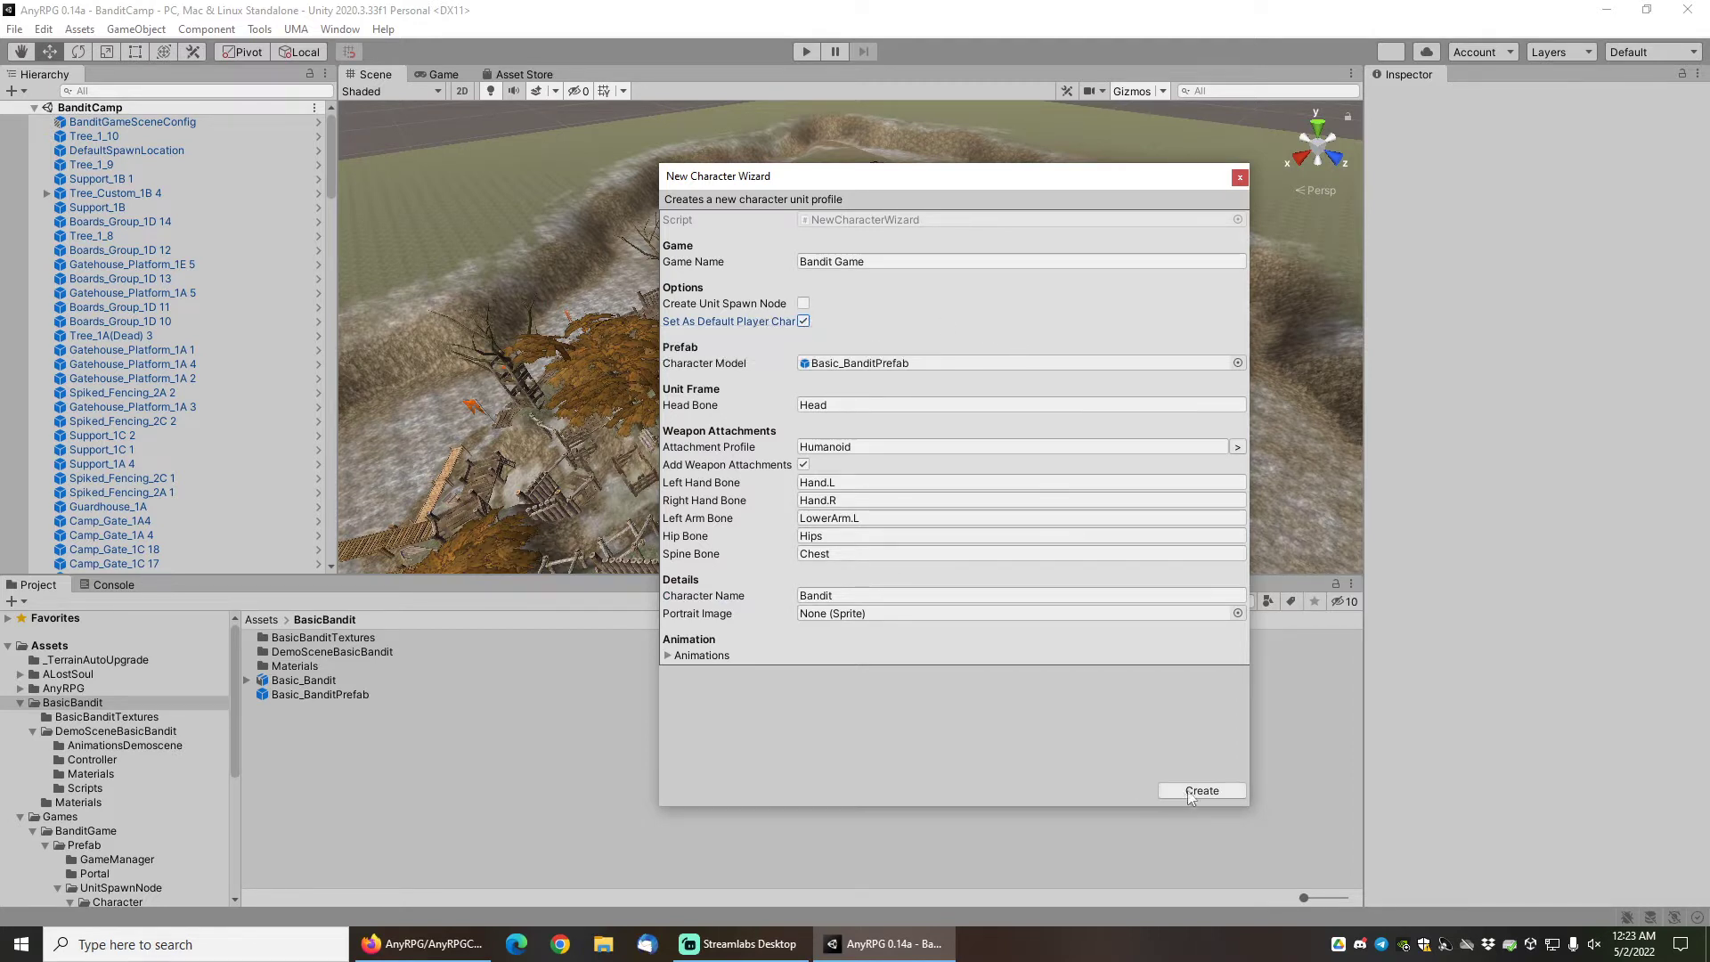
mouse_move(677, 652)
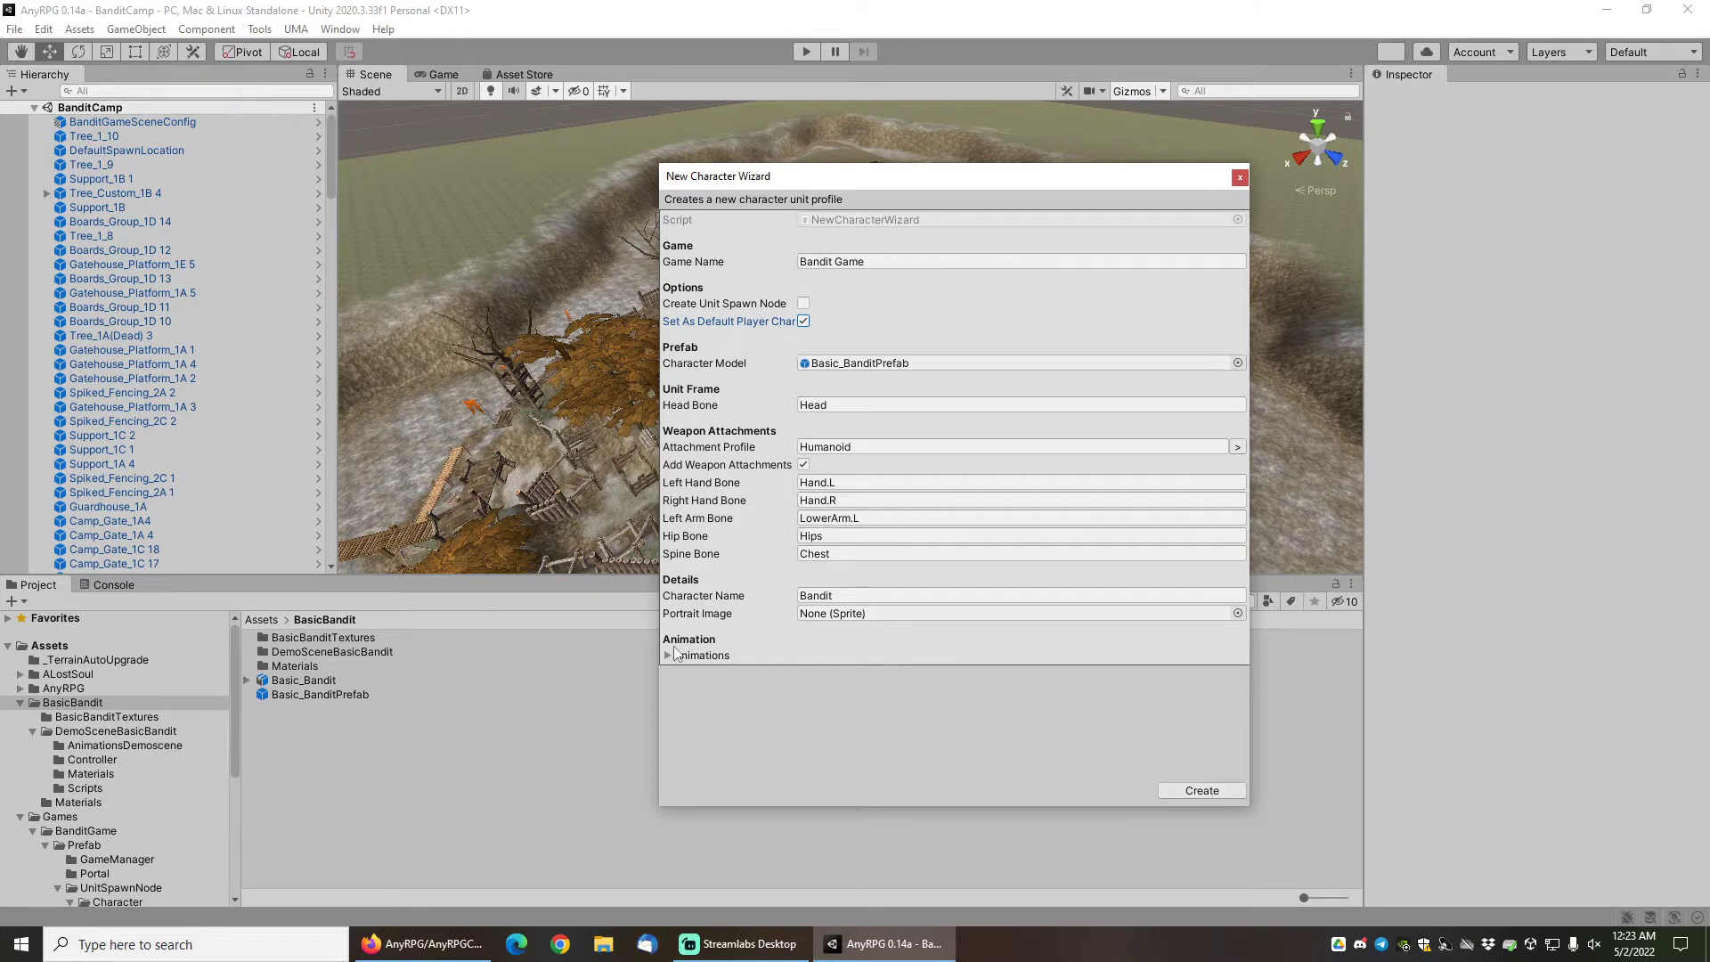
Browse to the AnimationsDemoscene folder and reveal the WalkFWD clip for Move Forward.
click(666, 654)
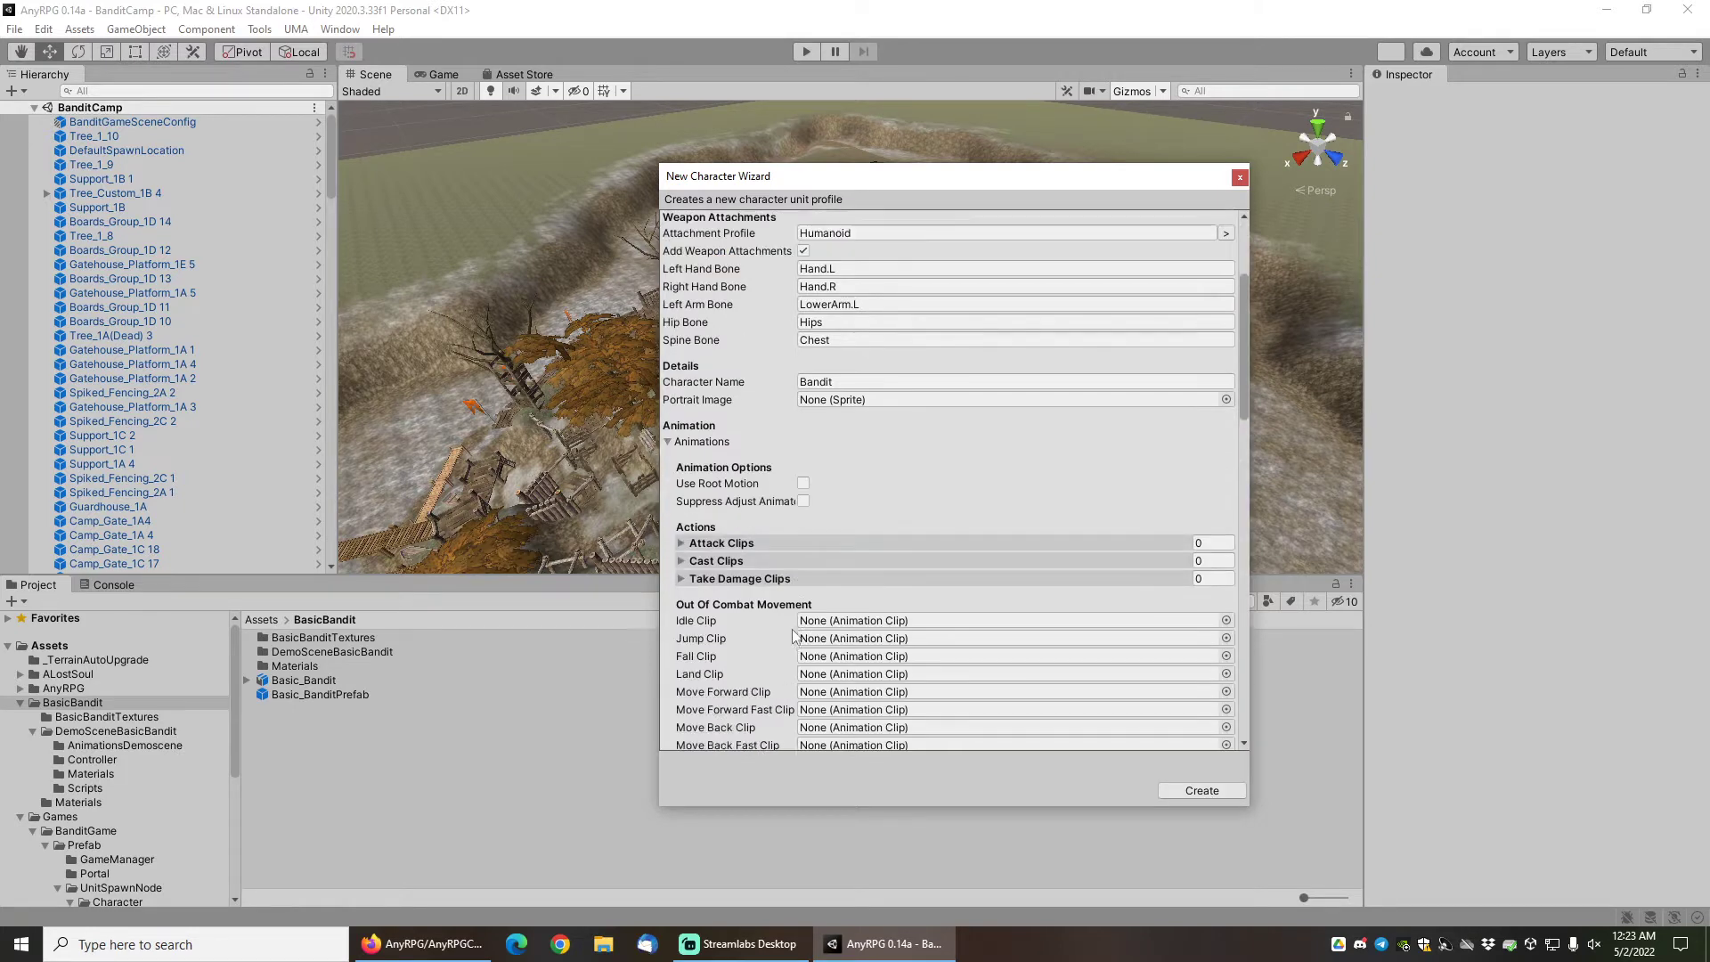
scroll(down, 3)
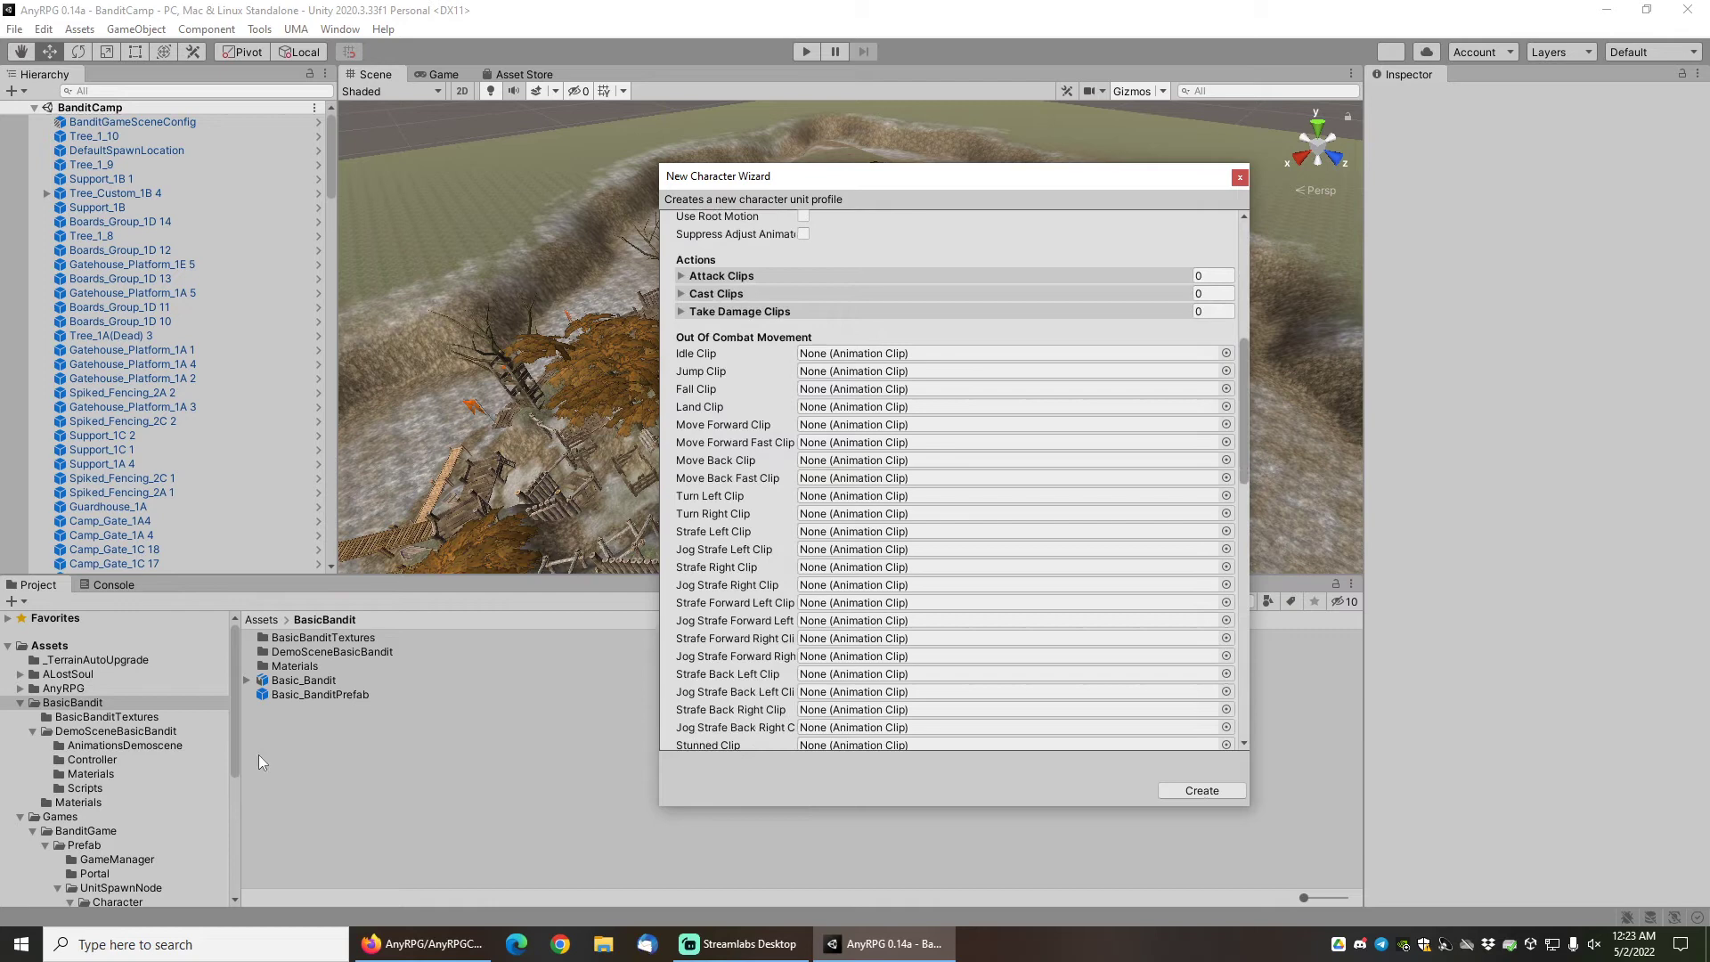
click(118, 730)
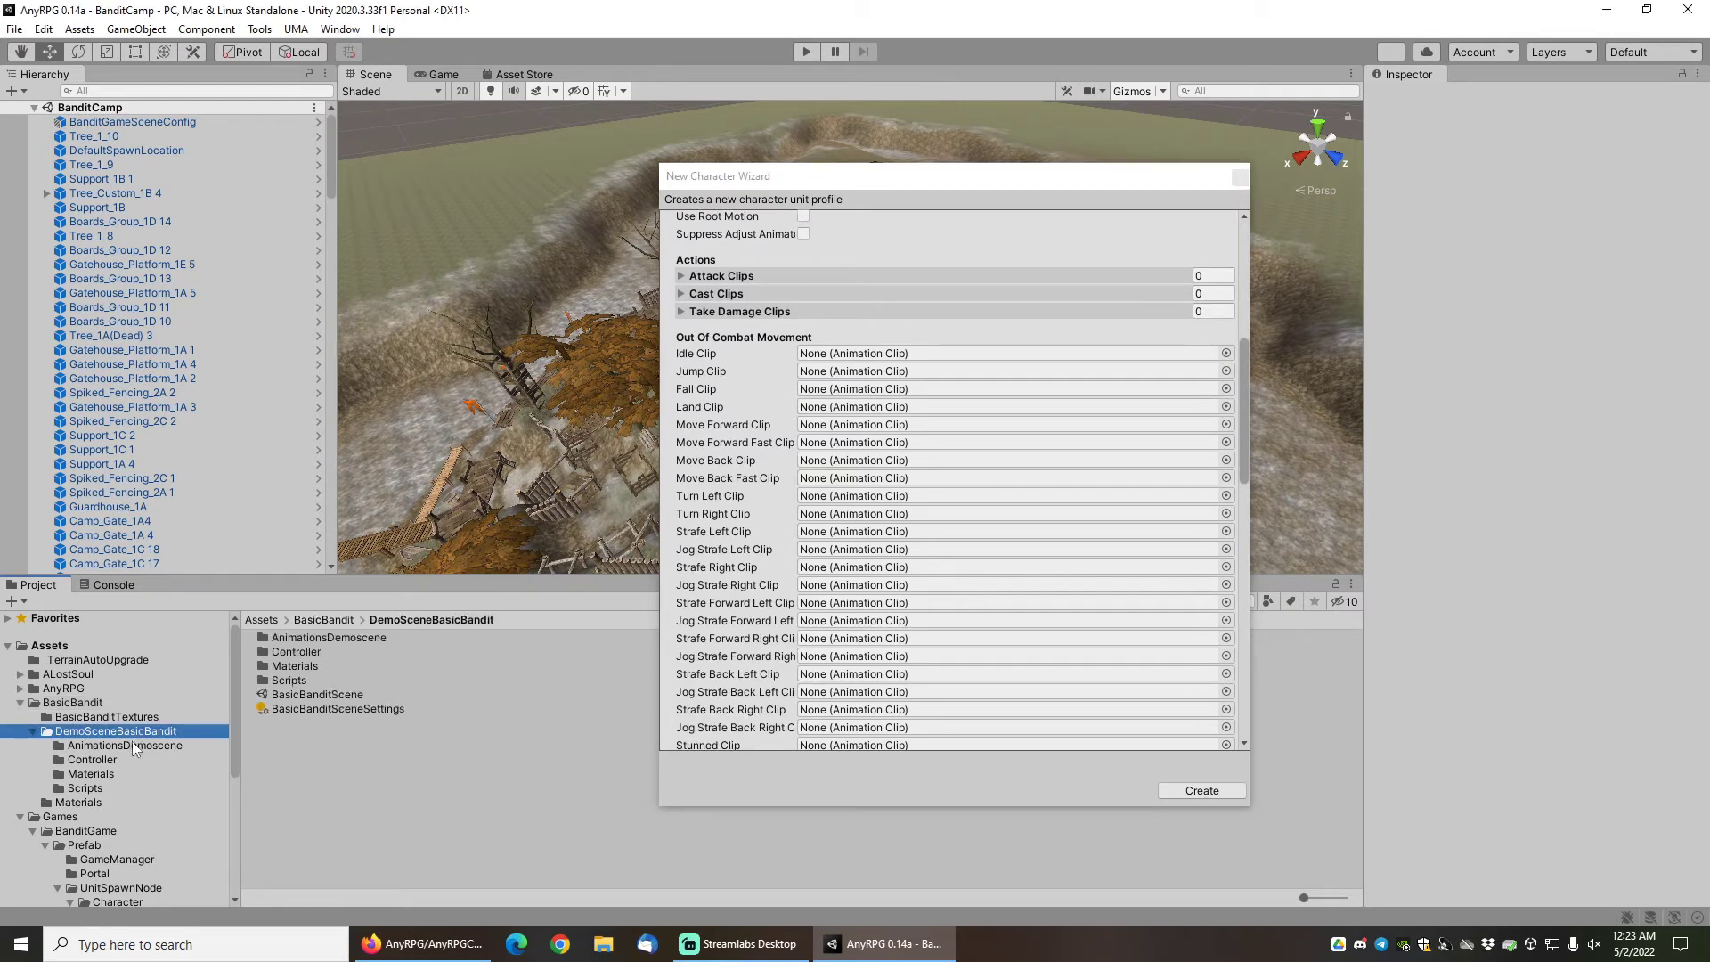
click(123, 744)
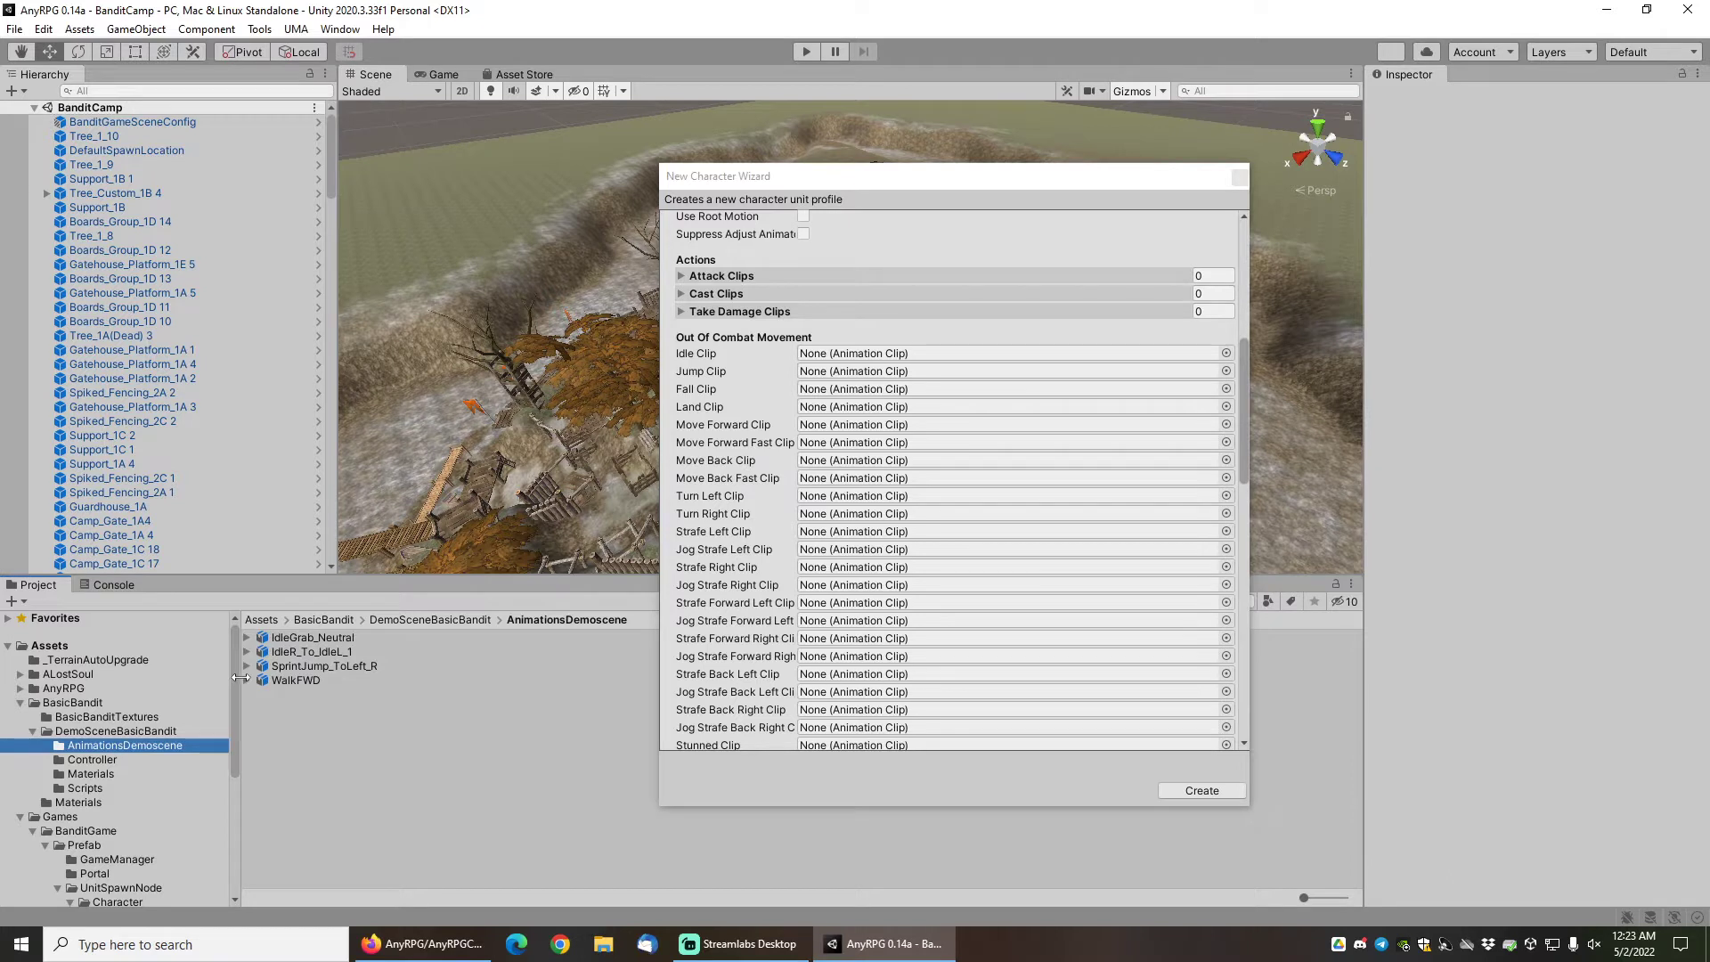
click(246, 678)
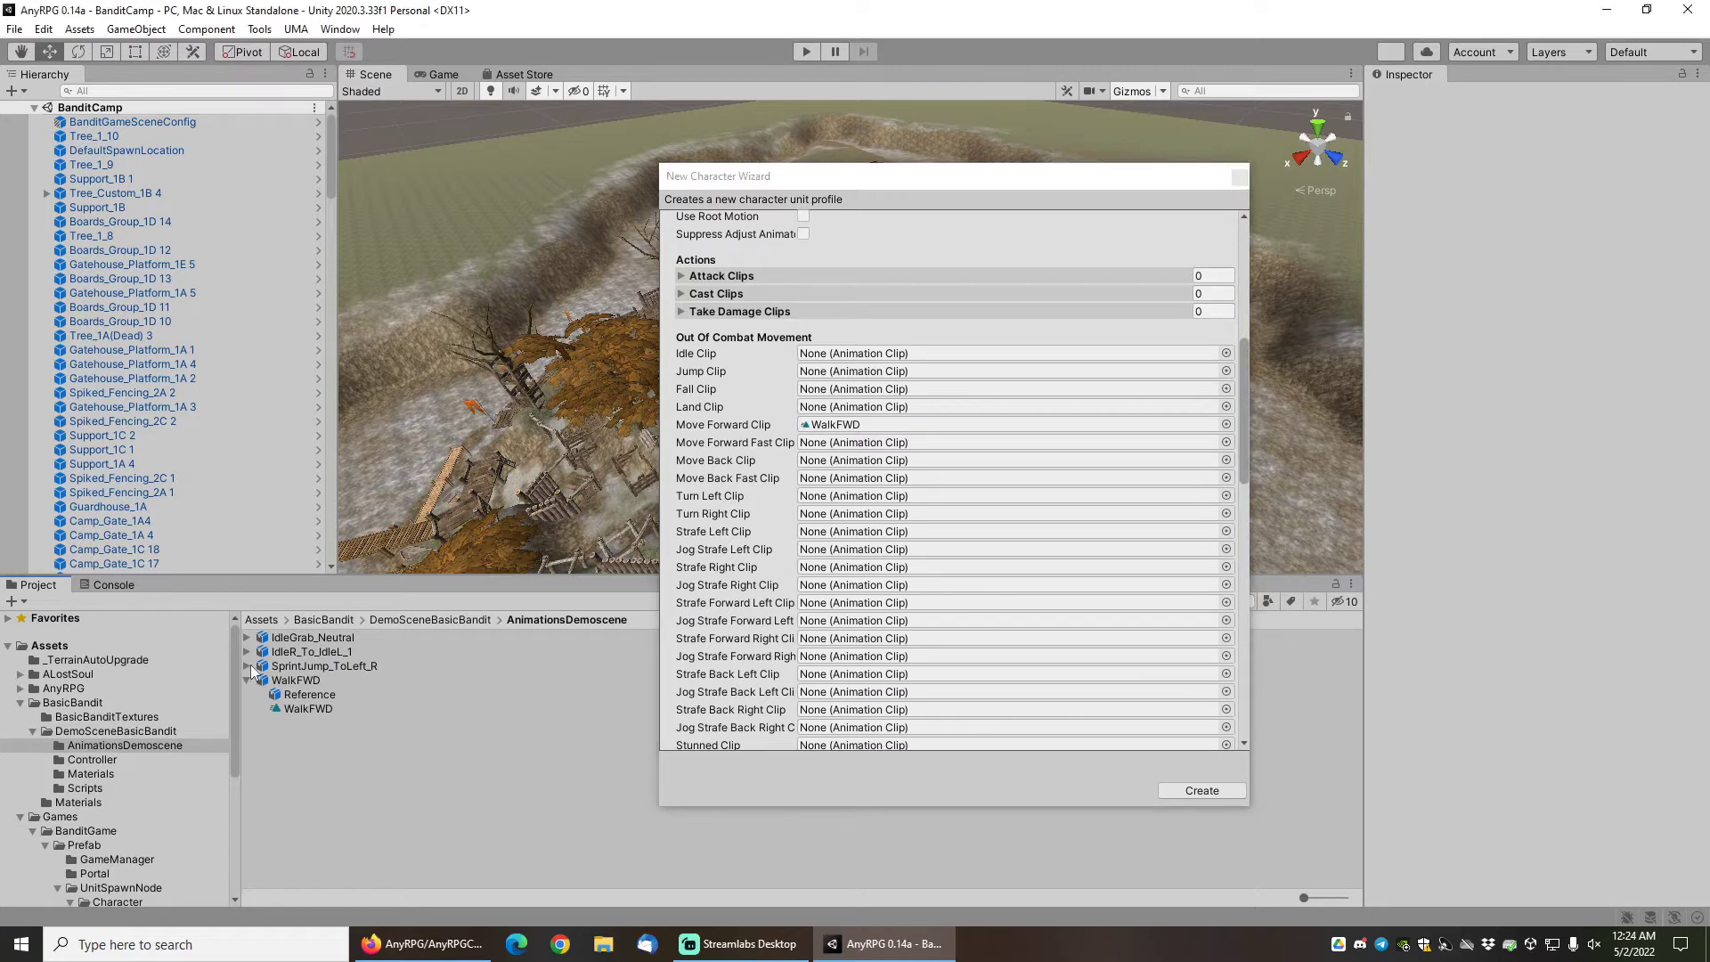
Assign SprintJump_ToLeft_R as Move Forward Fast and reveal IdleR_To_Idle_1 for the idle clip.
click(248, 664)
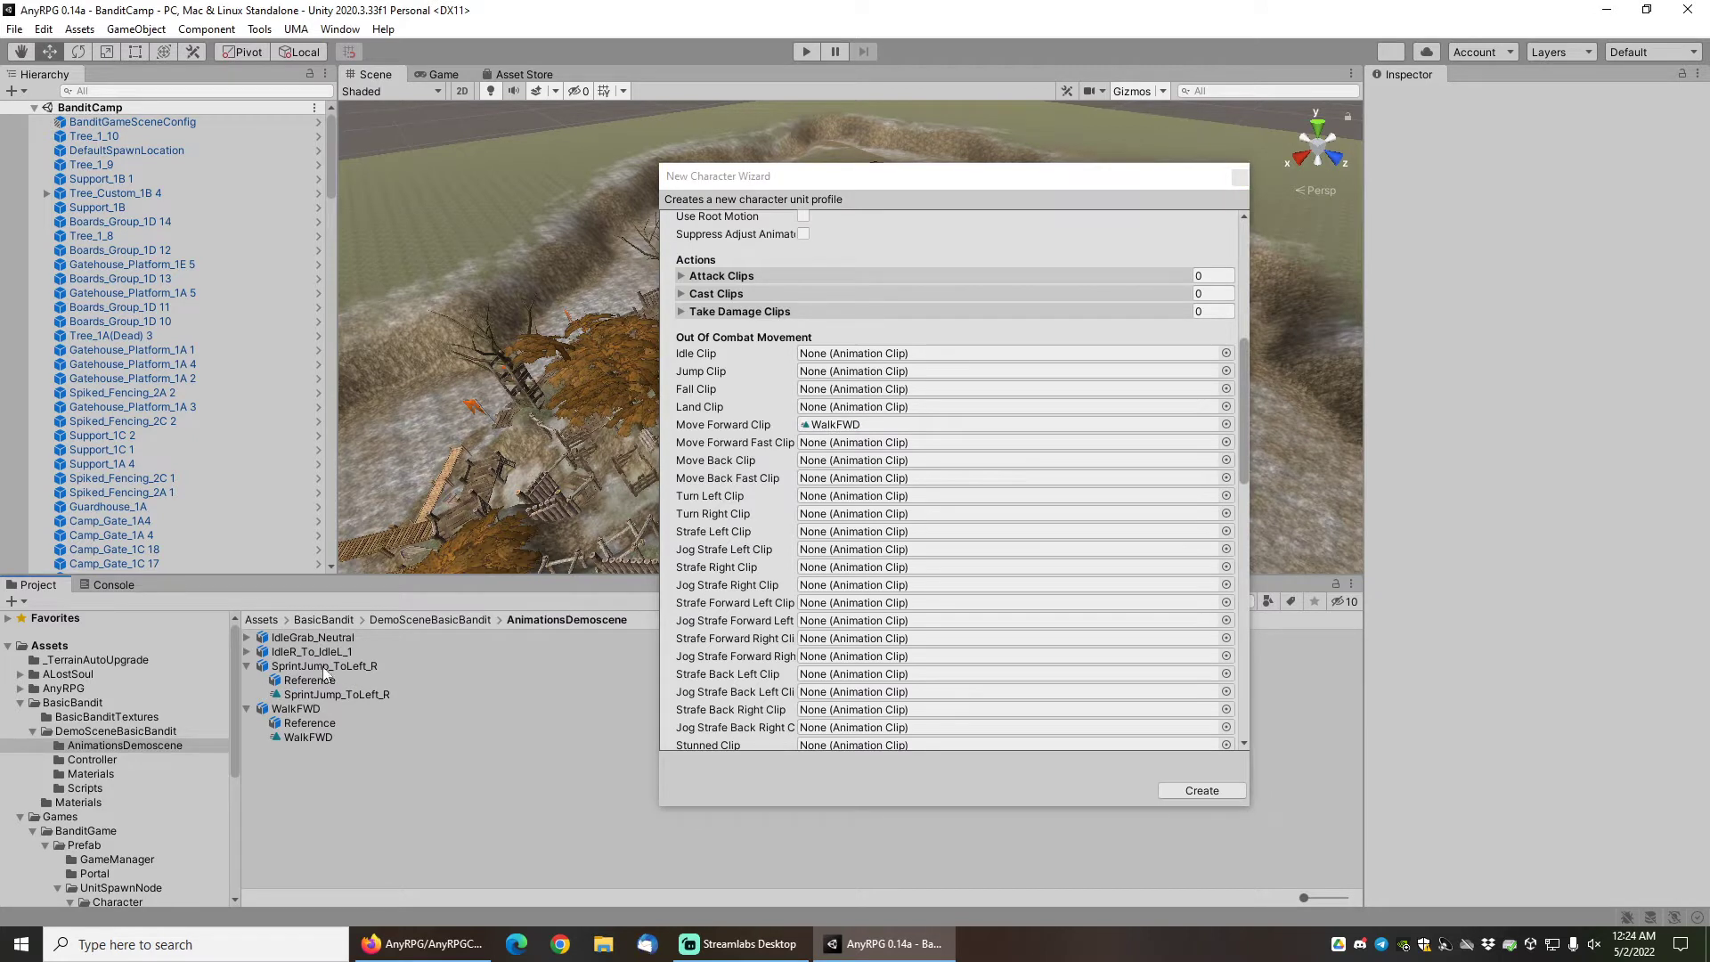
click(334, 693)
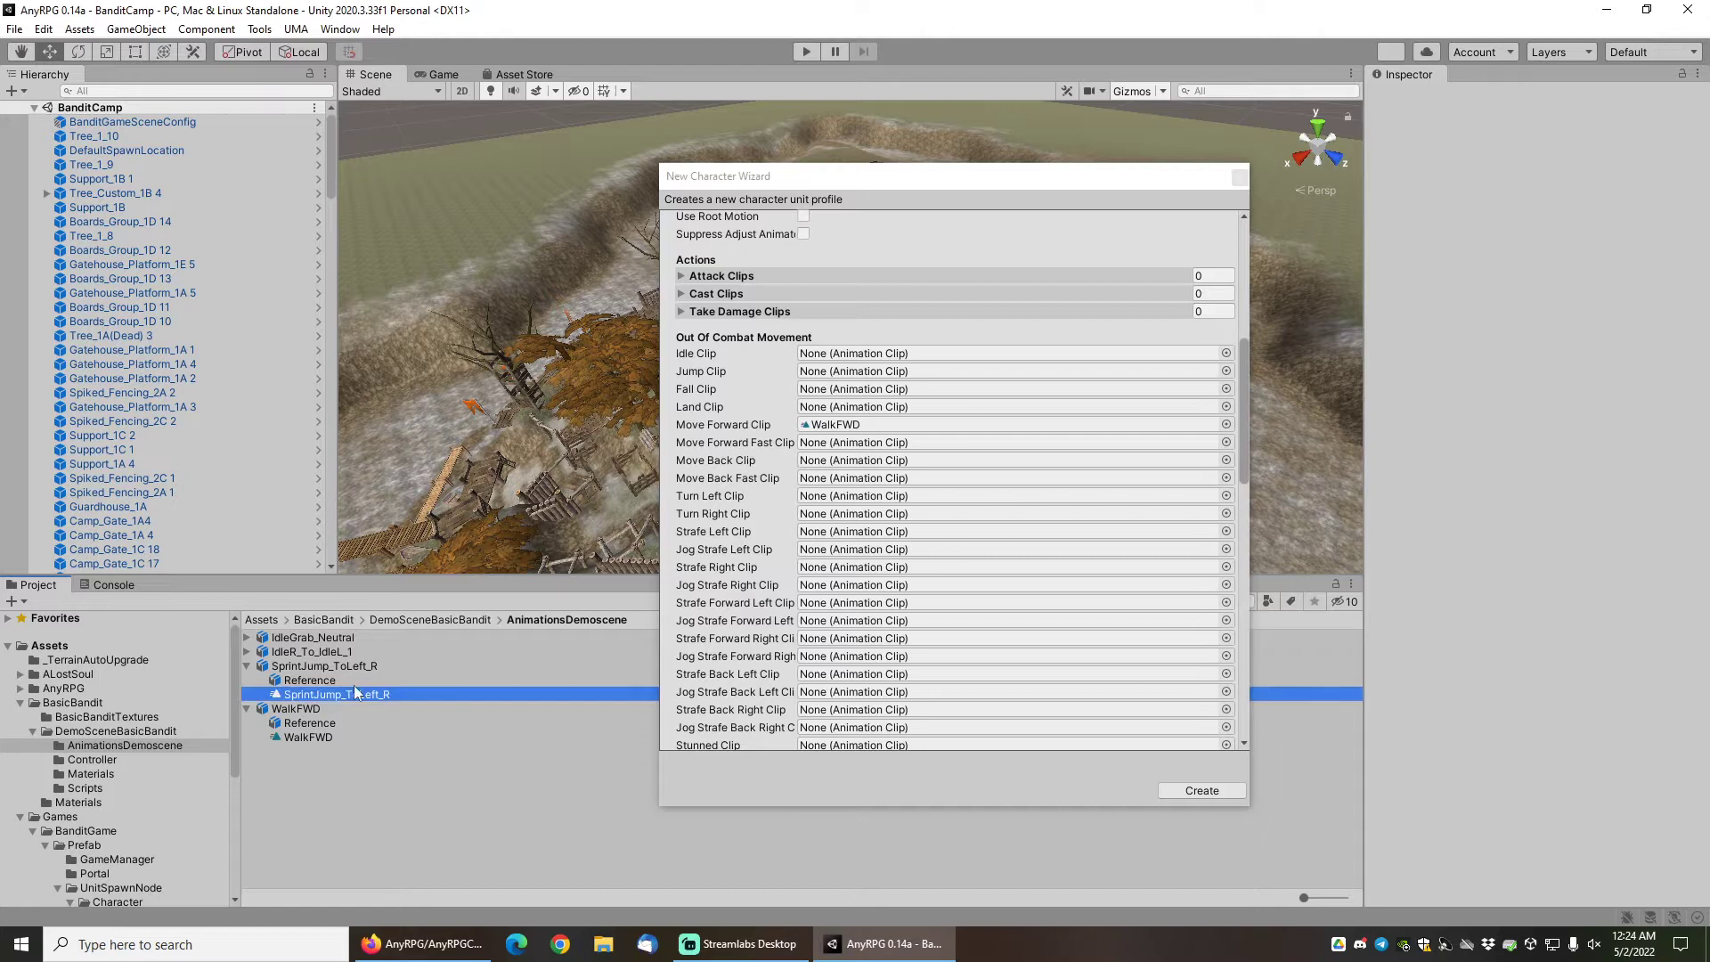
click(981, 442)
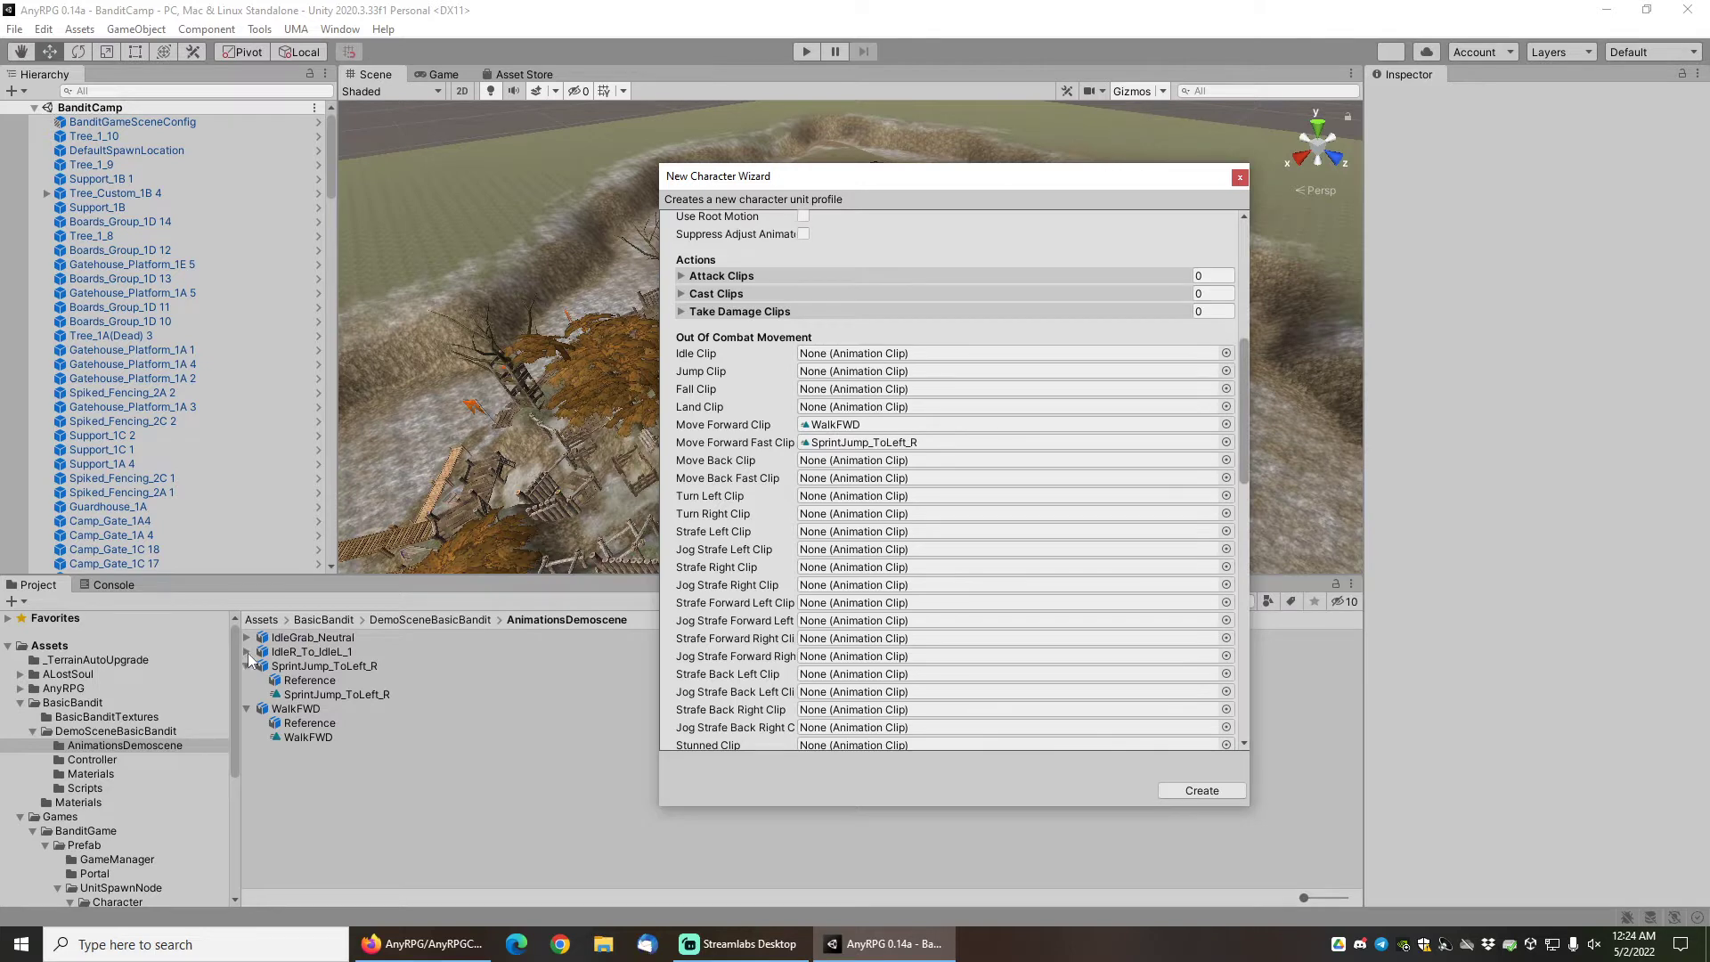
click(246, 652)
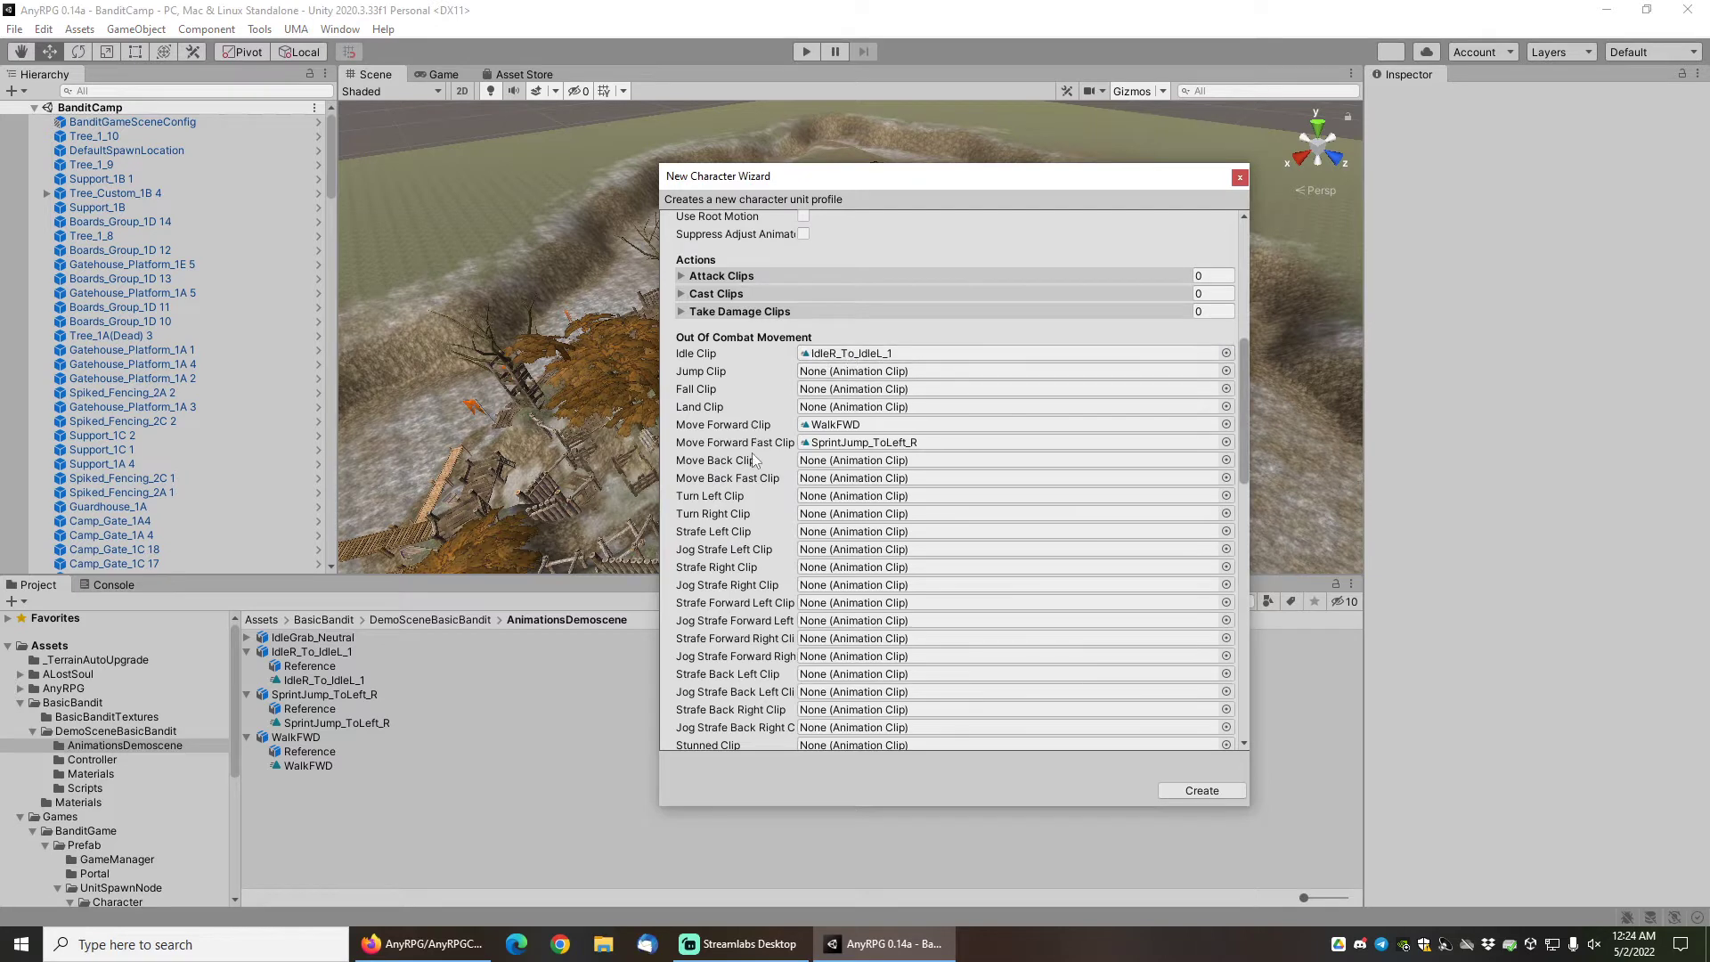
scroll(up, 3)
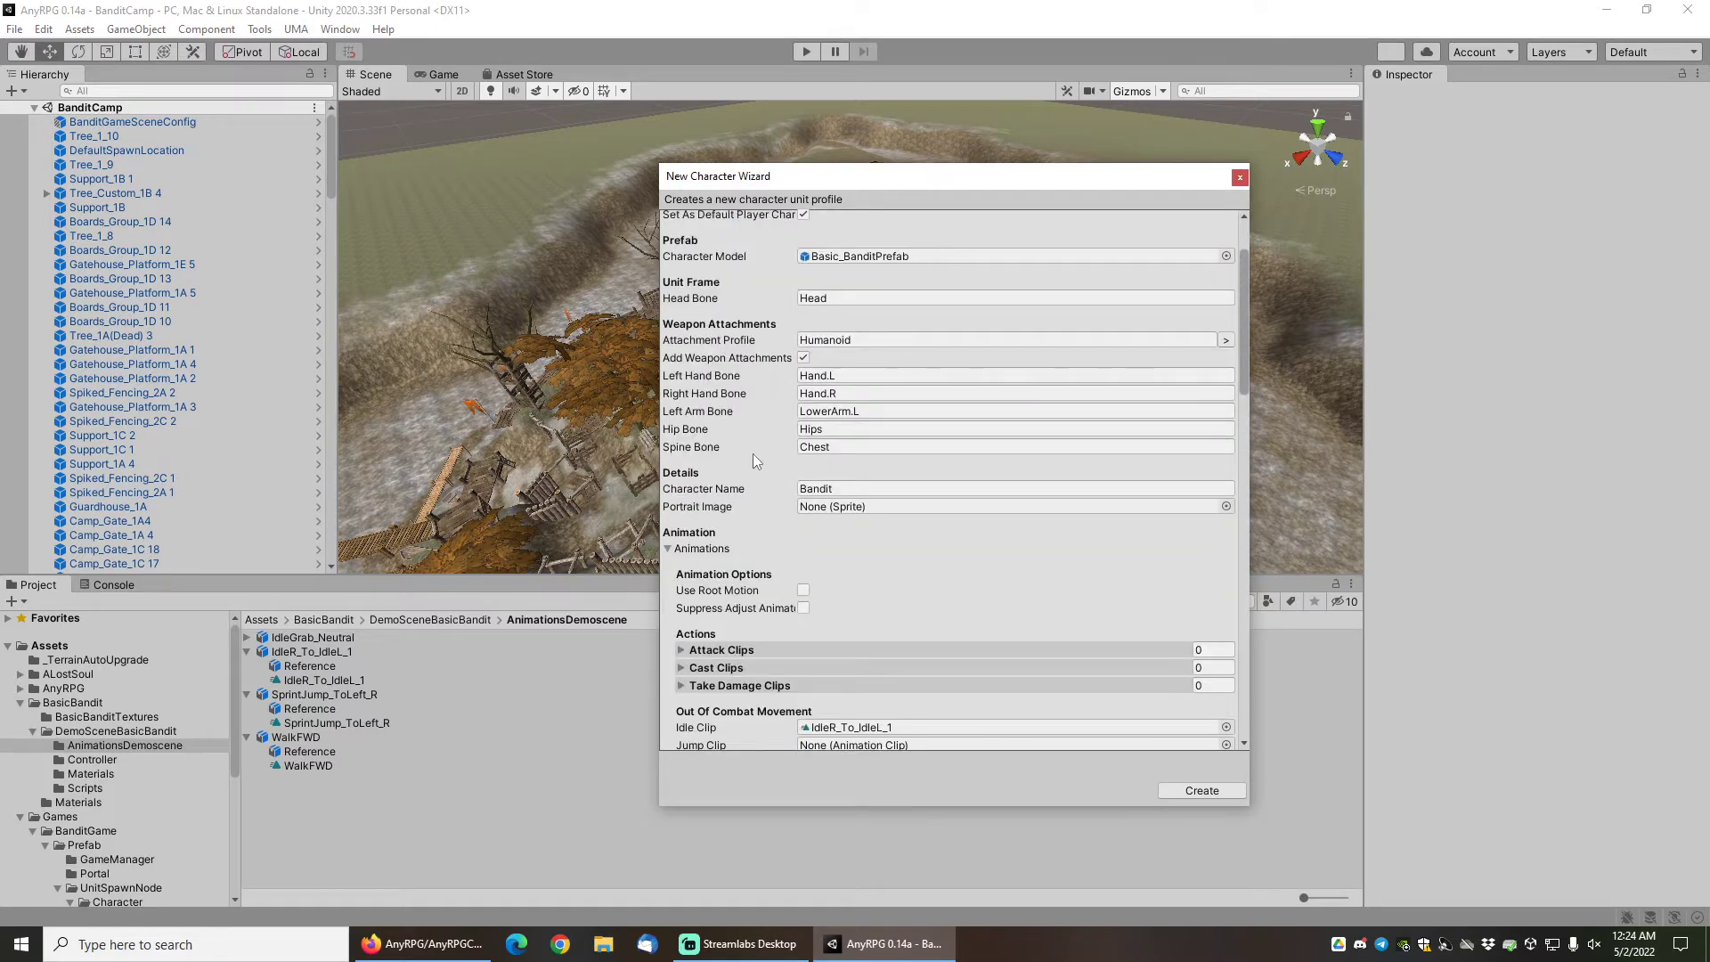
scroll(up, 3)
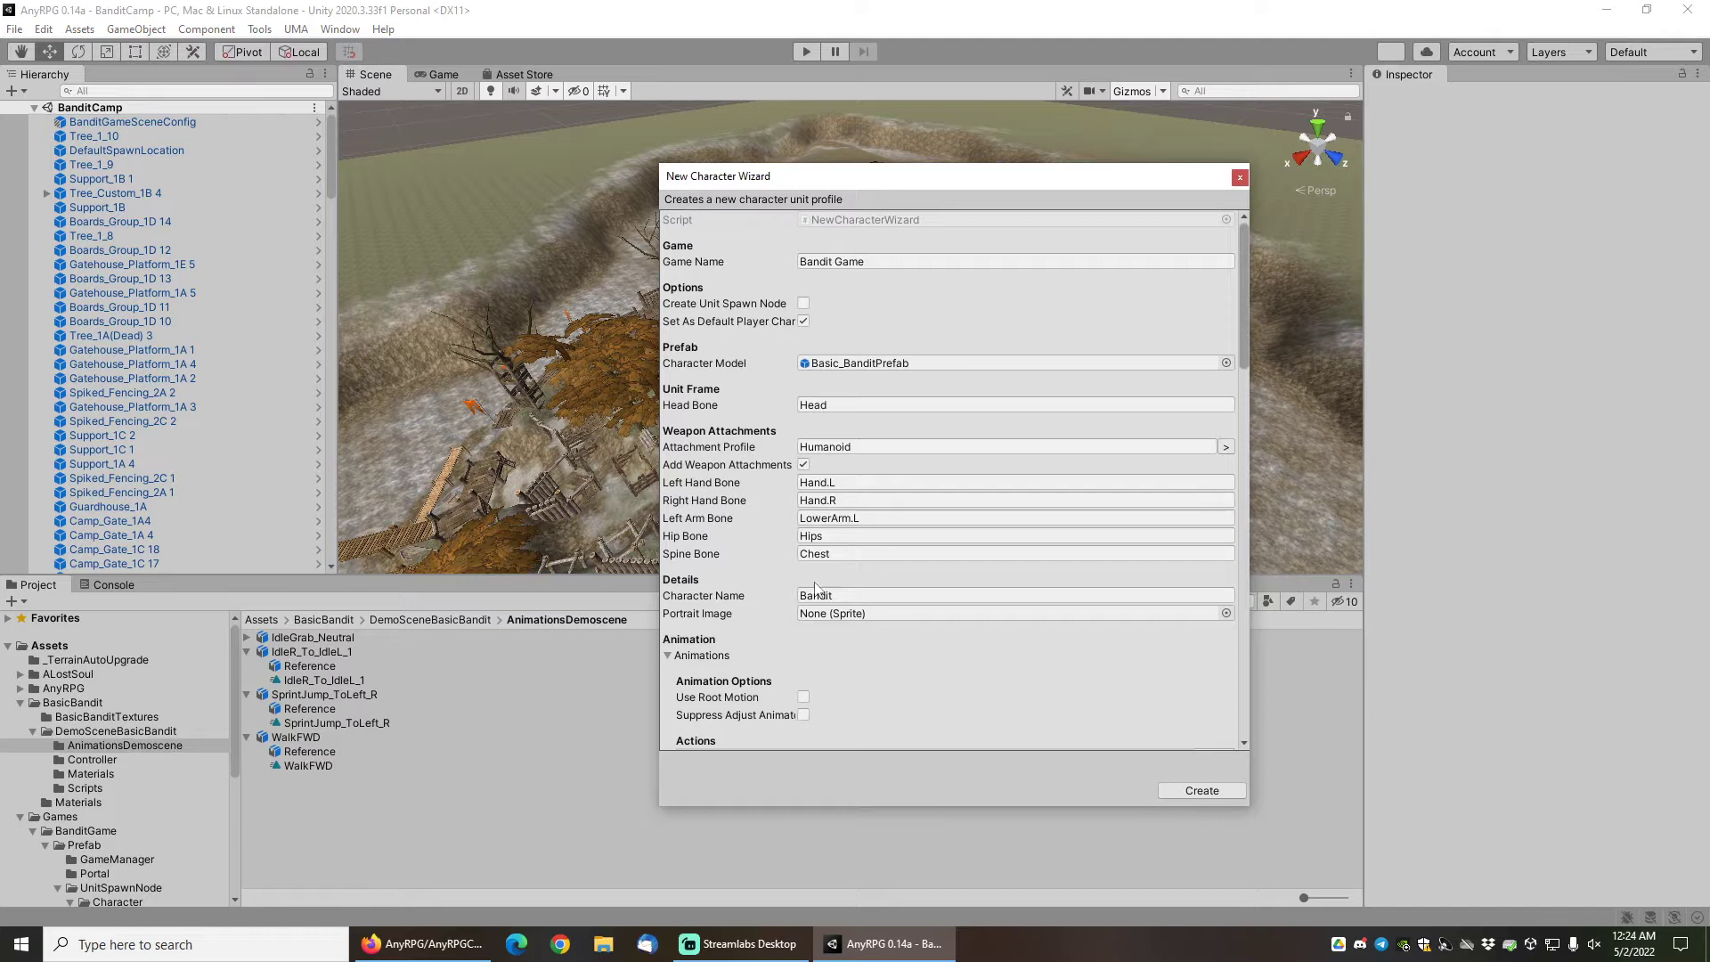
scroll(down, 3)
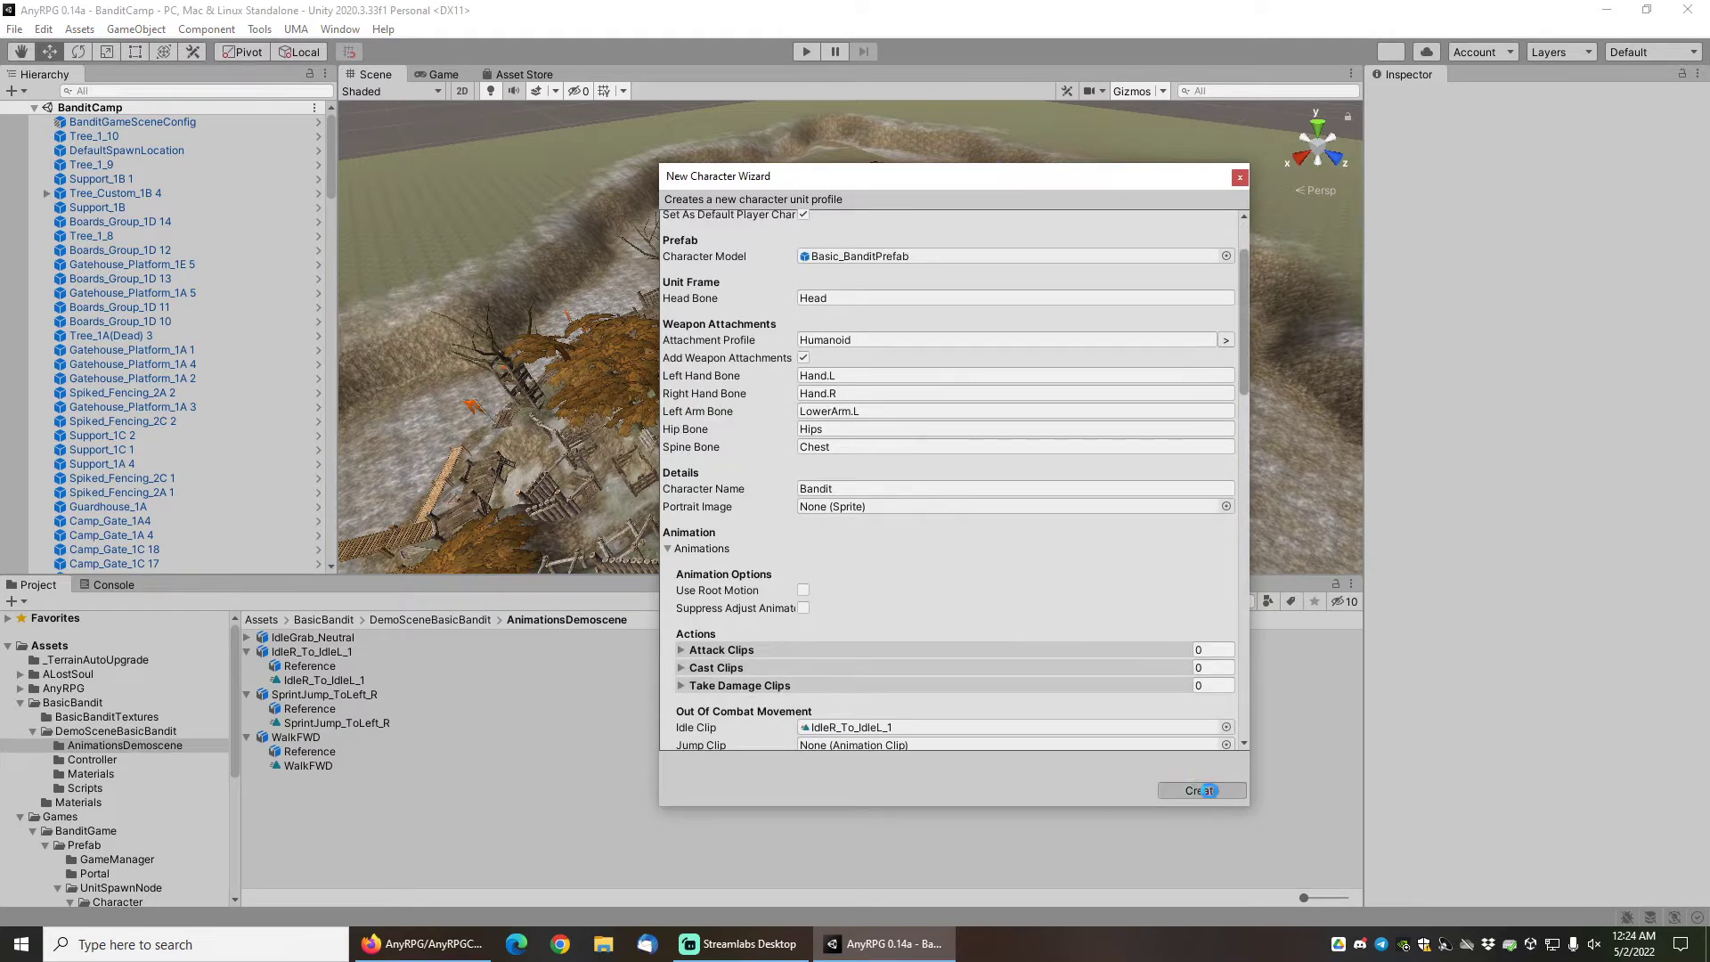
Create the BanditUnit profile and acknowledge the completion message.
click(1199, 789)
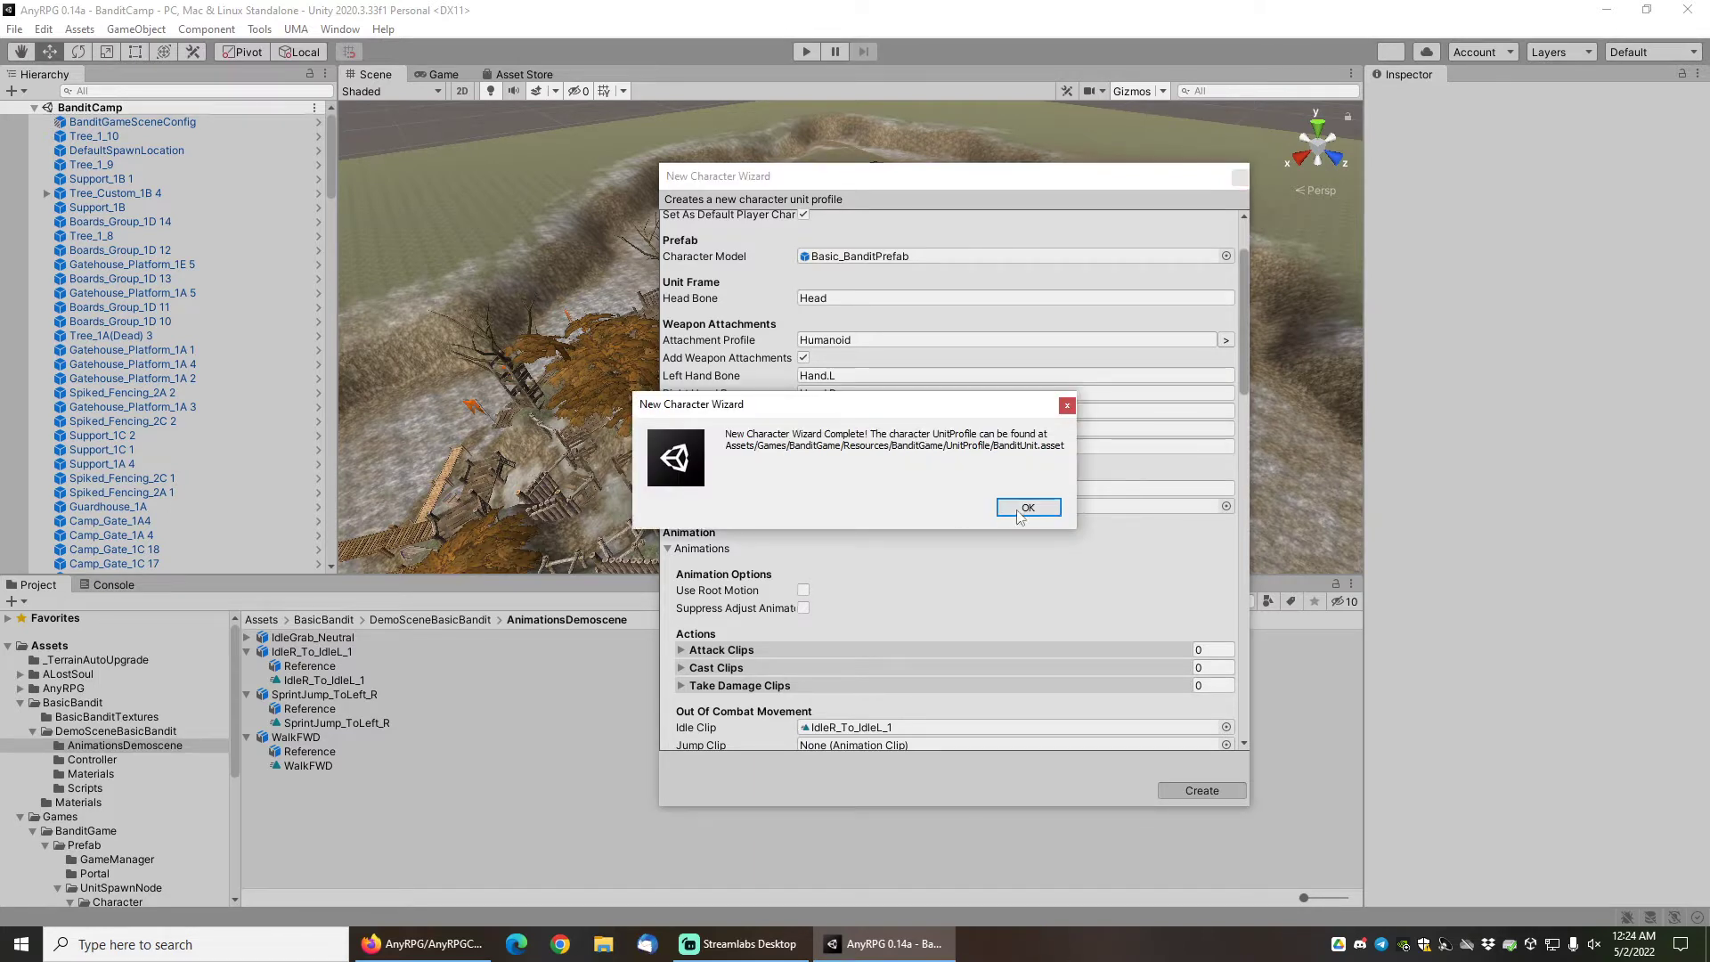
click(1026, 507)
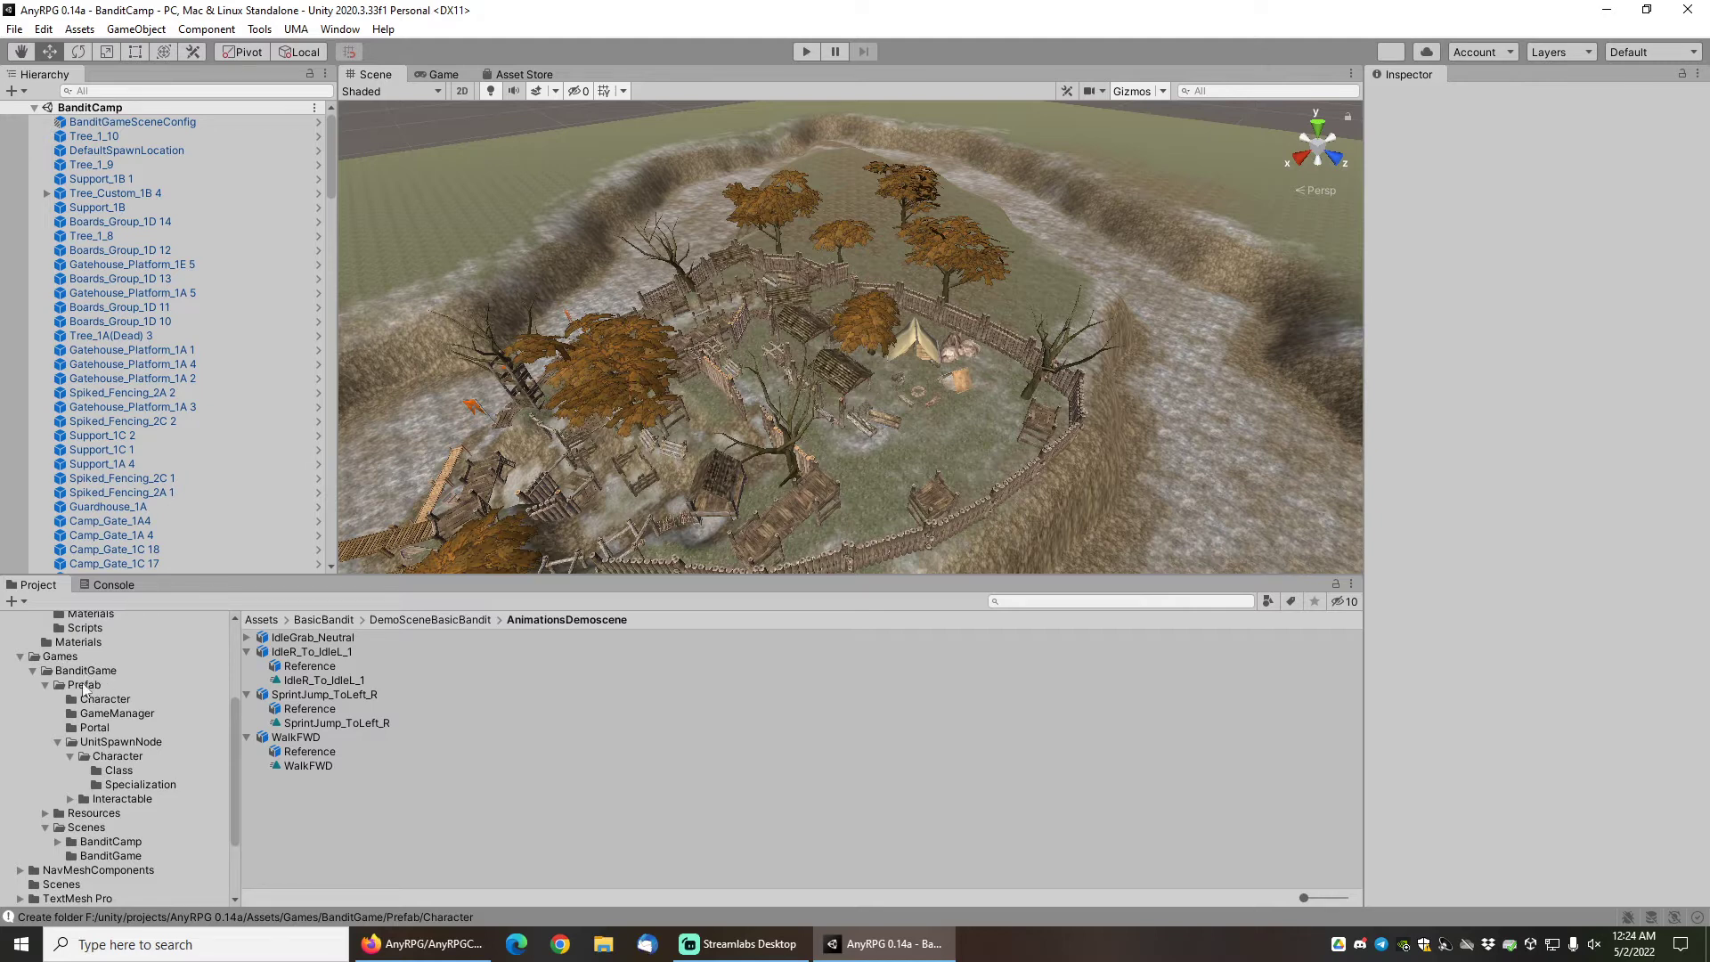
Edit the Bandit prefab from Games/BanditGame/Prefab/Character and select Sword_00002 under LeftHandAttachment.
click(105, 698)
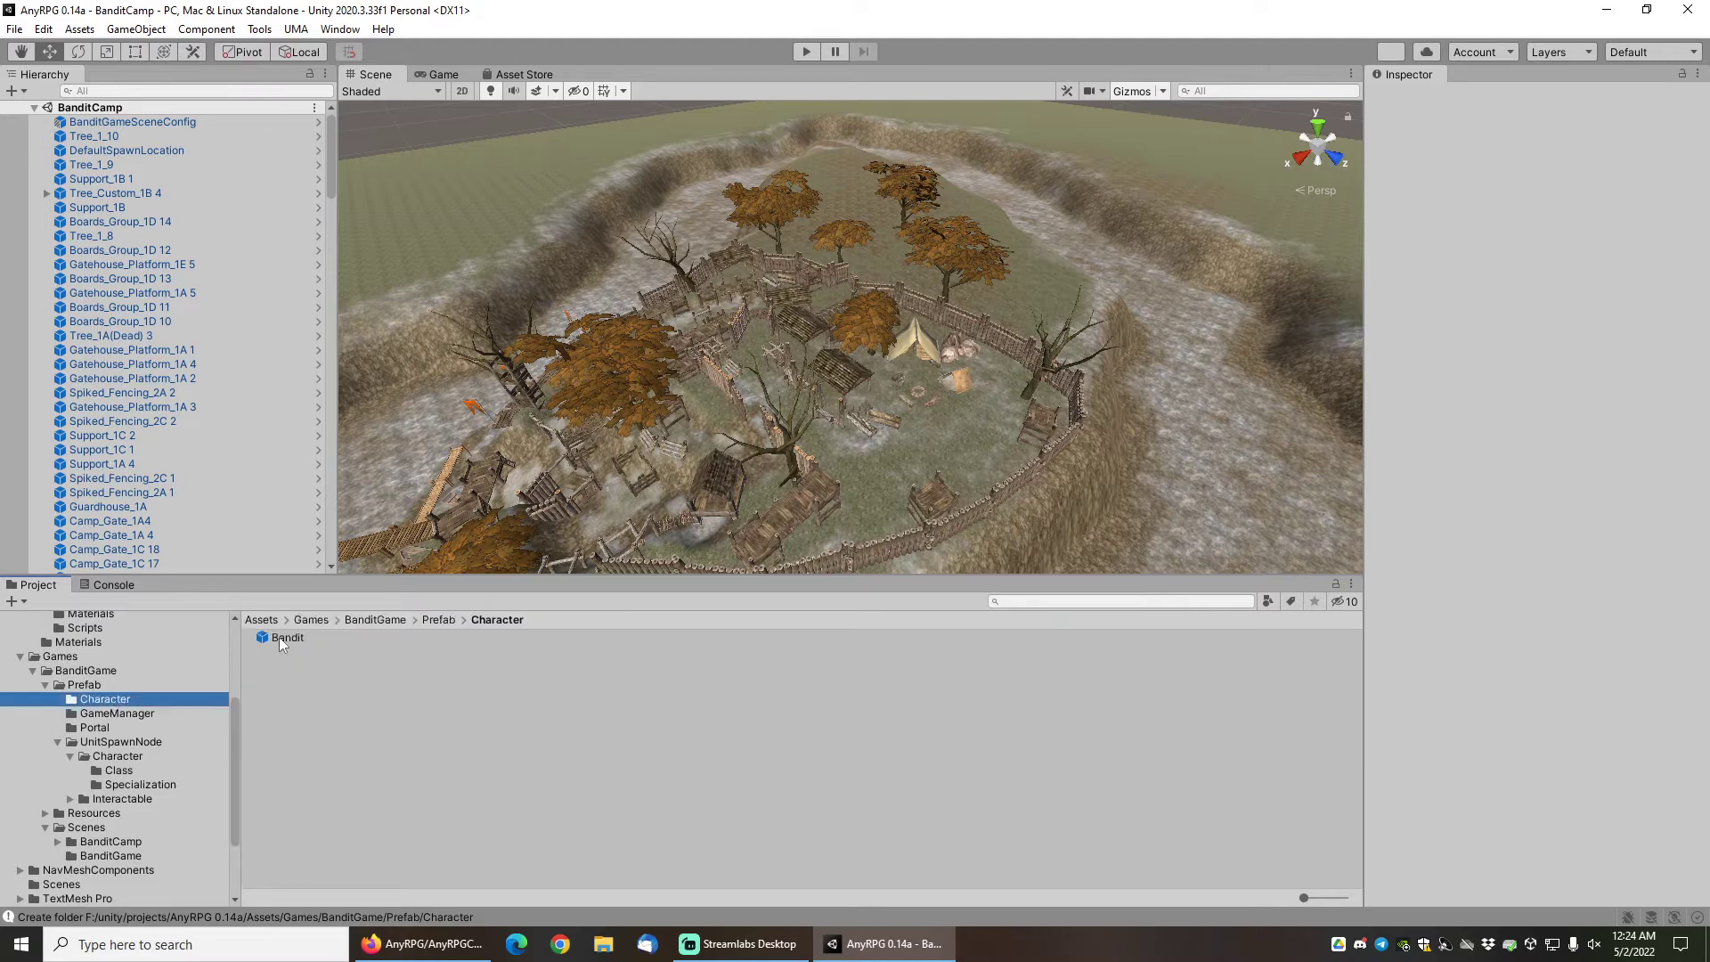
double_click(287, 638)
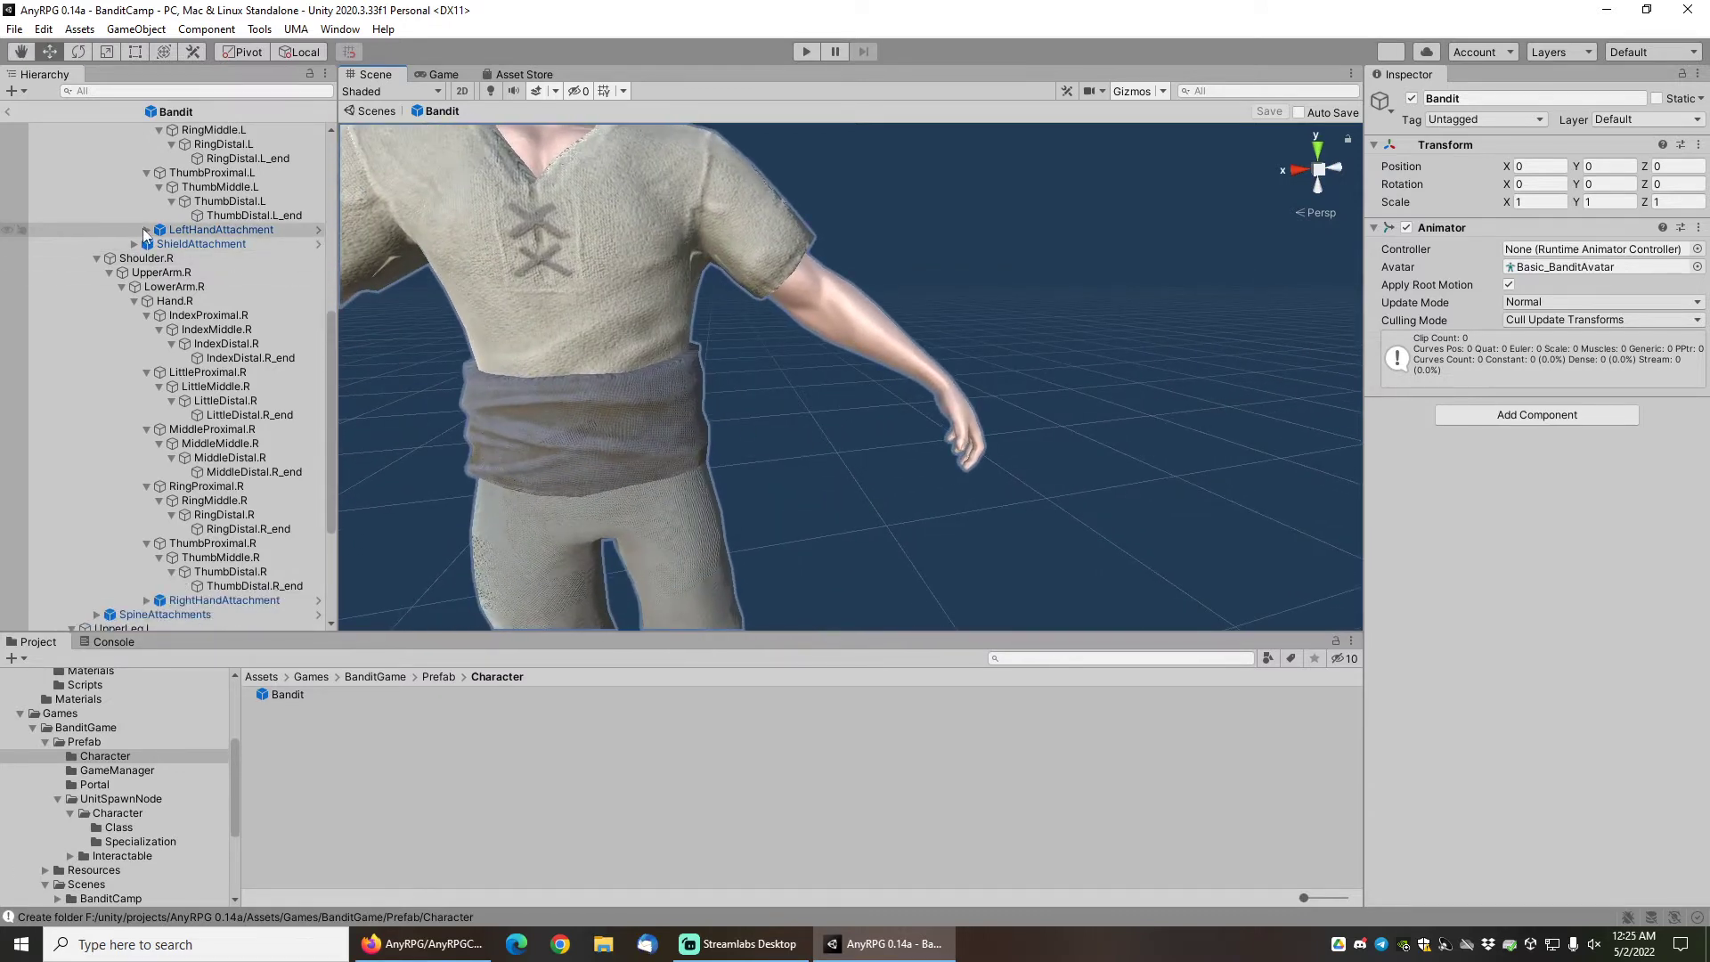
click(146, 230)
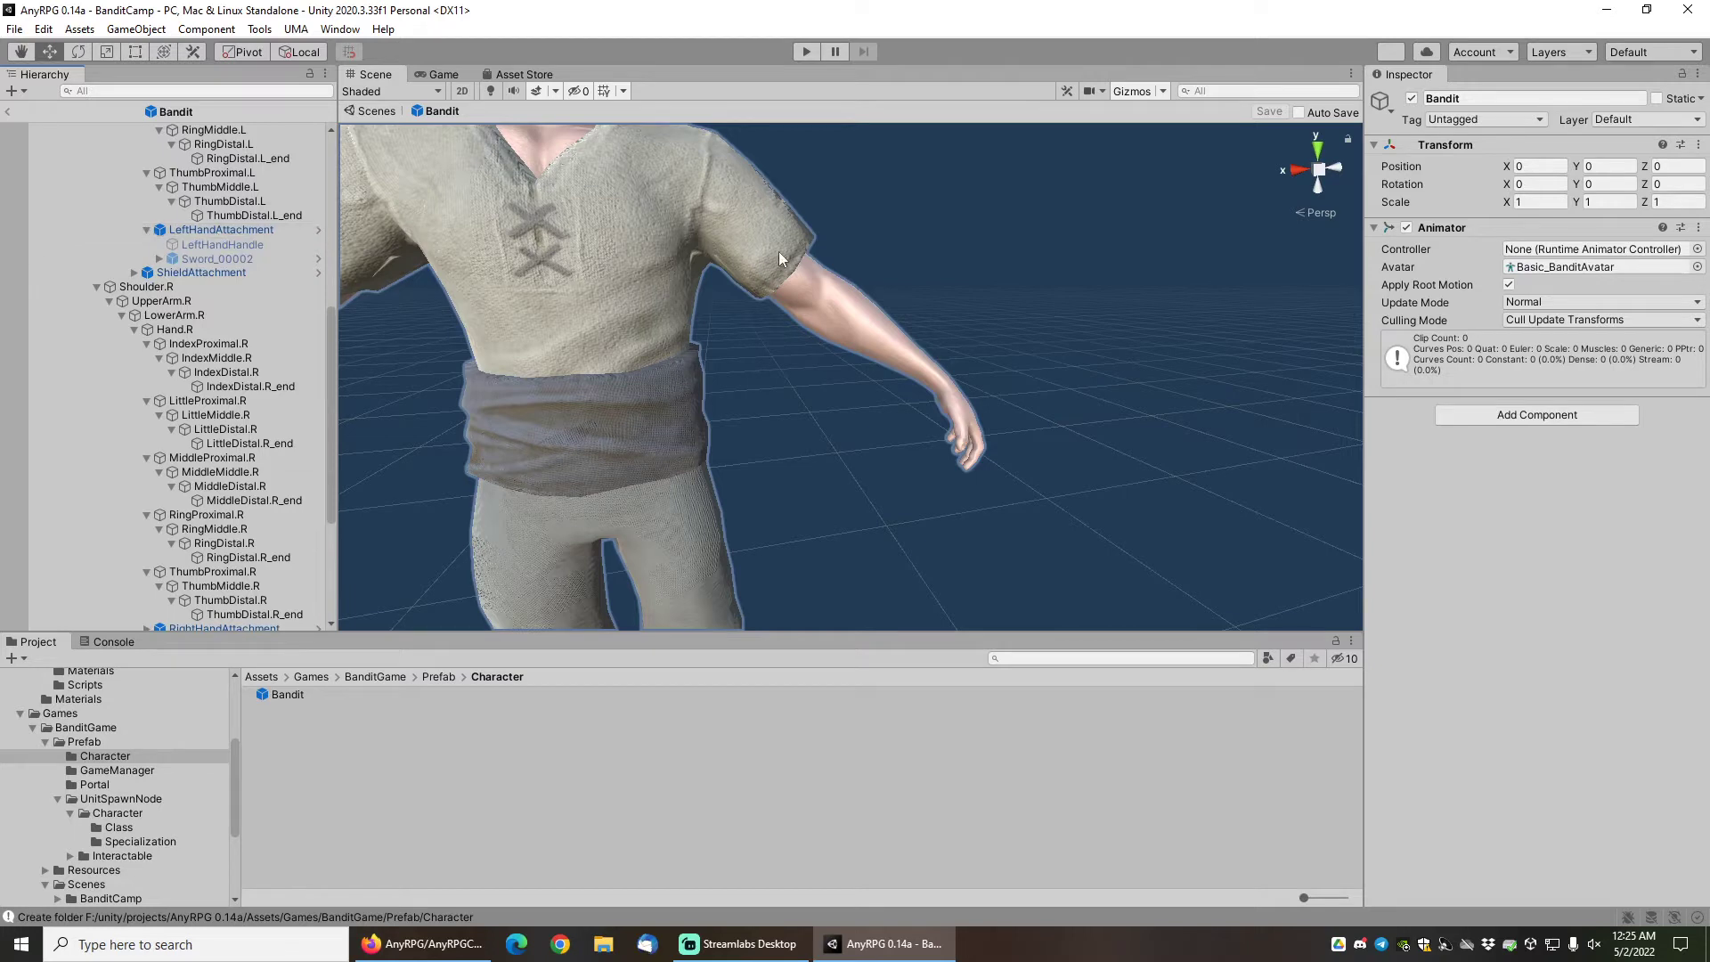
mouse_move(363, 280)
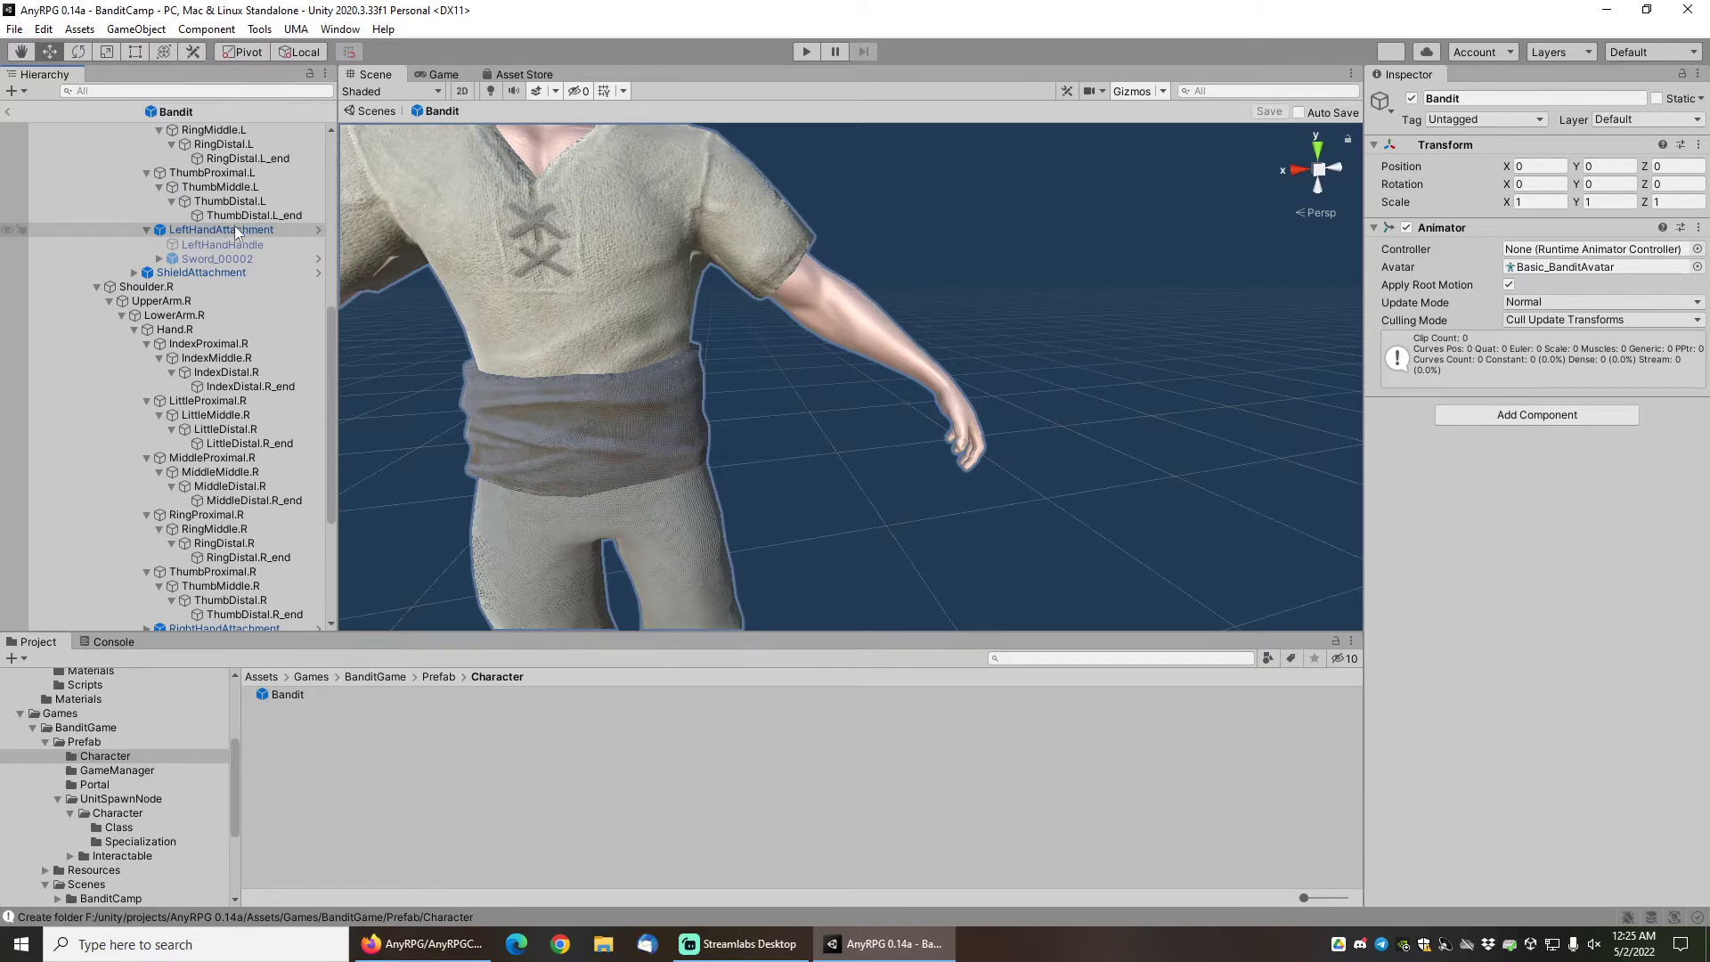
click(215, 259)
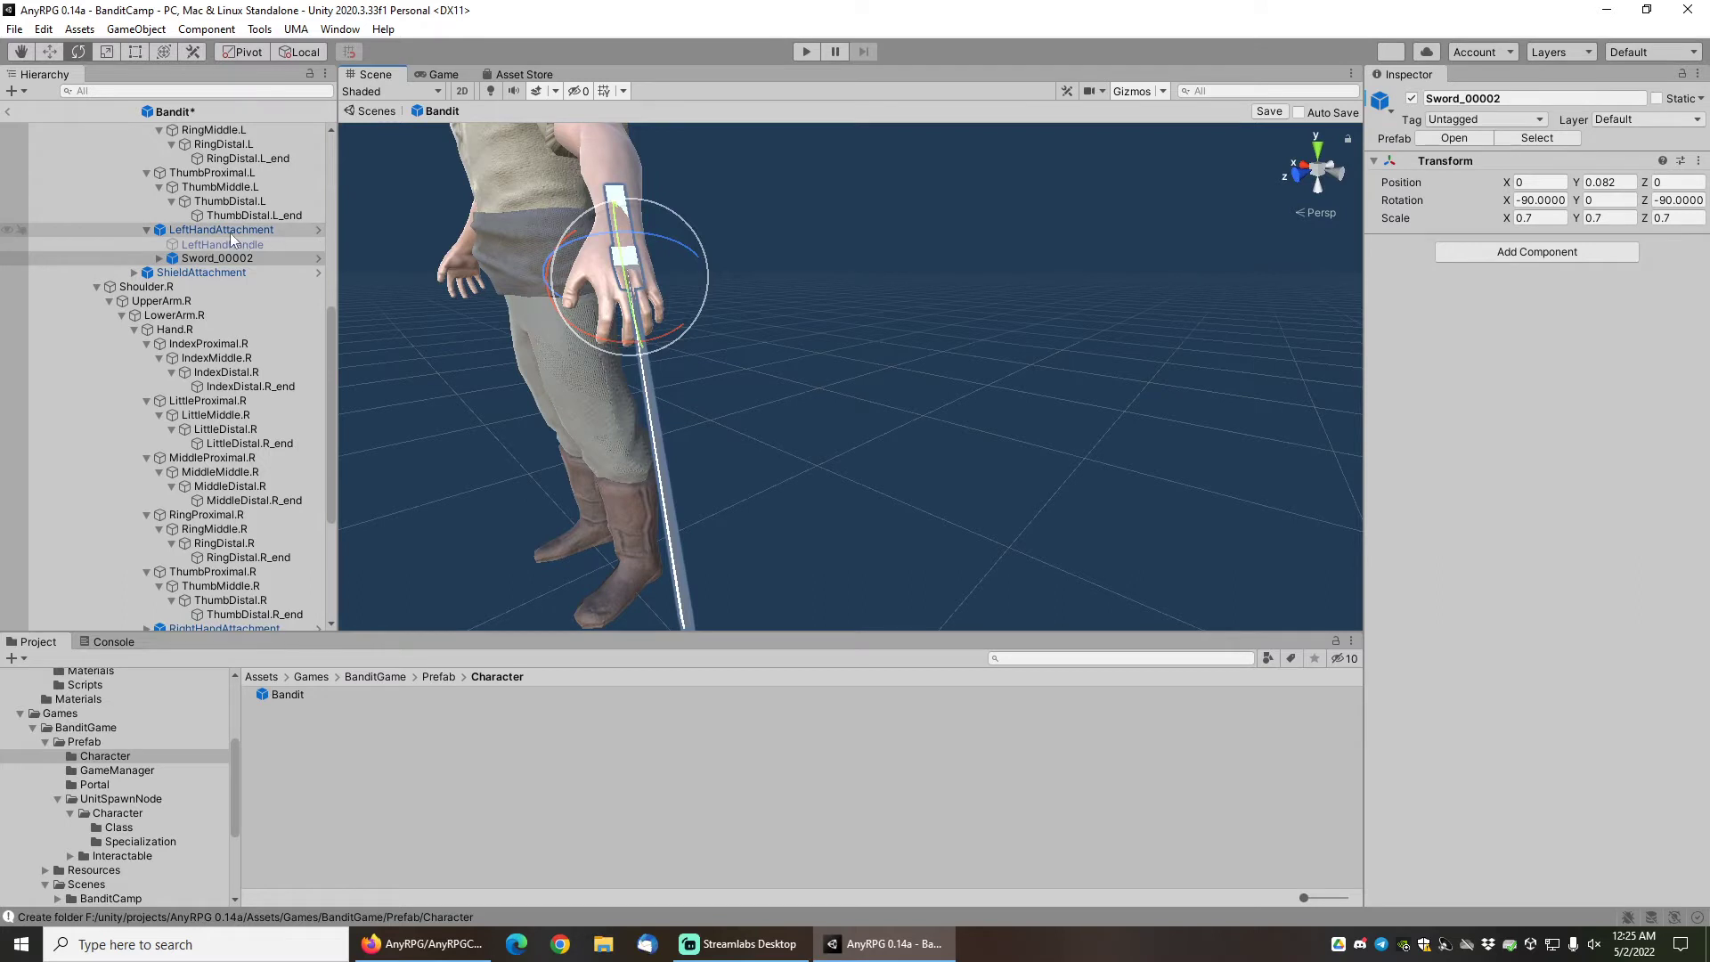
Rotate and nudge LeftHandAttachment so the sword lies gripped across the palm.
click(216, 256)
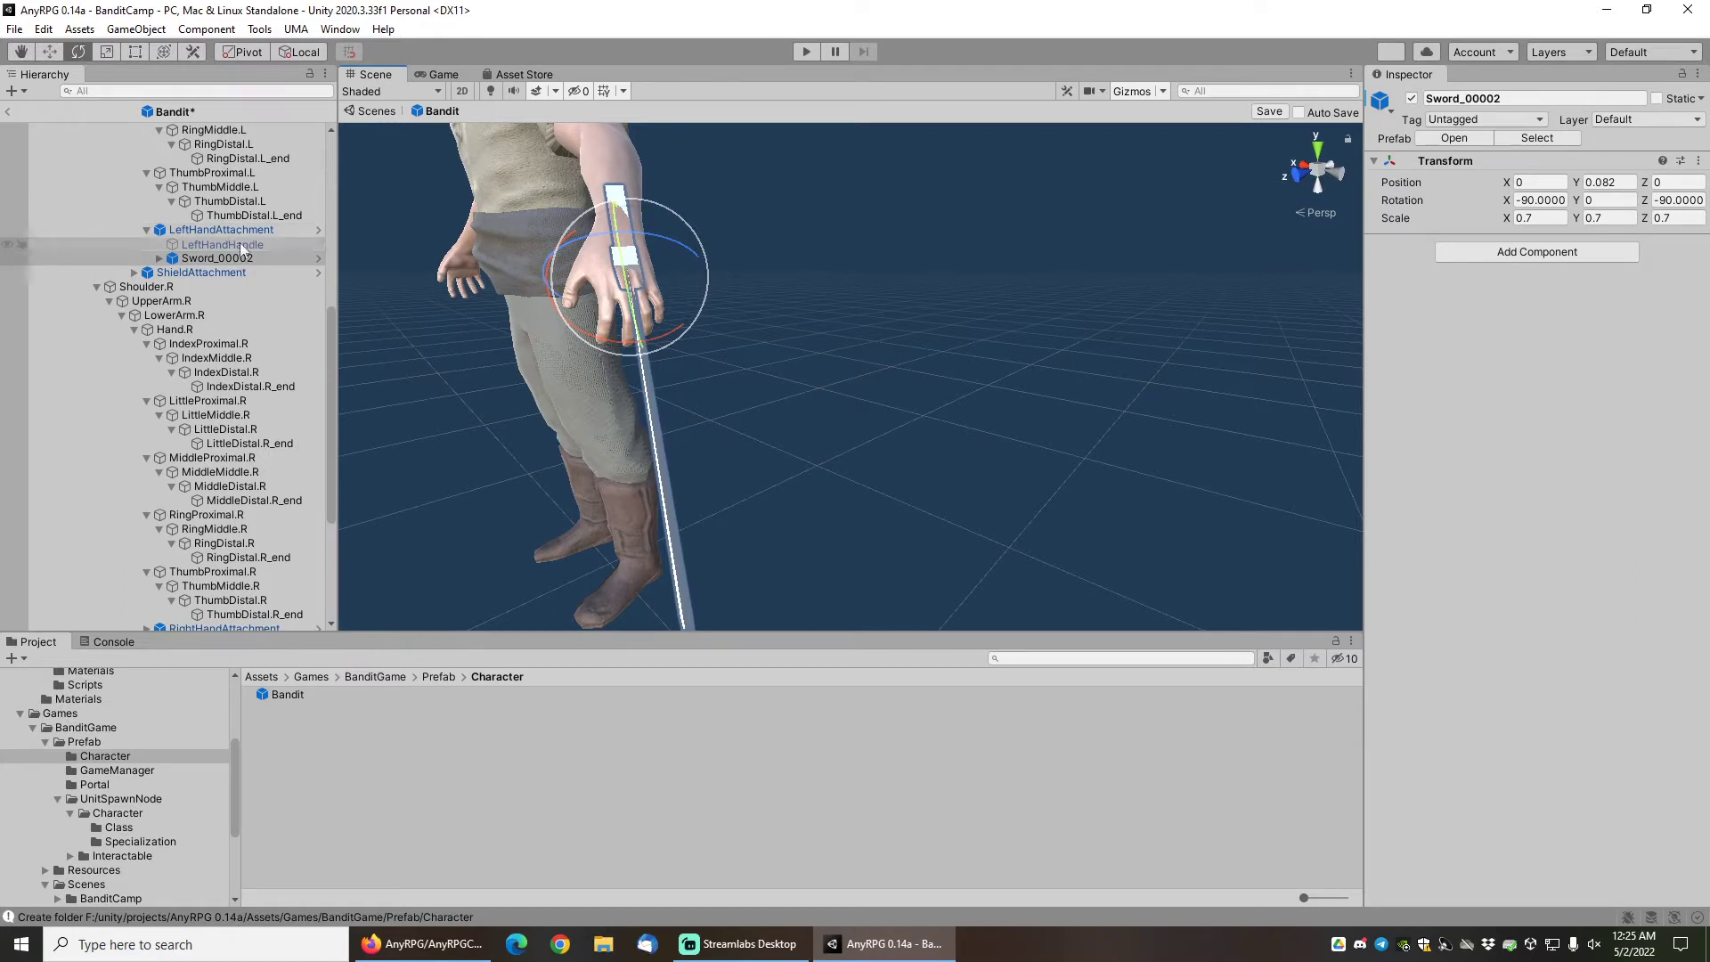
click(223, 230)
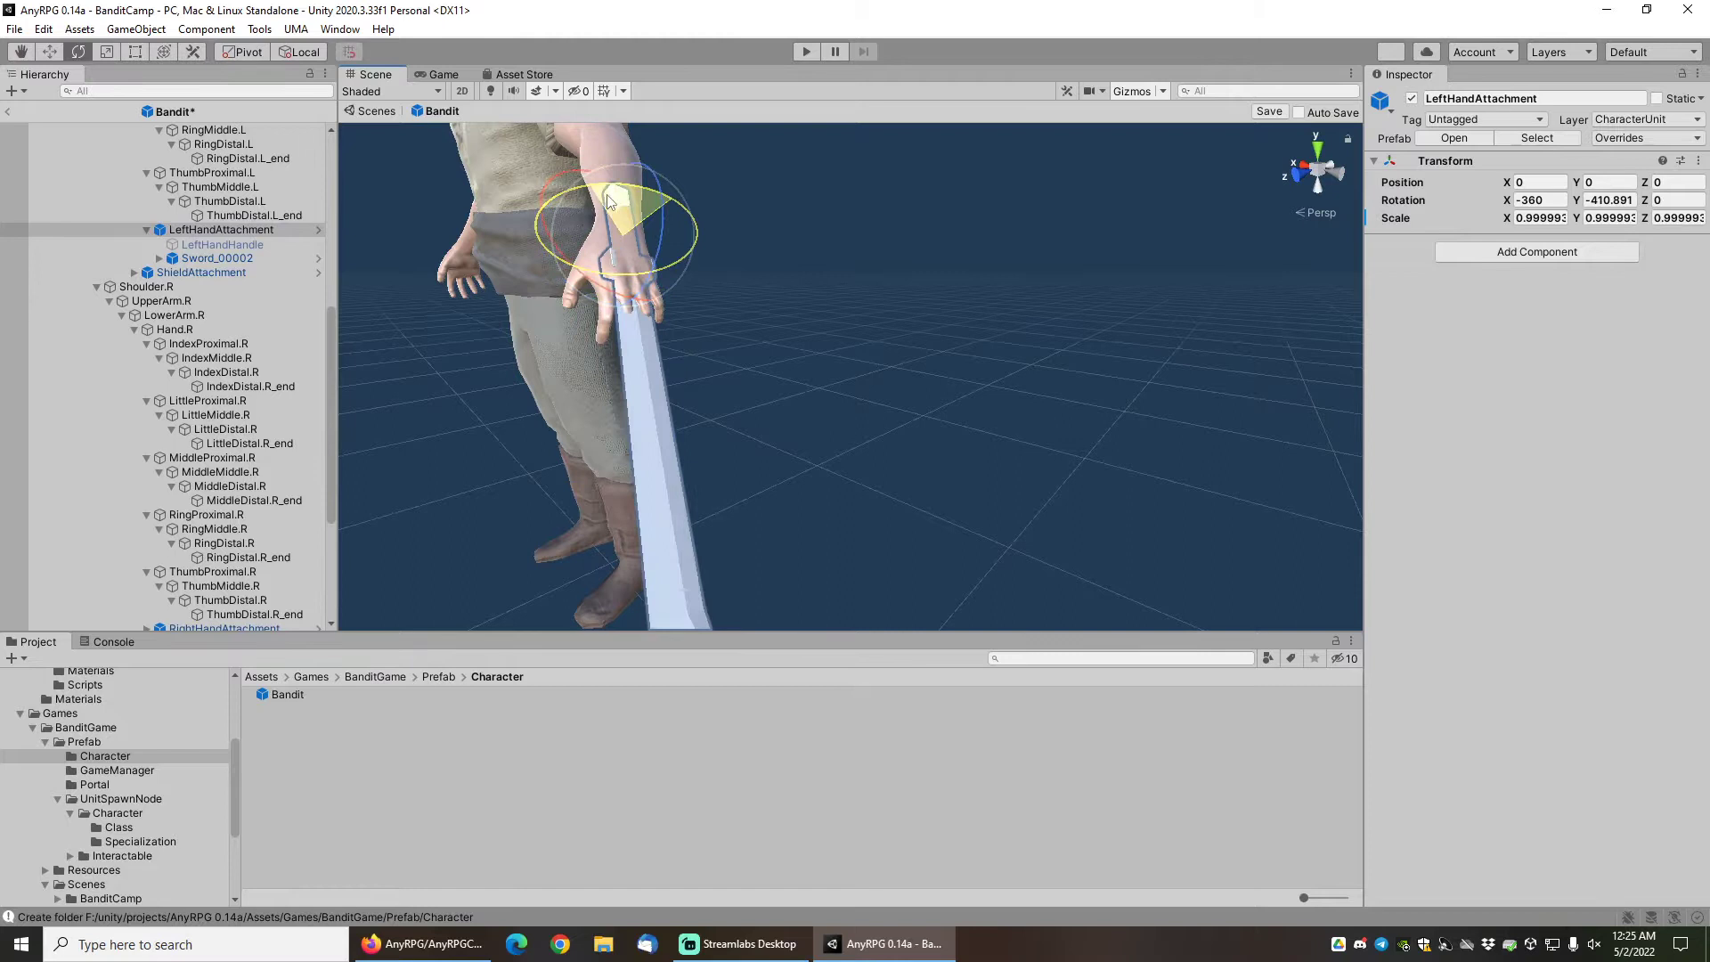
drag(611, 202, 682, 267)
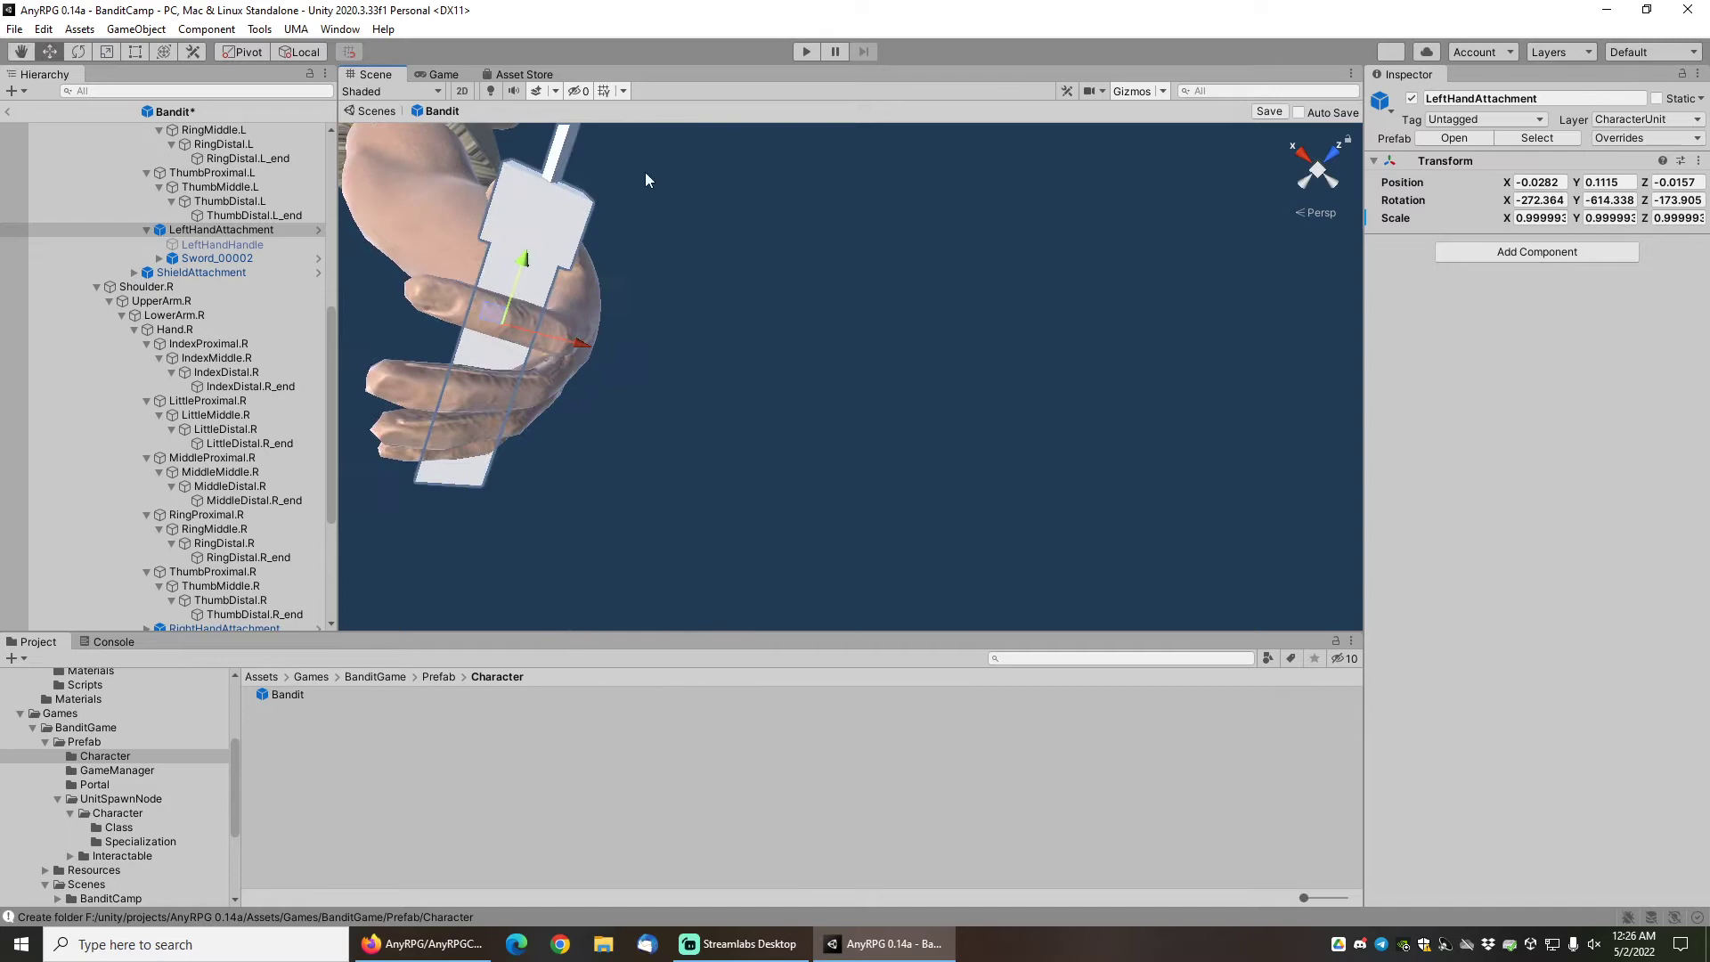
drag(646, 180, 652, 271)
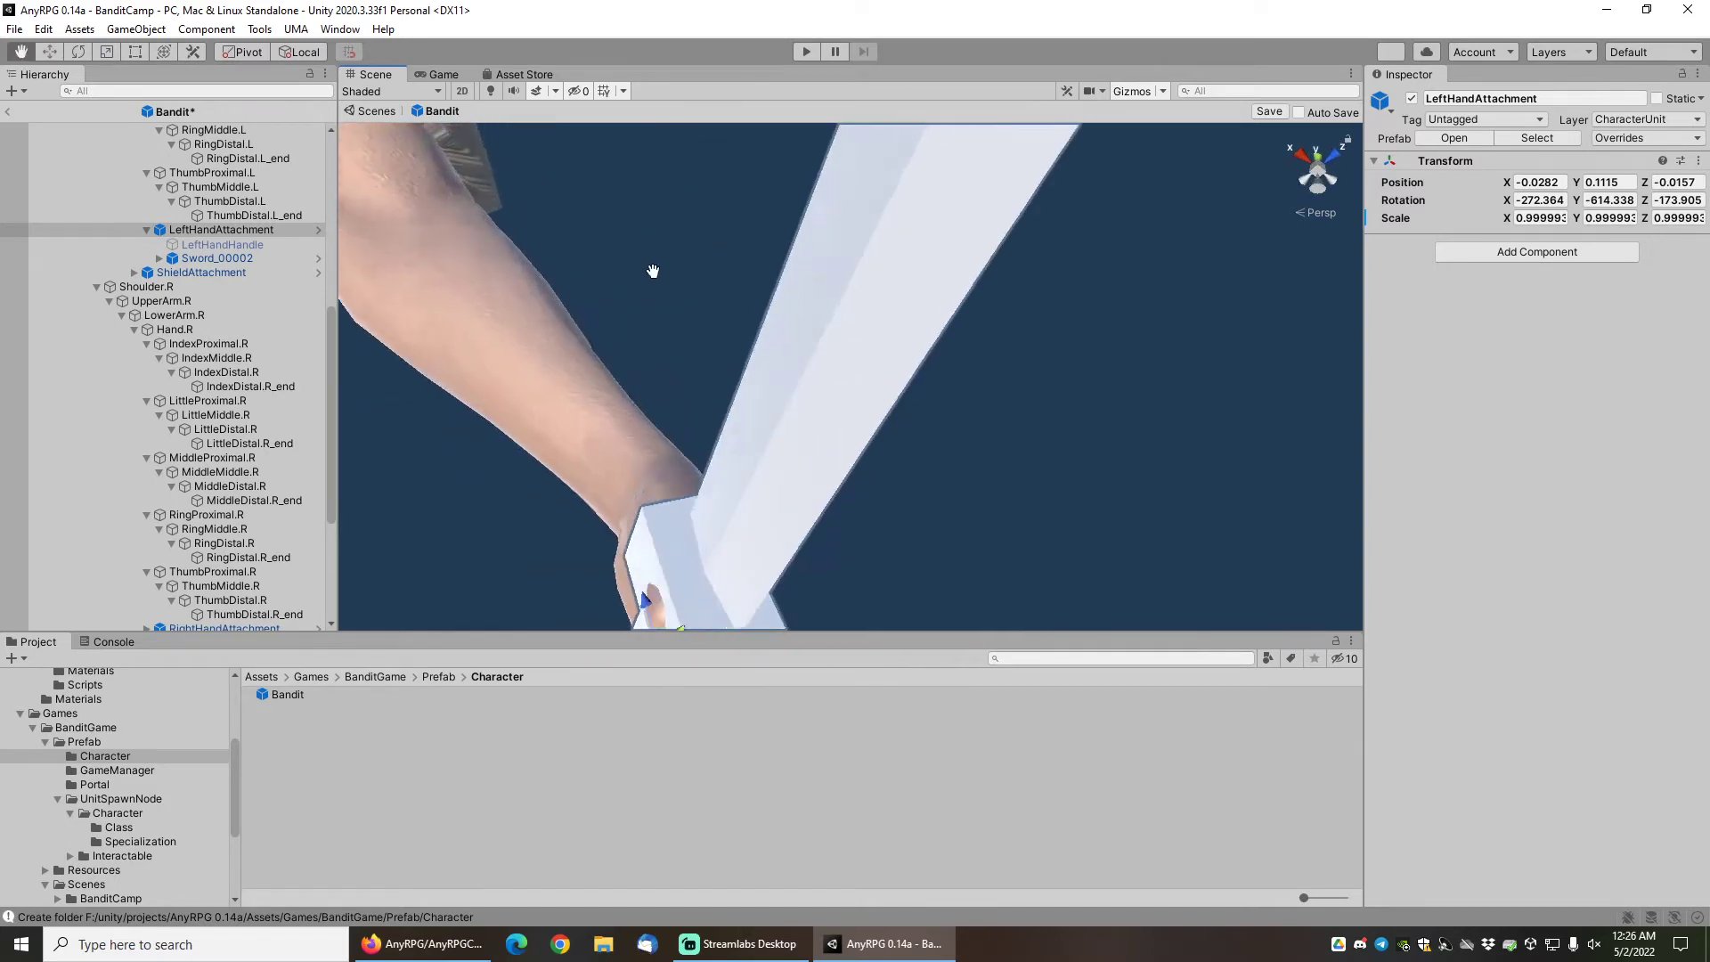
drag(652, 271, 590, 187)
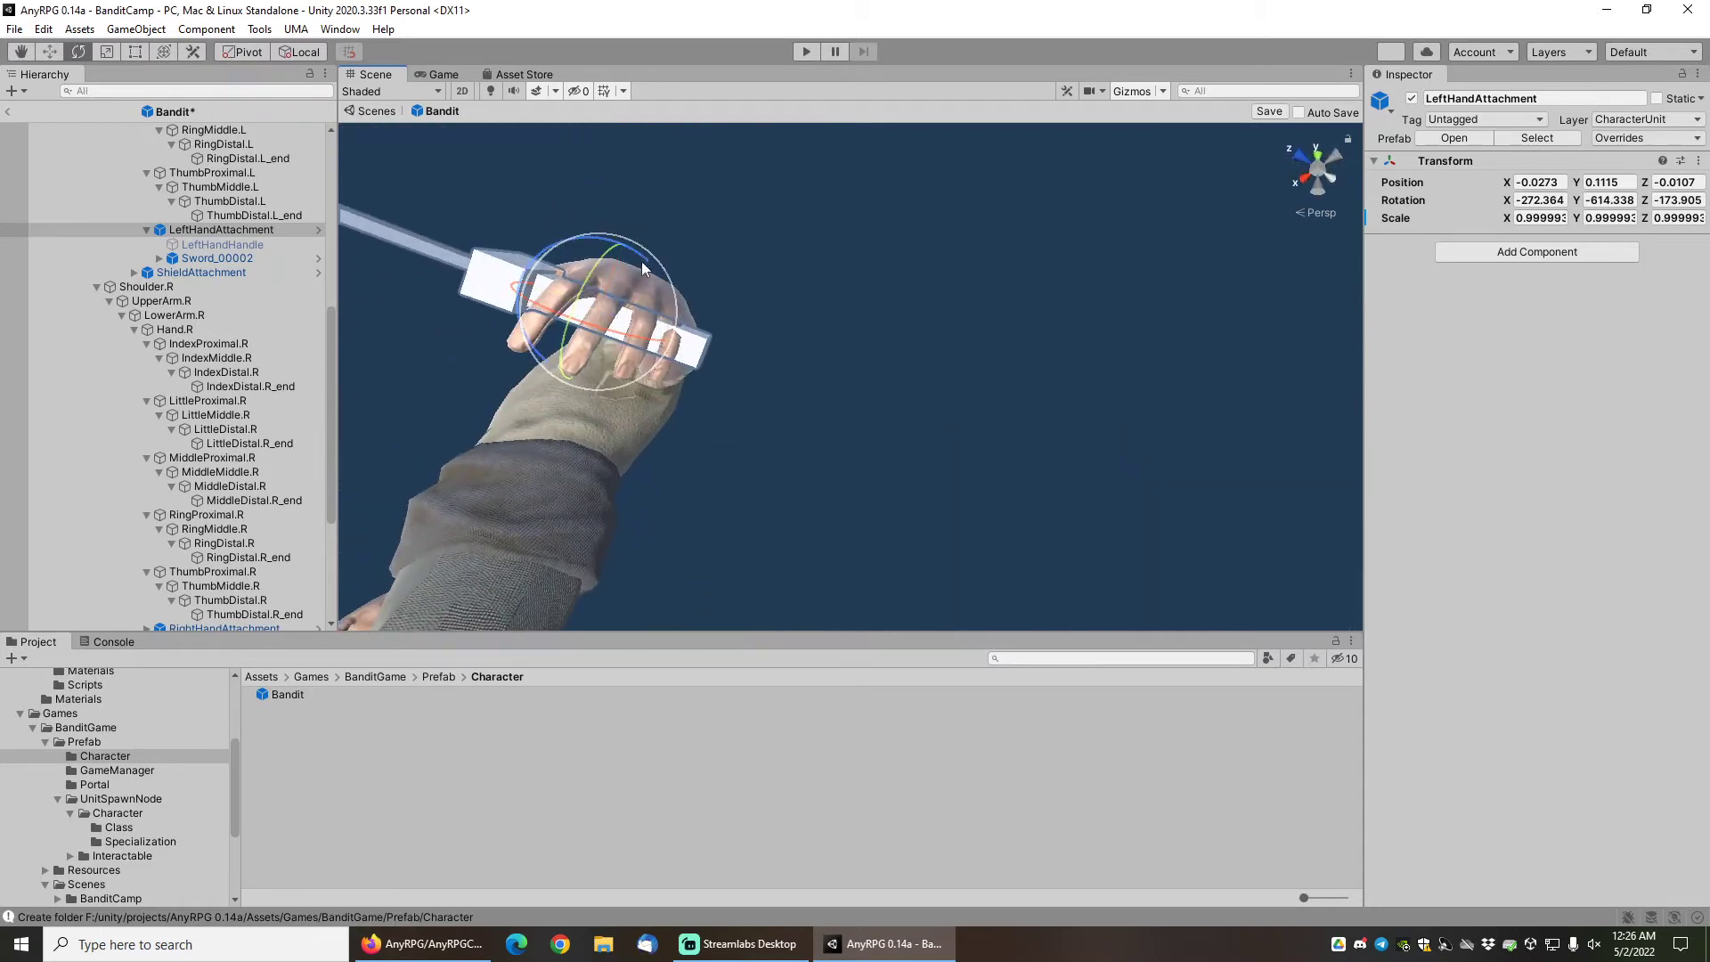
drag(643, 269, 695, 297)
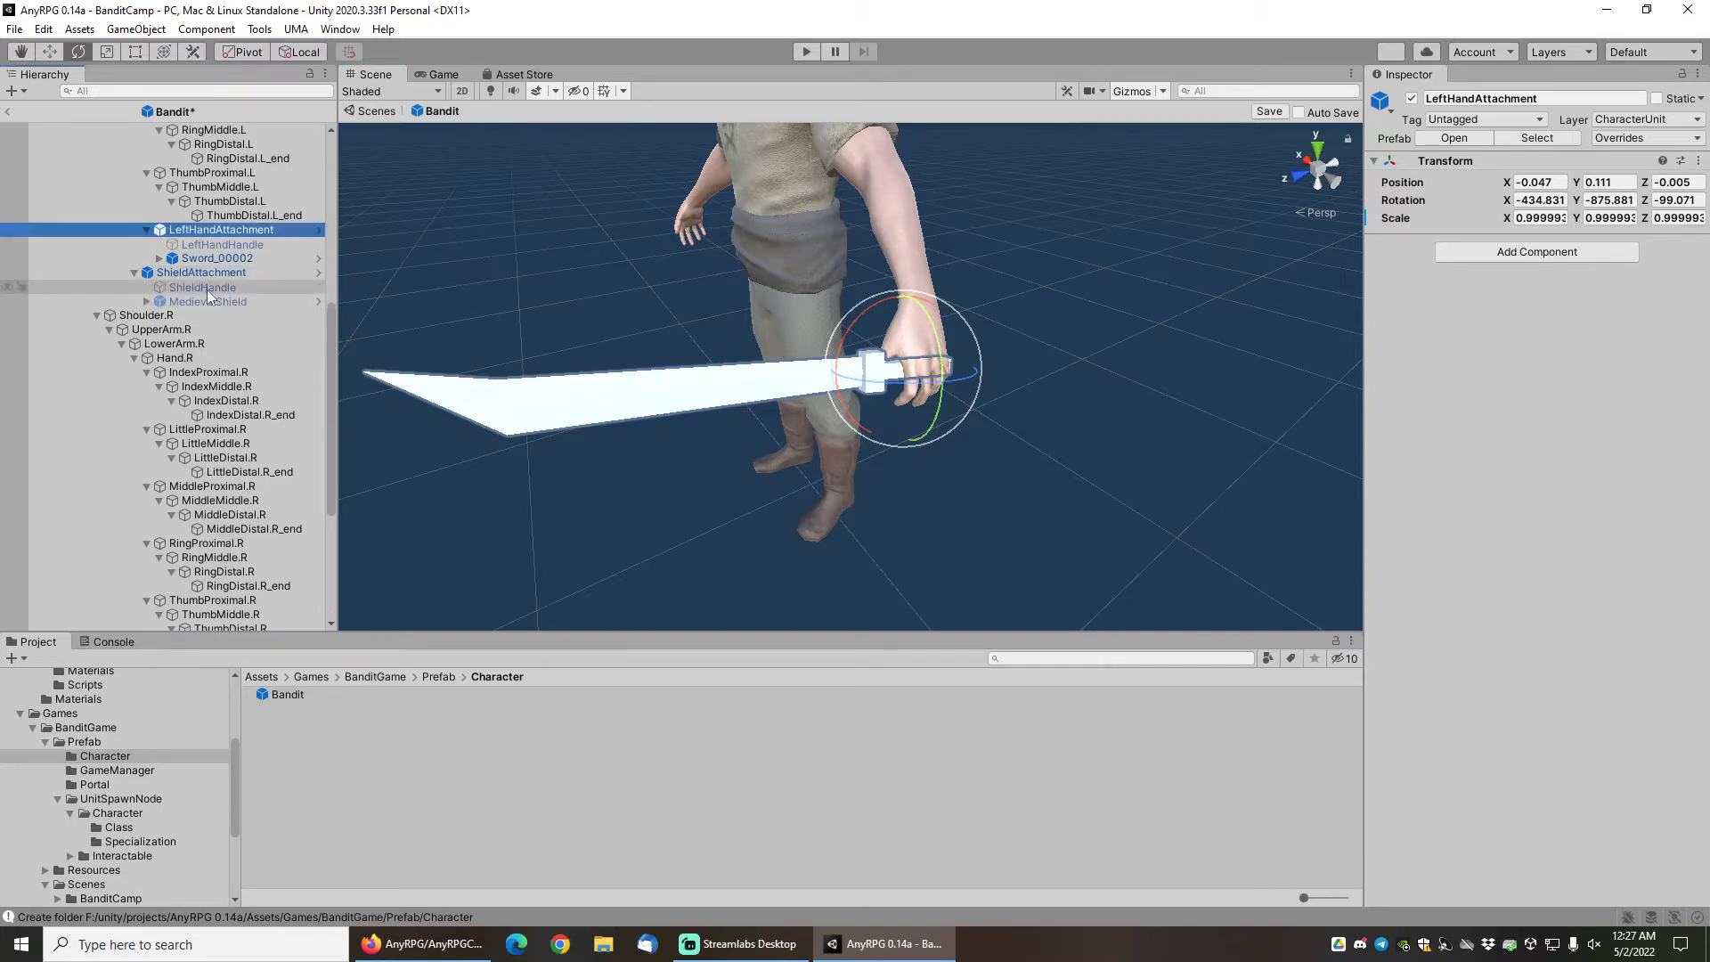
Select MedievalShield then ShieldAttachment and adjust its position and rotation against the arm.
click(208, 301)
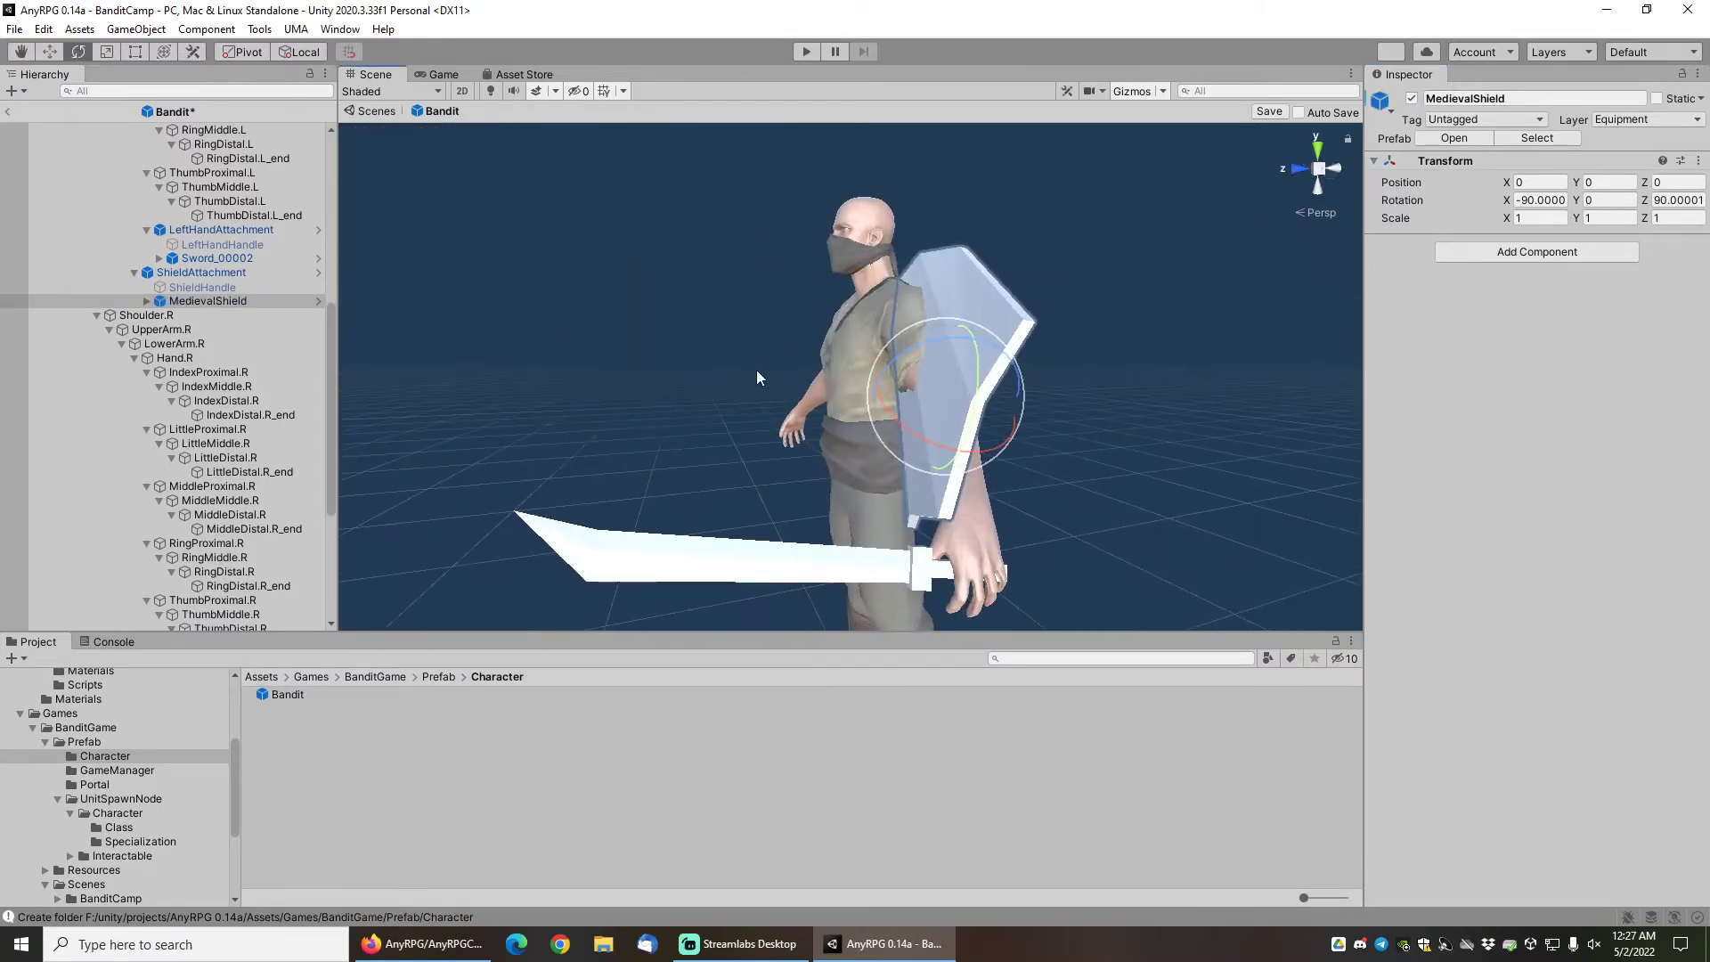
click(202, 271)
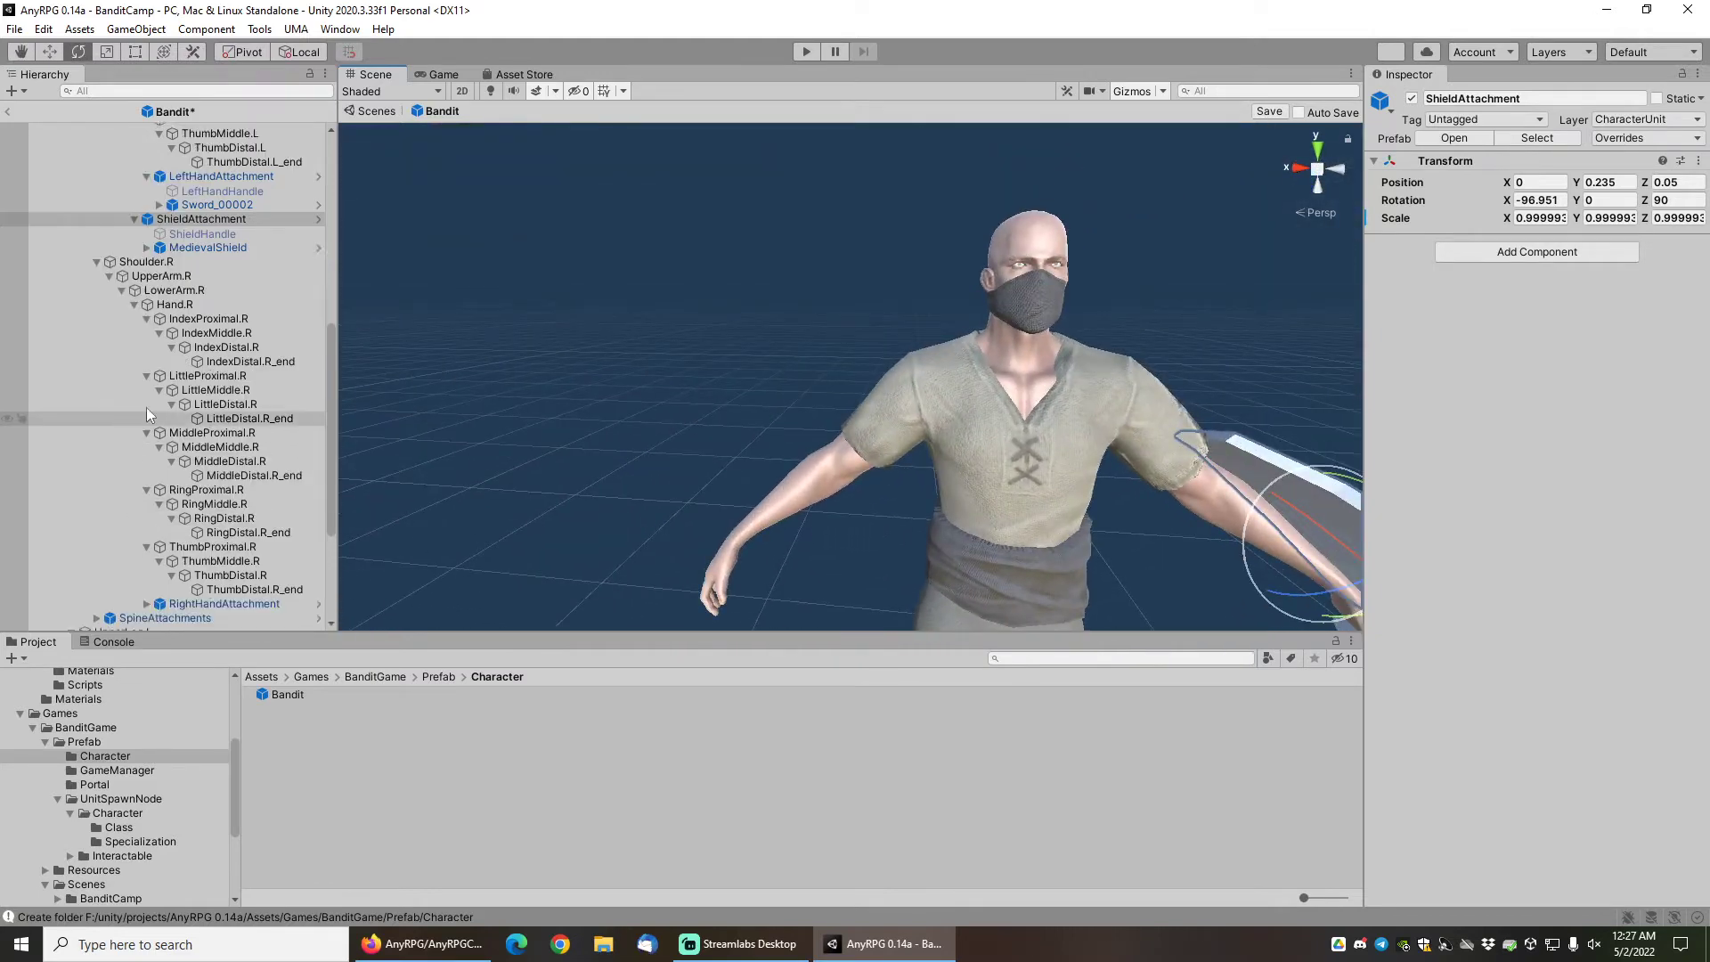
Select Sword_00002 then RightHandAttachment to line the blade up with the right hand.
scroll(down, 3)
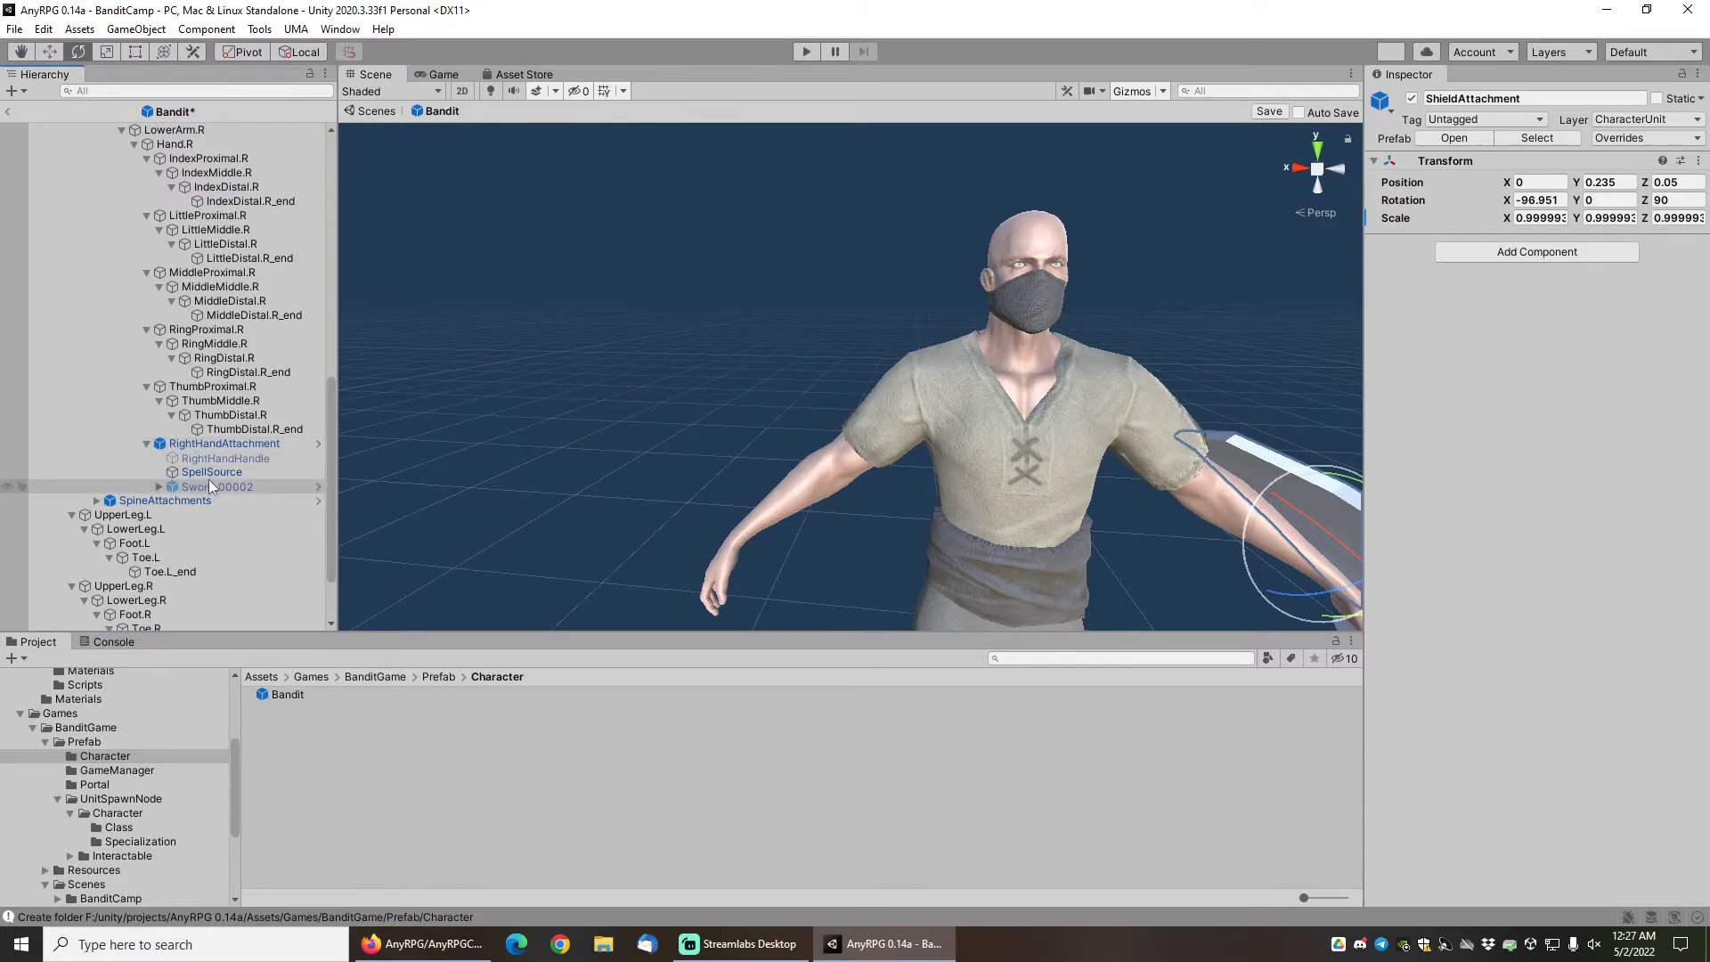
click(230, 486)
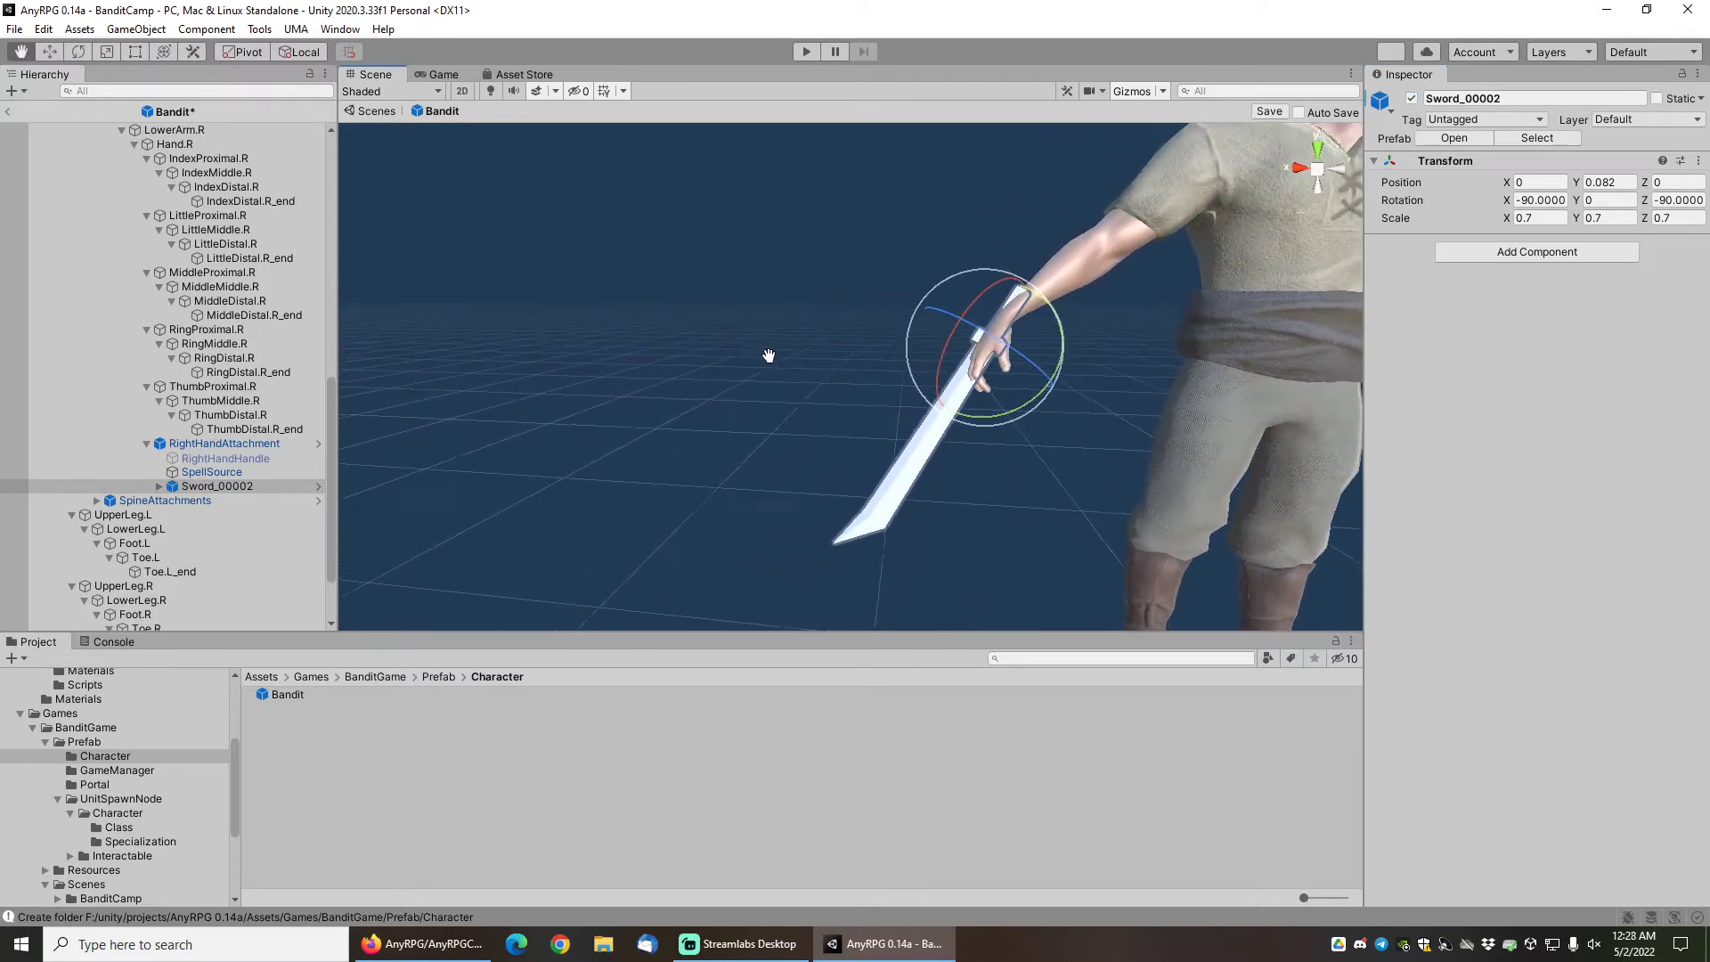
click(224, 443)
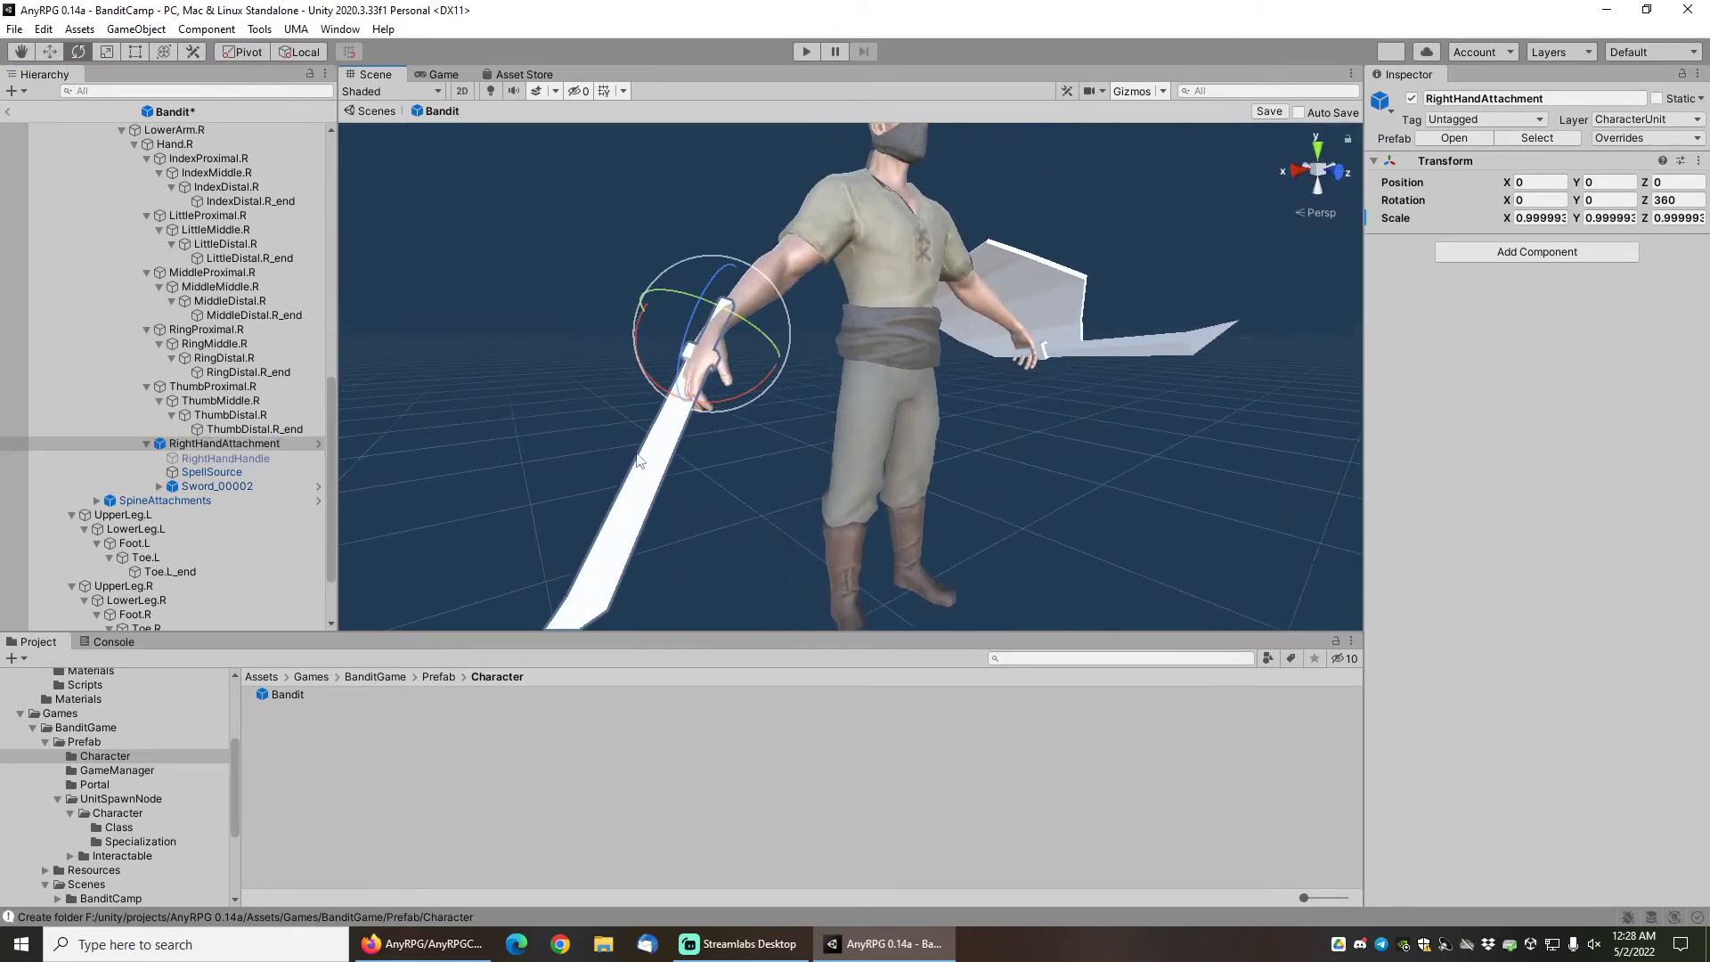
mouse_move(750, 421)
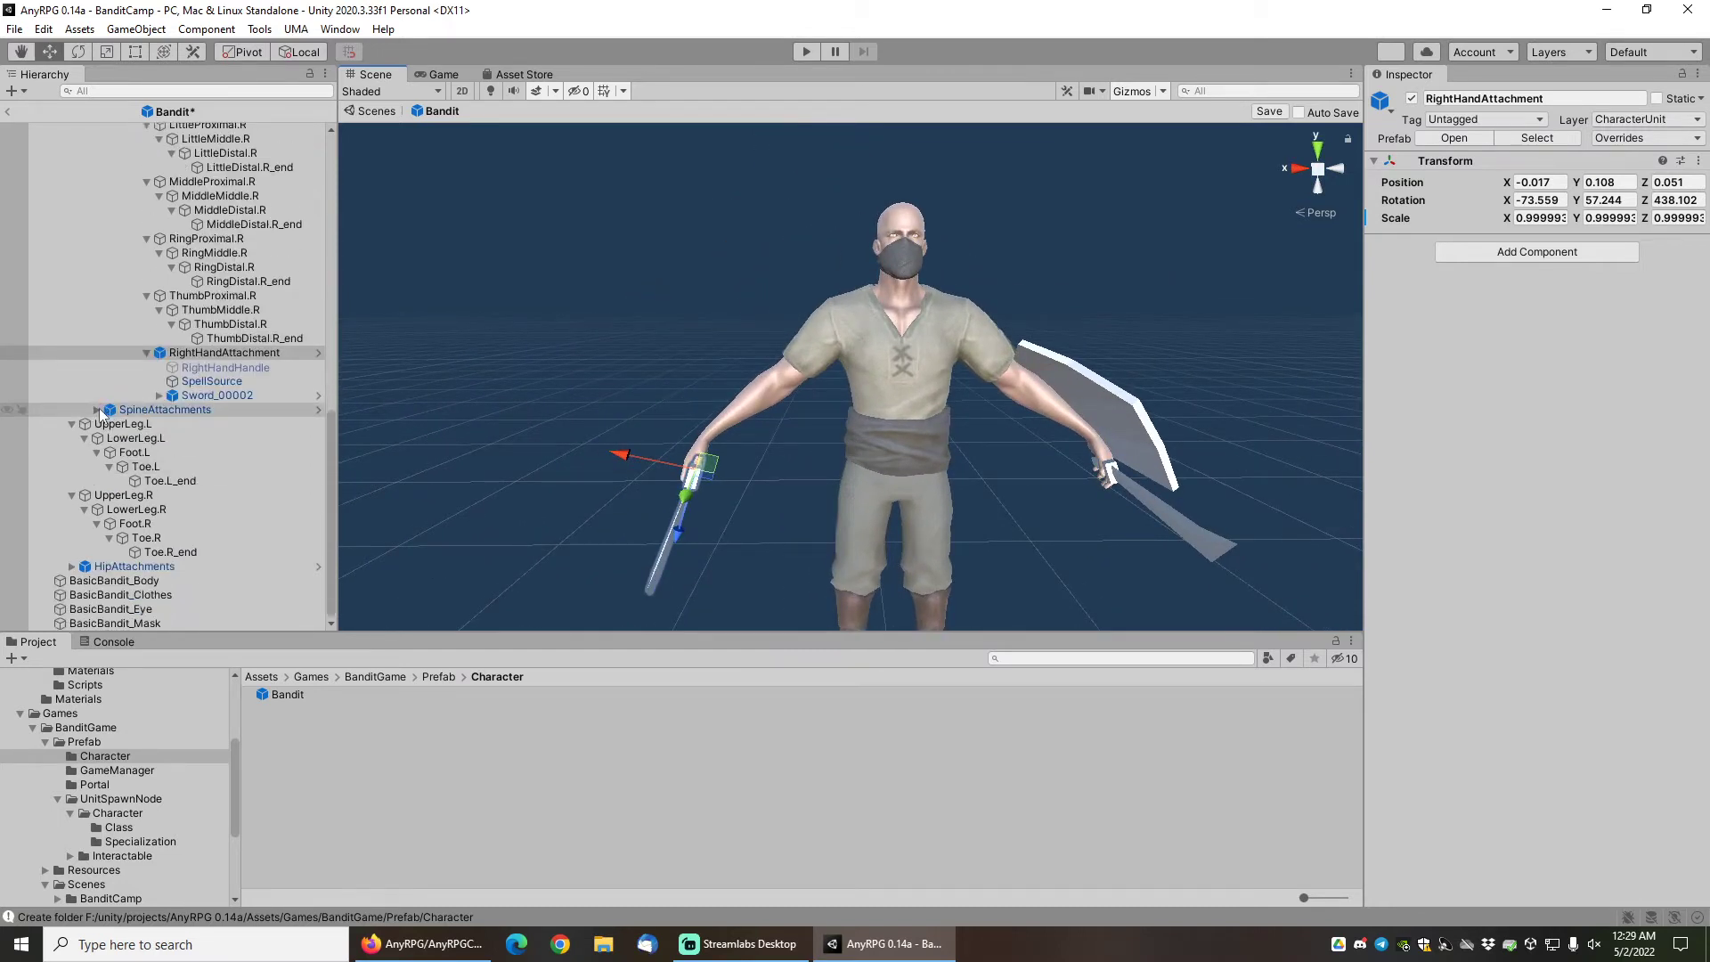
Scroll to SpineAttachments and inspect the sheathed Spear_00001a on the back.
scroll(down, 3)
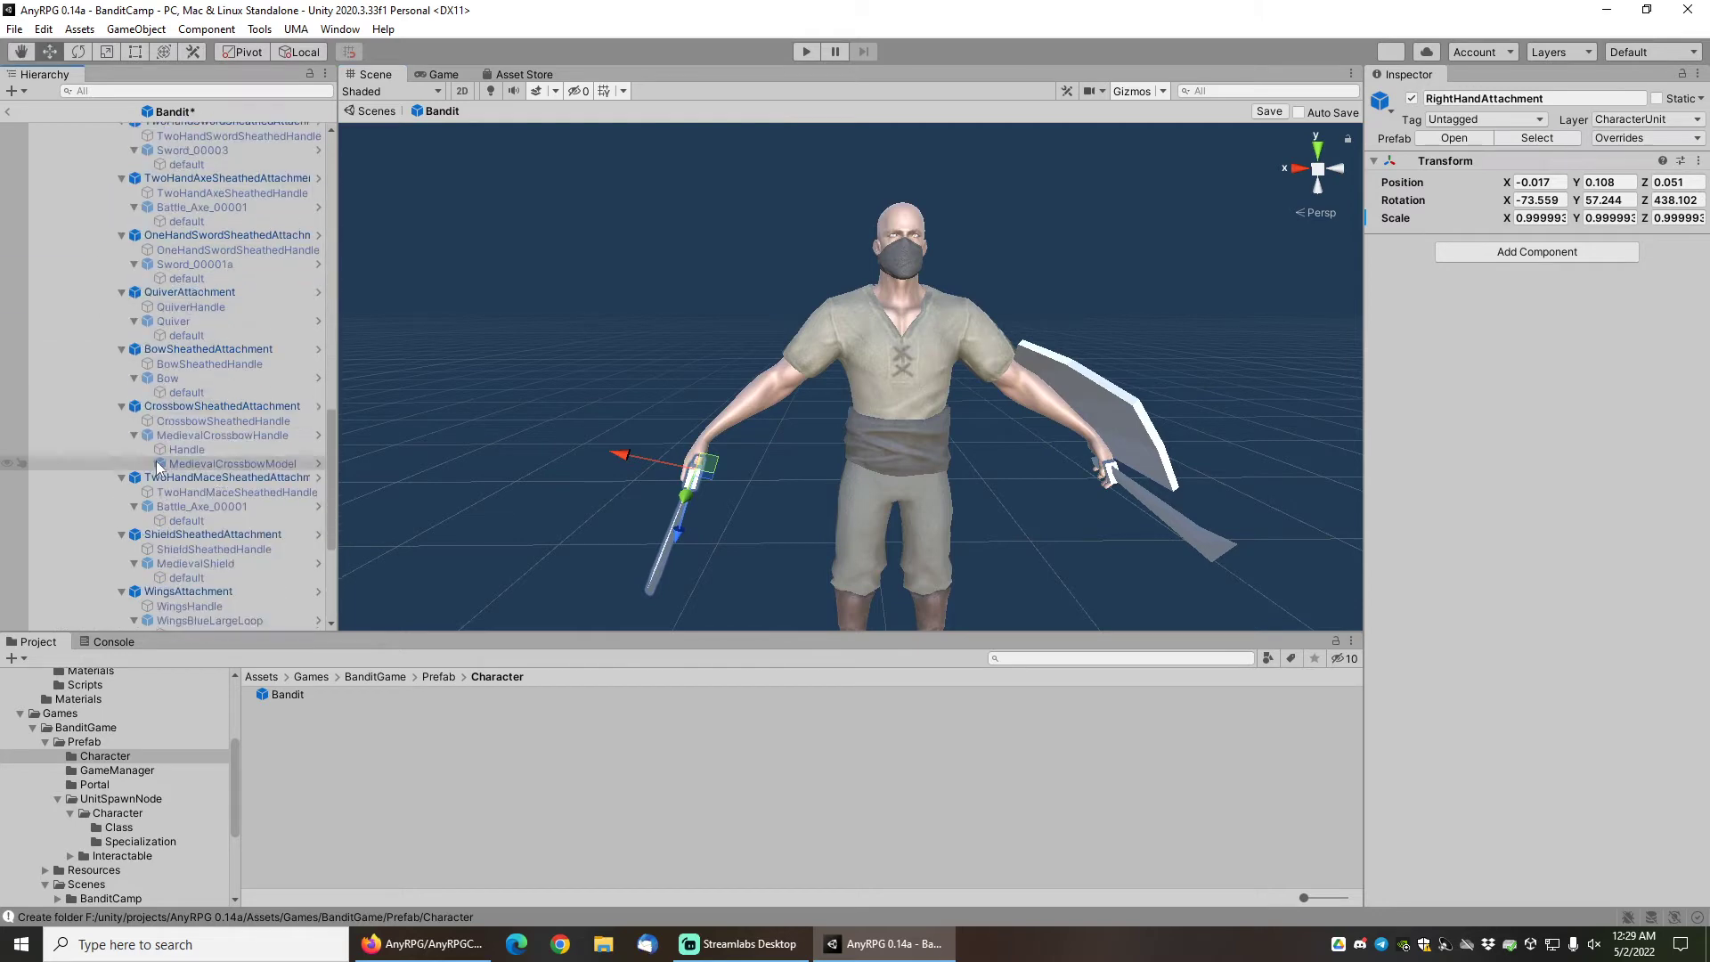
click(194, 199)
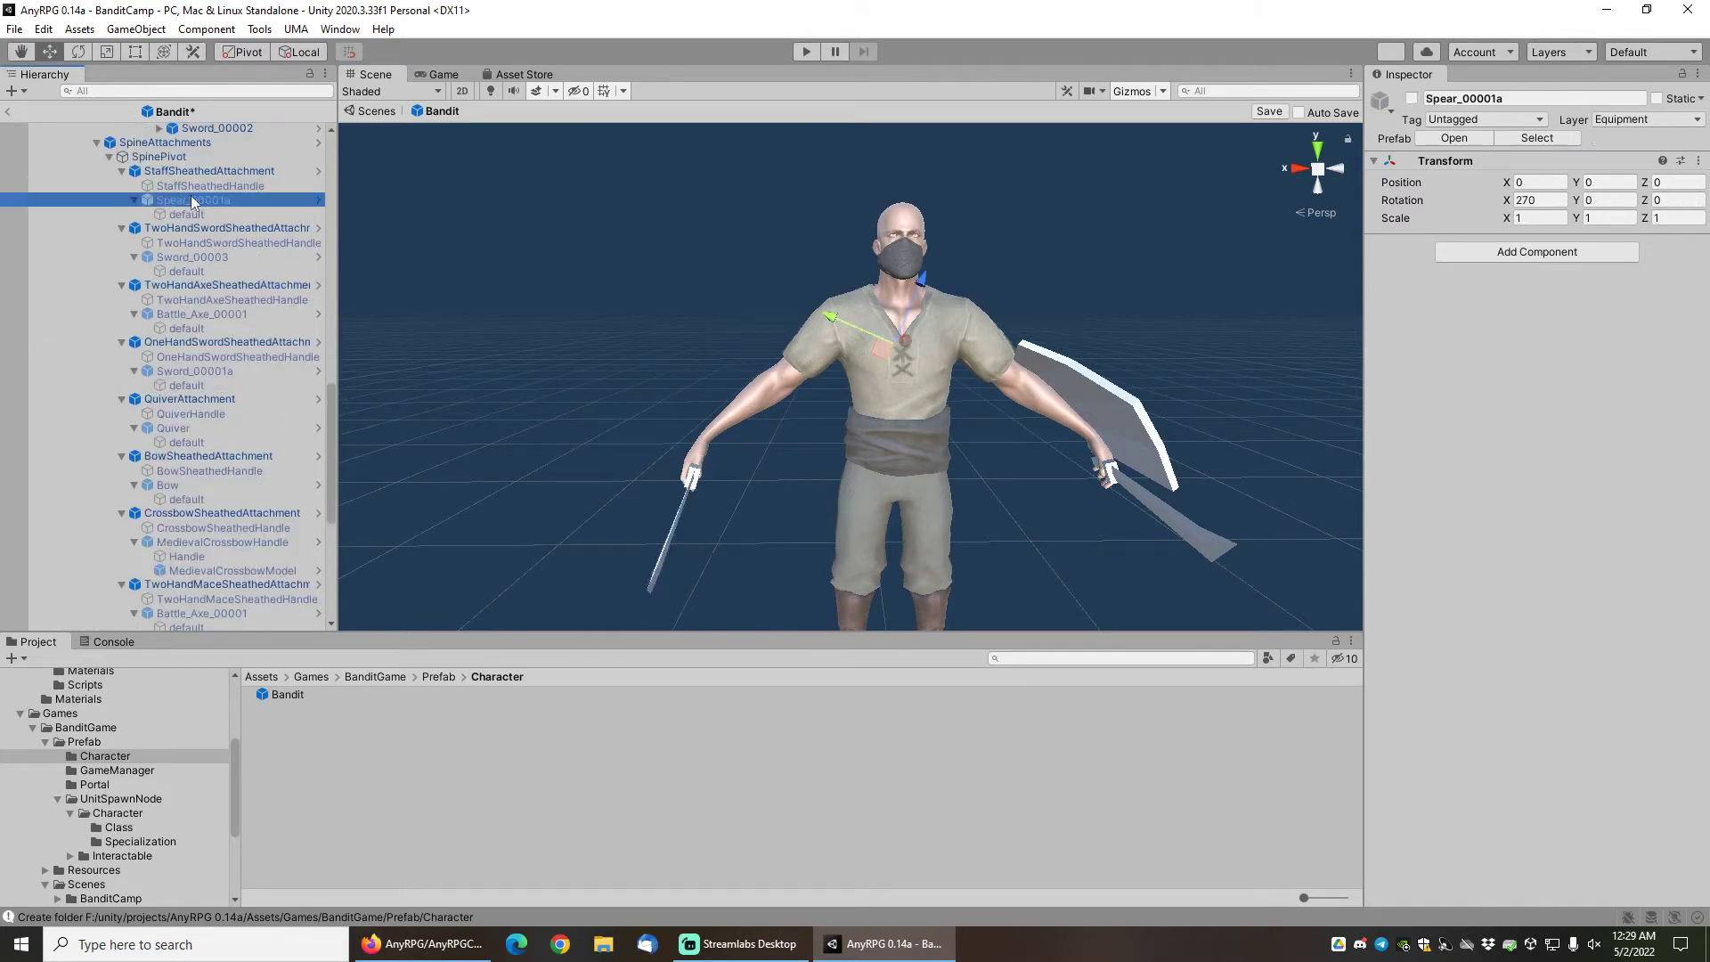
Ctrl-select the remaining back weapons under SpinePivot and enable them so they show on the spine.
click(194, 370)
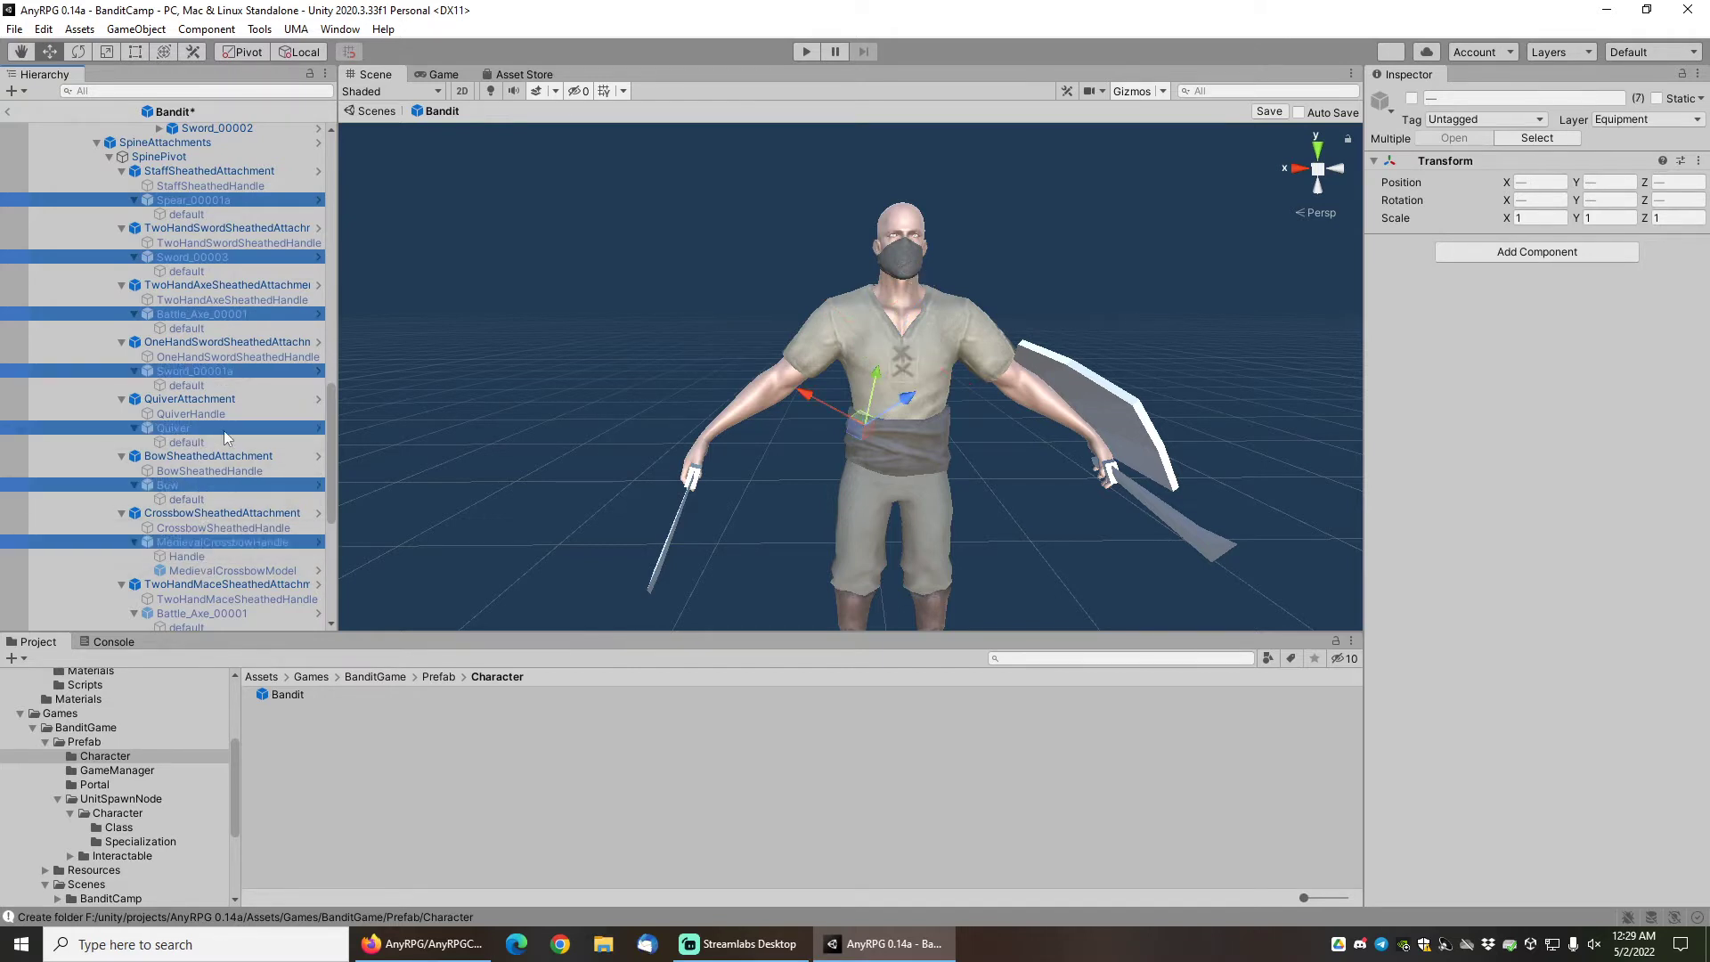
scroll(down, 3)
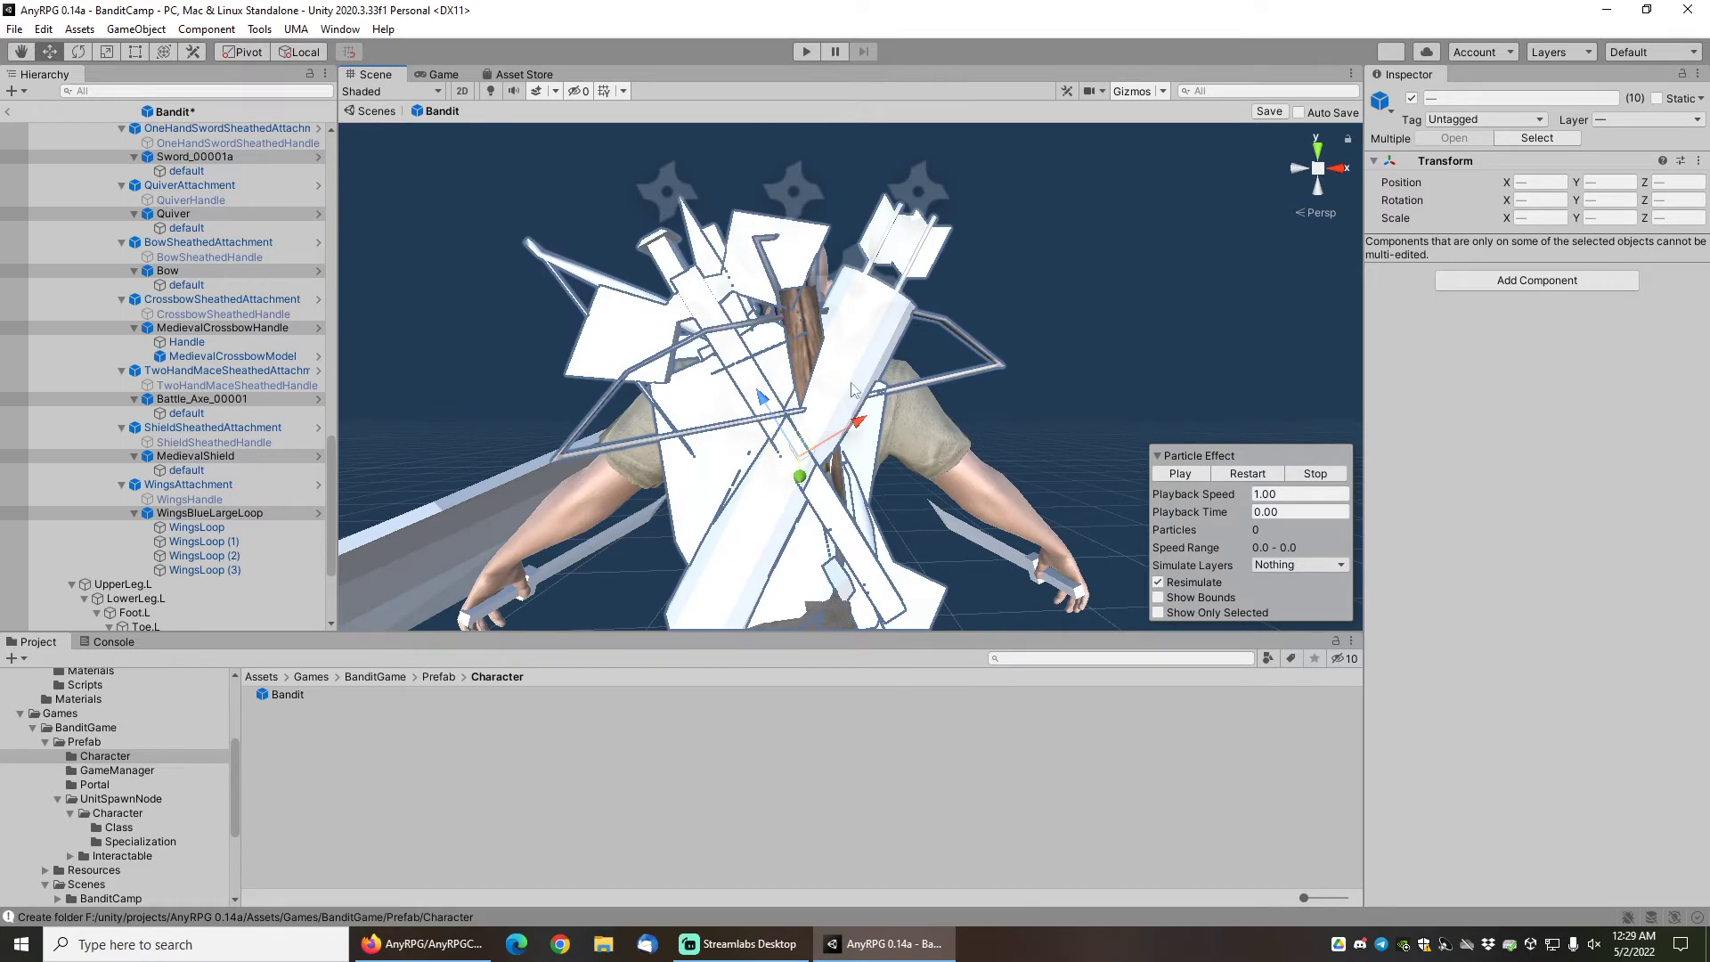
mouse_move(828, 491)
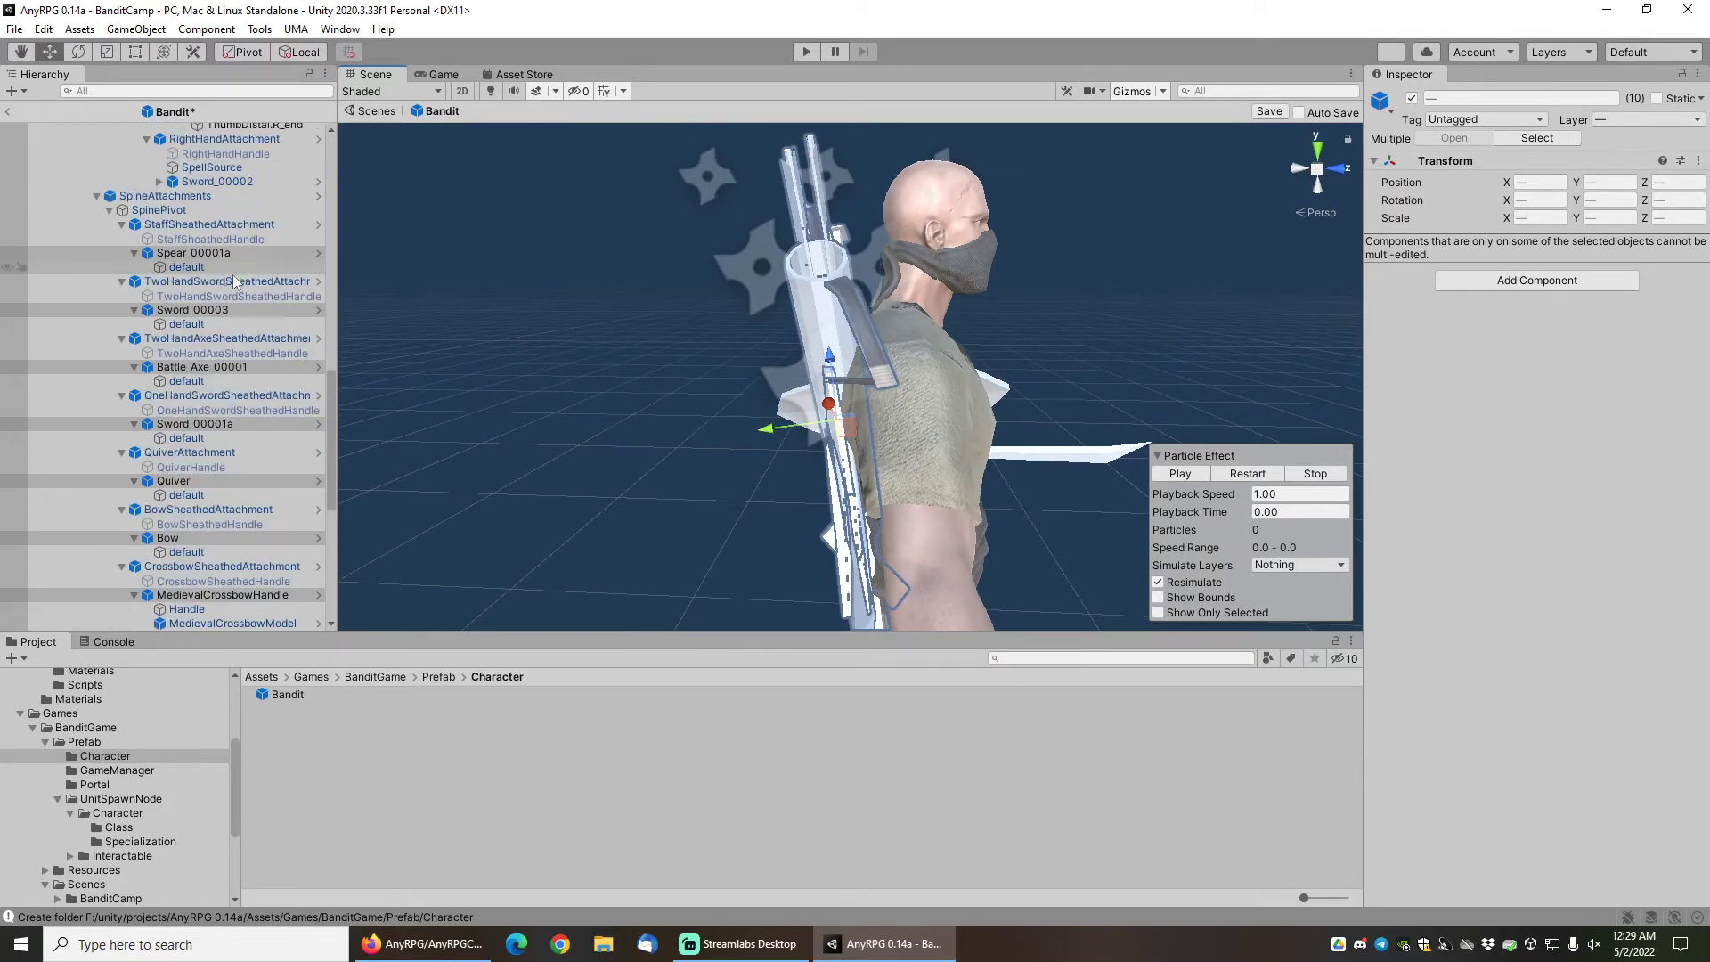
click(159, 211)
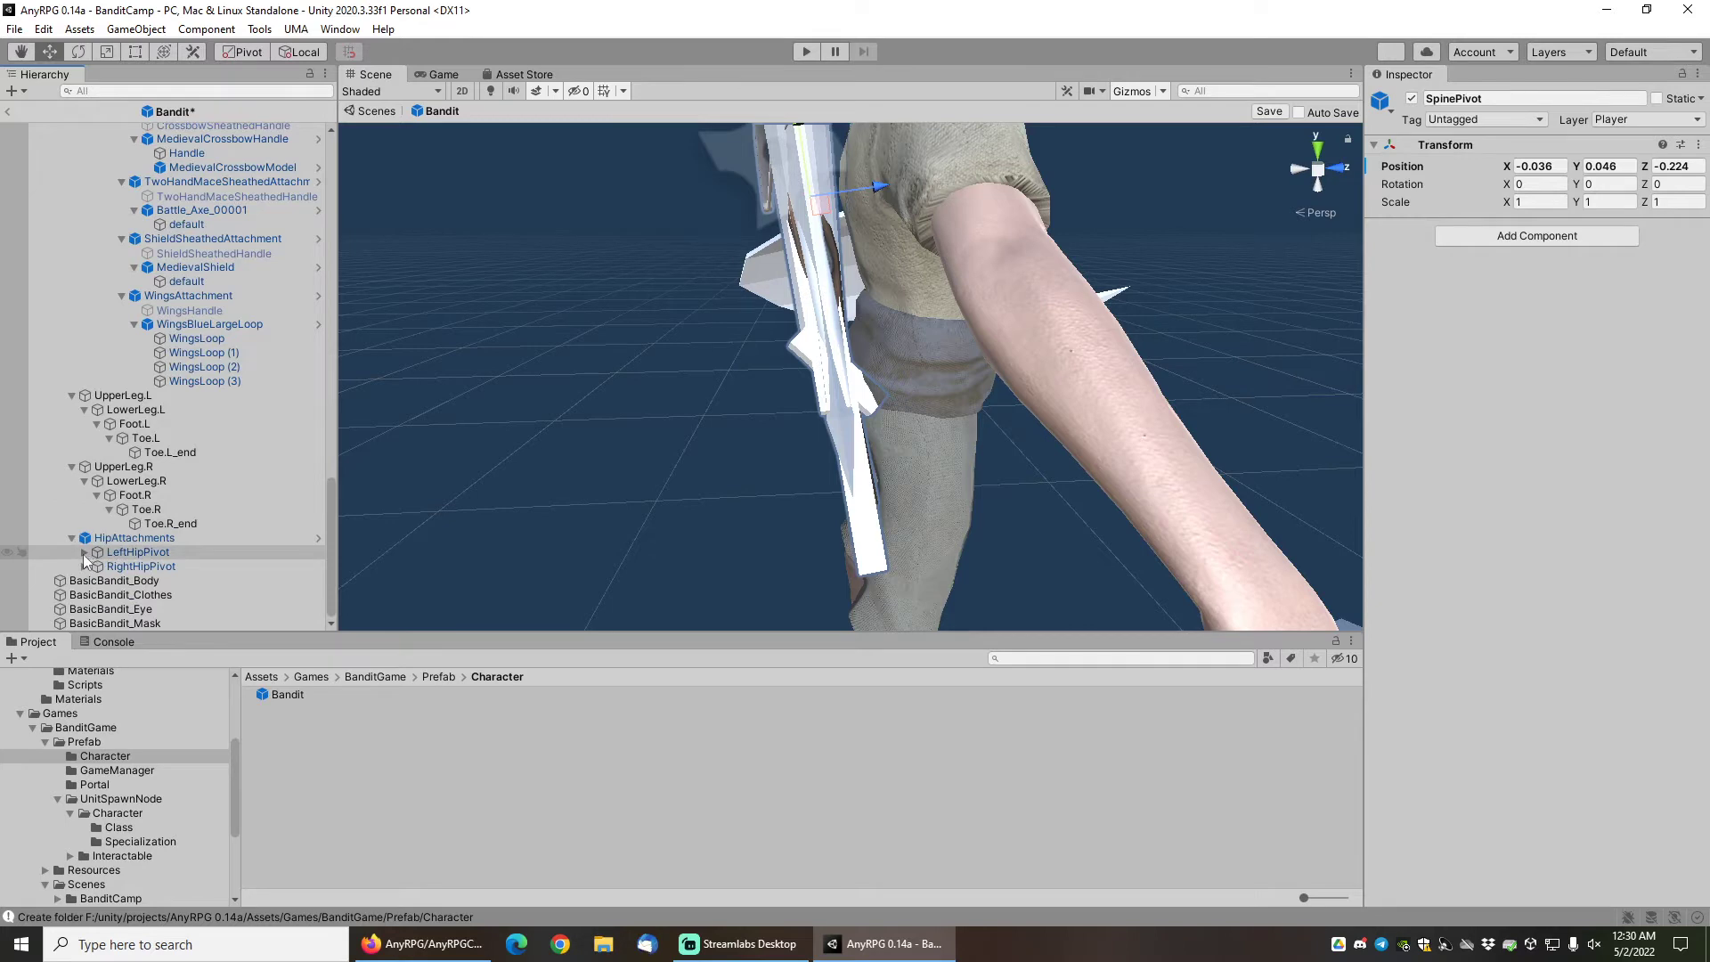
Expand LeftHipPivot and select its mace, dagger and wand to show them on the left hip.
click(85, 552)
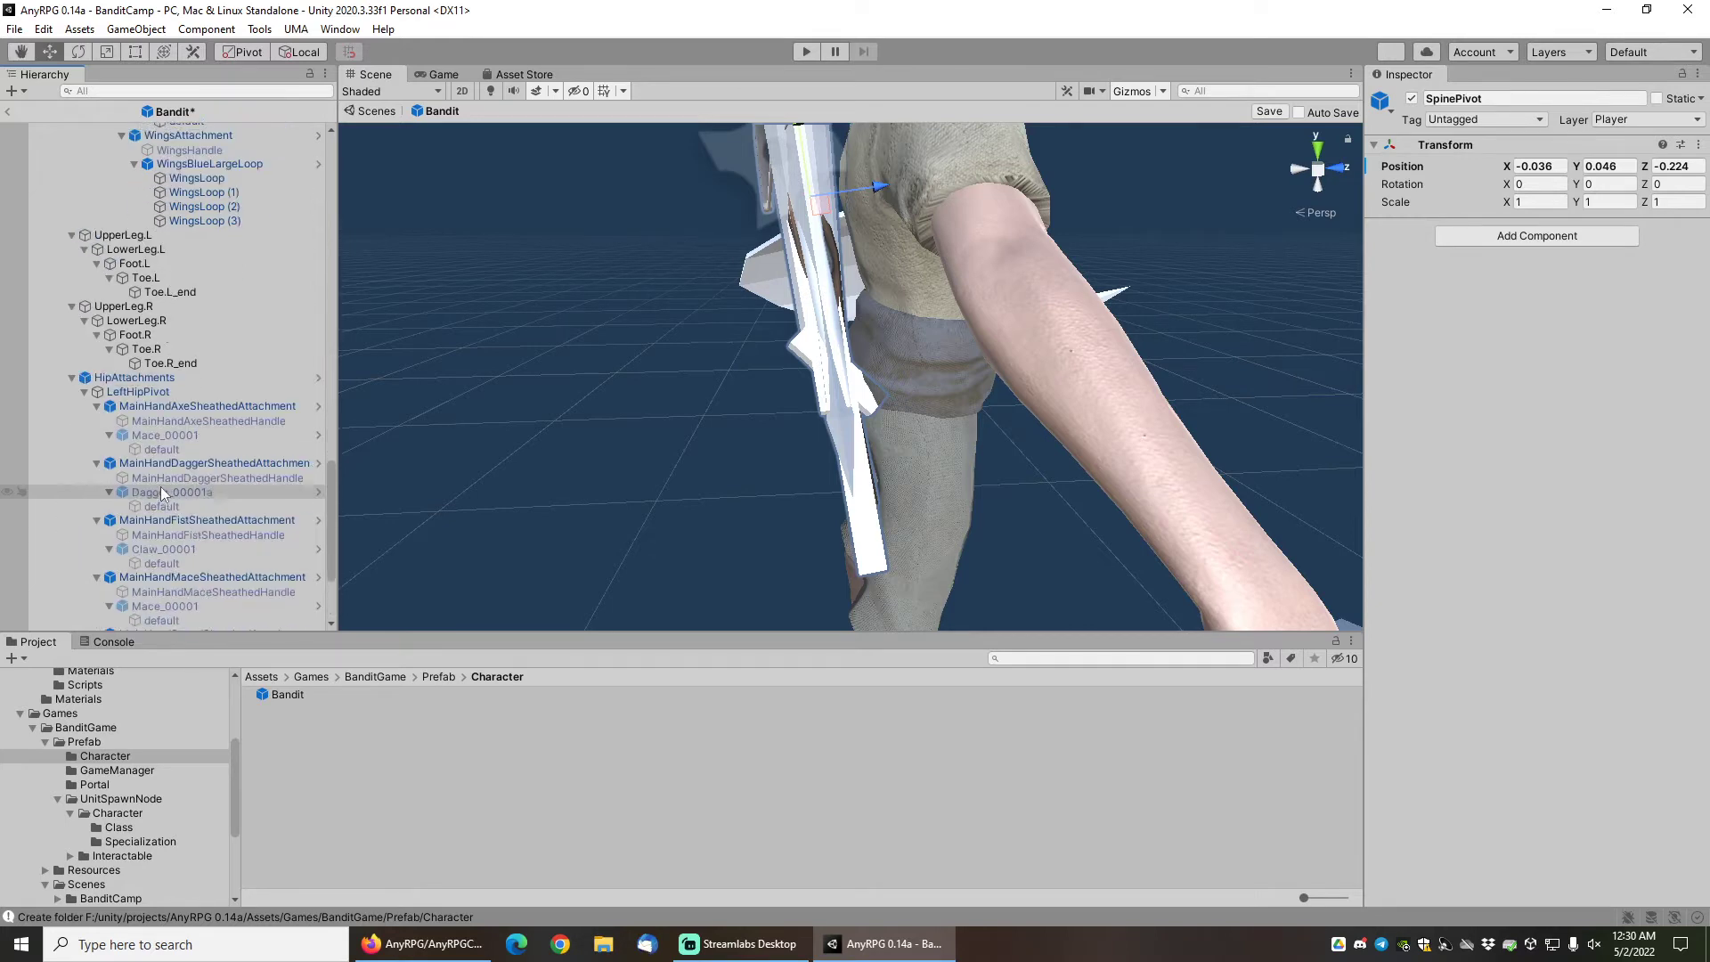
scroll(down, 3)
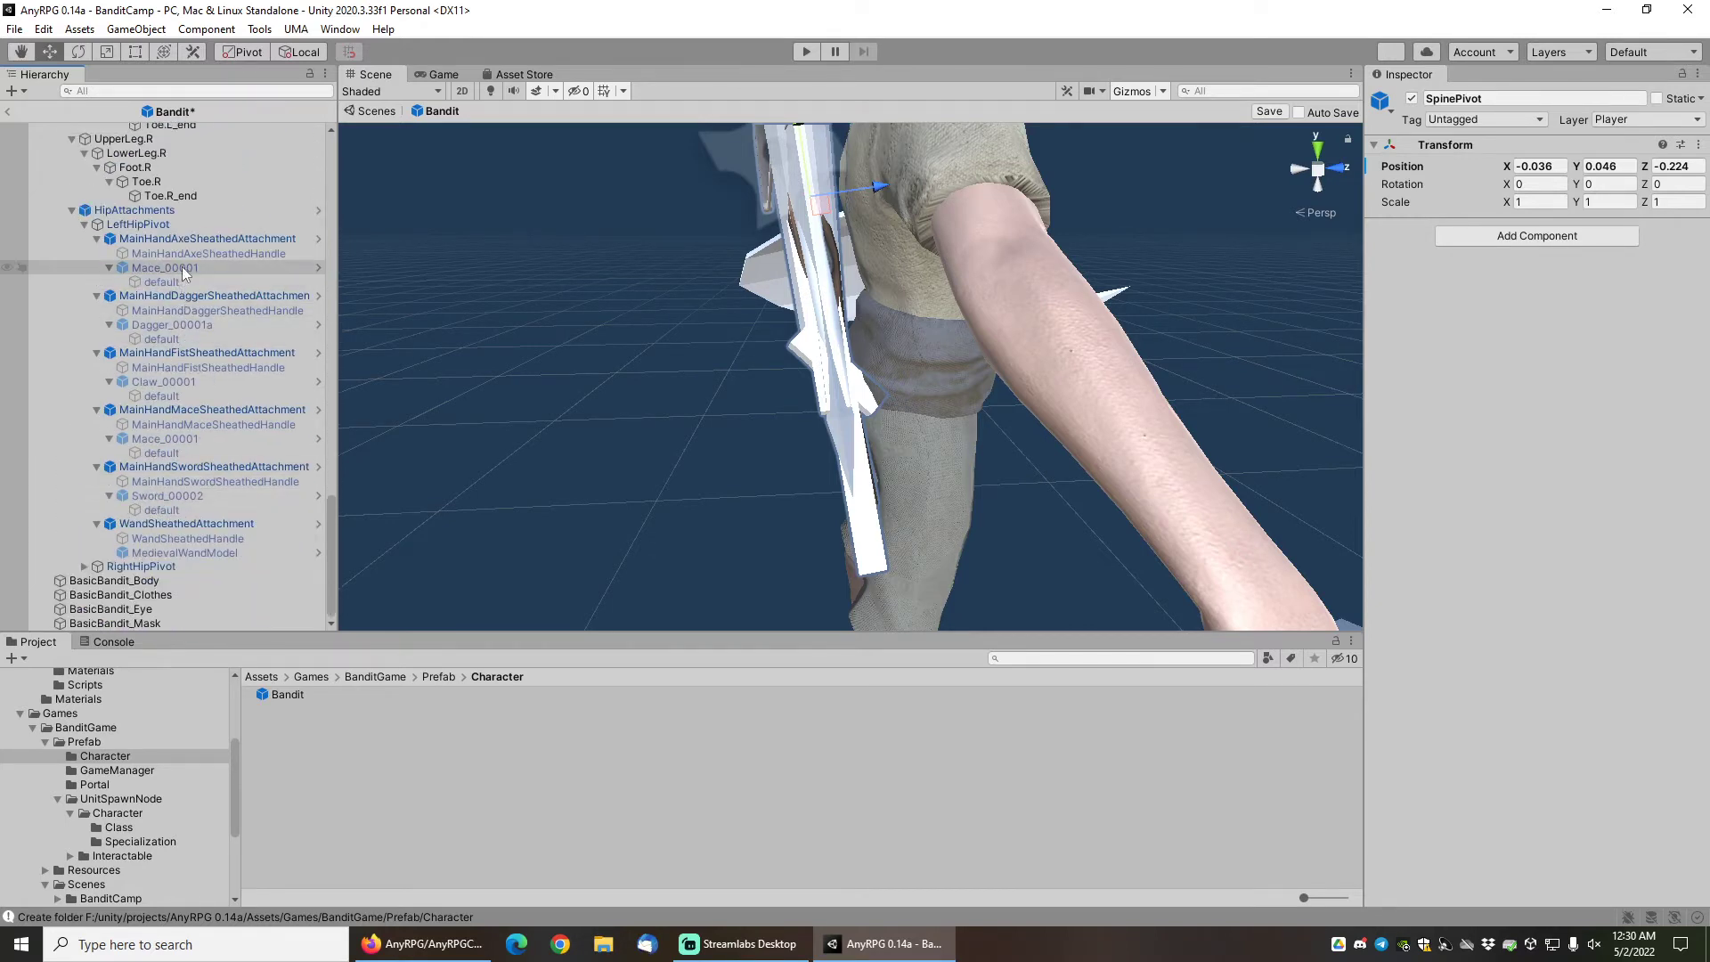
click(164, 267)
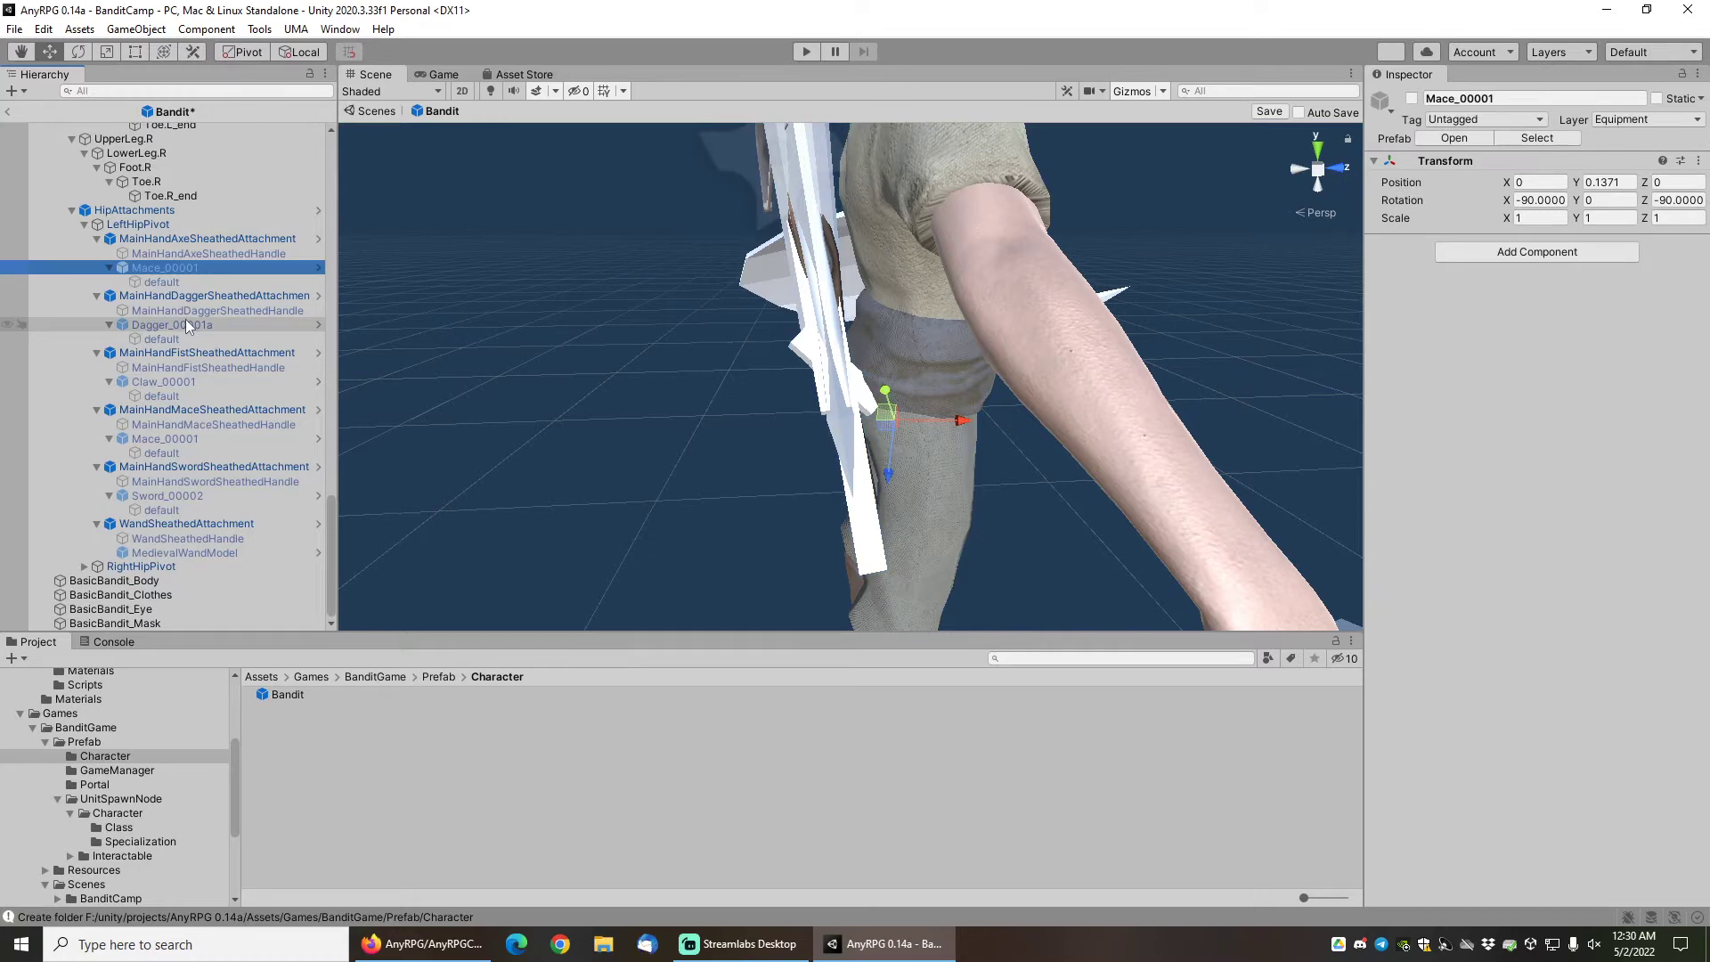
click(164, 381)
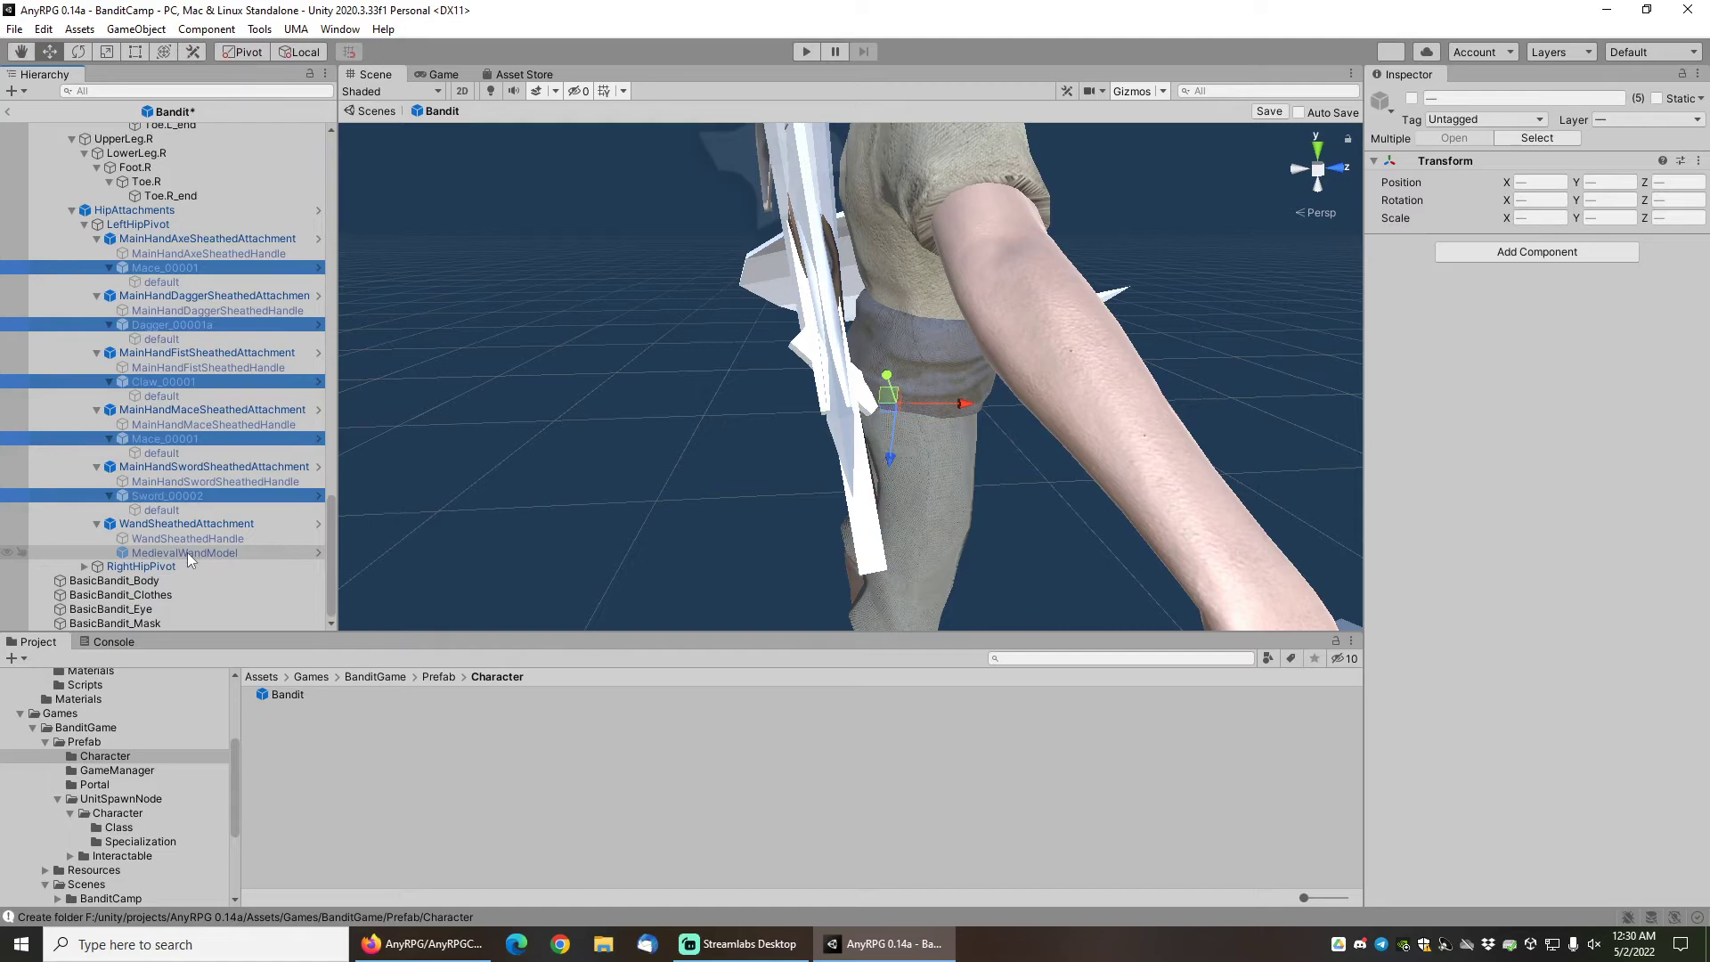
click(183, 552)
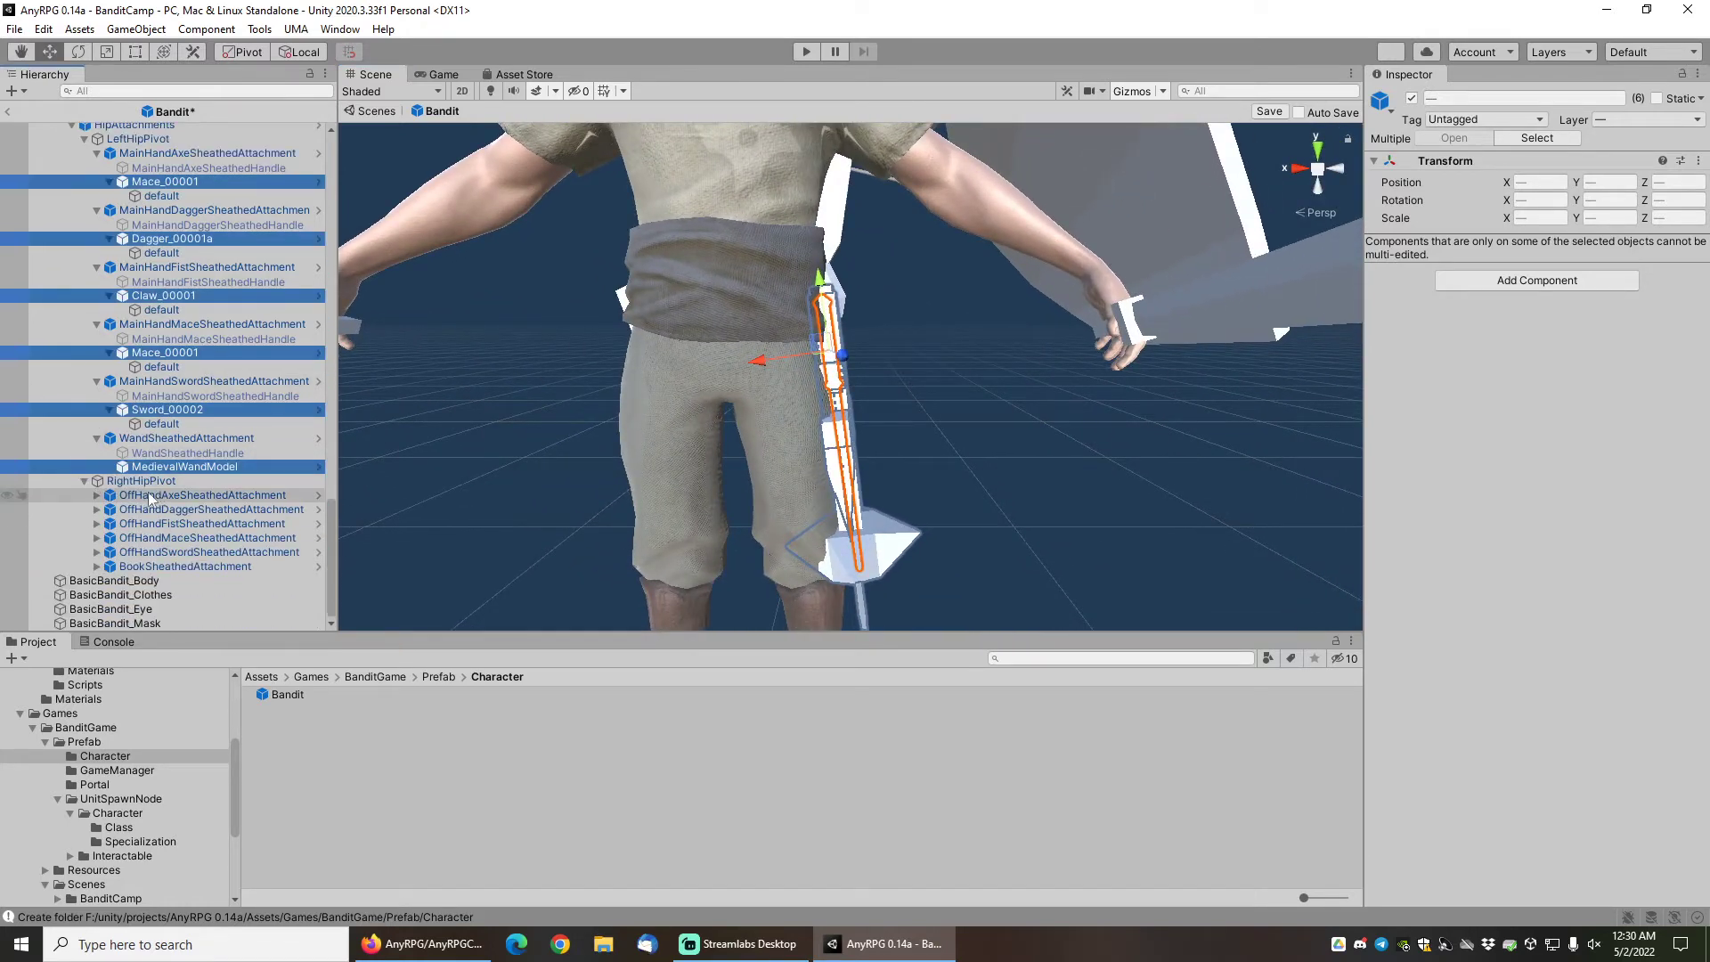
Select the mace, sword and other RightHipPivot weapons to show them on the right hip.
scroll(up, 3)
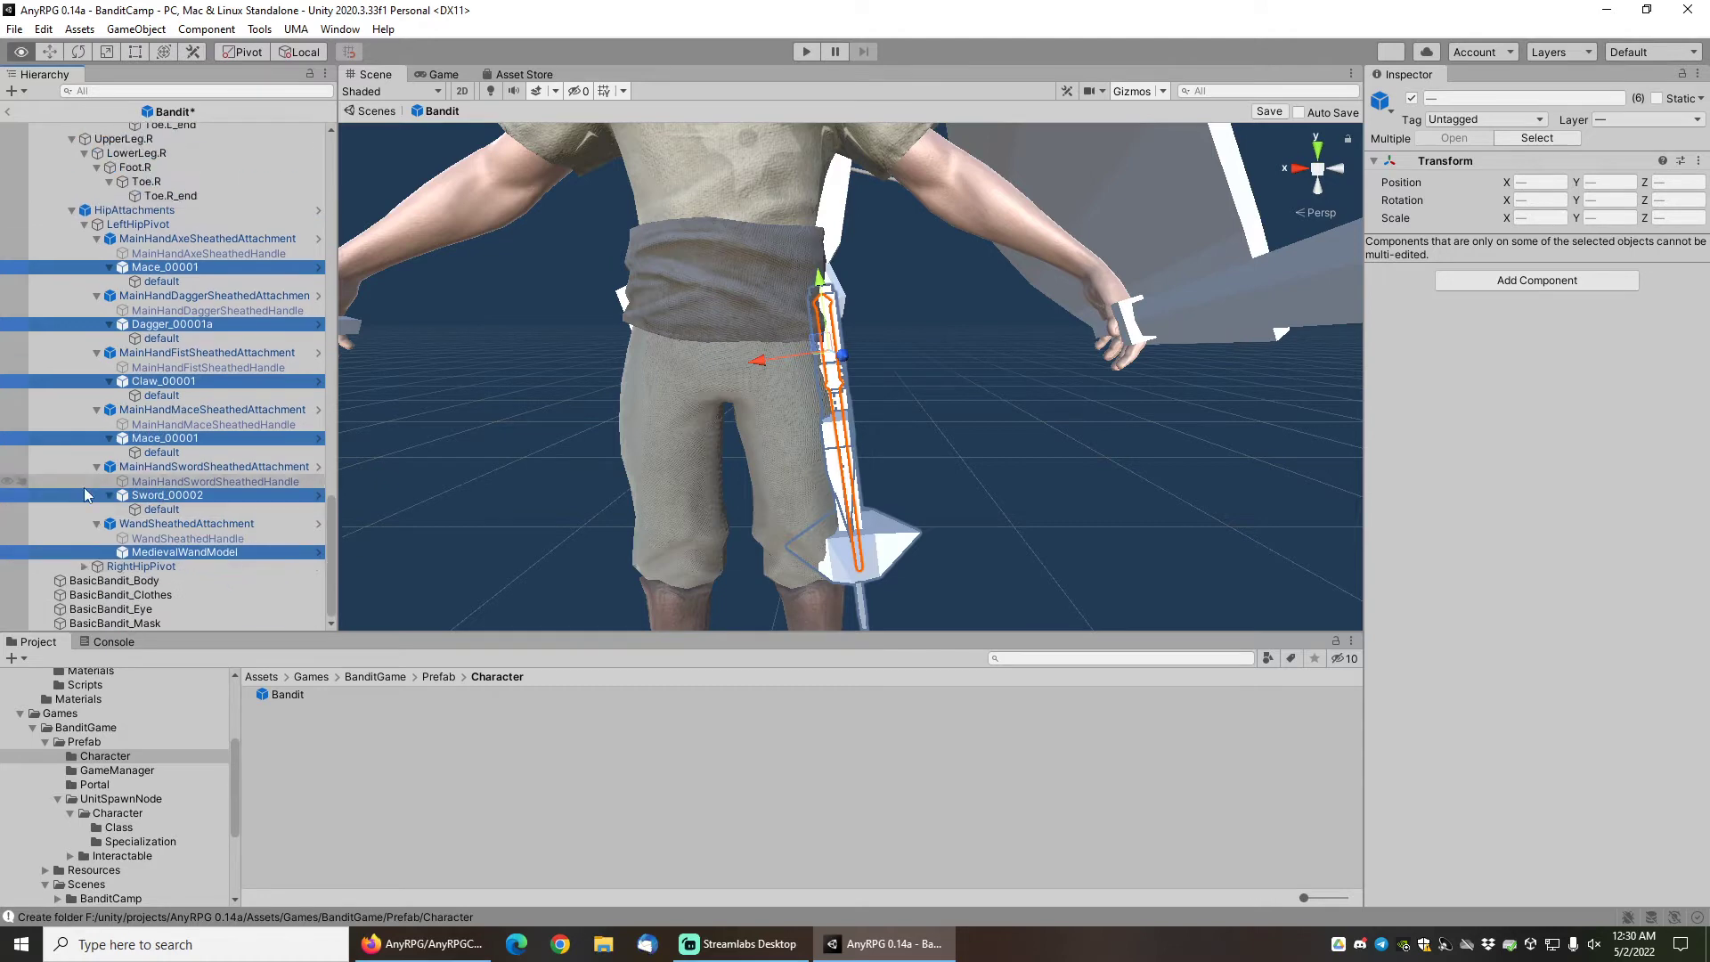
scroll(down, 3)
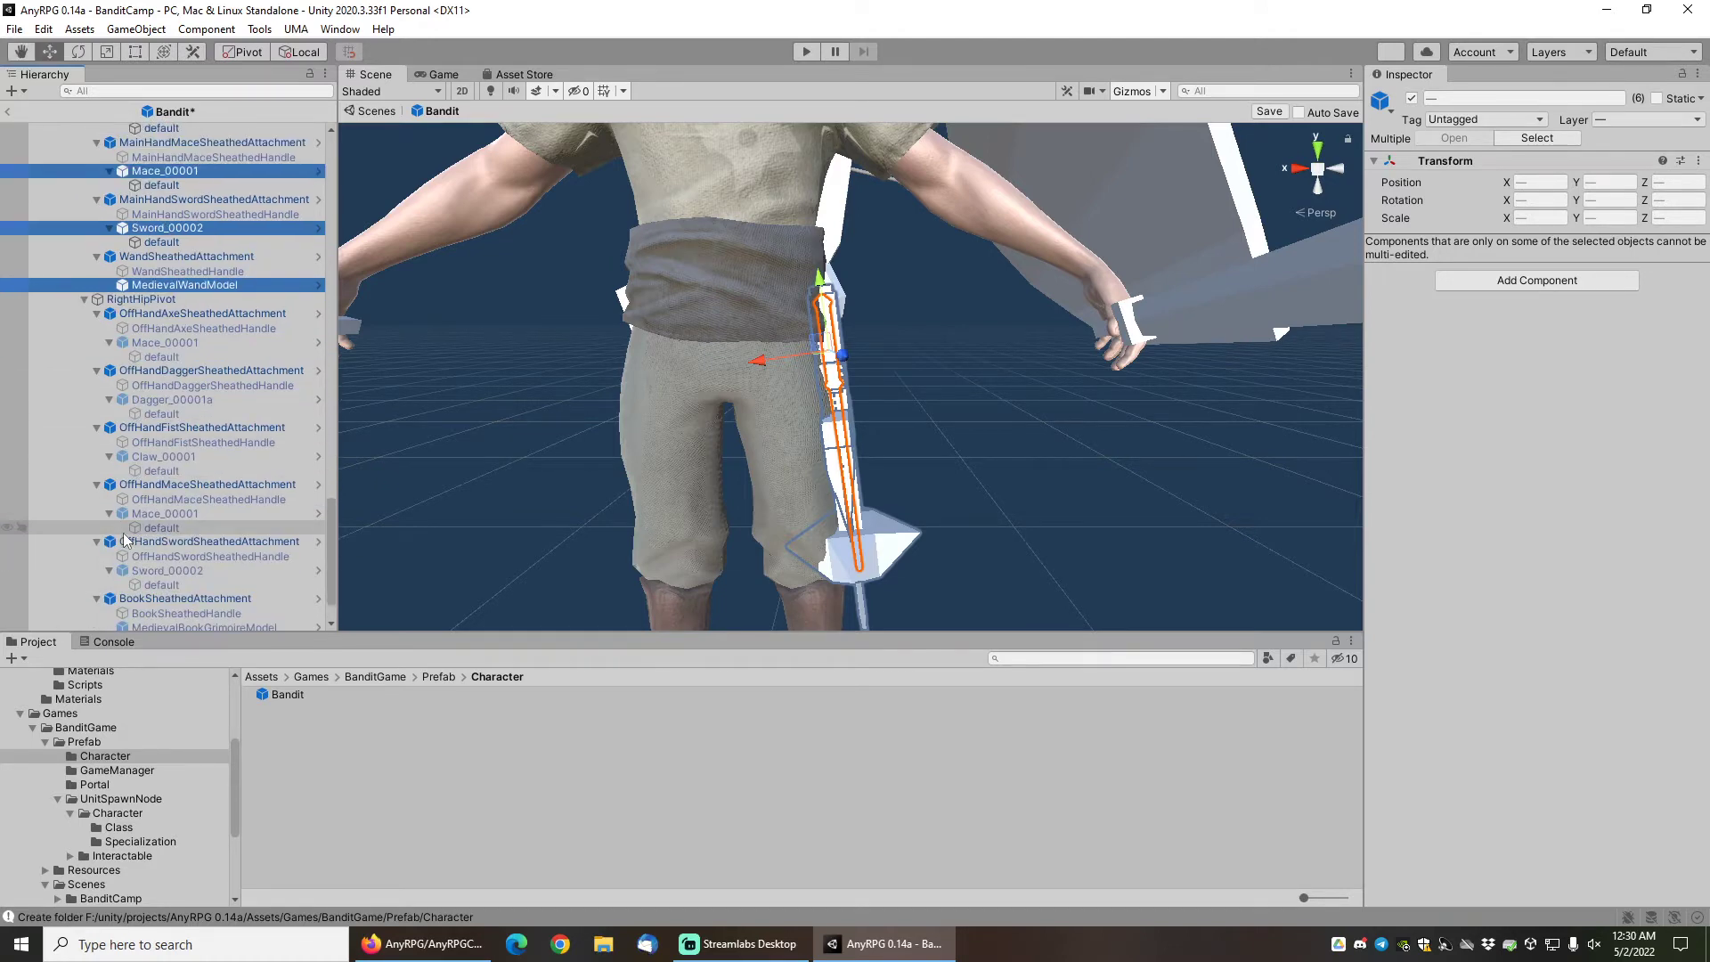
click(164, 281)
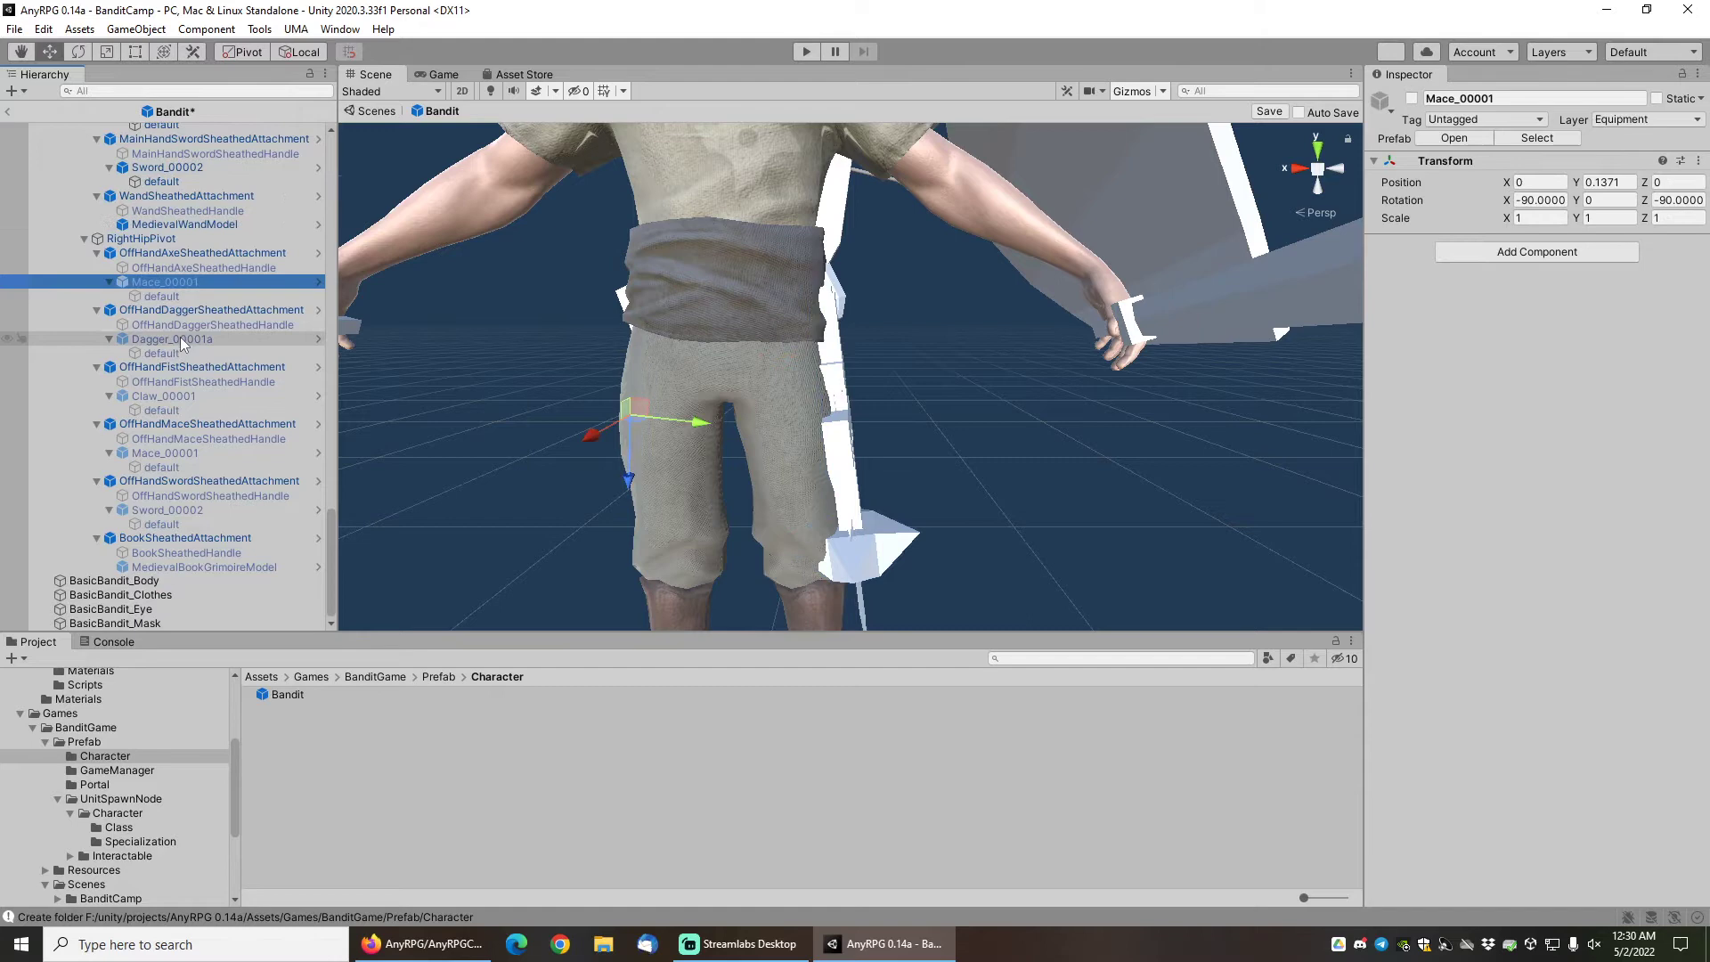
click(168, 510)
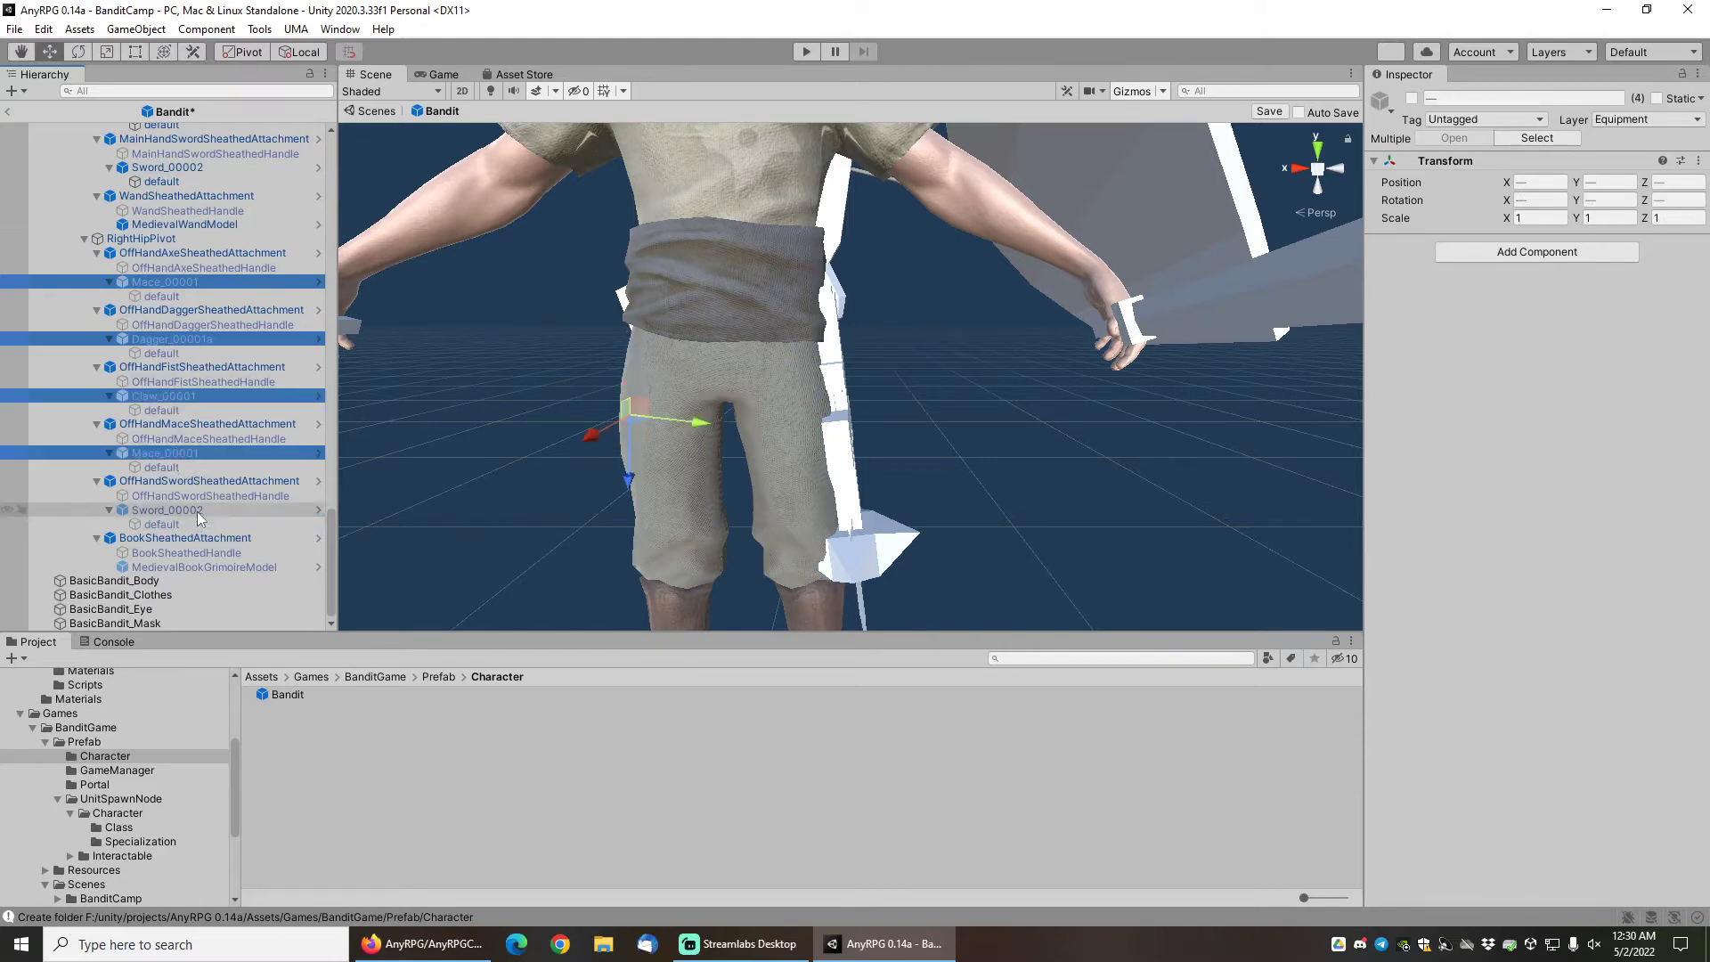
click(205, 567)
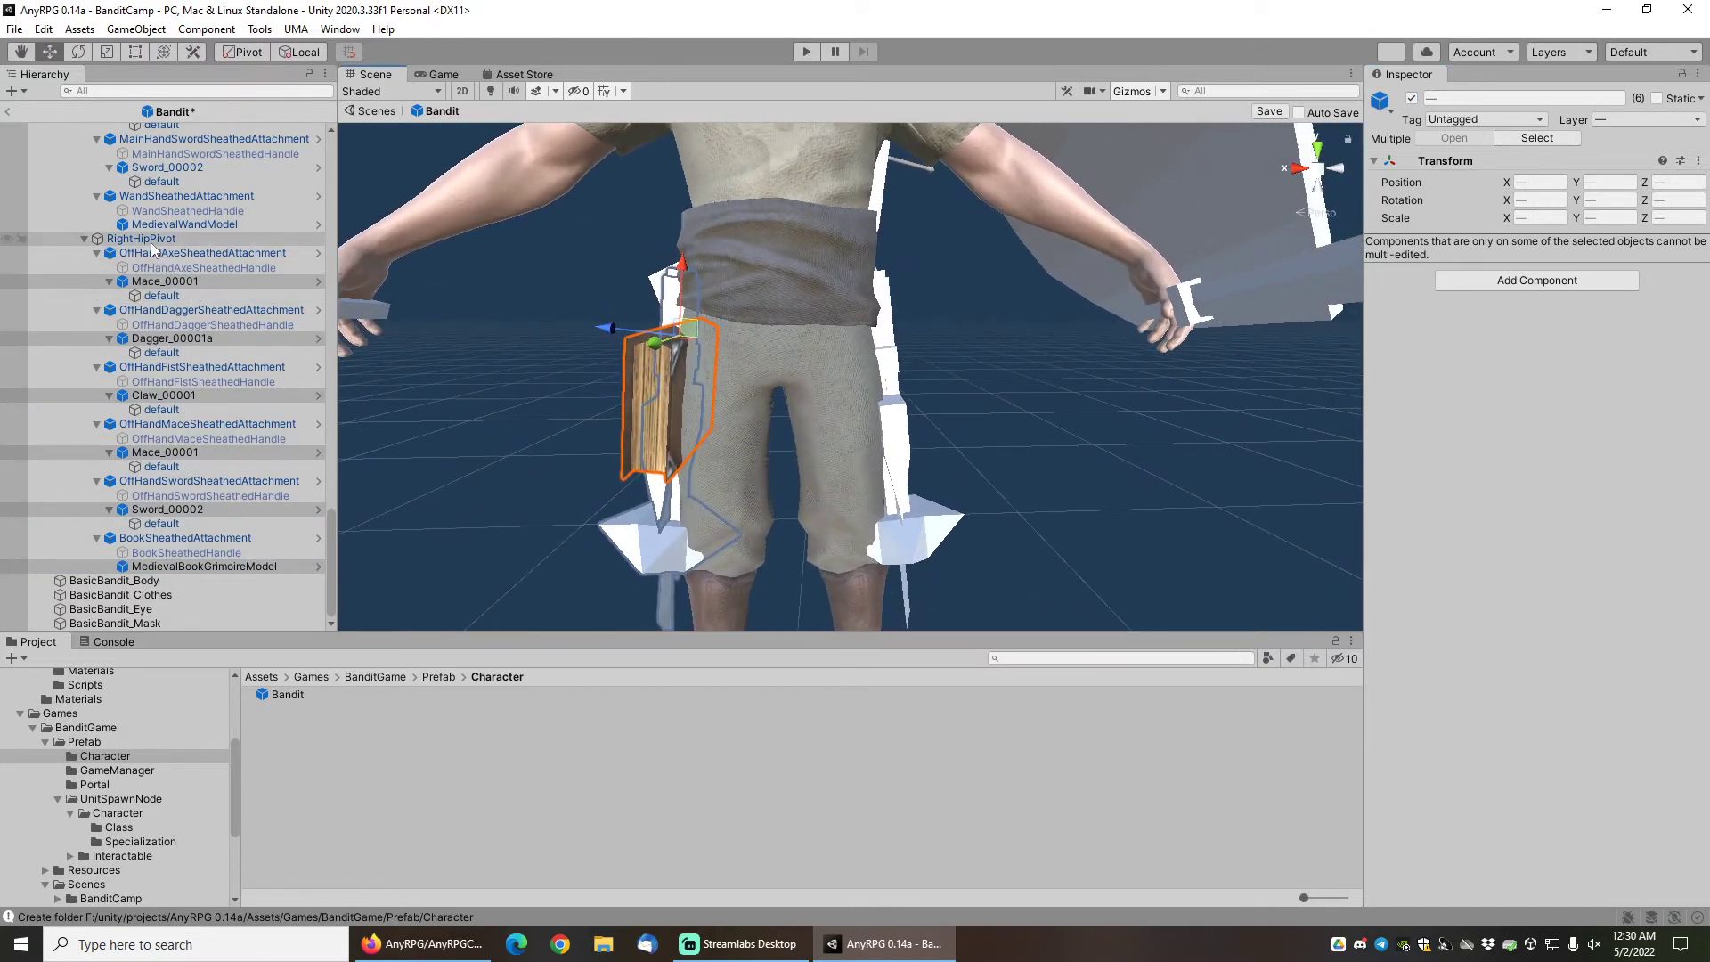
Push RightHipPivot outward to the Bandit's side, then raise the HipAttachments group.
click(141, 237)
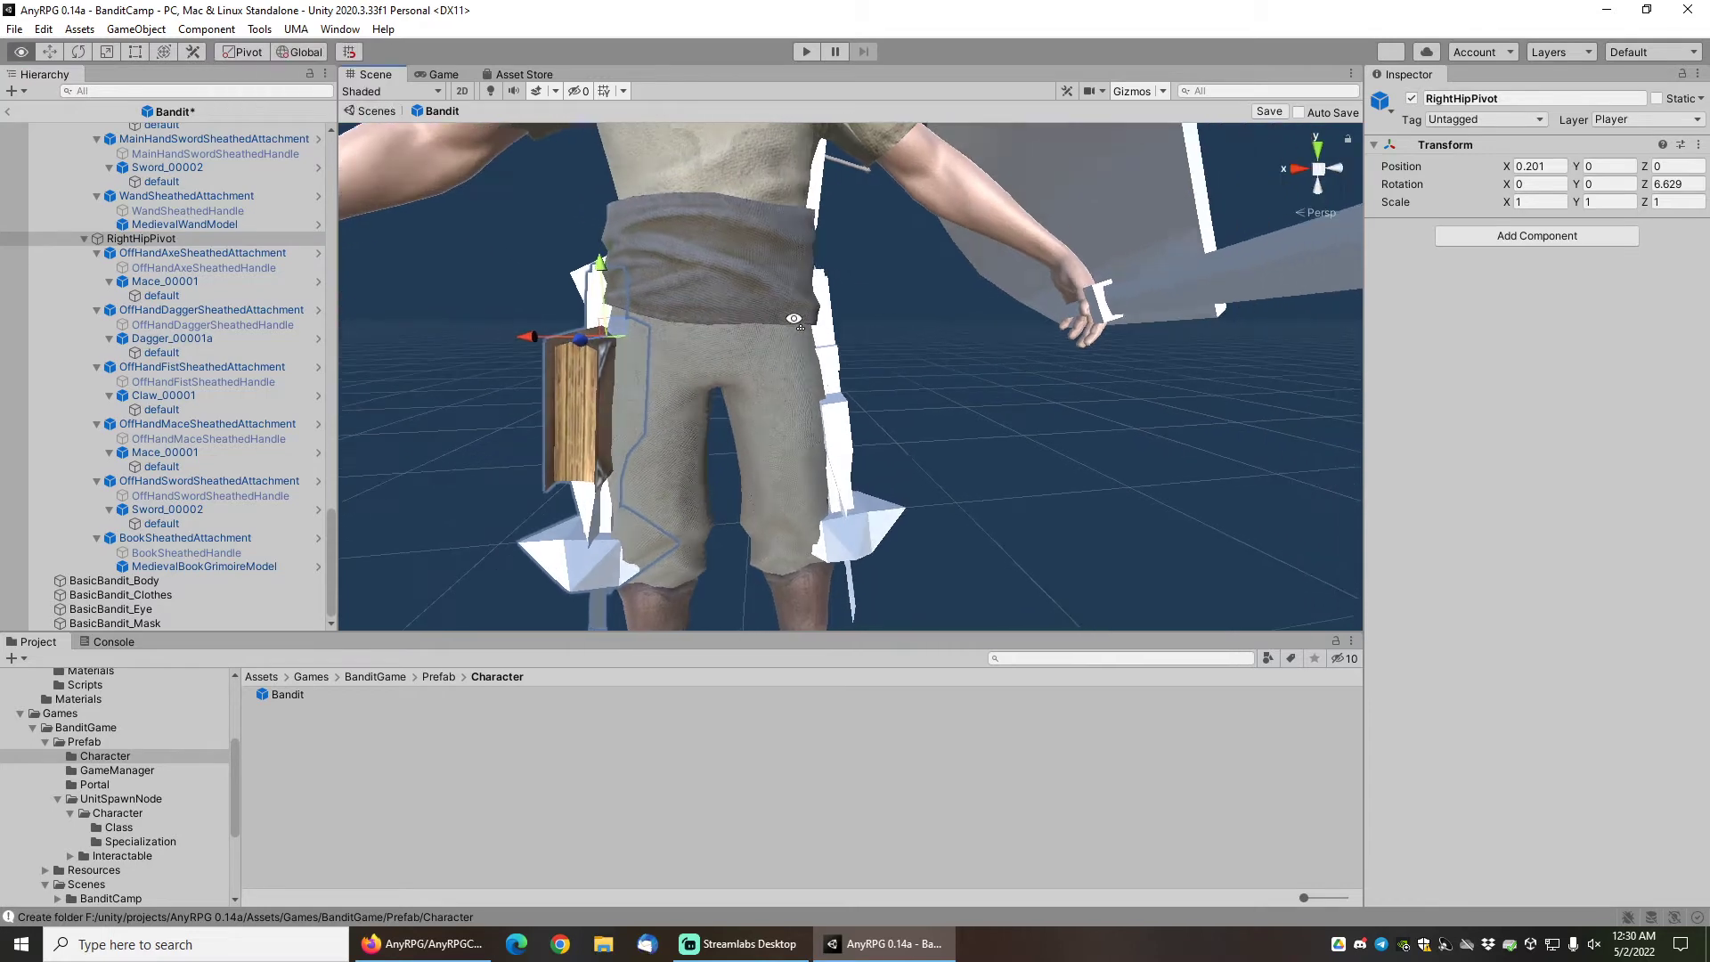
drag(796, 319, 692, 338)
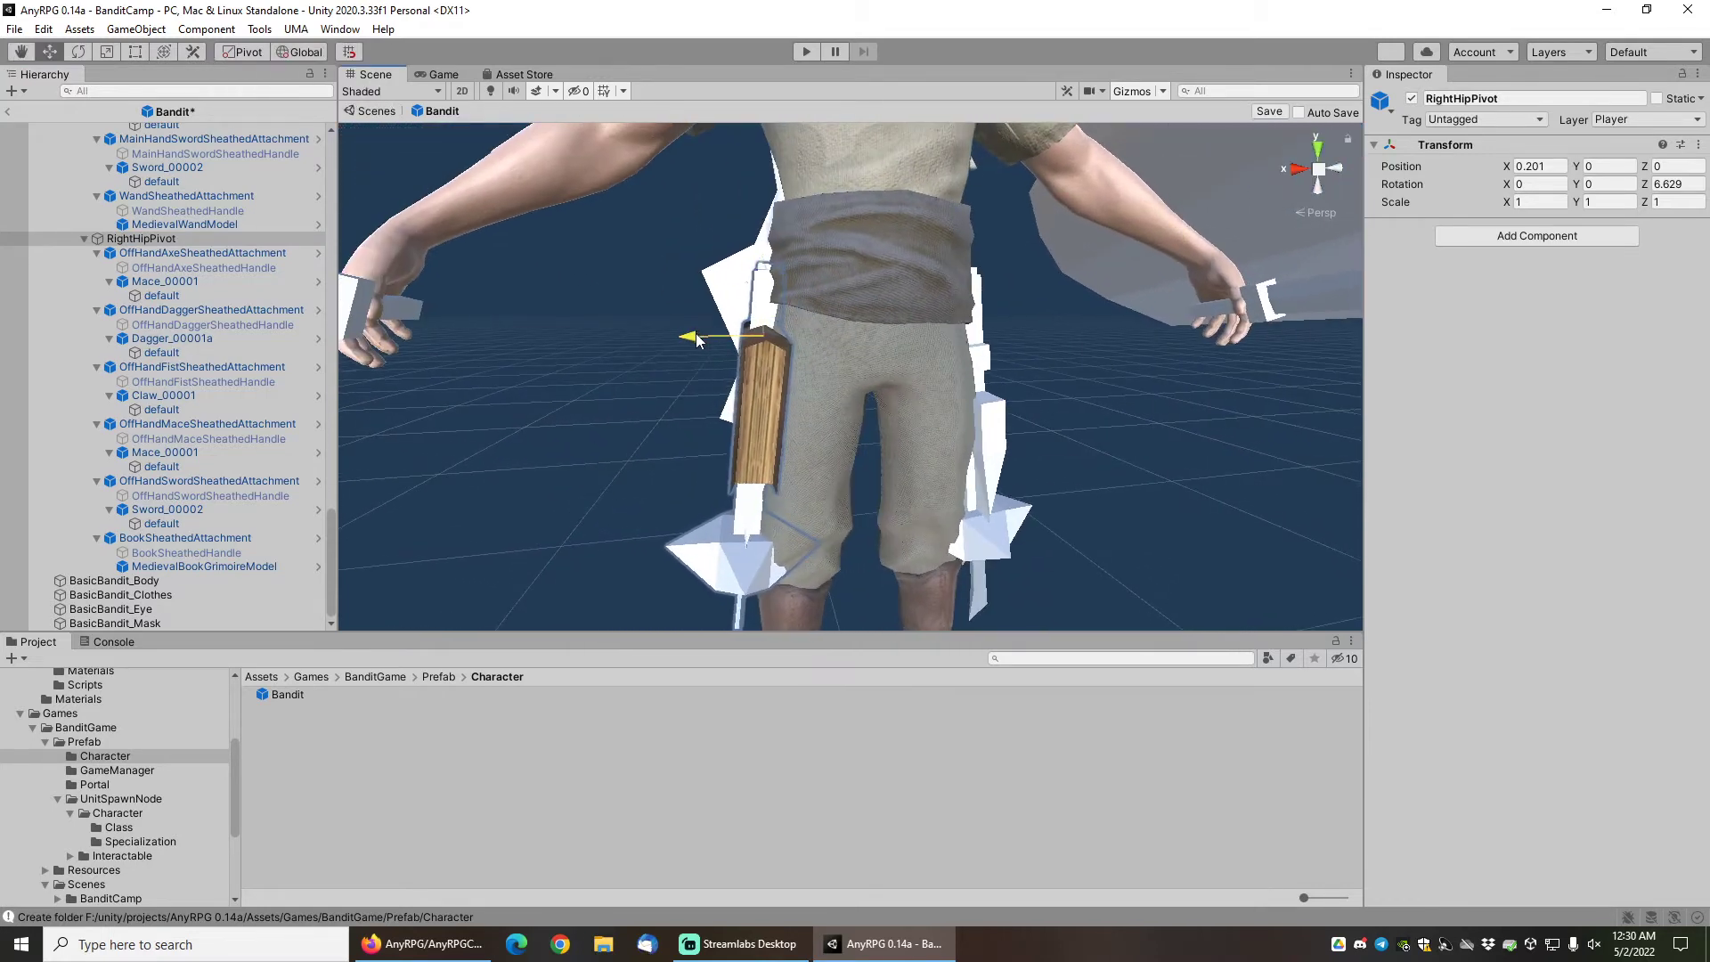
drag(698, 336, 664, 331)
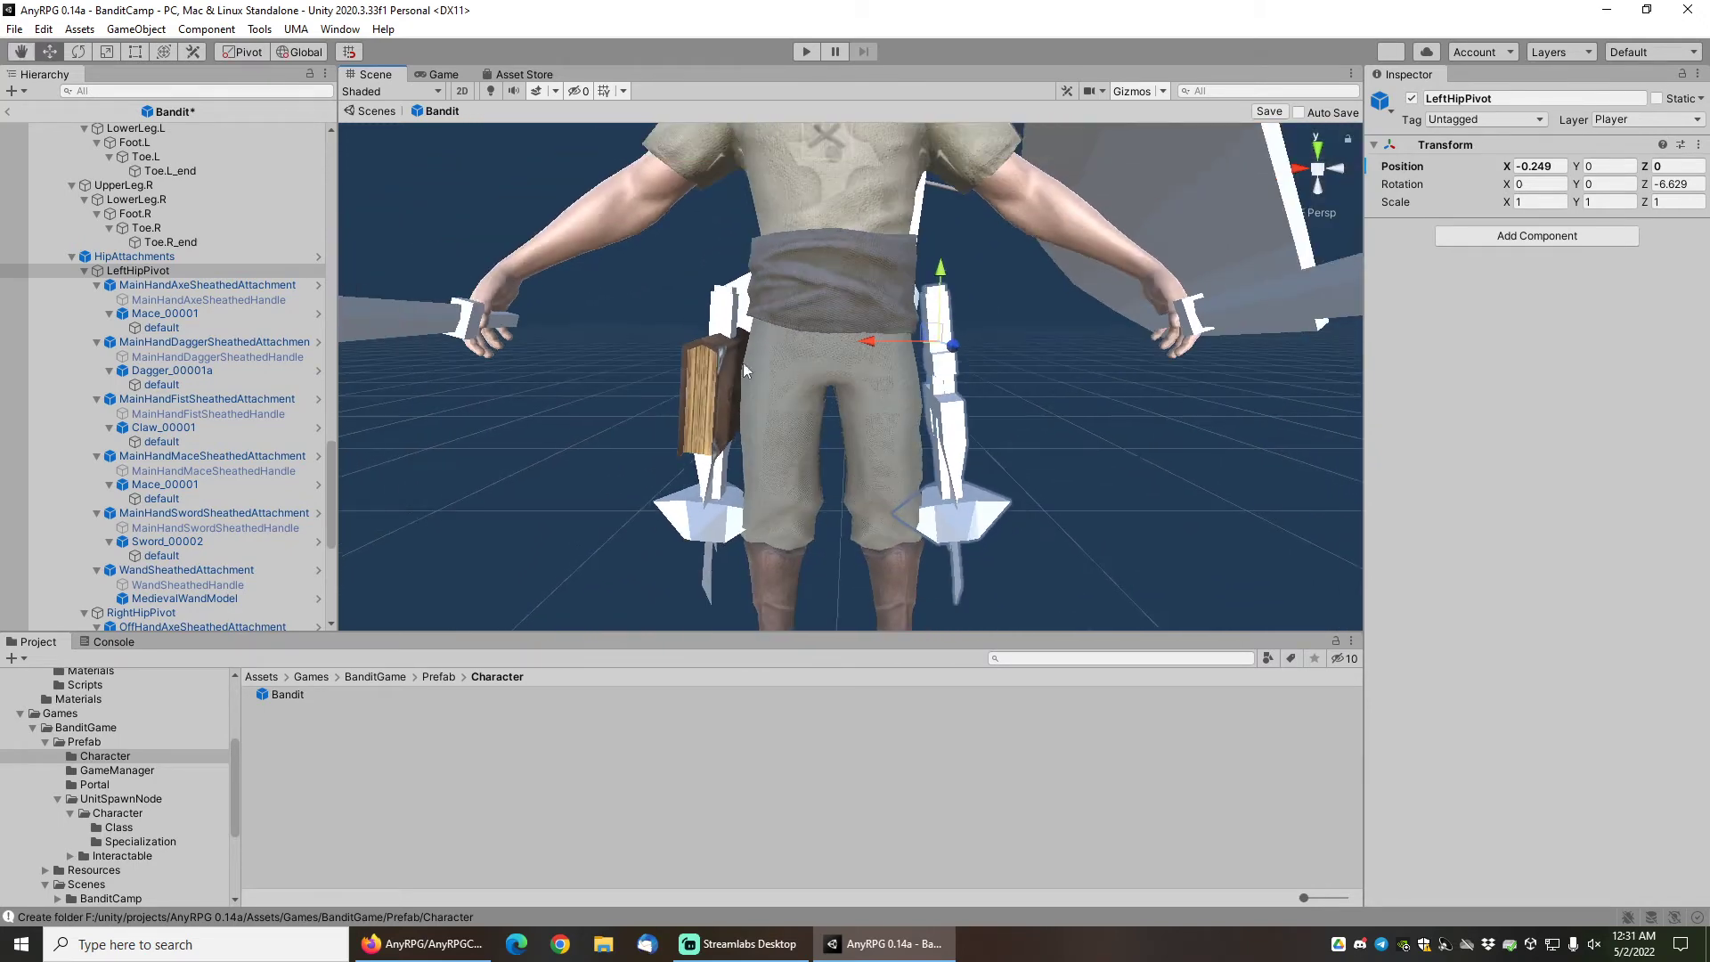
click(134, 254)
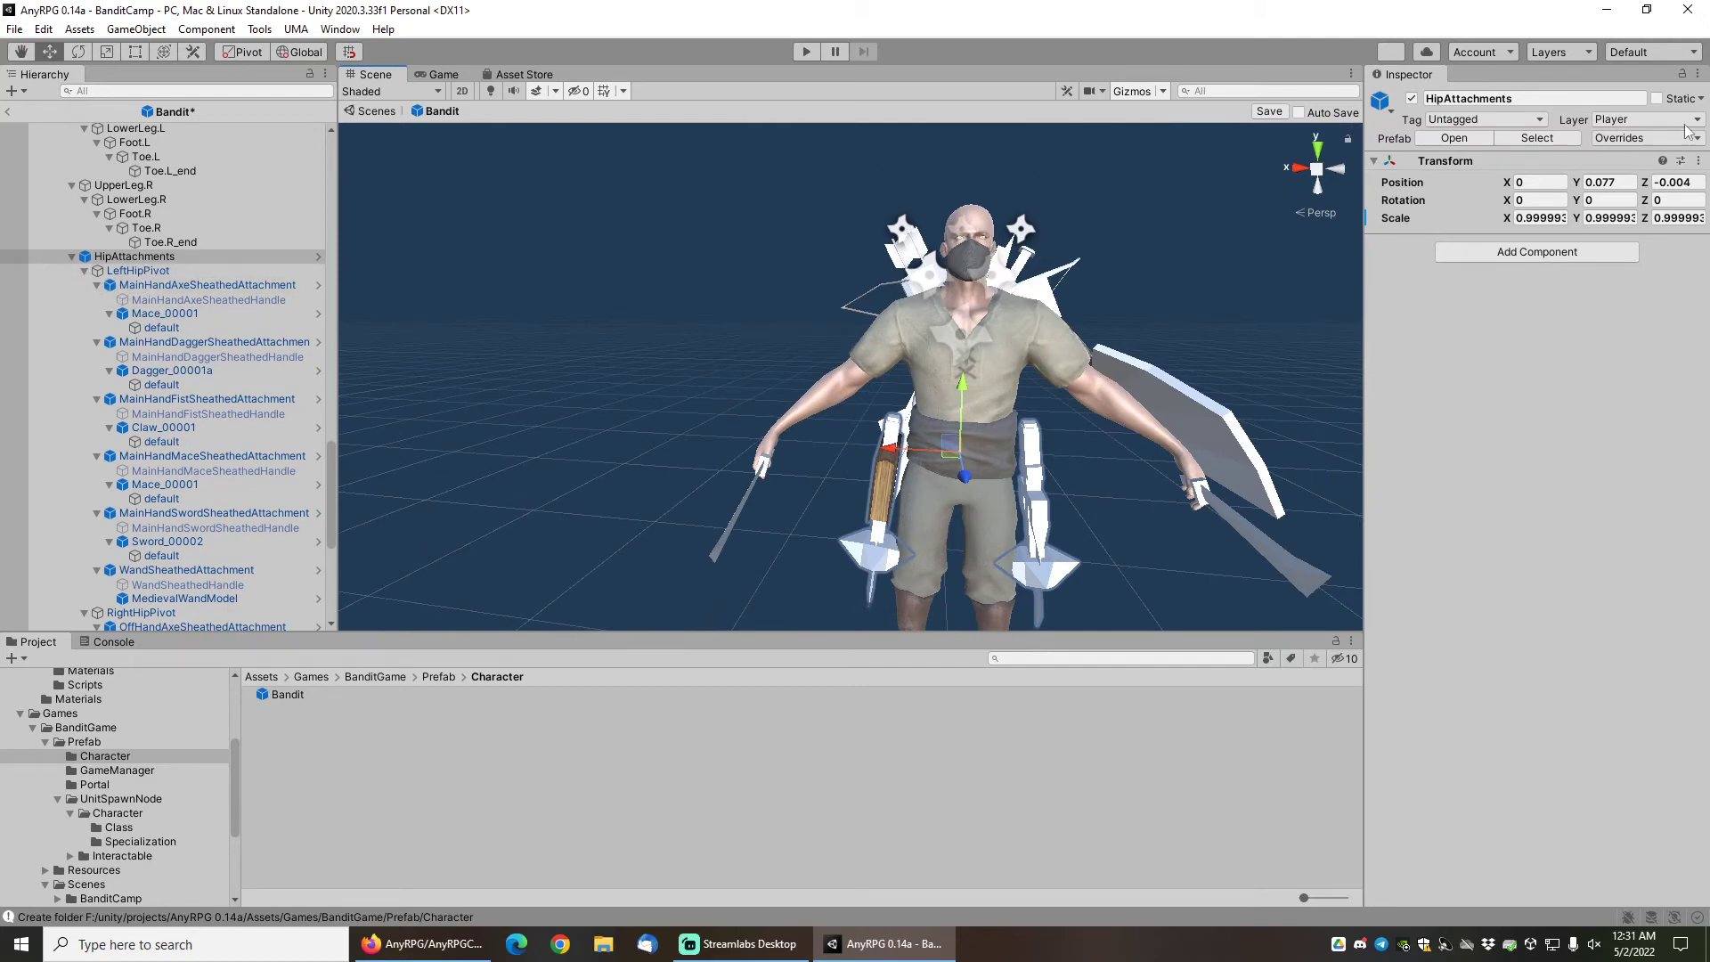
Revert the left-hip mace, dagger, claw and sword visibility overrides on HipAttachments.
click(1624, 138)
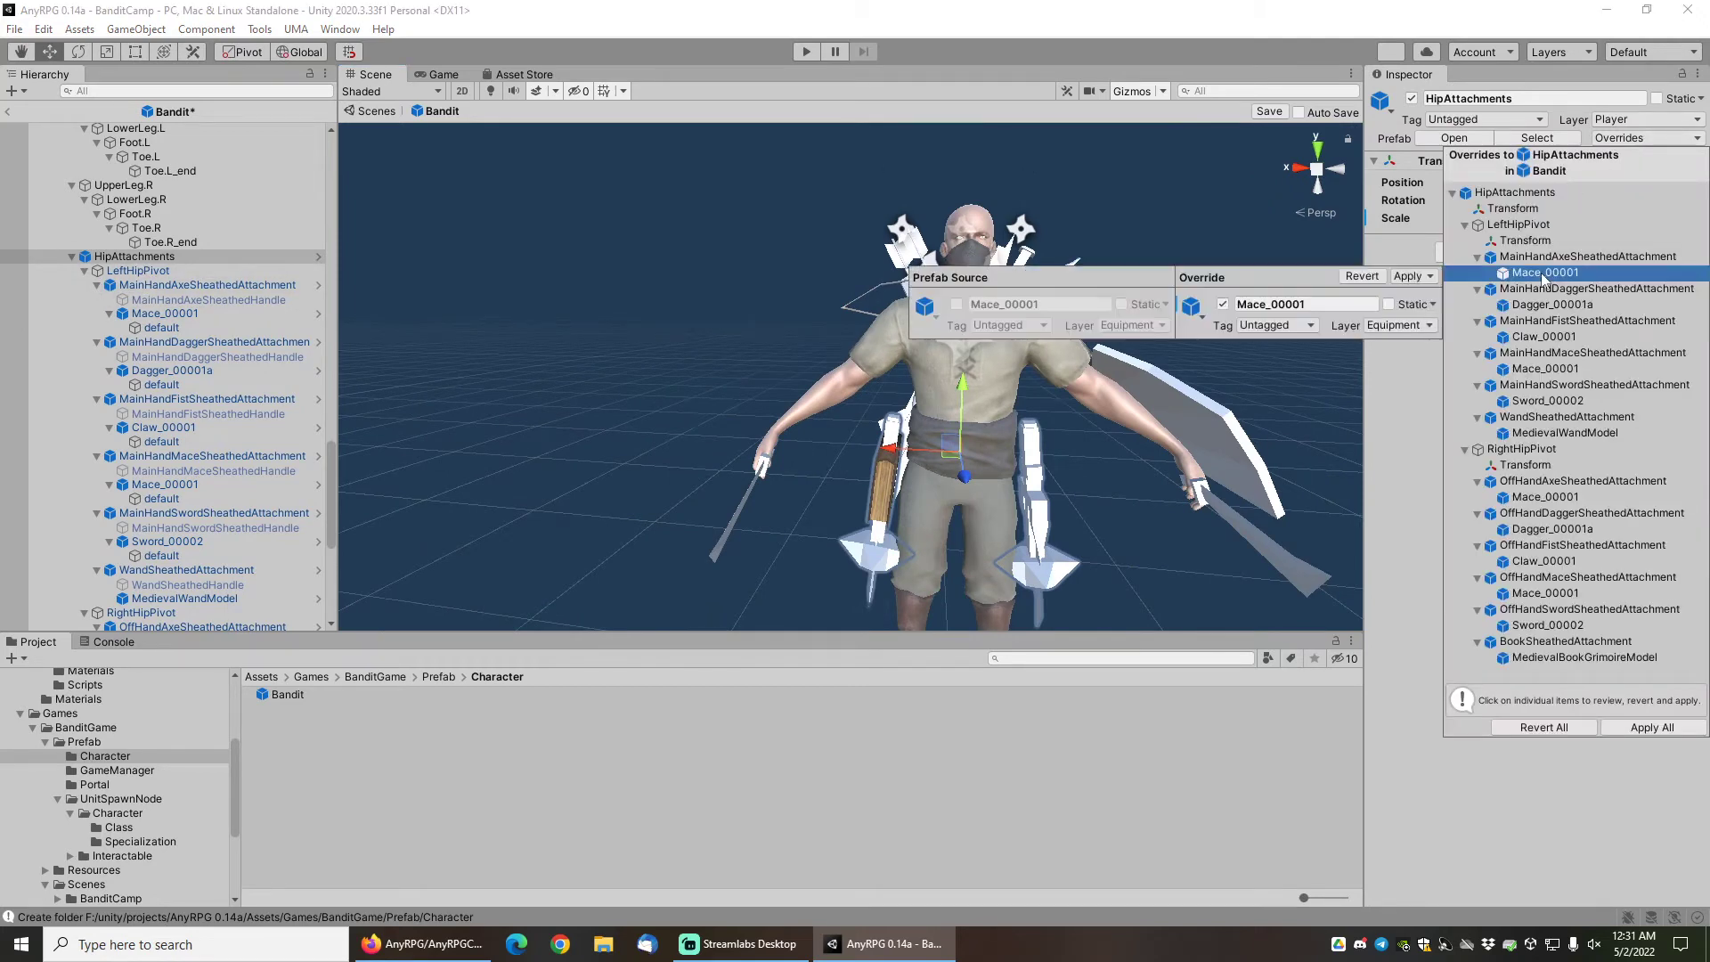
click(1549, 270)
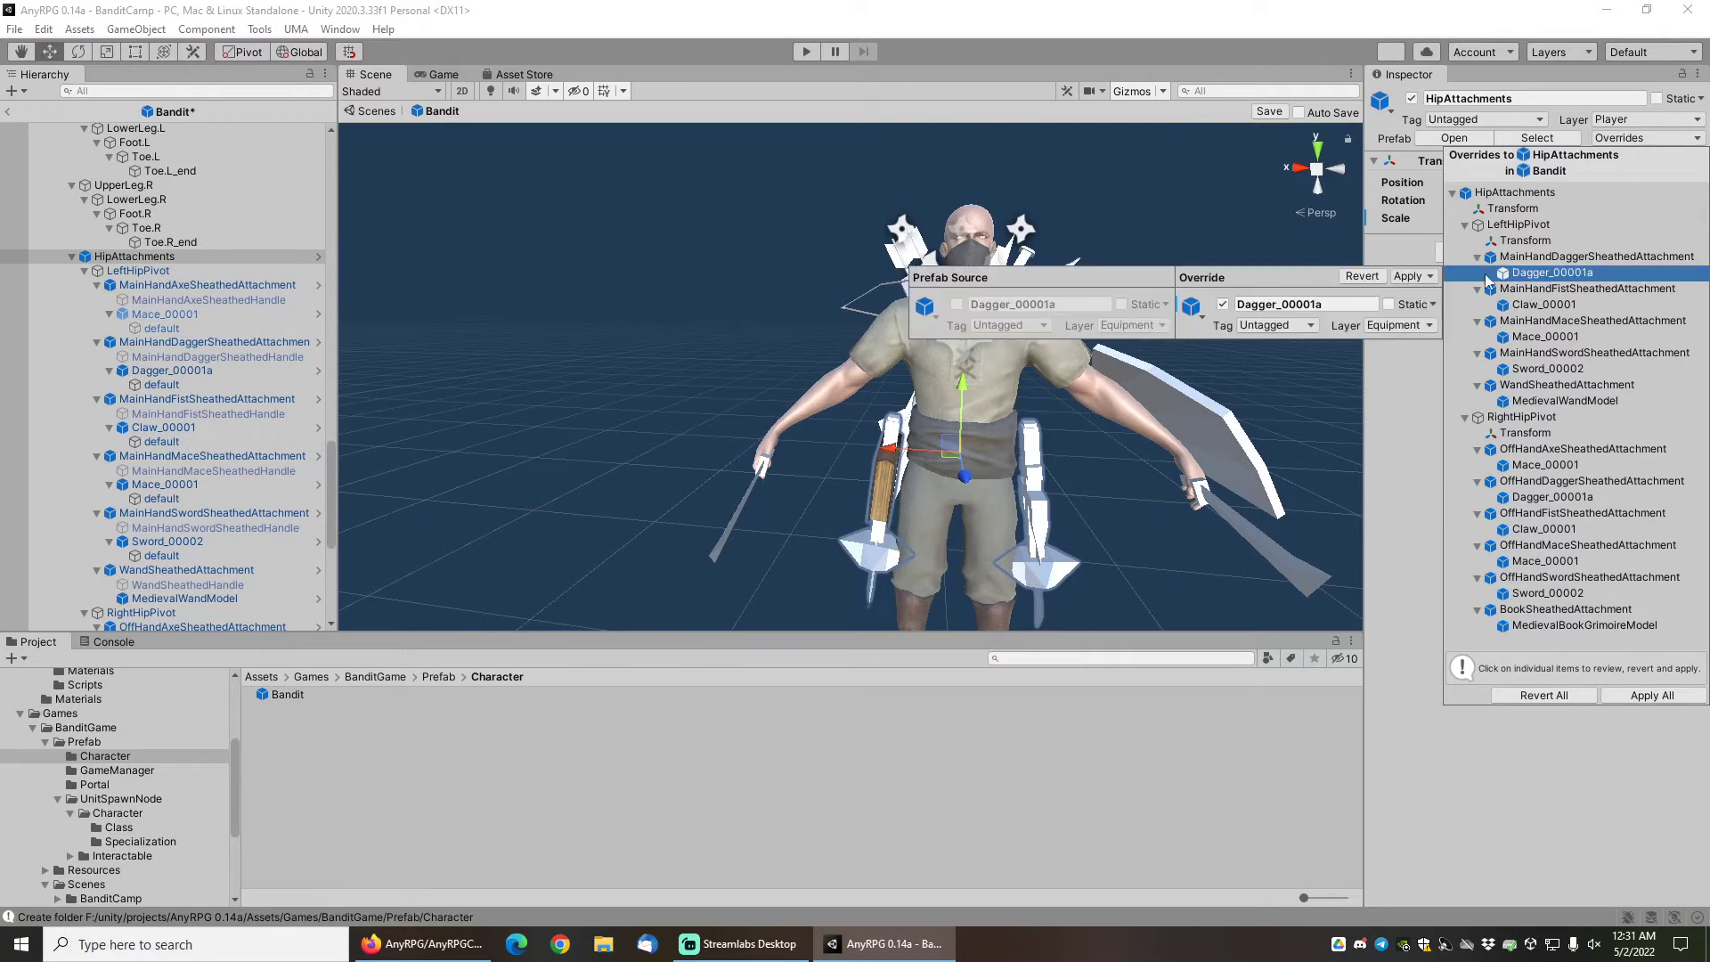
click(1542, 271)
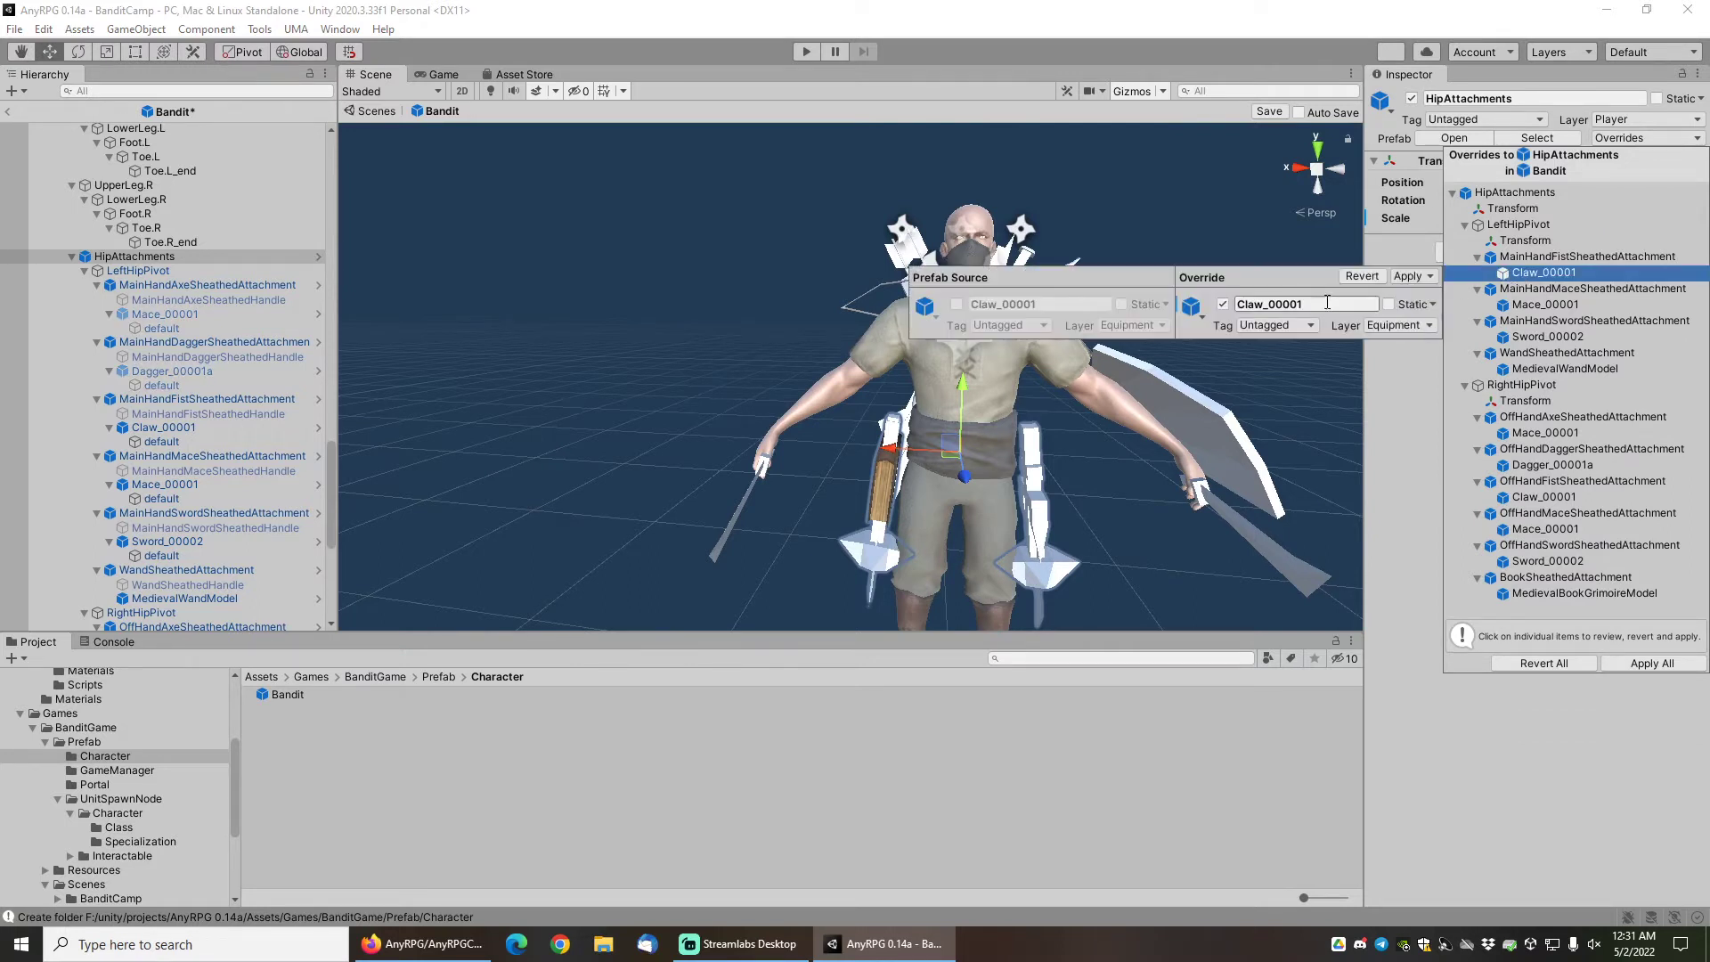
click(1543, 271)
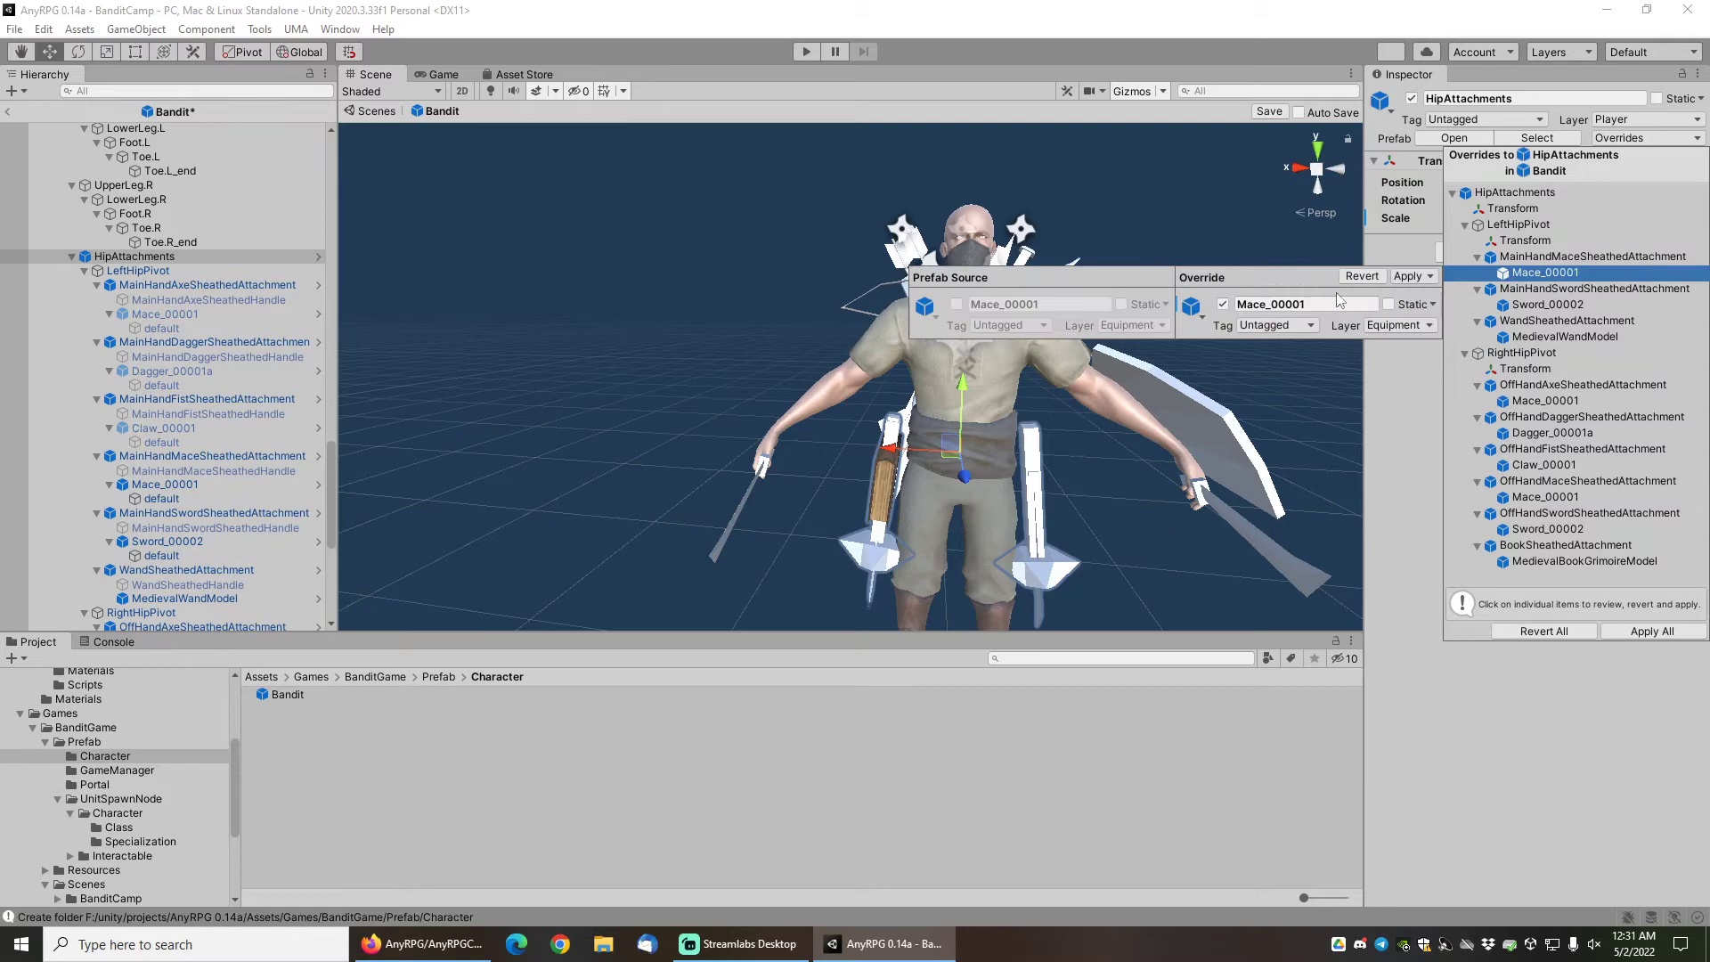
click(1548, 272)
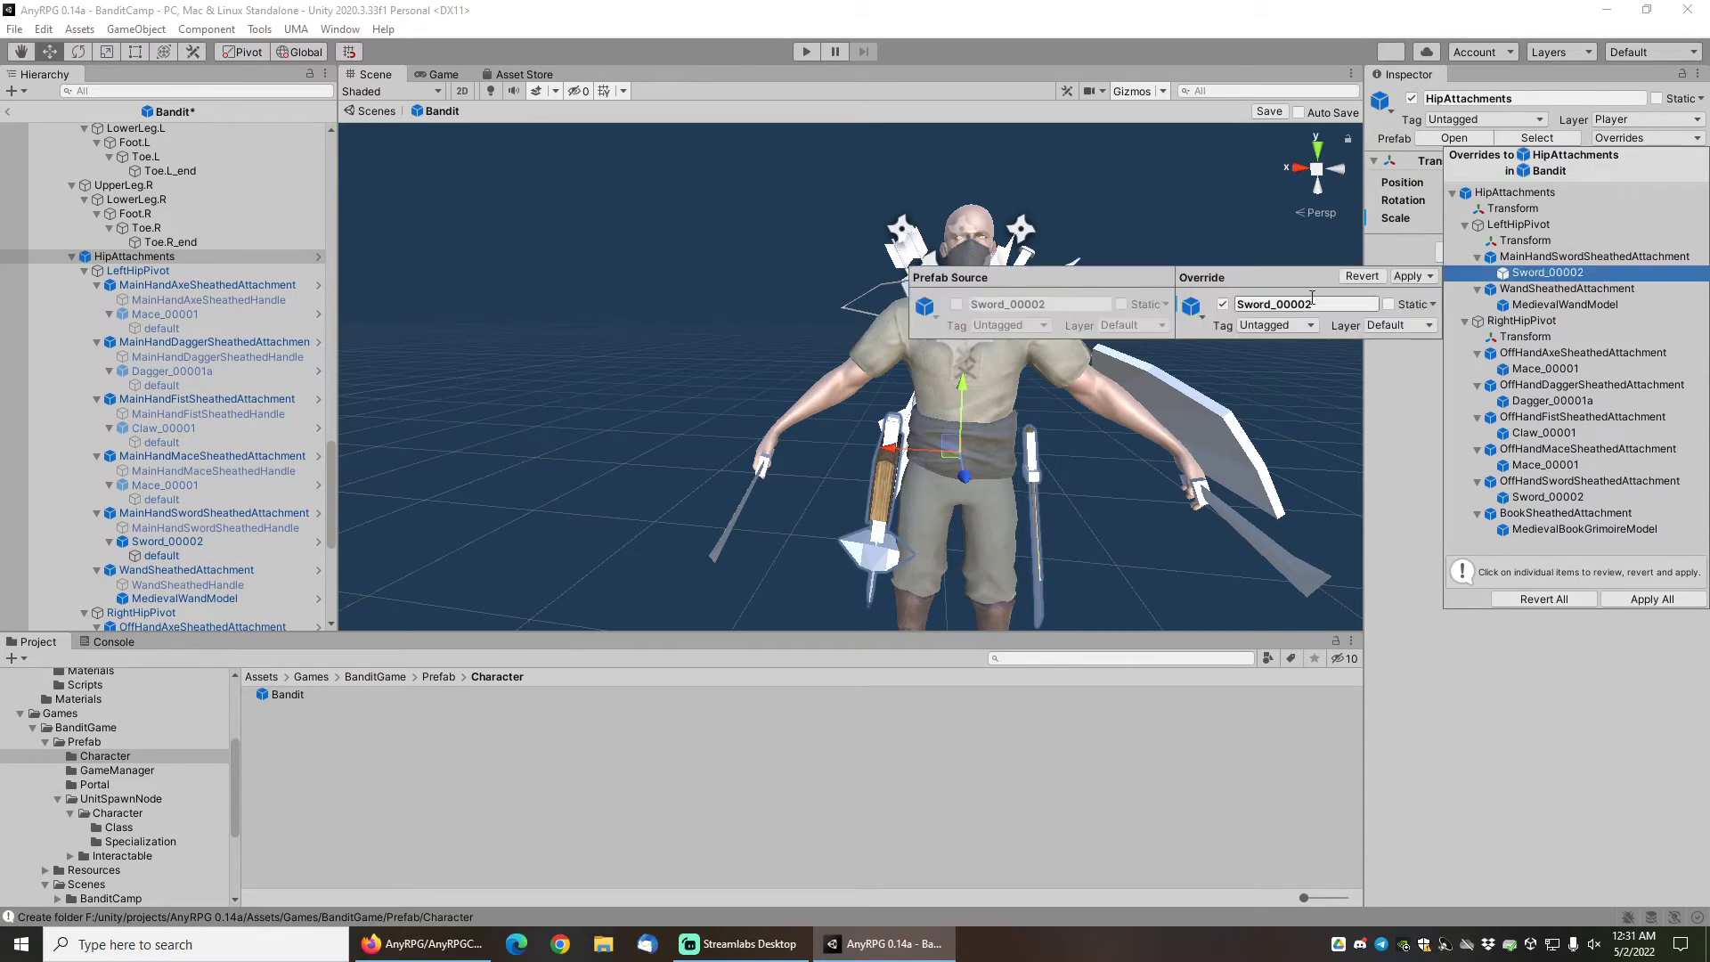
click(1567, 271)
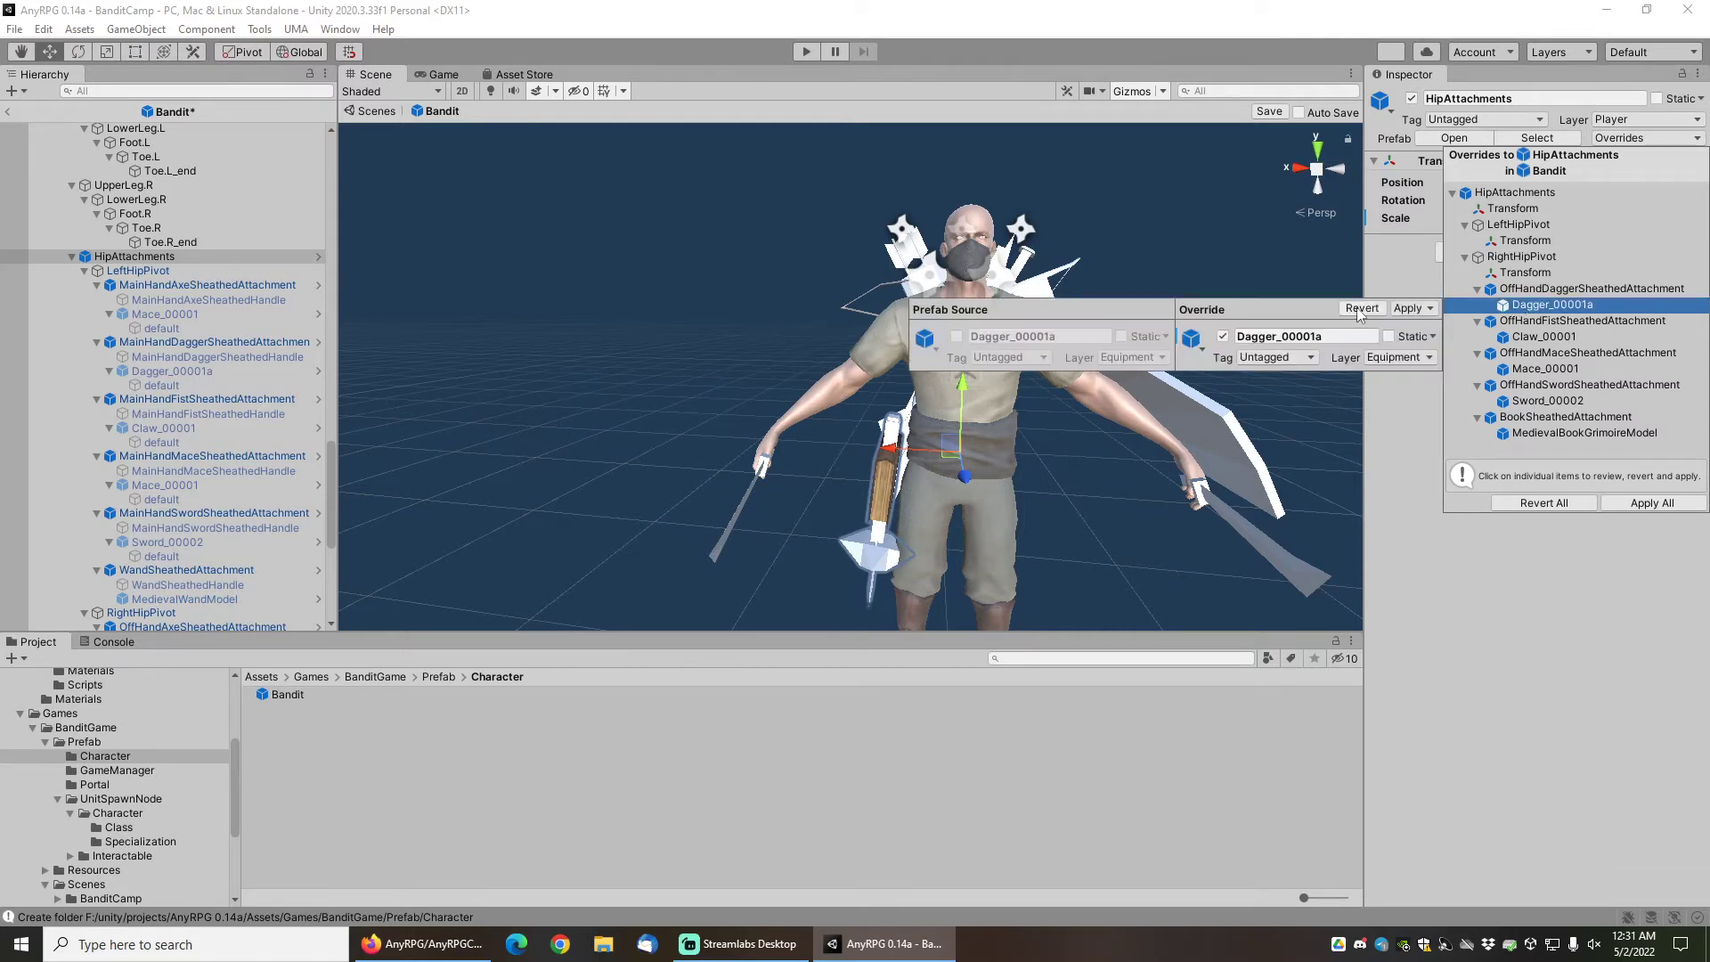
Revert the right-hip dagger, mace and grimoire book overrides, leaving only transform changes.
click(1361, 308)
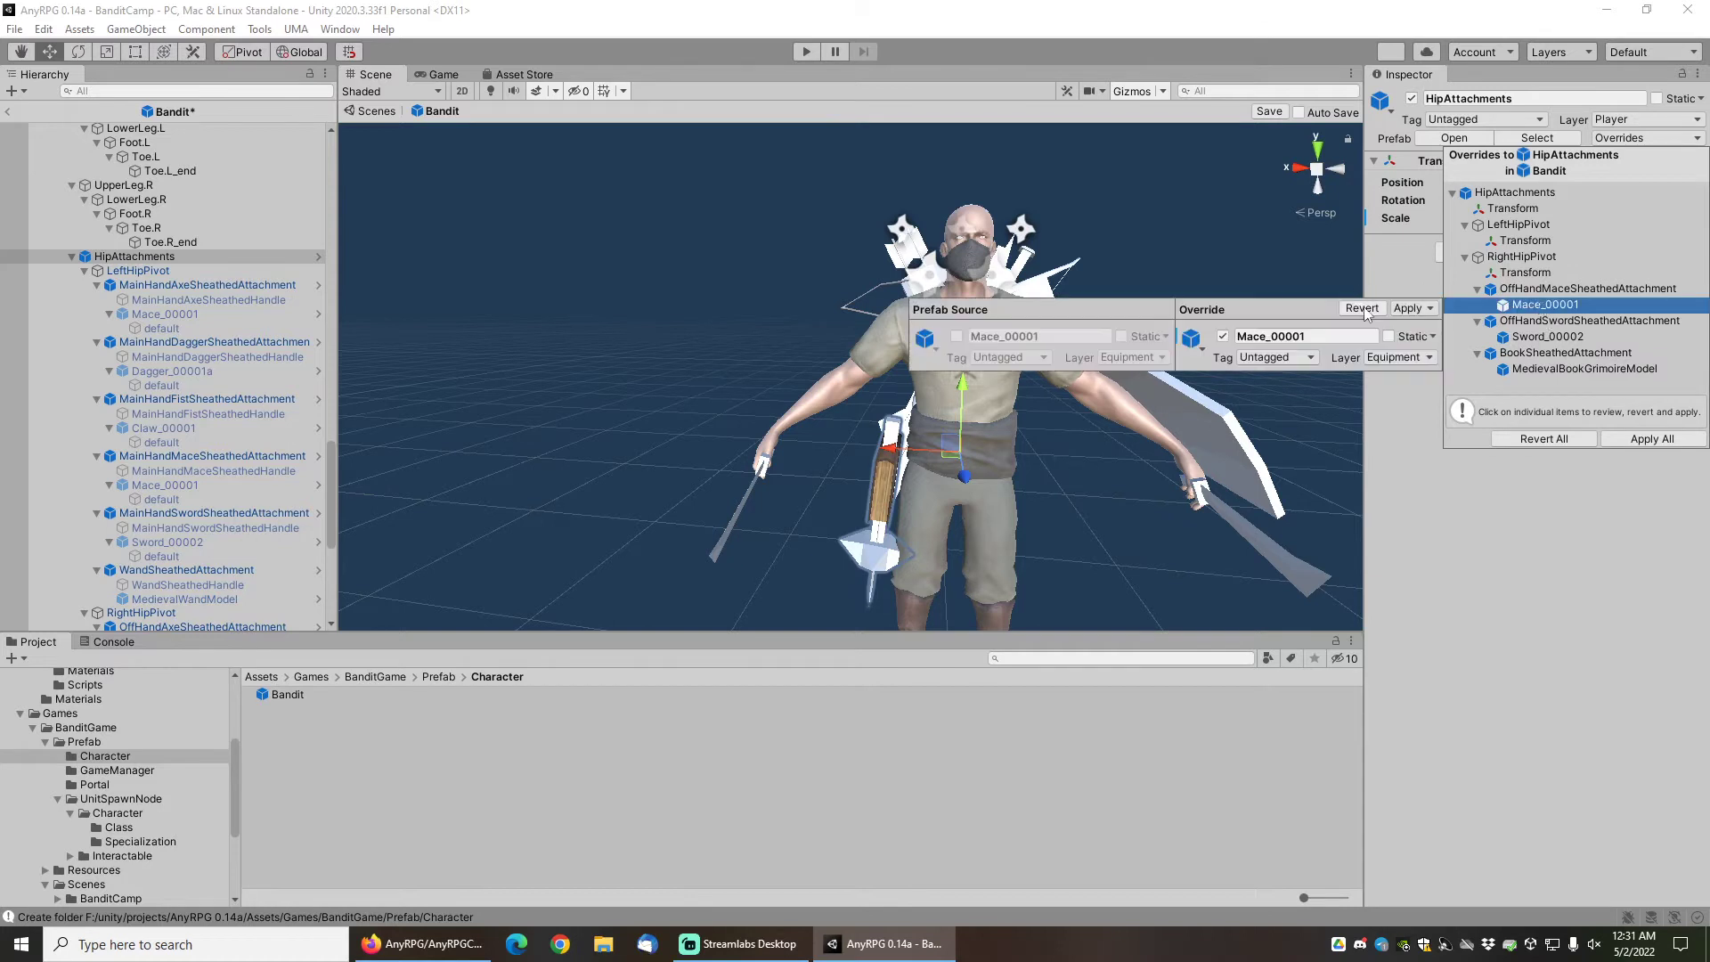
click(1359, 308)
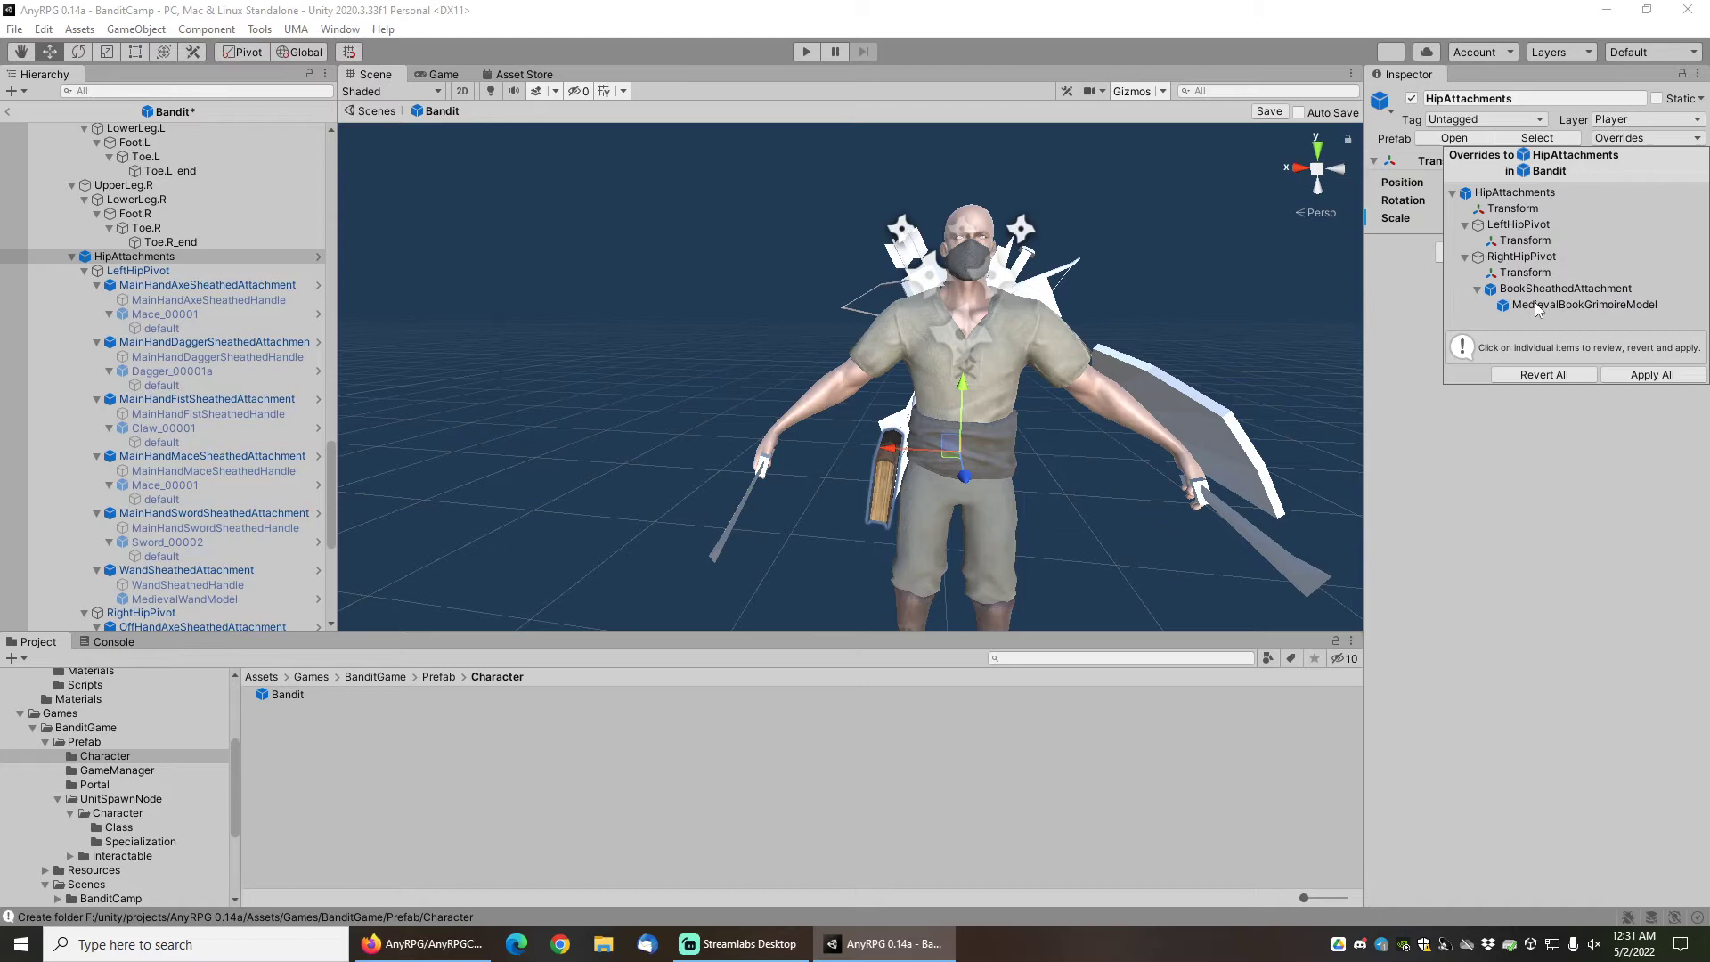
click(1582, 304)
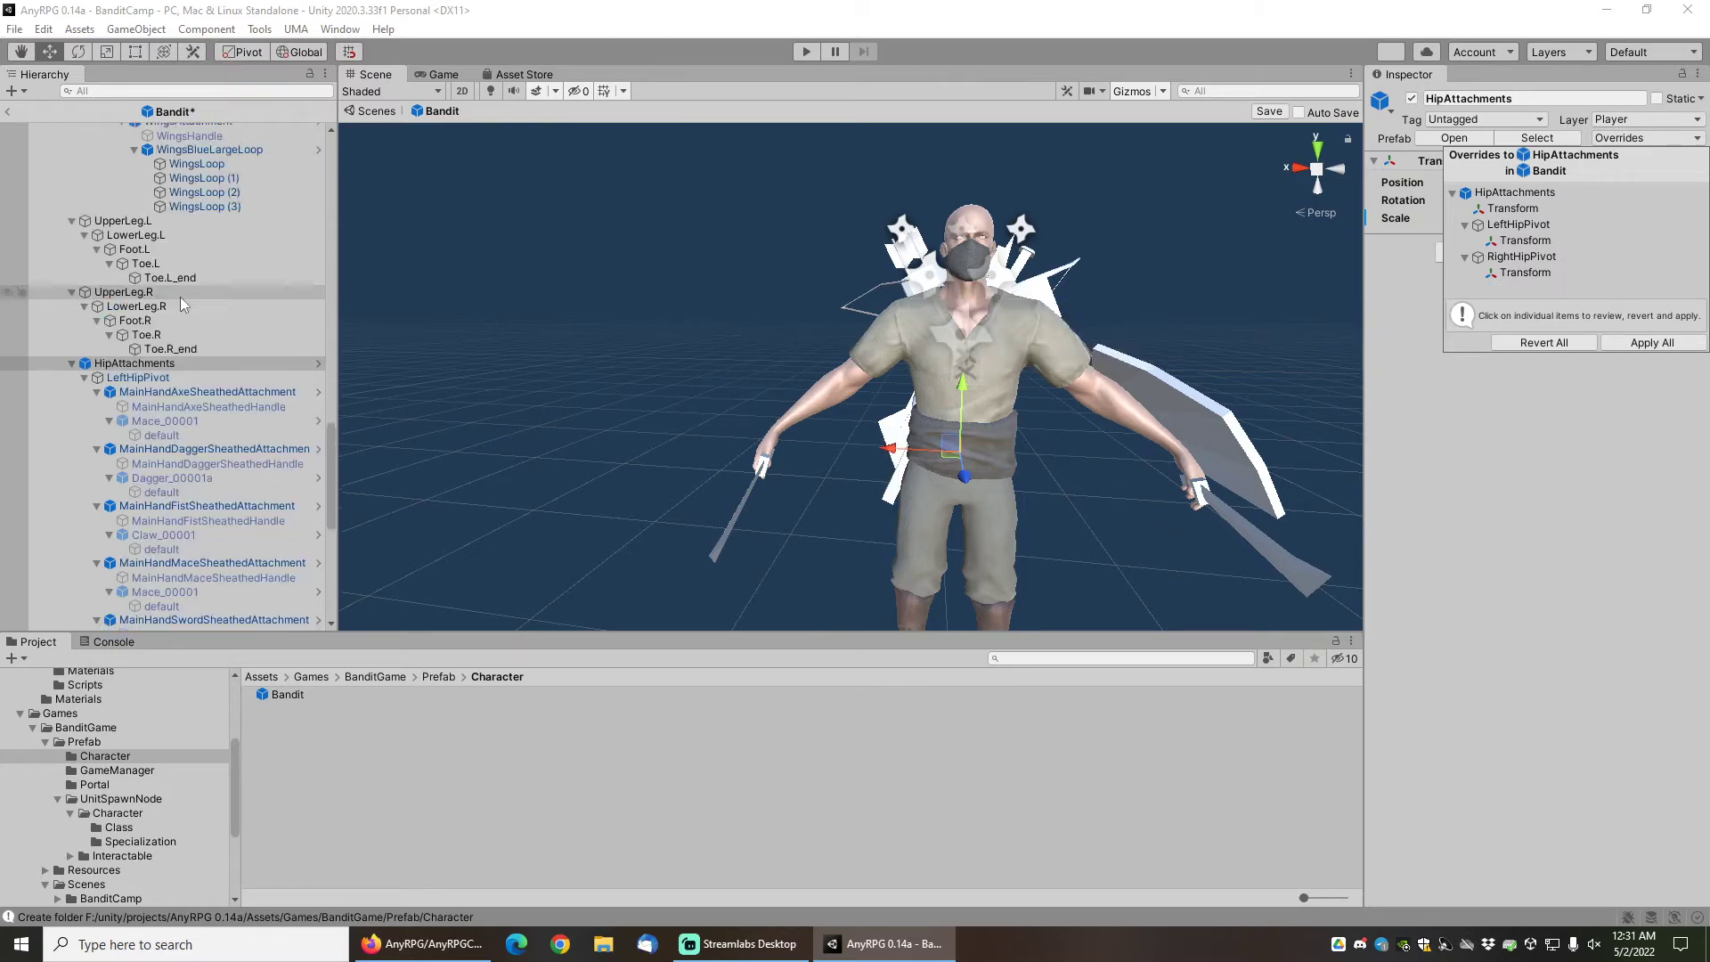
scroll(down, 3)
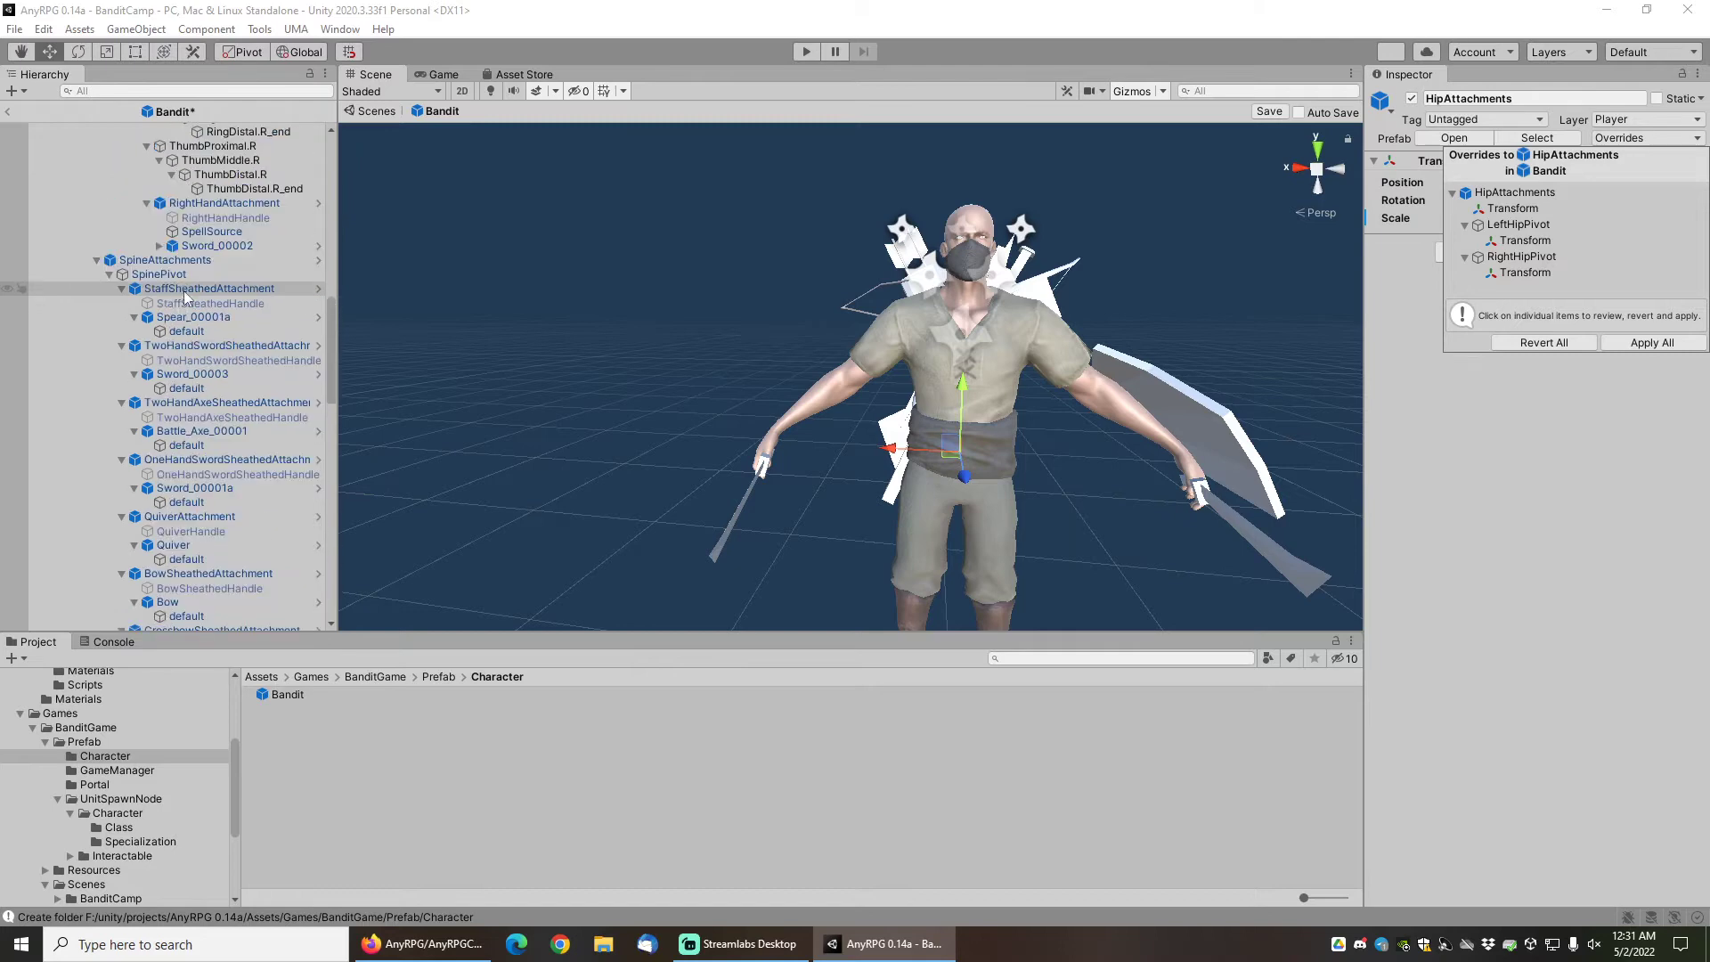
Revert the sheathed spear, two-hand sword, quiver and bow overrides on SpineAttachments.
click(164, 260)
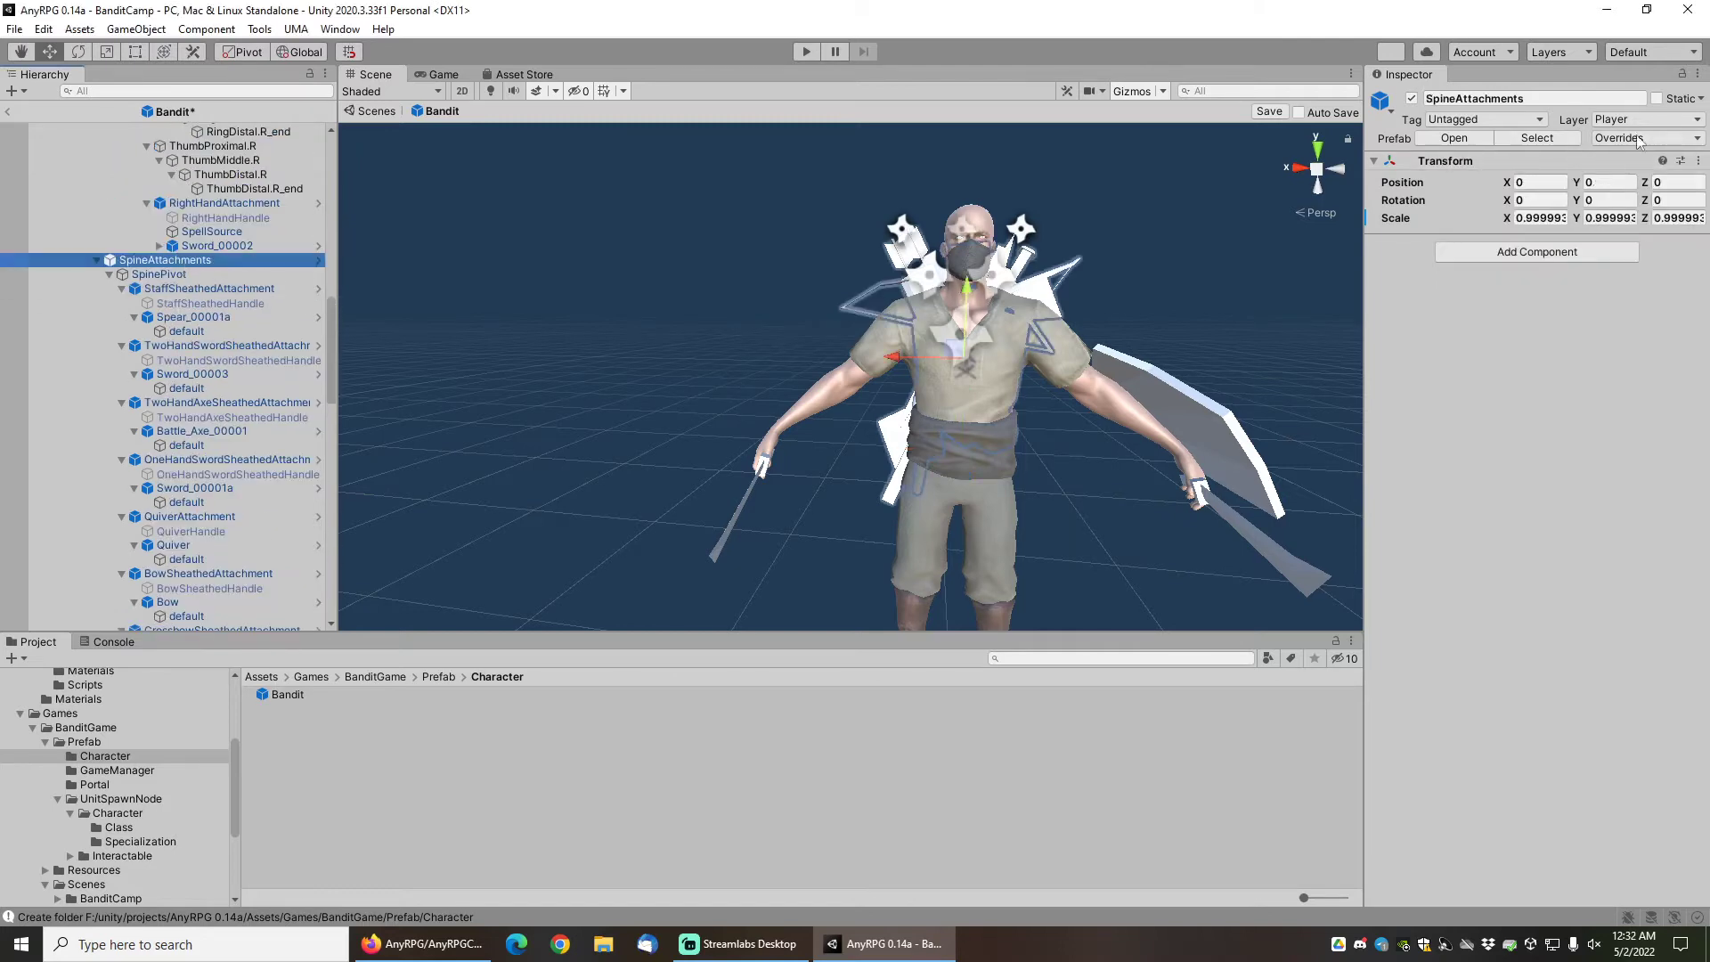
click(1619, 137)
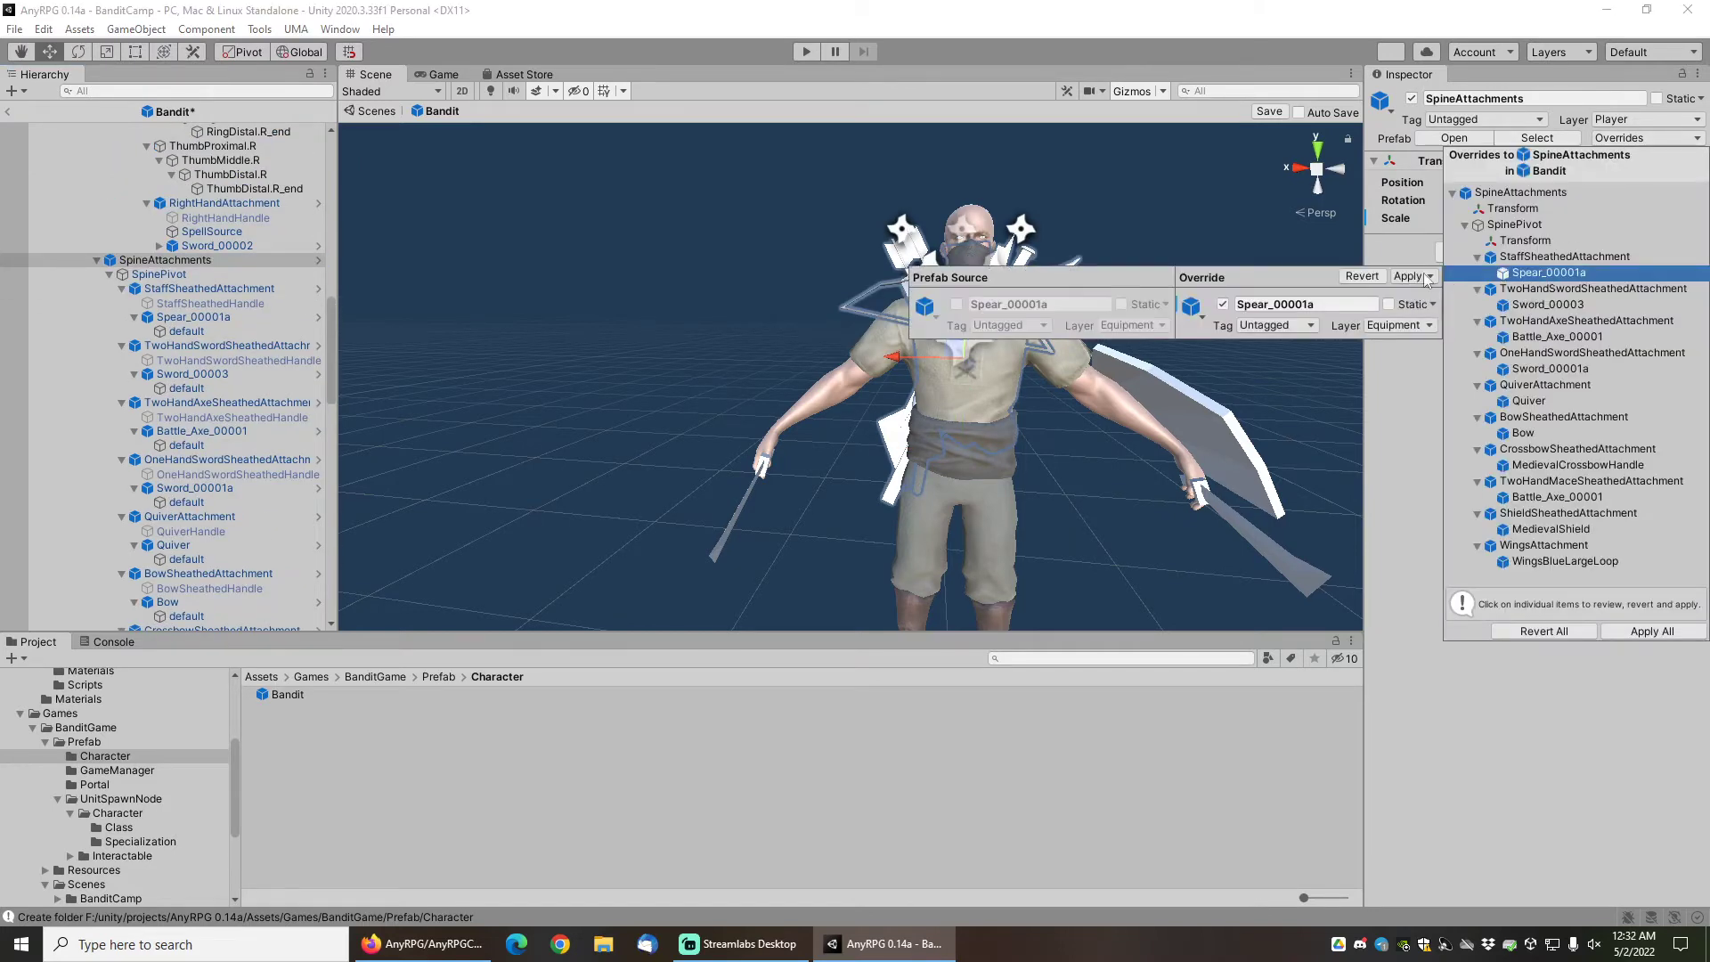
click(1359, 276)
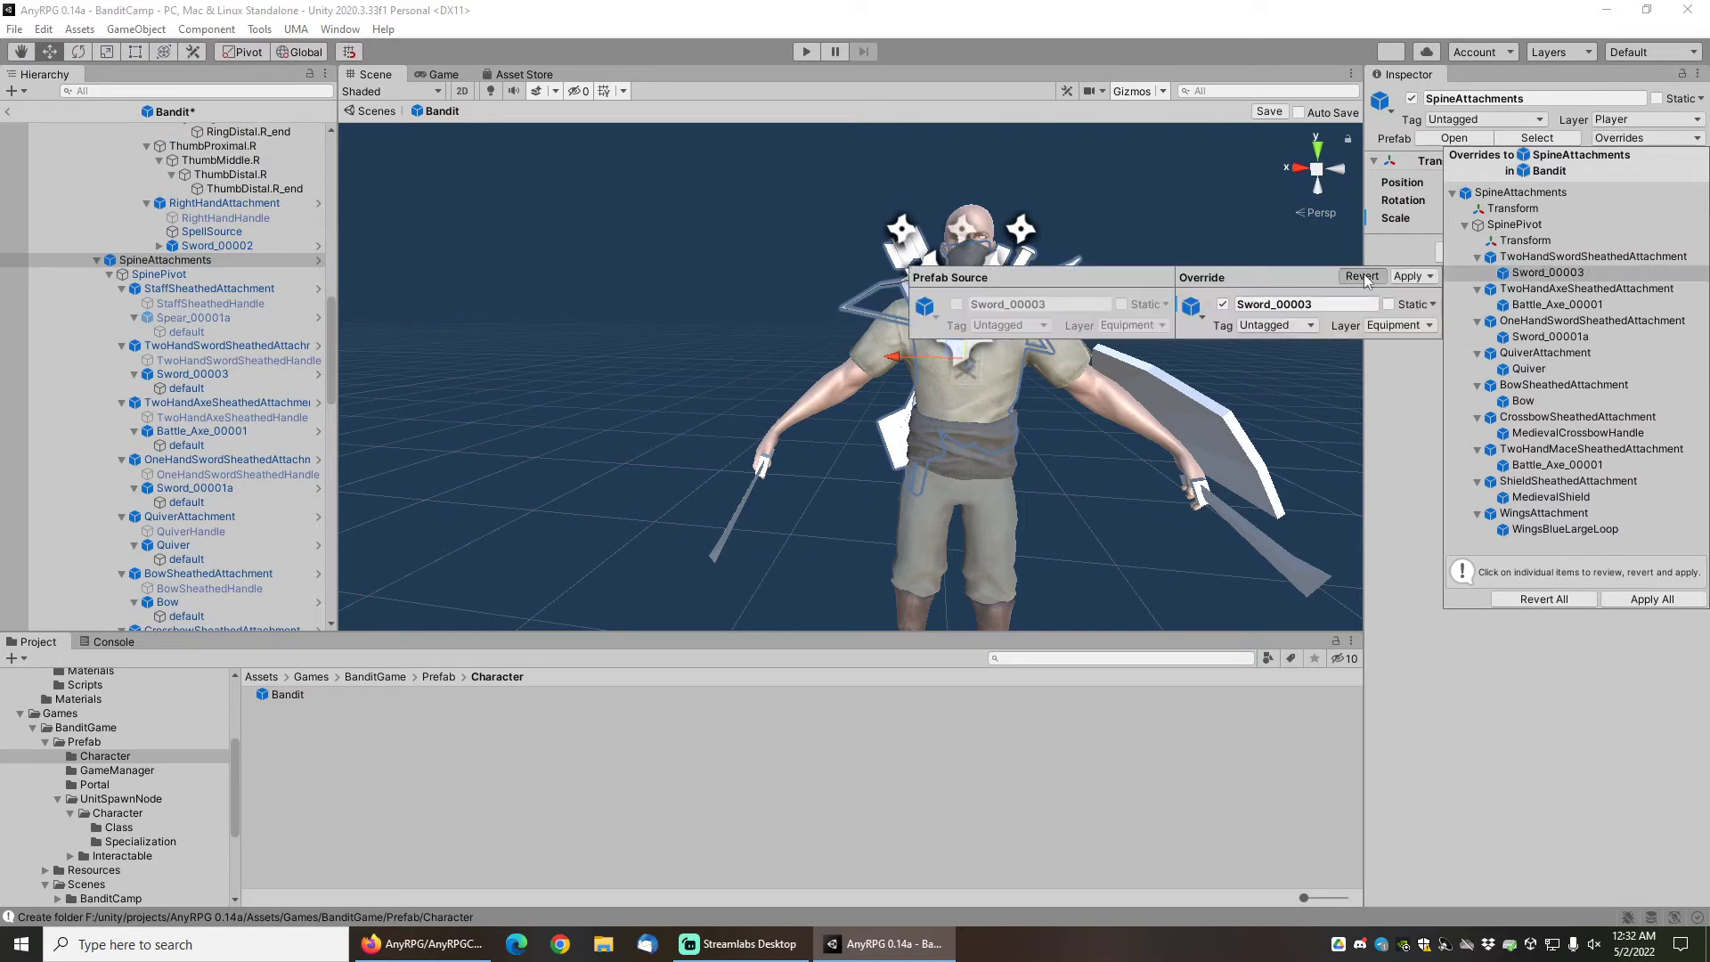
click(1359, 276)
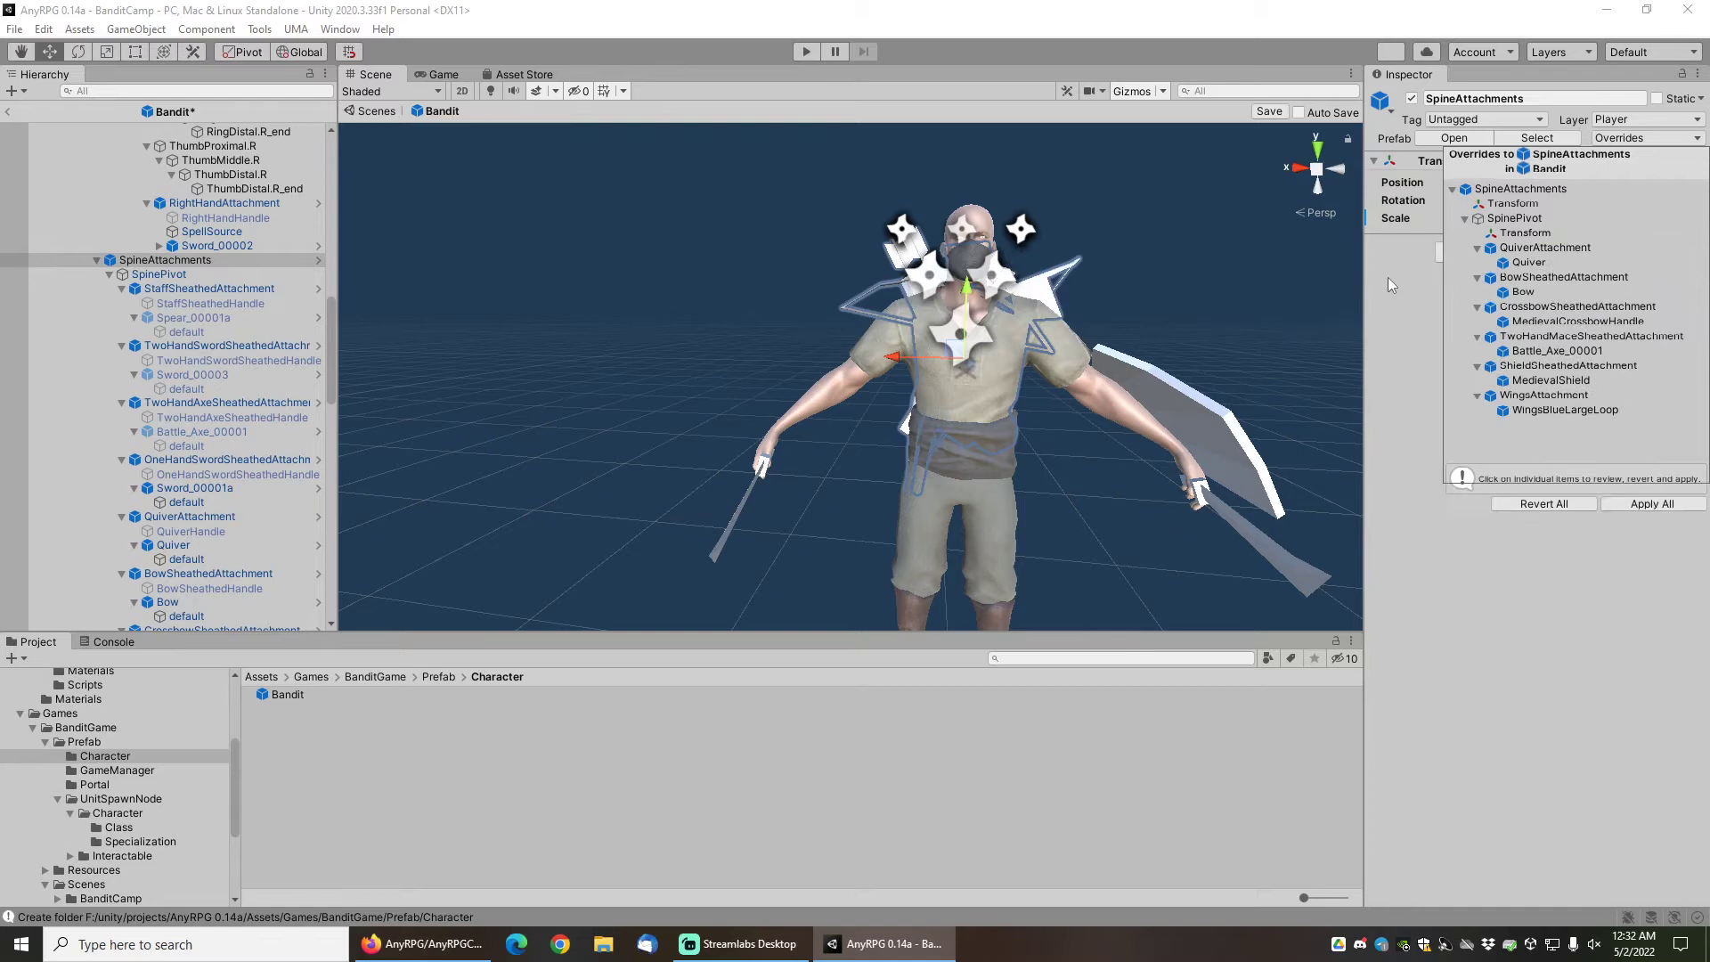
click(1475, 232)
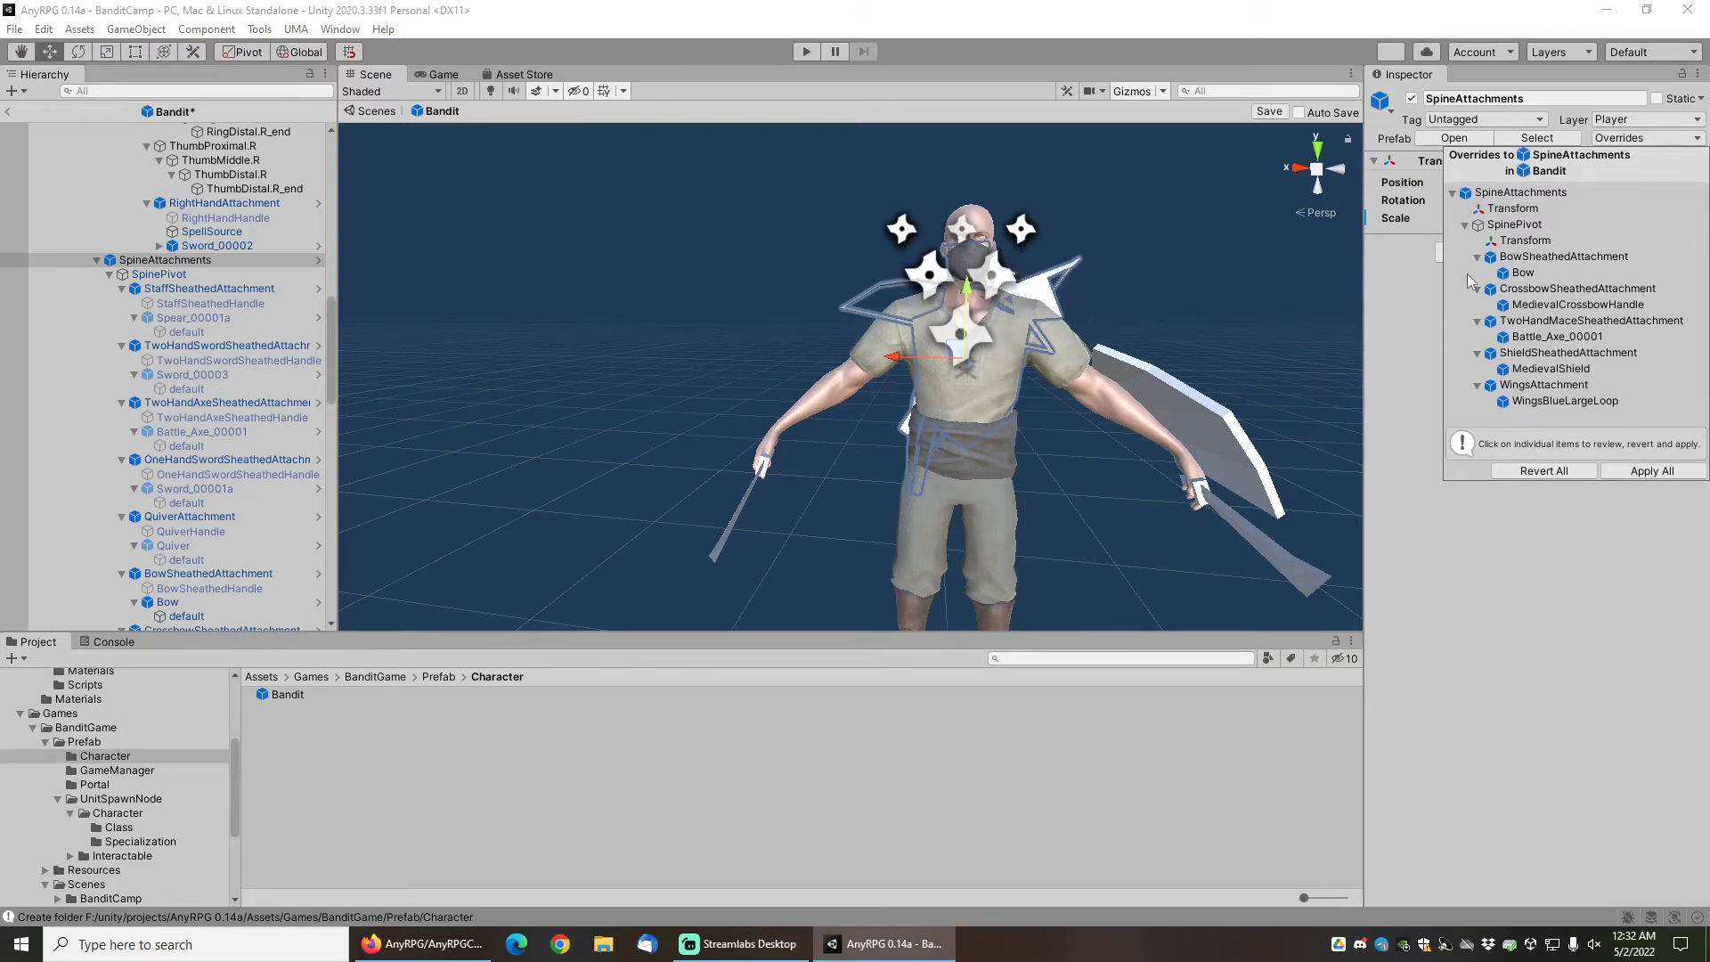
click(1478, 256)
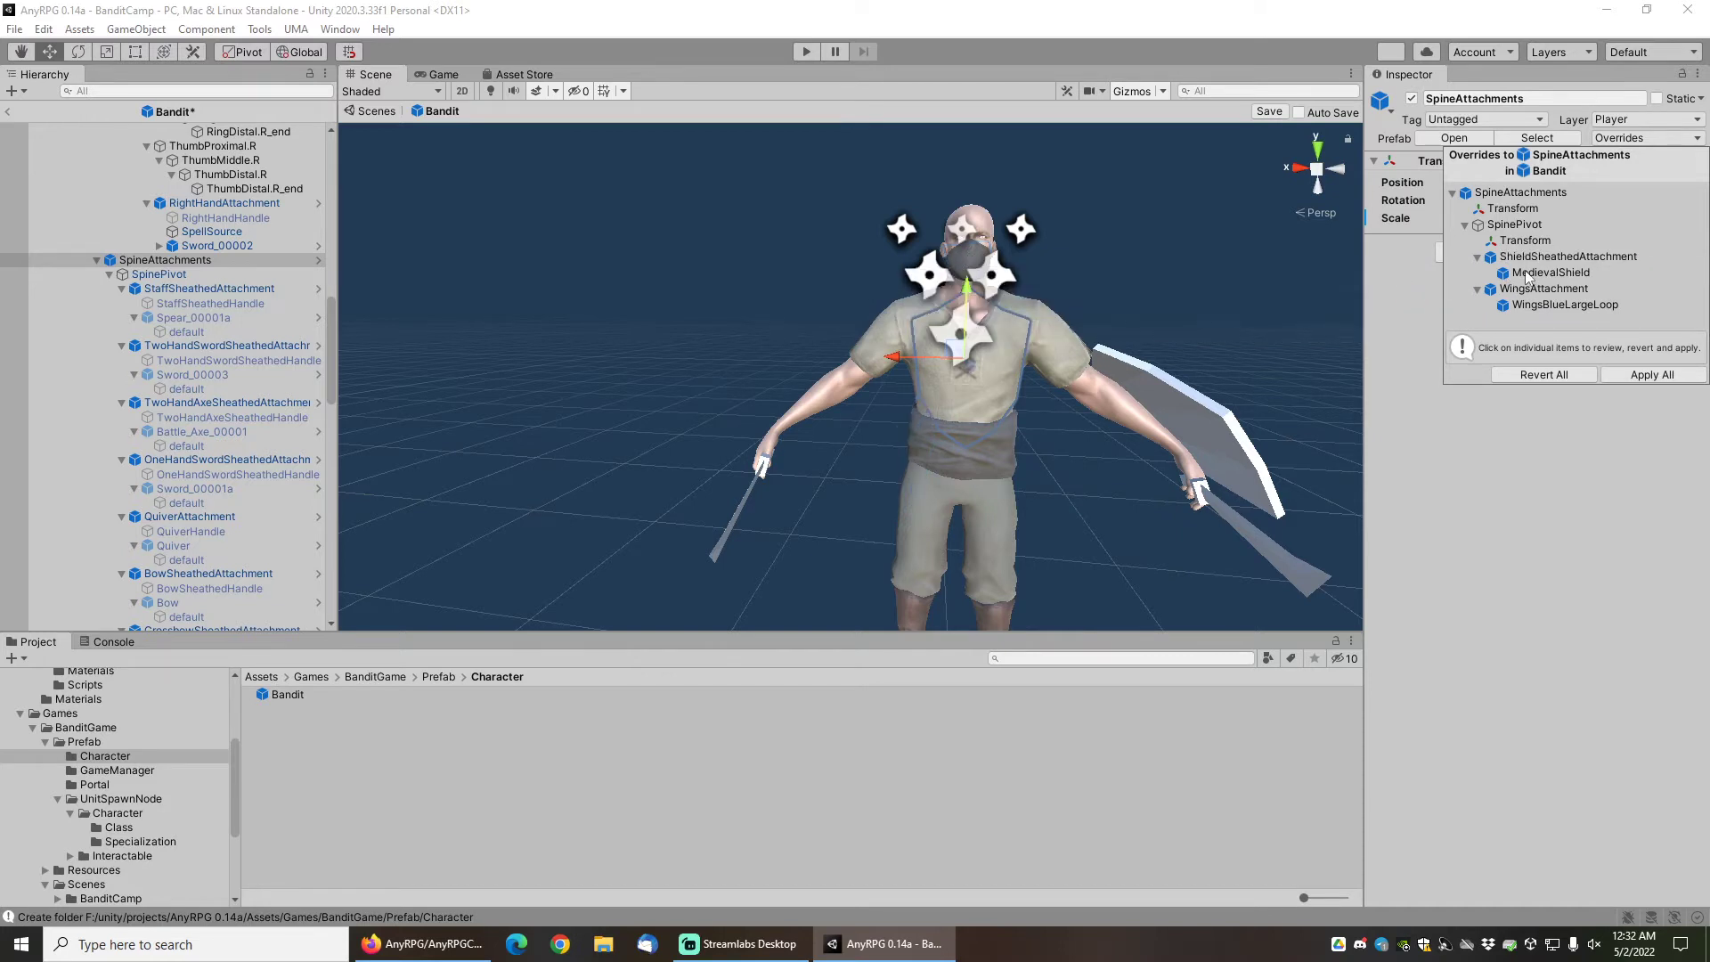
Revert the WingsBlueLargeLoop effect override, then select the right-hand Sword_00002.
click(1564, 305)
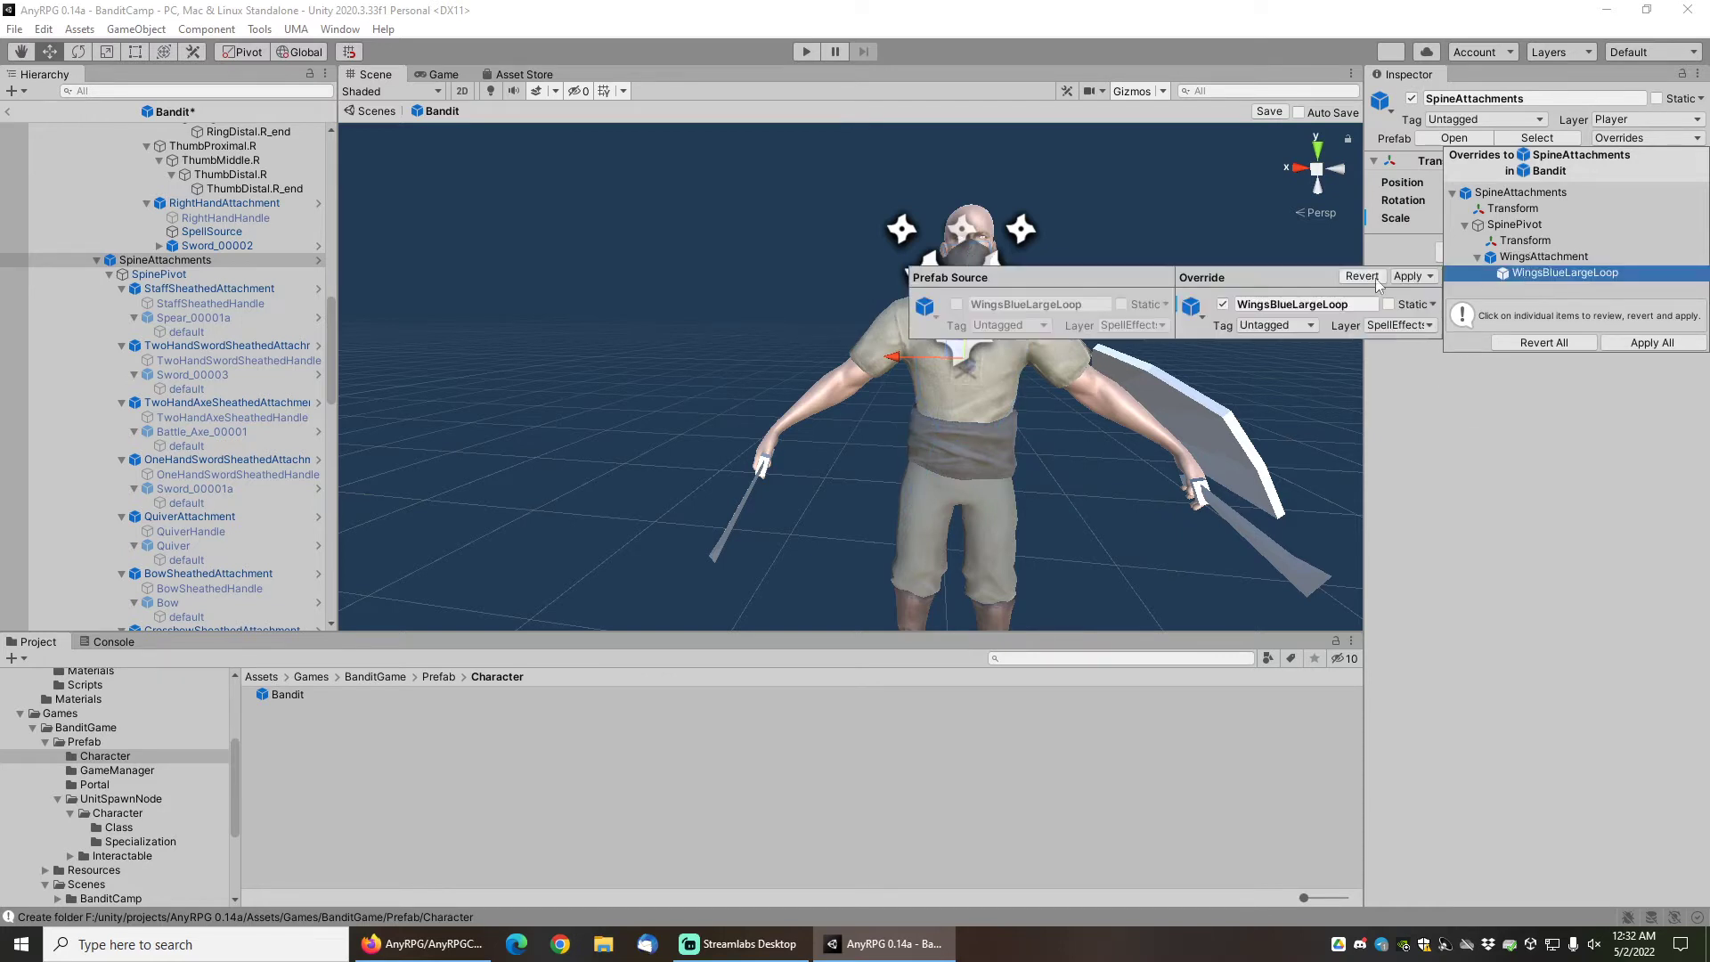
click(1359, 276)
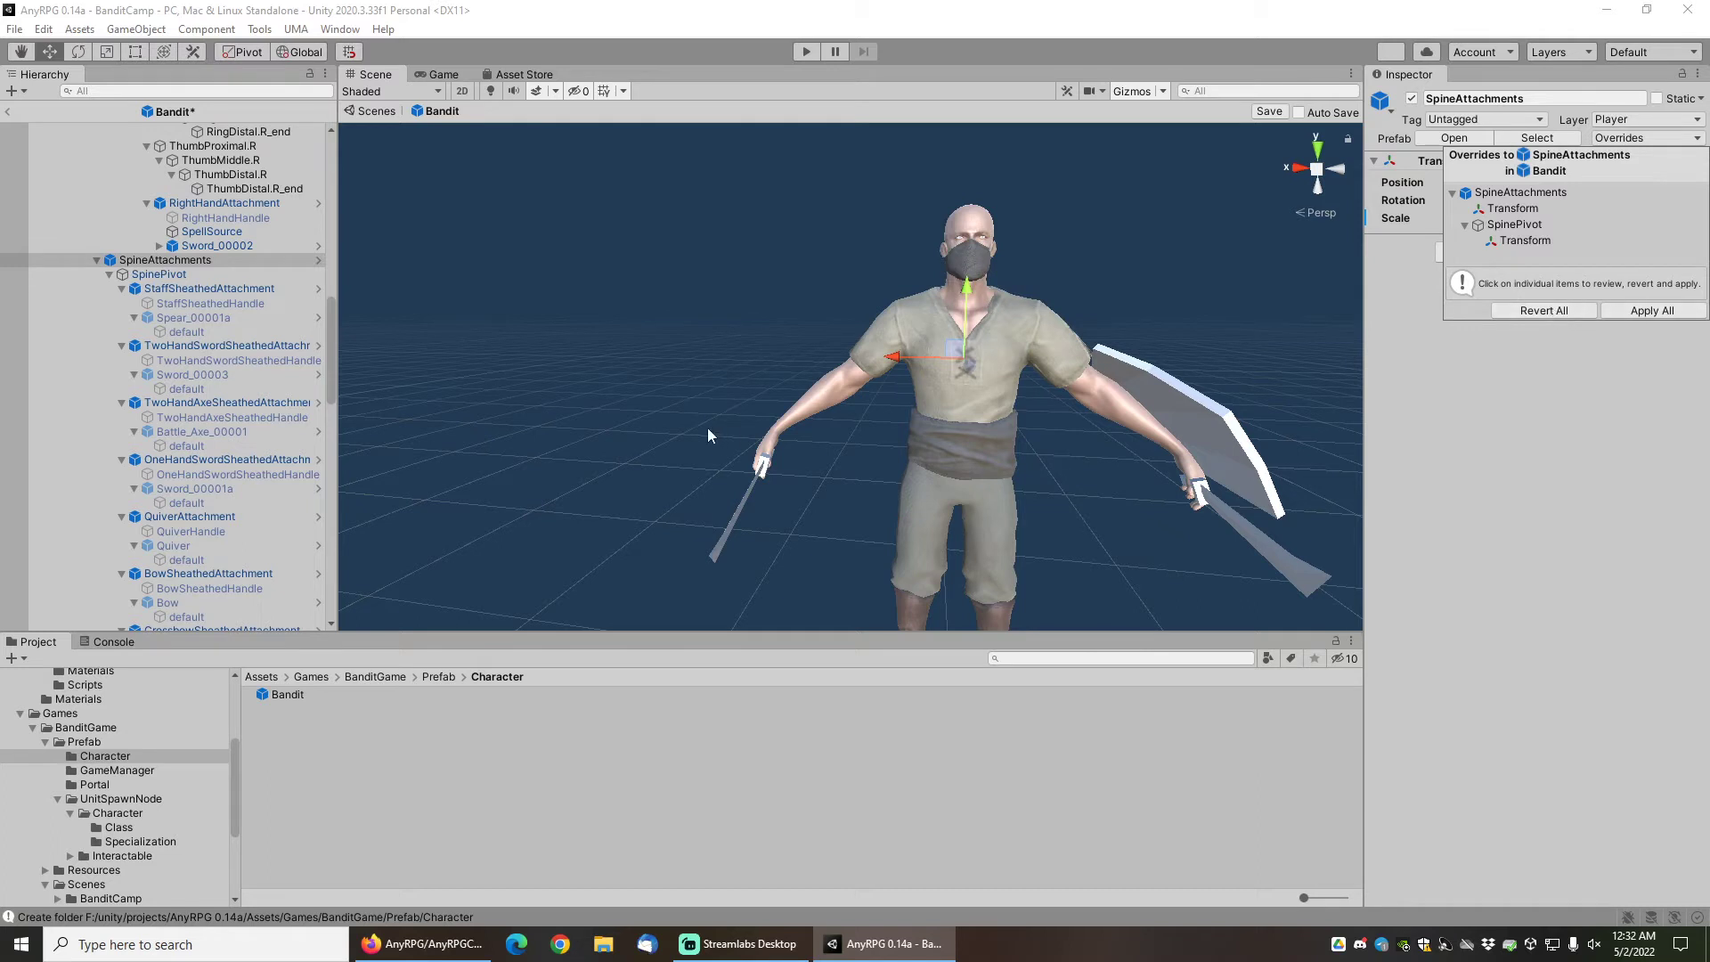
click(163, 260)
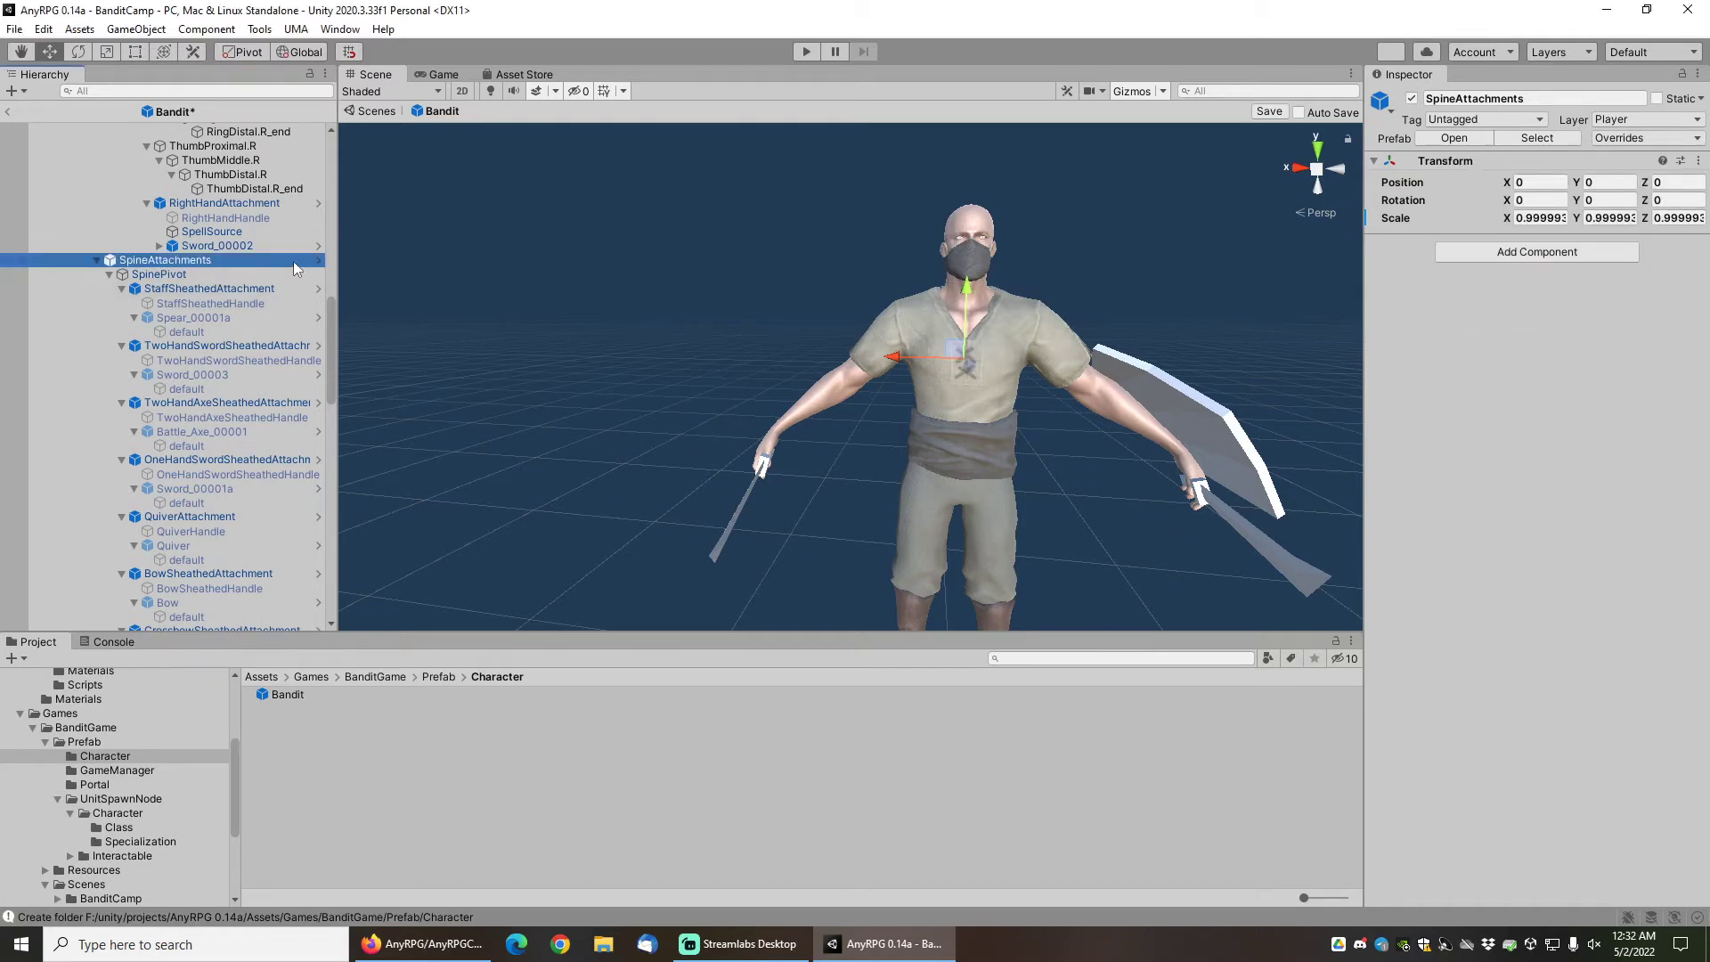
click(216, 246)
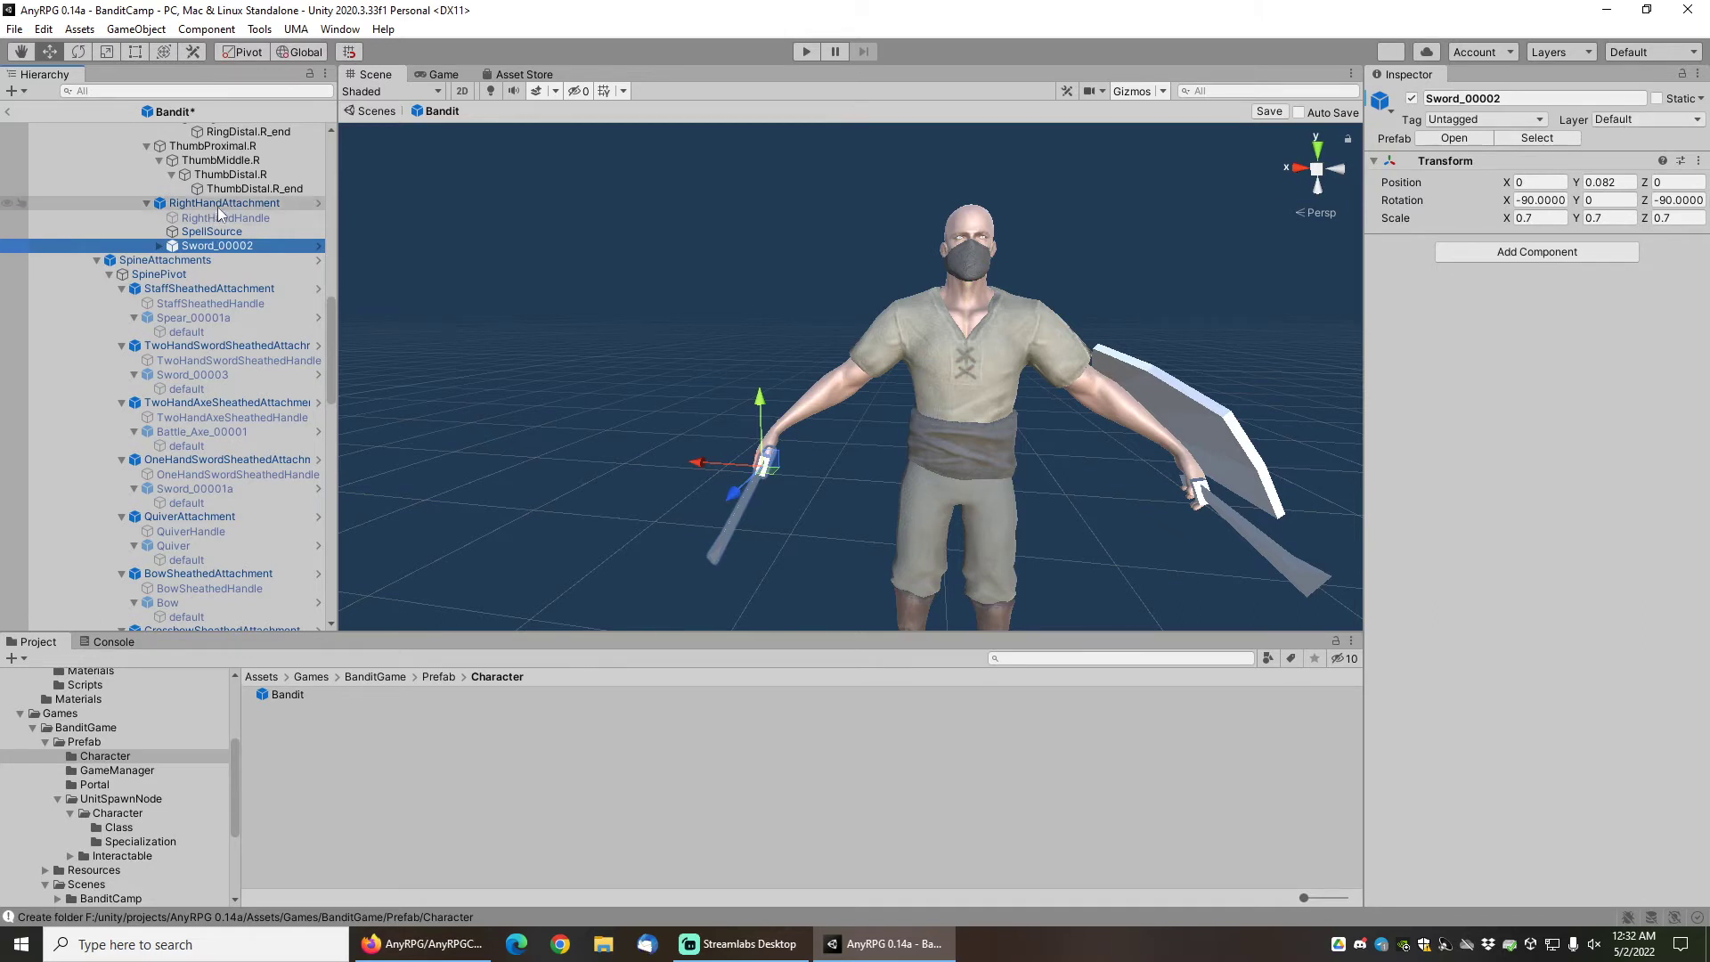
Revert the right-hand Sword_00002 and MedievalShield overrides, then select LeftHandAttachment.
click(223, 203)
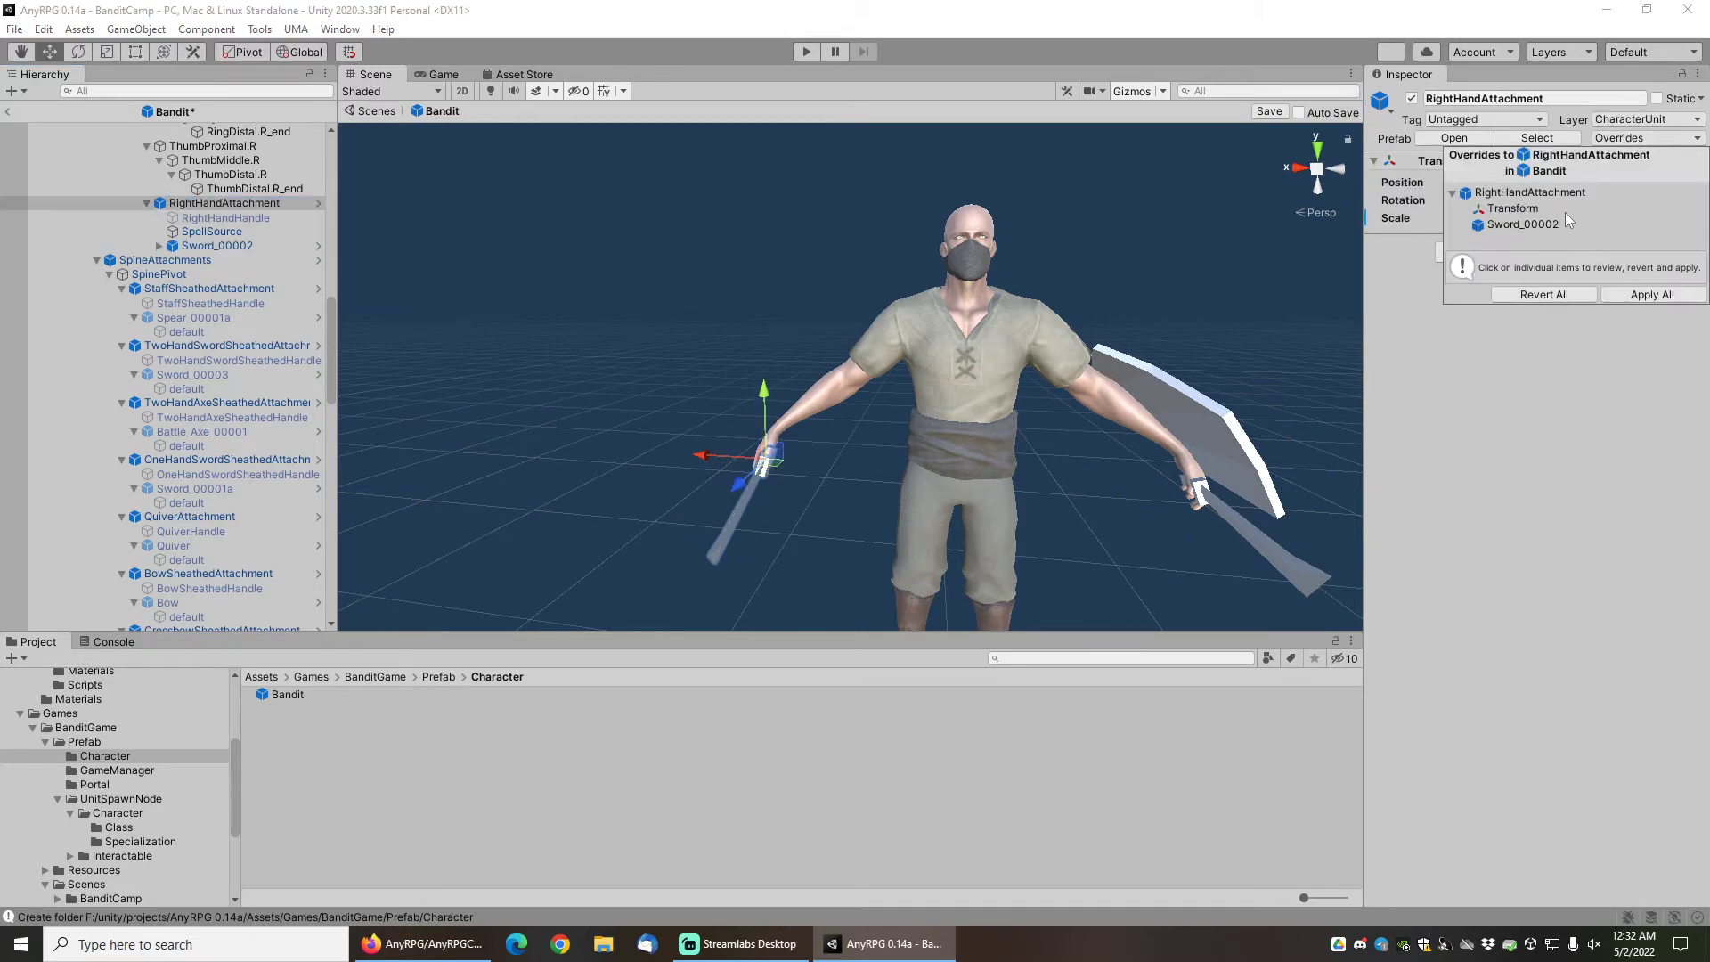
click(1519, 224)
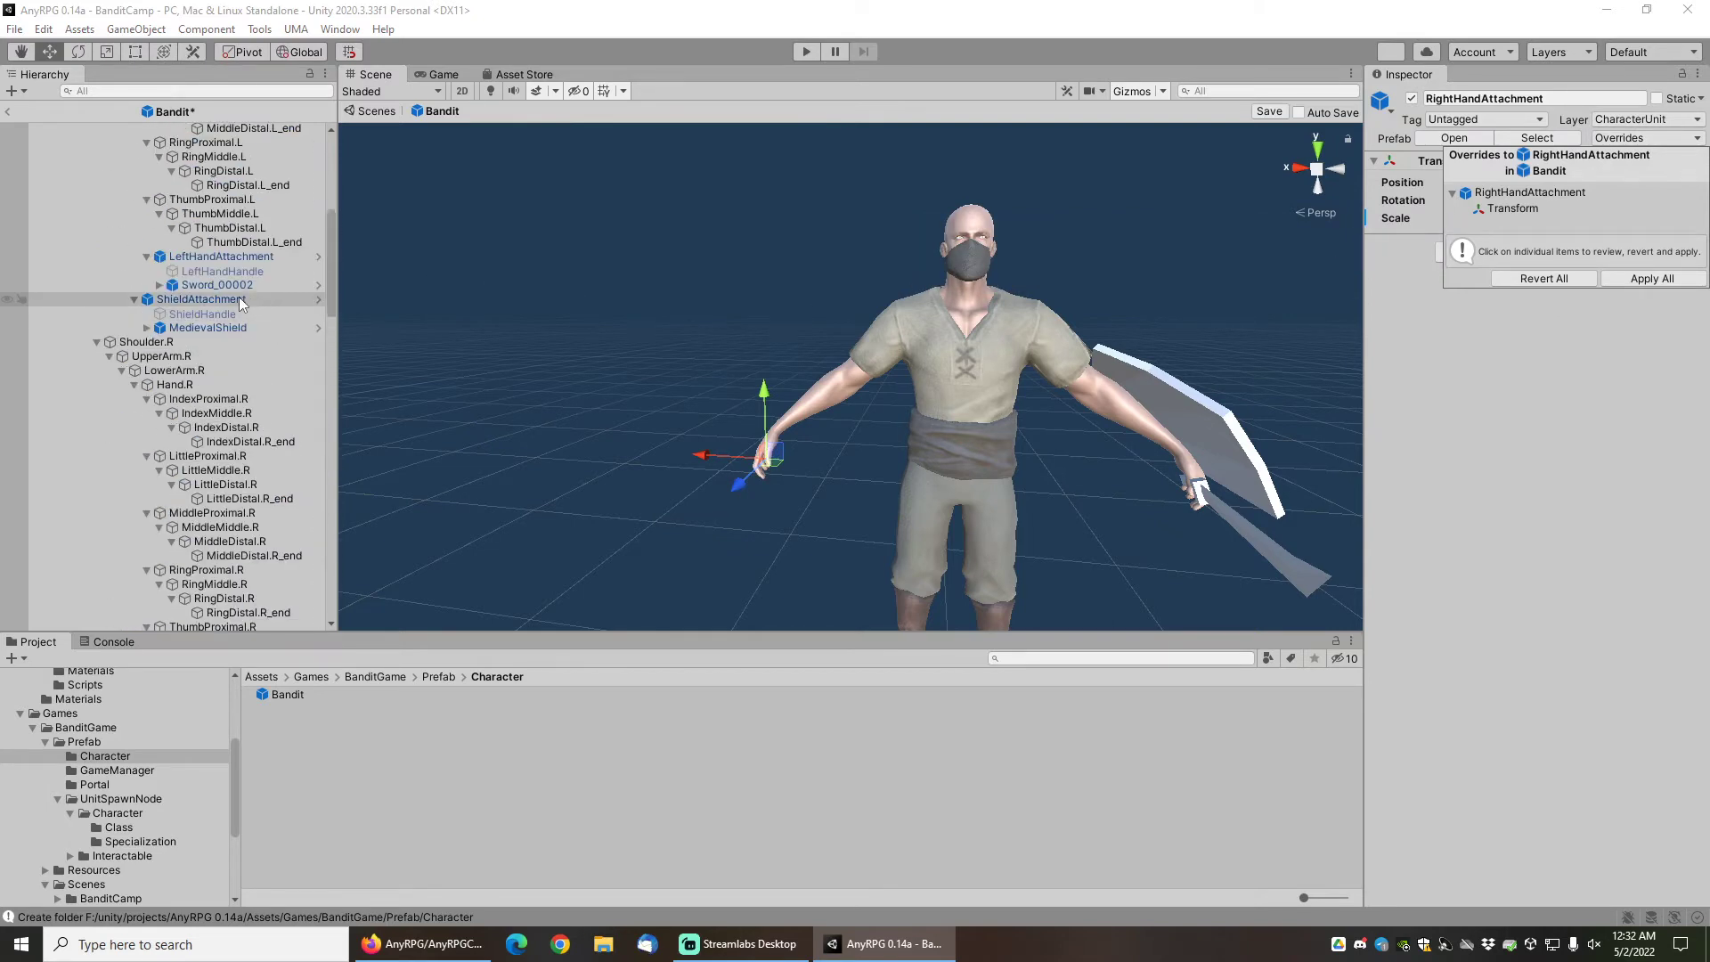
click(202, 299)
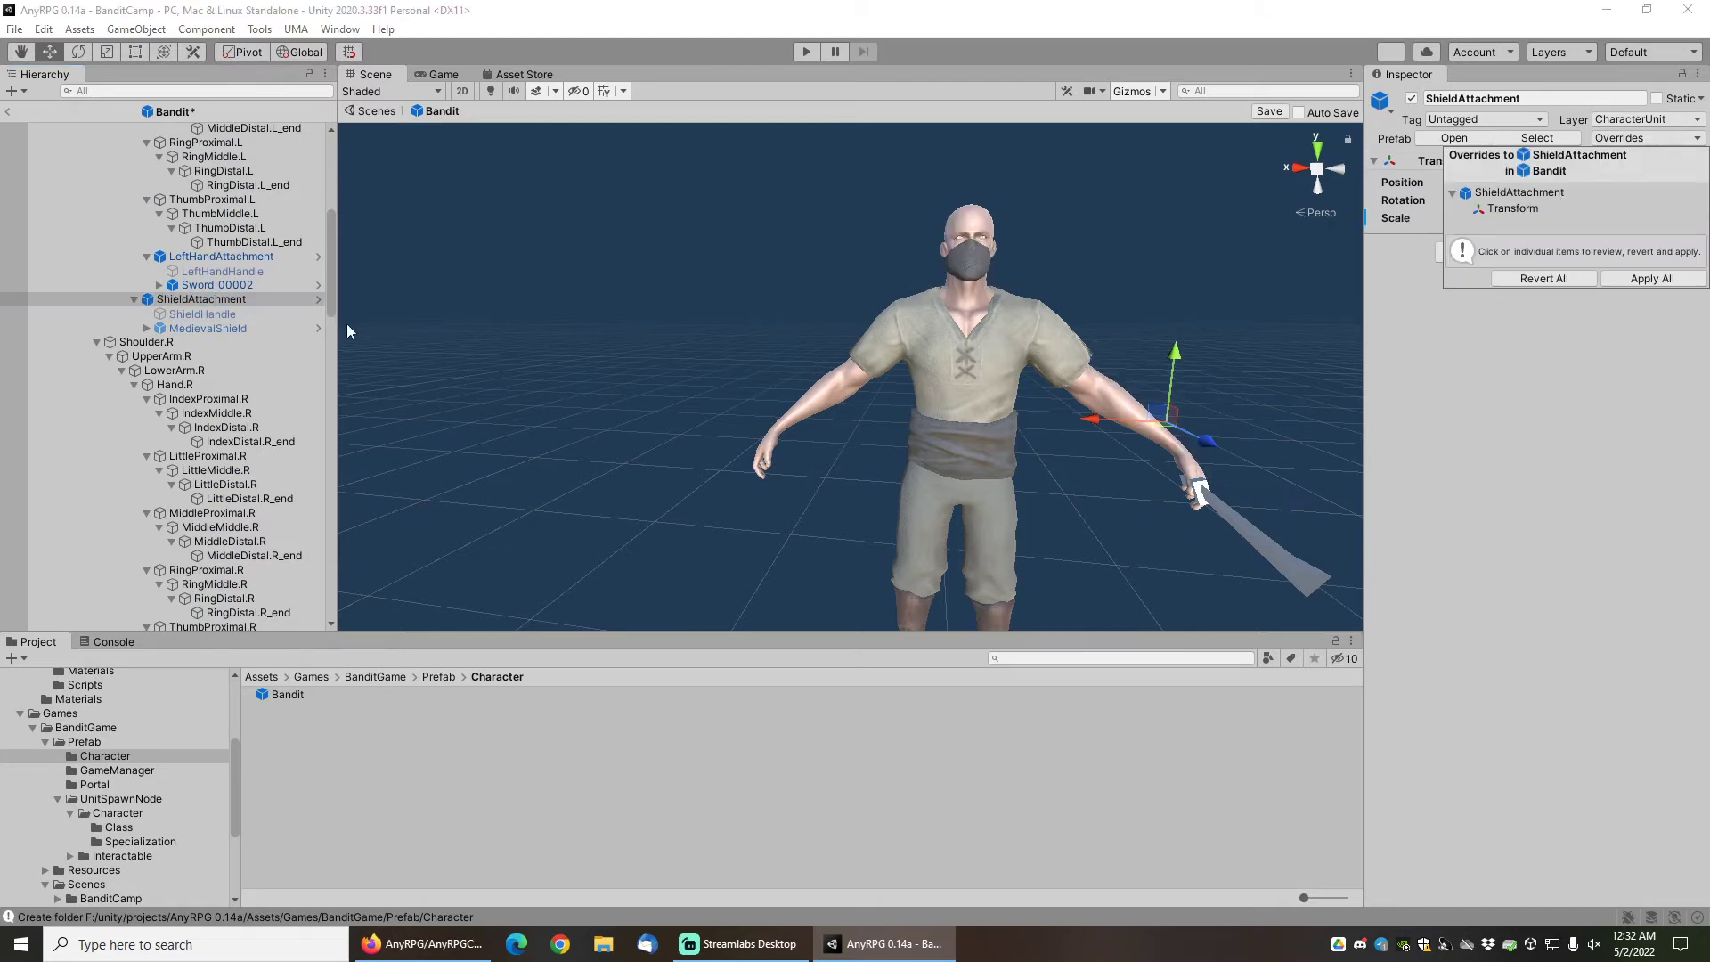
click(221, 254)
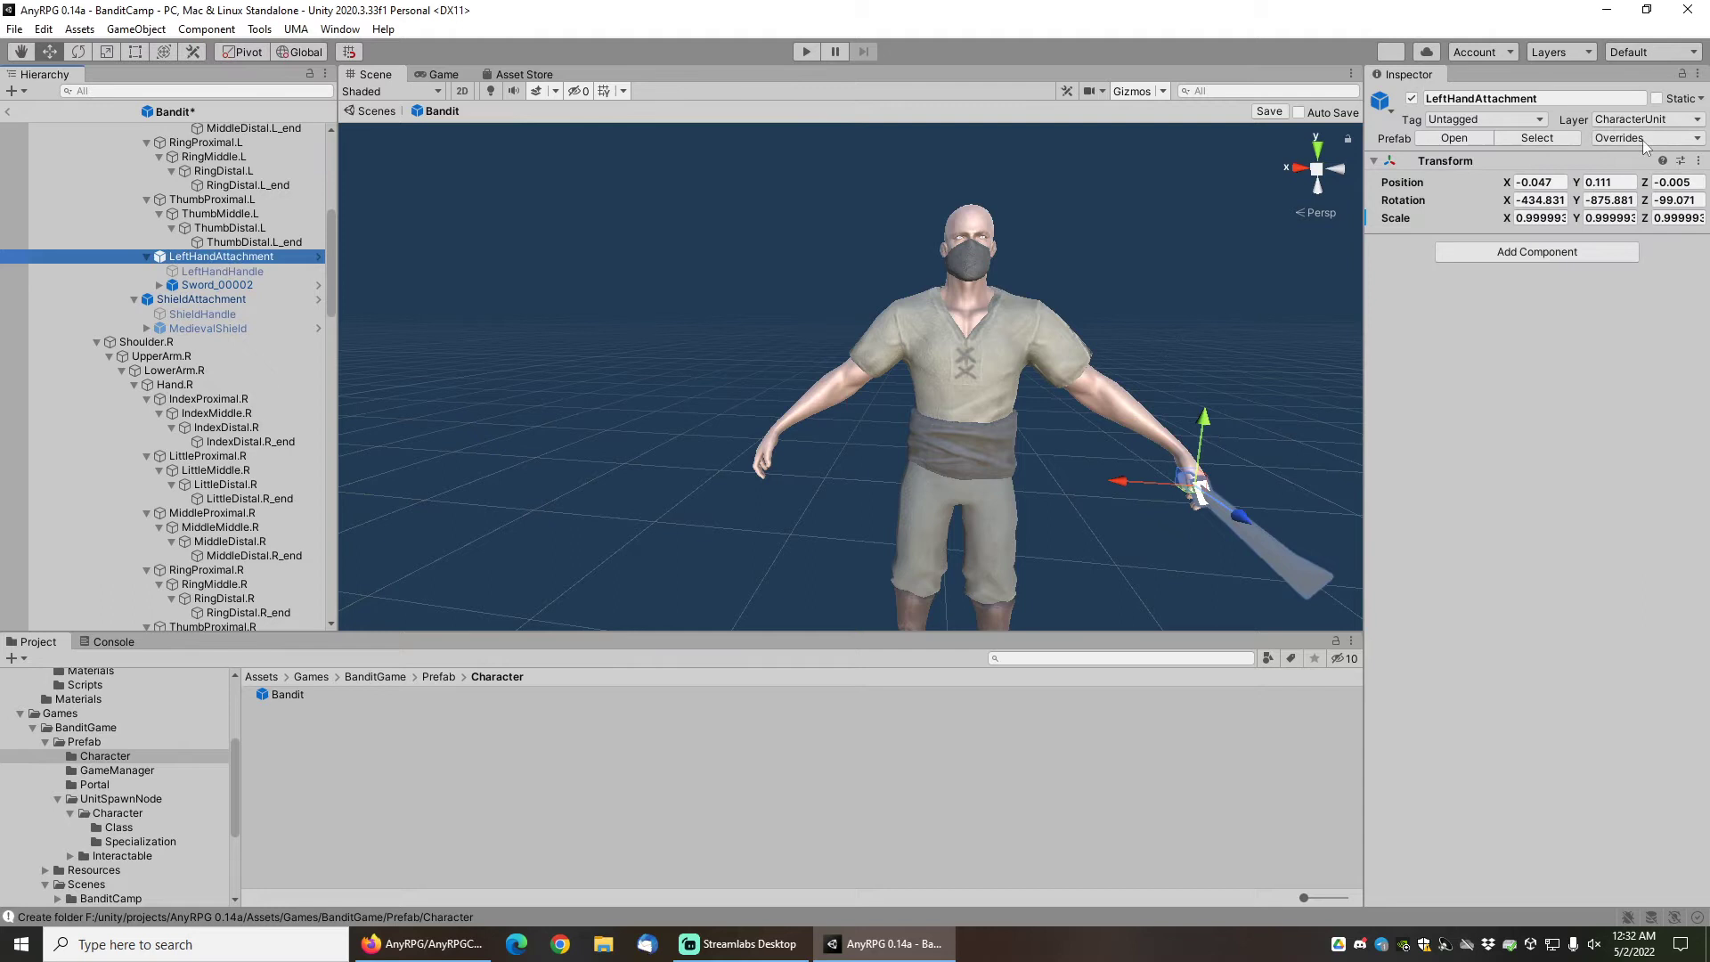
Check LeftHandAttachment's overrides before exiting Prefab Mode to the BanditCamp scene.
click(1619, 138)
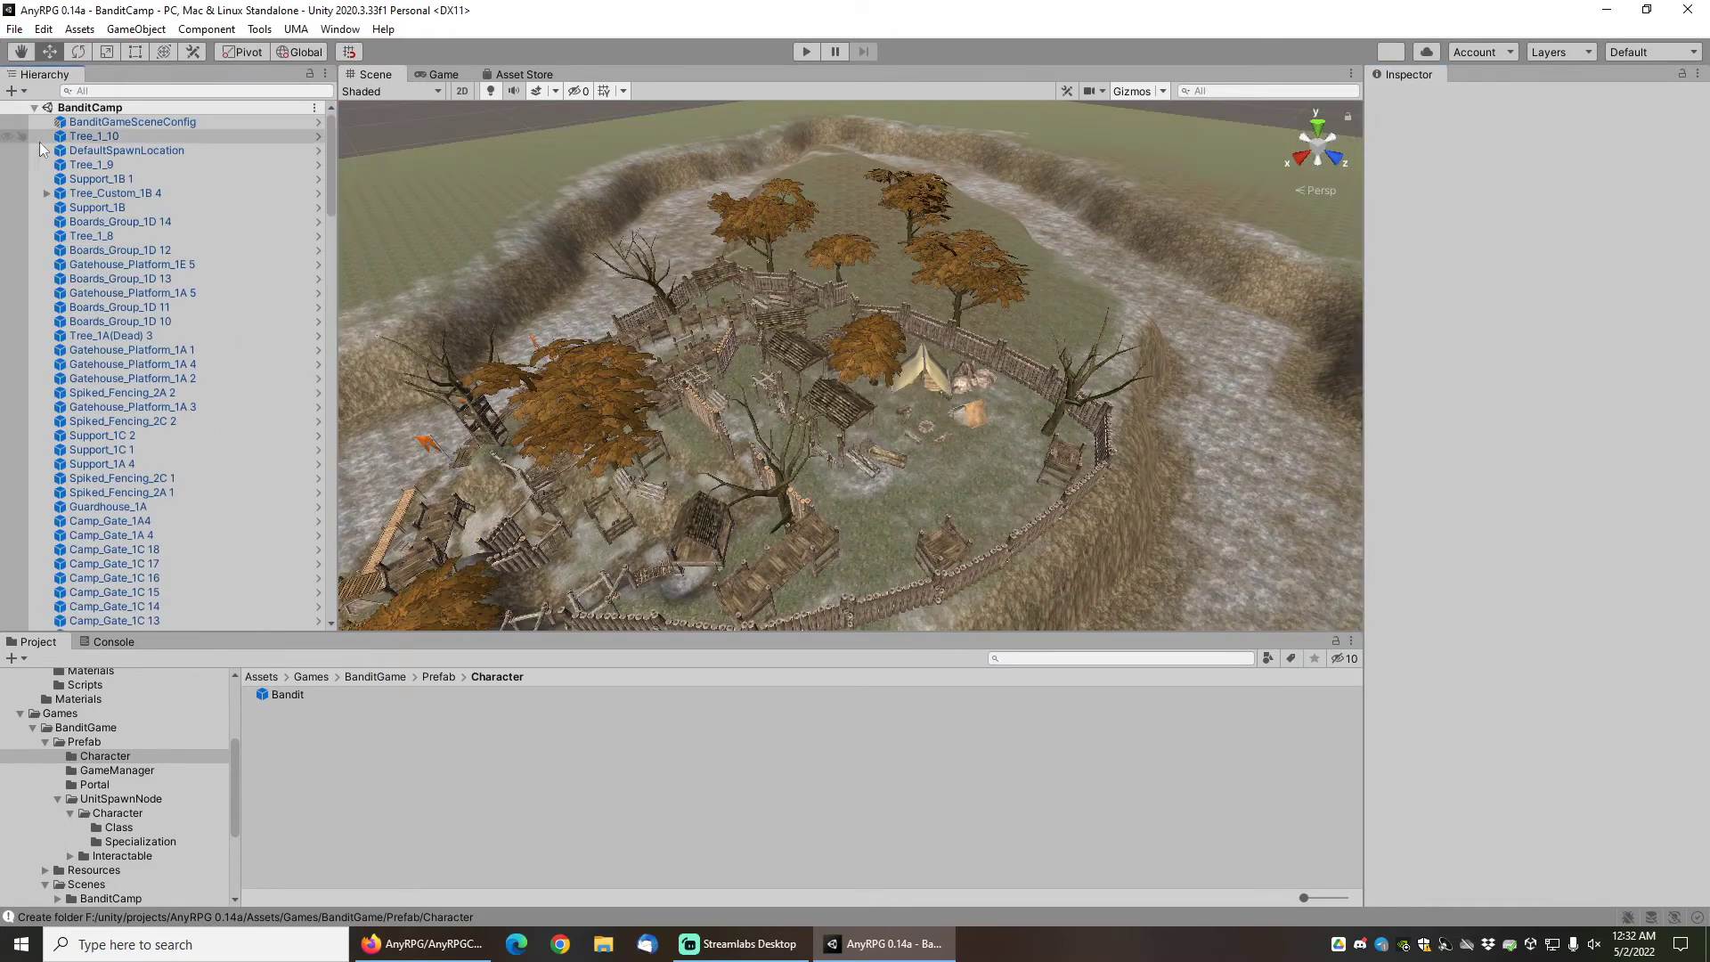
mouse_move(693, 310)
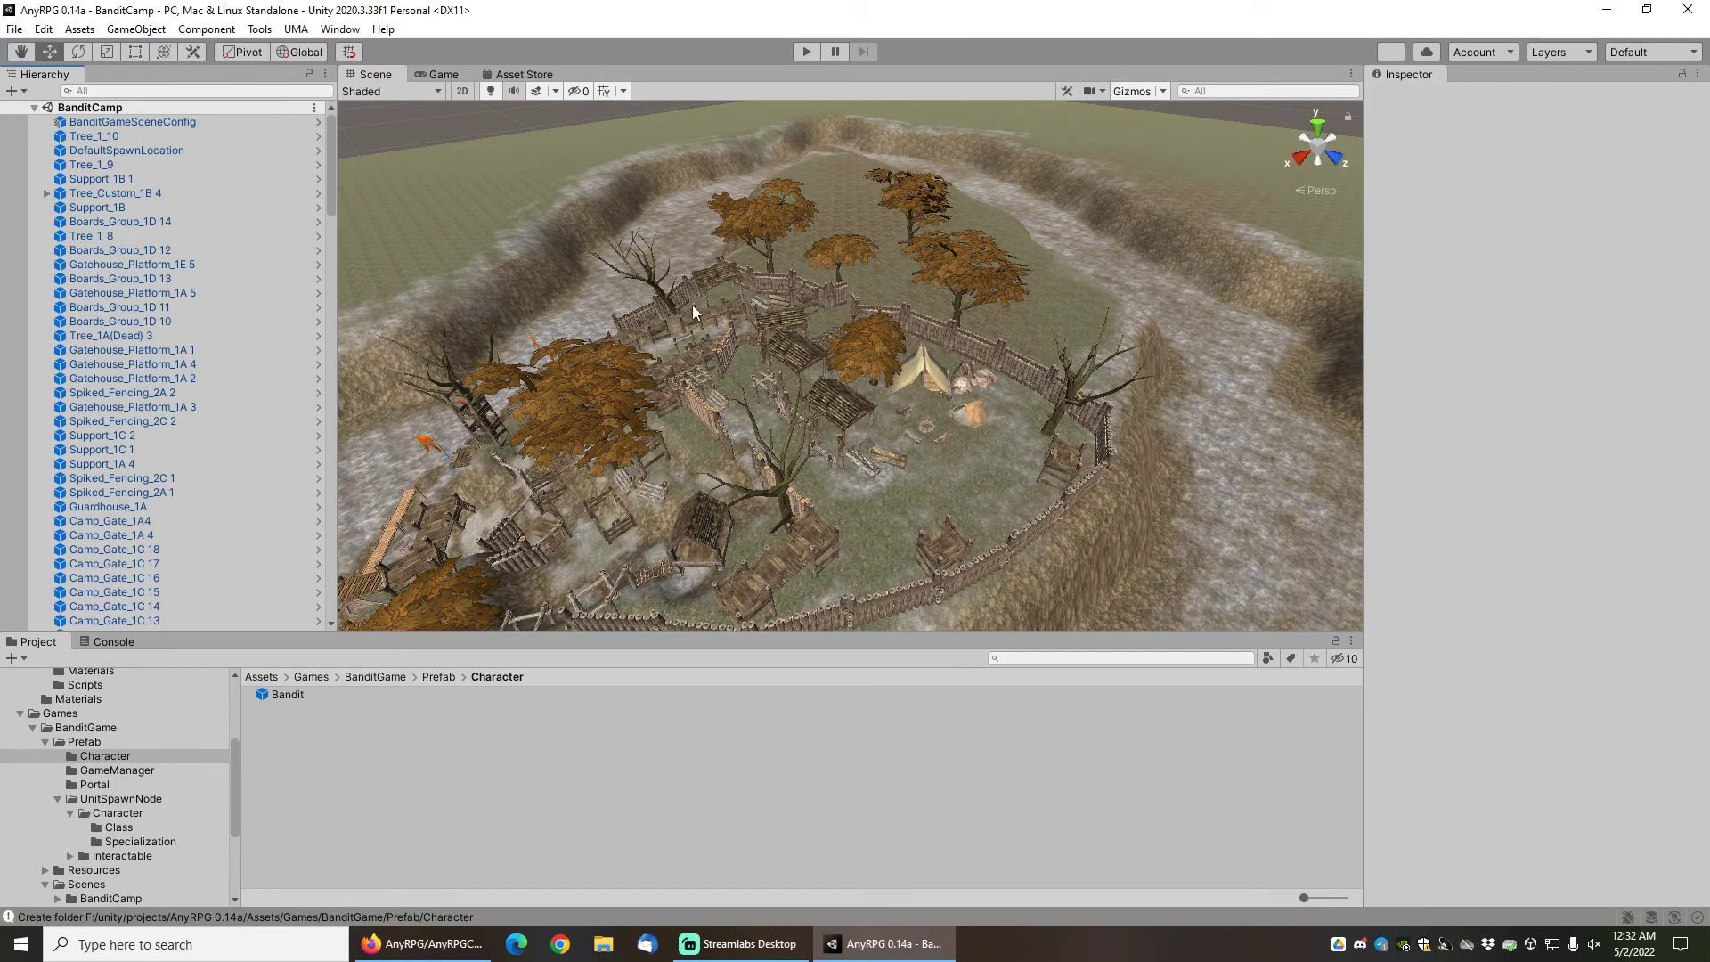
mouse_move(745, 321)
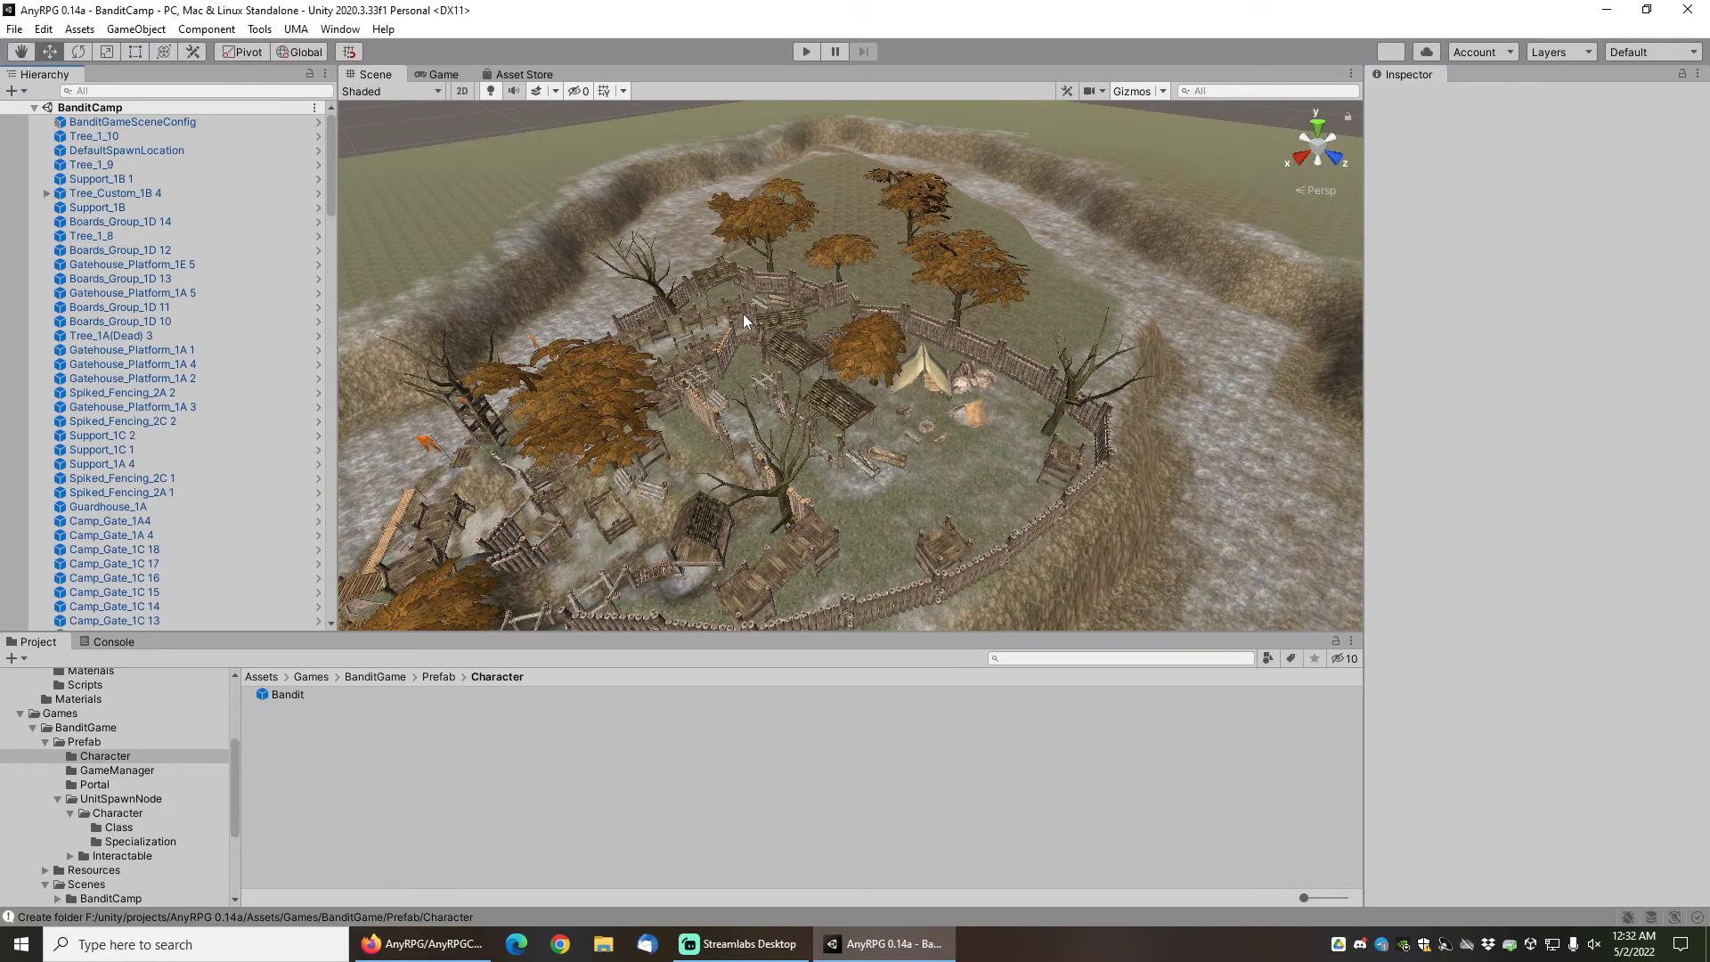
mouse_move(787, 57)
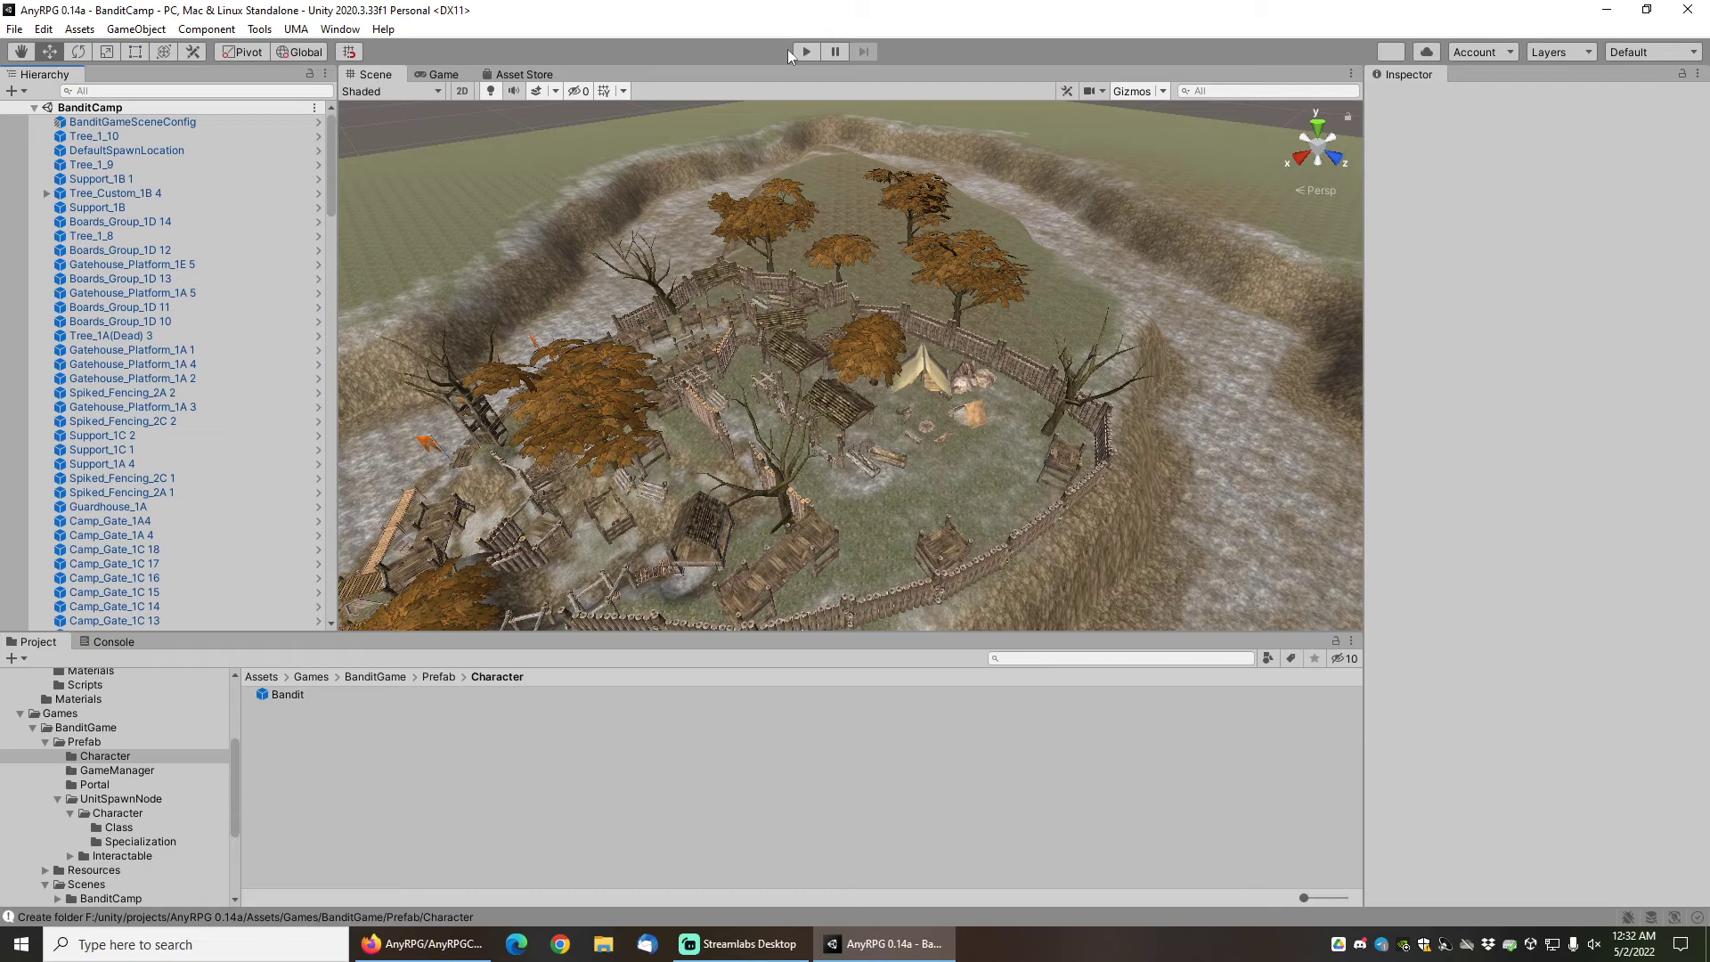
mouse_move(805, 52)
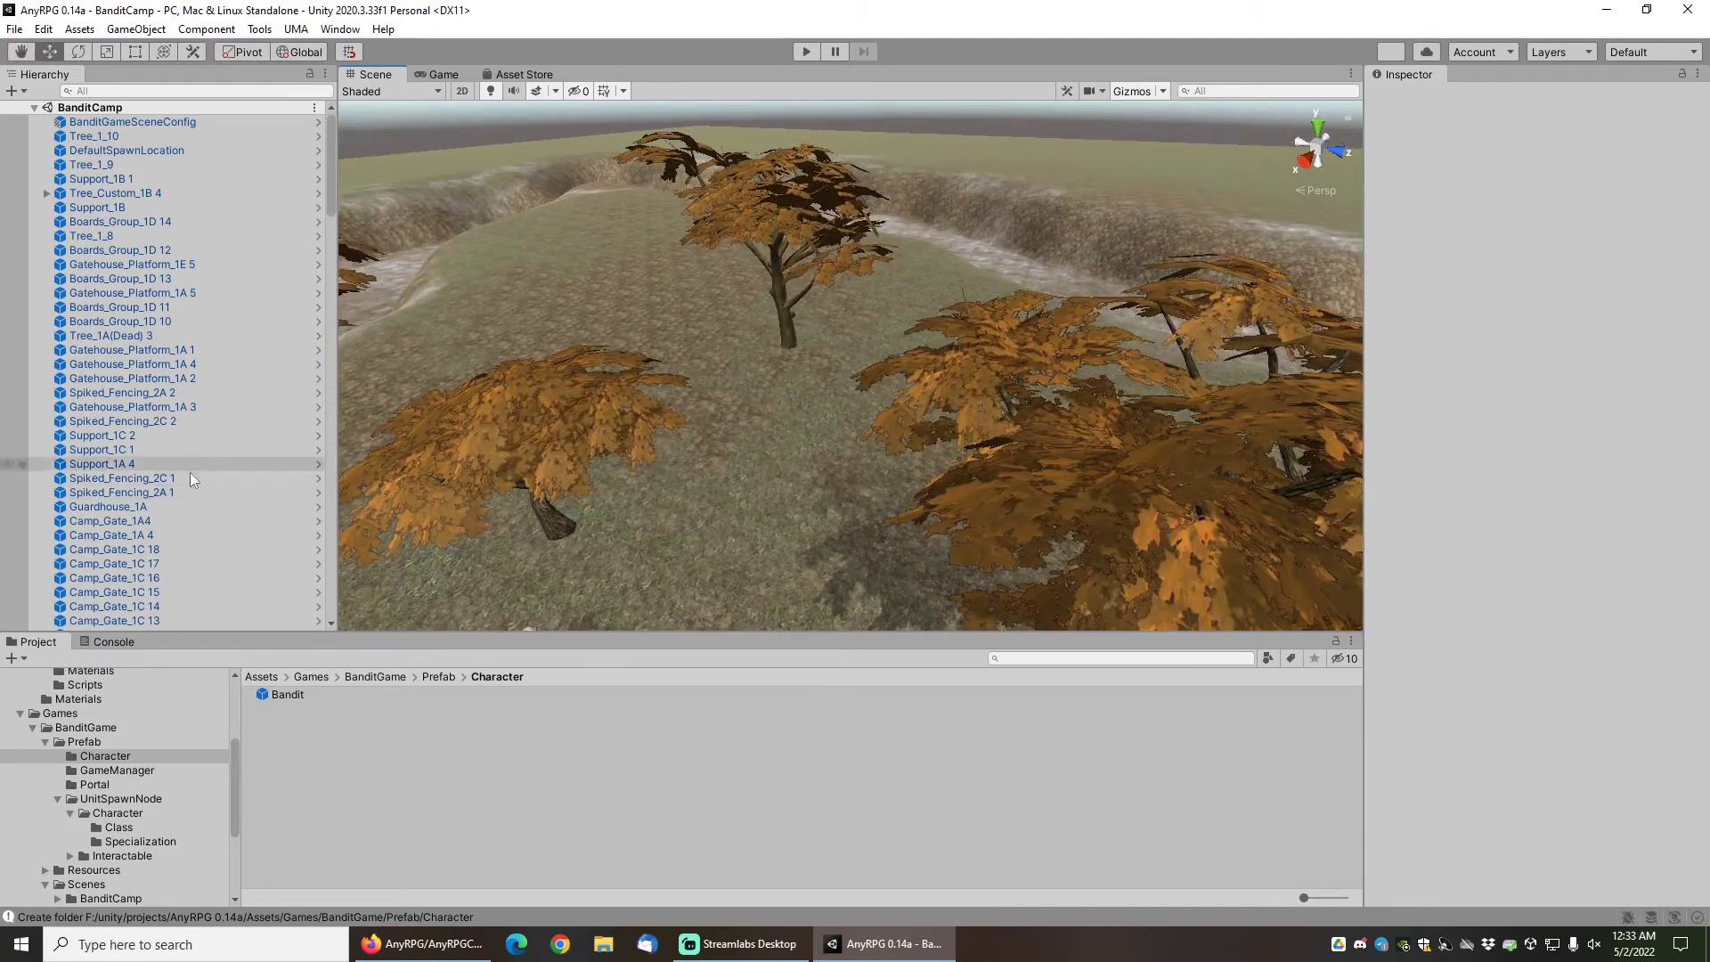
Zoom onto a tree and browse the Specialization spawn node prefabs.
scroll(down, 3)
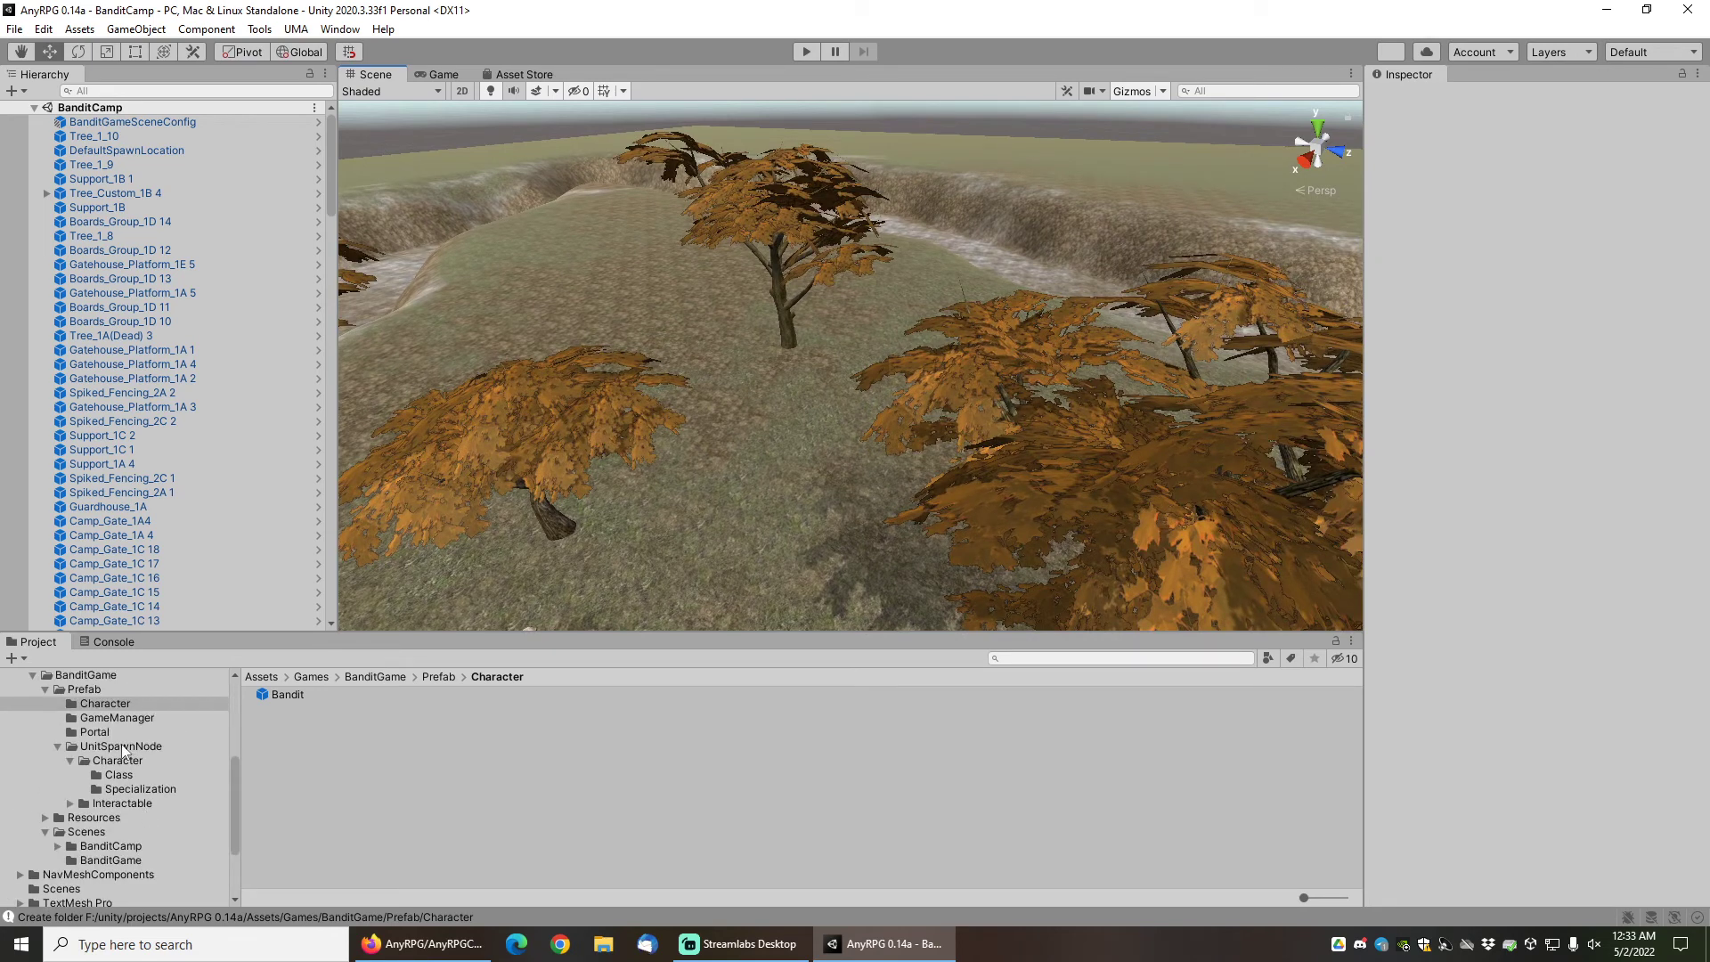
click(139, 789)
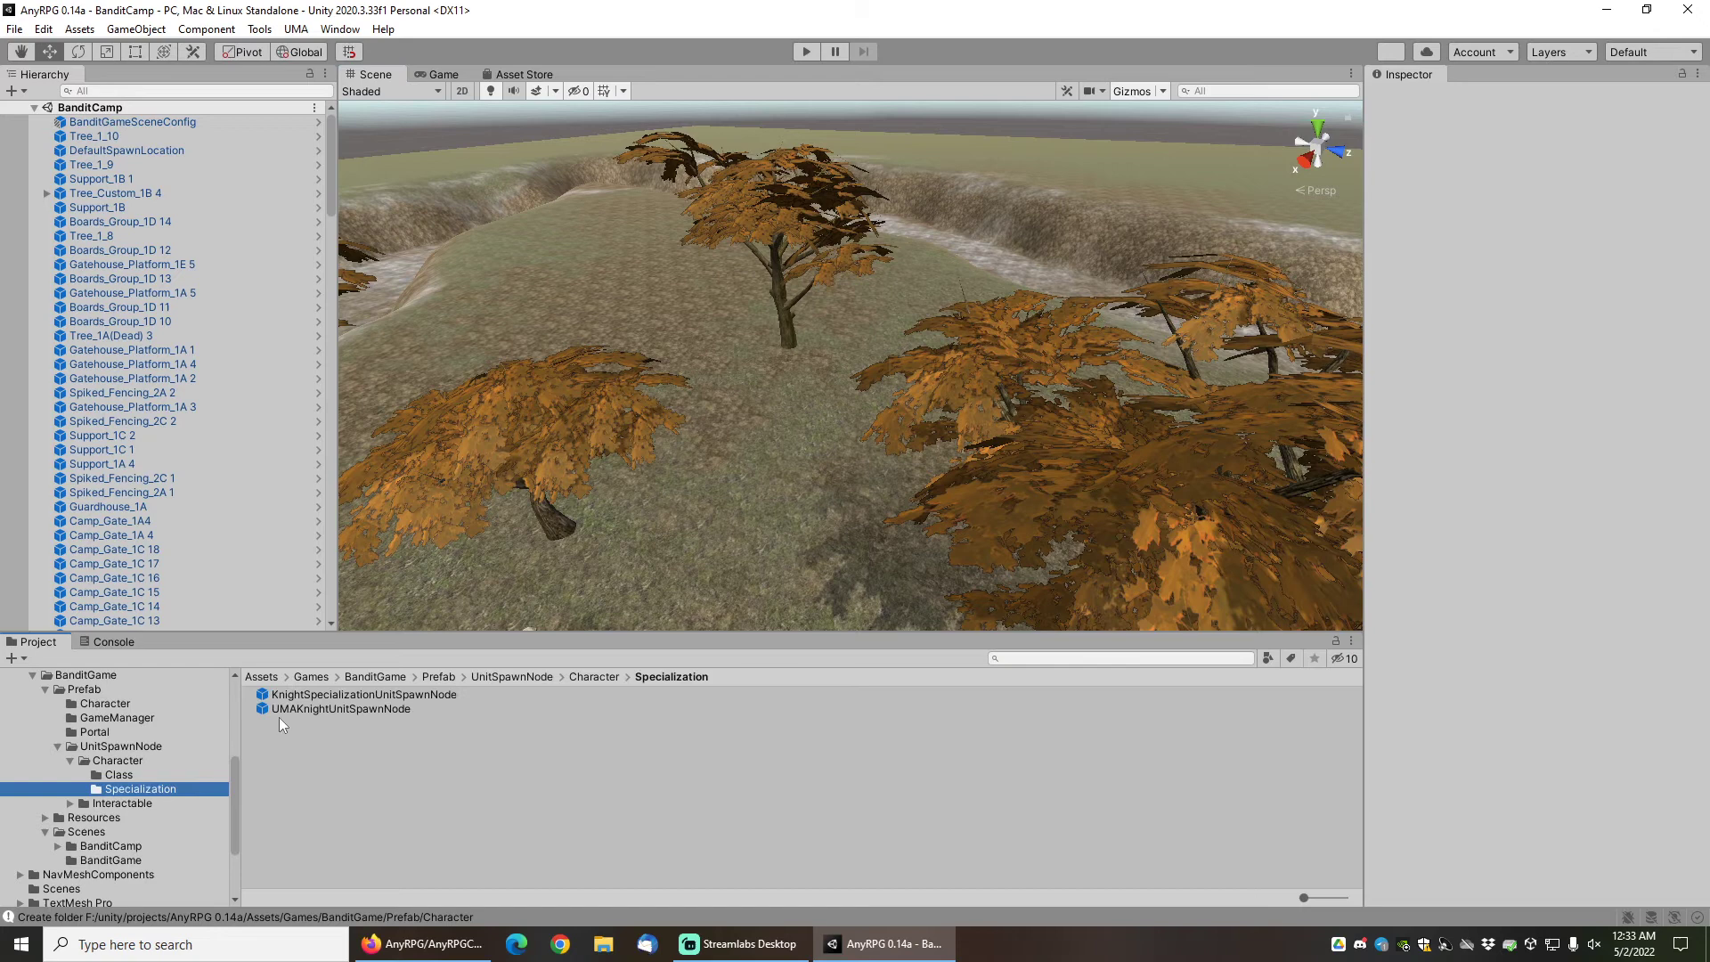
mouse_move(322, 704)
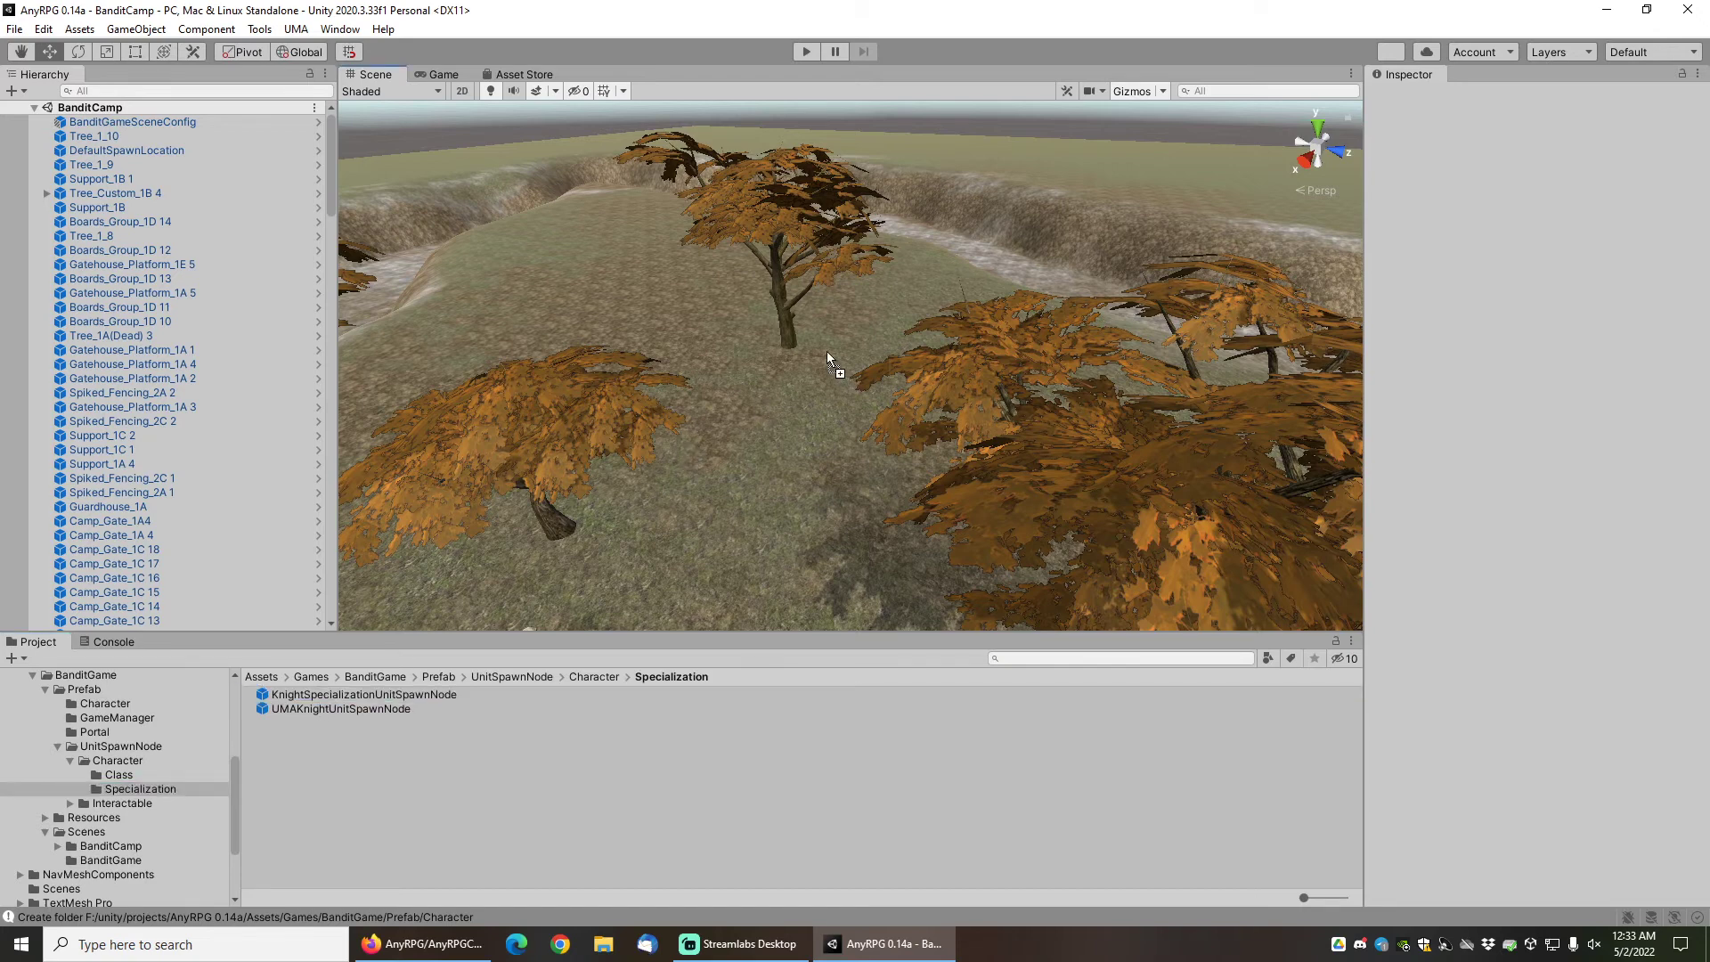
mouse_move(791, 376)
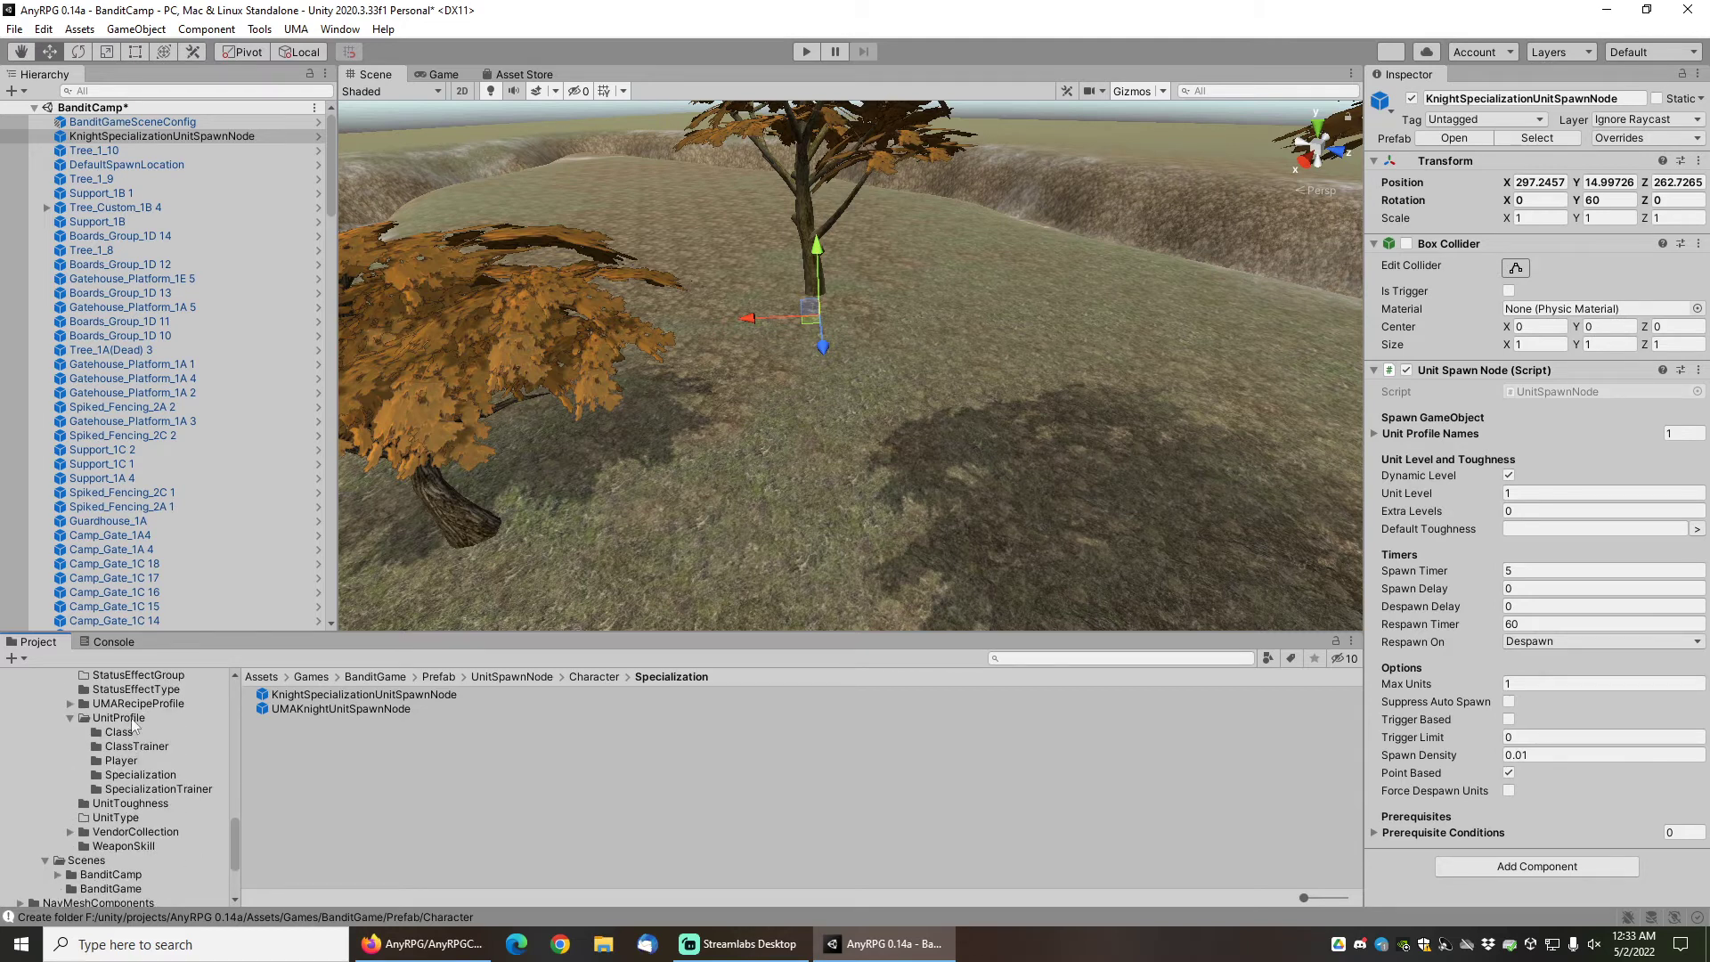
Set the Knight Specialization unit profile's faction to Enemy, then reach the Window menu.
click(139, 773)
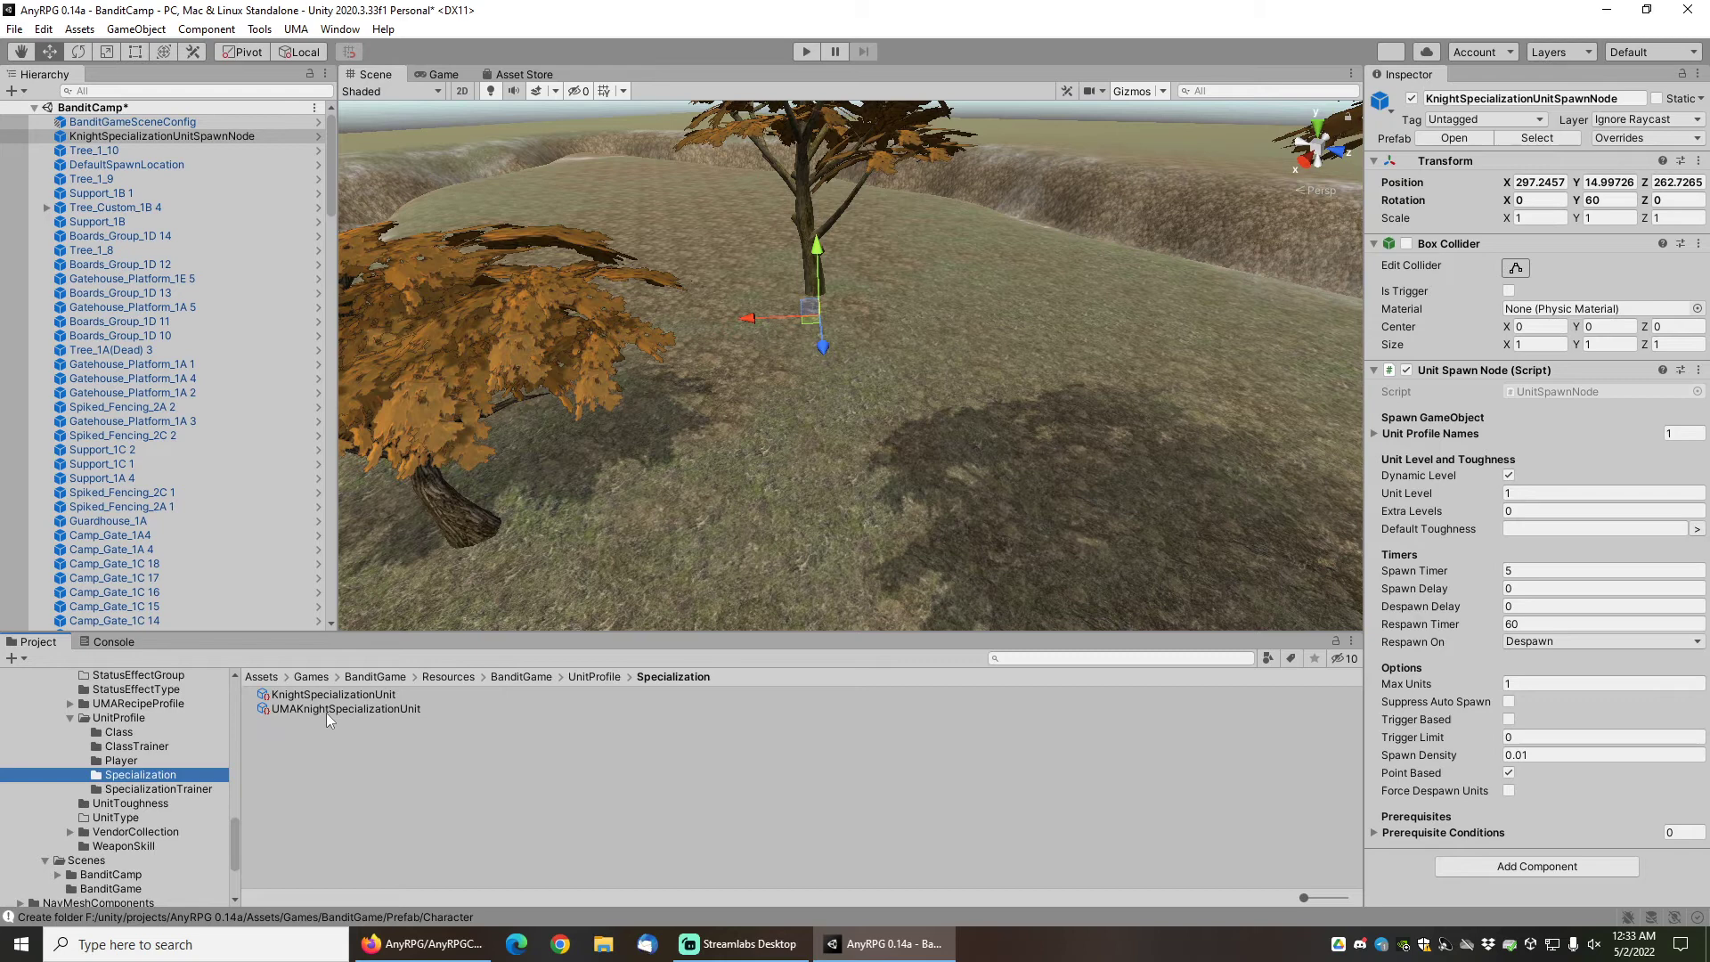
click(331, 693)
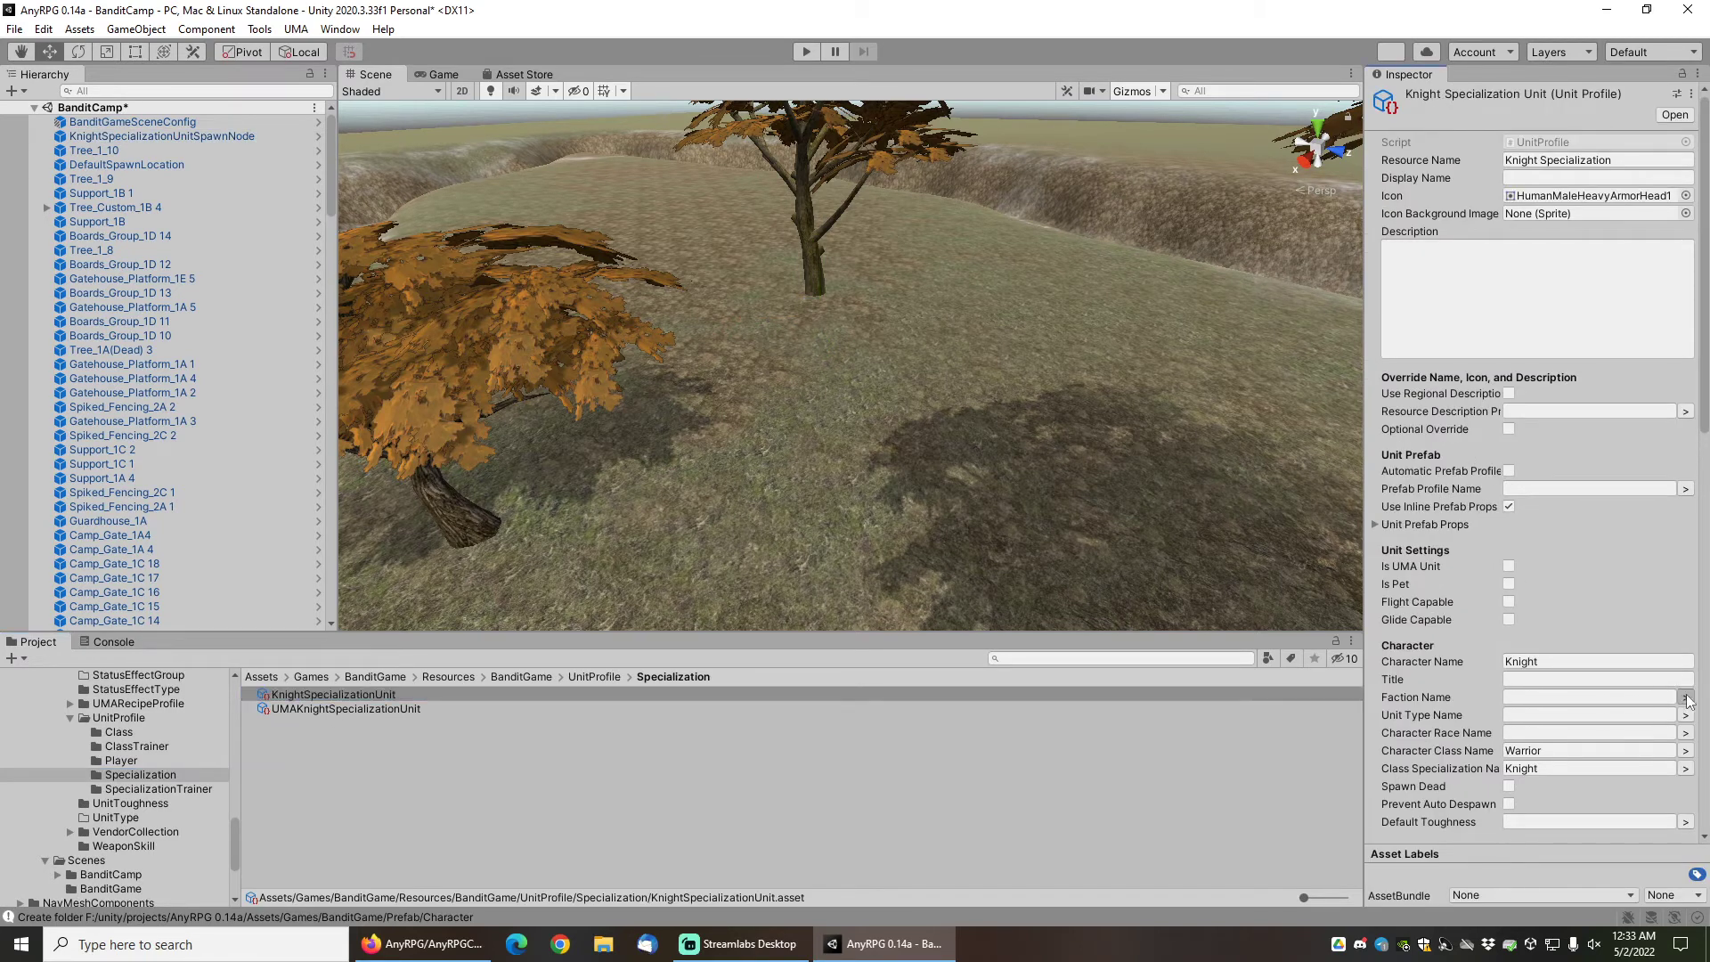
click(1687, 697)
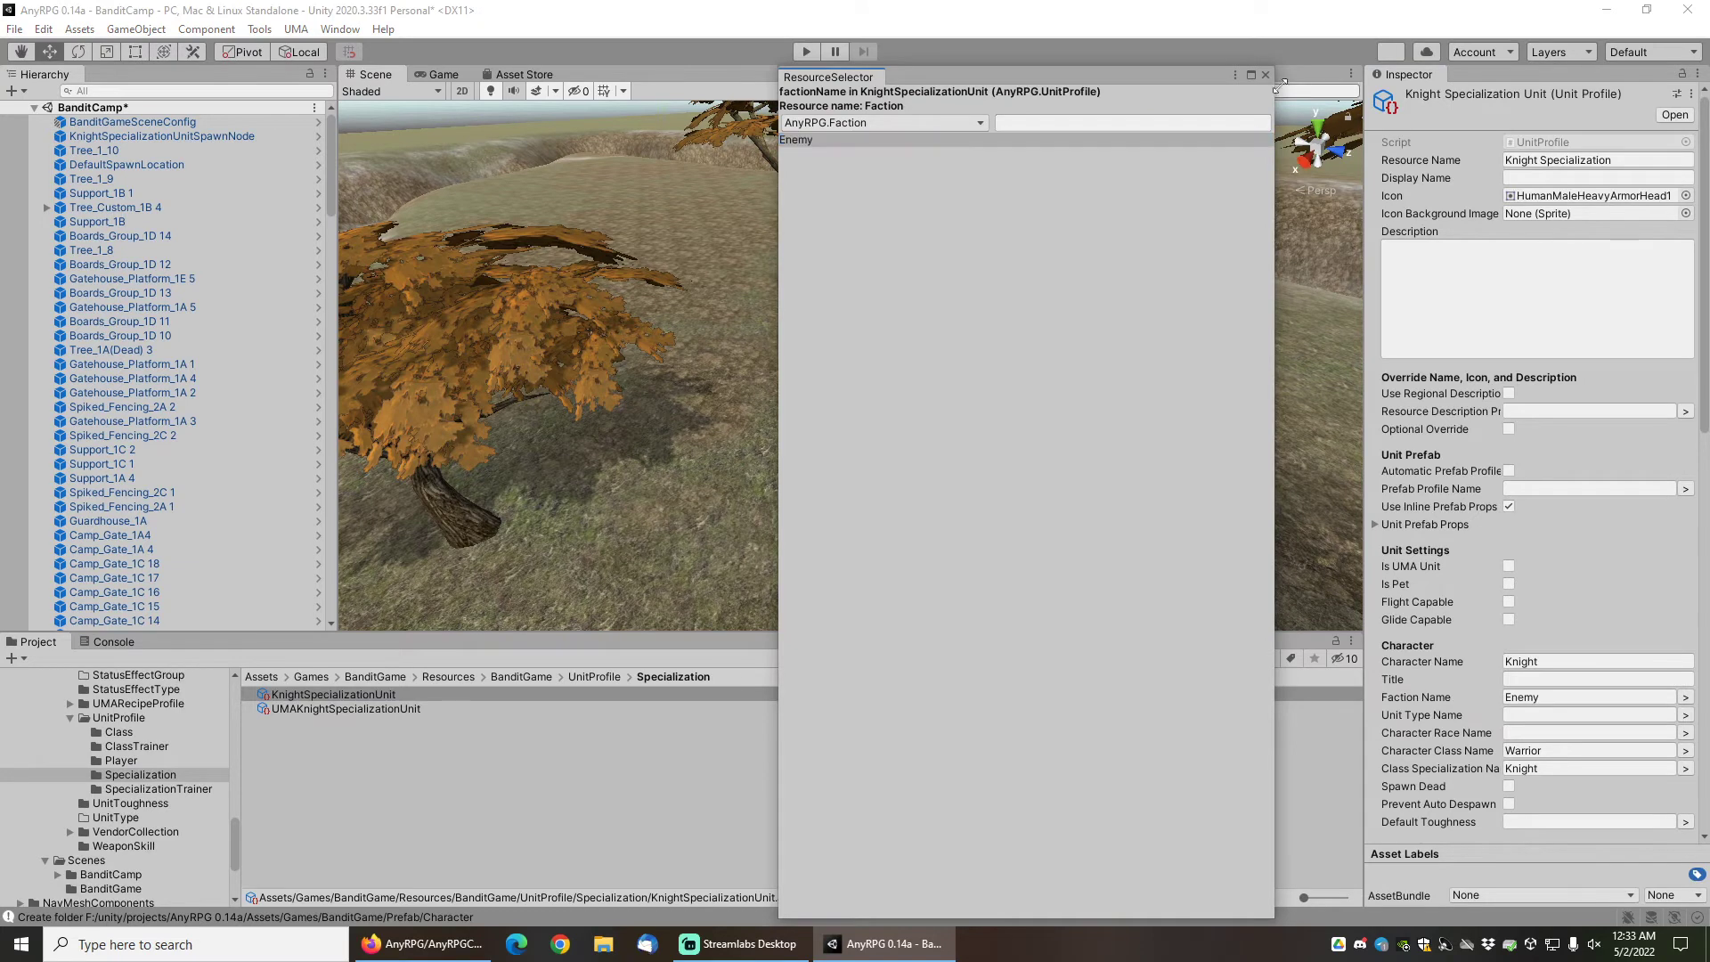
click(1264, 75)
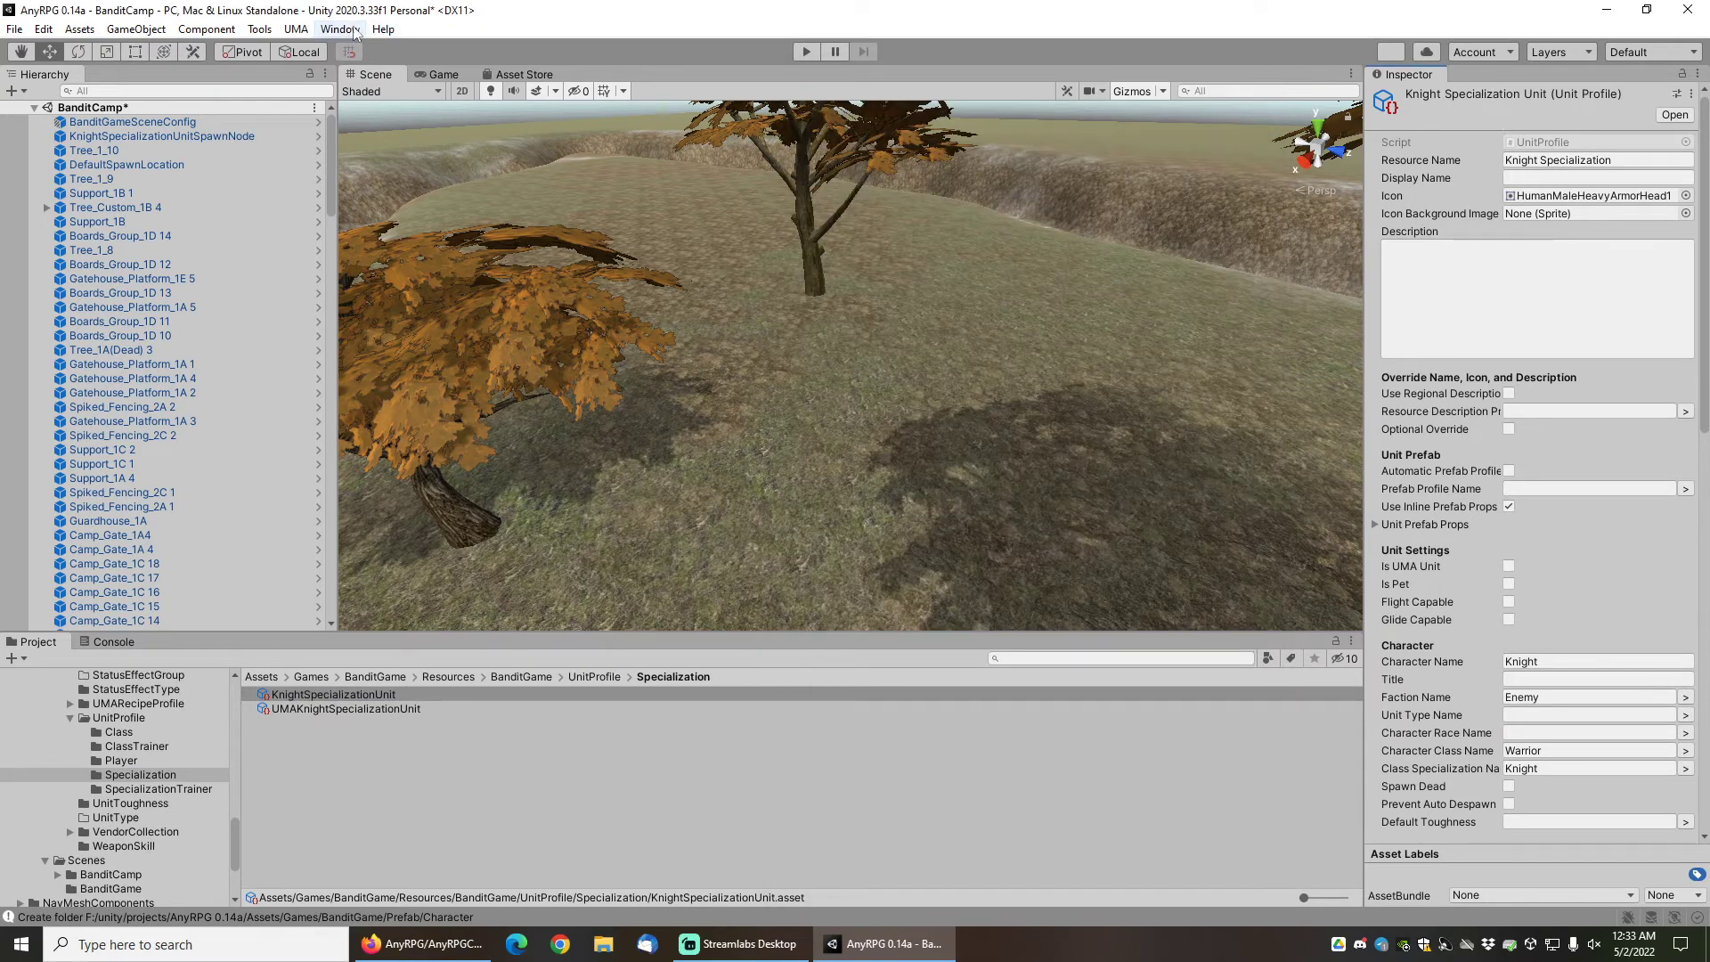
click(338, 28)
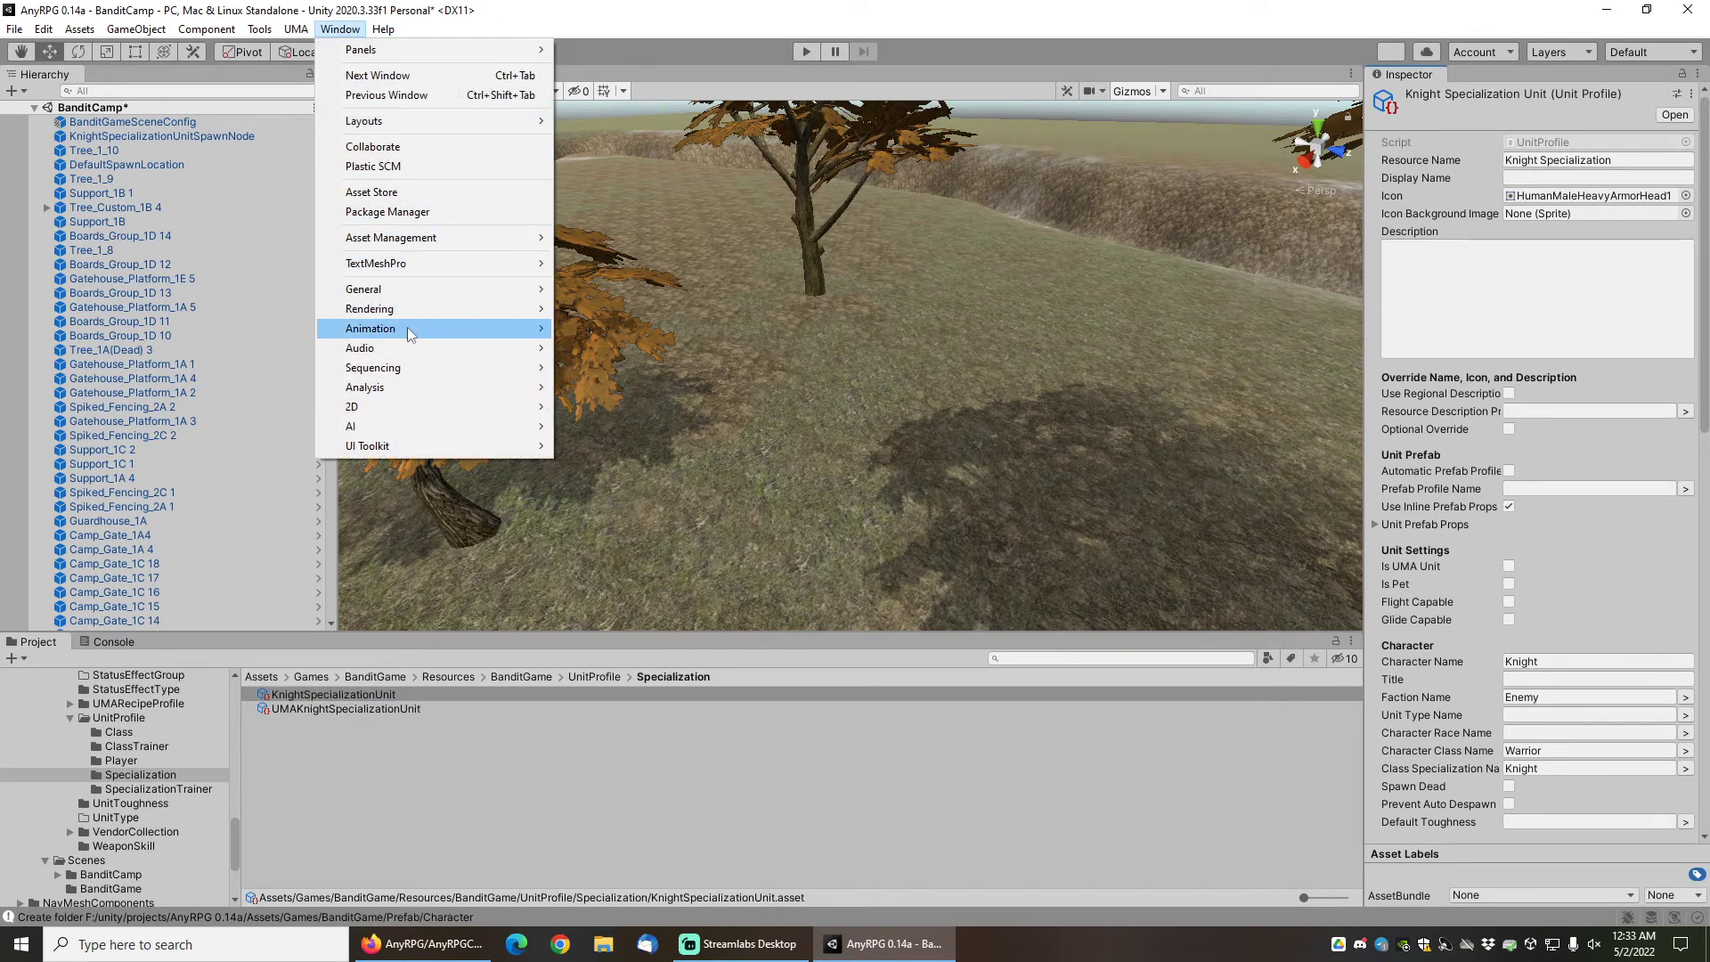
mouse_move(400, 354)
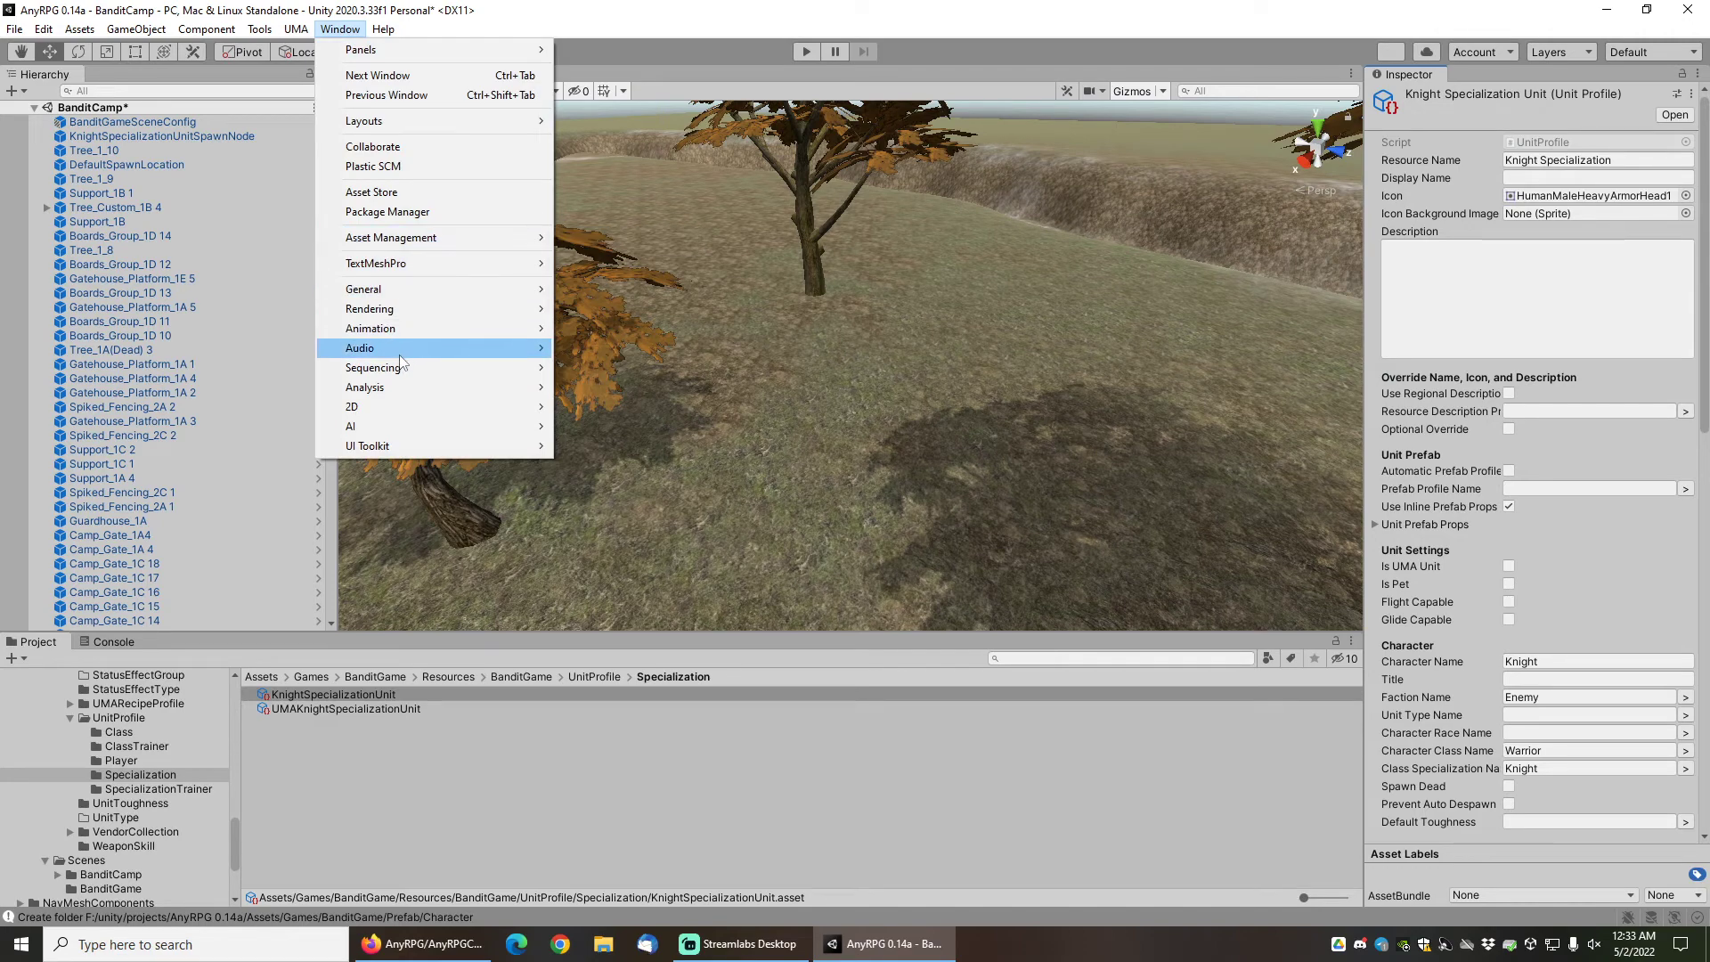
mouse_move(381, 426)
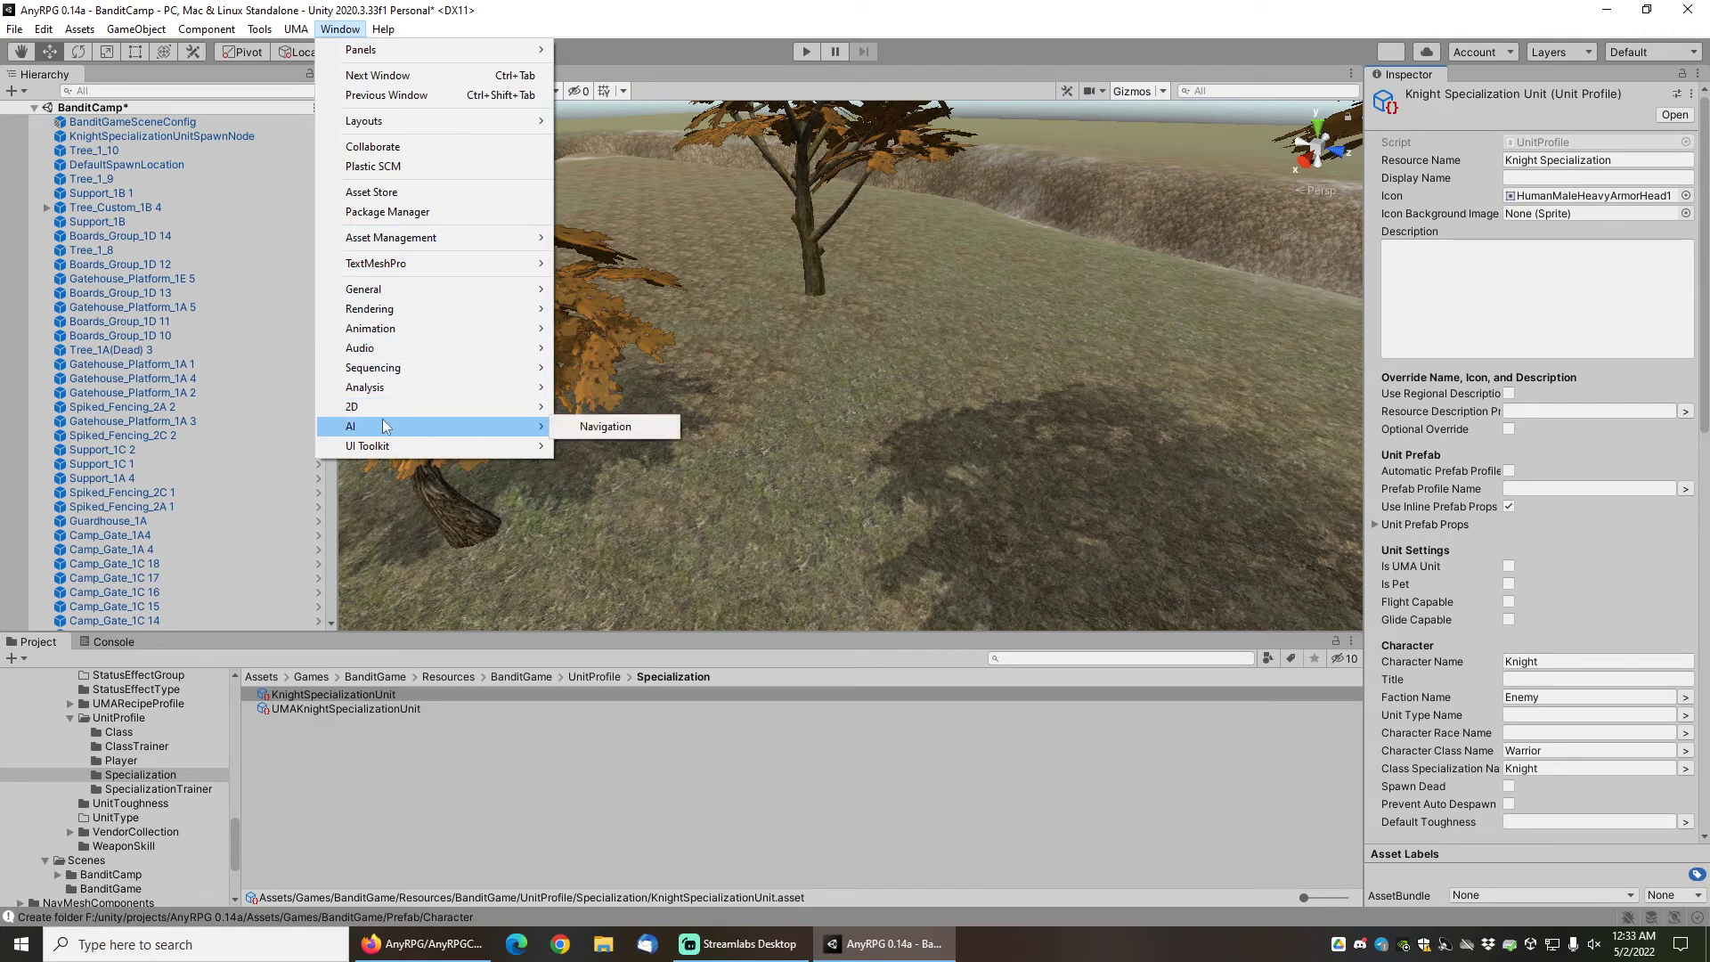
Show the Navigation window with the camp navmesh and save the BanditCamp scene.
click(606, 426)
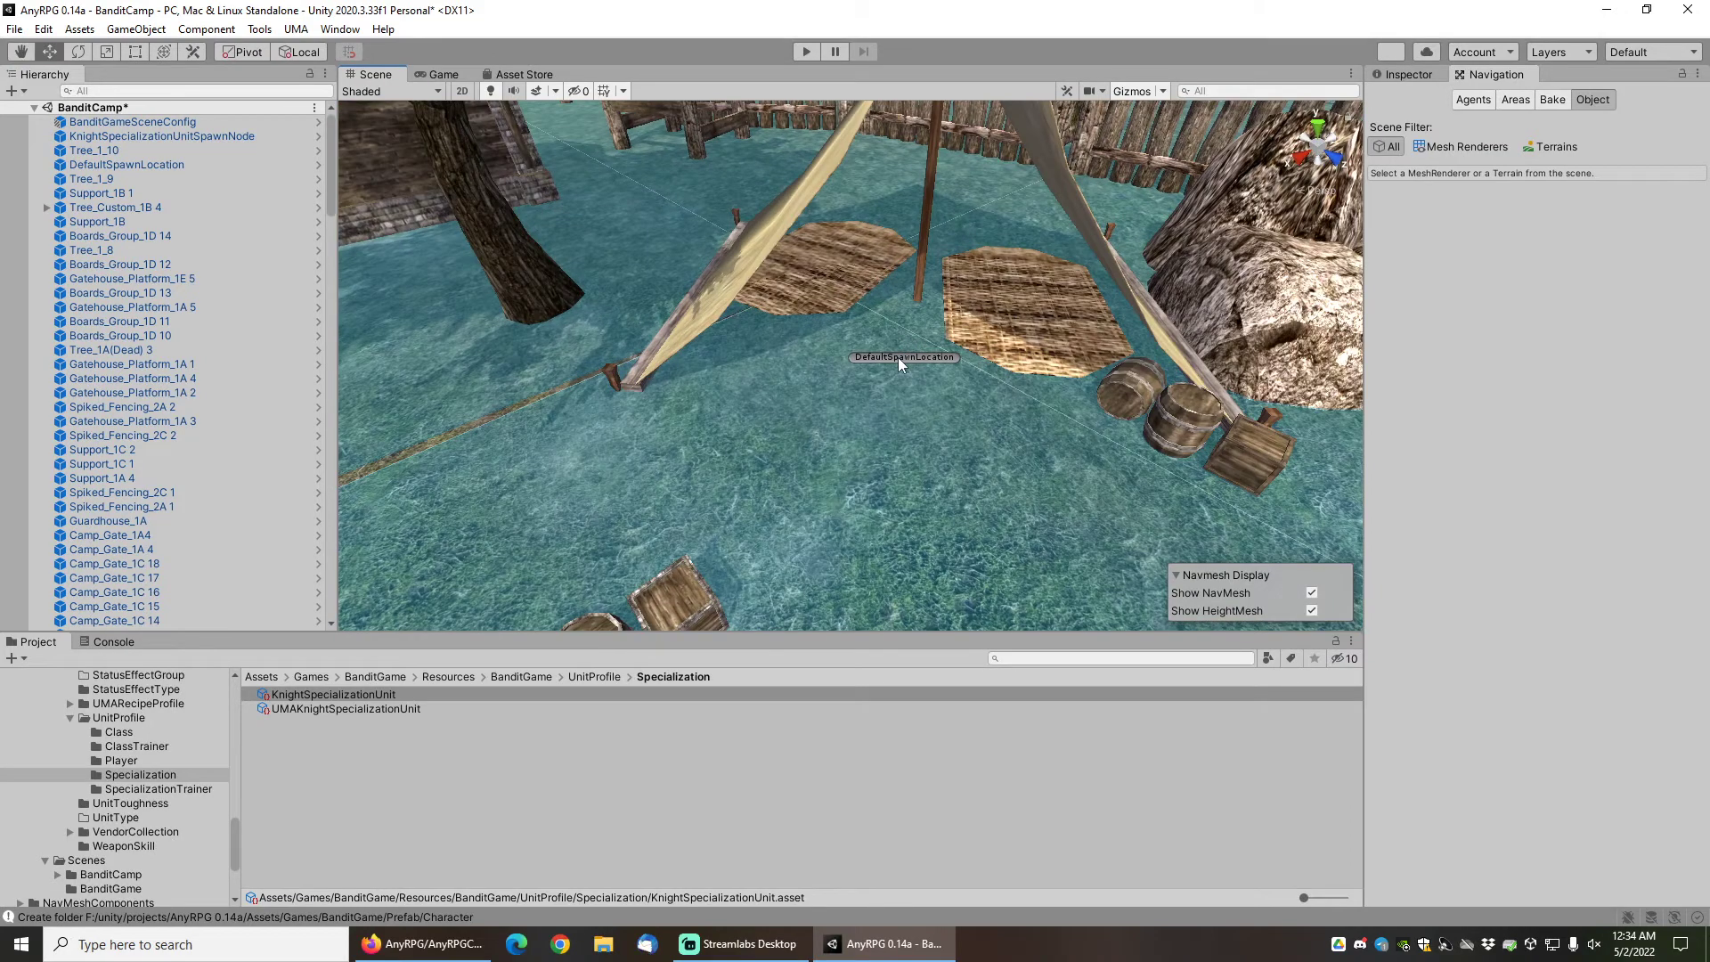
mouse_move(564, 303)
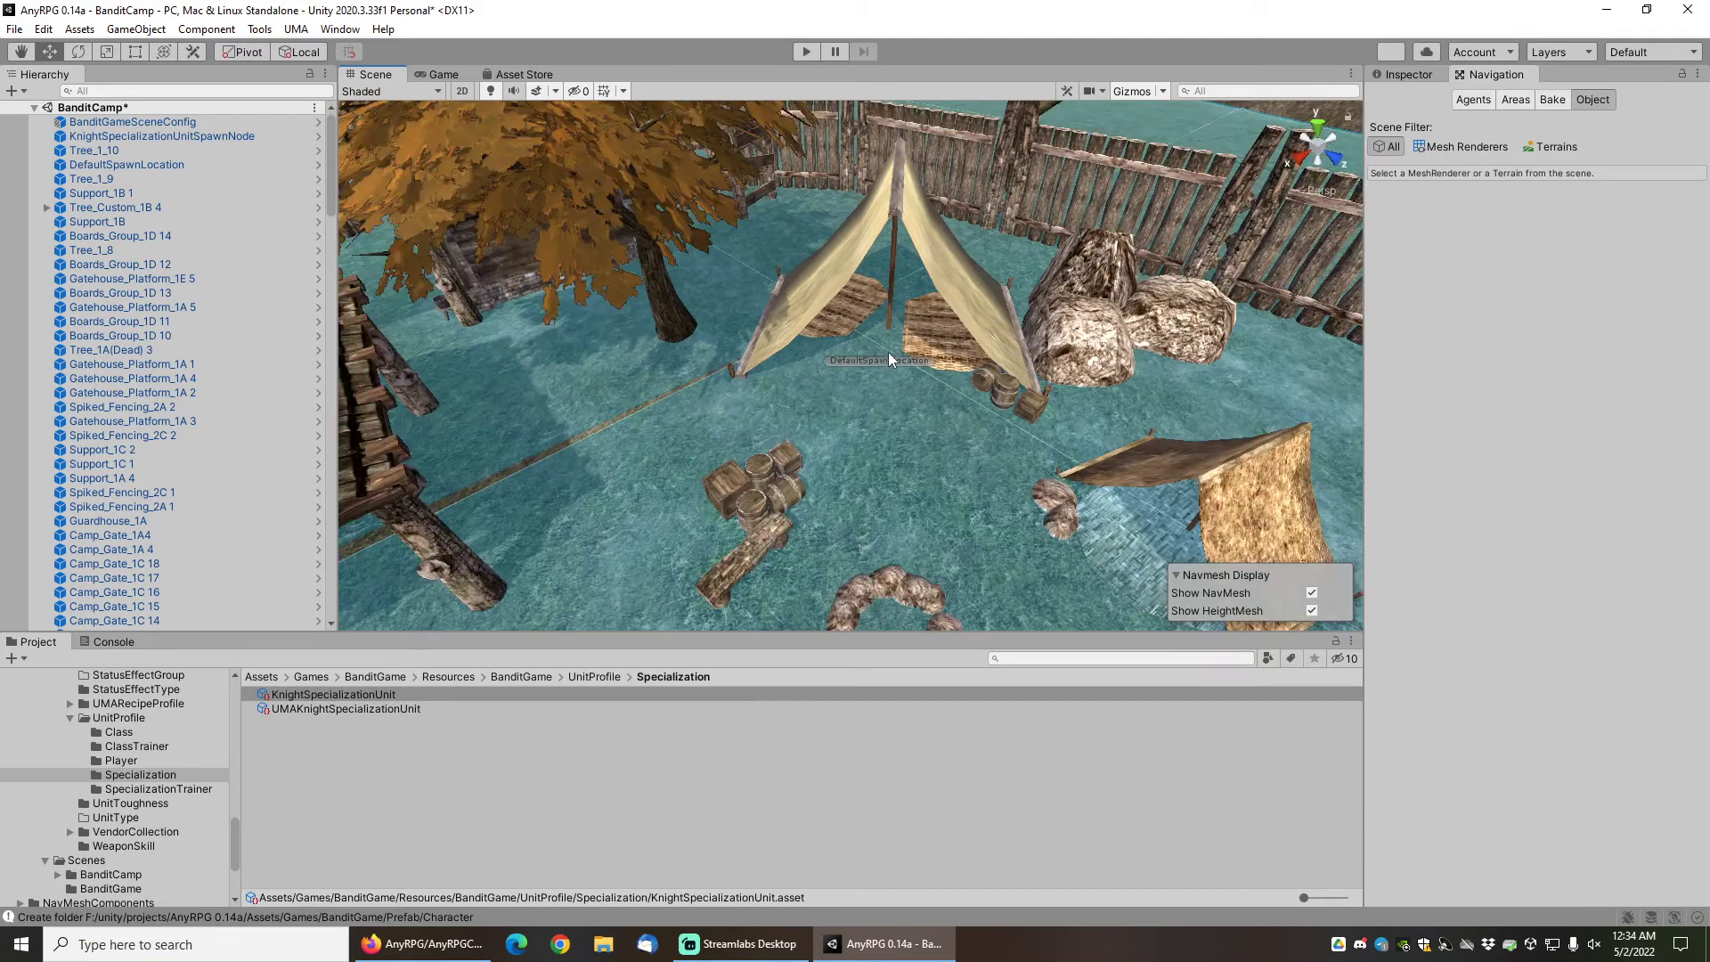
click(14, 29)
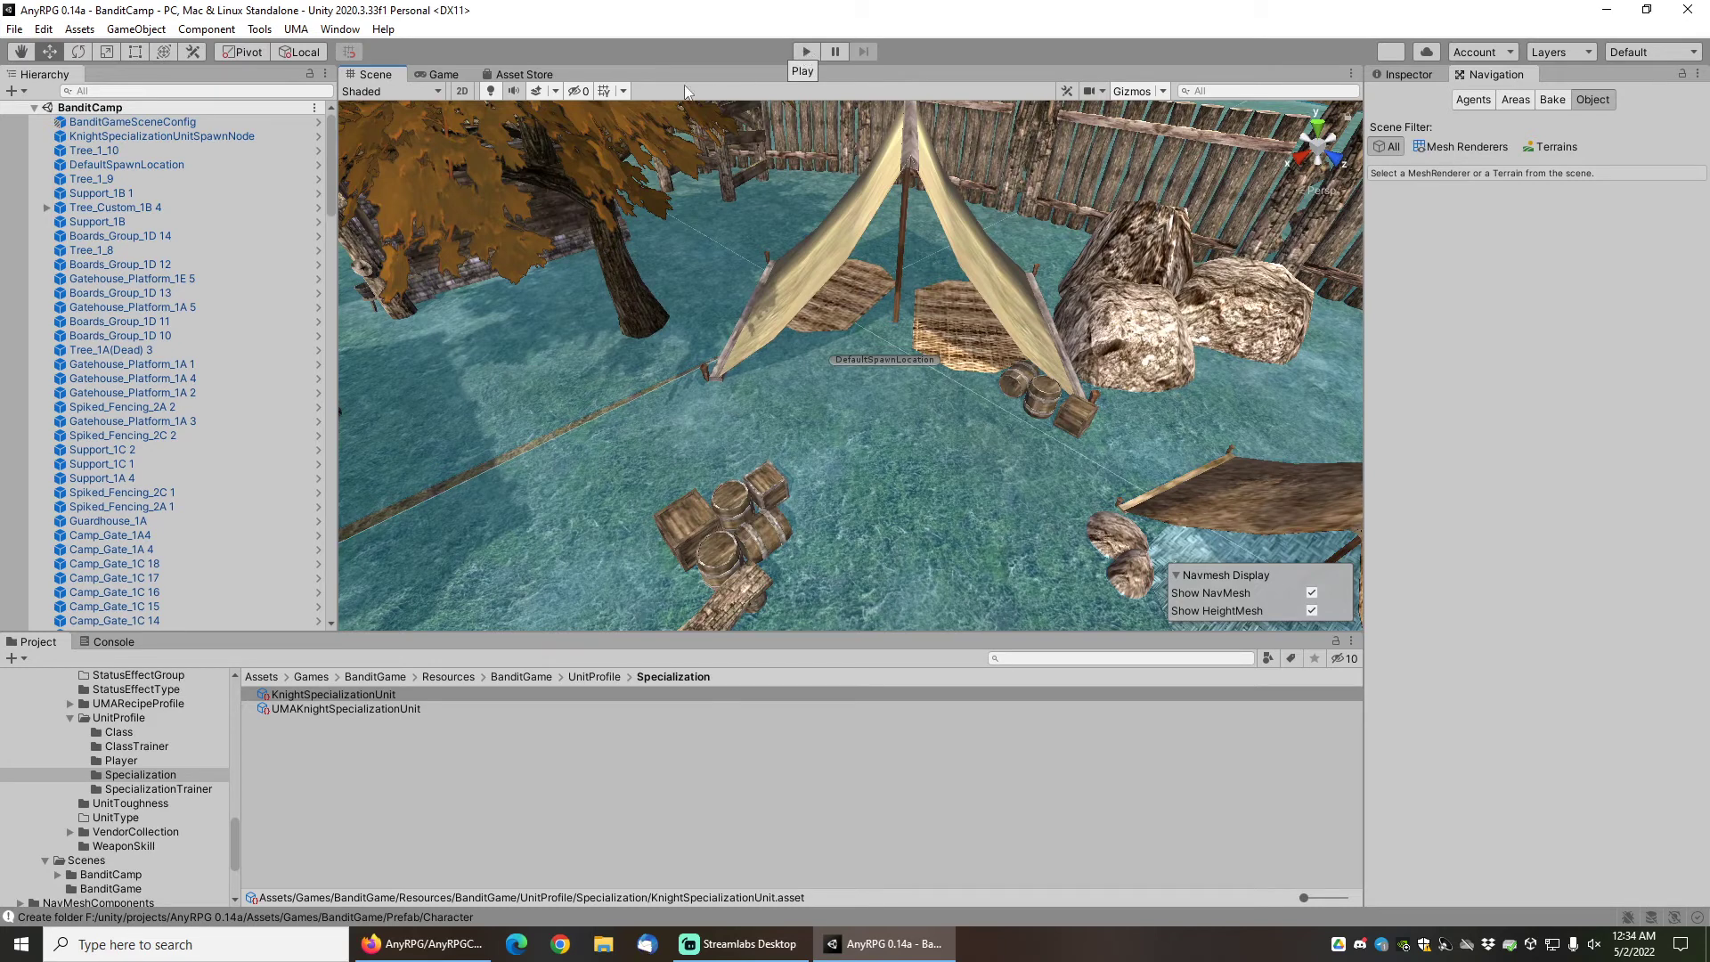
Enter play mode so the Bandit Game main menu loads.
click(444, 75)
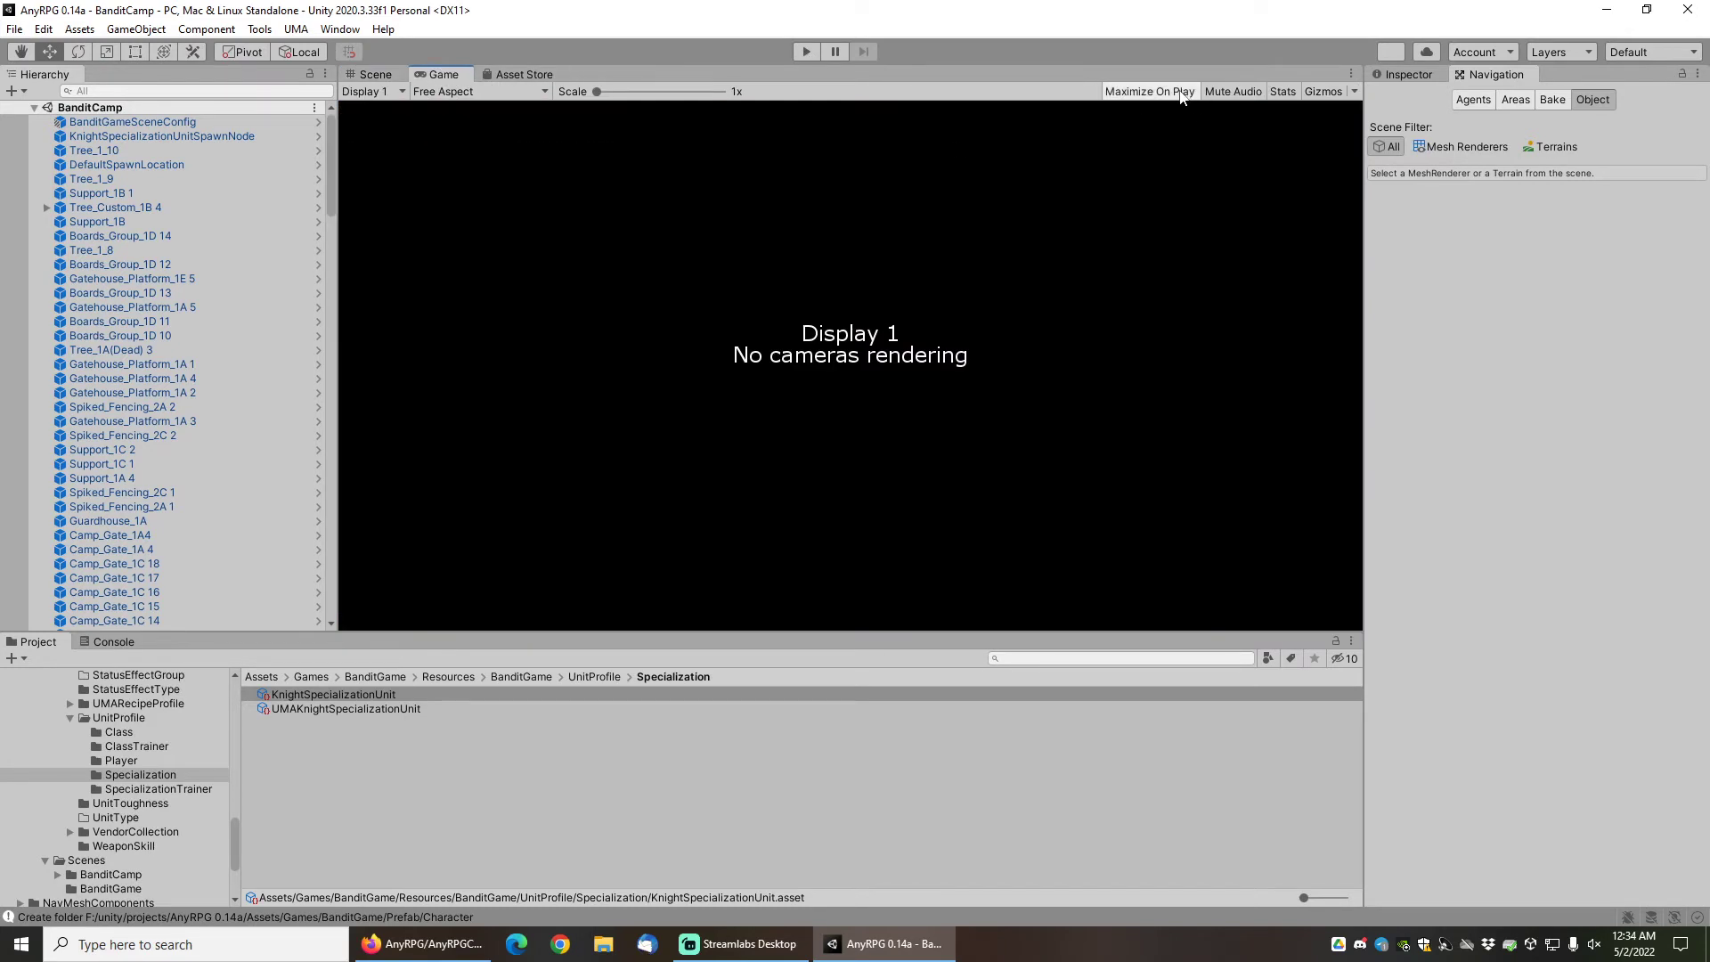
mouse_move(853, 139)
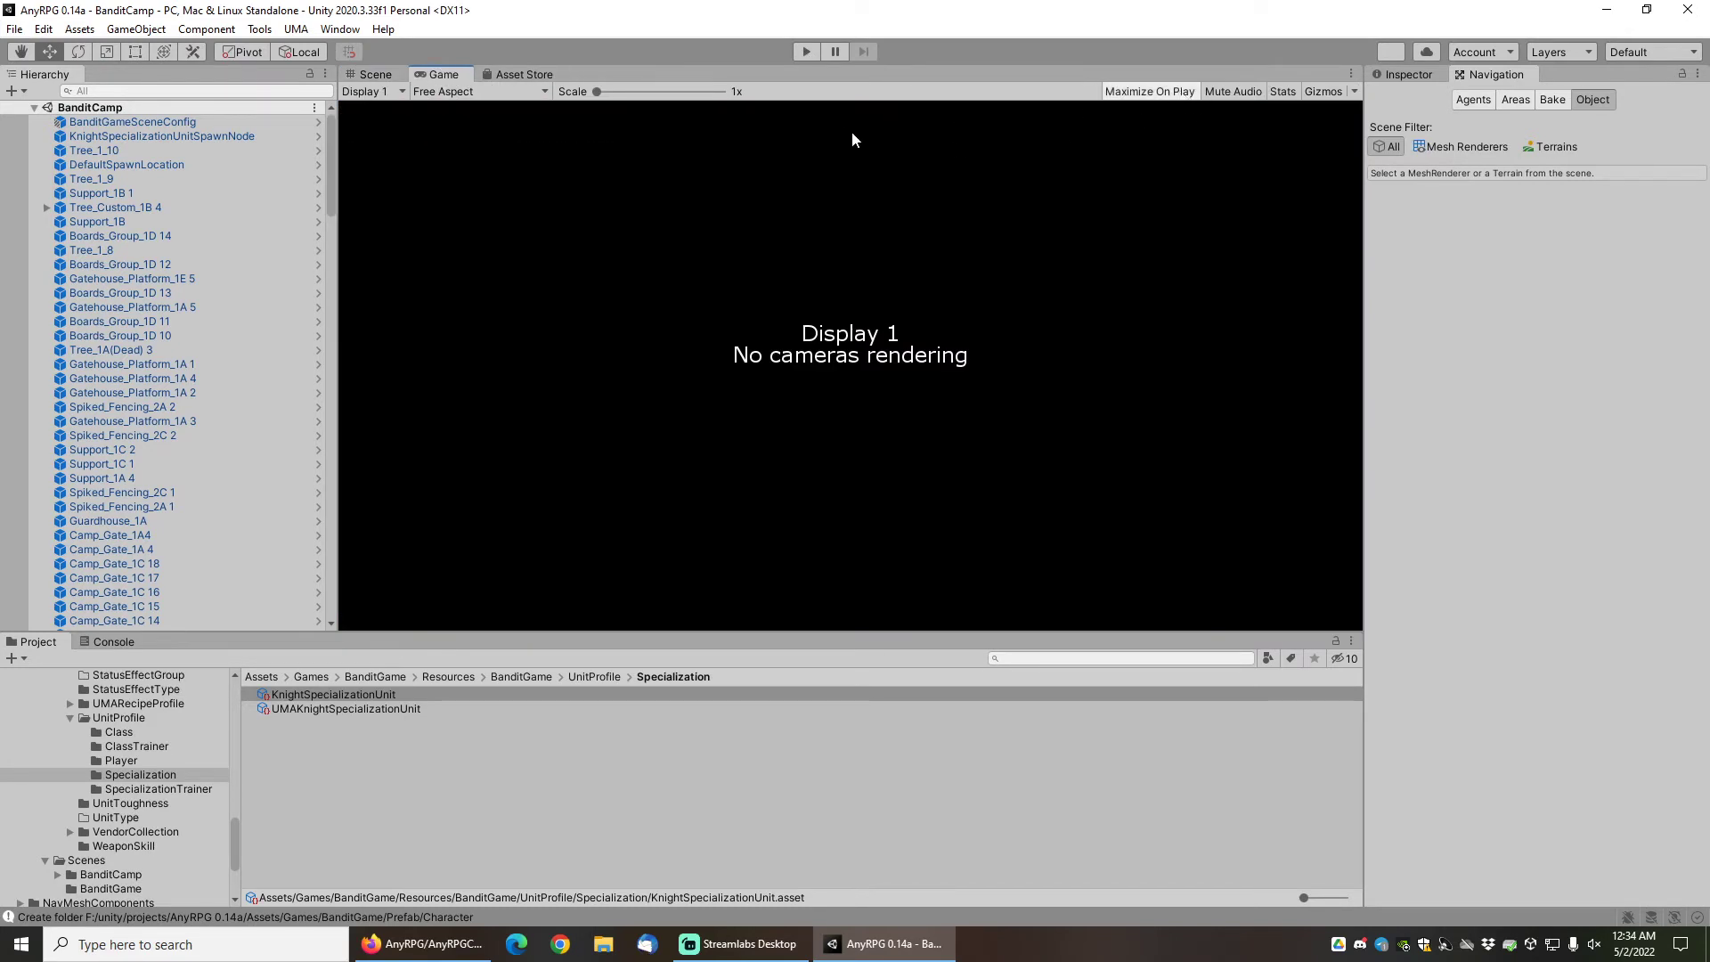
mouse_move(805, 52)
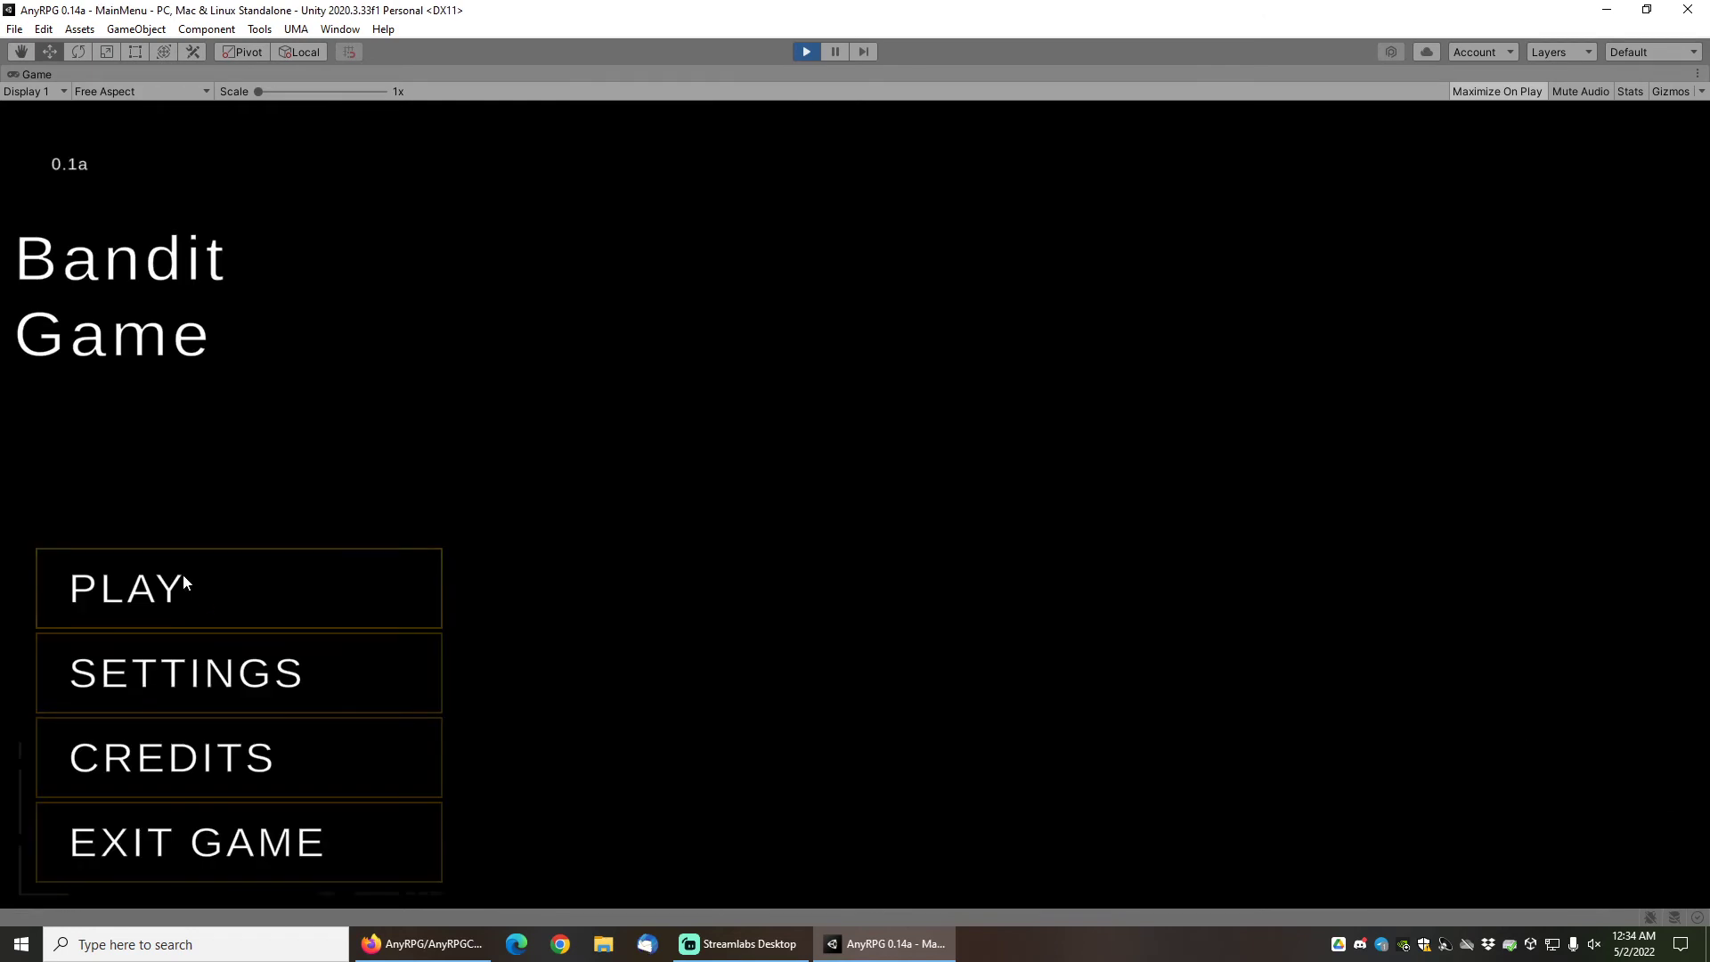
Create a new character, preview Mage, choose the Thief class and start the game.
click(128, 586)
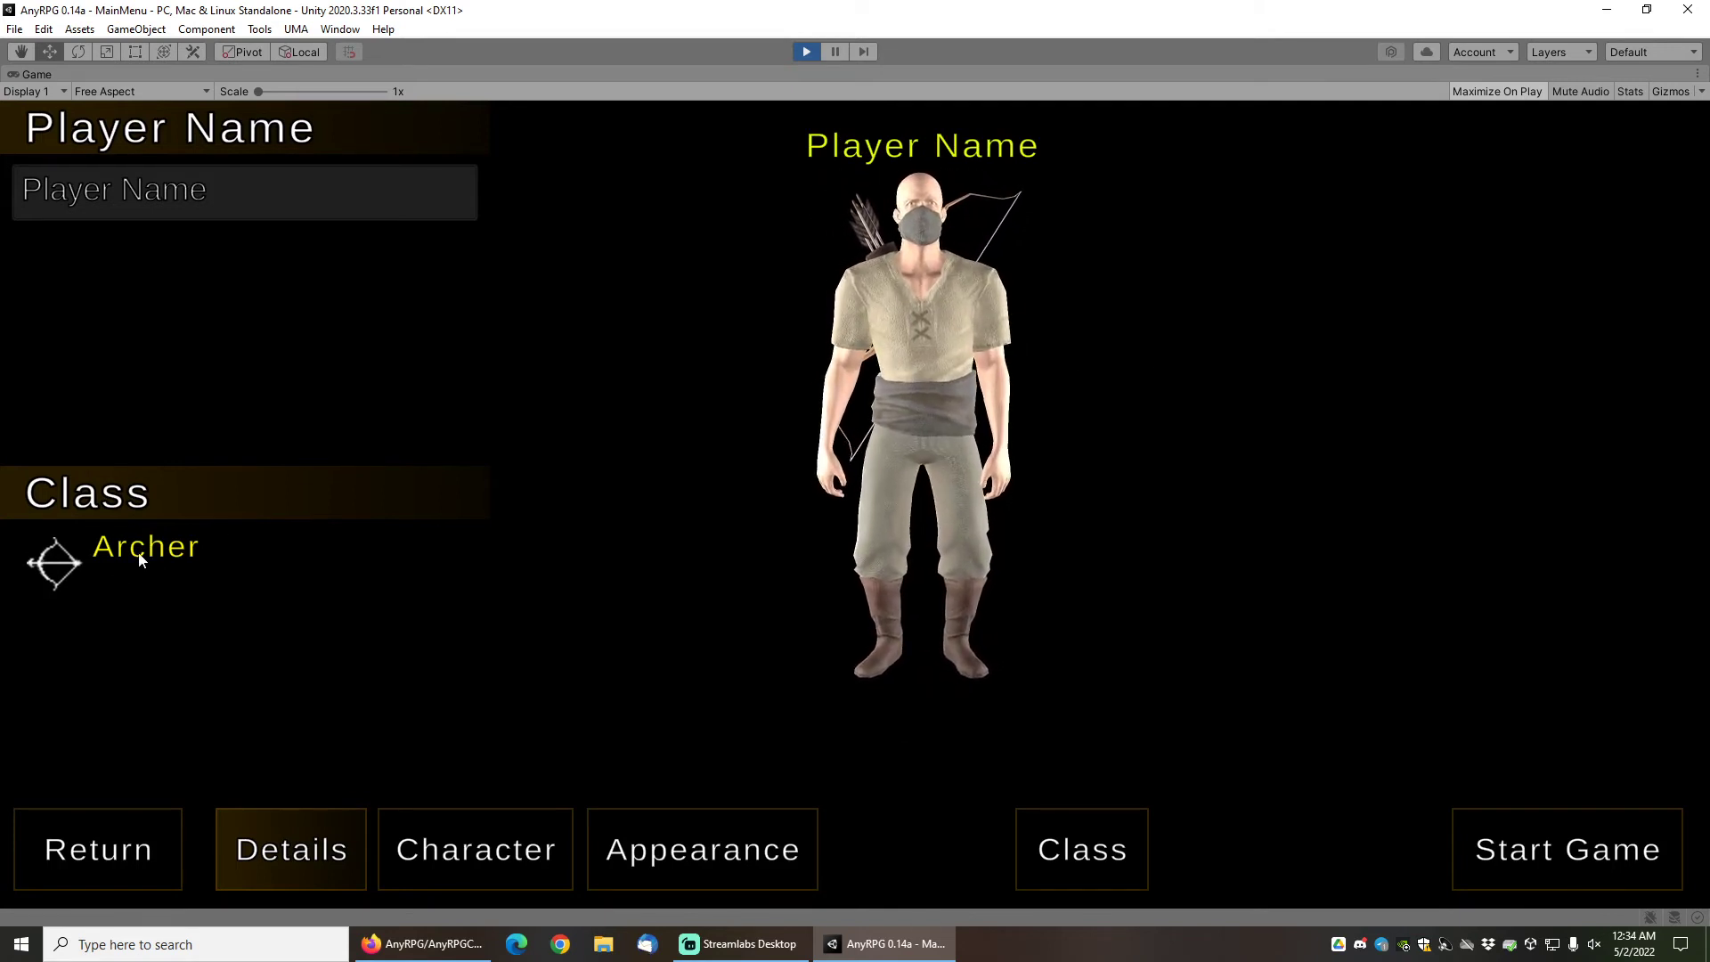
click(1080, 850)
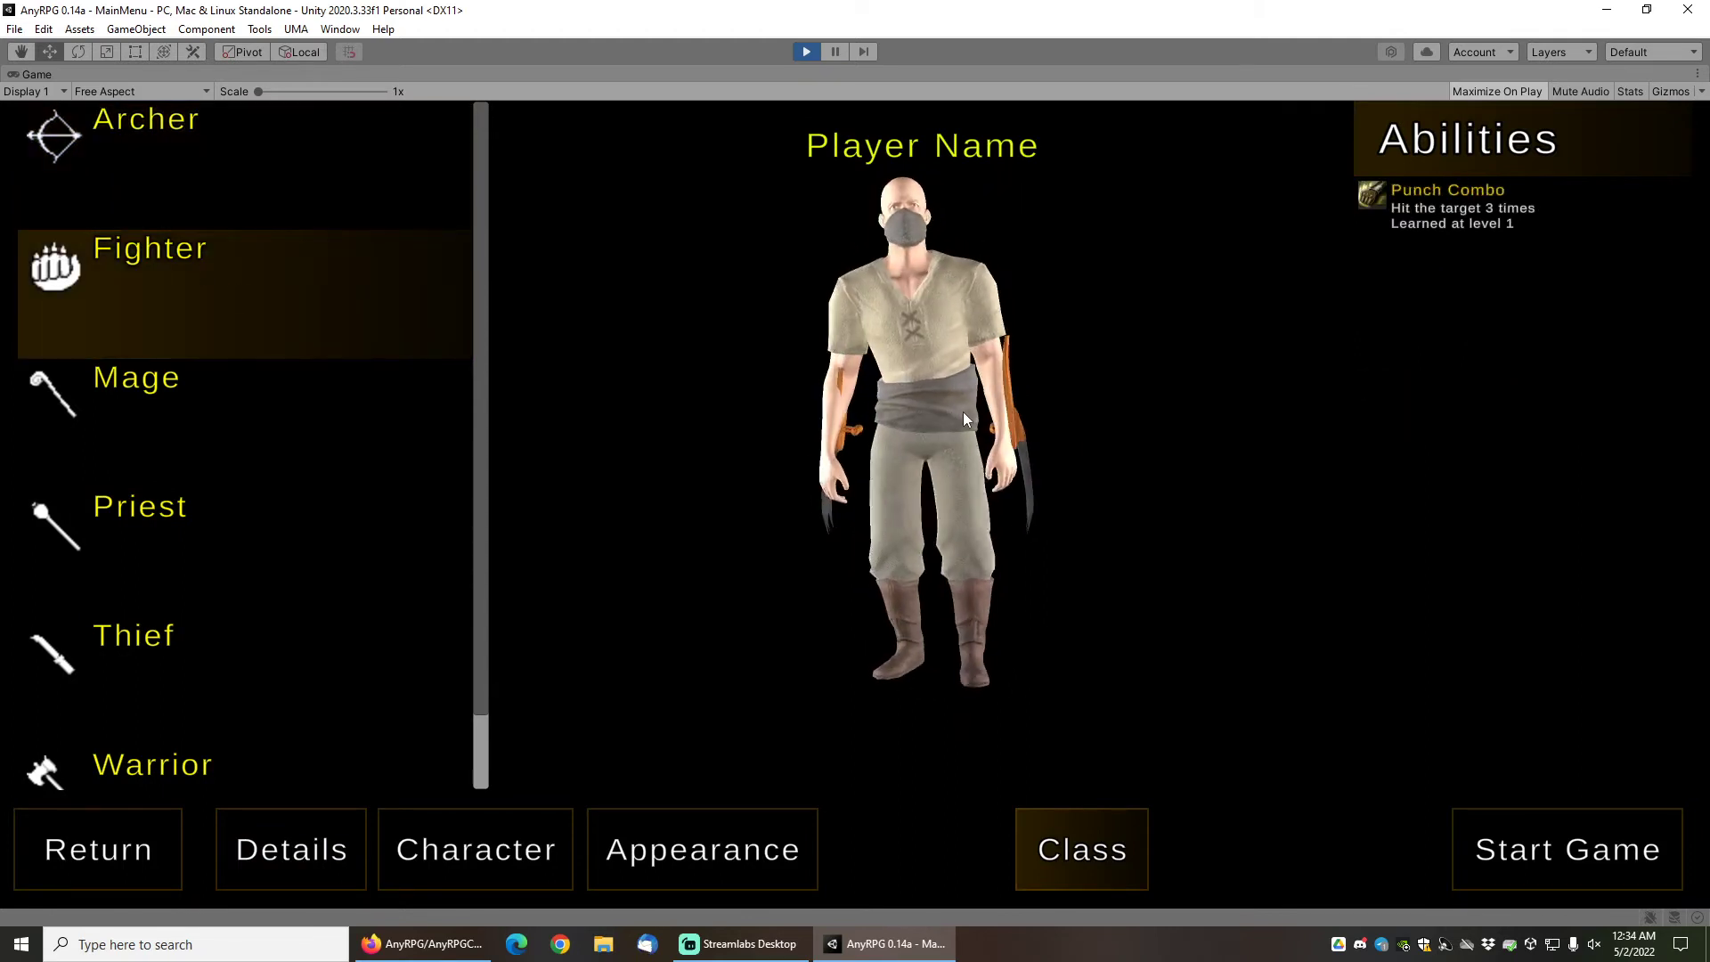
click(137, 376)
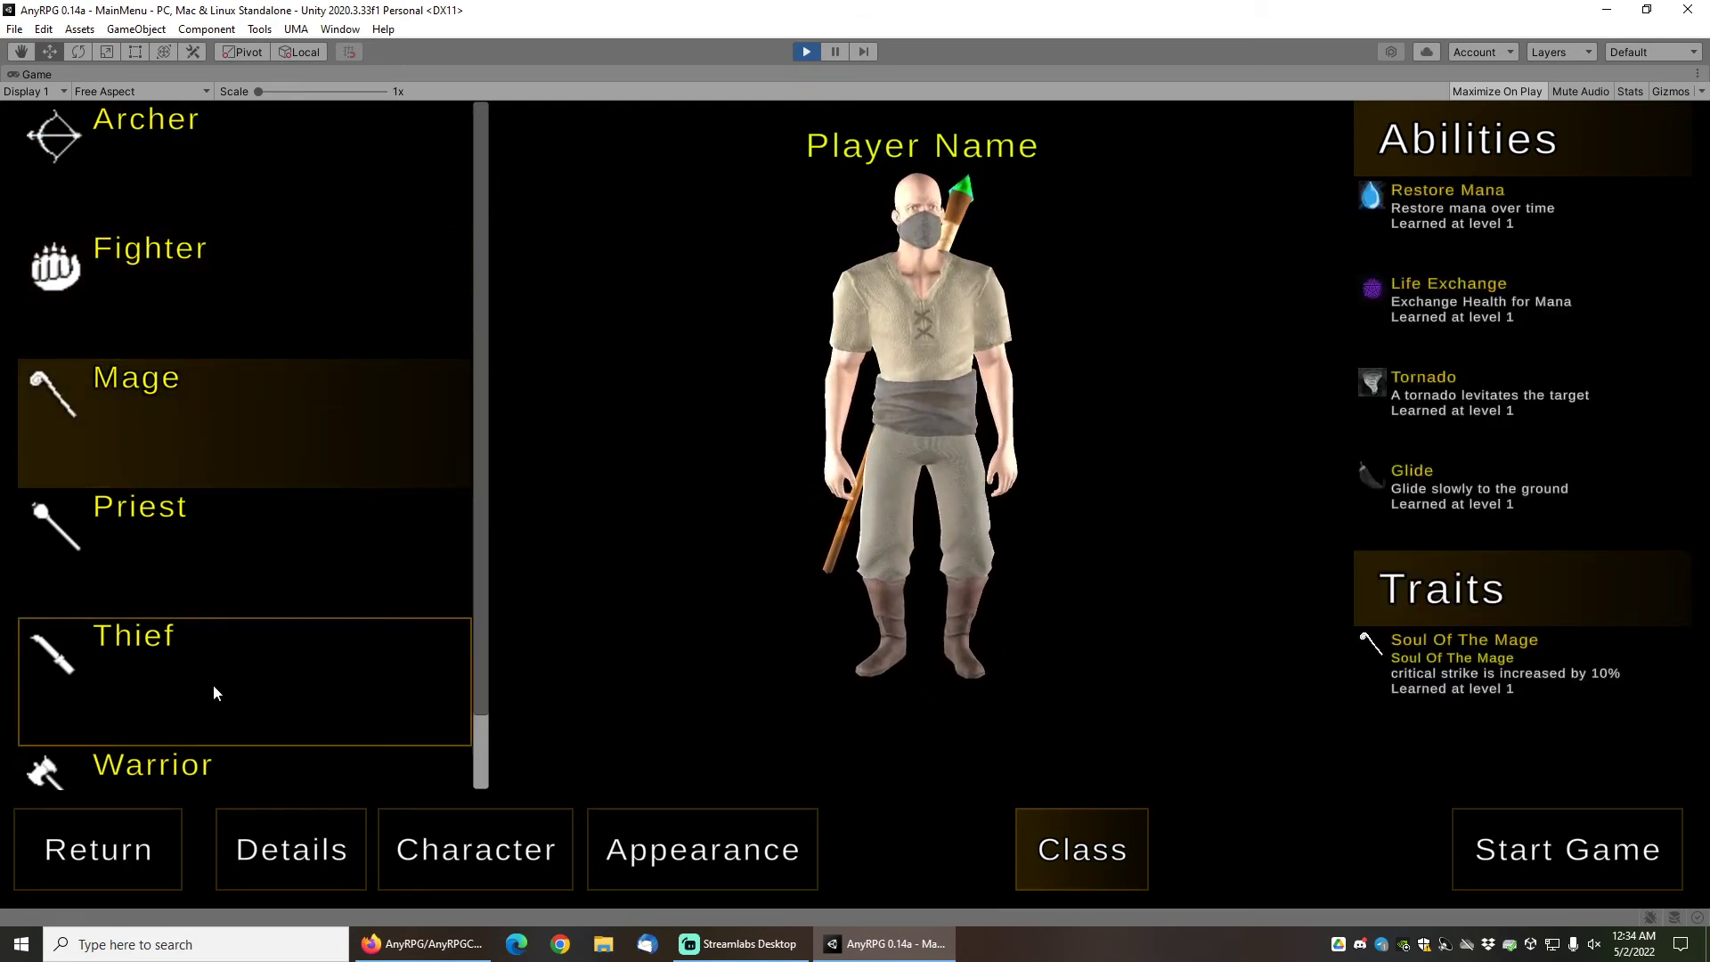
click(151, 764)
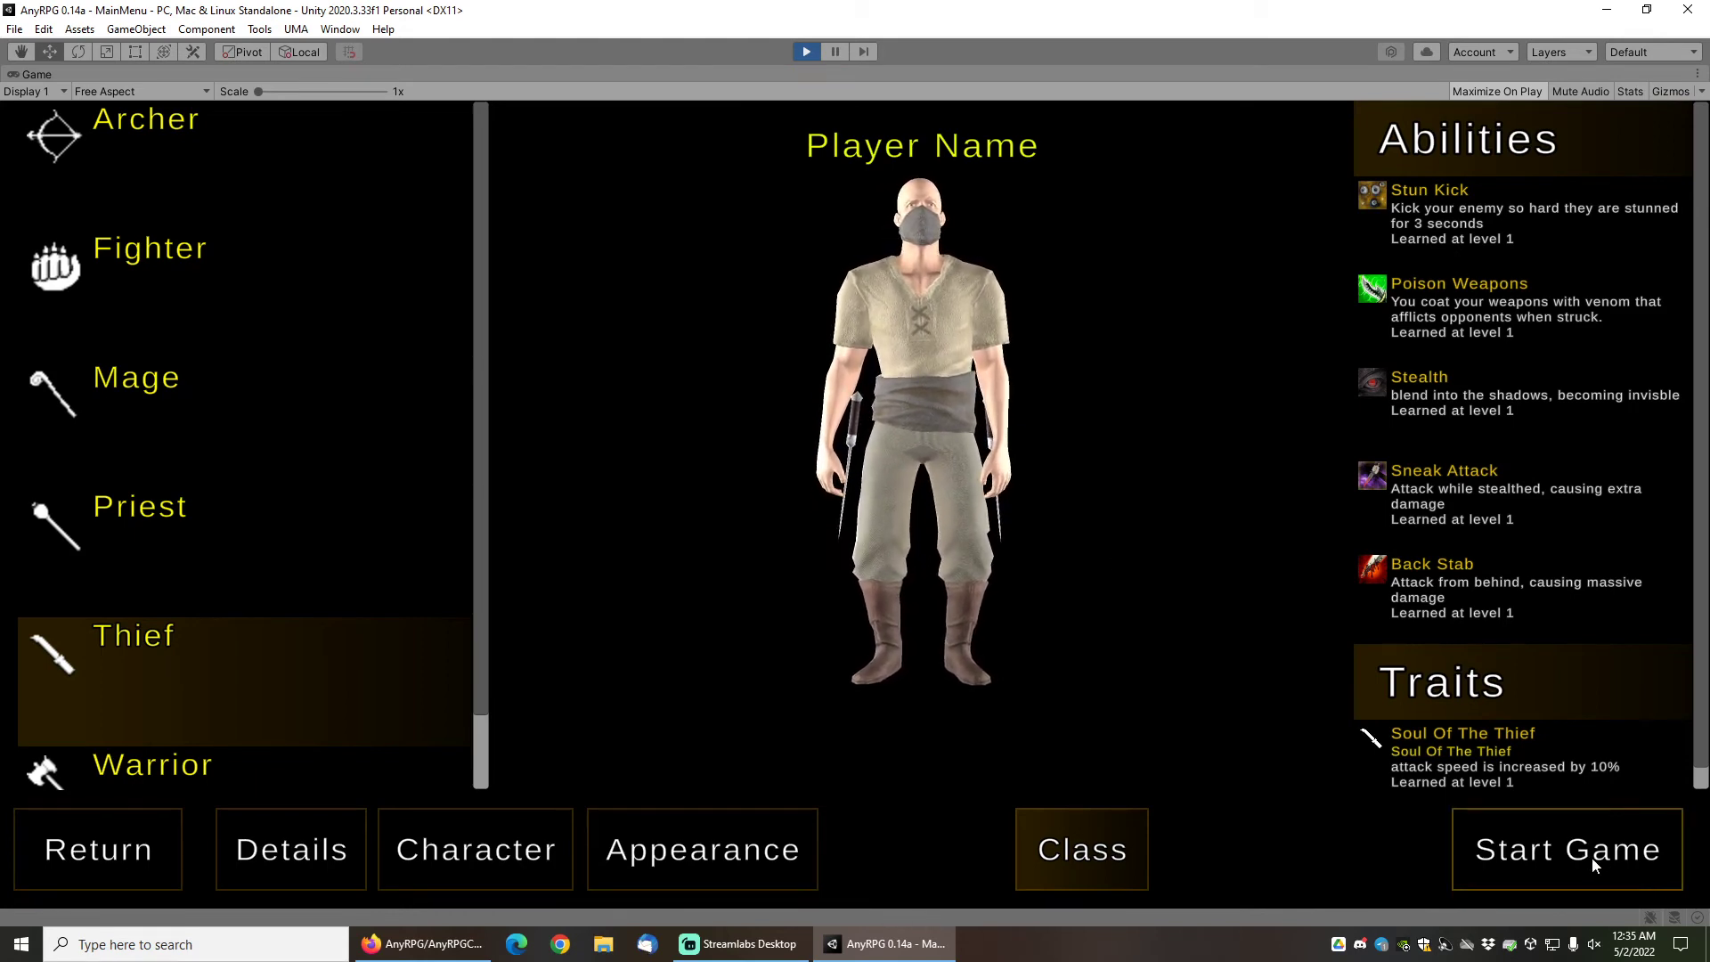
click(1566, 849)
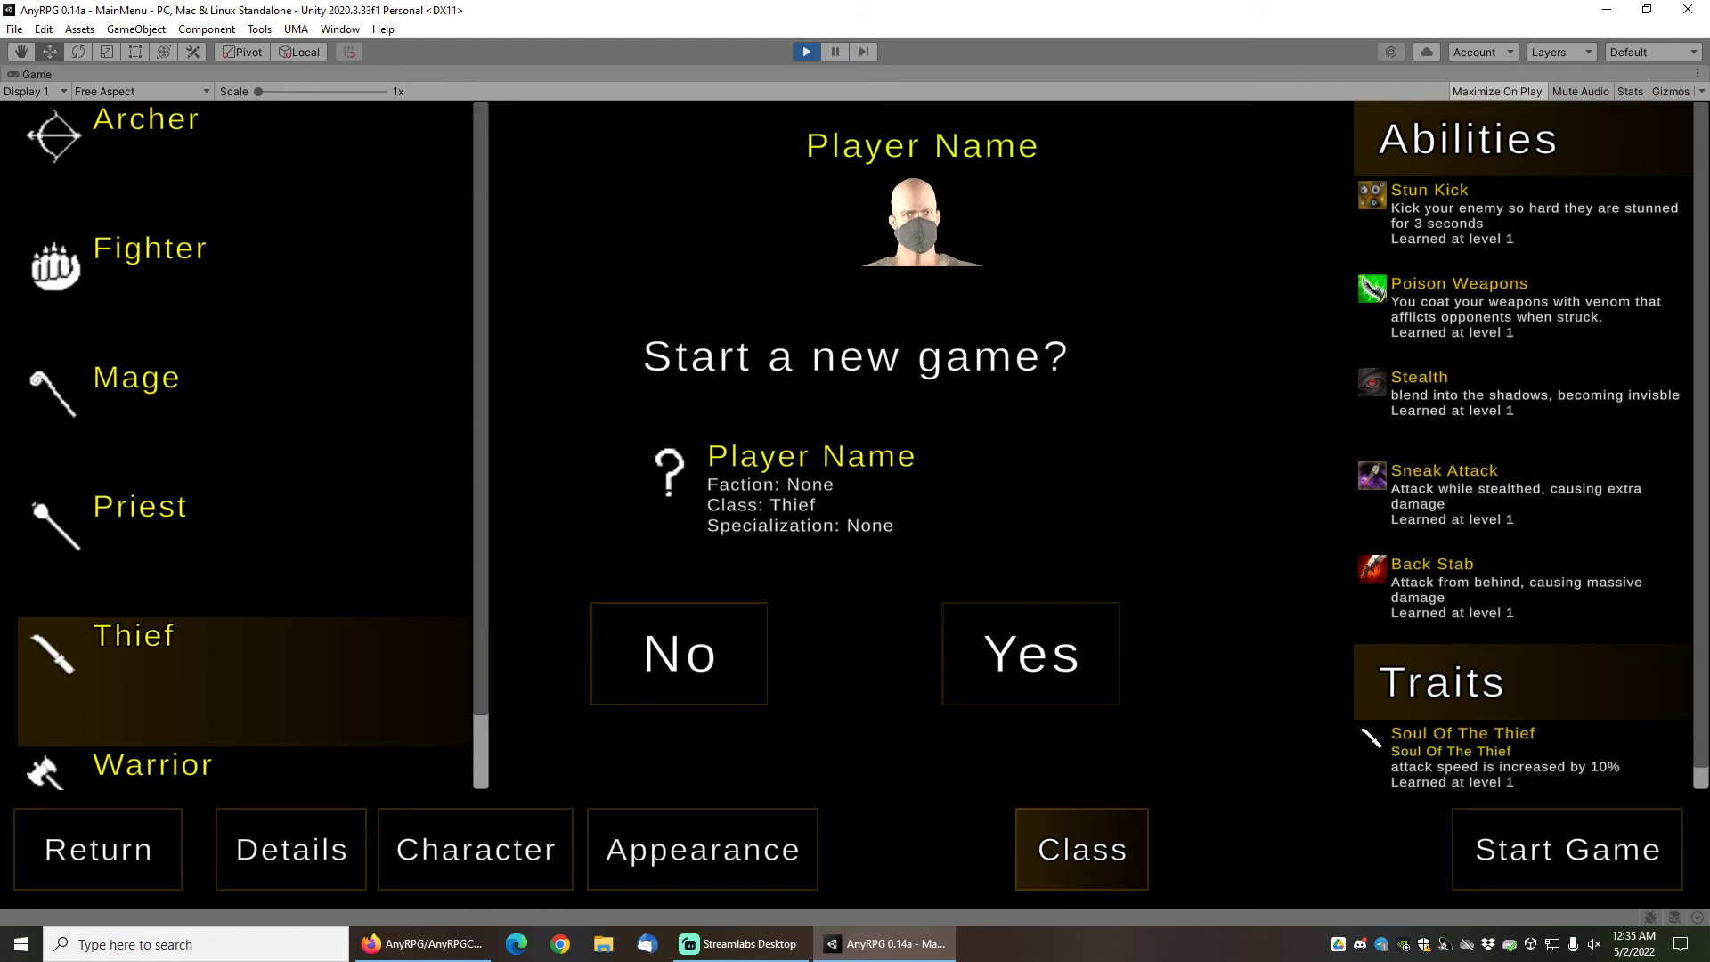
Confirm starting a new game and walk the Thief toward the Knight.
click(1026, 652)
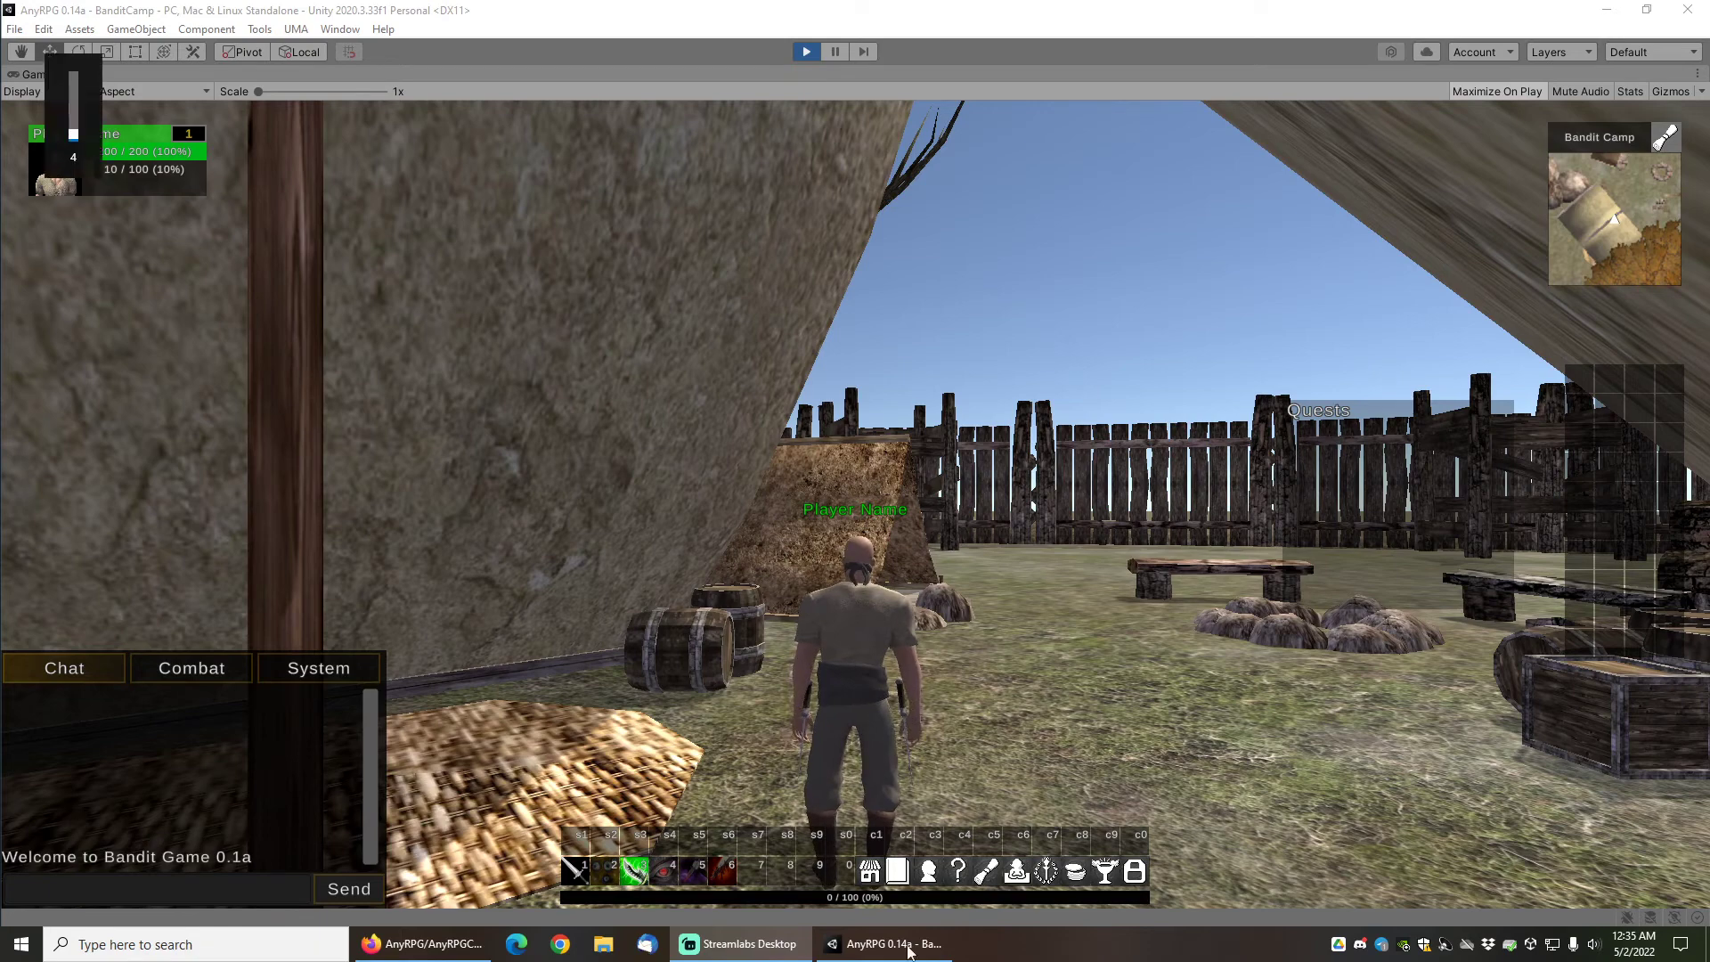
click(1596, 944)
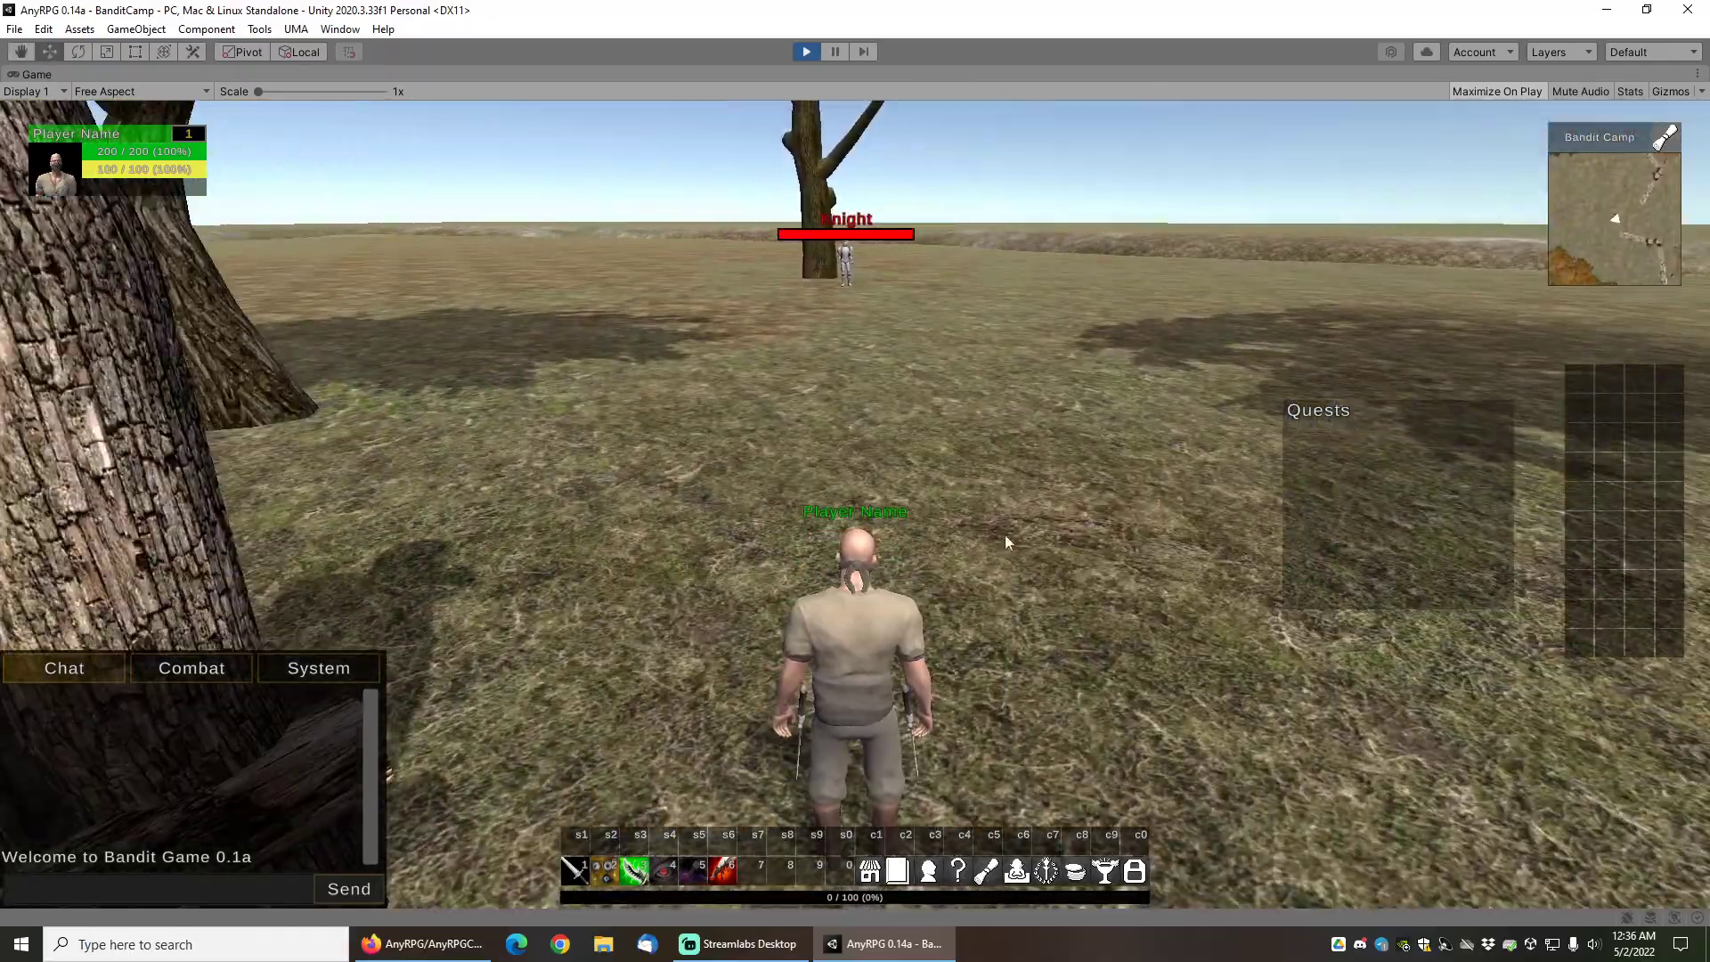
mouse_move(636, 869)
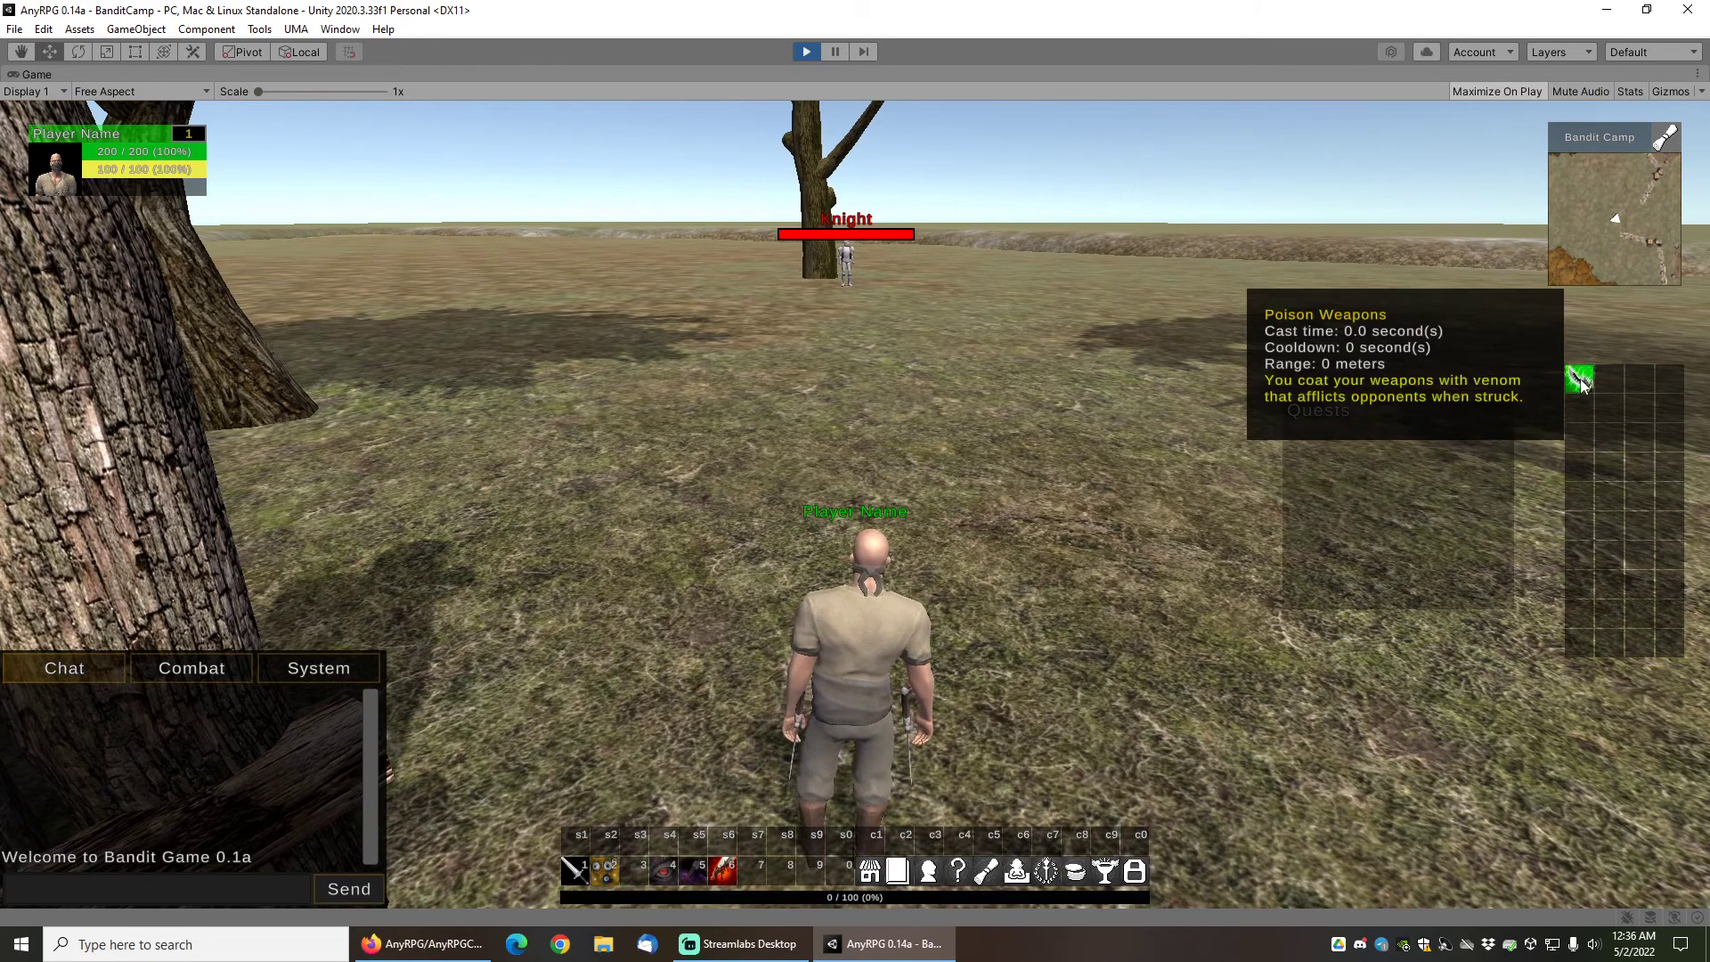
Activate Poison Weapons and Sneak Attack the Knight from stealth.
click(1579, 379)
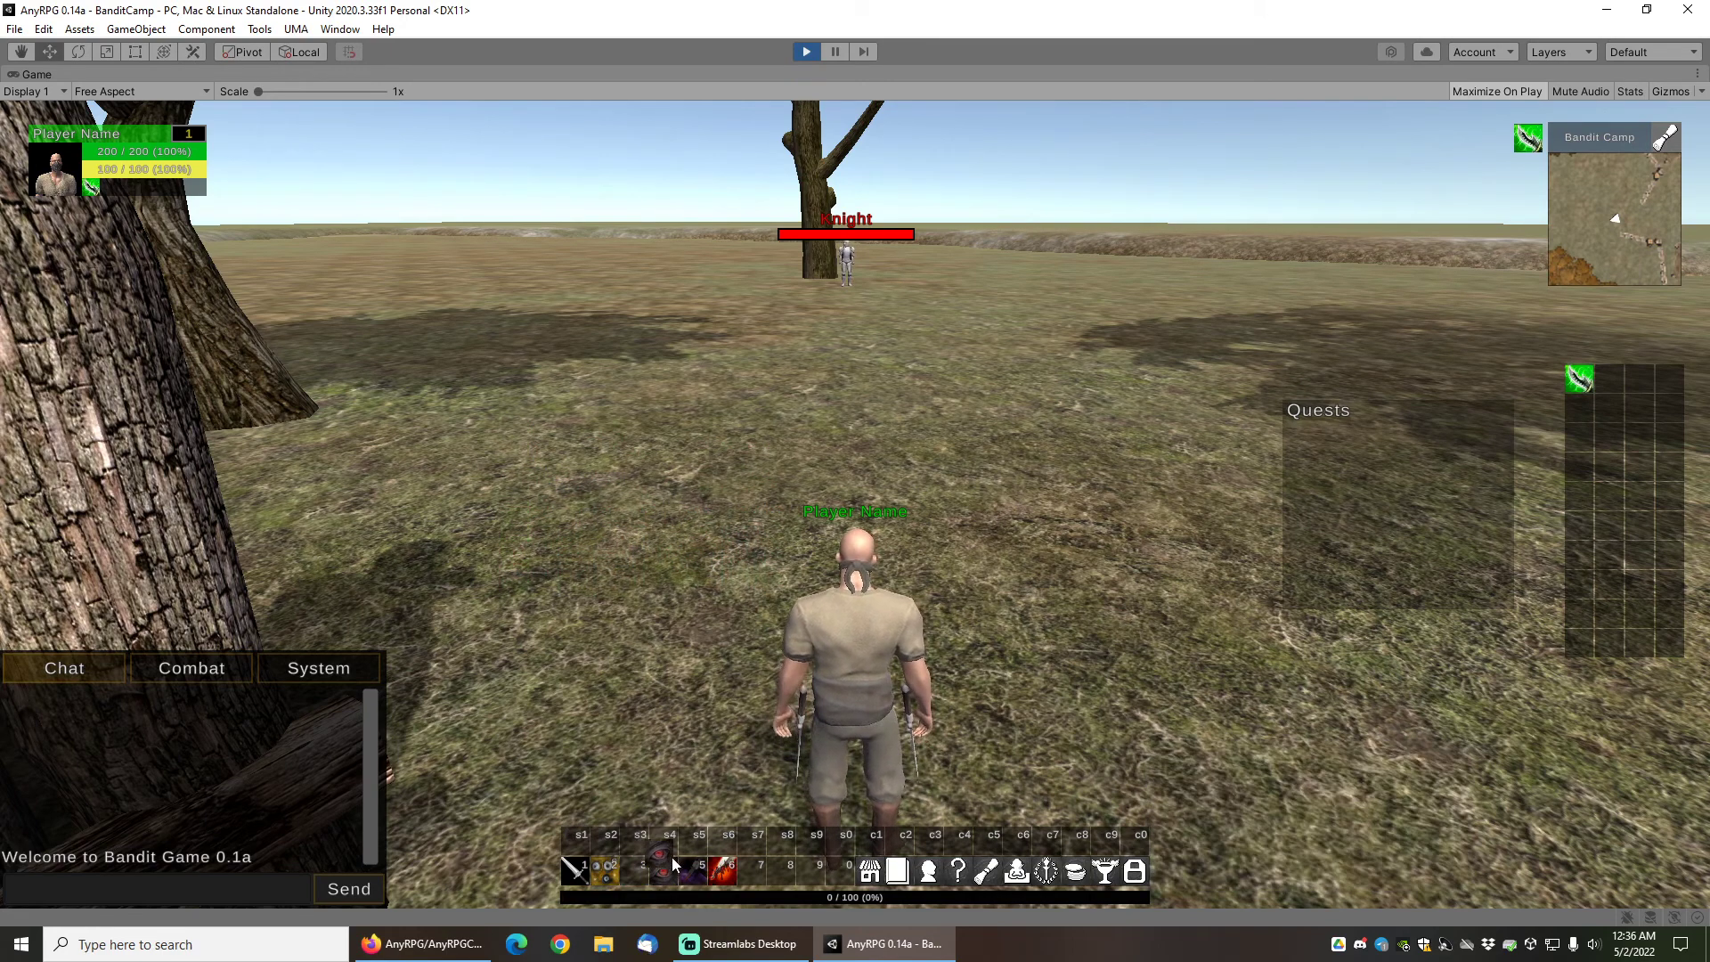
mouse_move(718, 869)
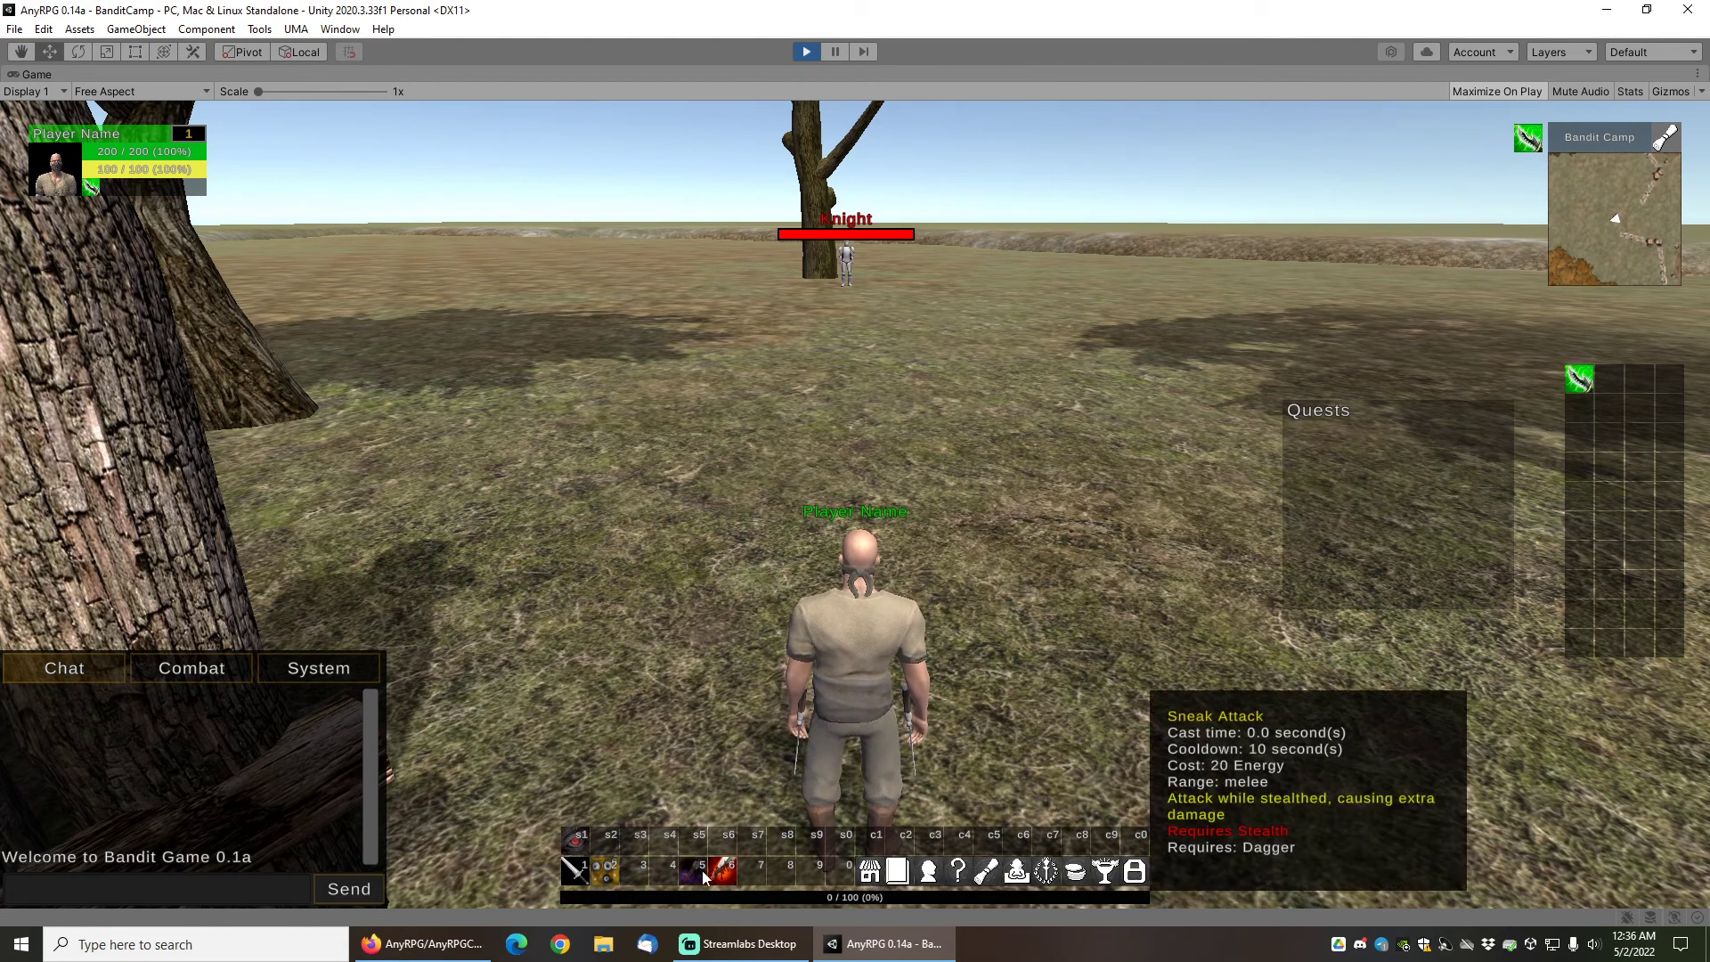
mouse_move(666, 871)
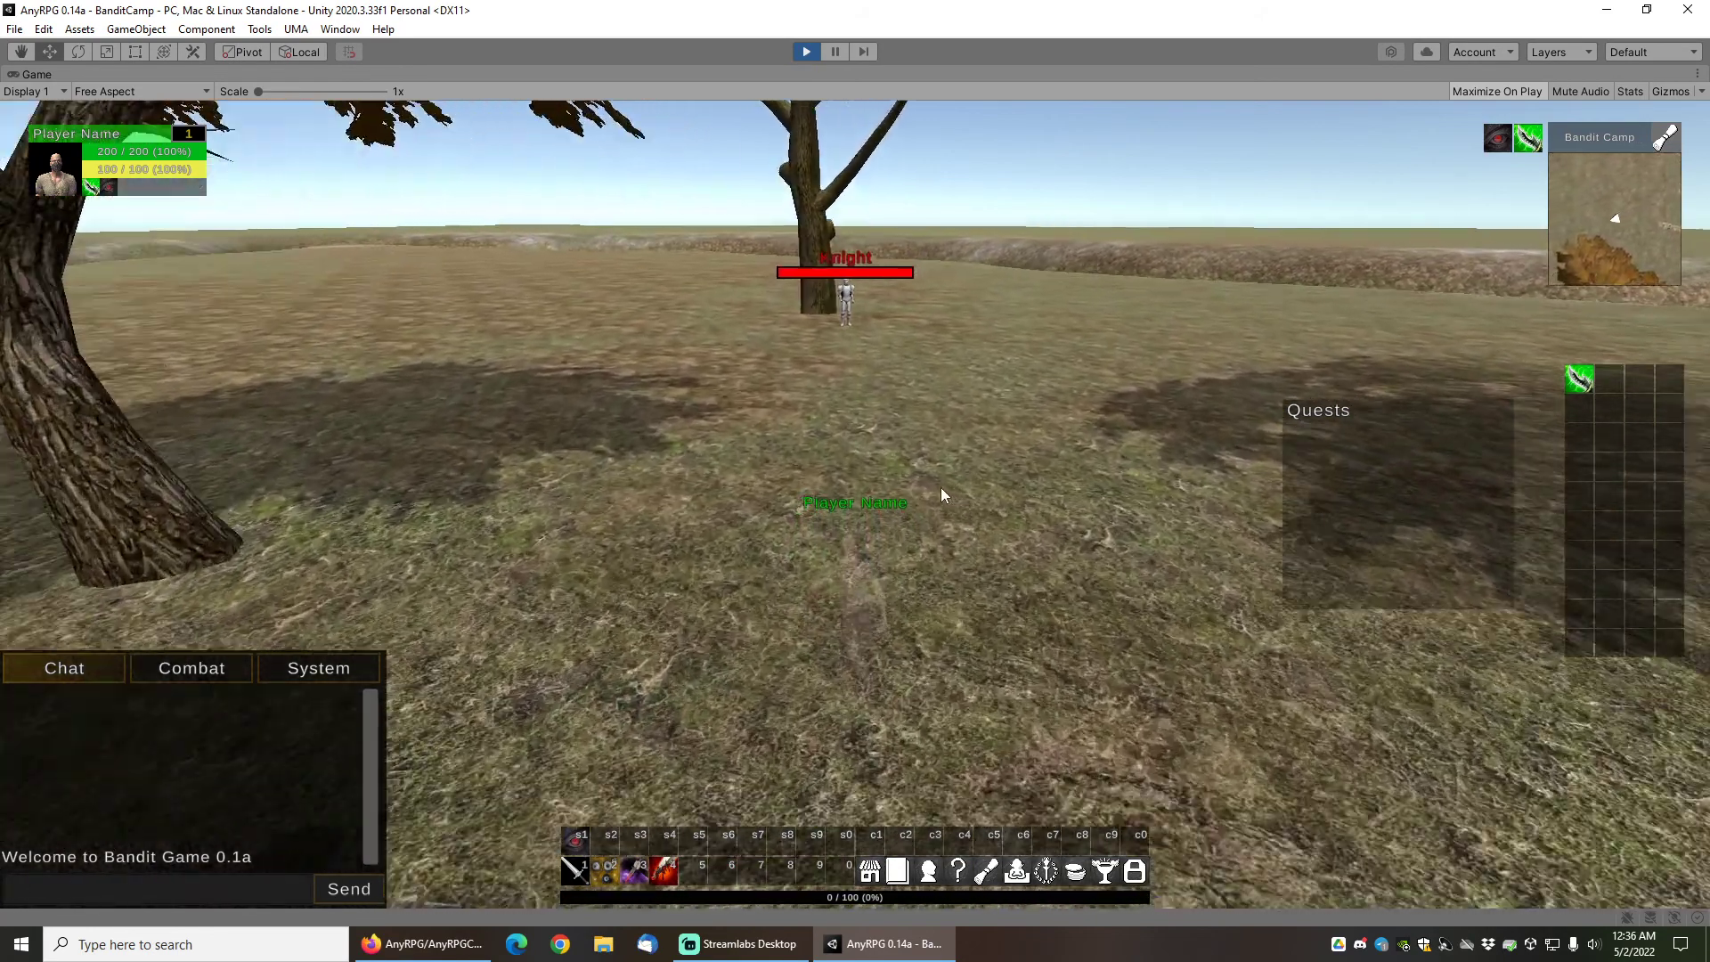
click(844, 299)
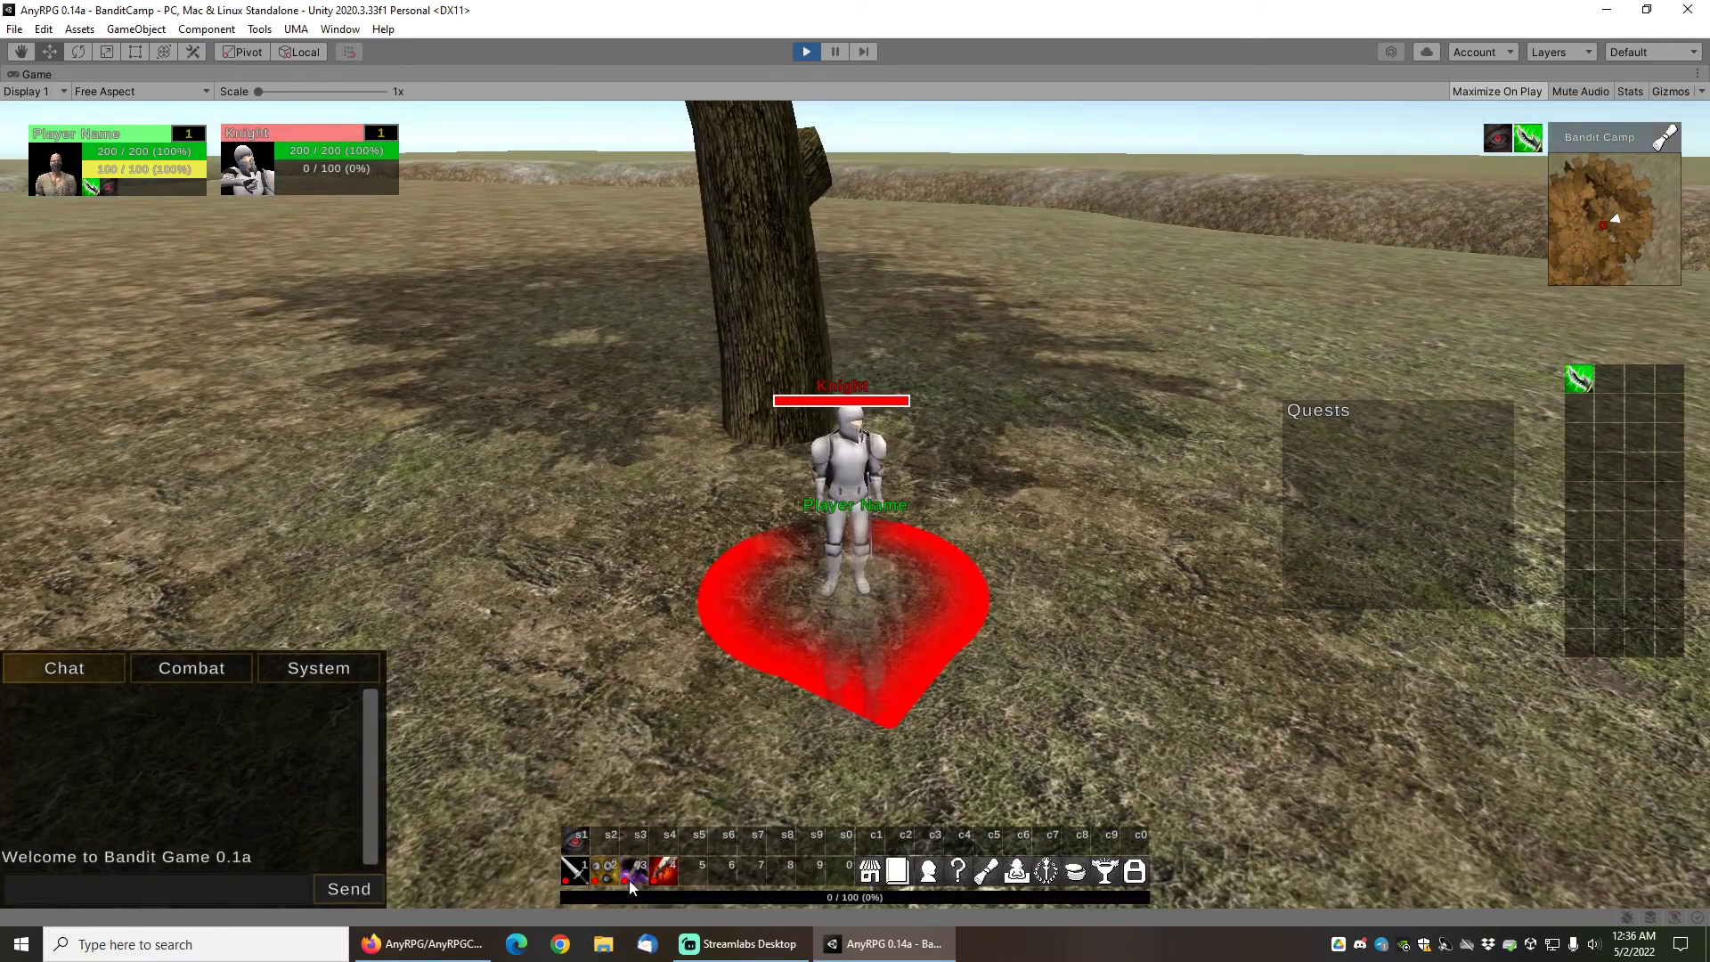
mouse_move(640, 871)
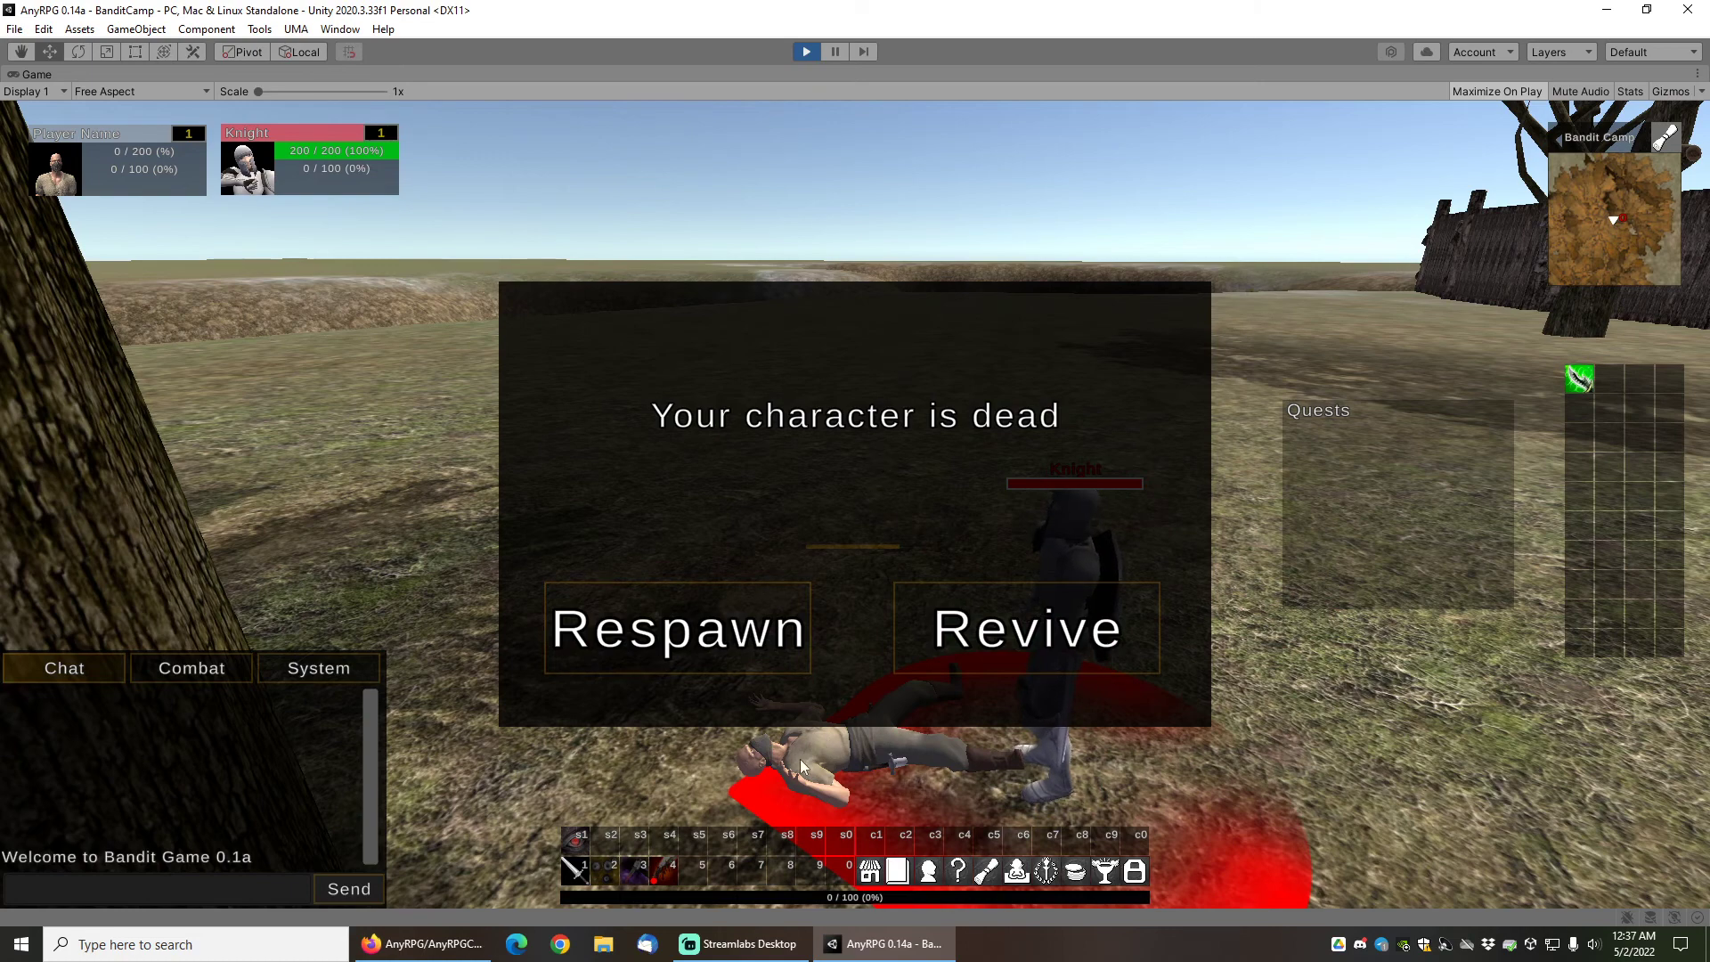
mouse_move(801, 470)
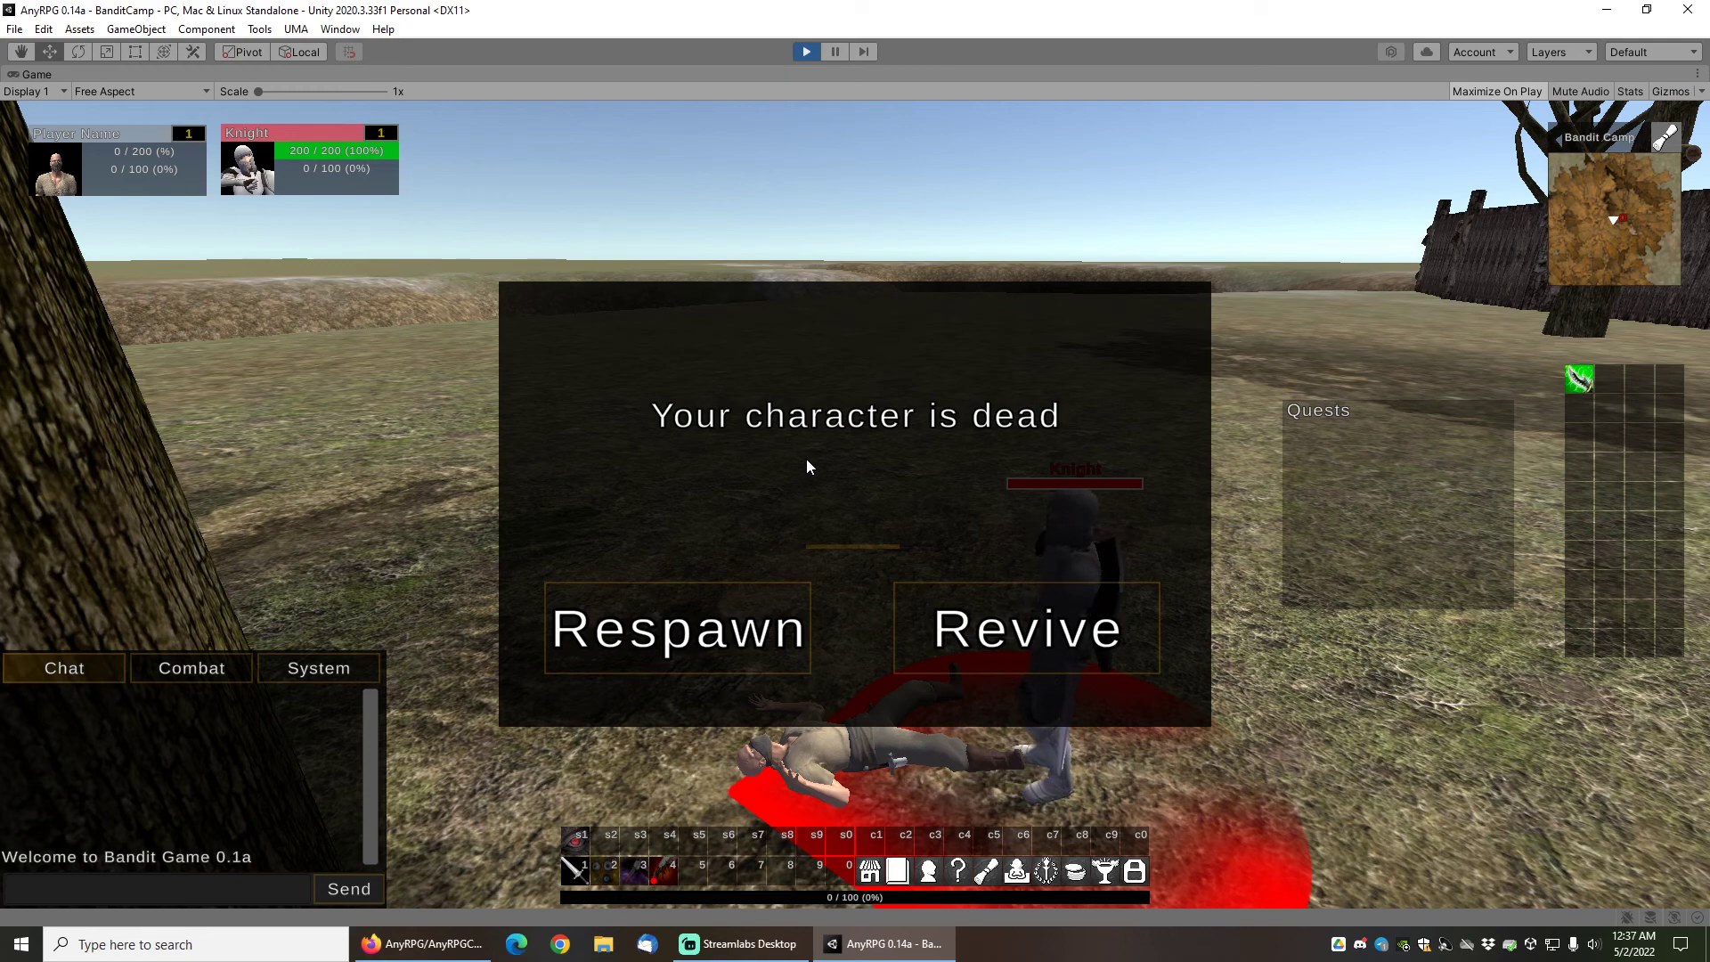
mouse_move(812, 472)
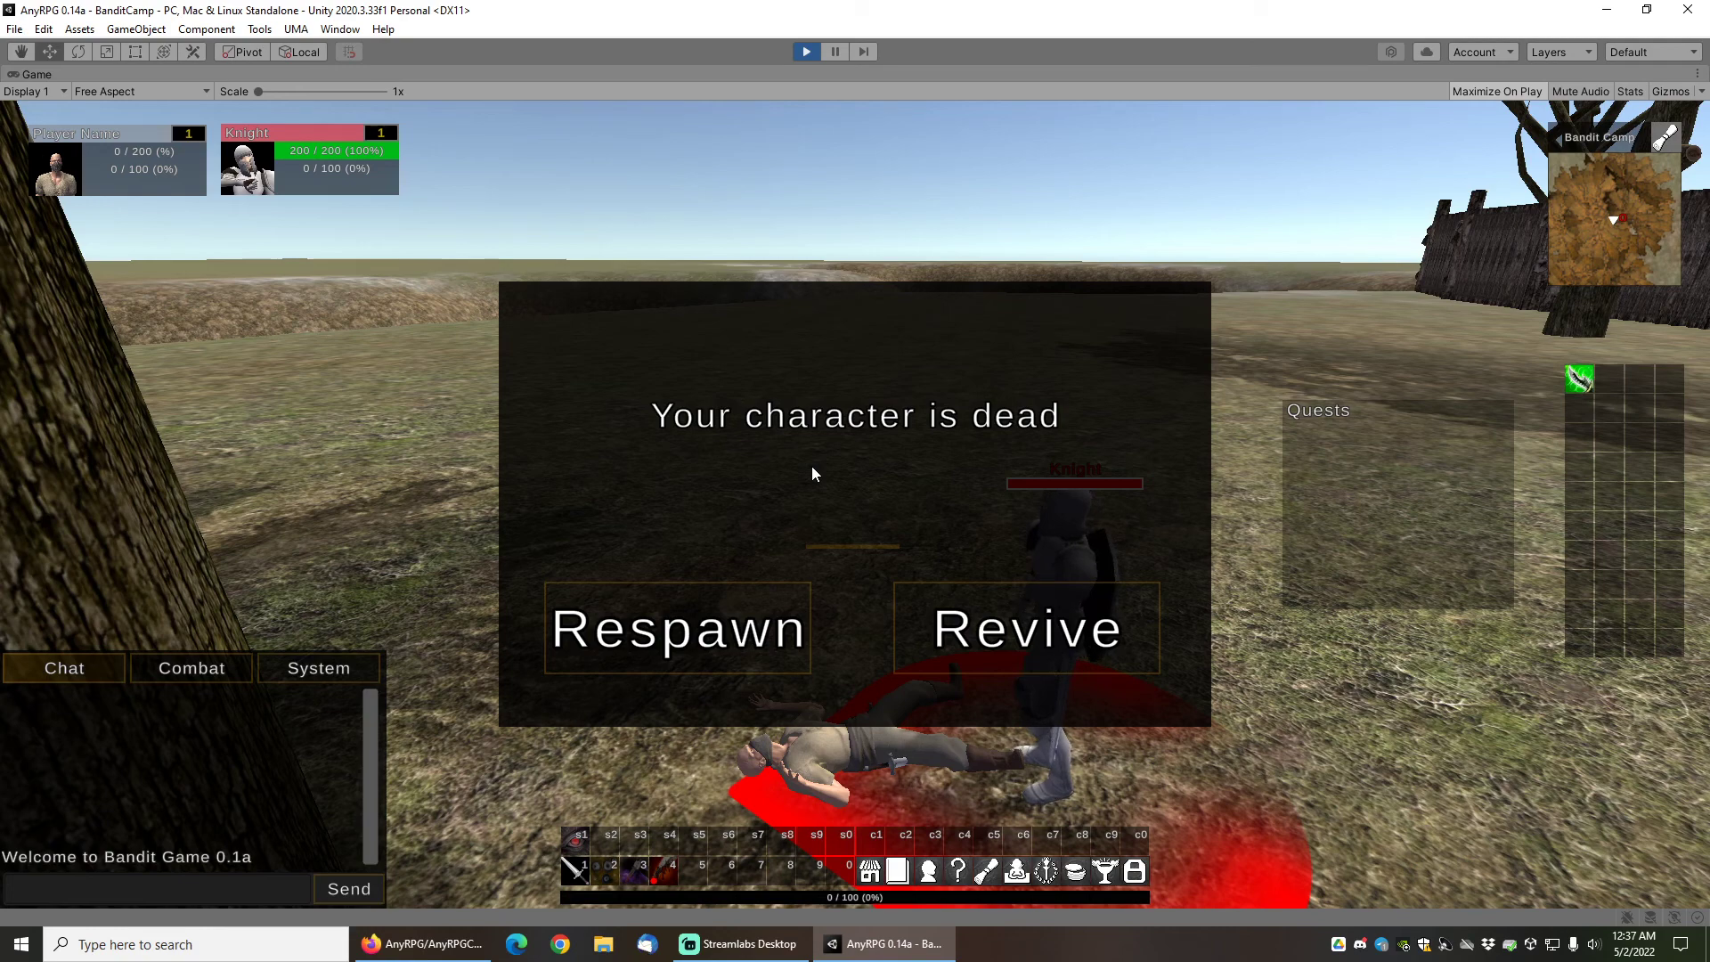
mouse_move(823, 472)
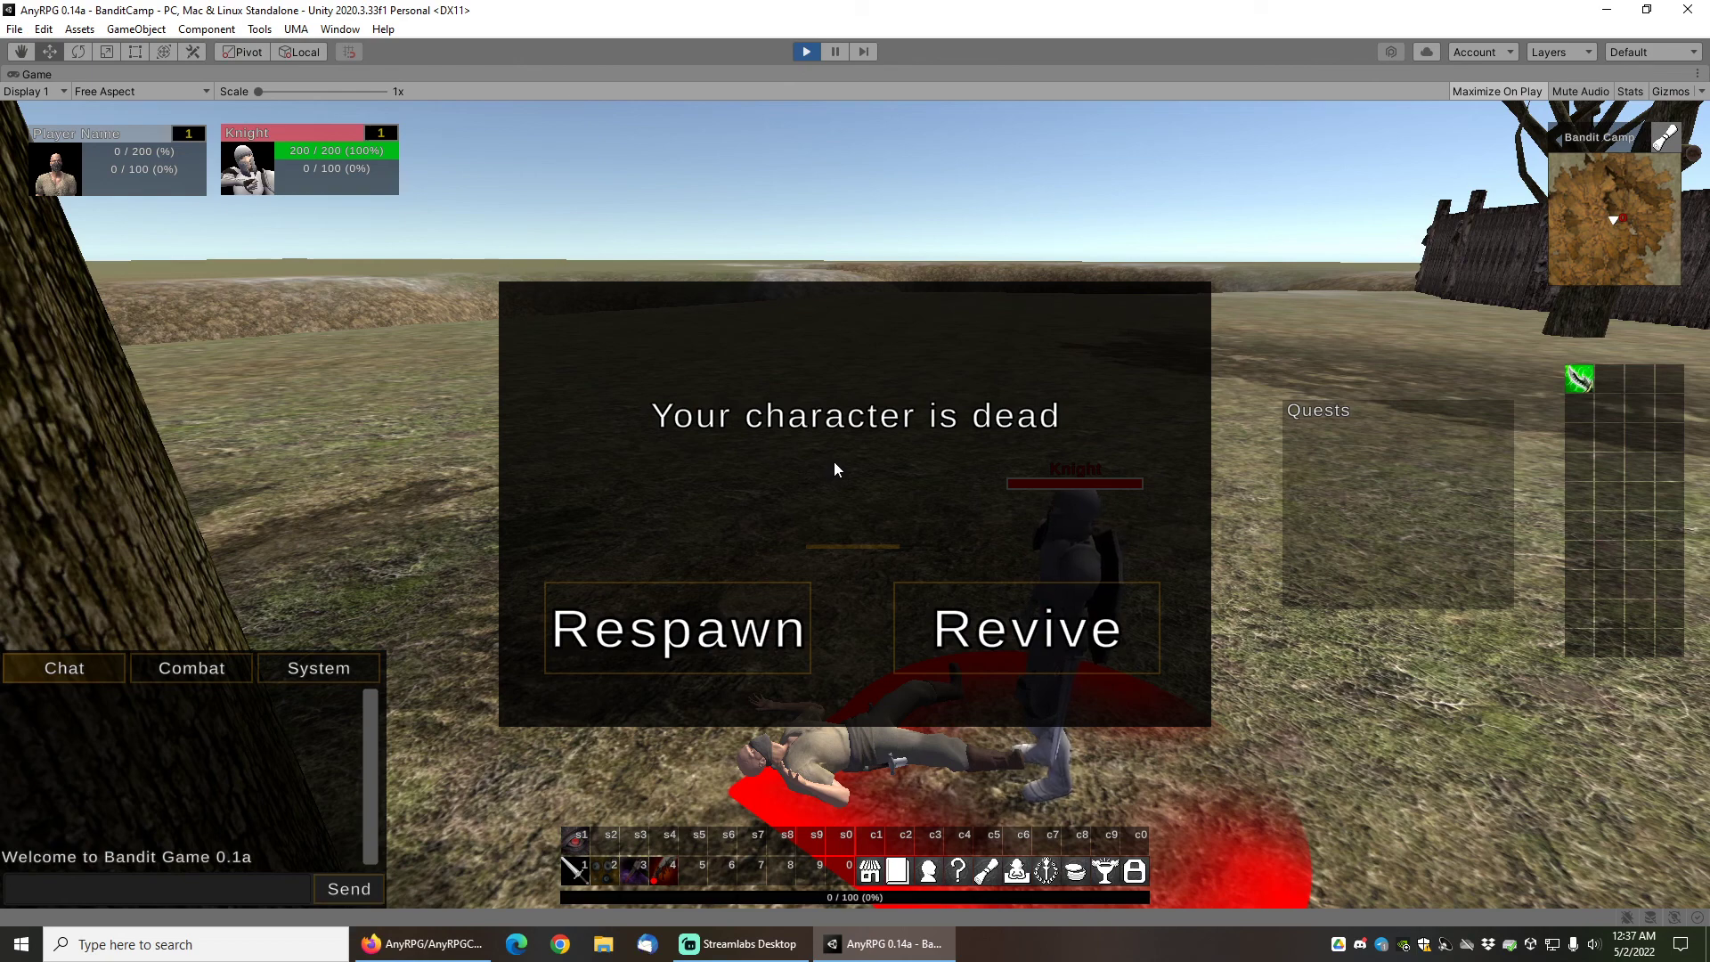
mouse_move(837, 395)
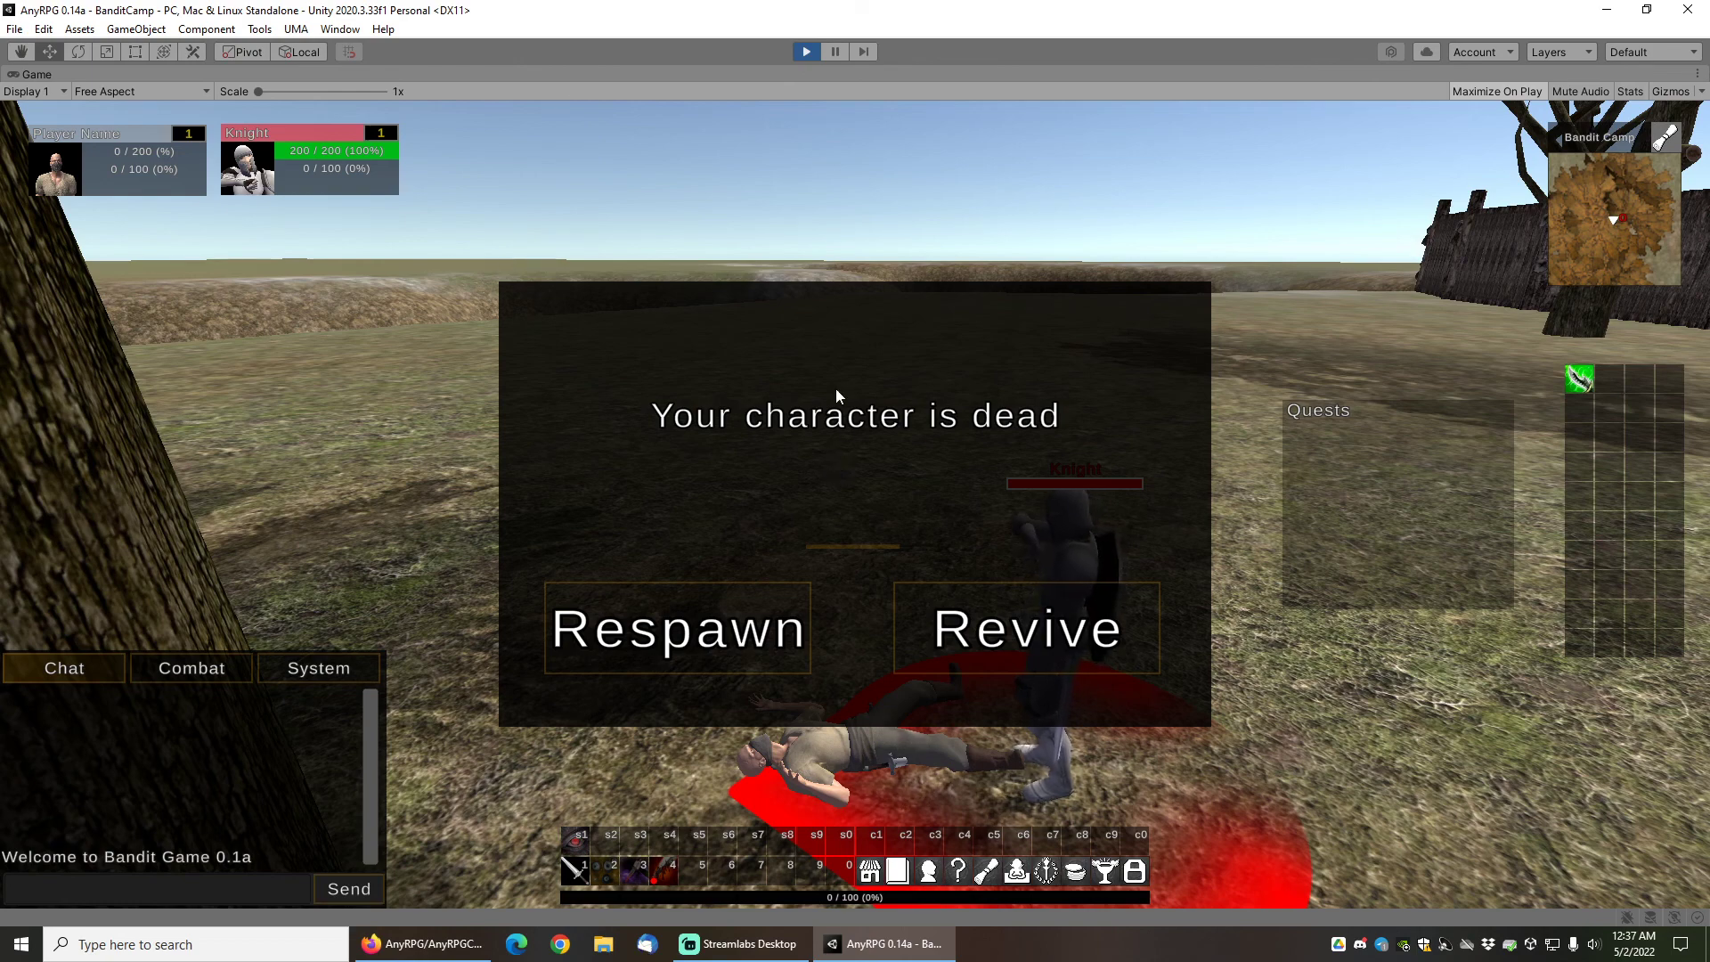
mouse_move(786, 535)
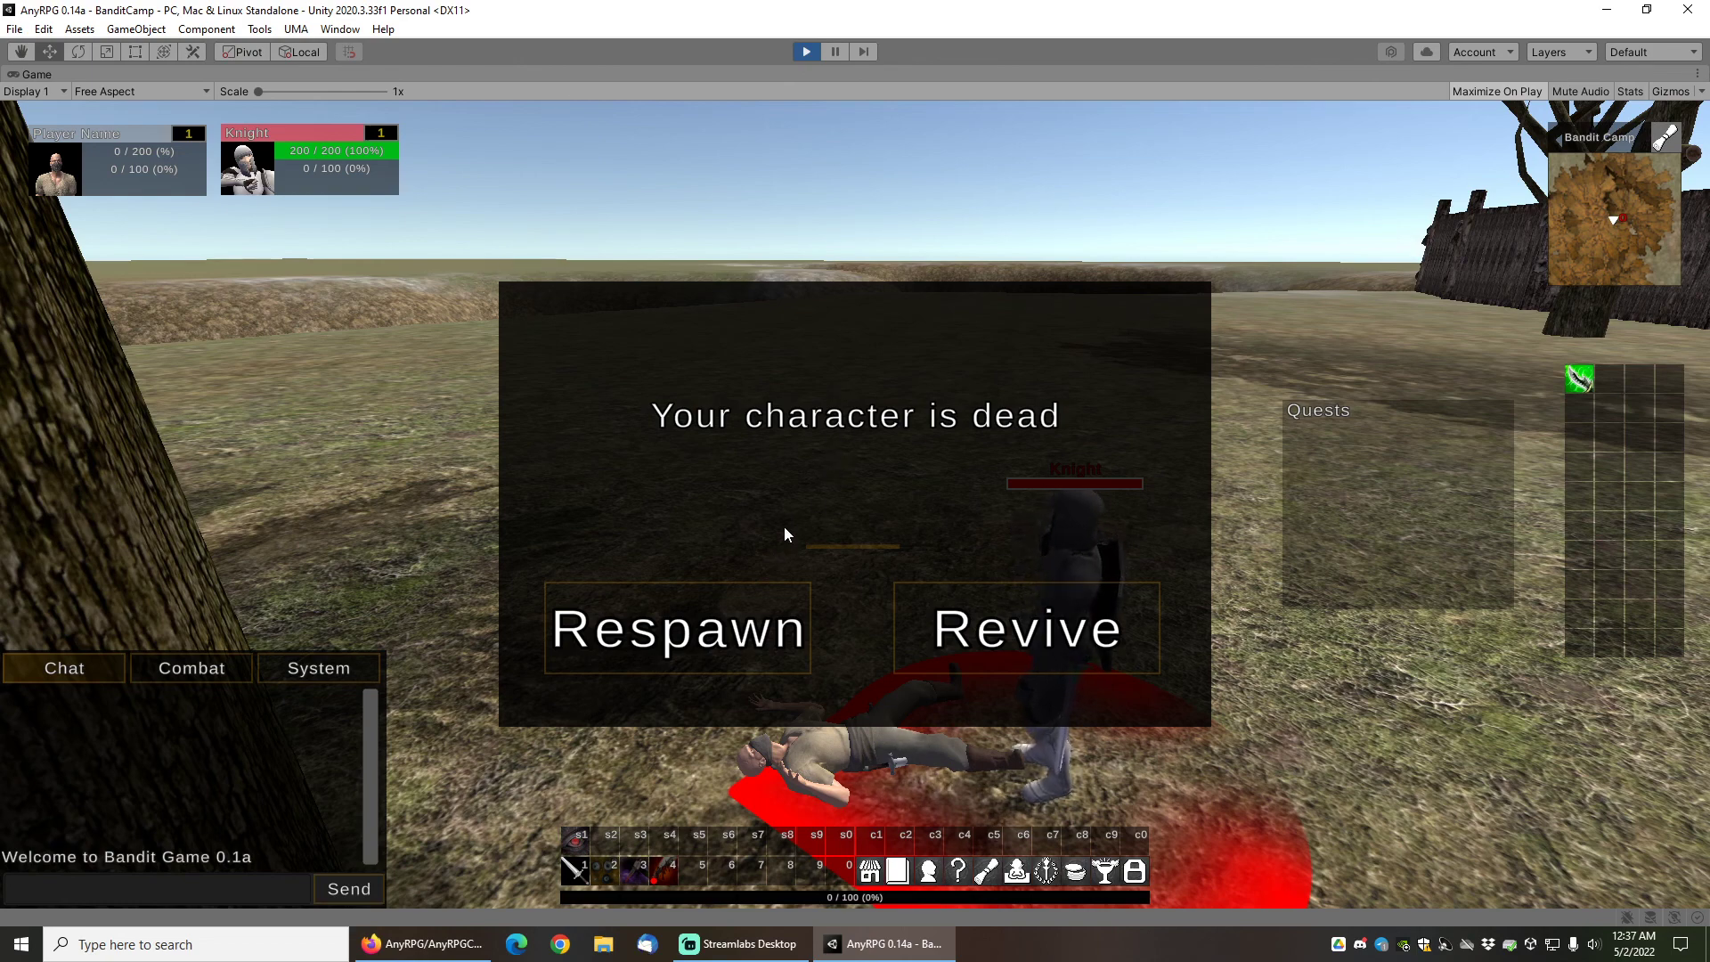
mouse_move(781, 514)
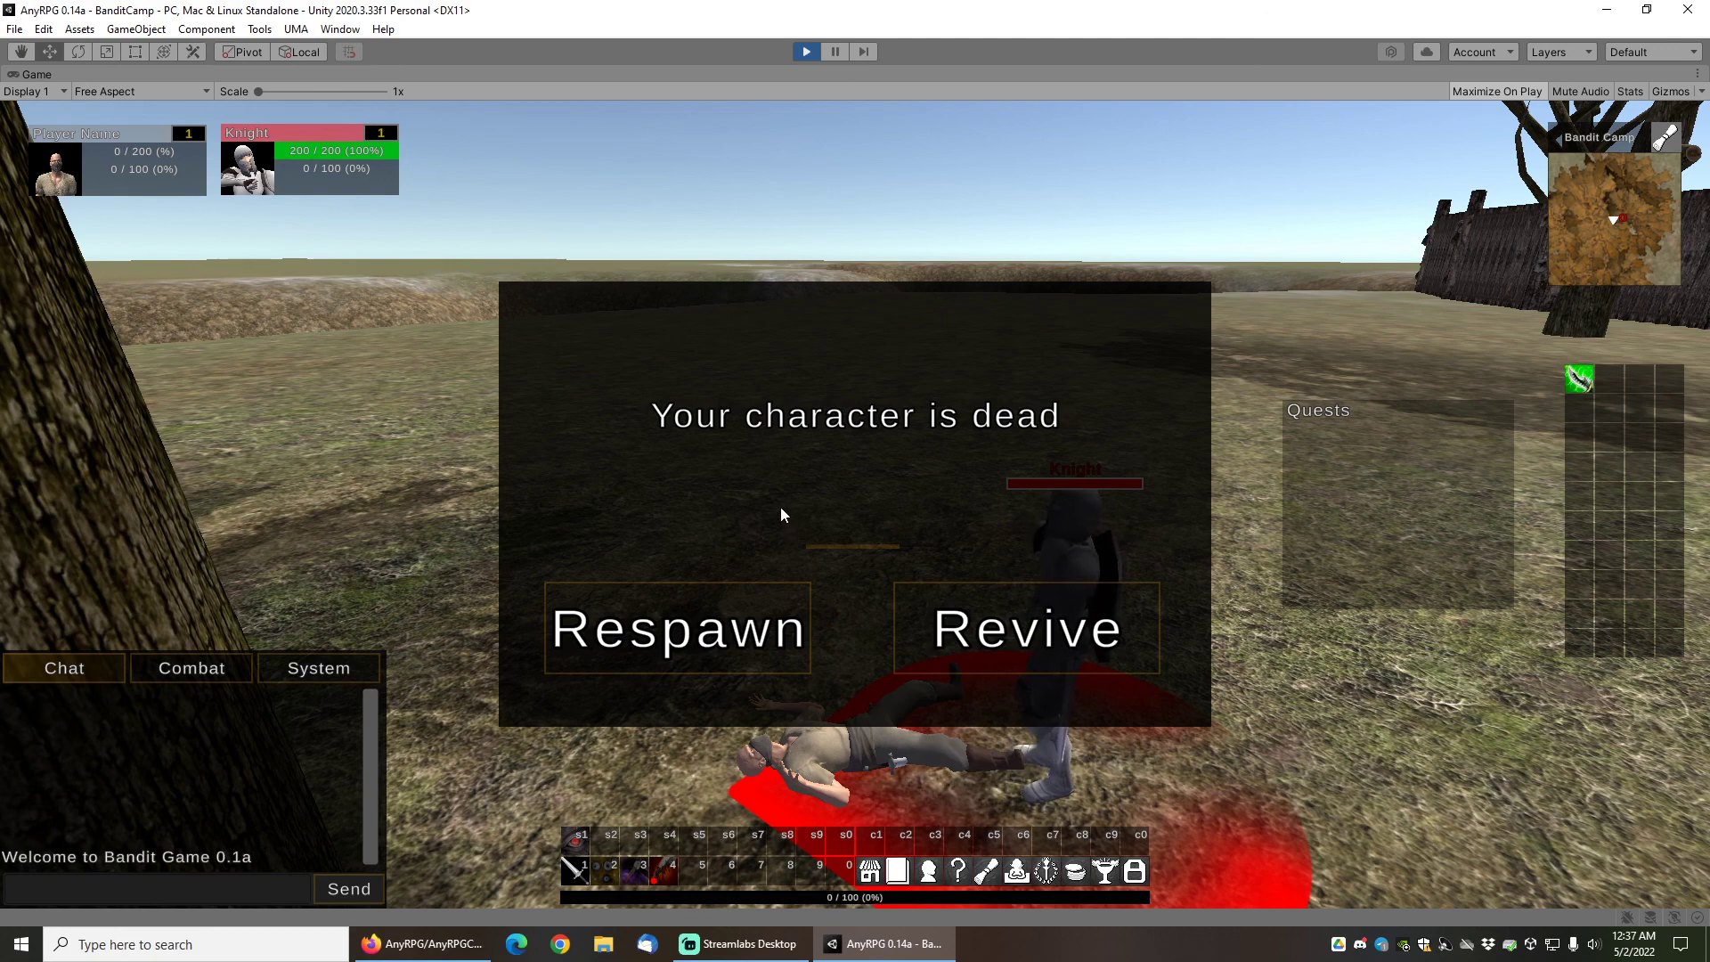